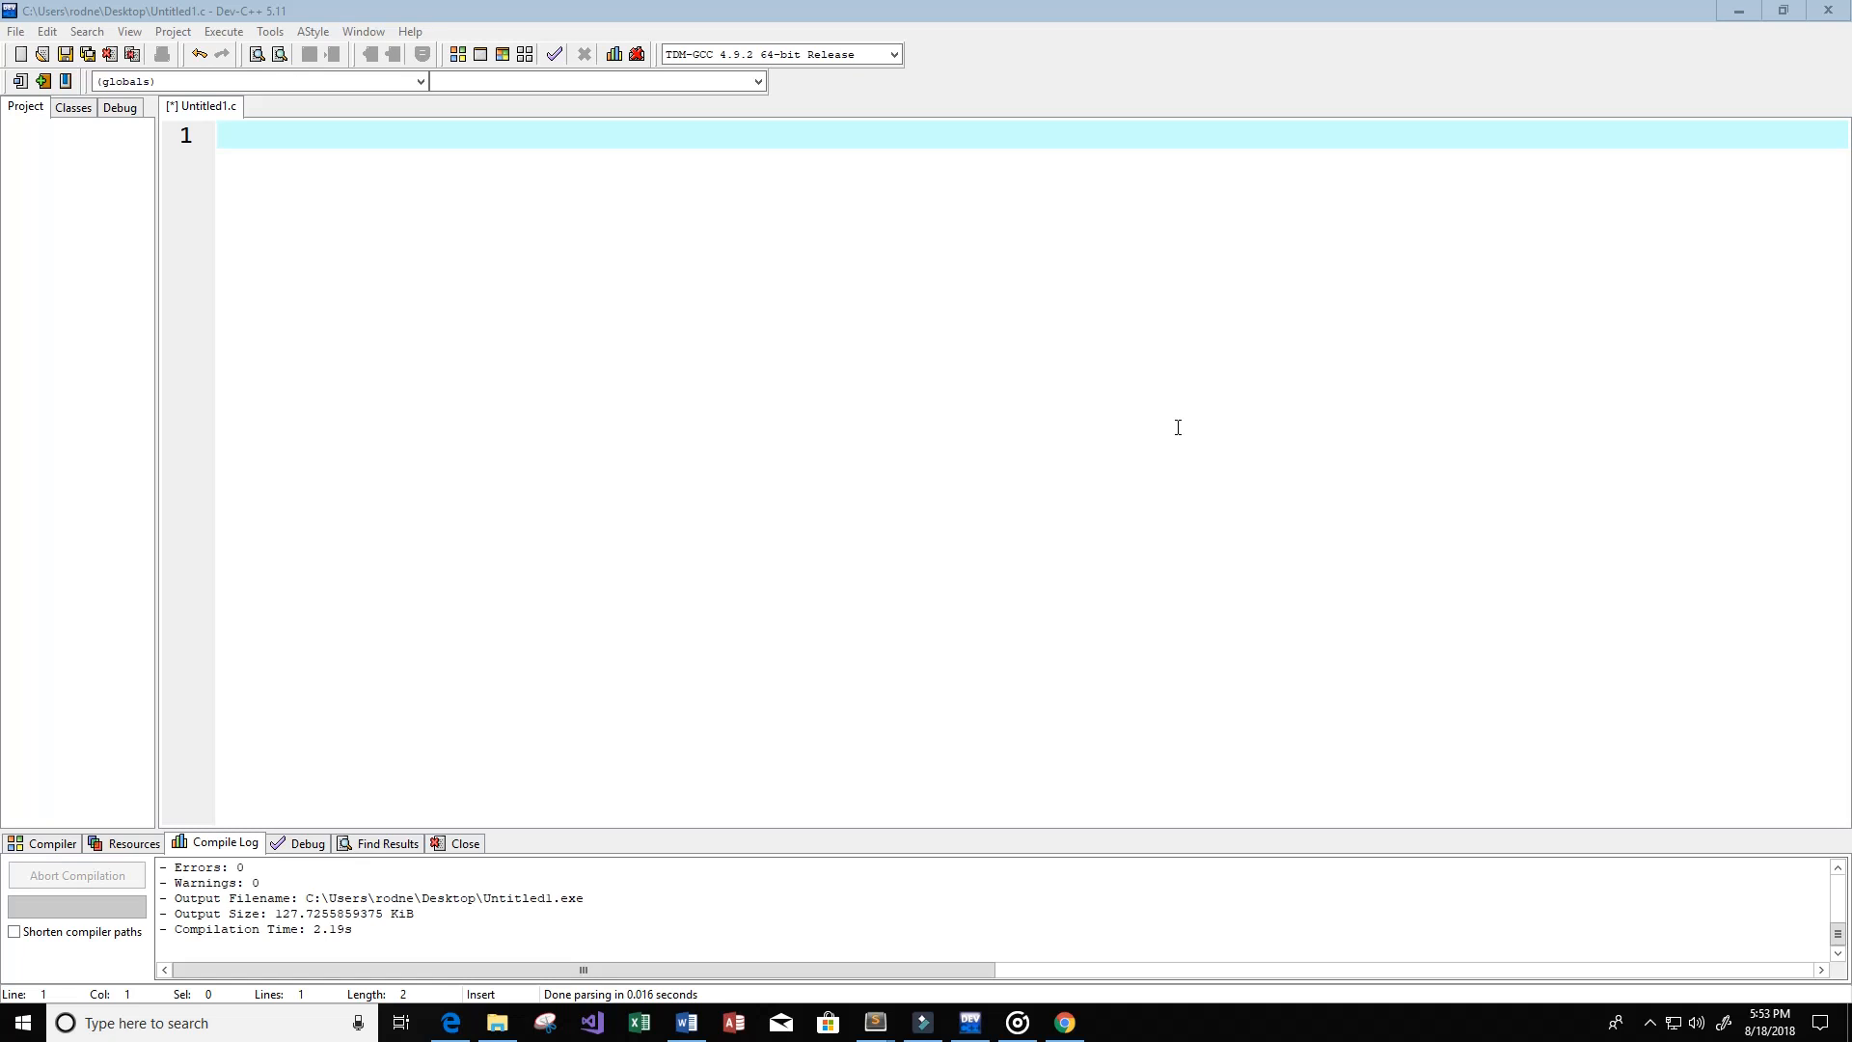
Step: Write '//Description: This program is an example of an if statement for sales tax' on line 1
type("/")
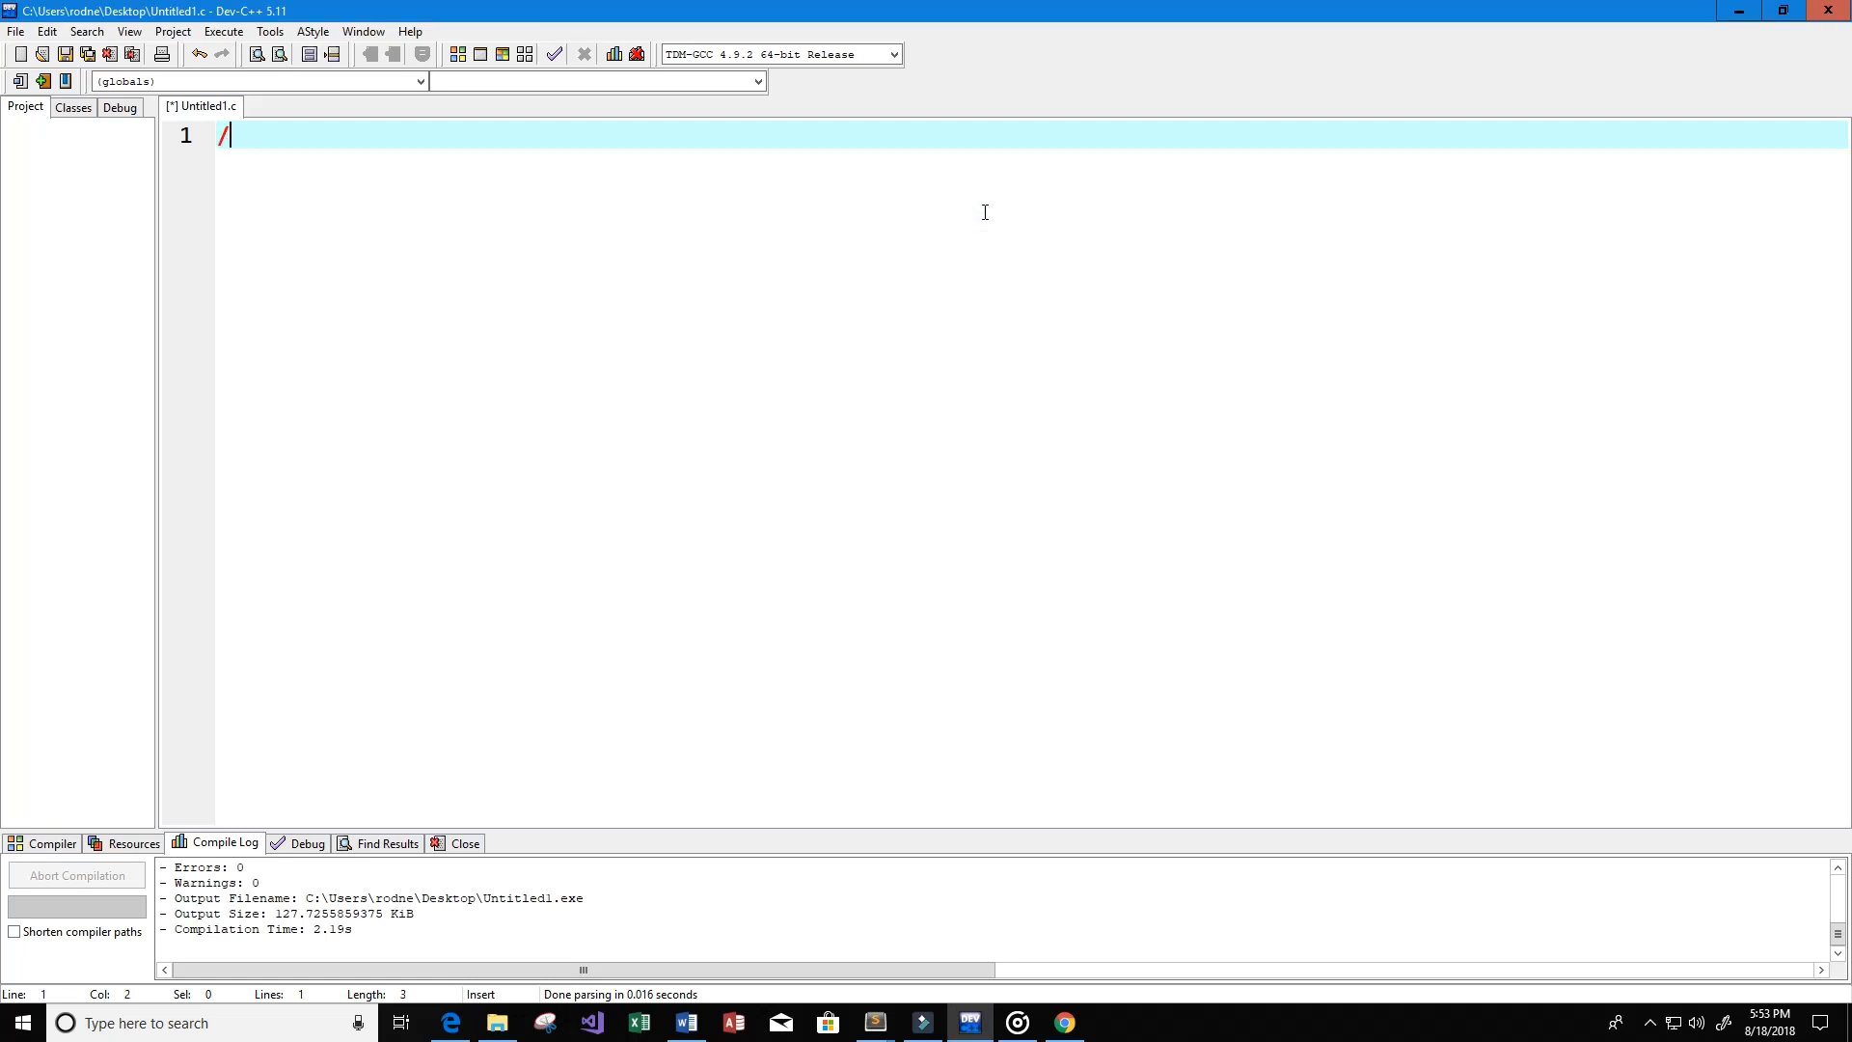
type("/Descript")
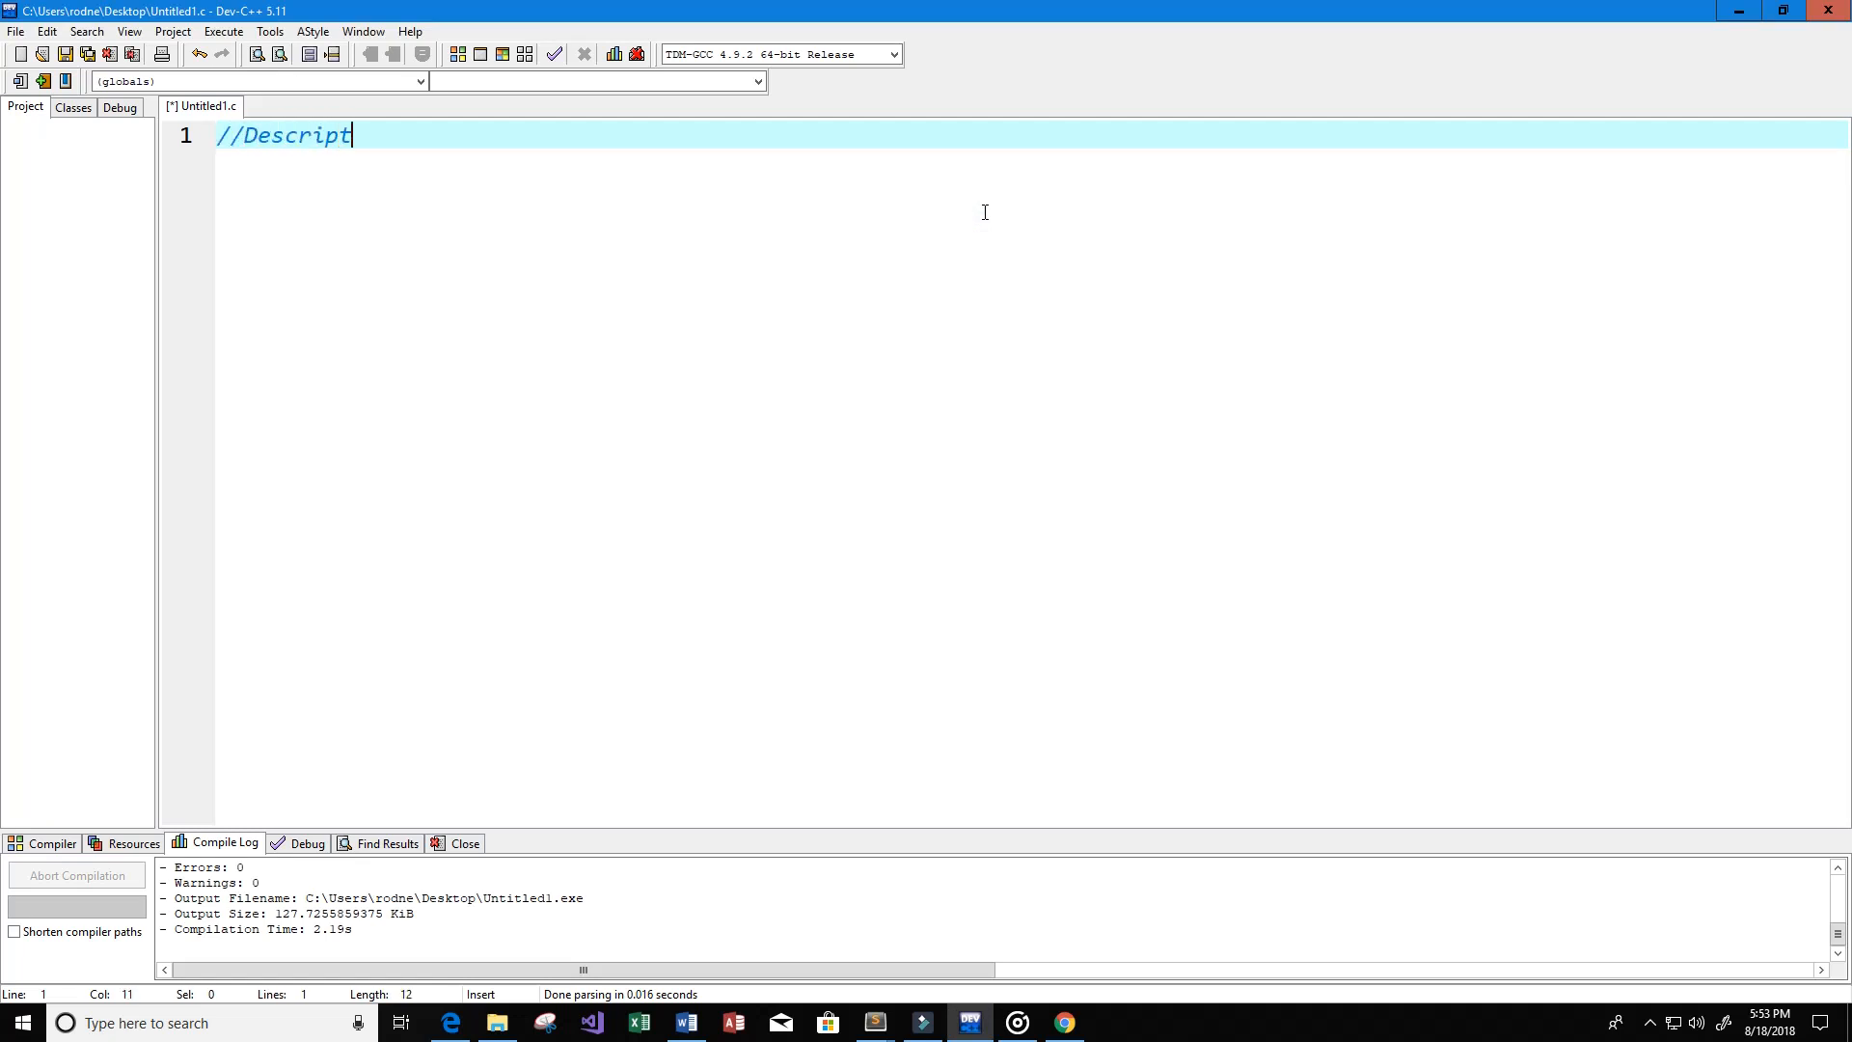
type("ion:")
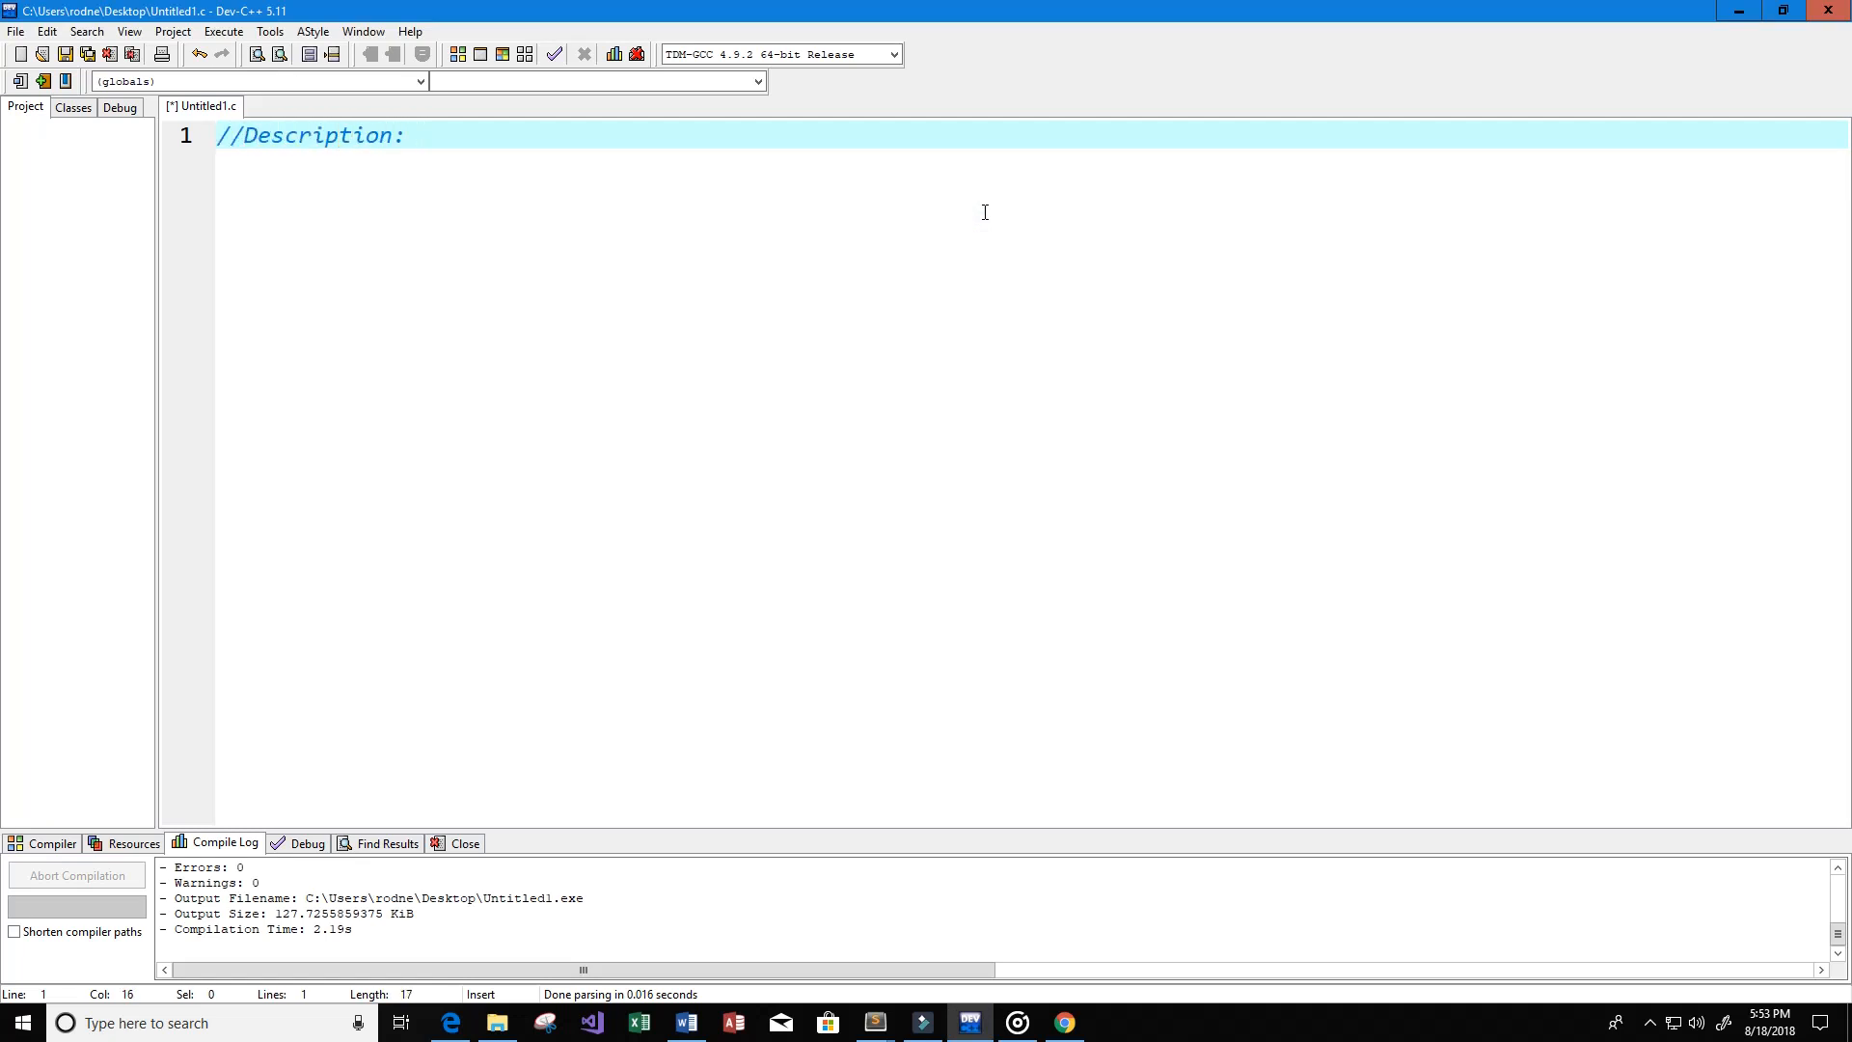
type("This program")
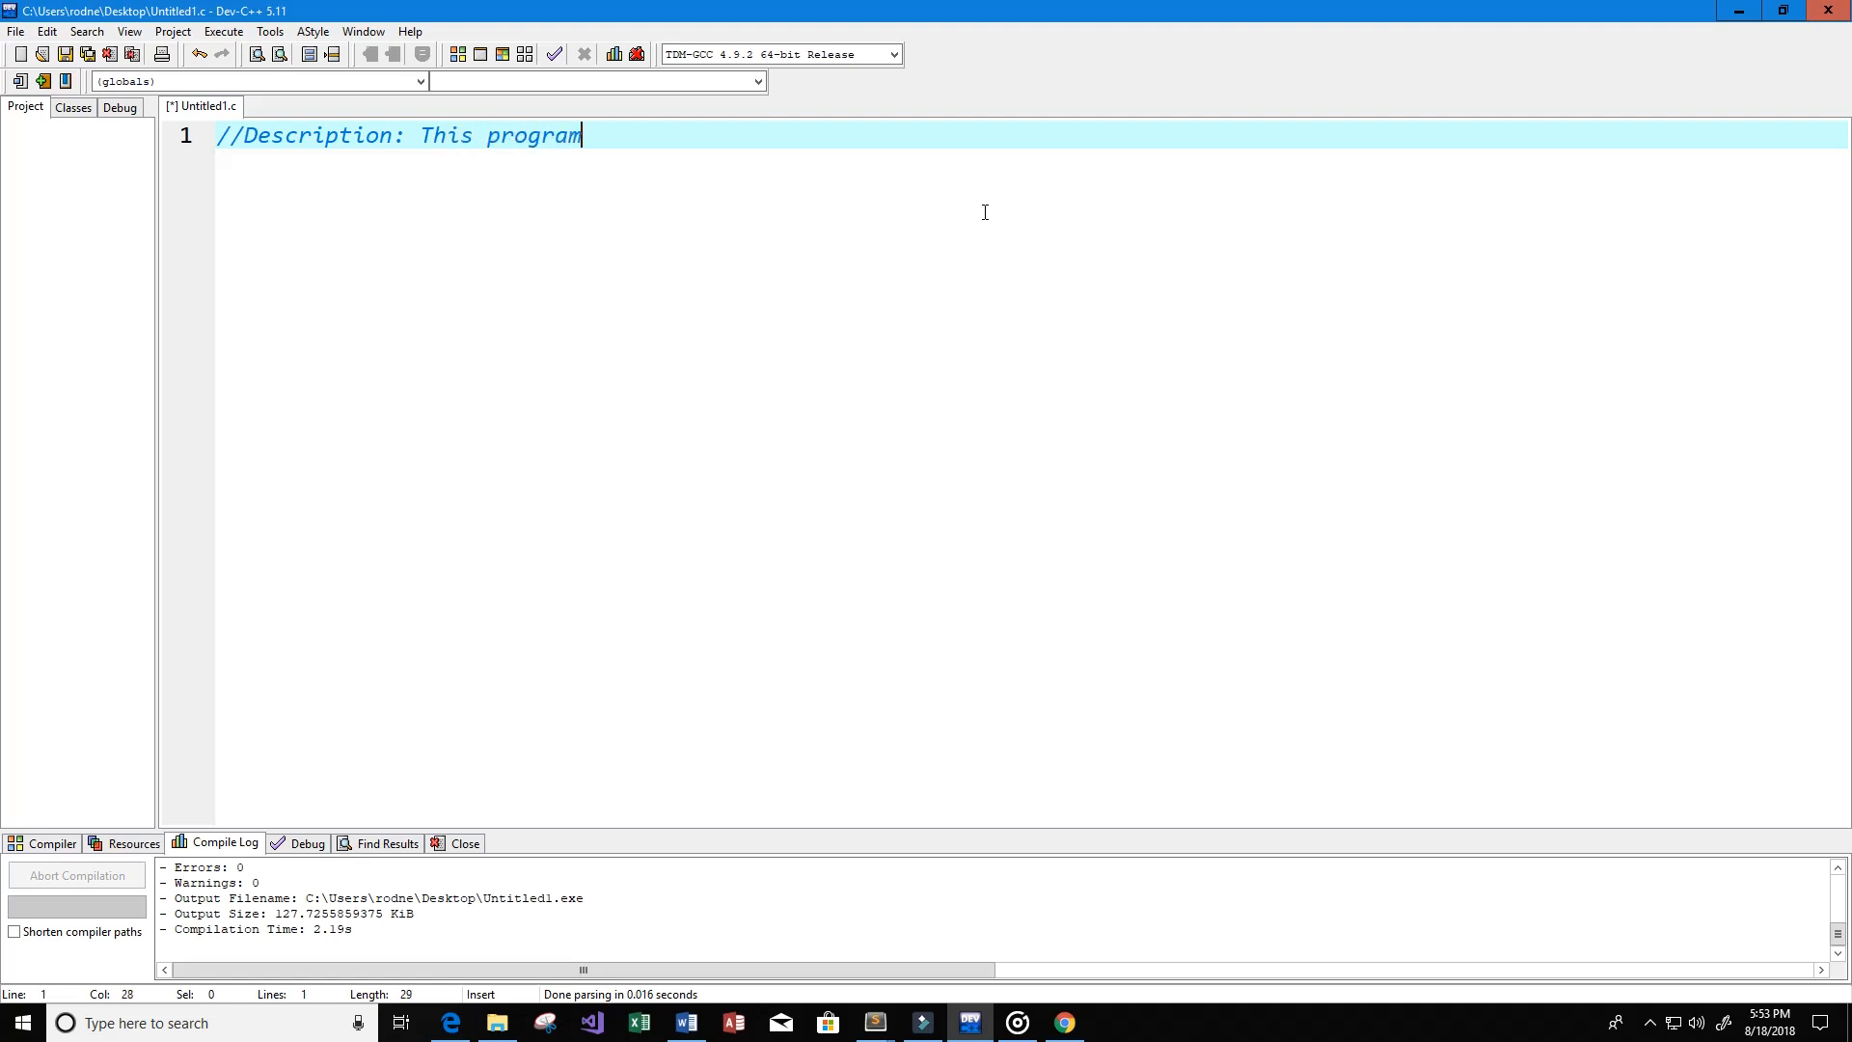
type("is an e")
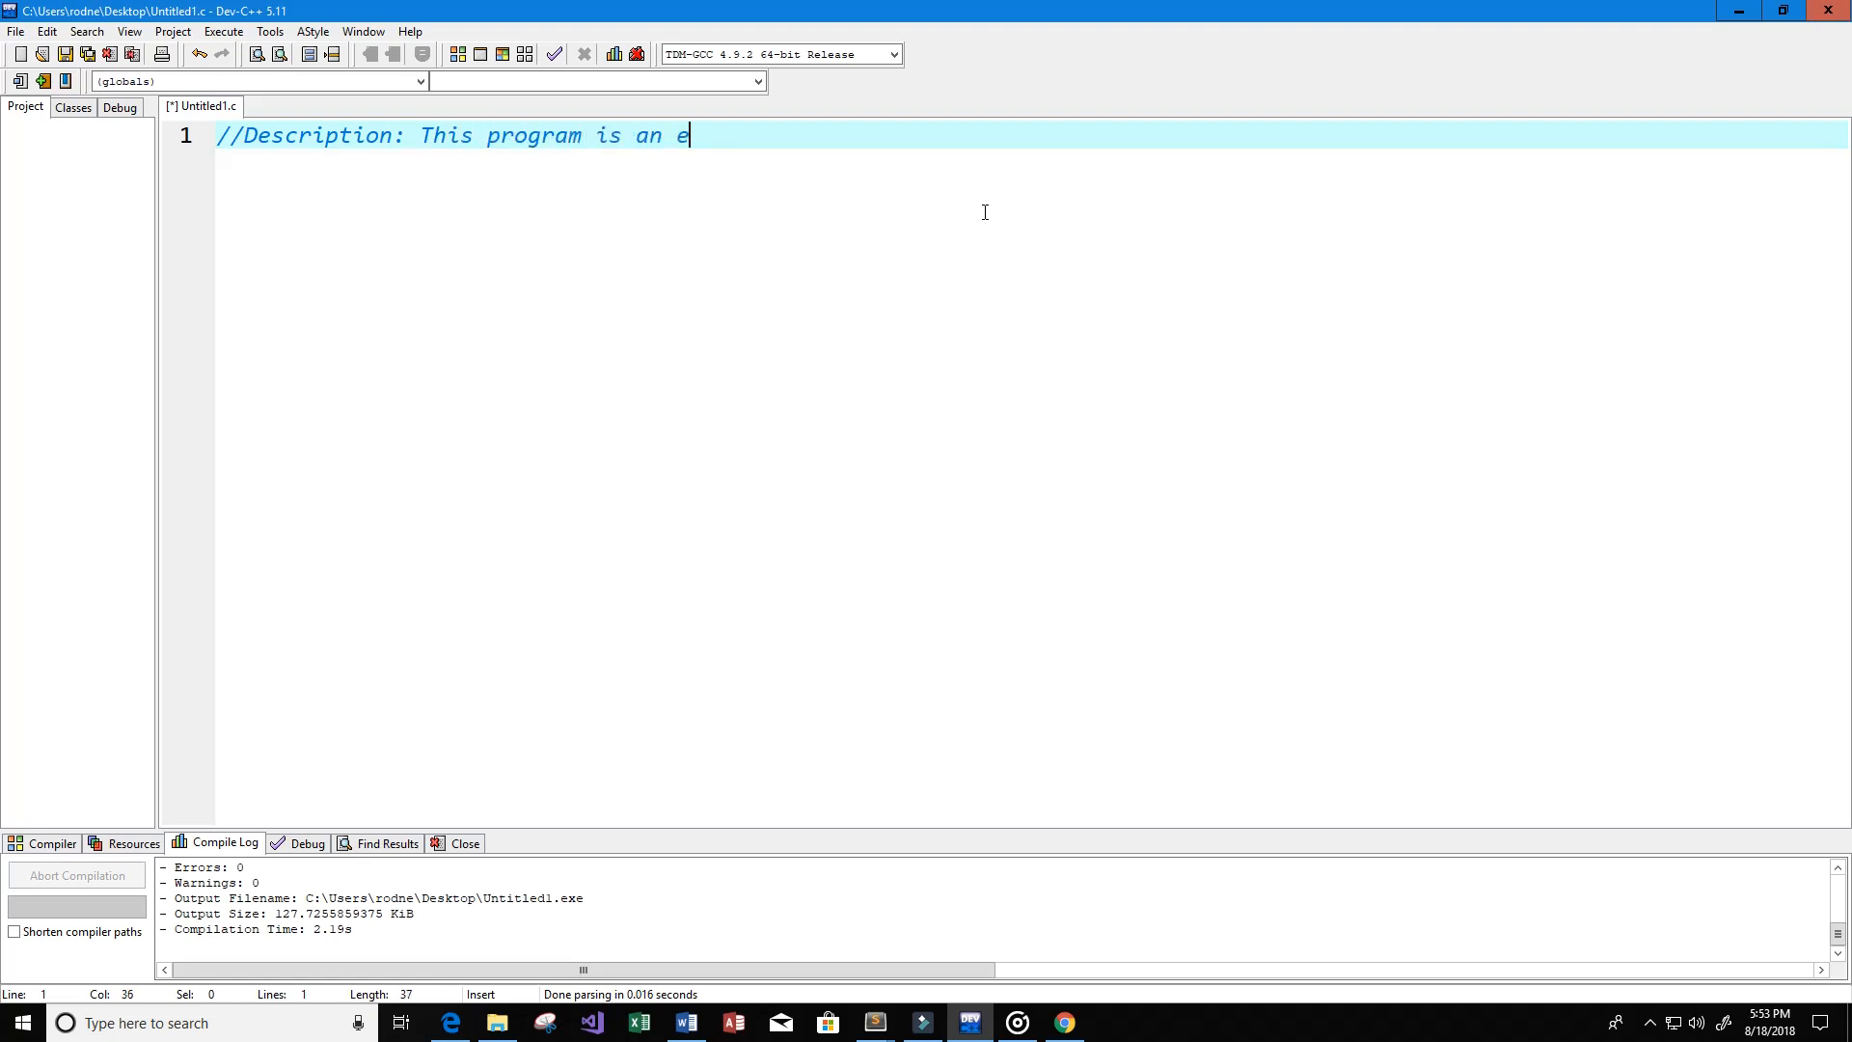
type("xample")
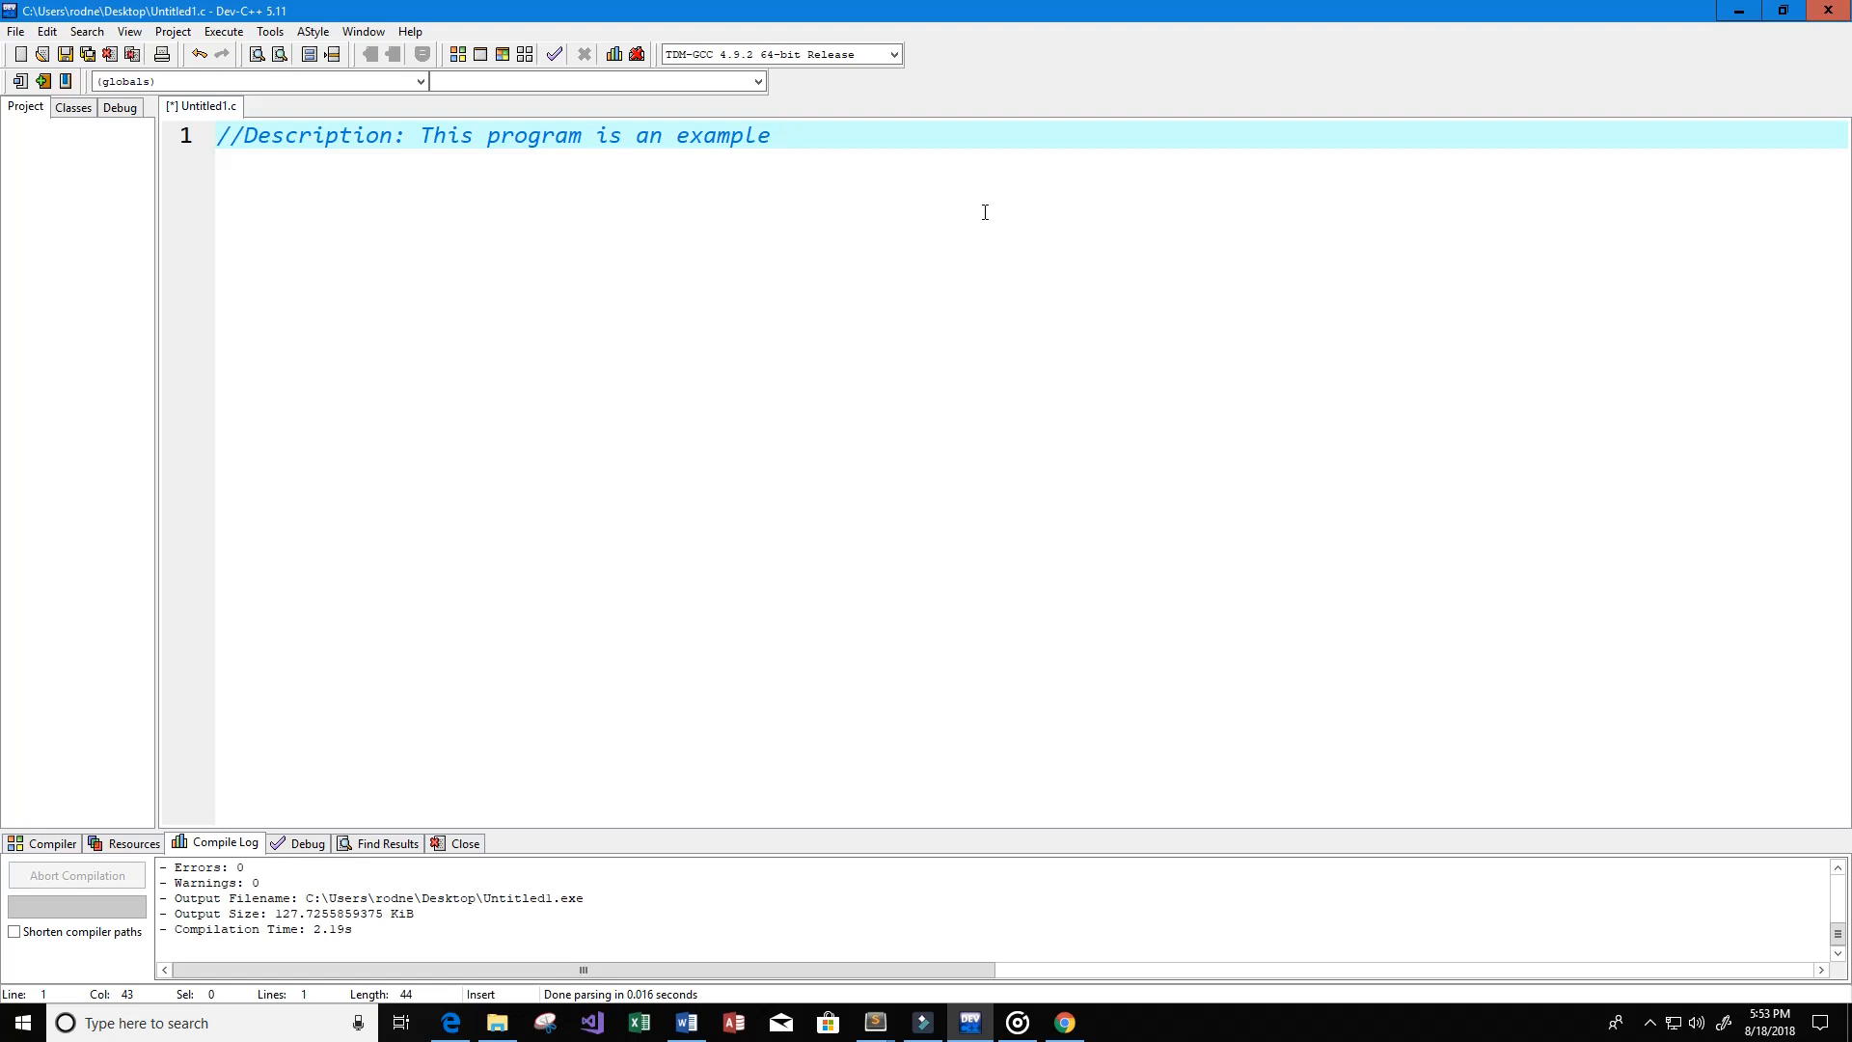
type("of an if")
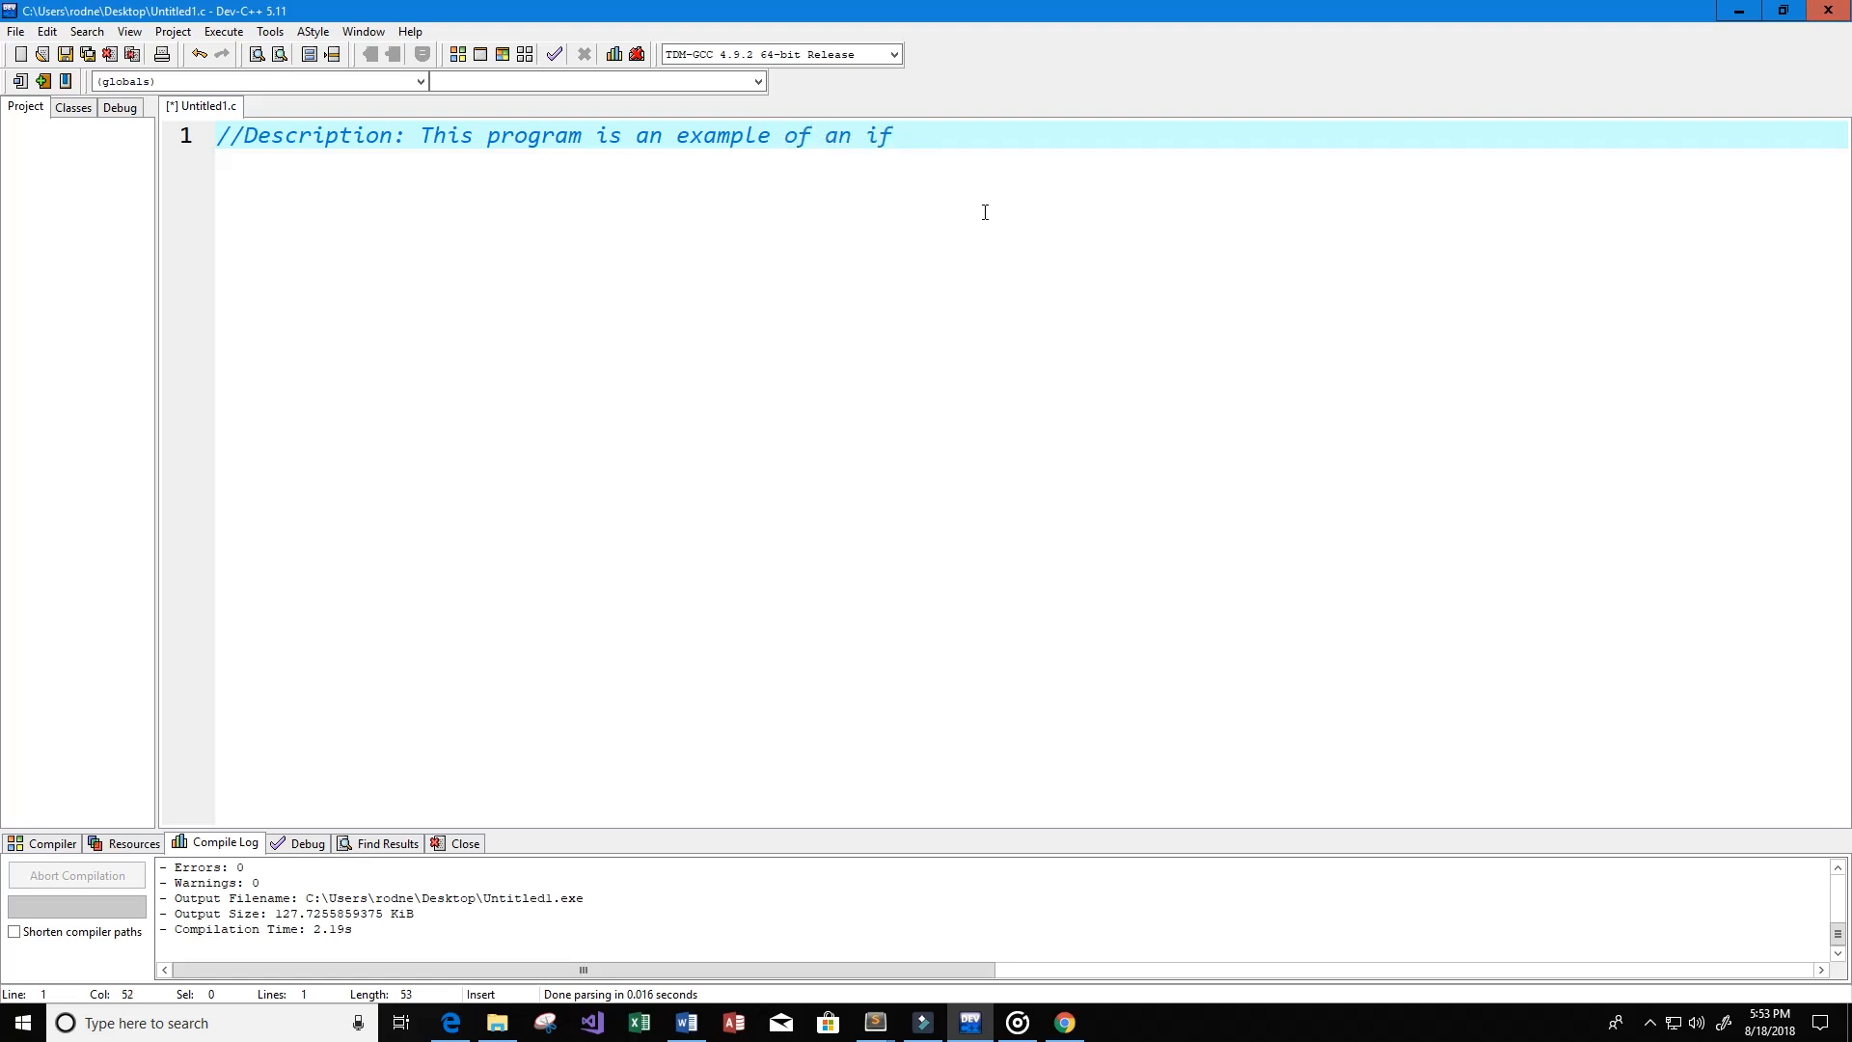
type("statement for")
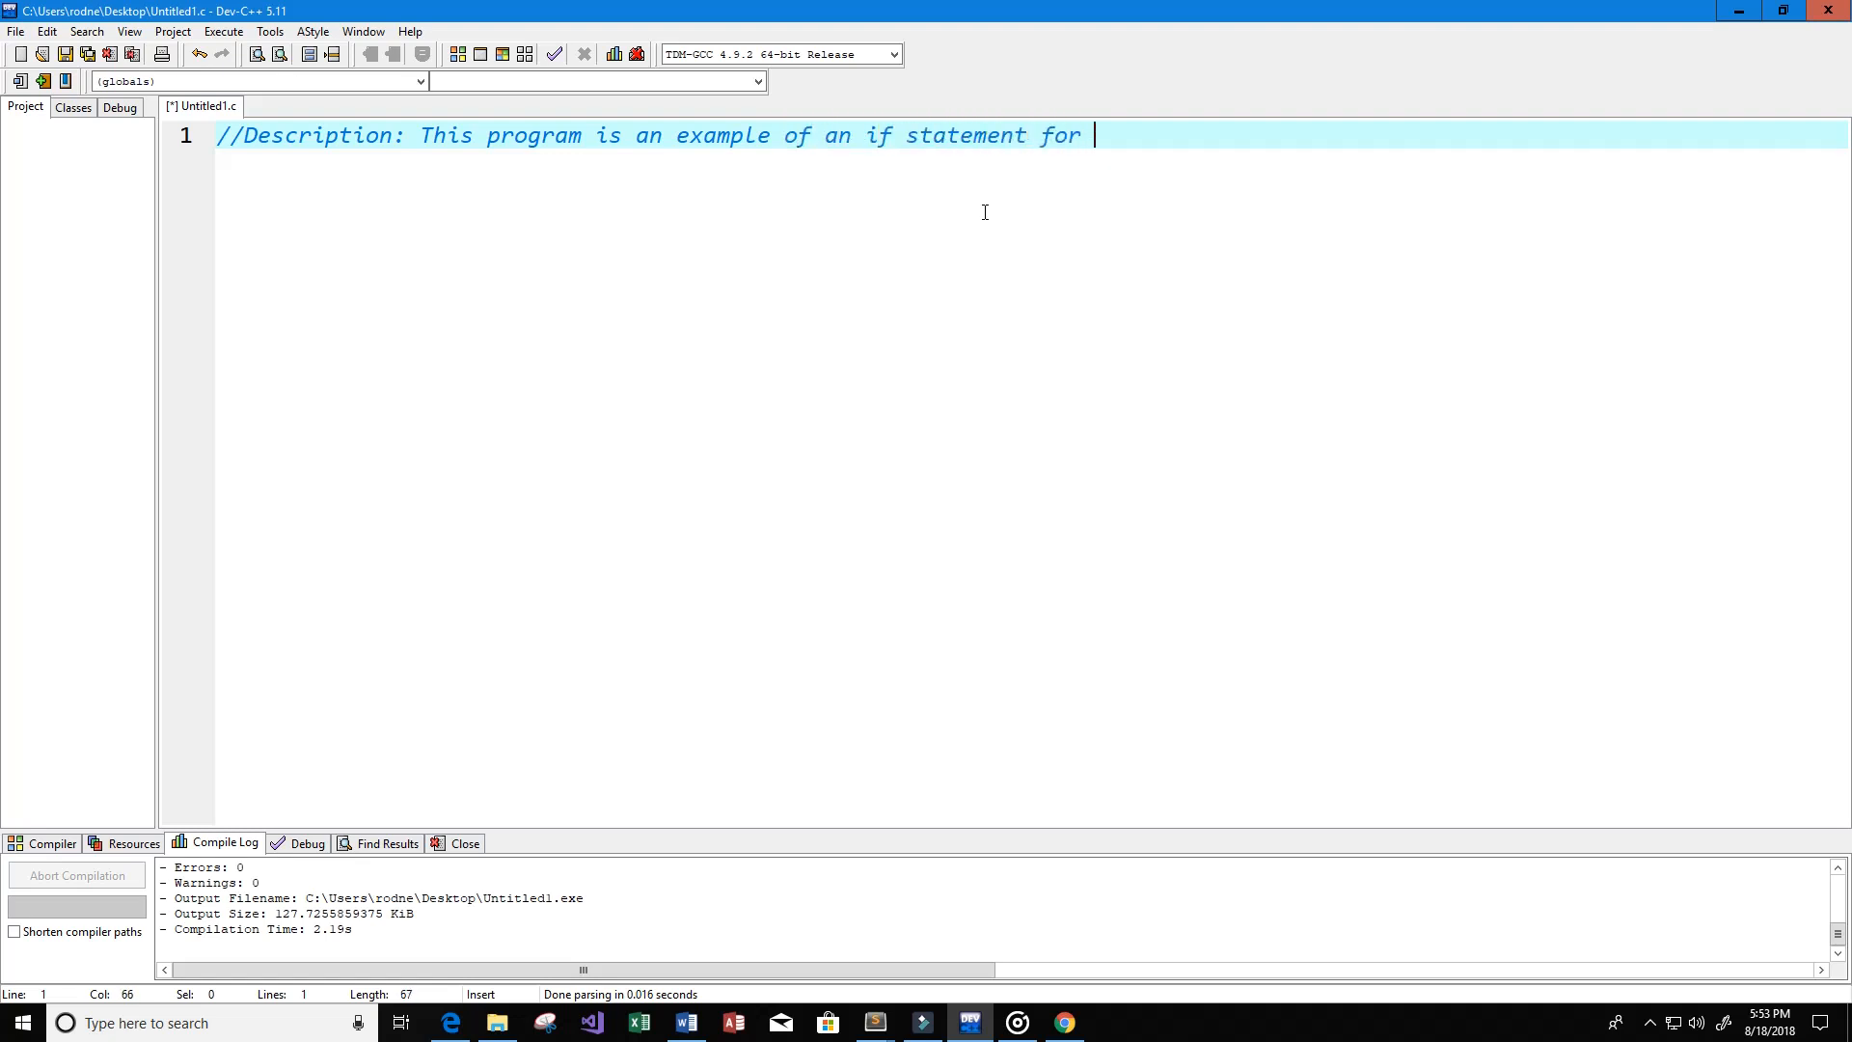
type("sales tax.")
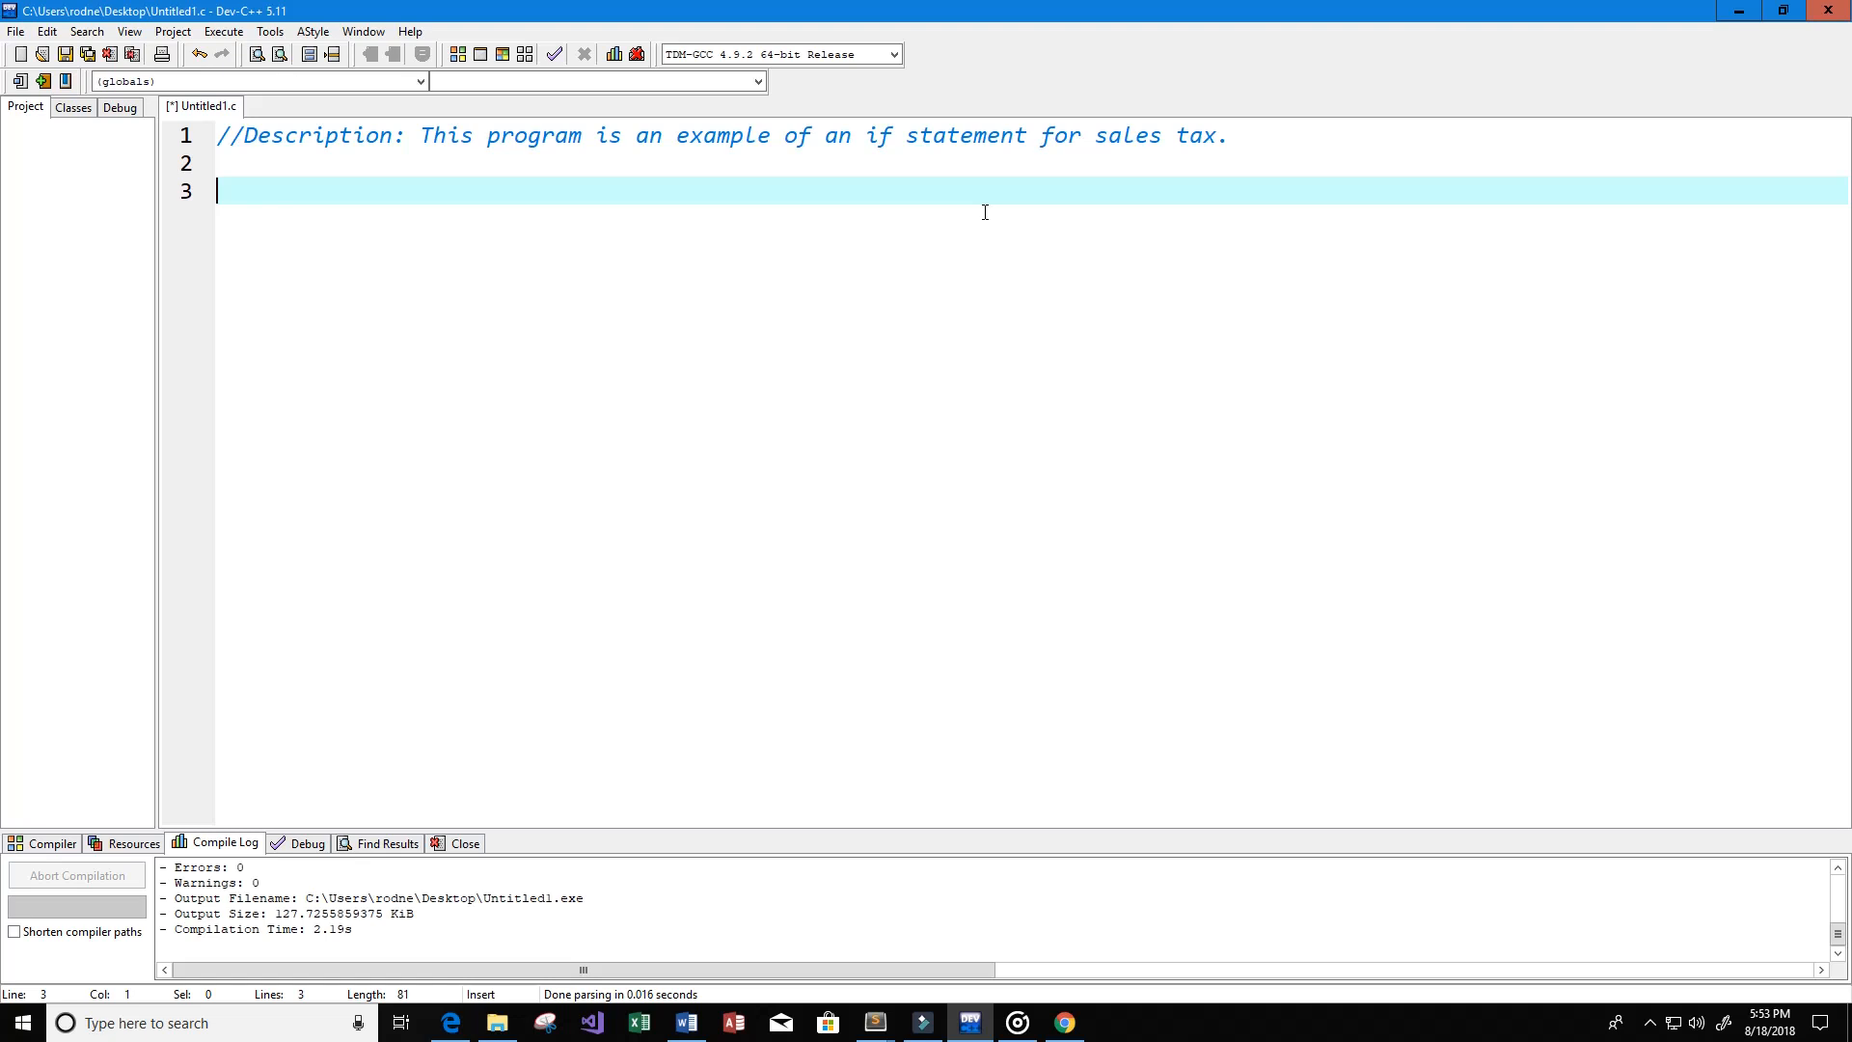
Step: Add #include<stdio.h> and an int main(){ } skeleton containing return 0;
type("#in")
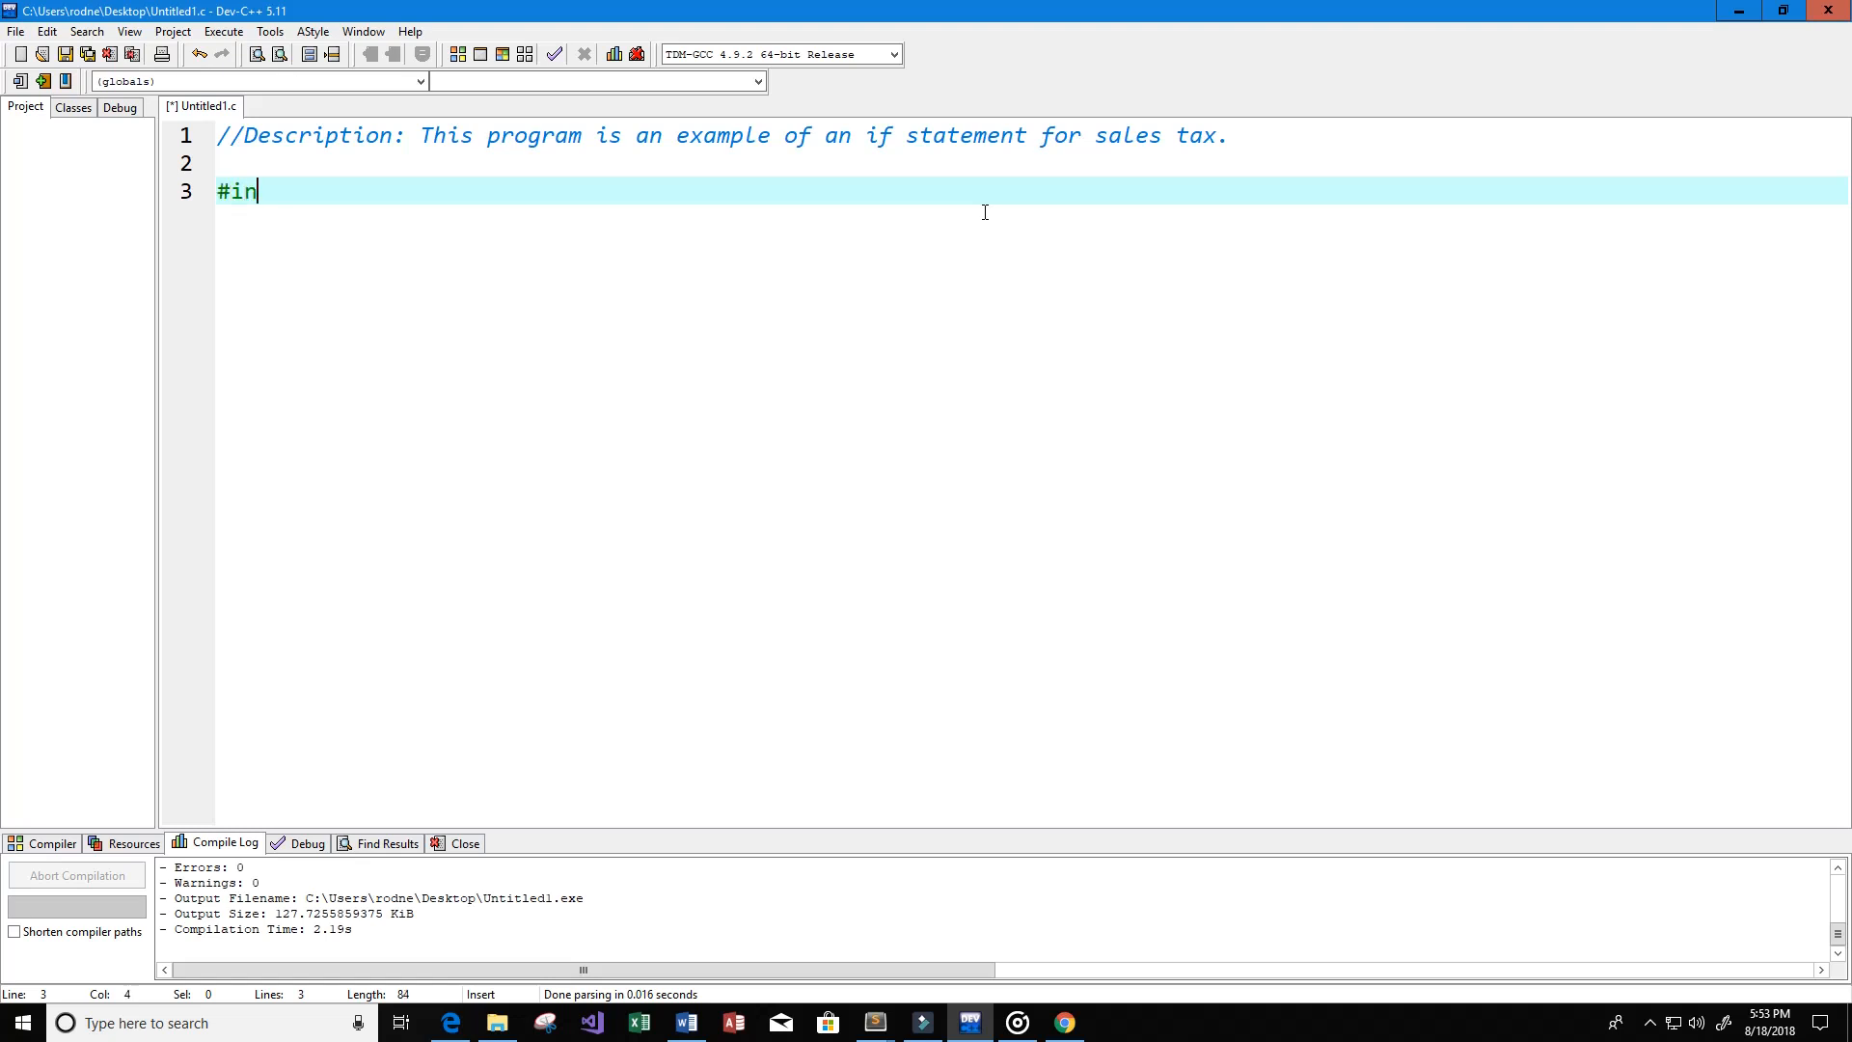
type("clude<s>")
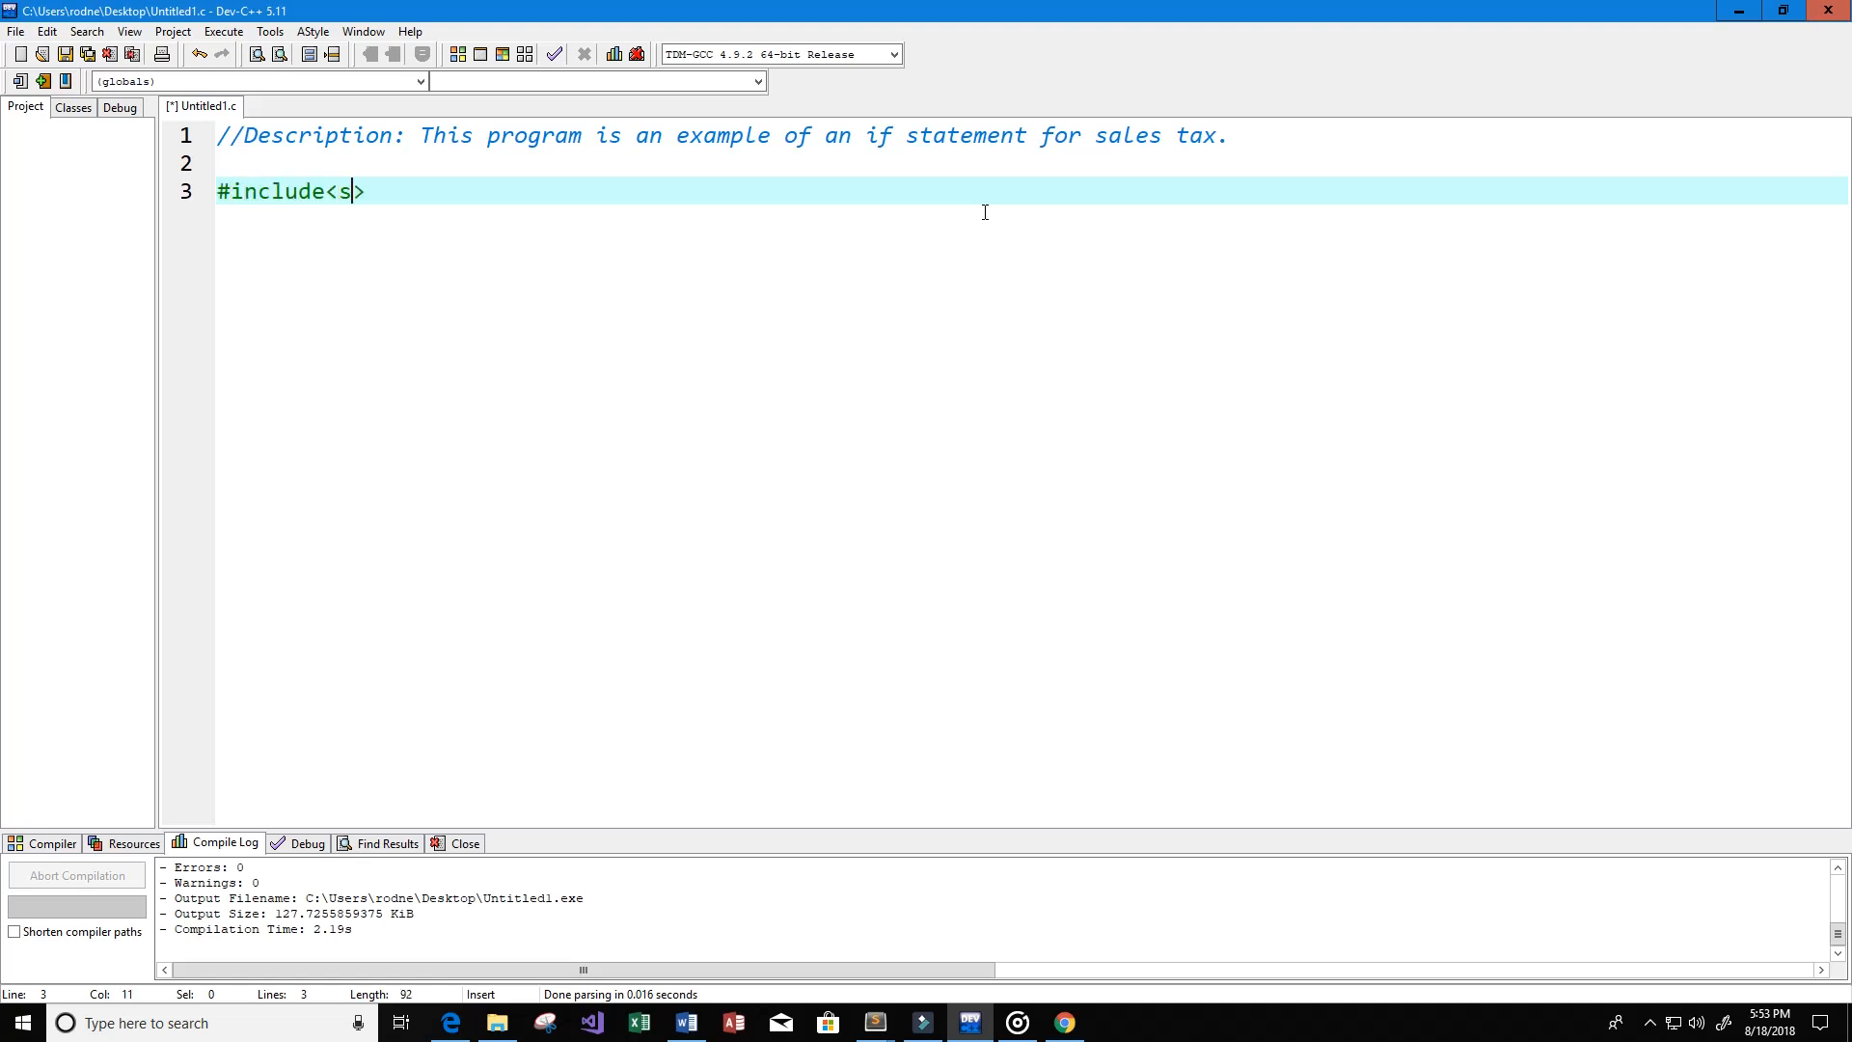
type("tdio.h")
type("int main")
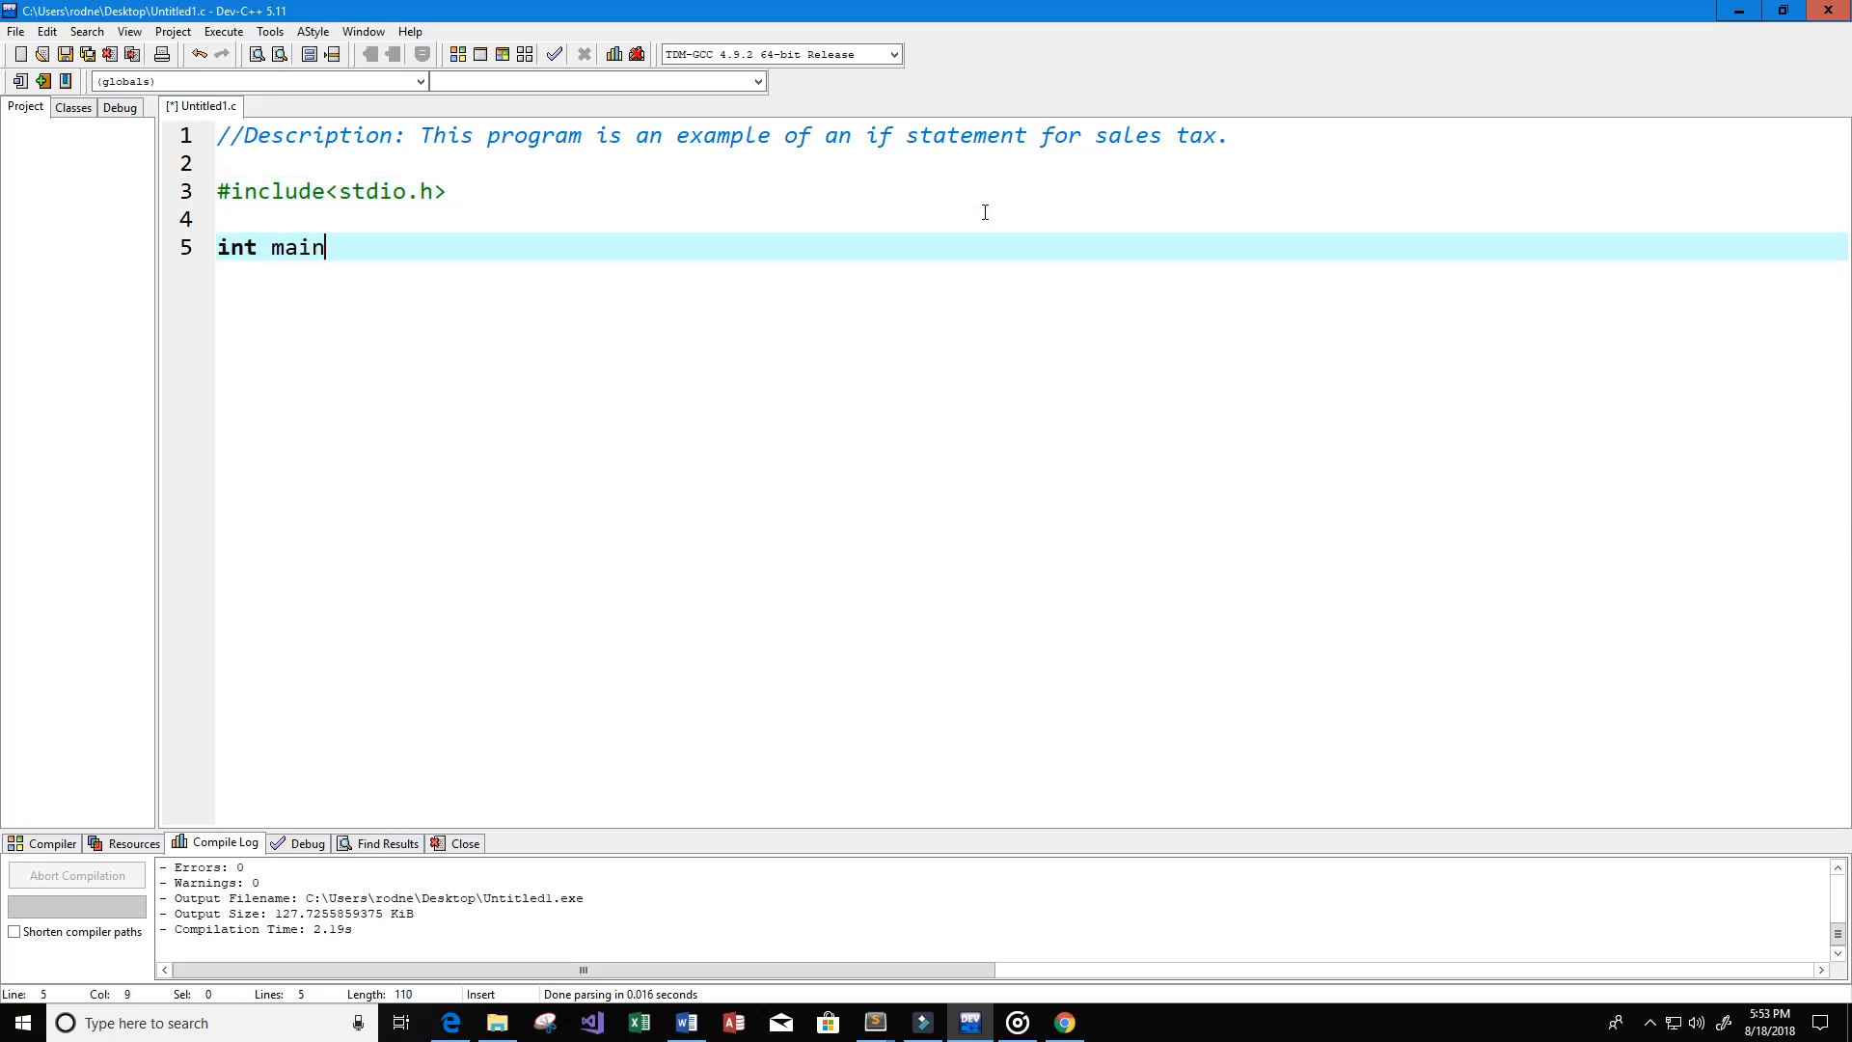
type("(){")
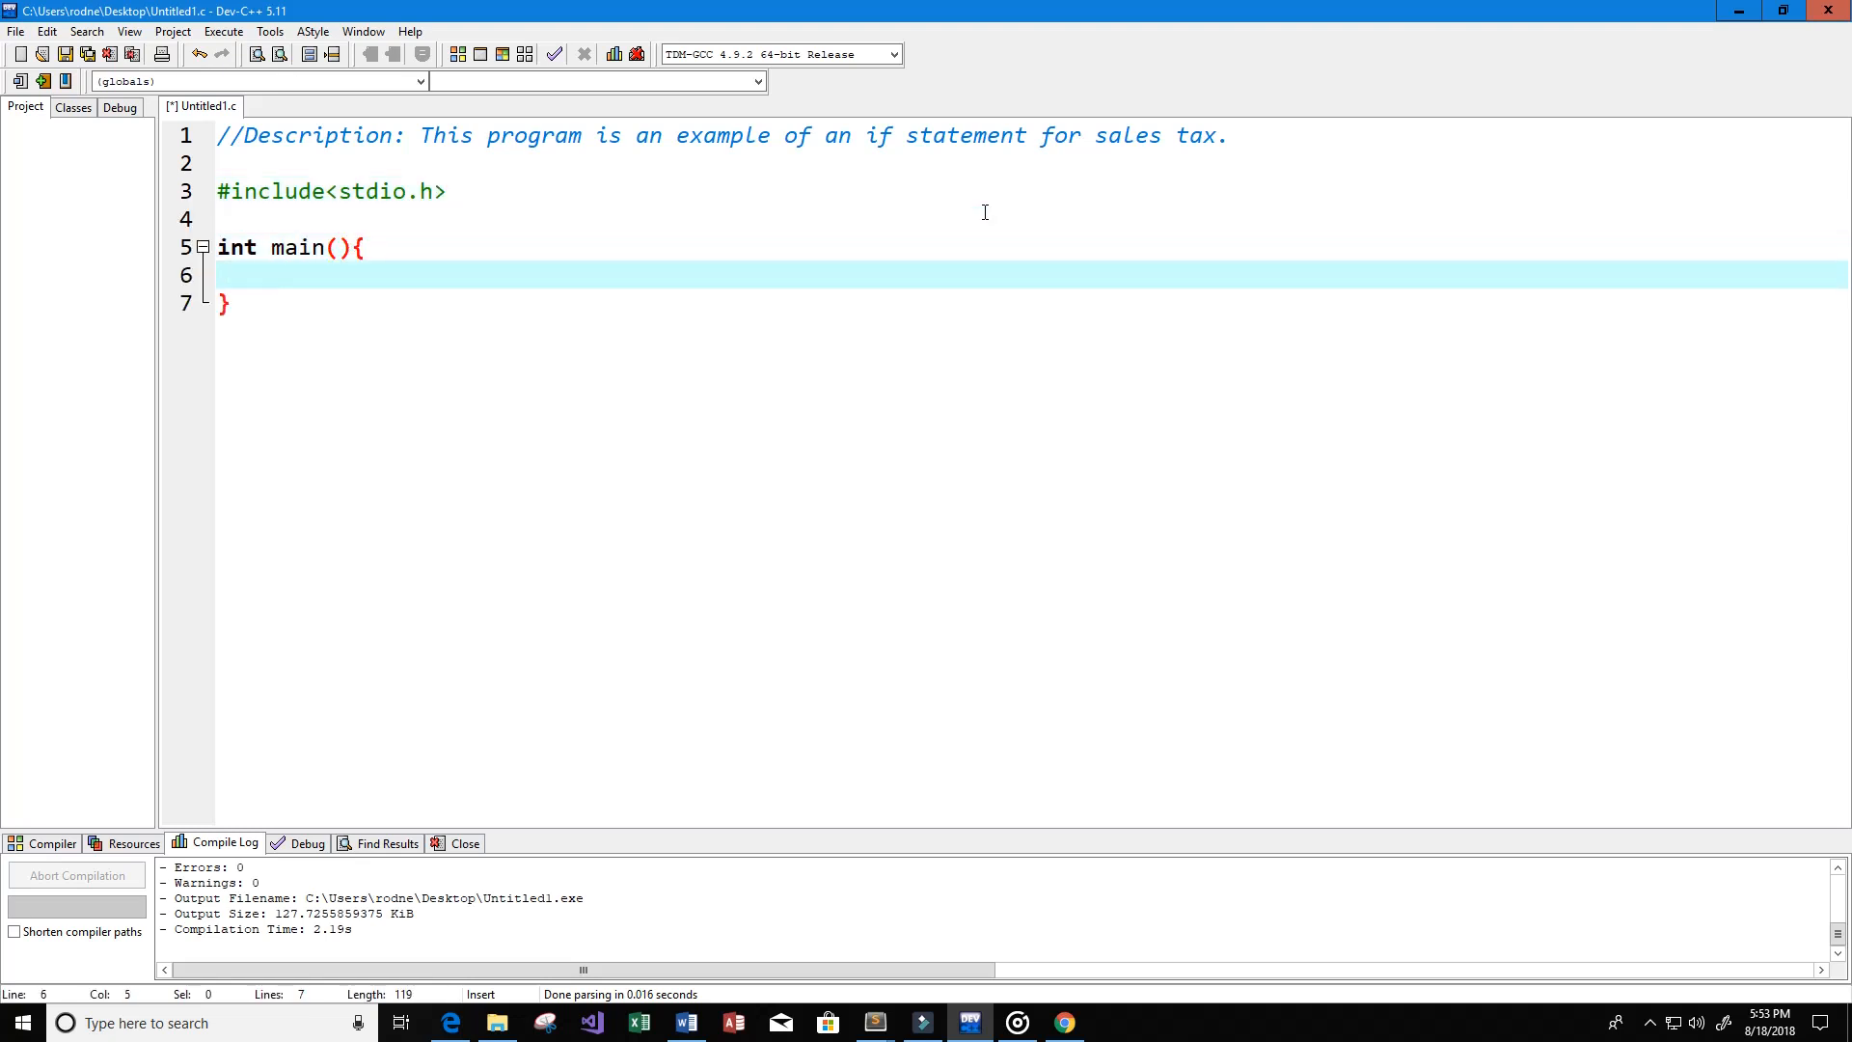
type("return")
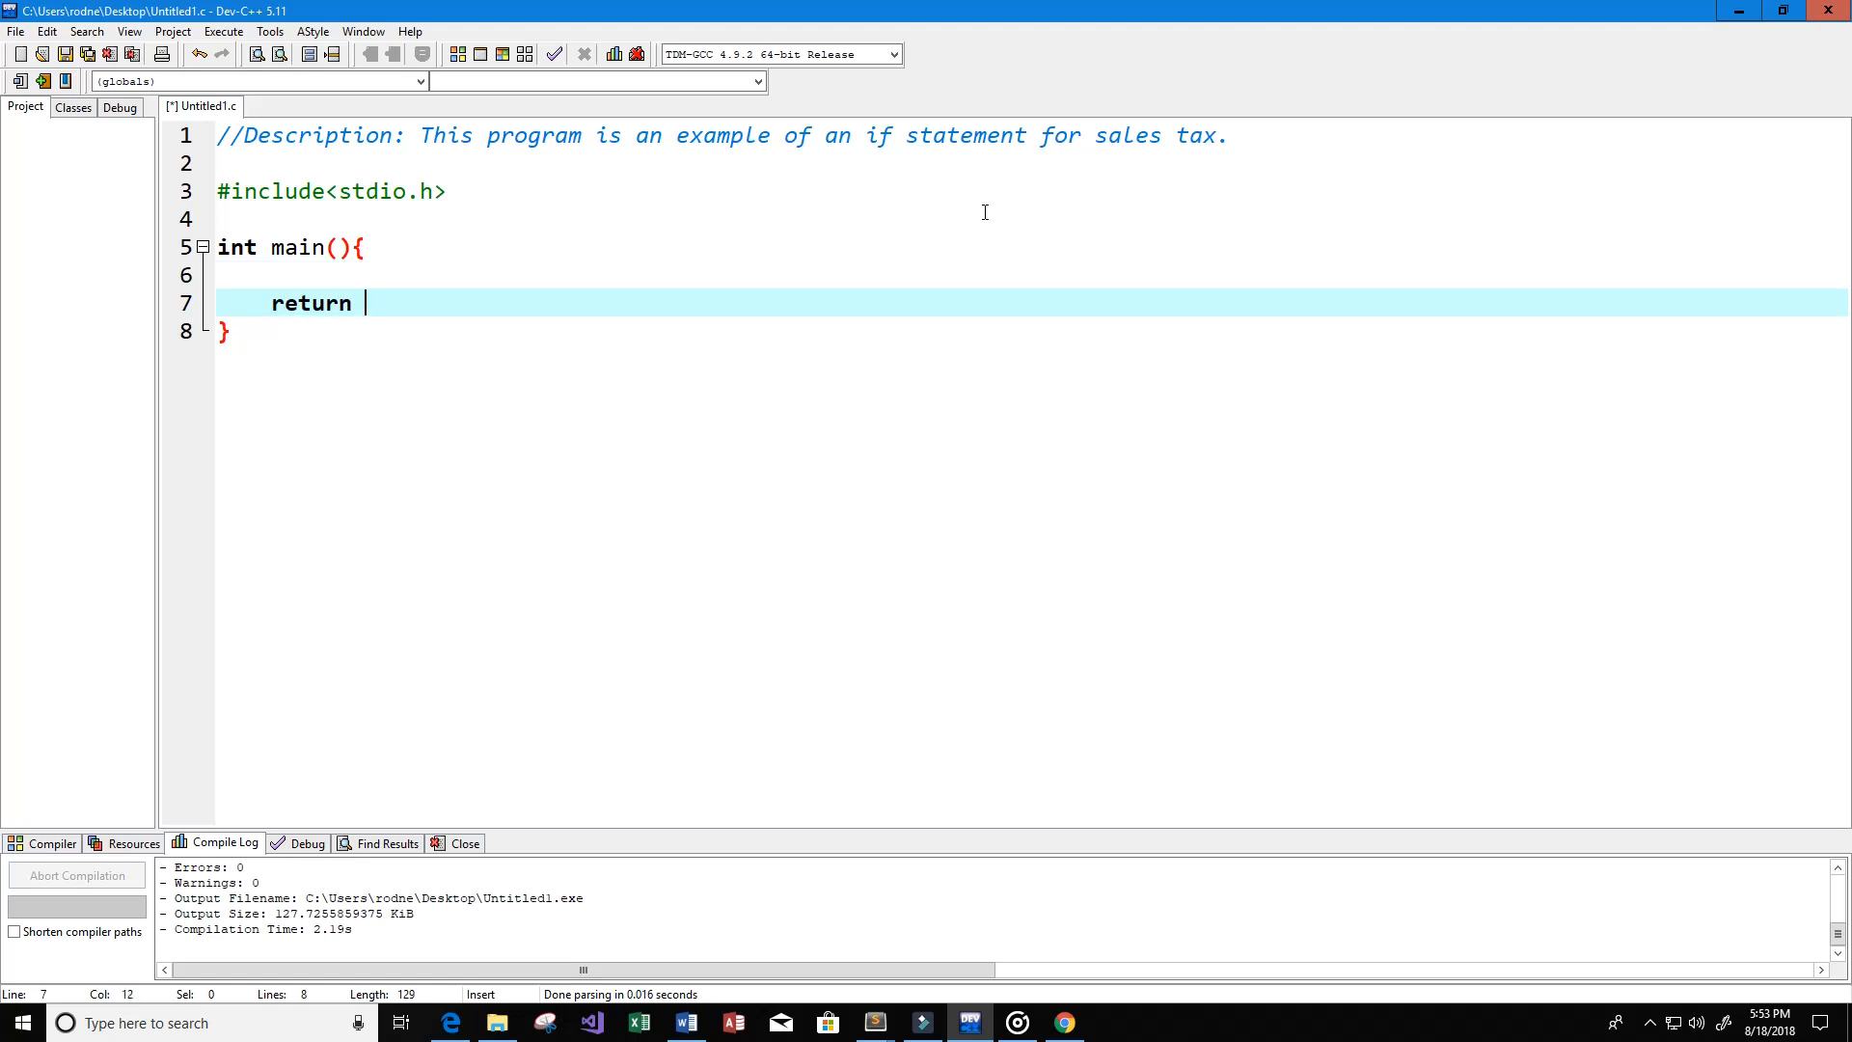
type("0;")
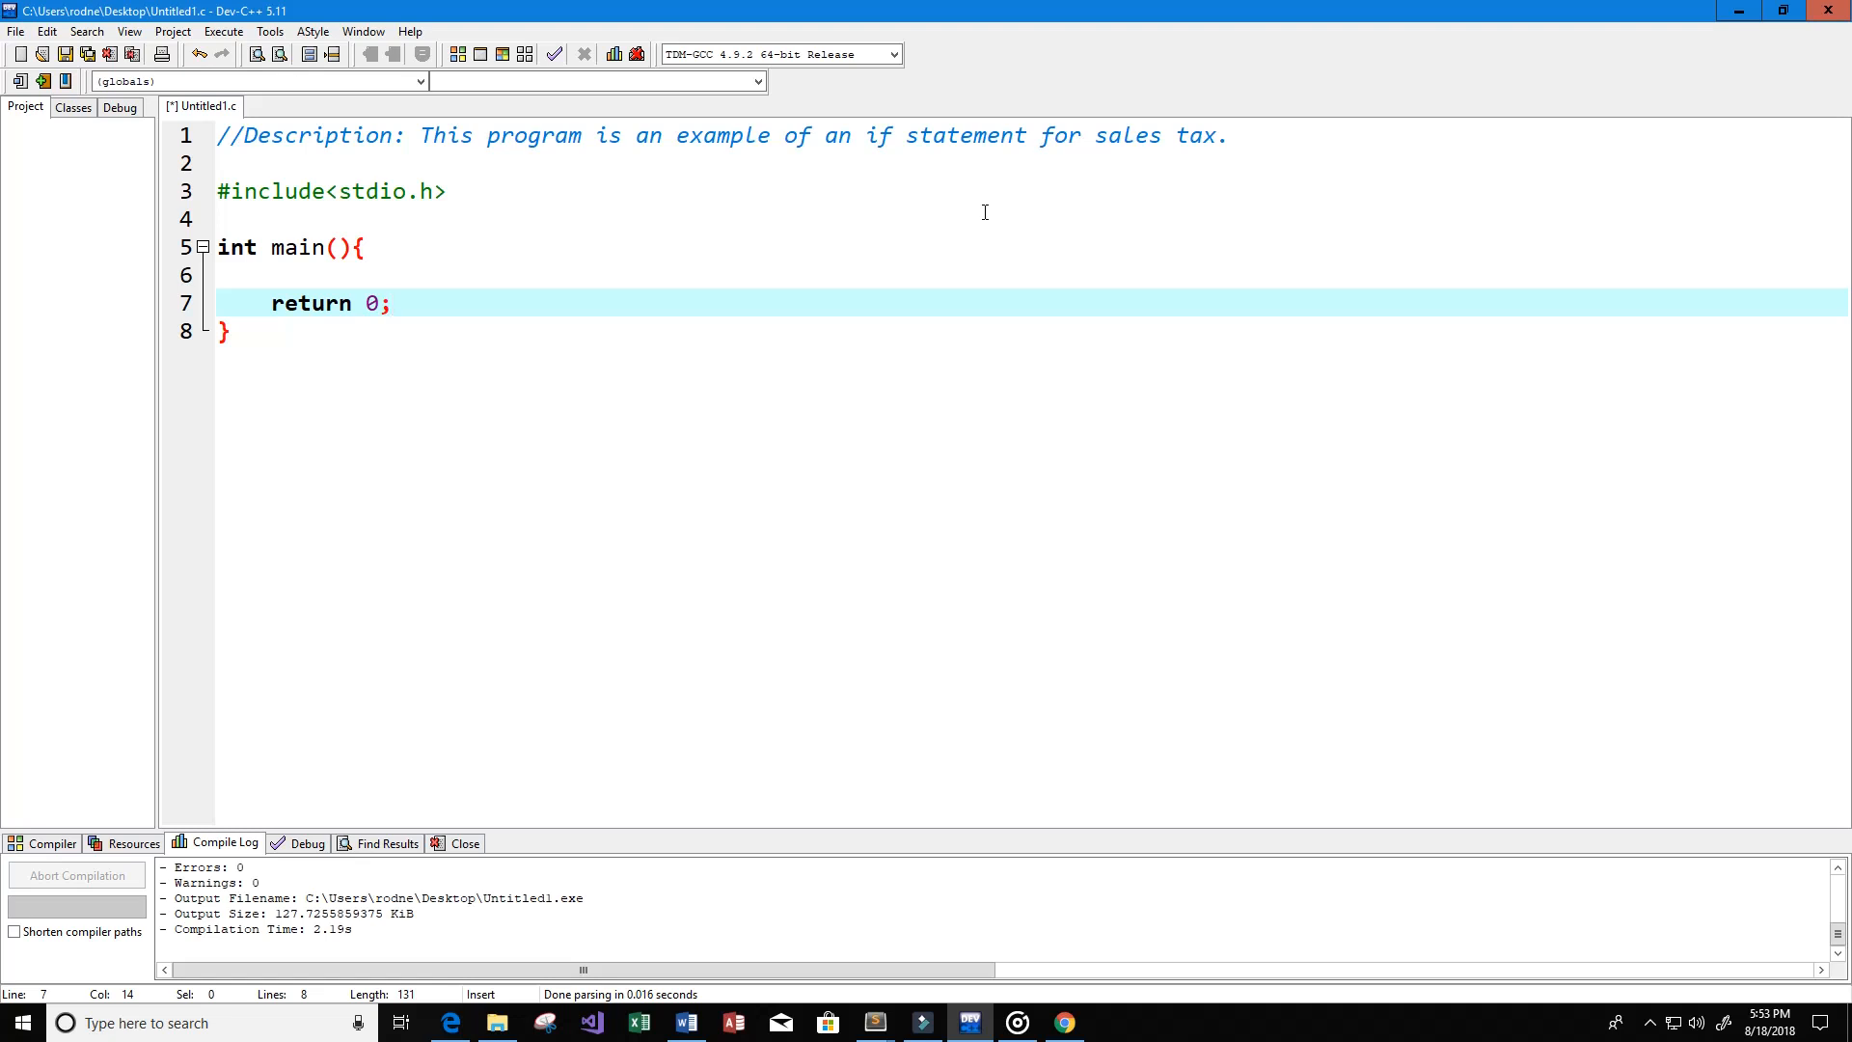
left_click(393, 301)
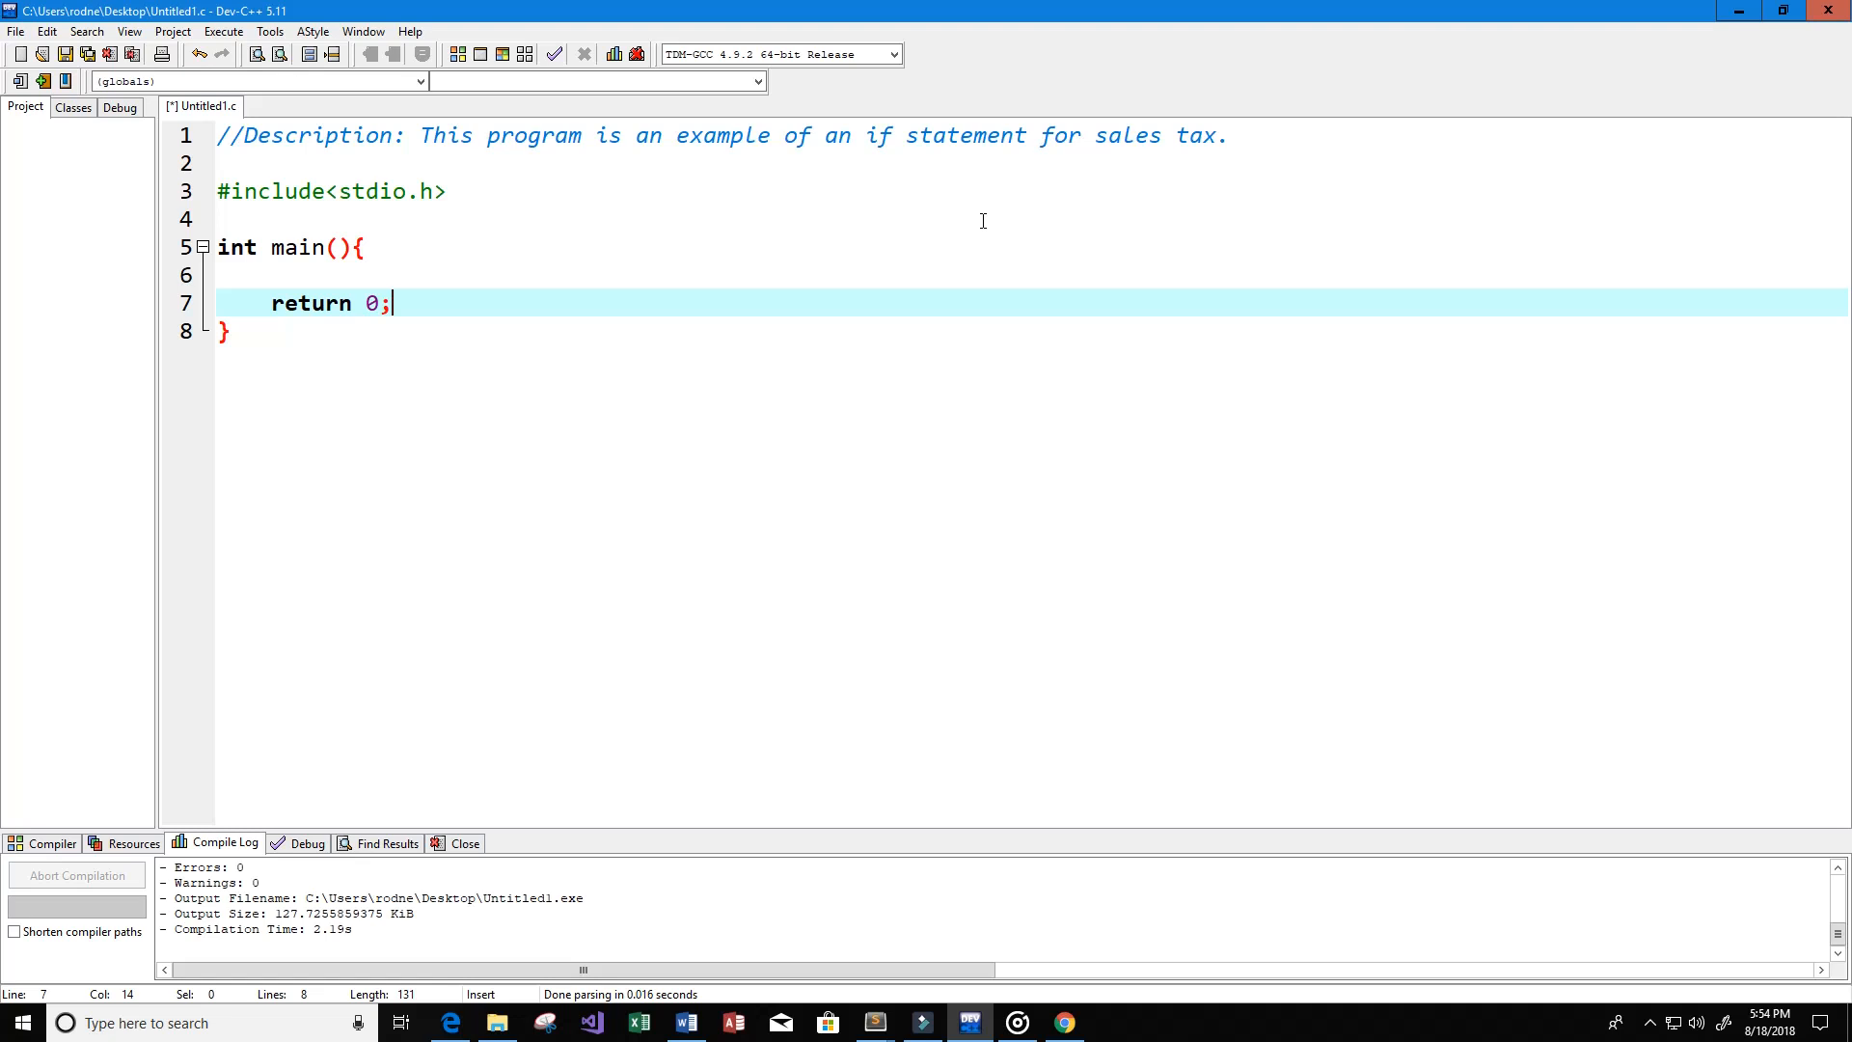
mouse_move(714, 211)
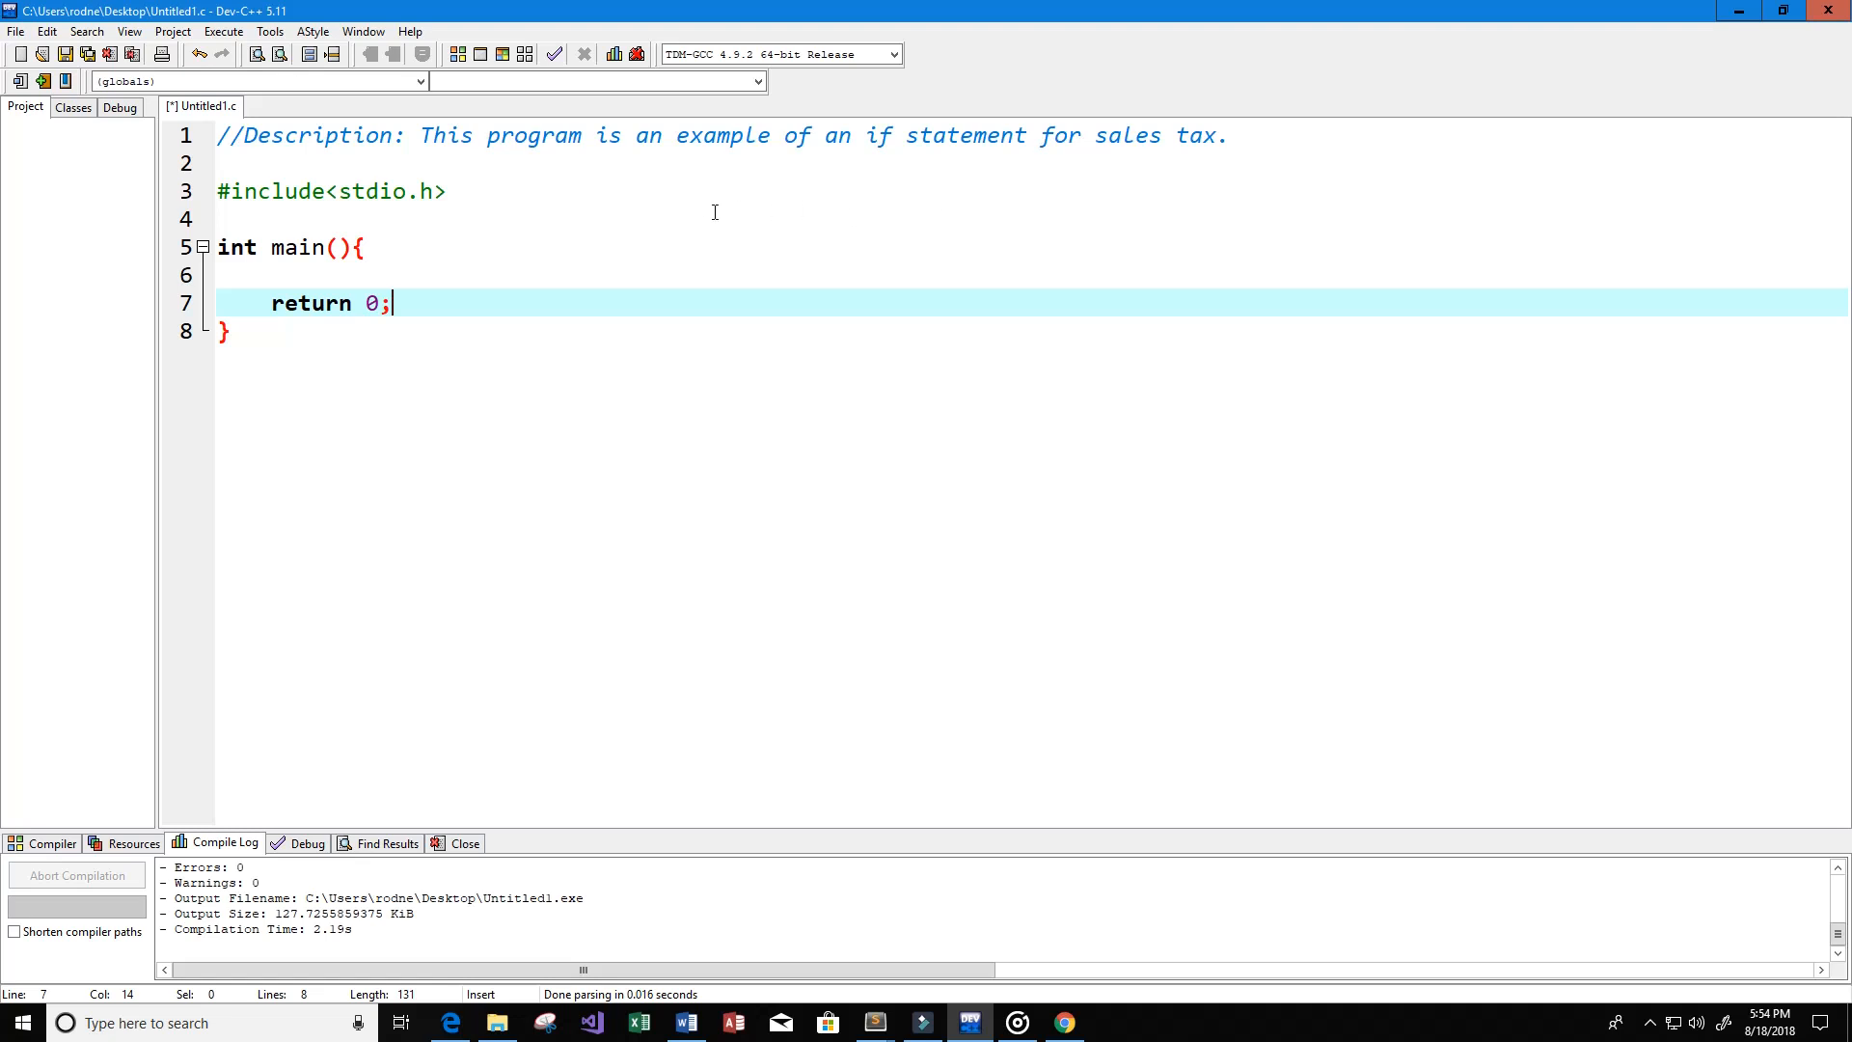
Step: Define TAXRATE as .0775 below the stdio.h include
left_click(626, 191)
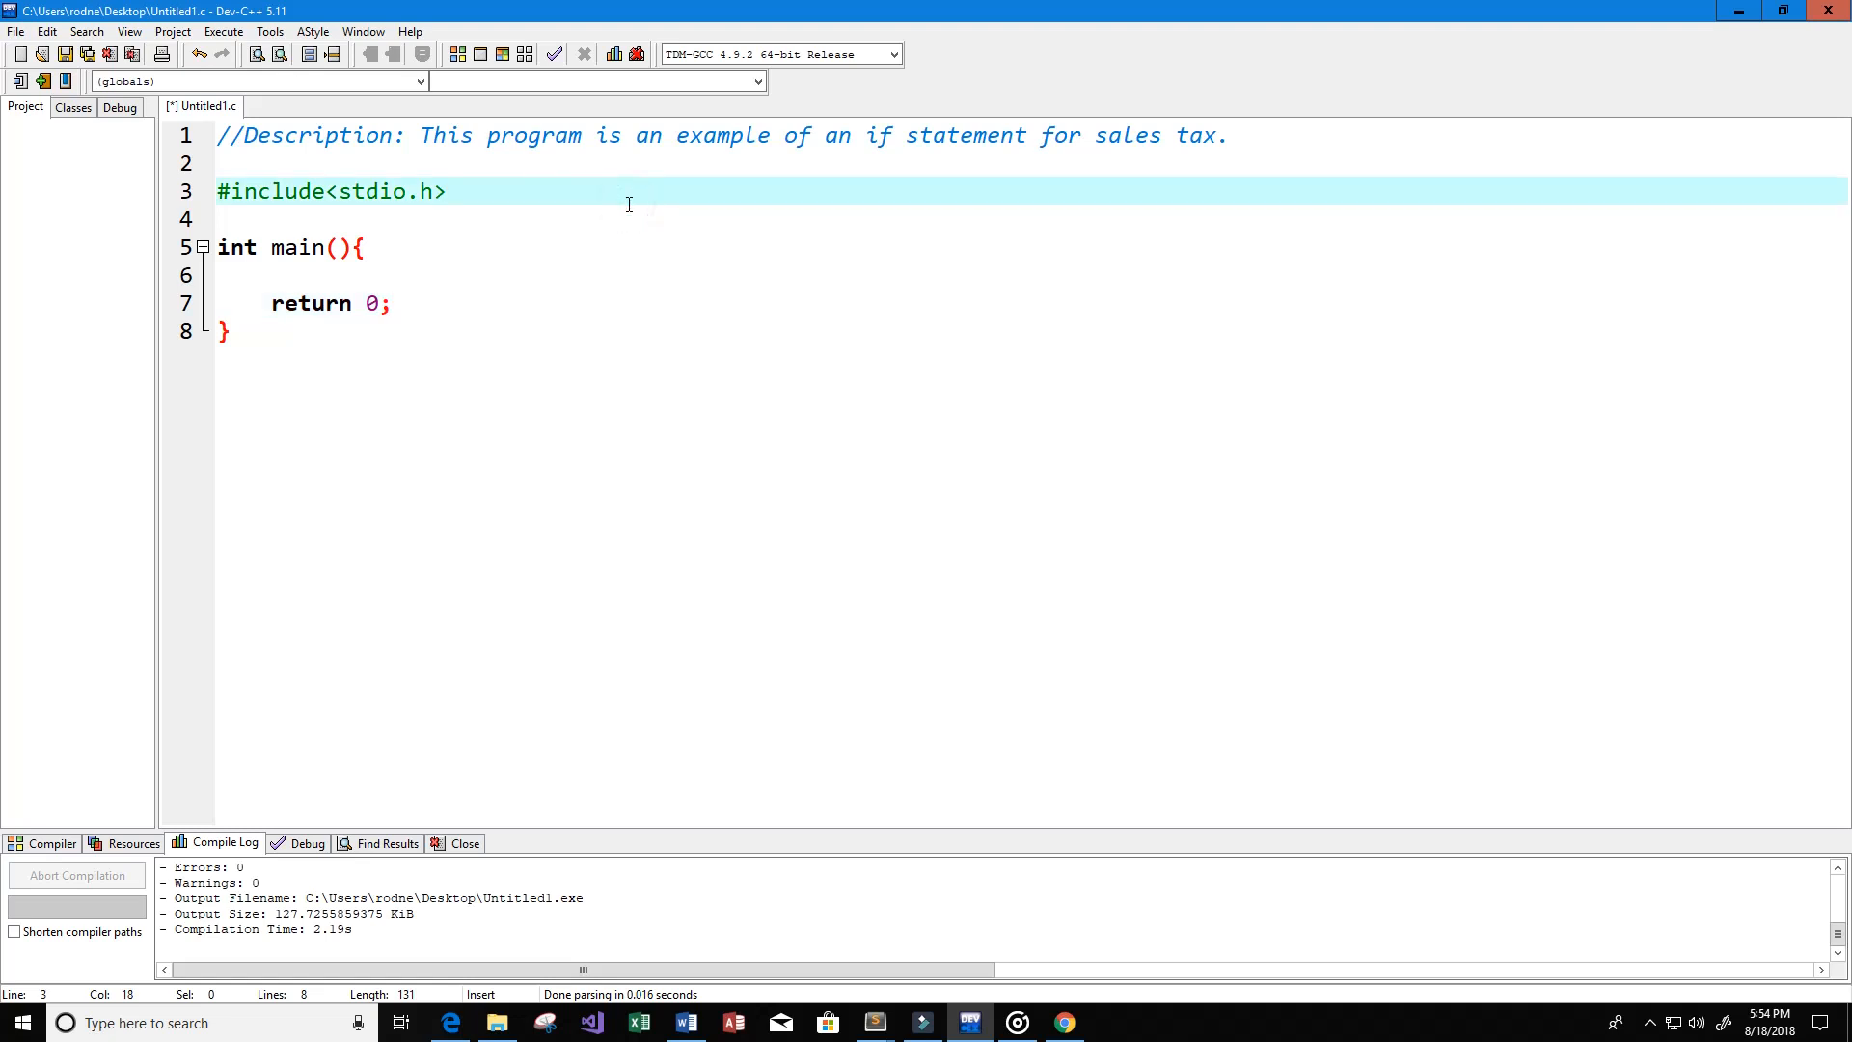
key("Return")
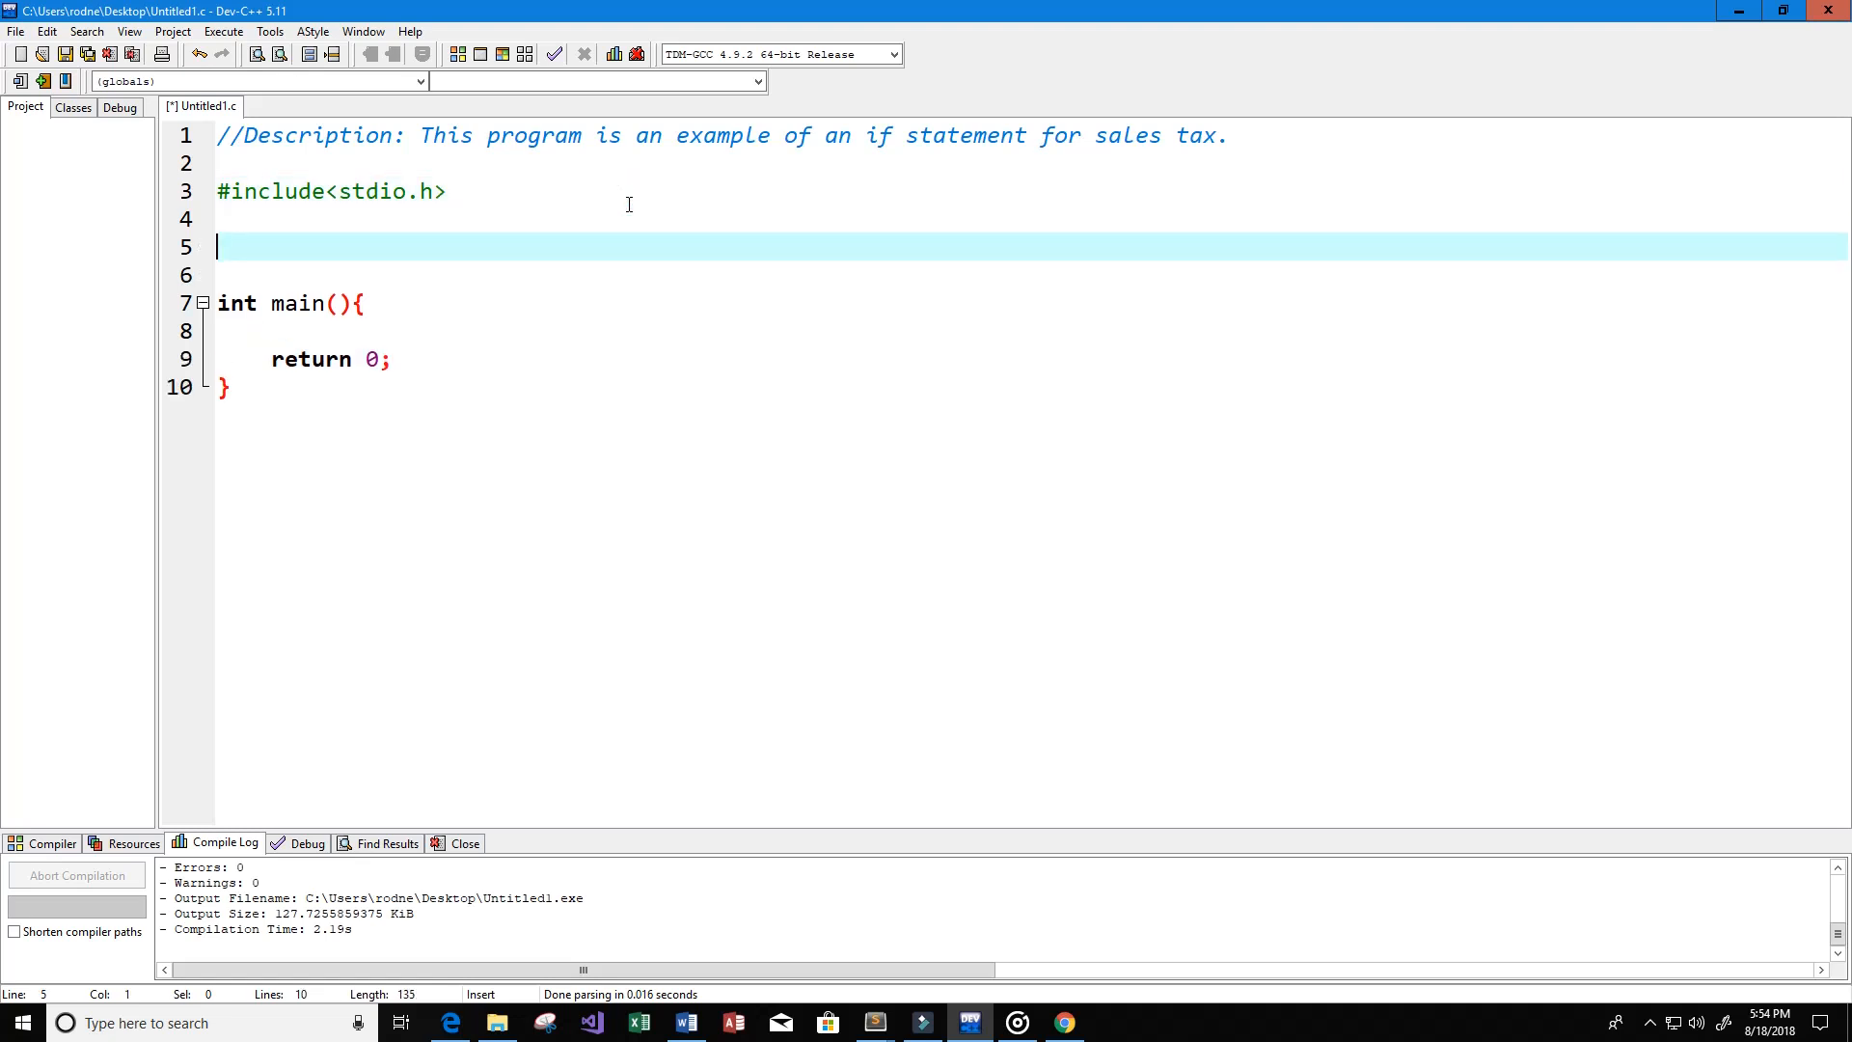
type("#")
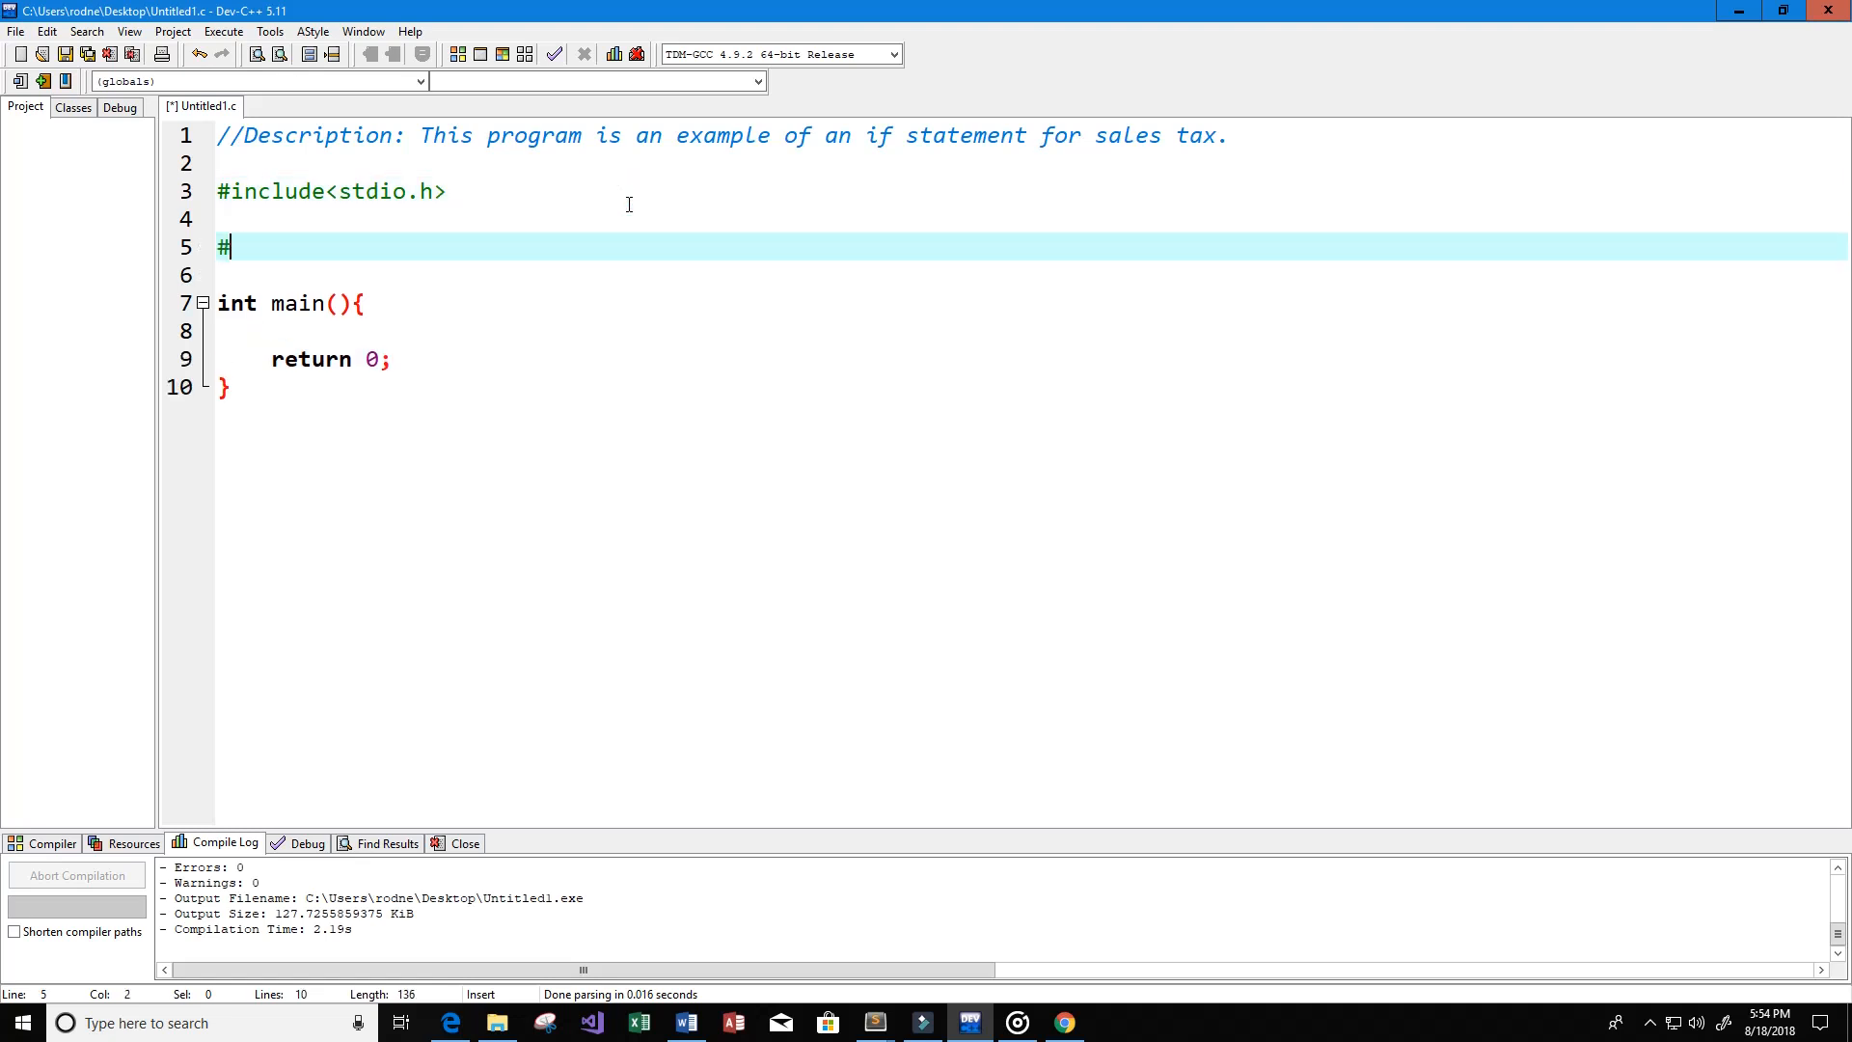
type("define")
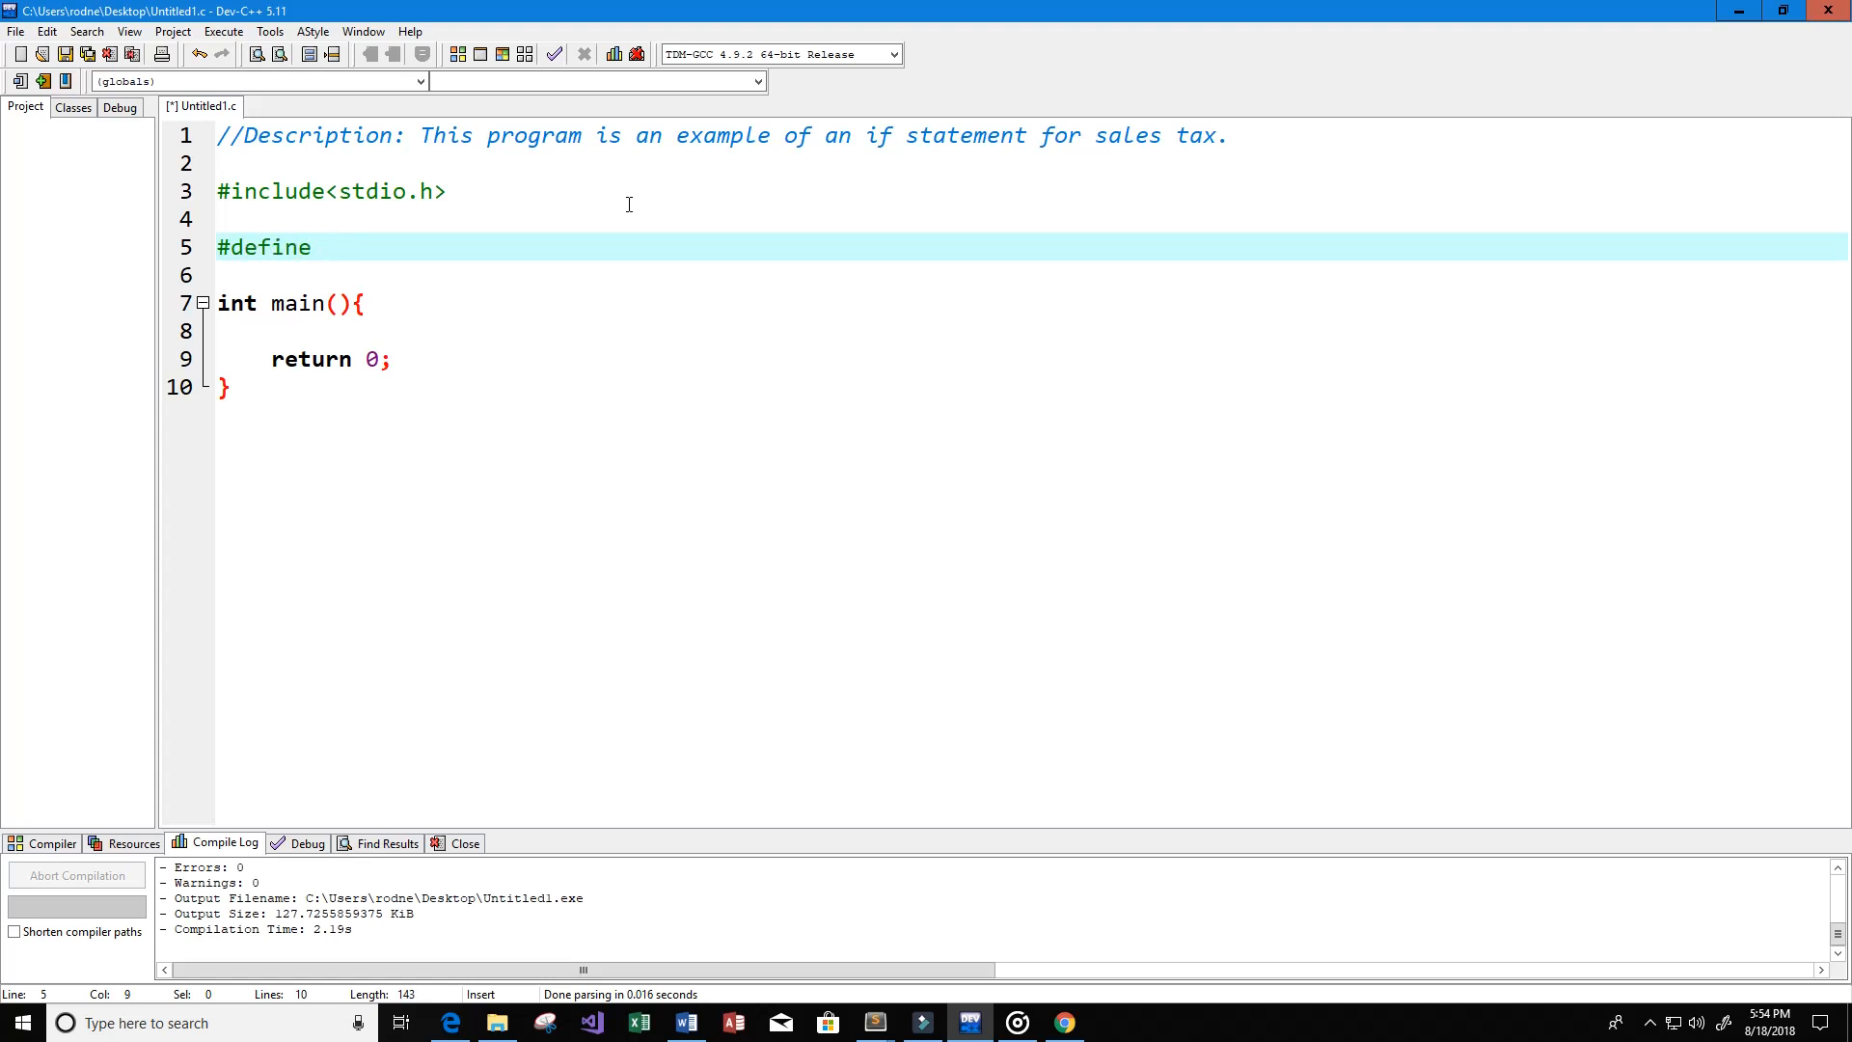
type("TAXRA")
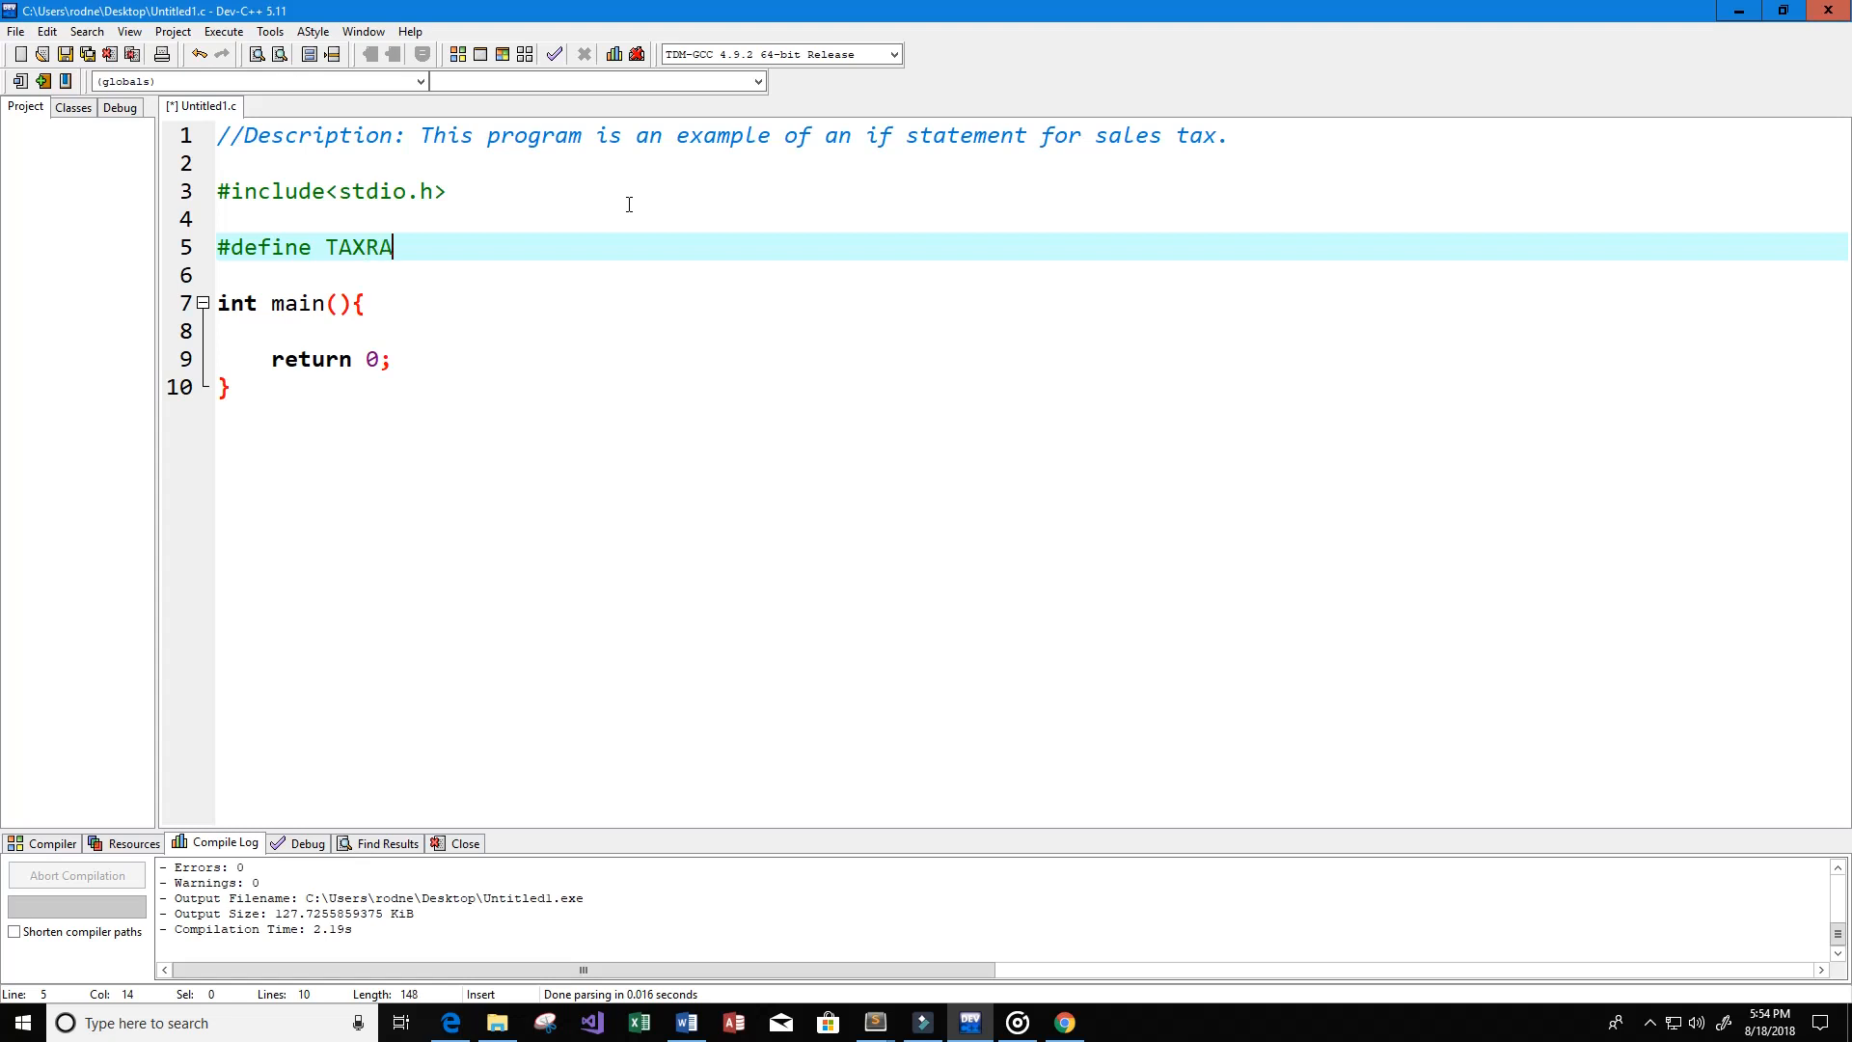
type("TE")
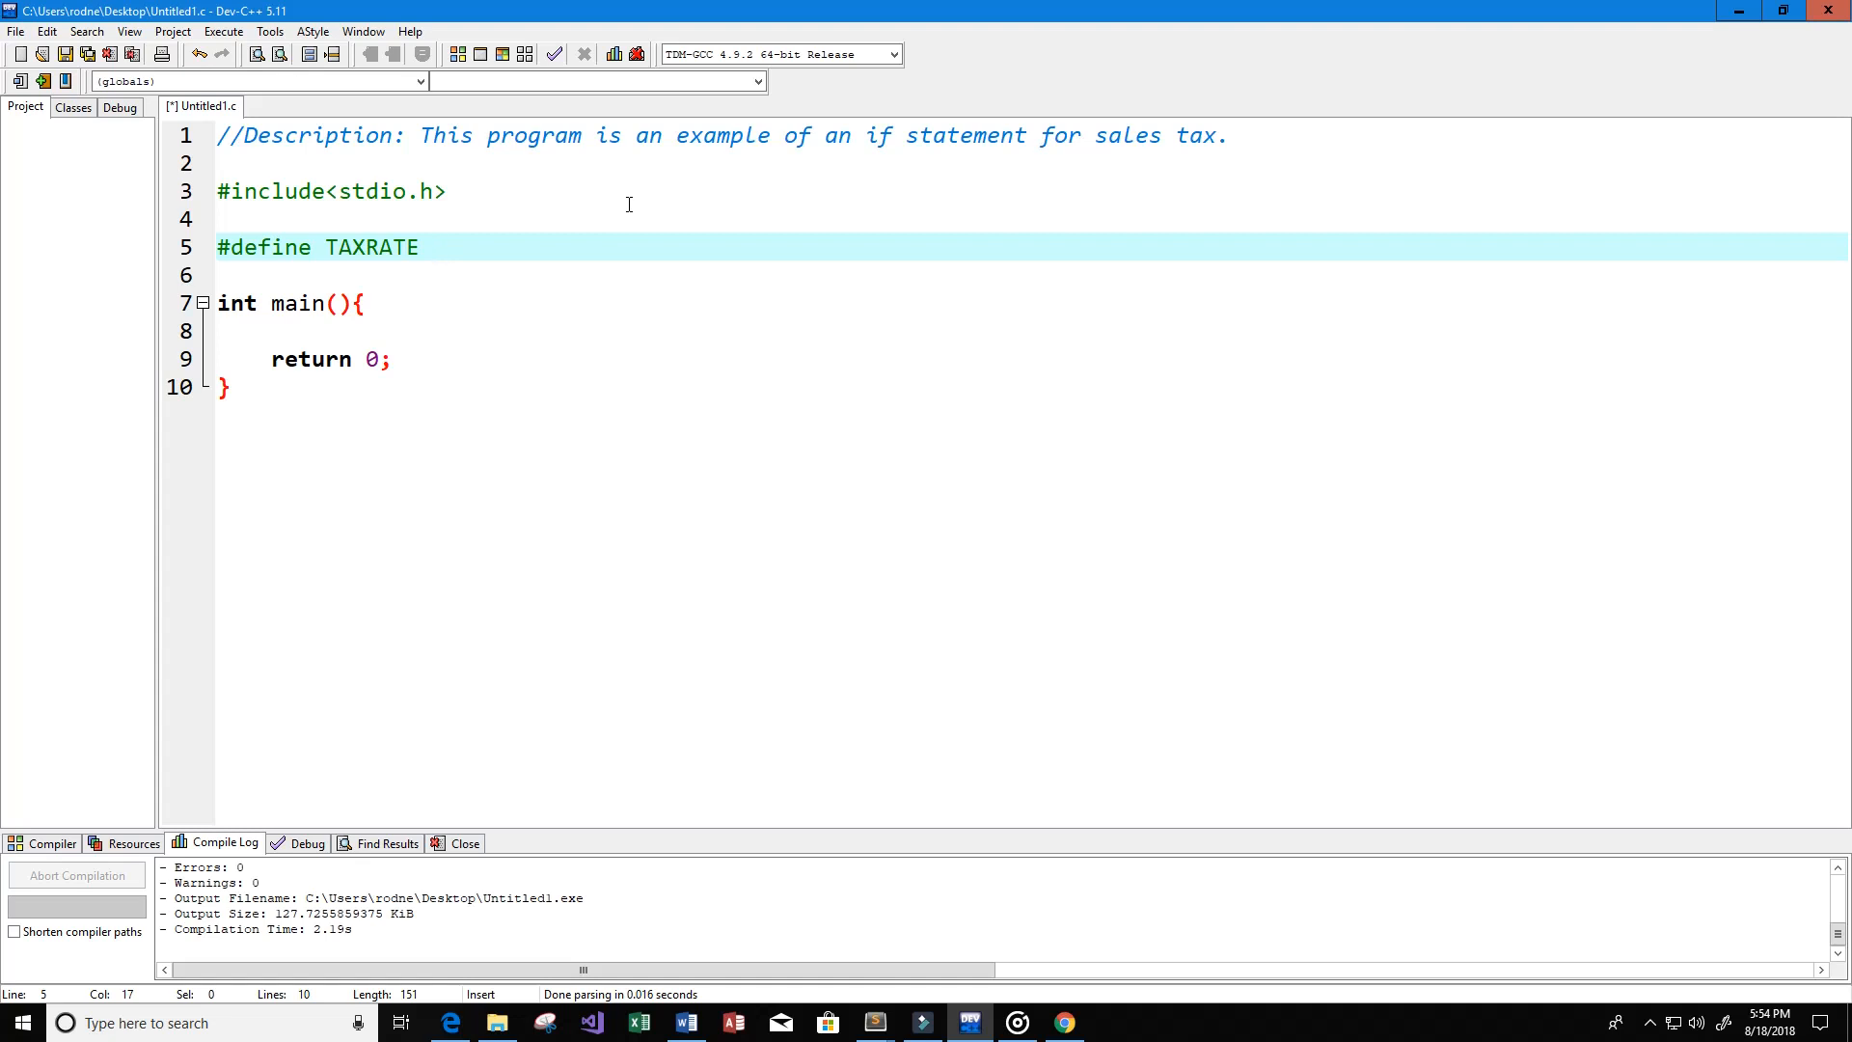
type(".07")
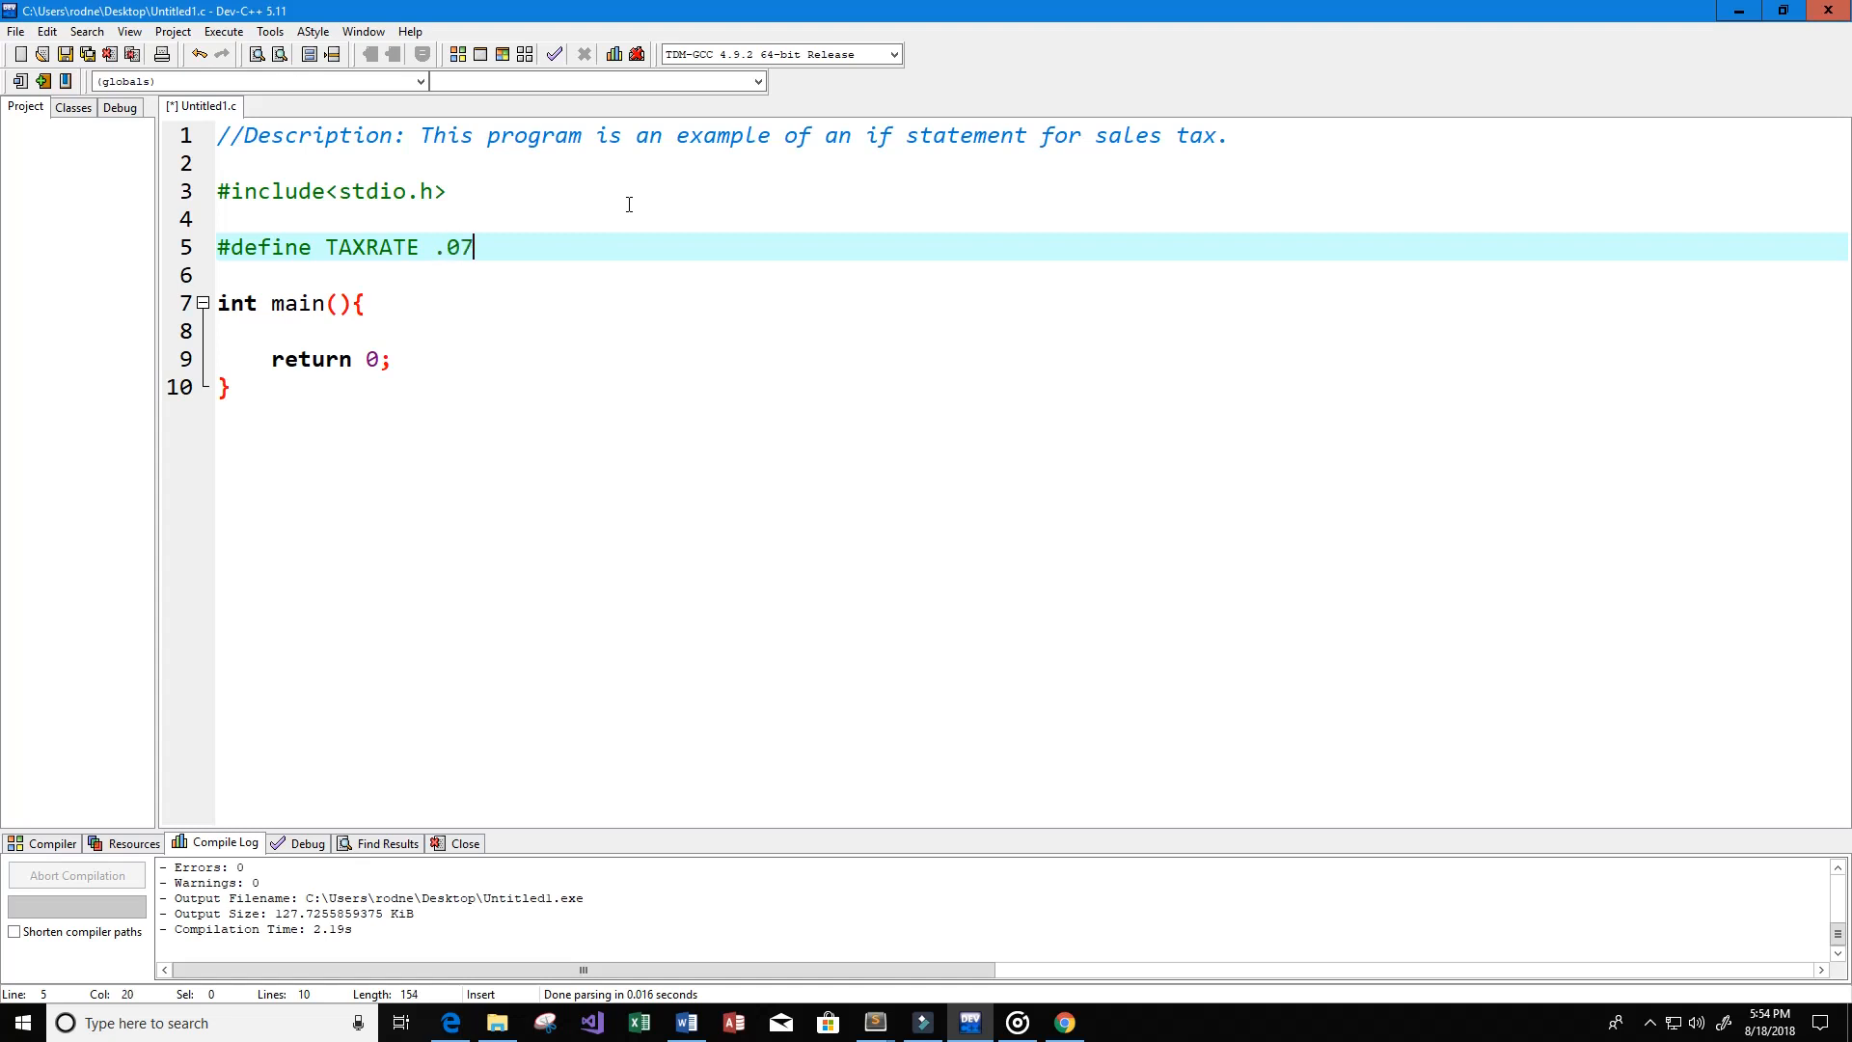
type("75")
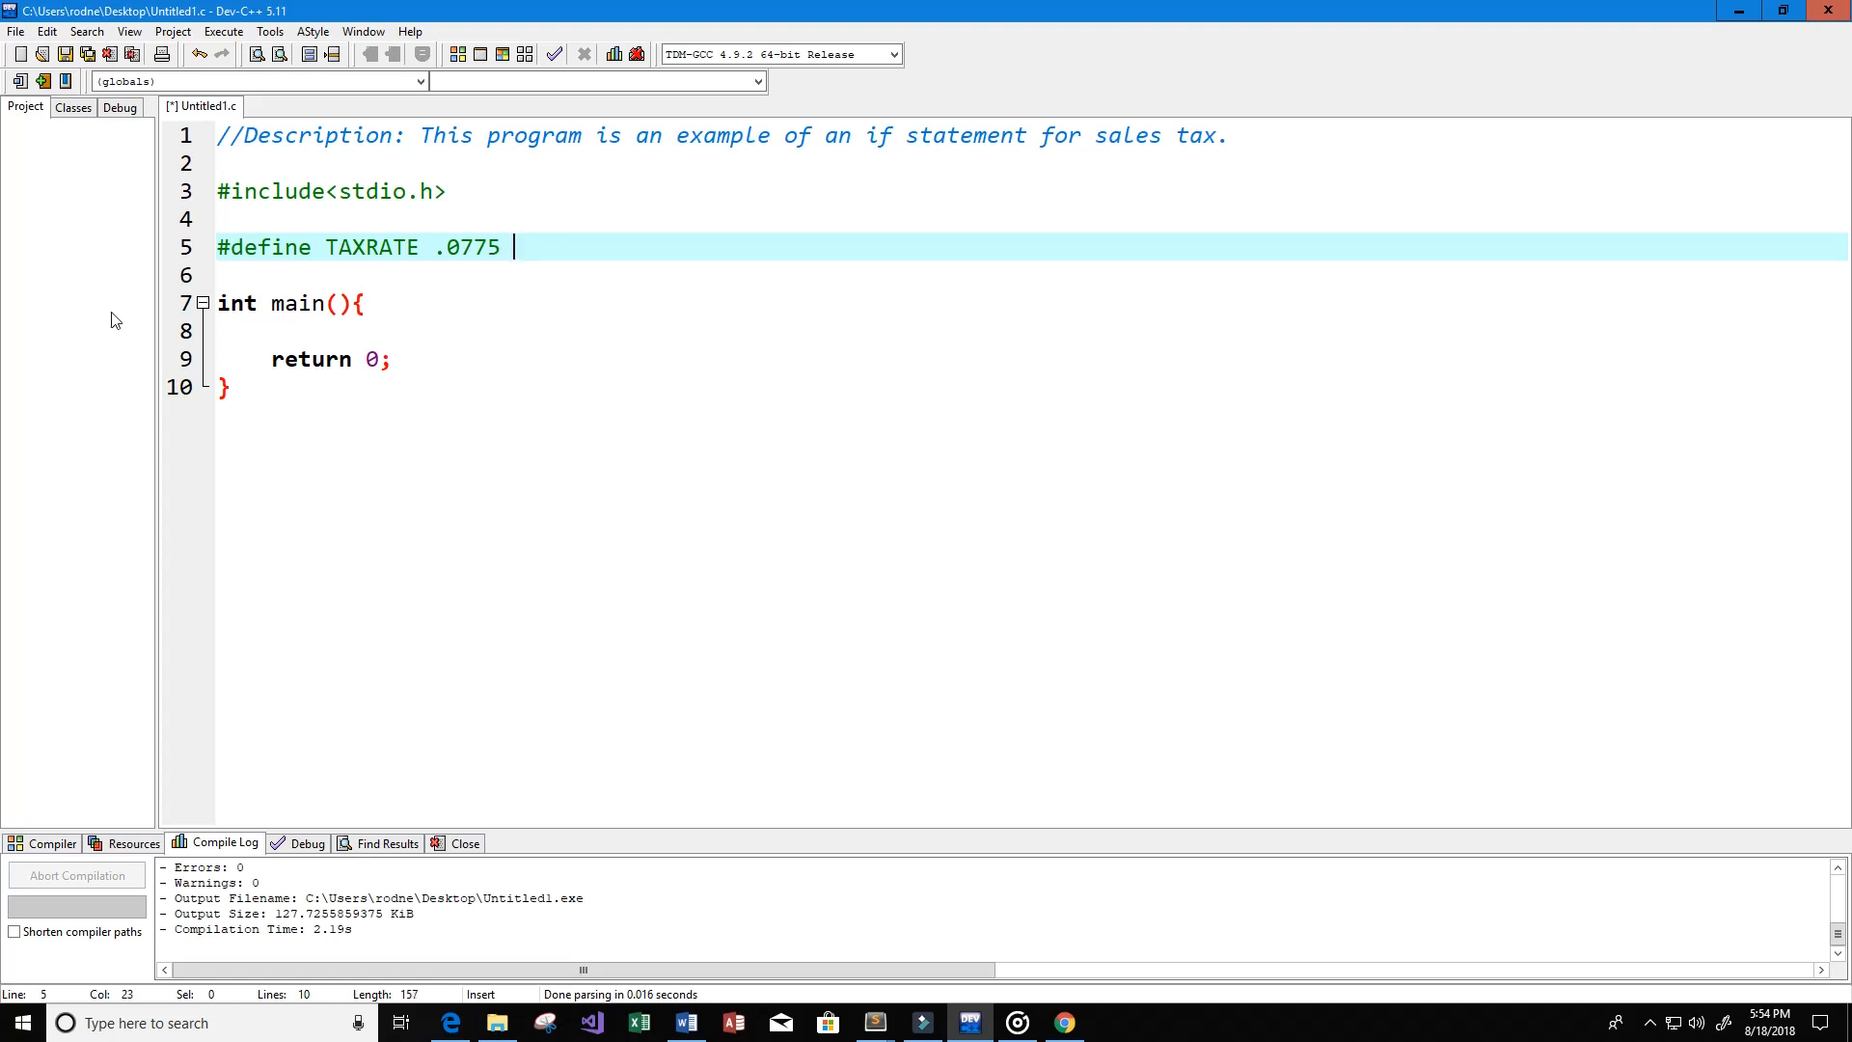
Step: Comment the TAXRATE line as 'The tax rate of Anaheim CA'
type("// The ta")
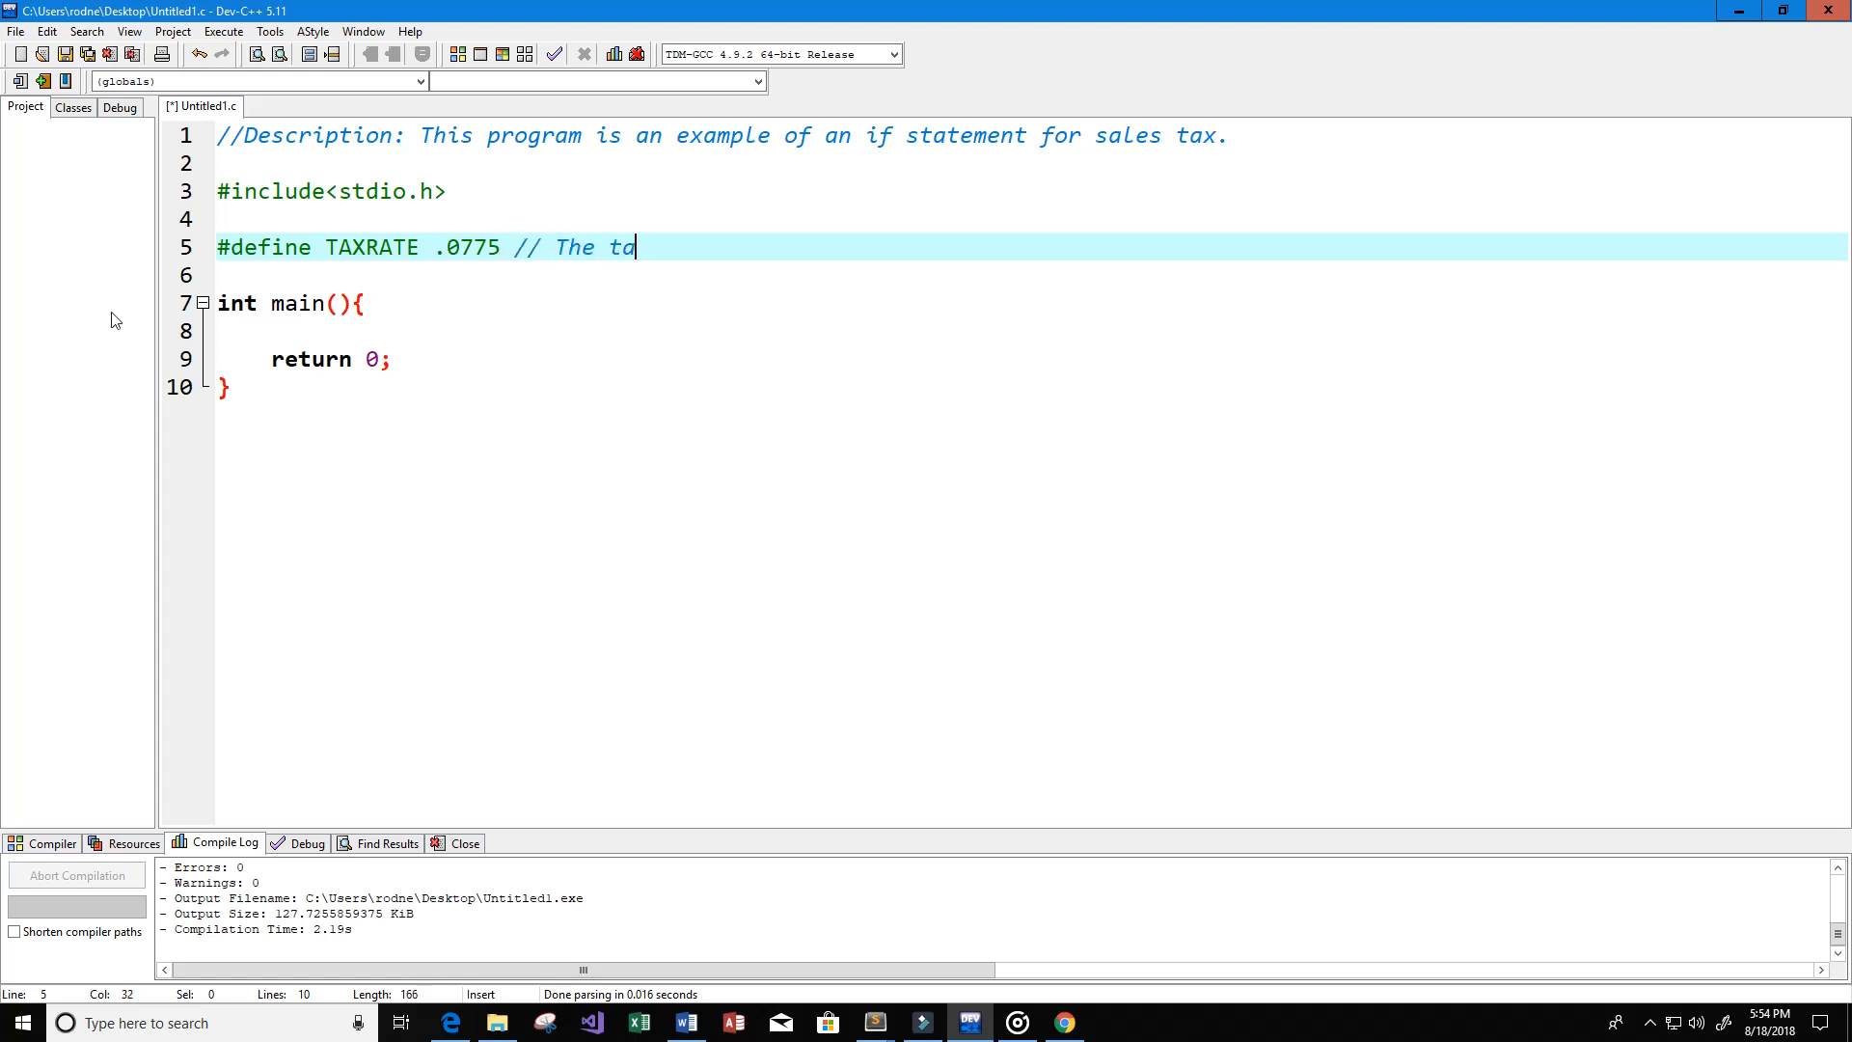
type("x rate")
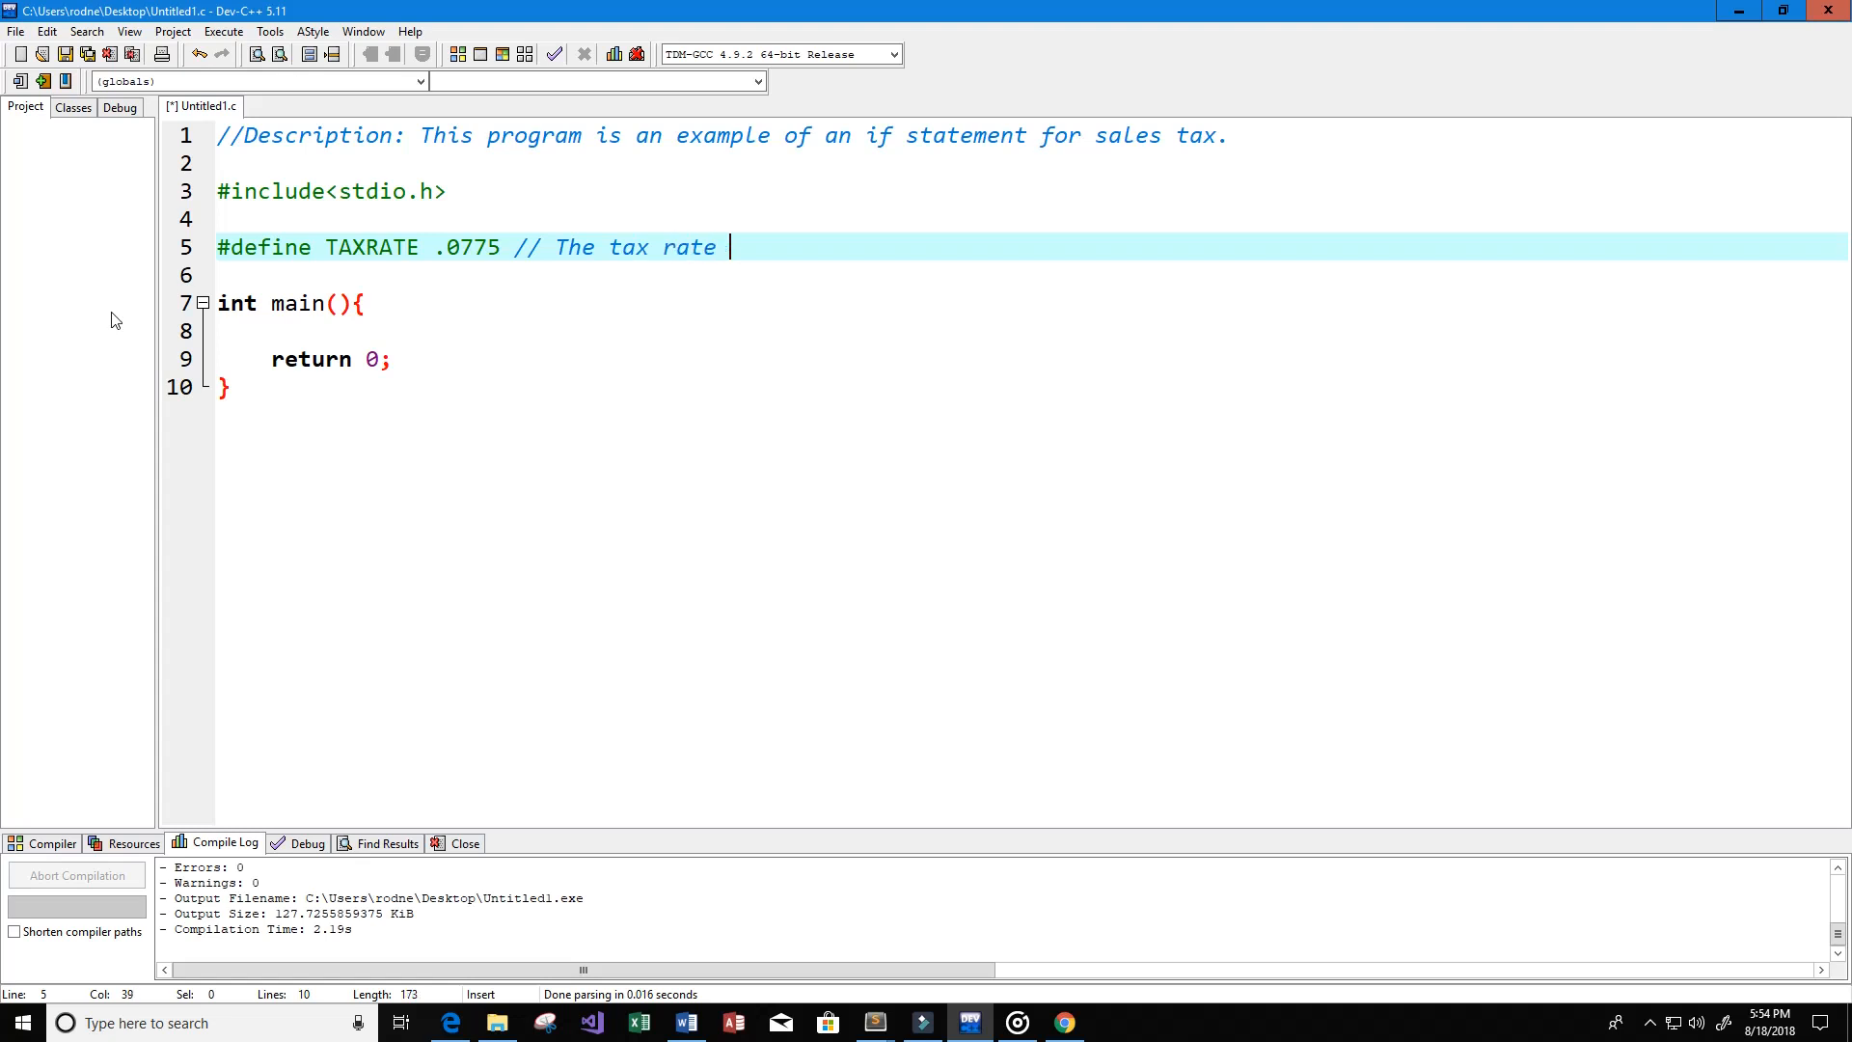
type("of Ana")
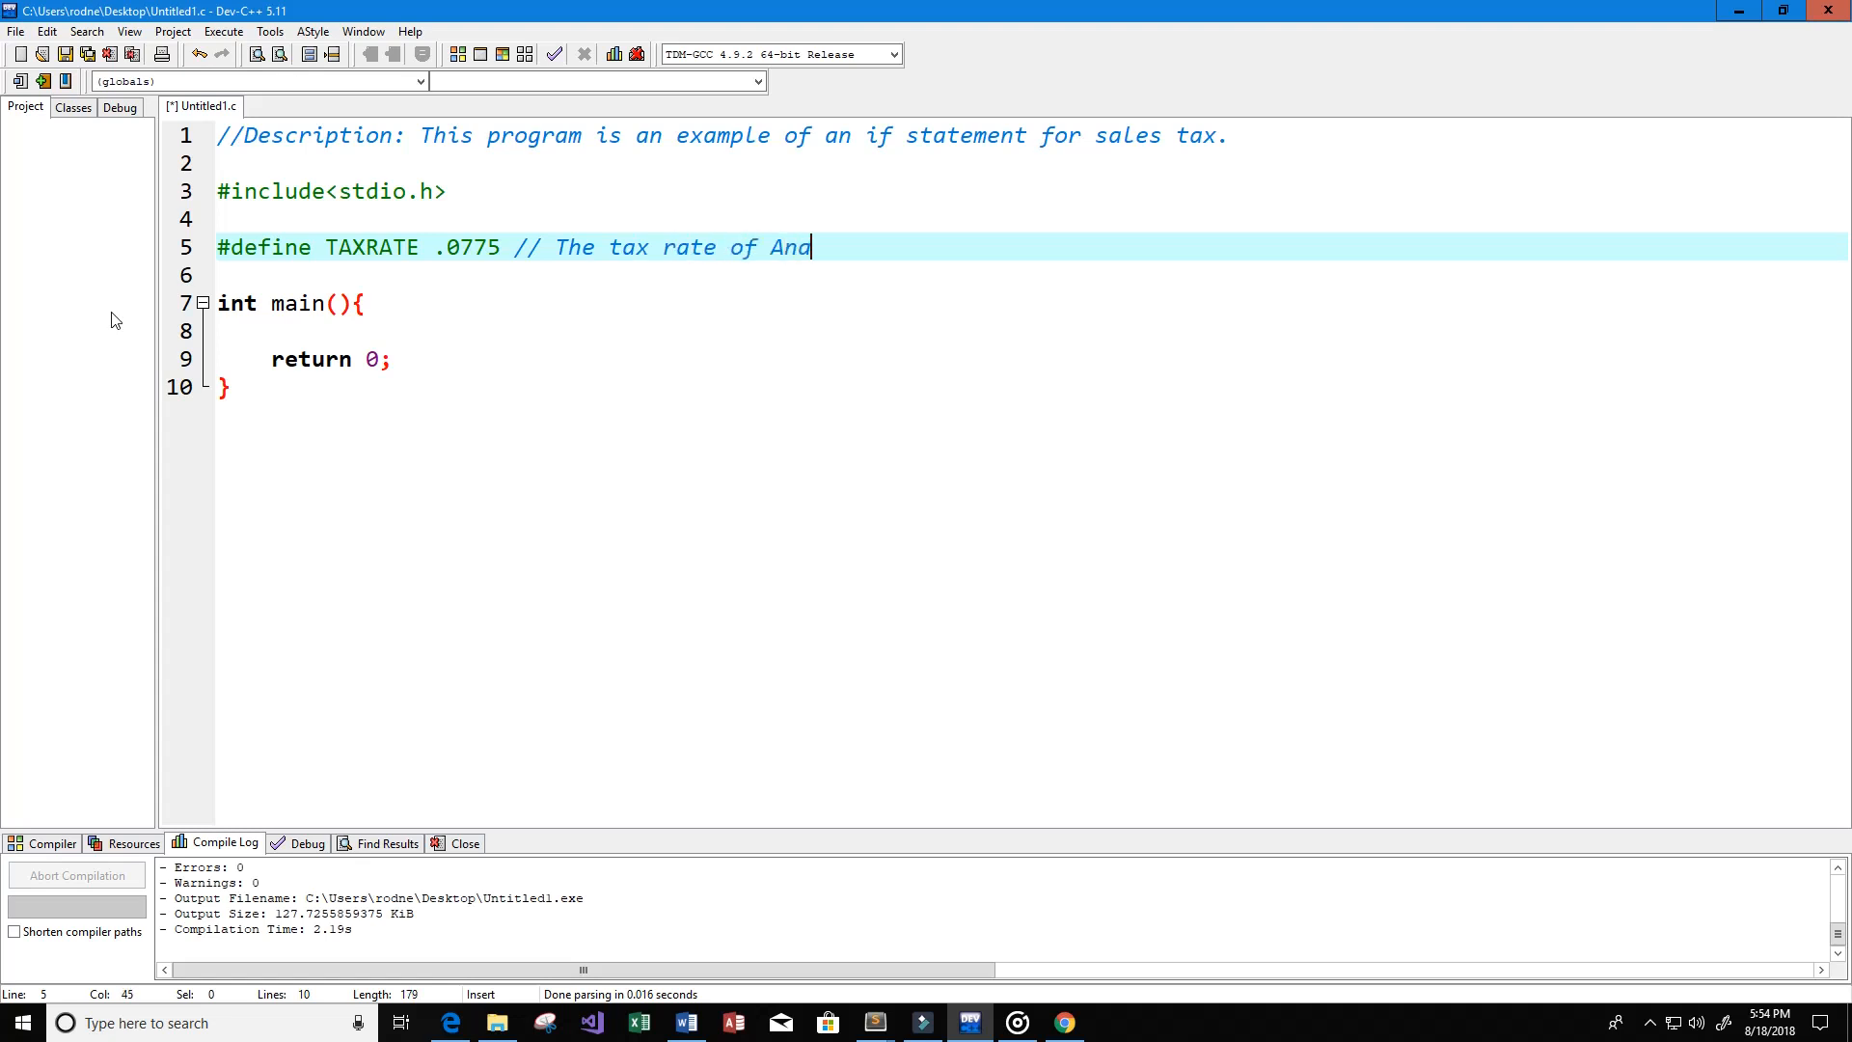
type("heim")
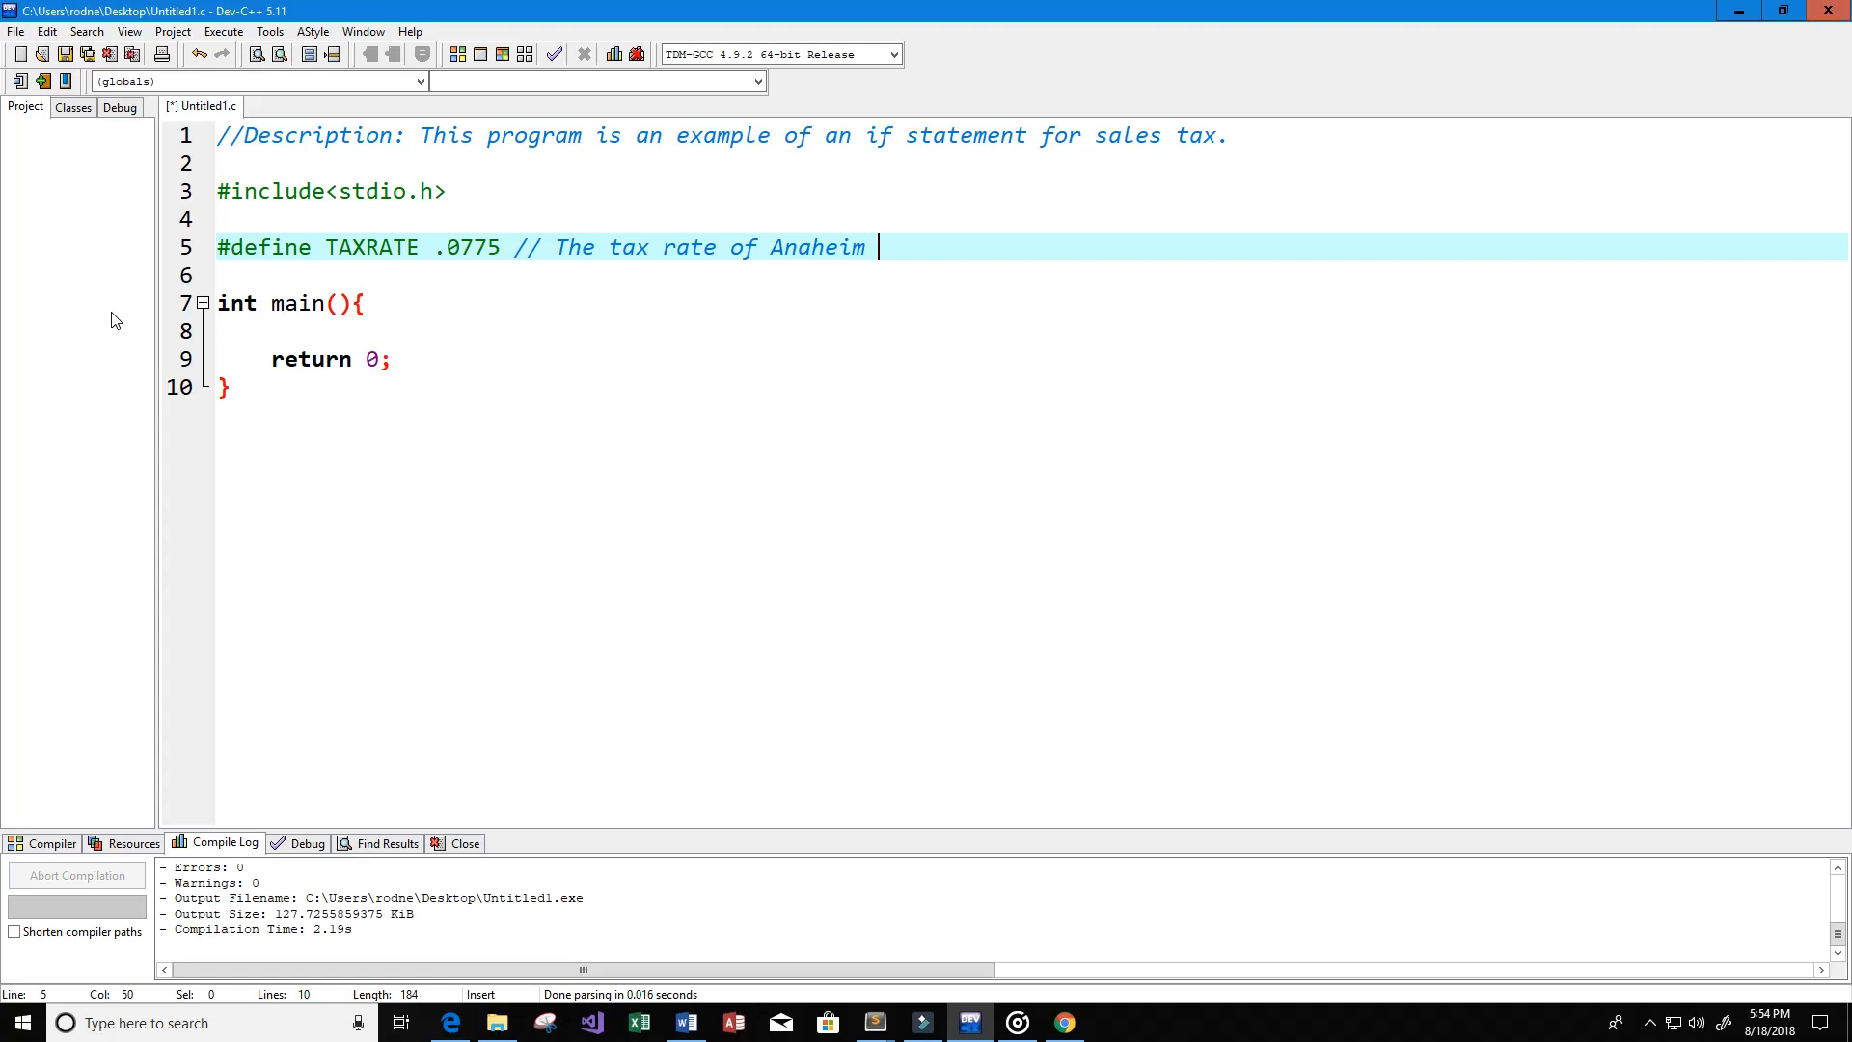
type("CA")
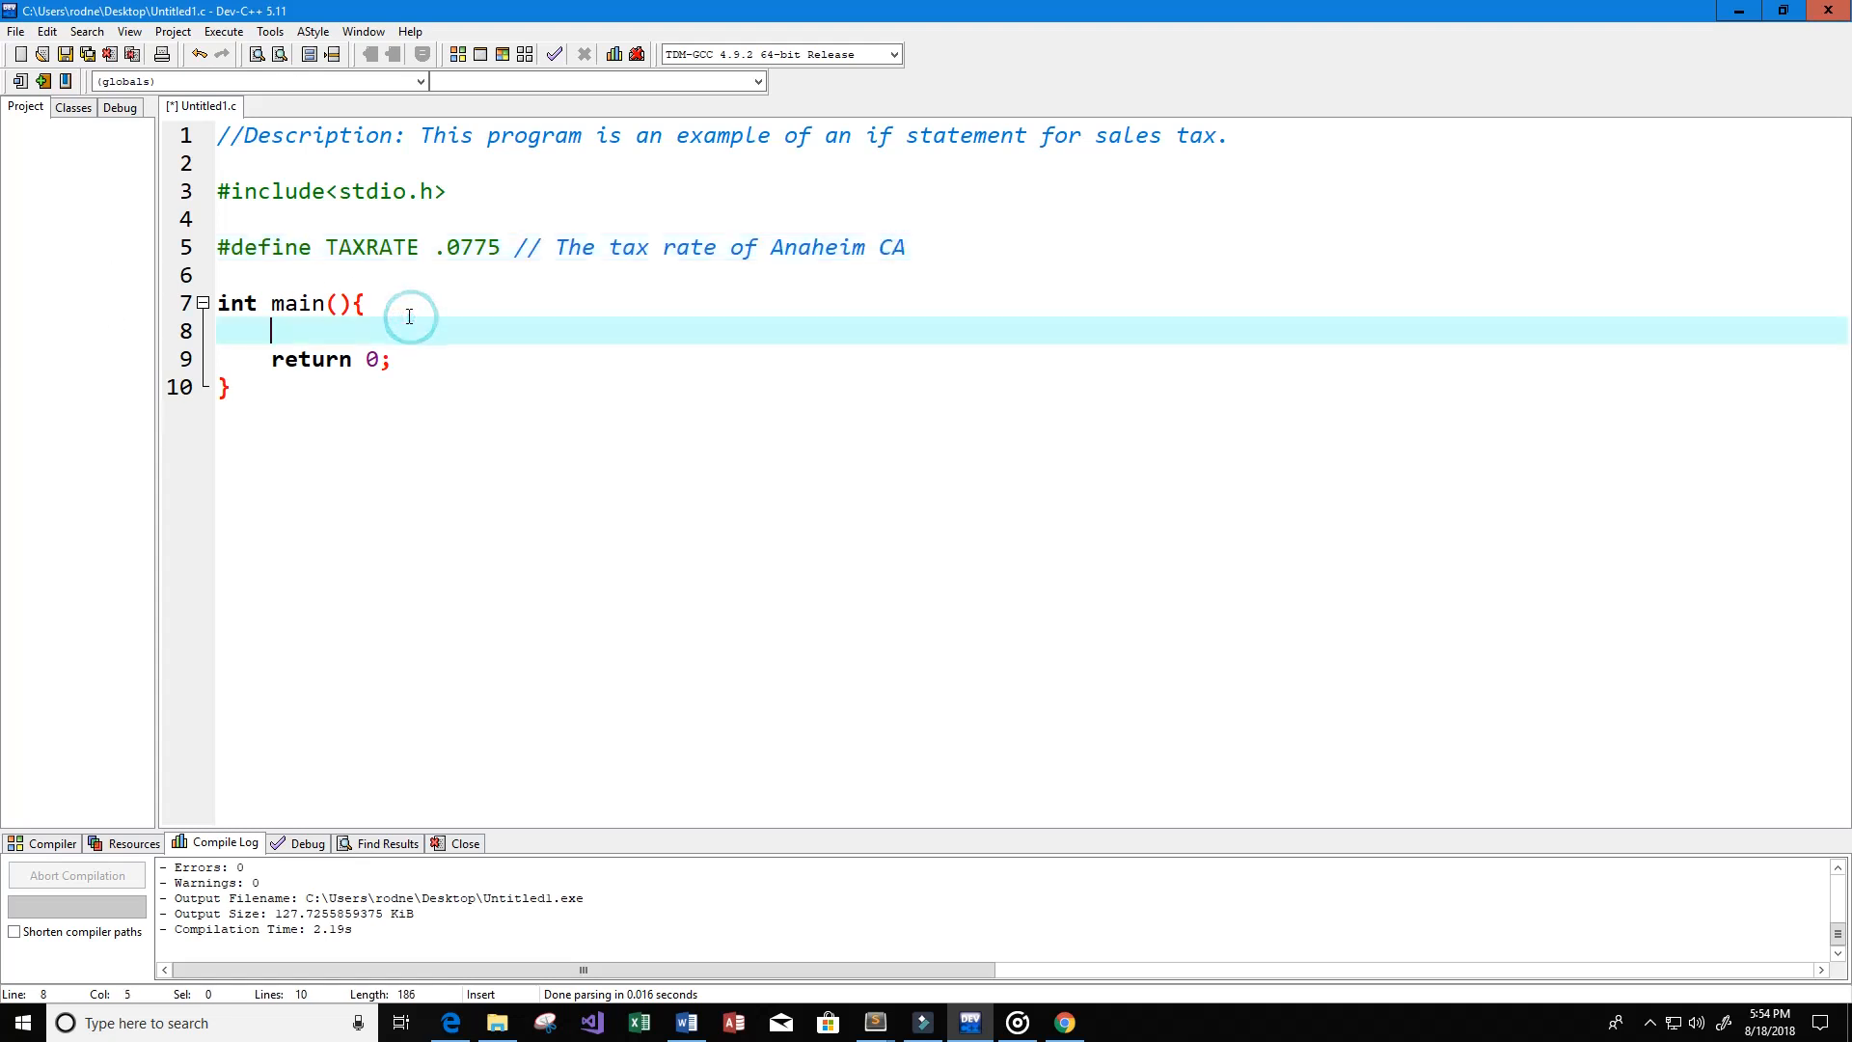
Step: Declare double cost with the comment 'This is the price of the item'
key("Return")
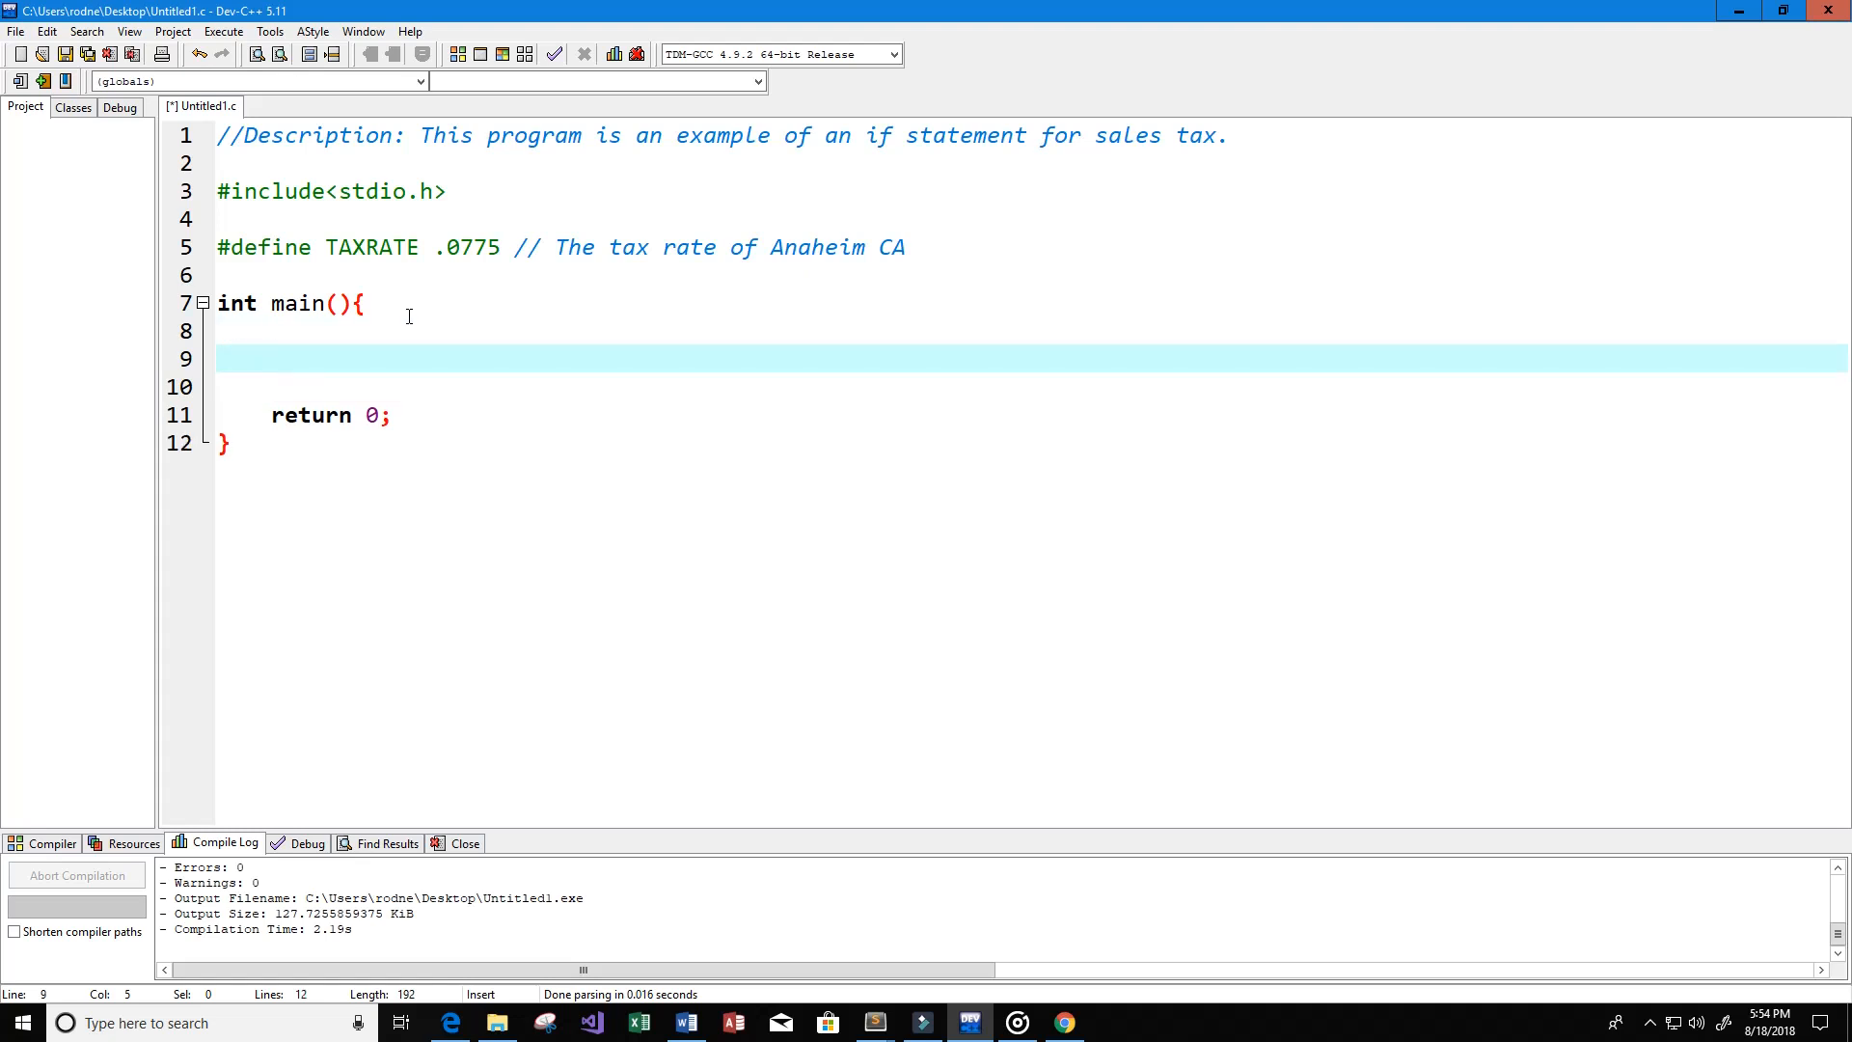
left_click(270, 358)
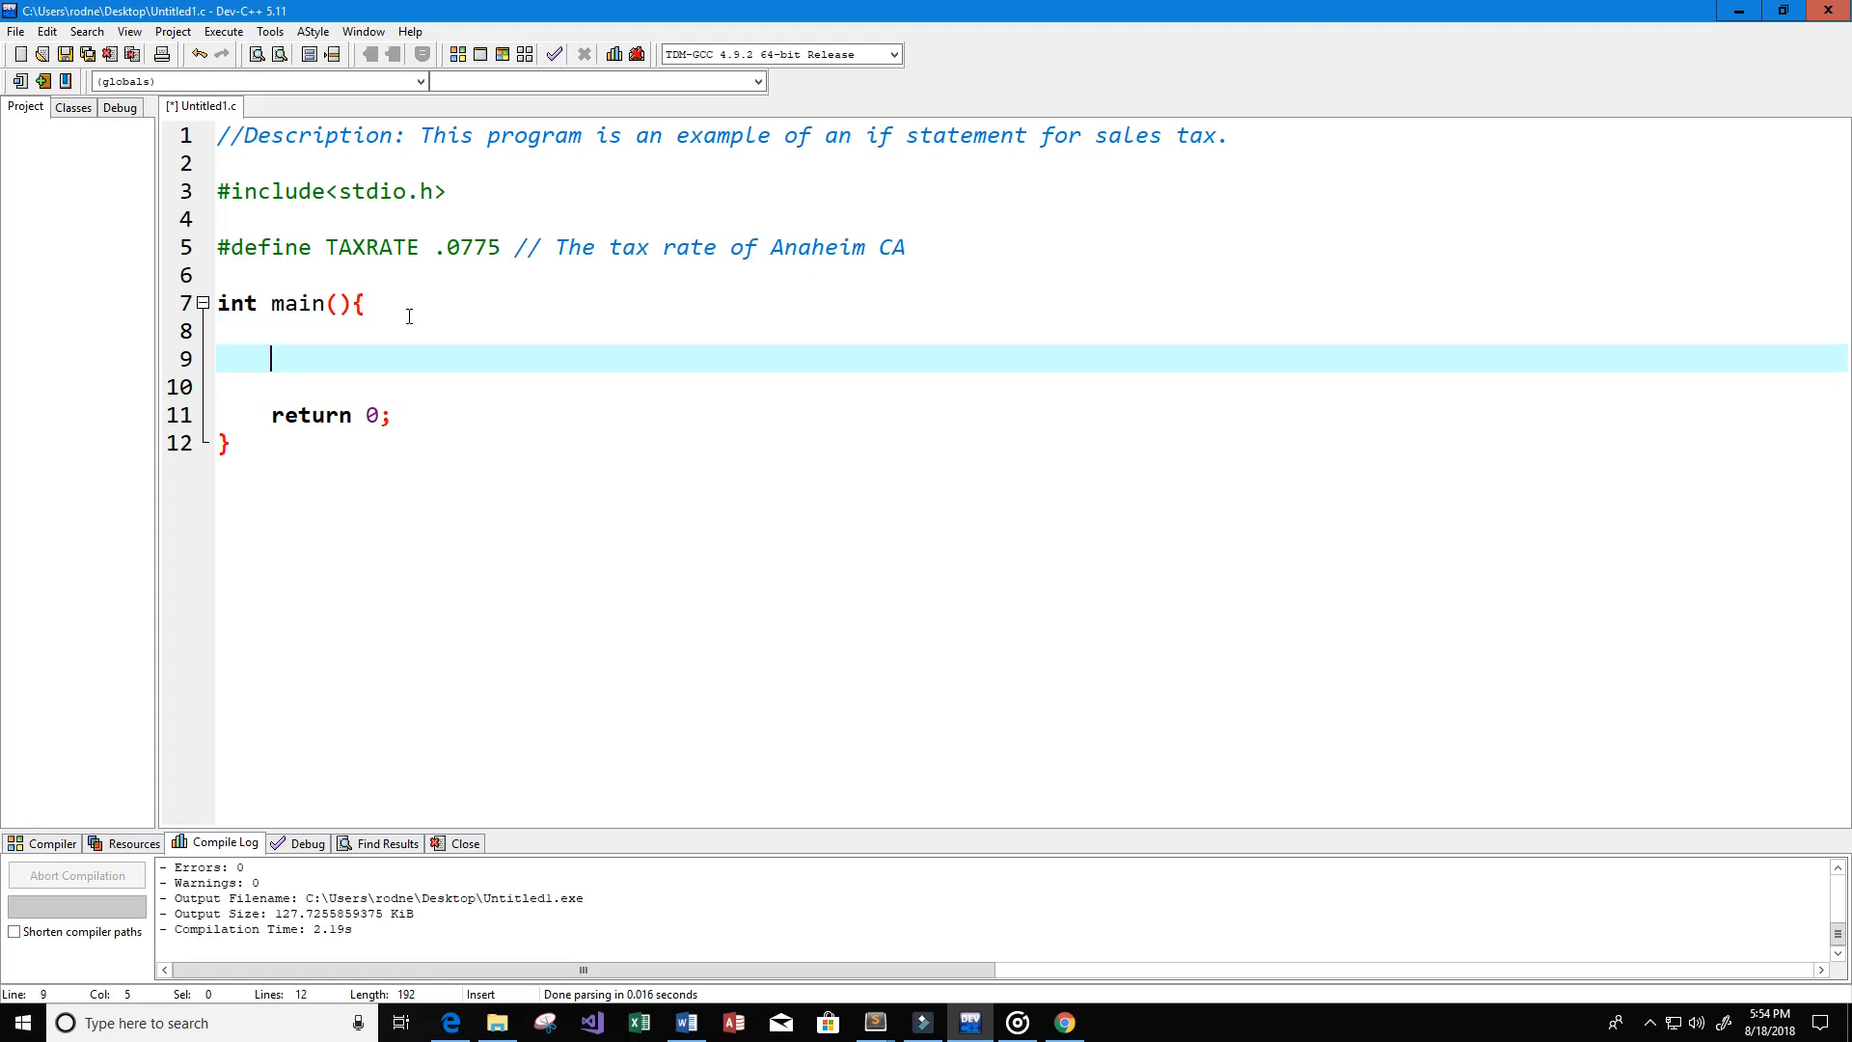
type("dou")
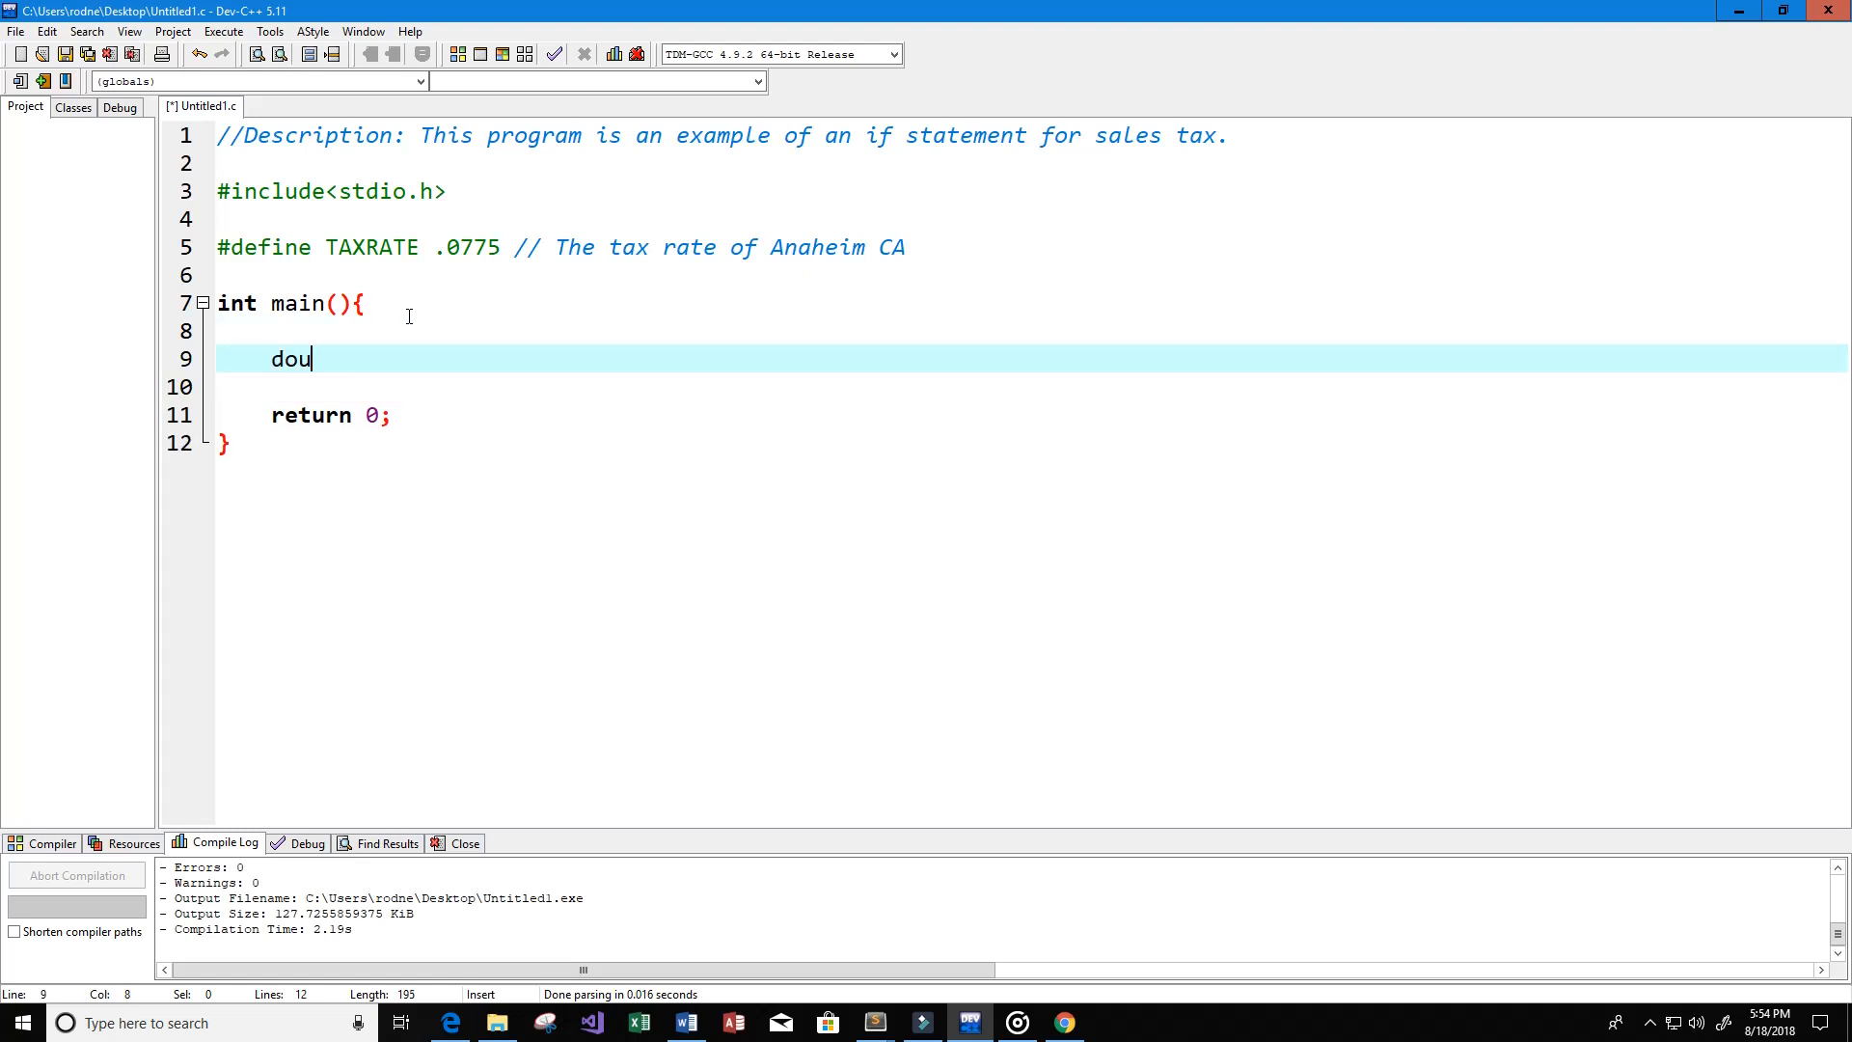
type("ble")
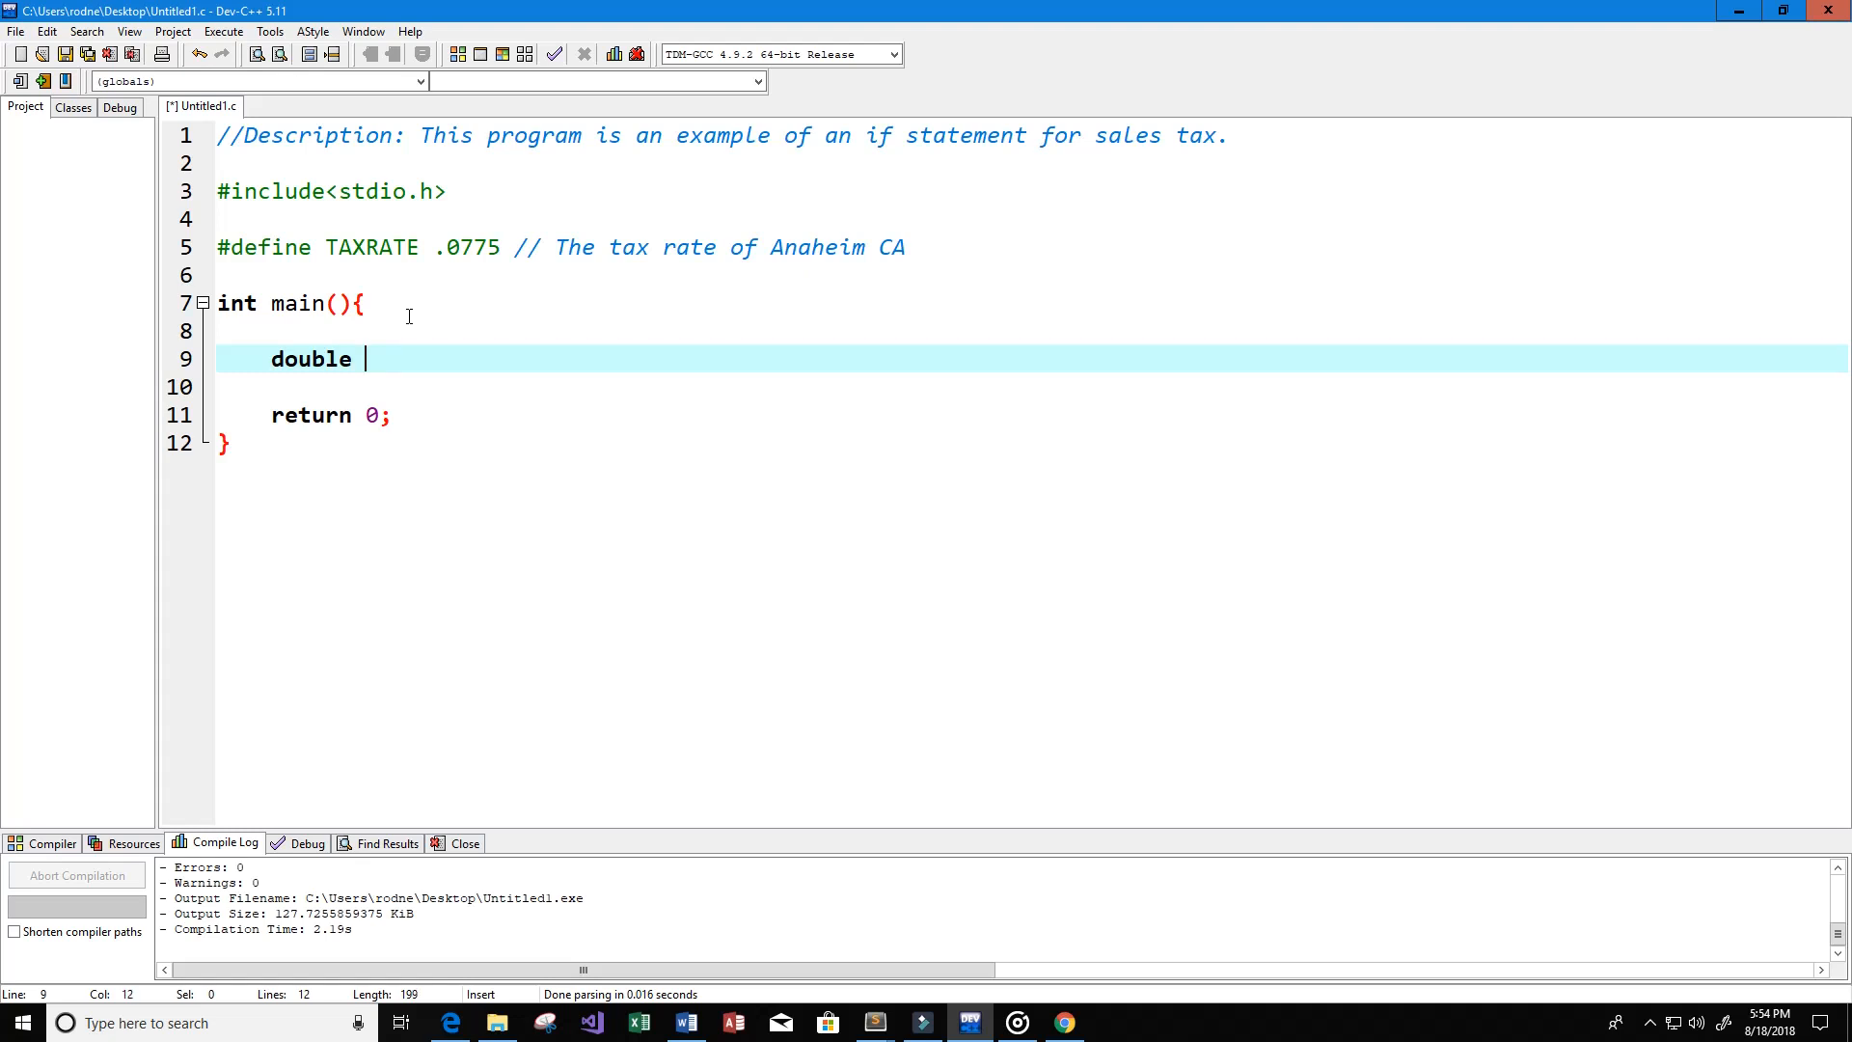
type("price")
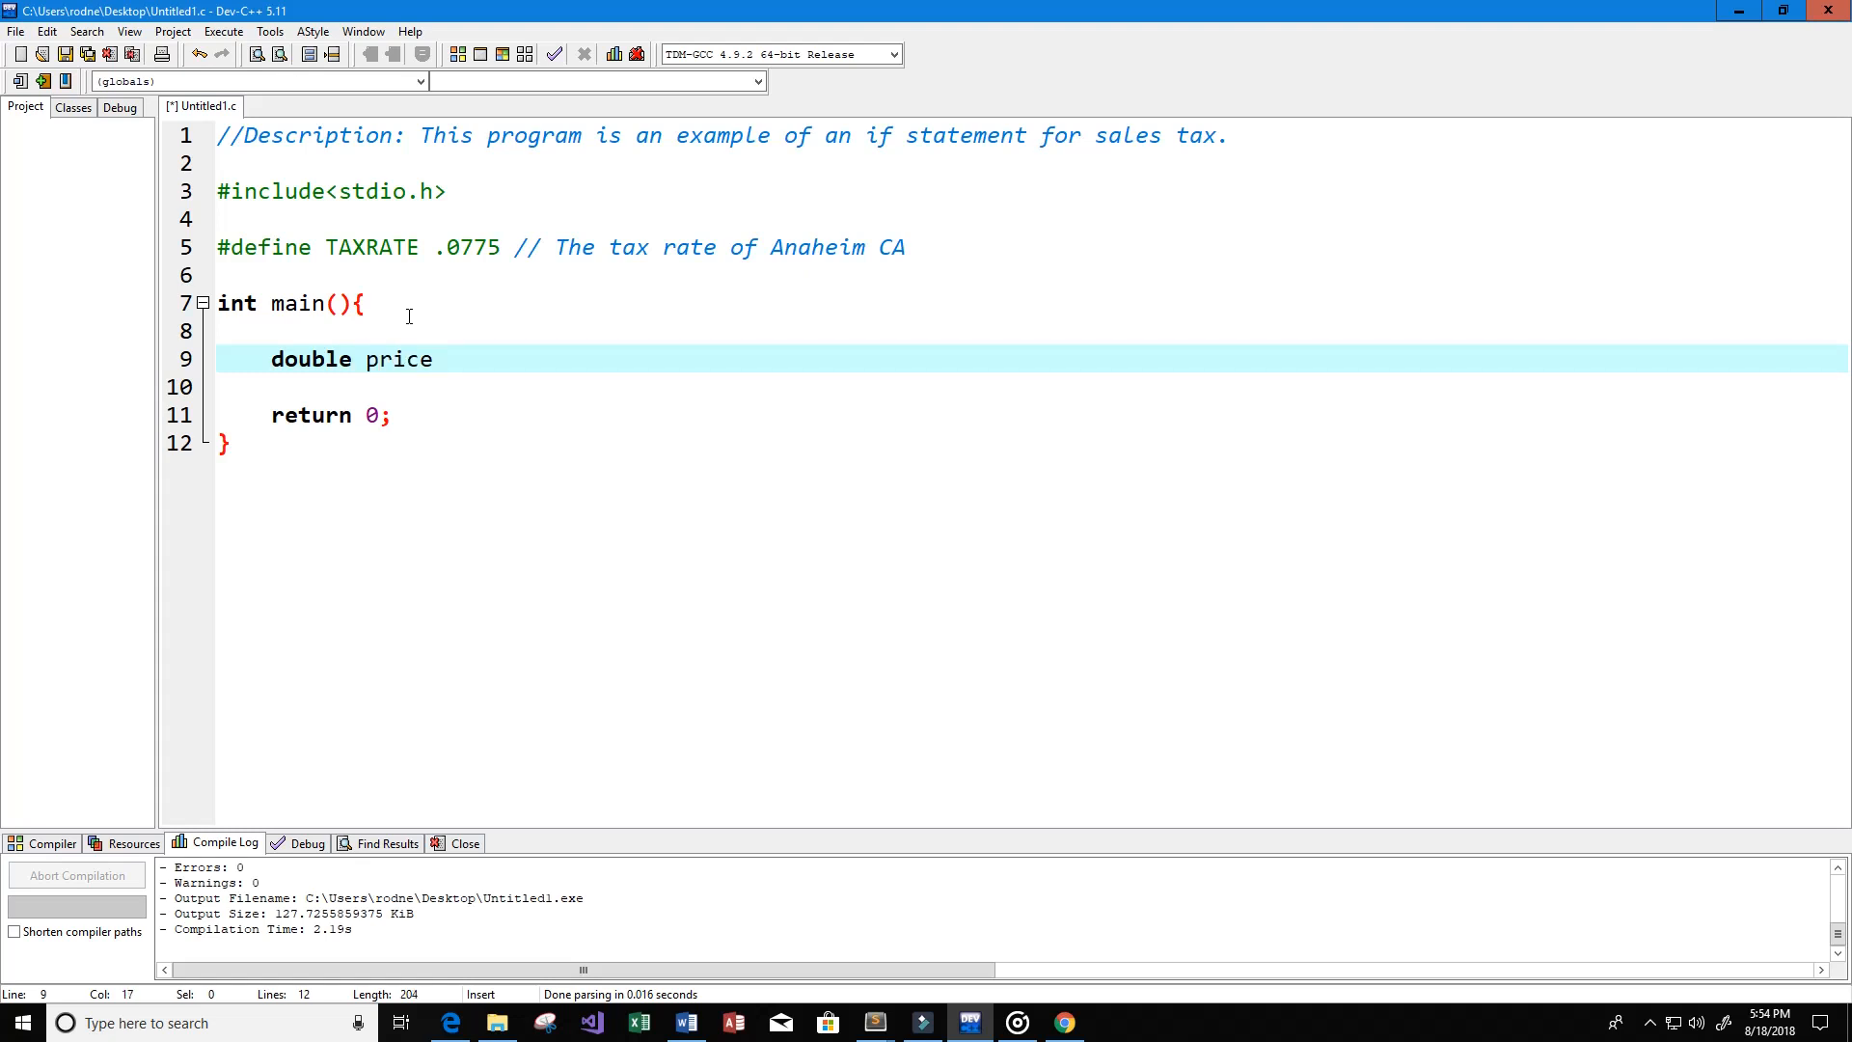
key("BackSpace")
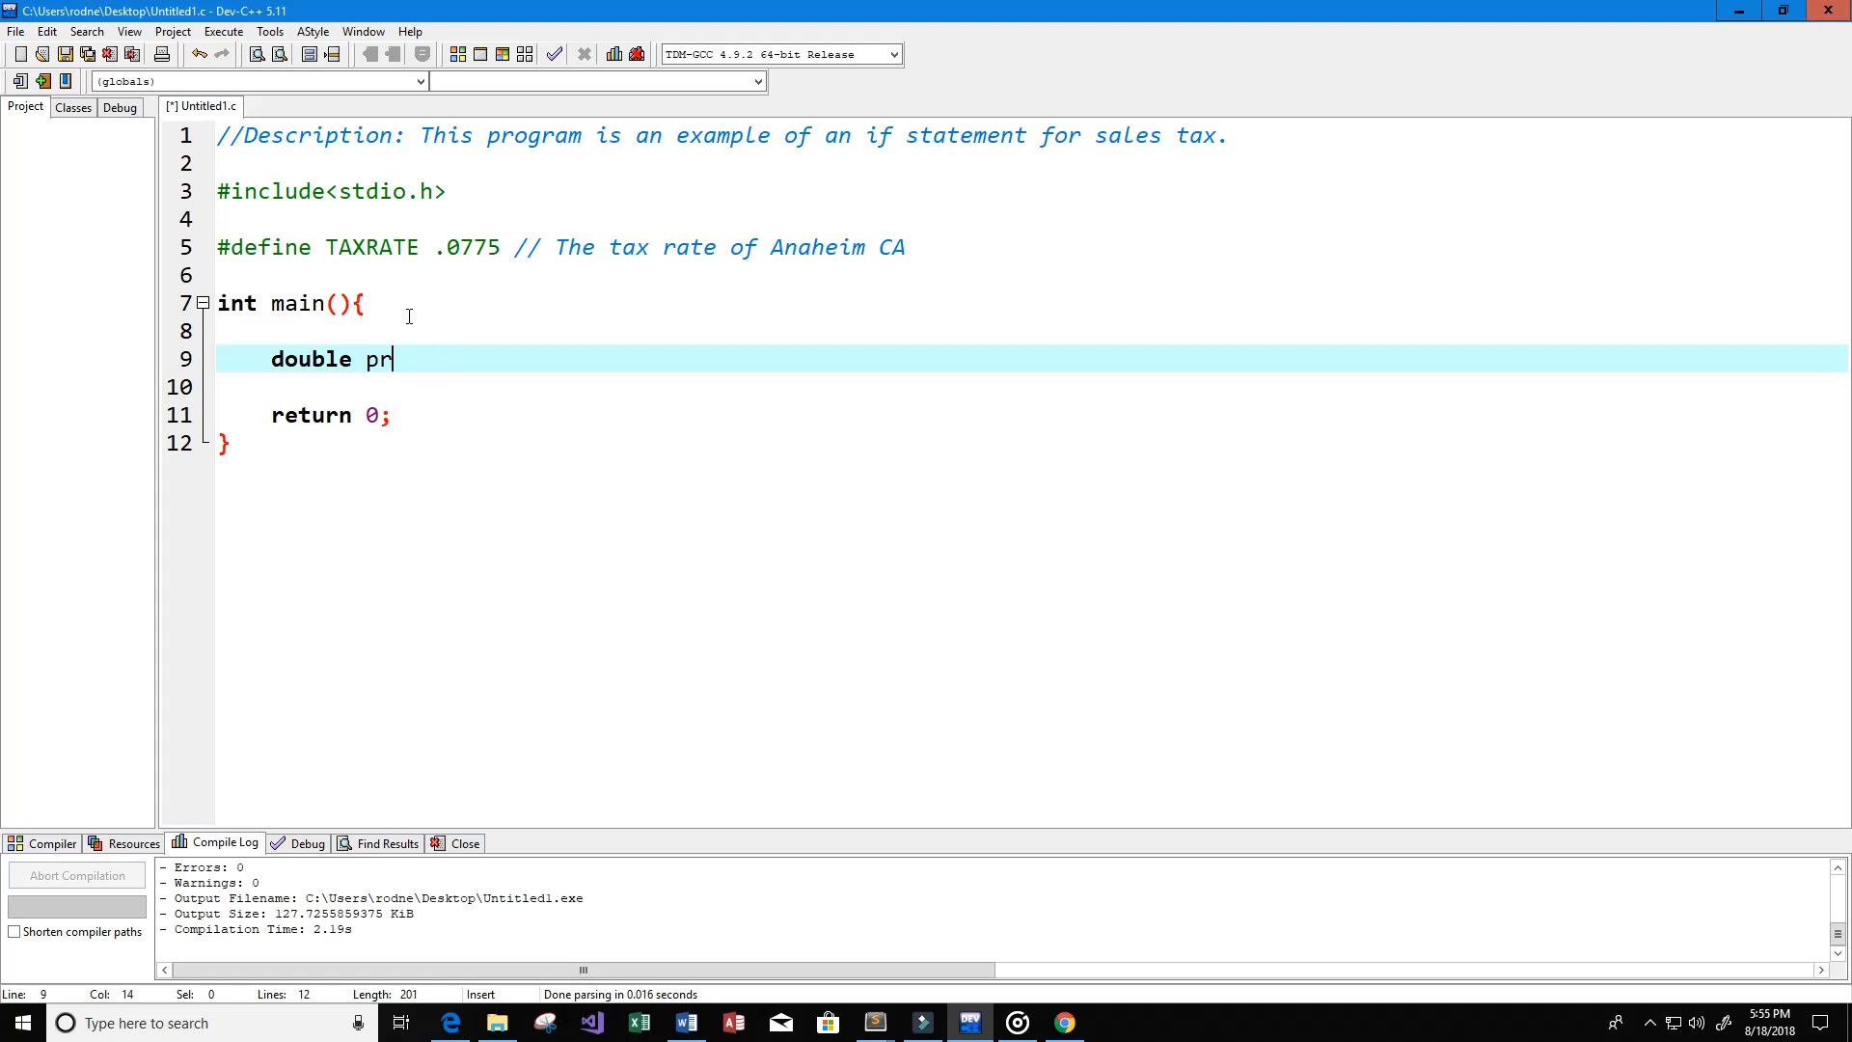
type("cost")
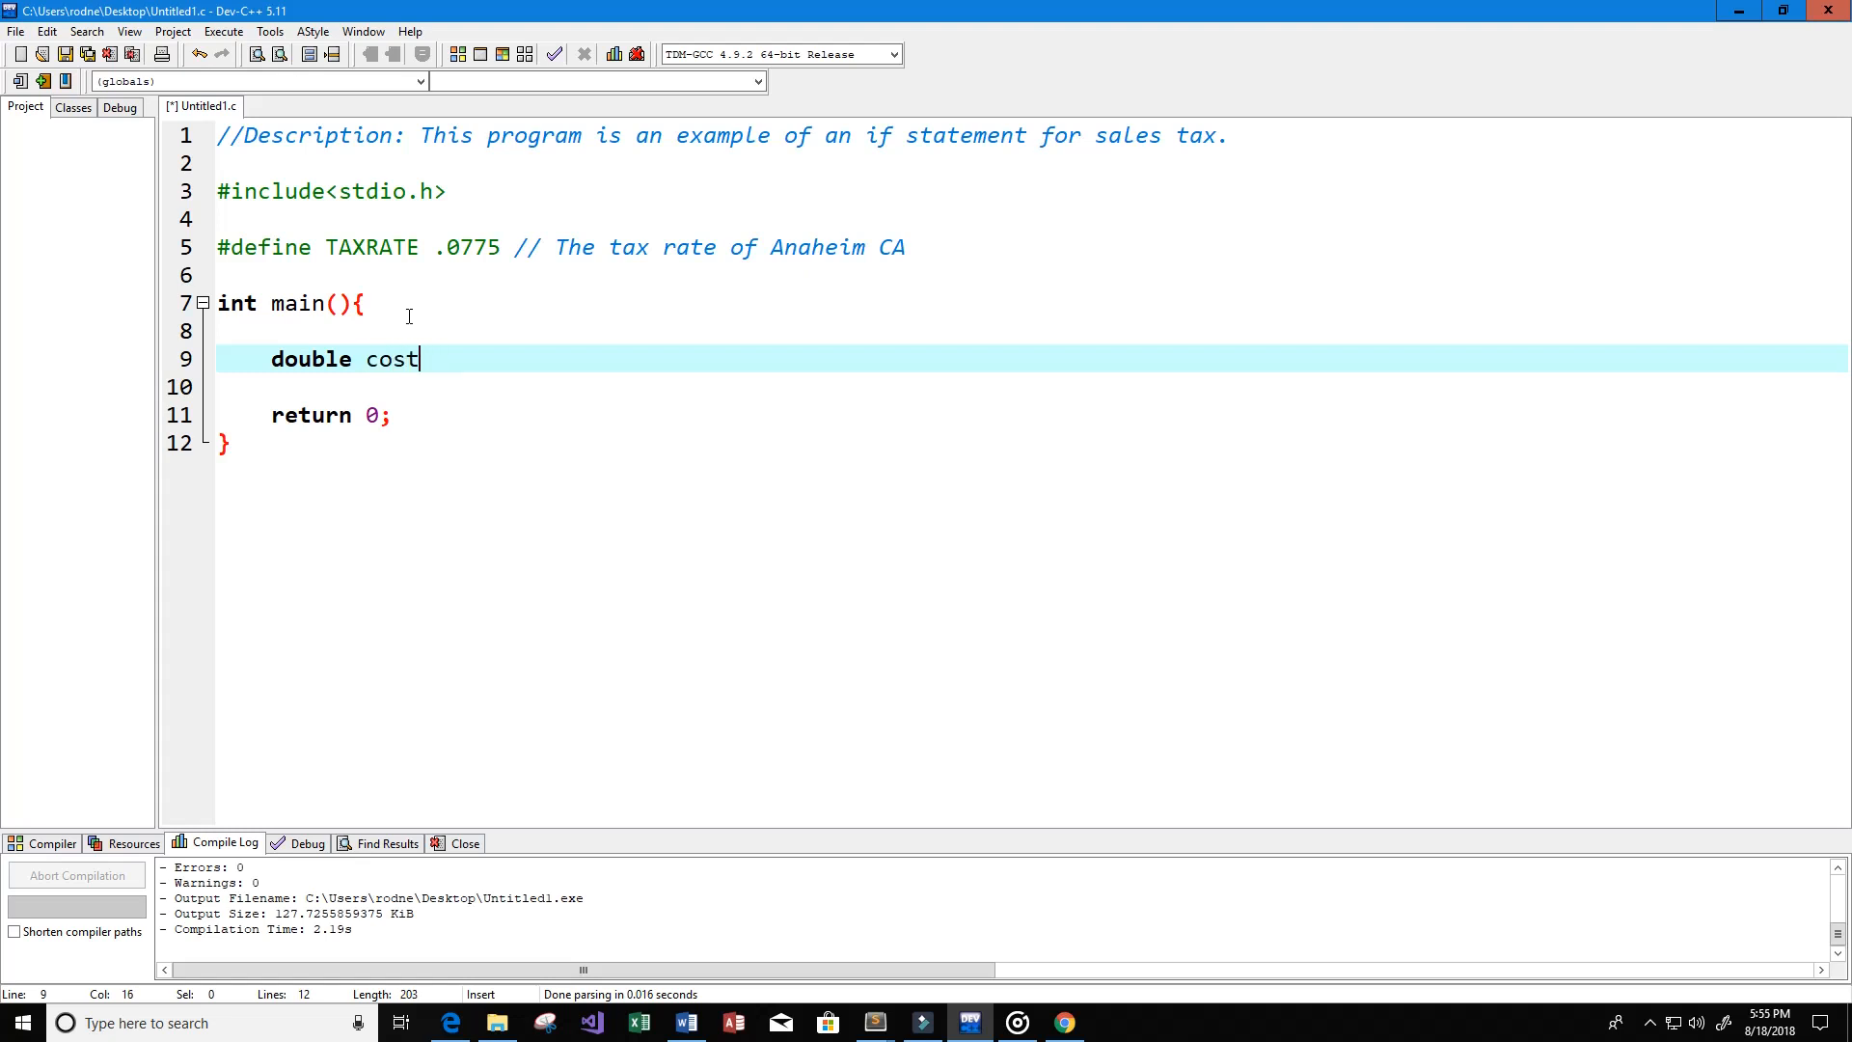
type("; //")
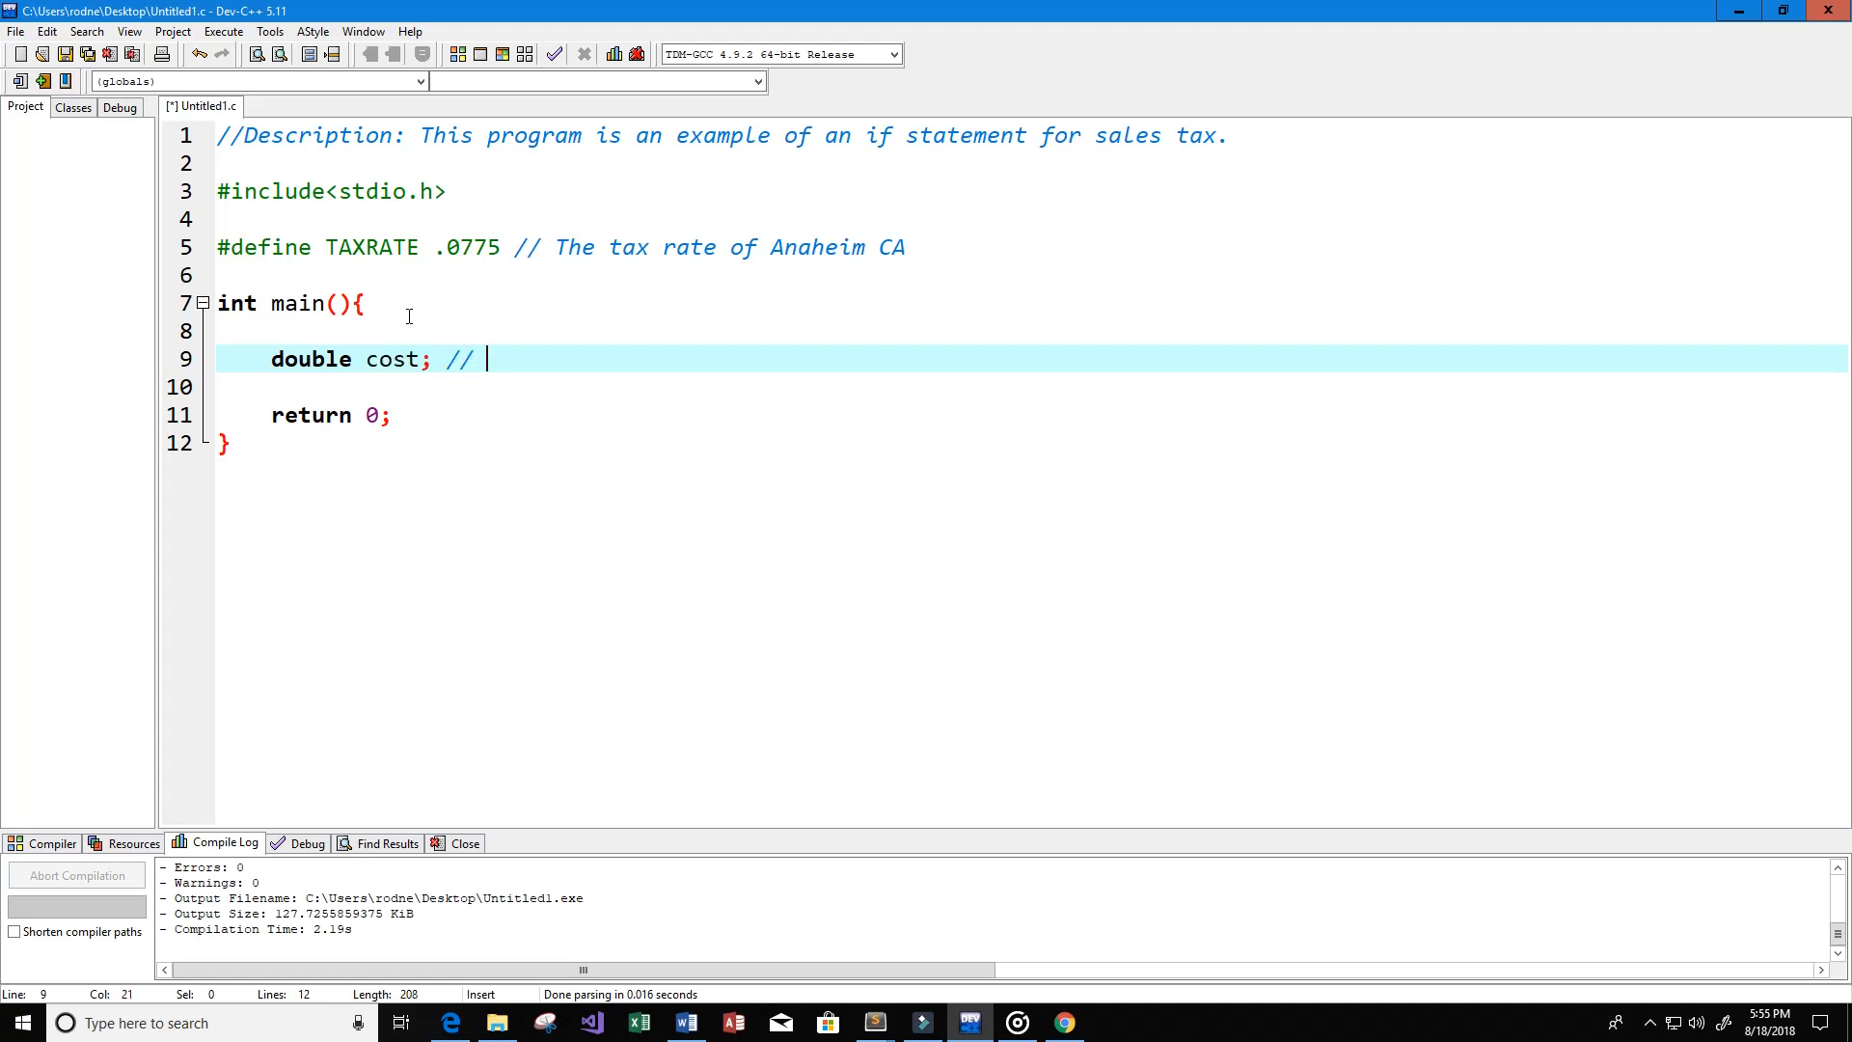
type("This is the p")
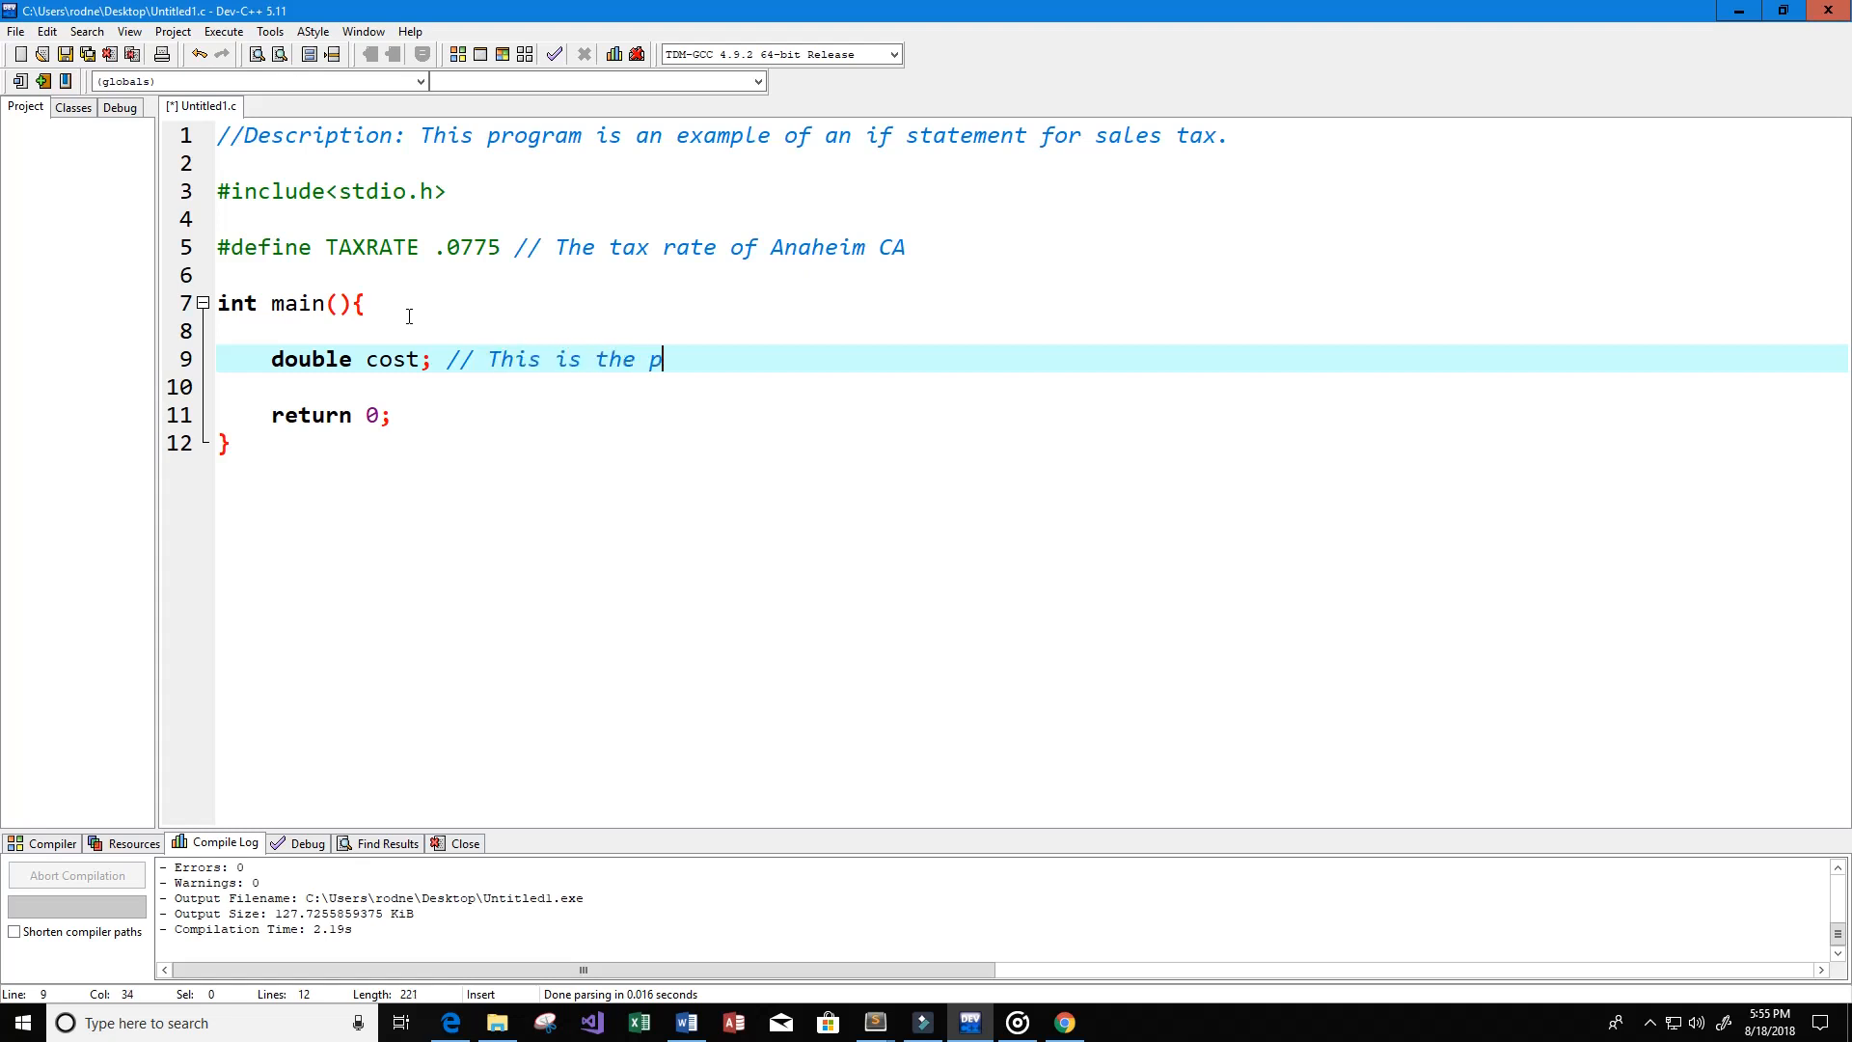
type("rice of the ite")
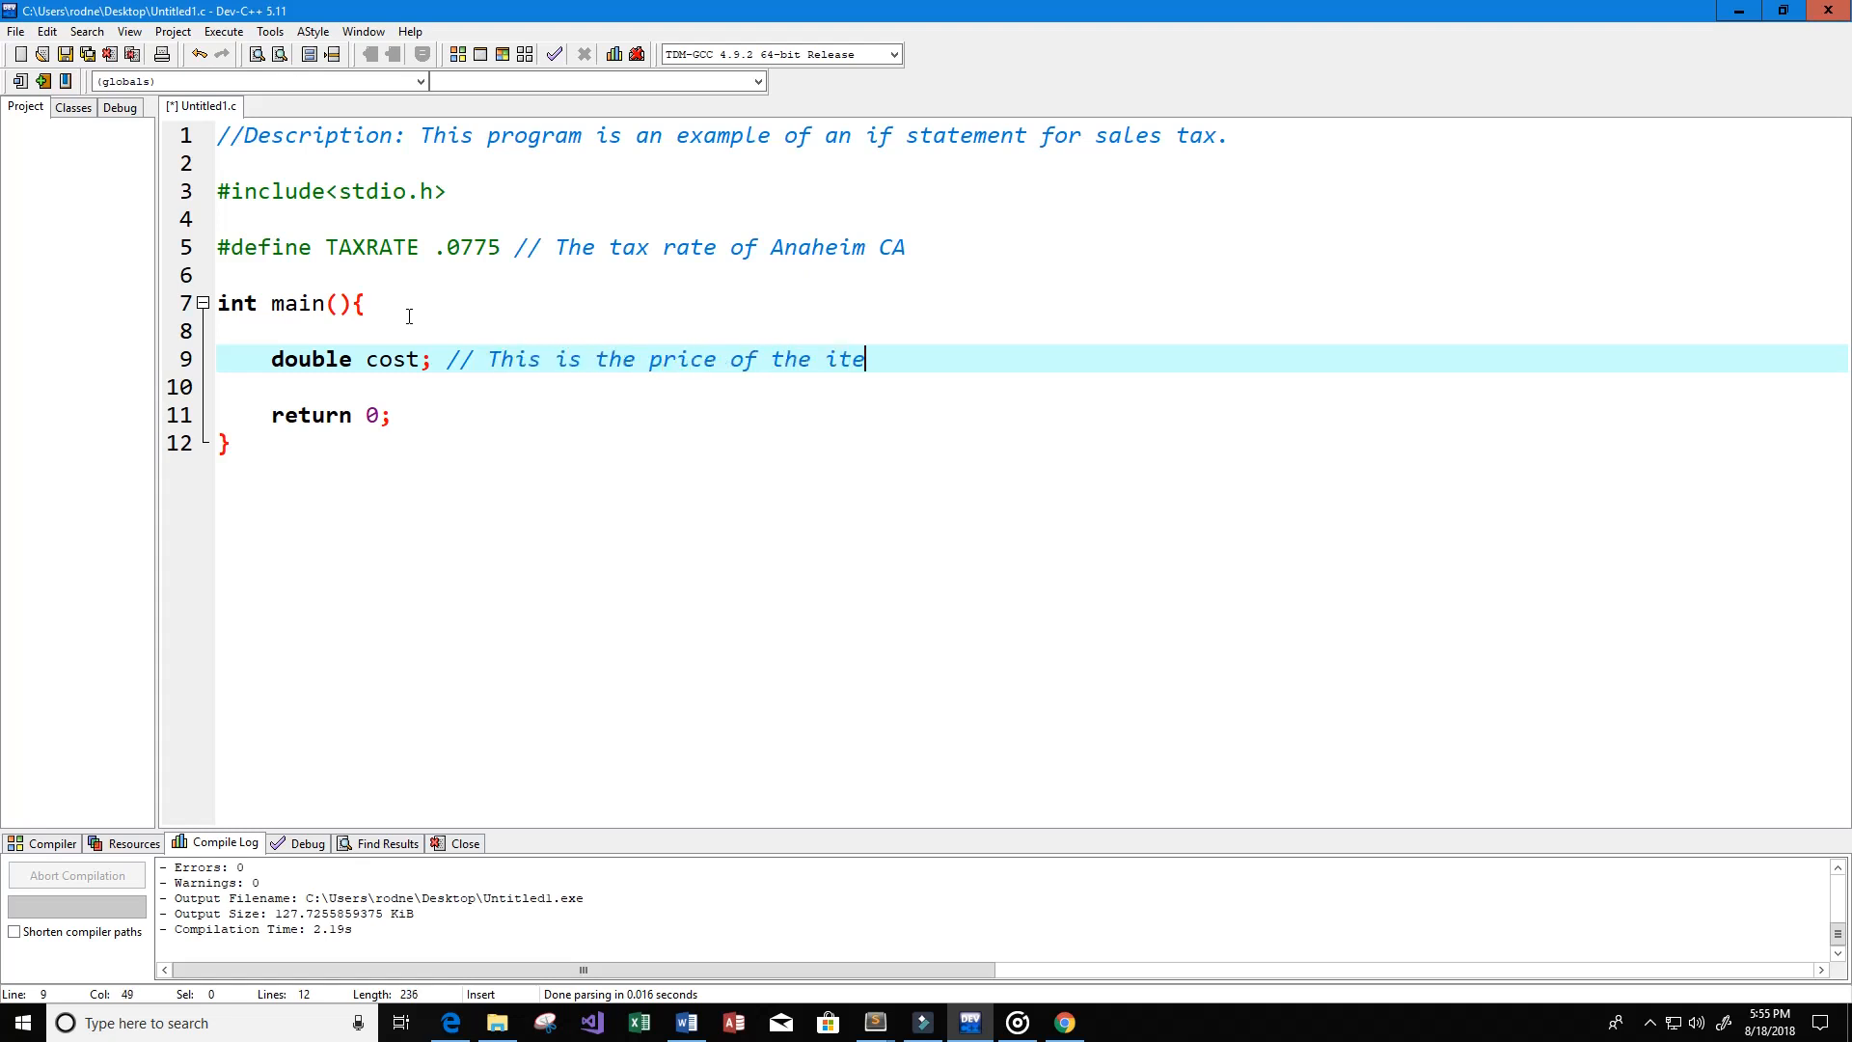
type("m")
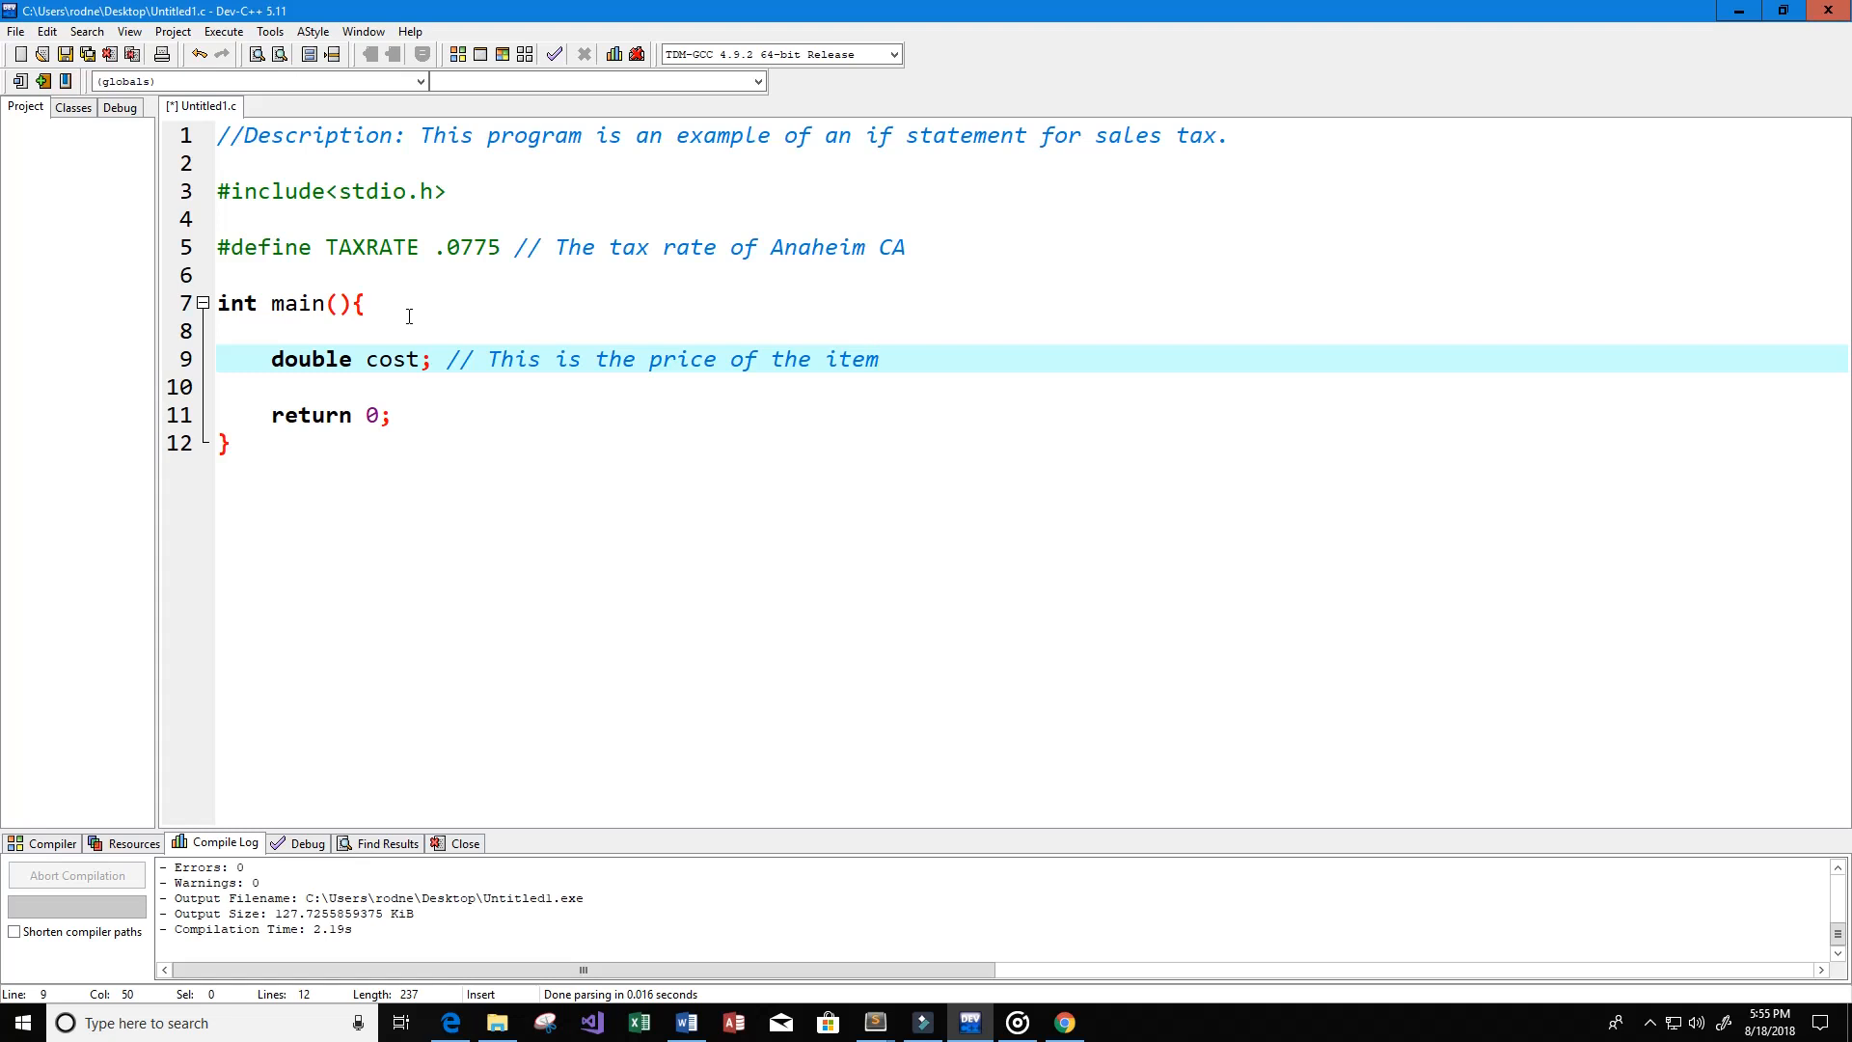
Step: Declare int isTaxed on the next line
type("int")
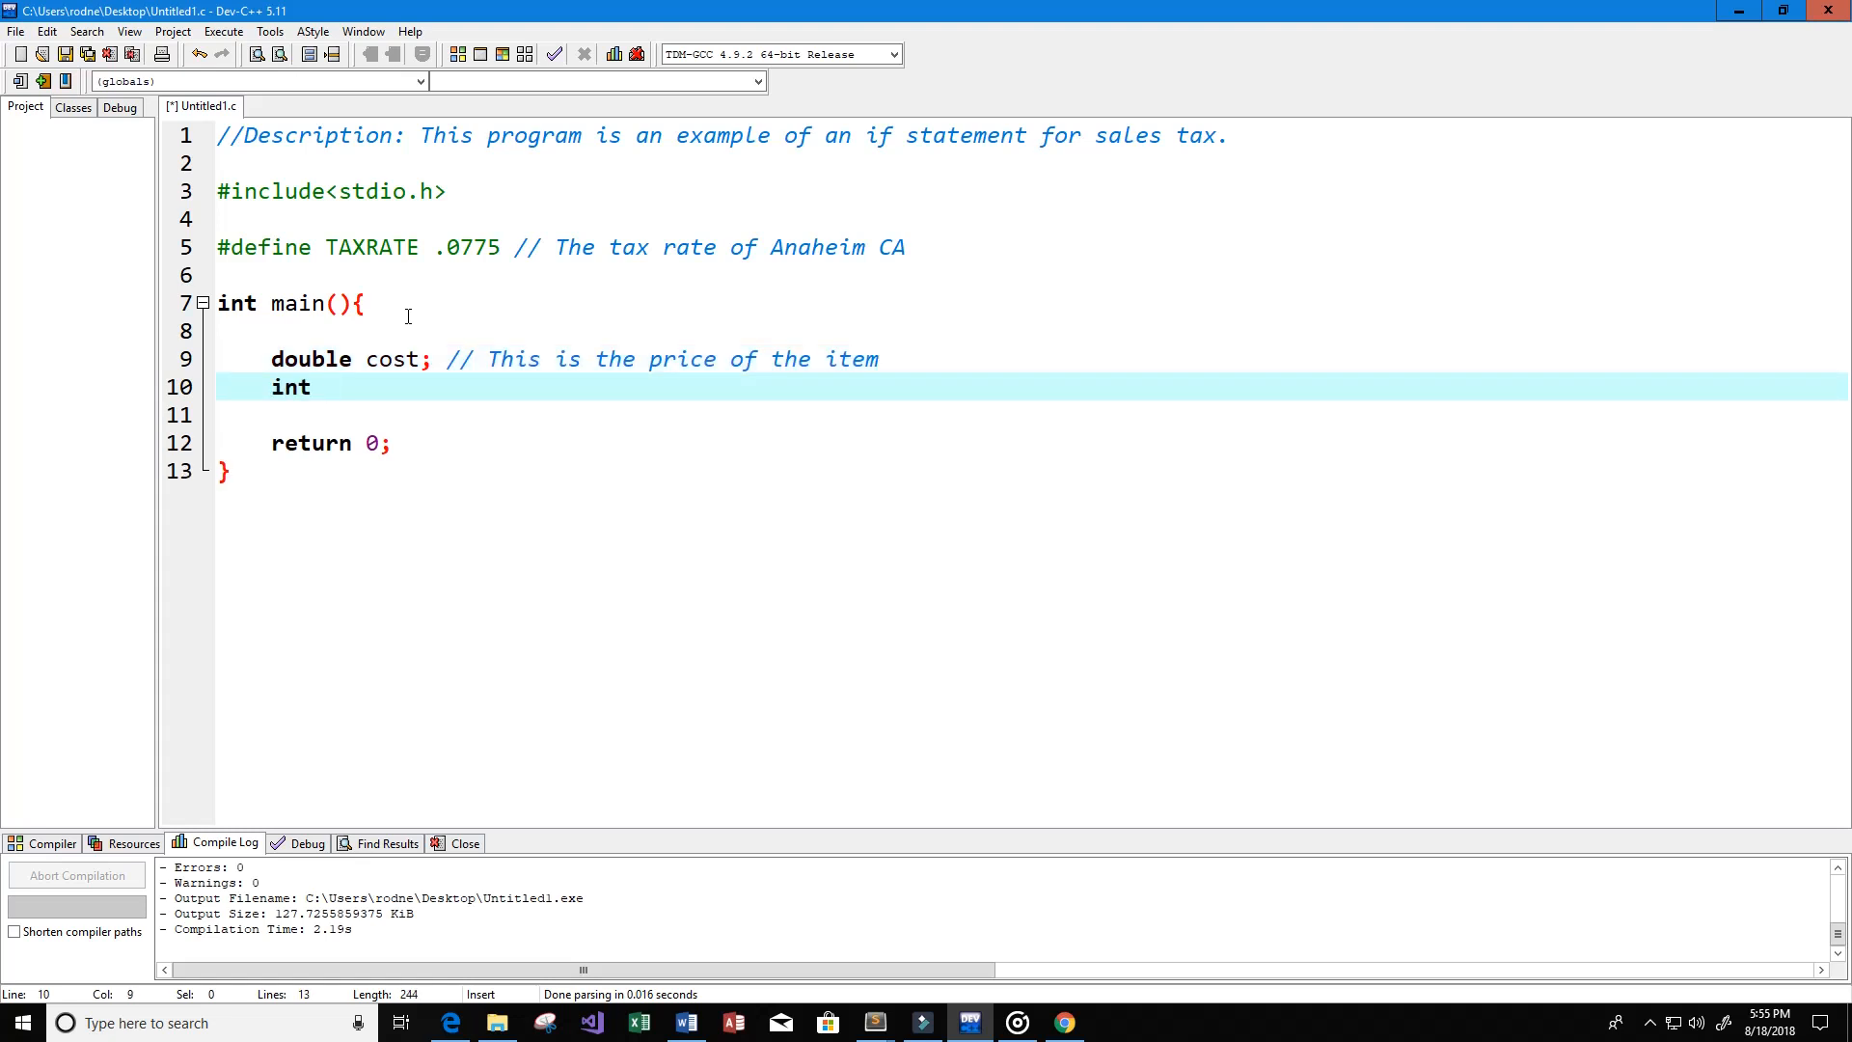
type("is")
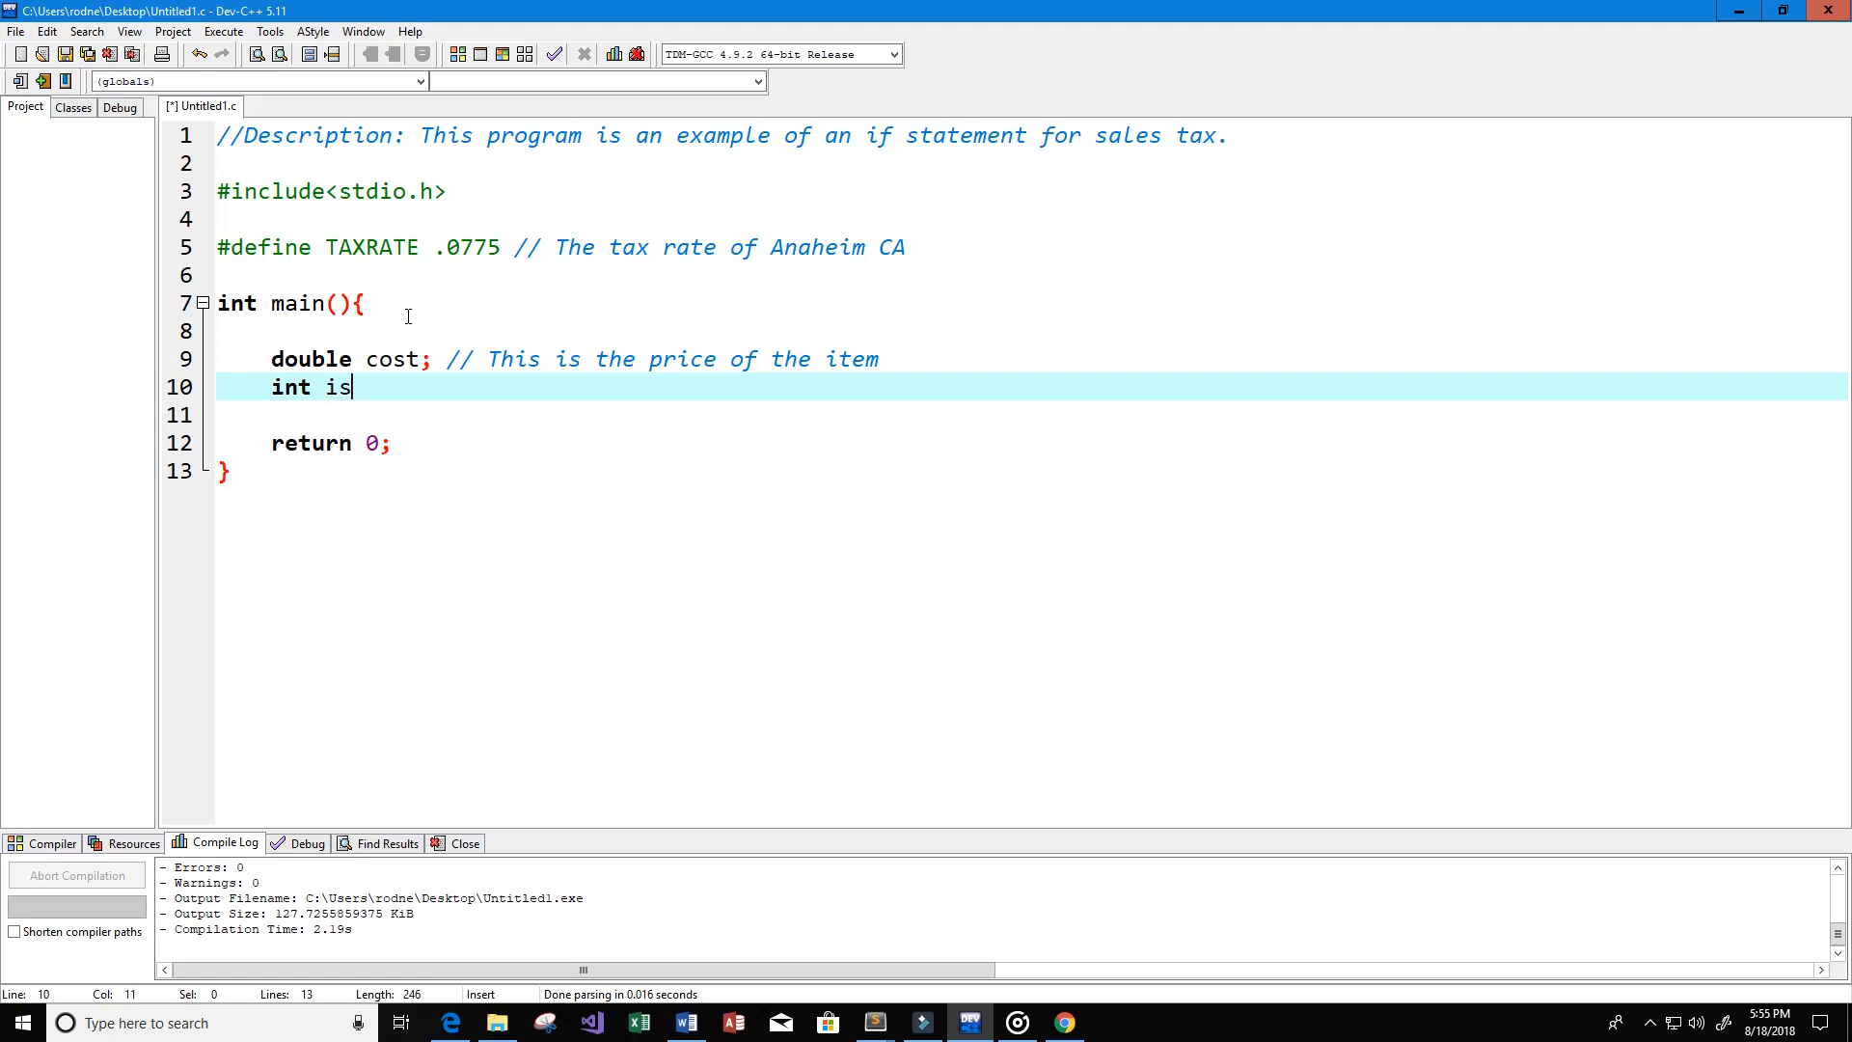
type("Taxed;")
type("//")
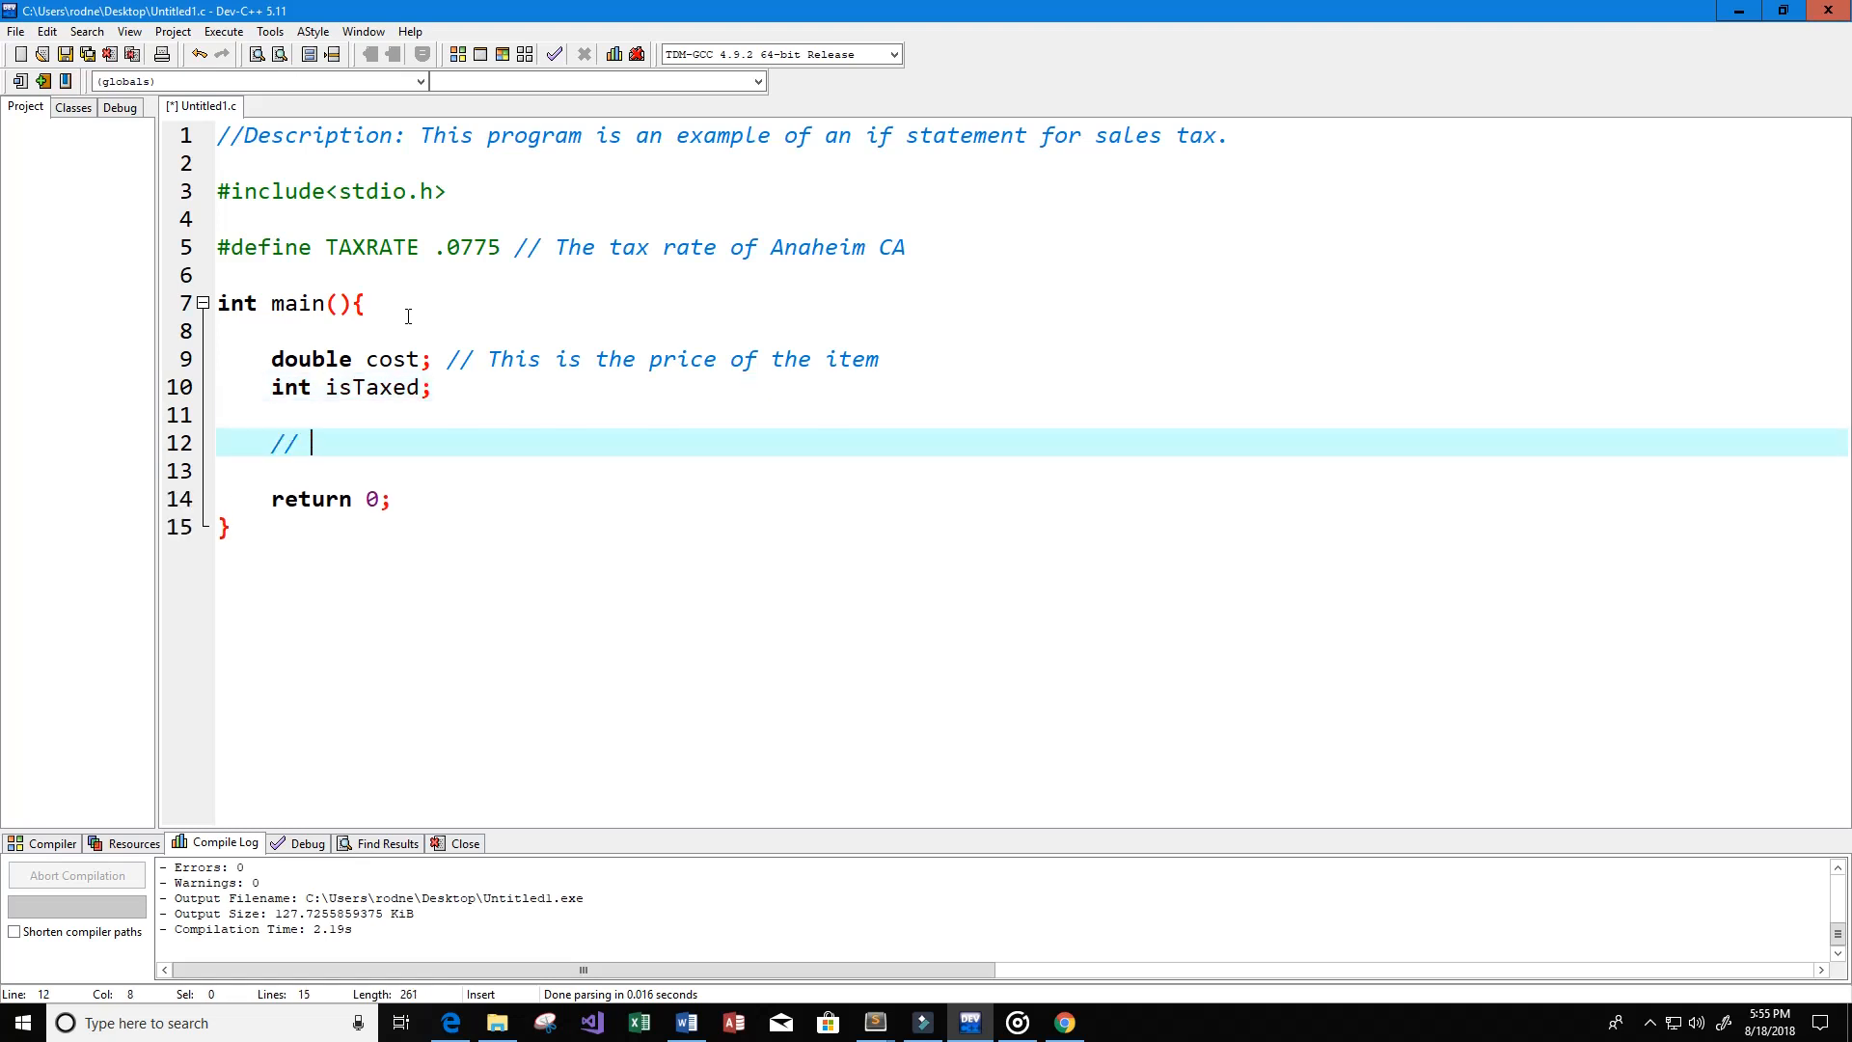
Step: Add the comment 'Get the cost or price of the item'
type("Get the")
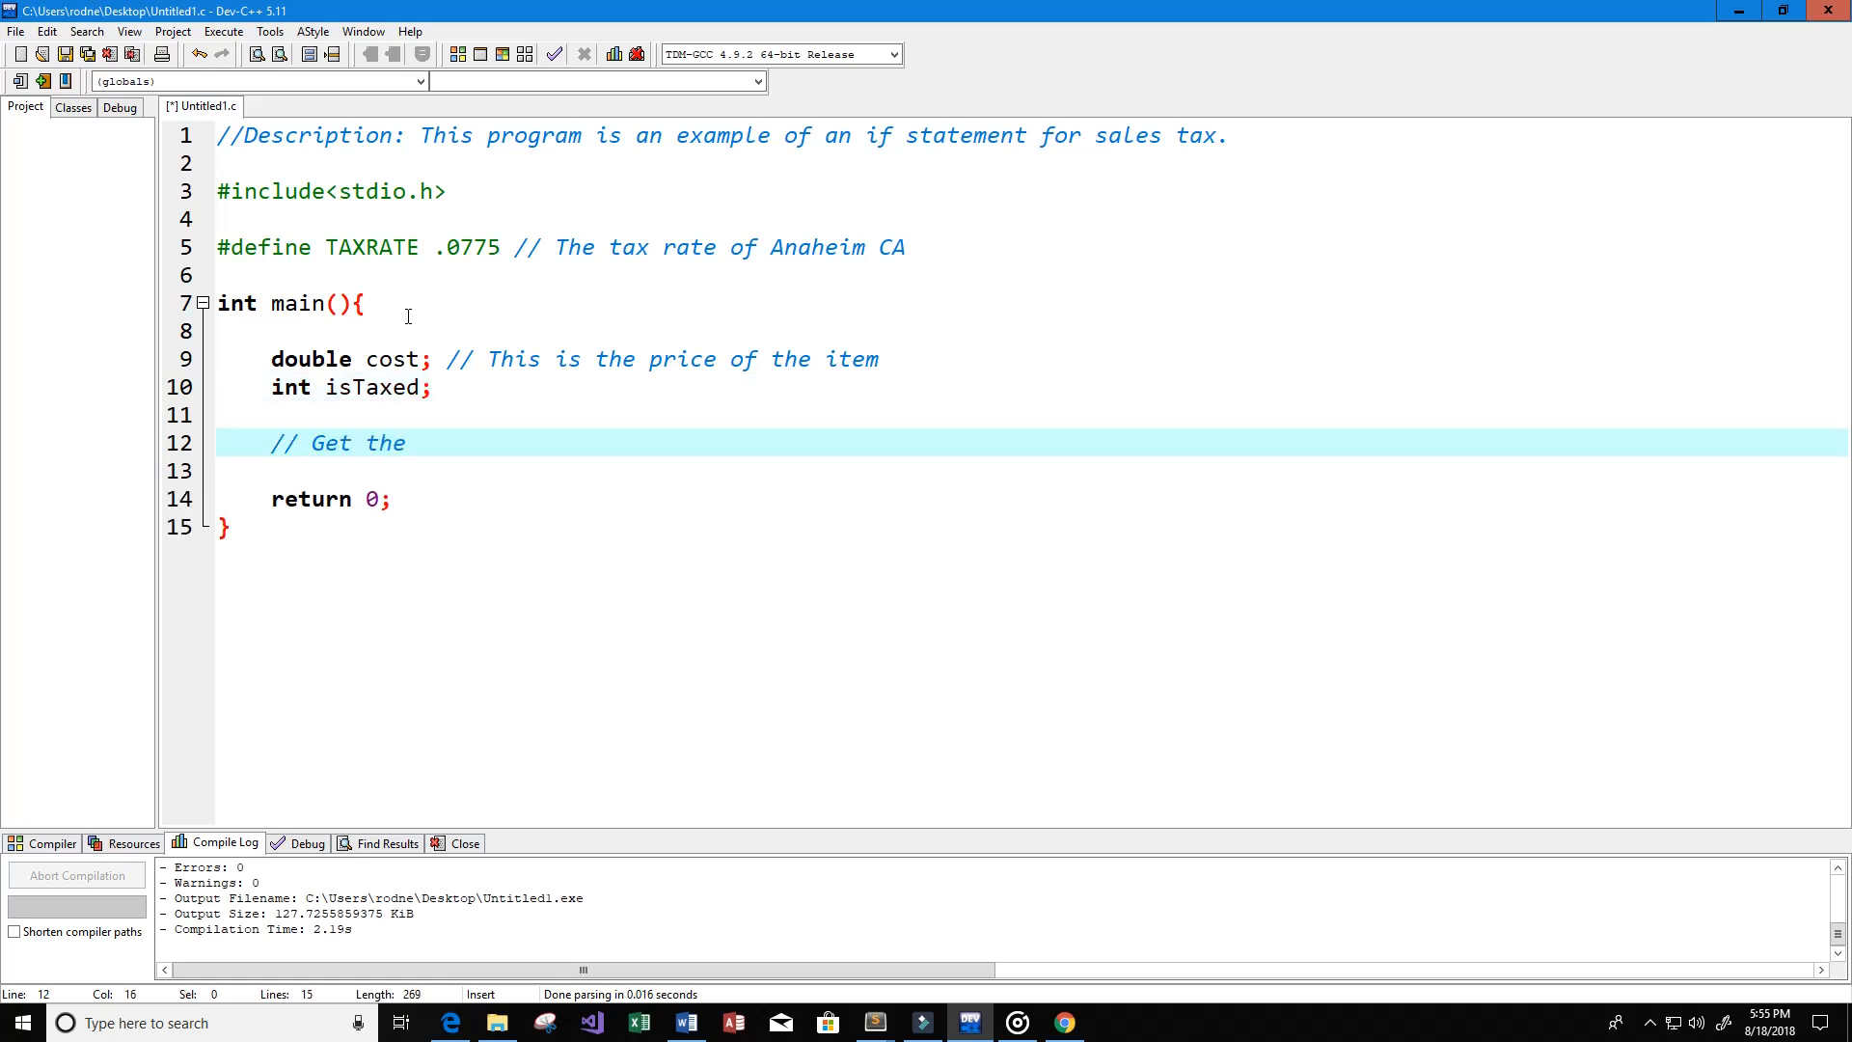
type("cost or p")
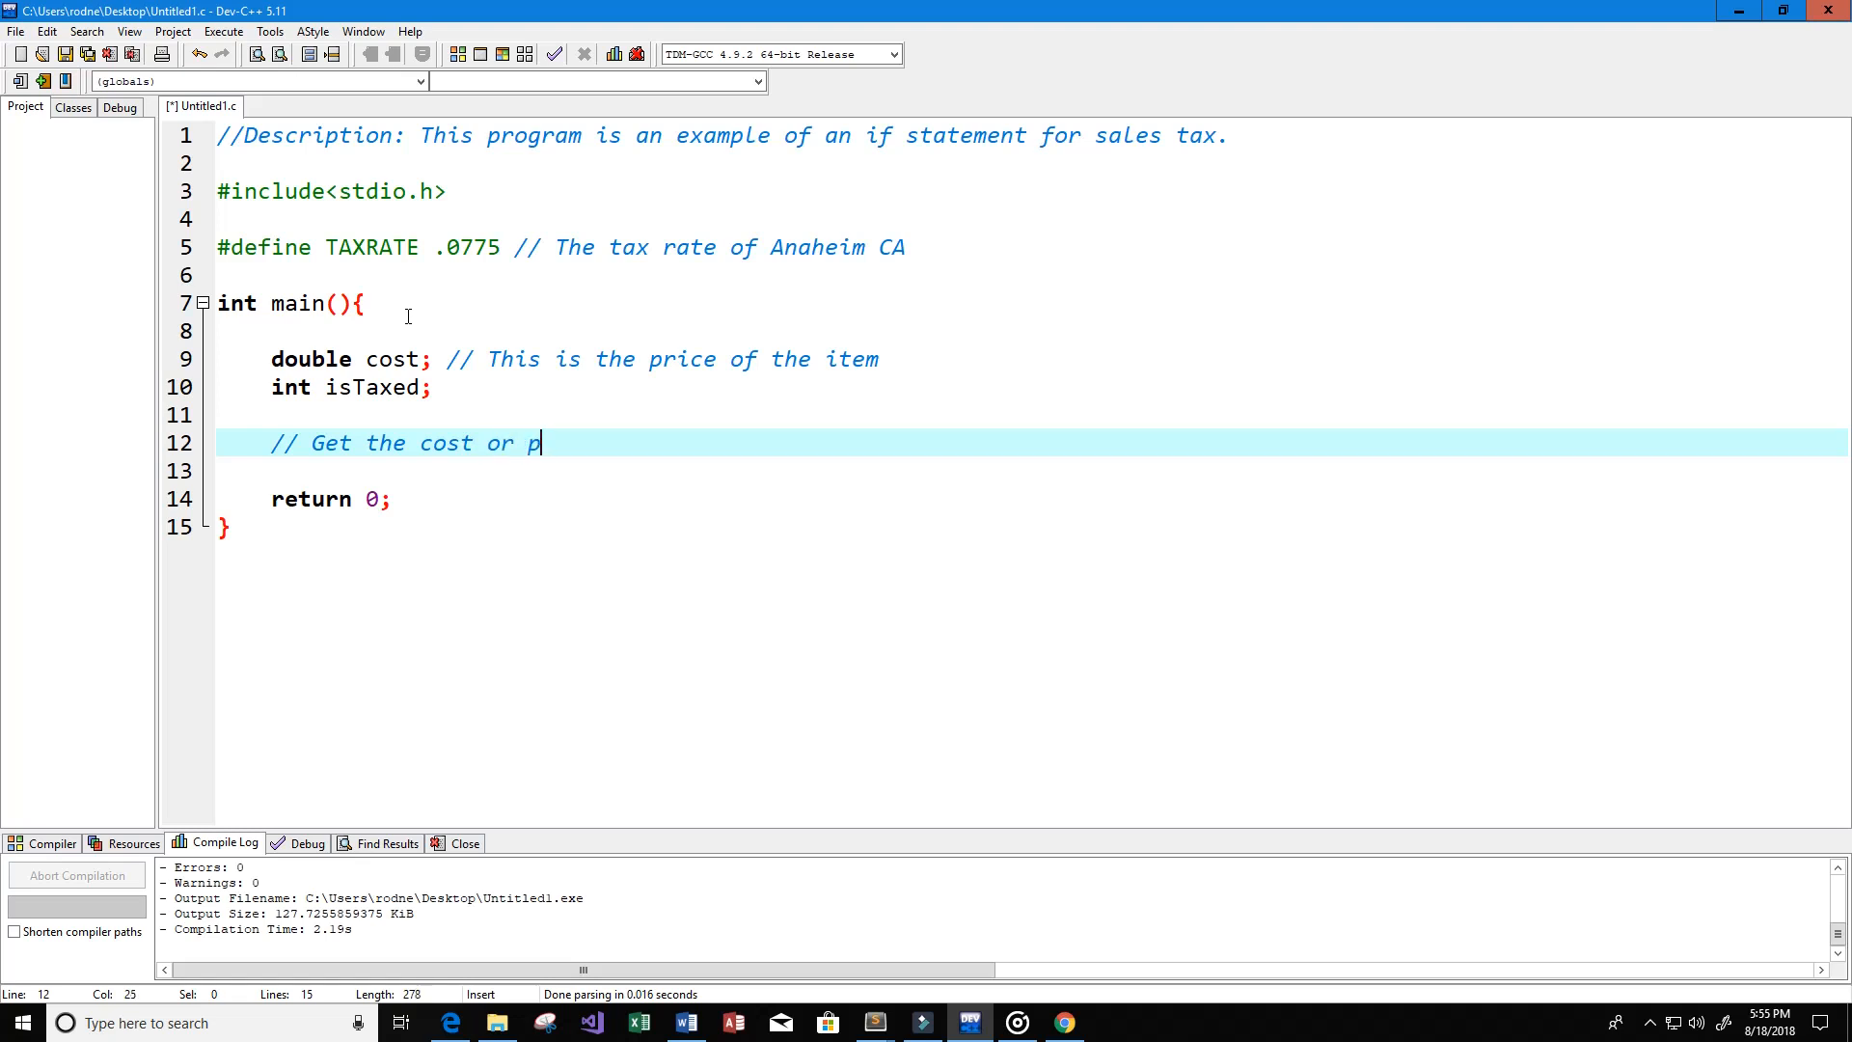
type("rice of the i")
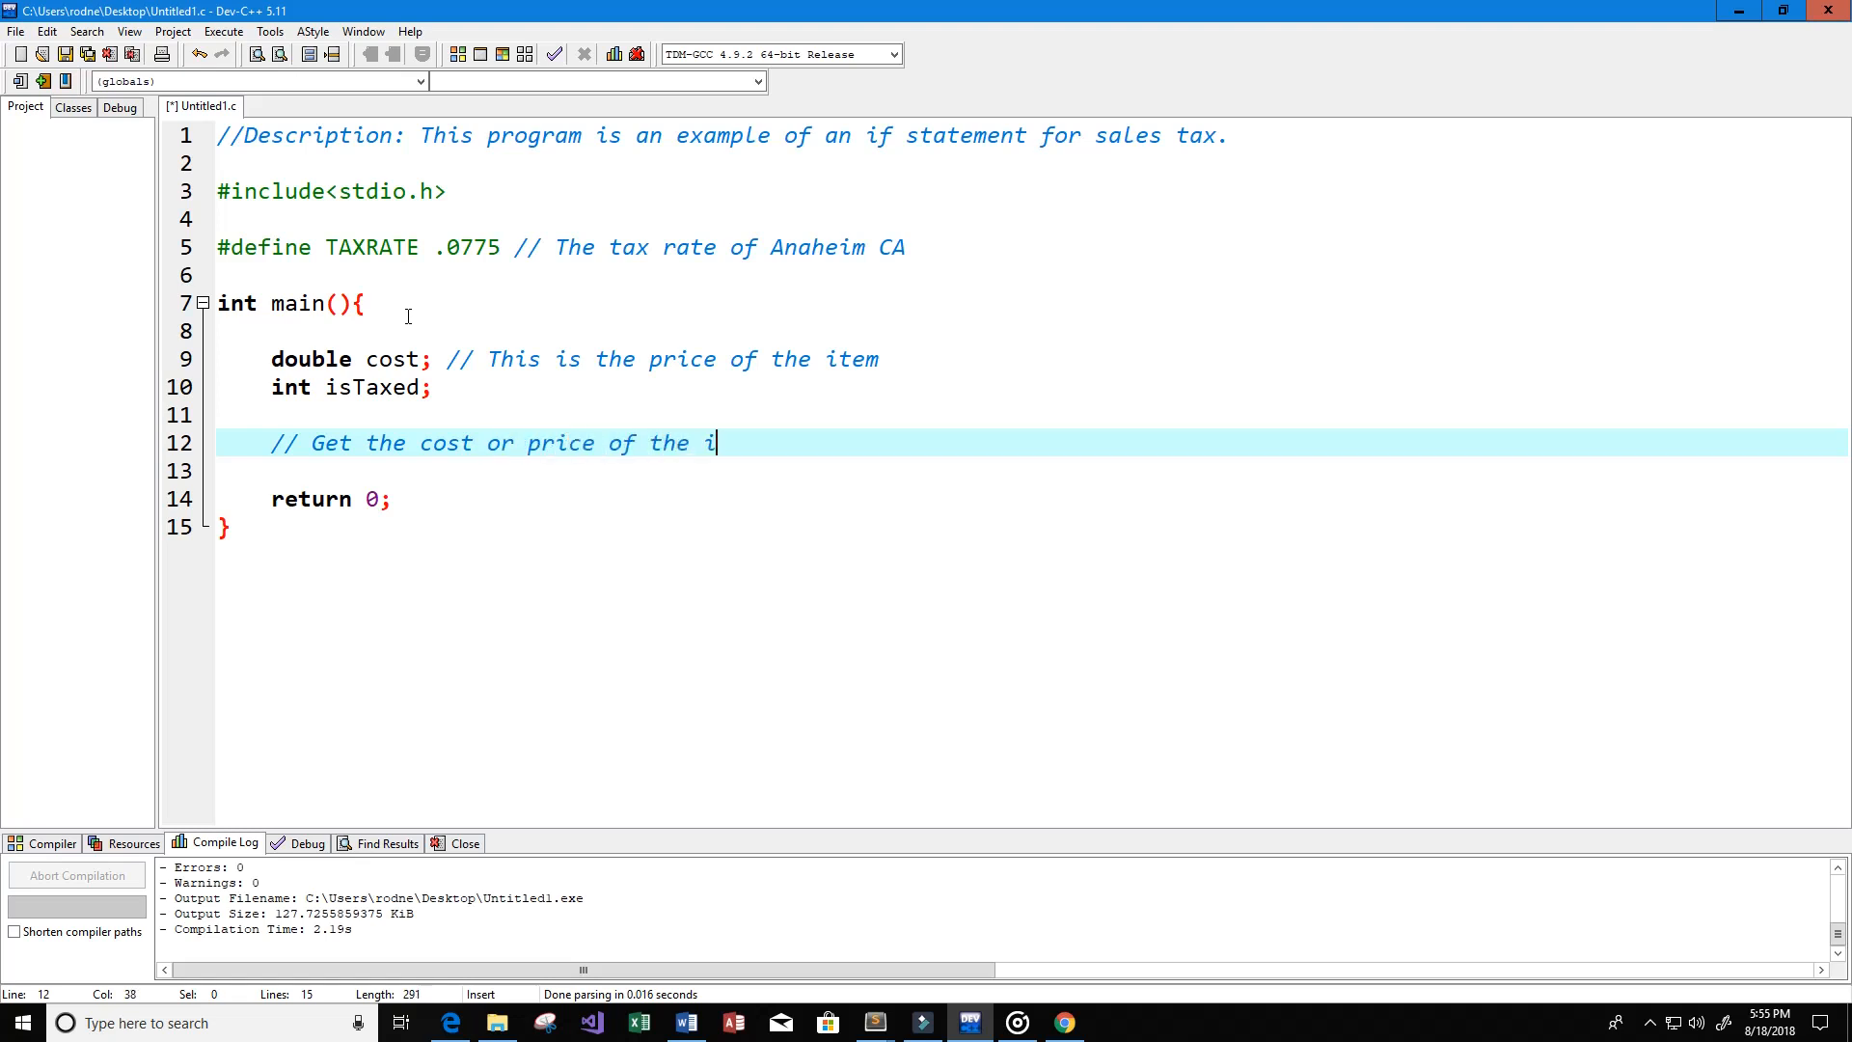
type("tem")
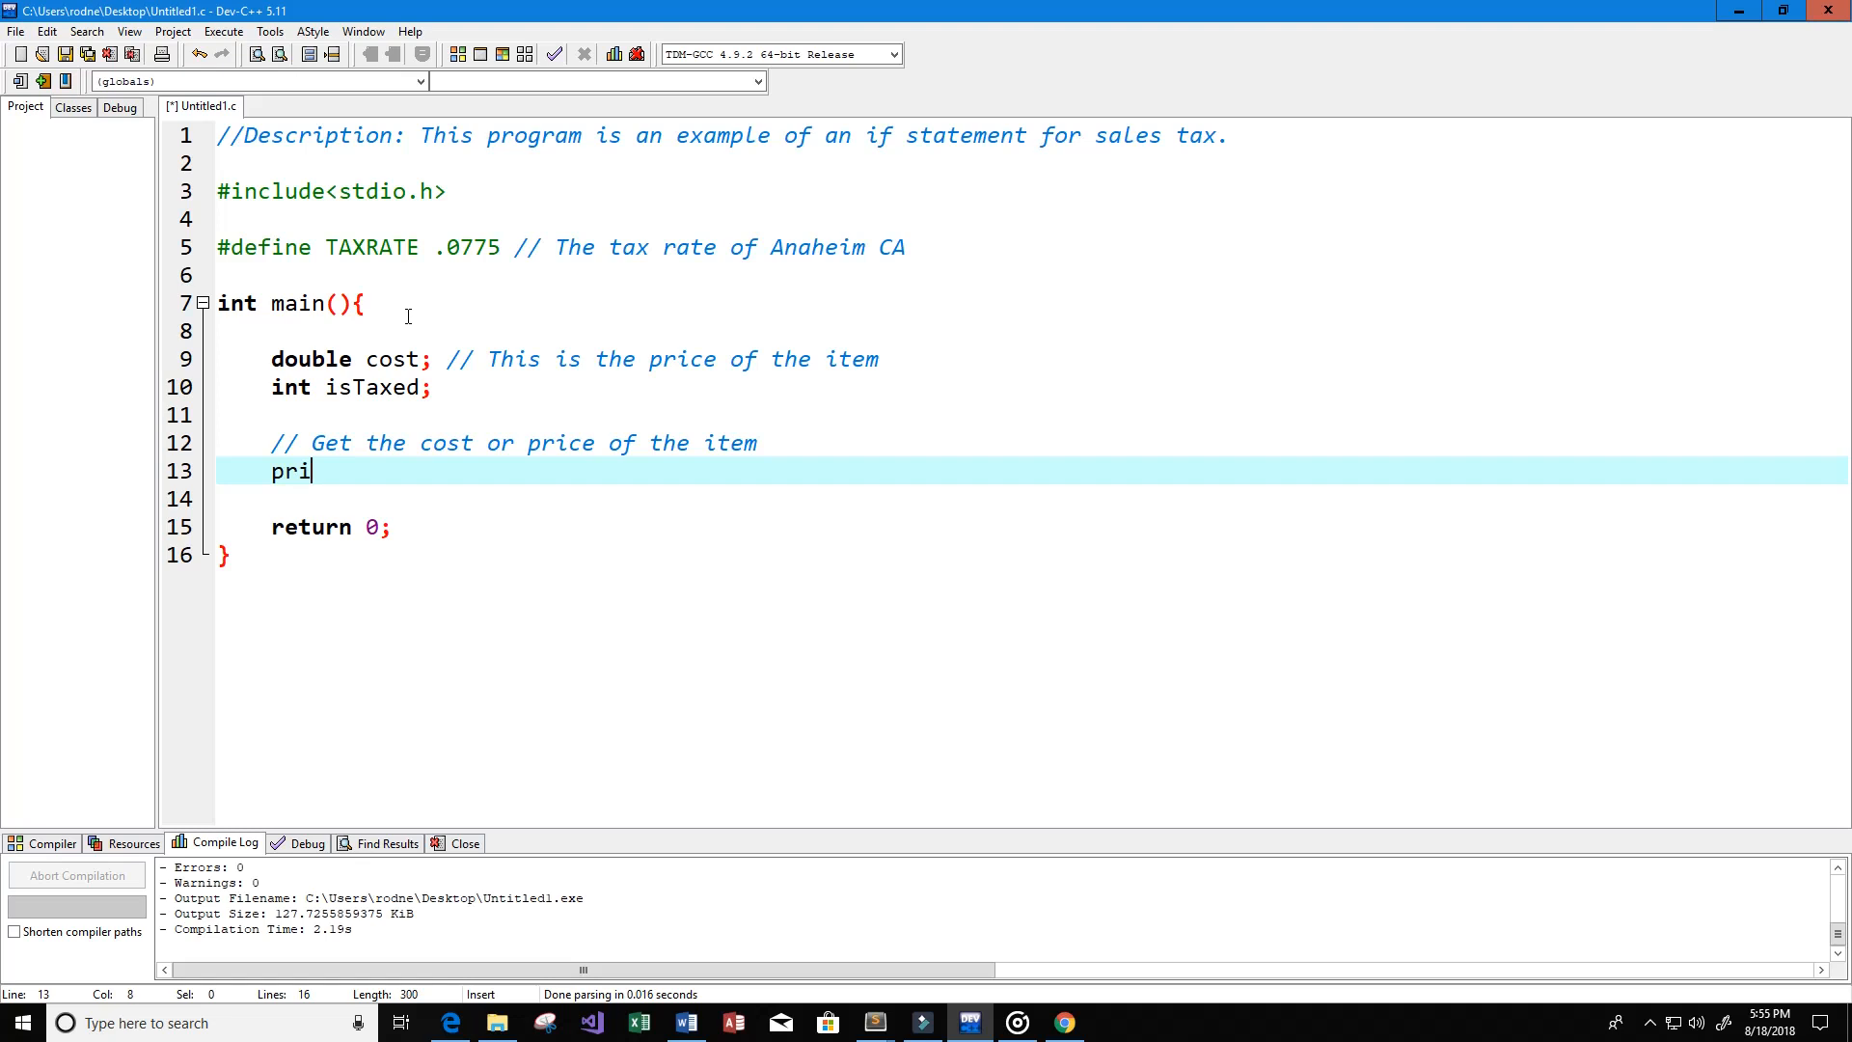
Step: Add printf("What is the price of the item that you are buying\n")
type("ntf(\"\")")
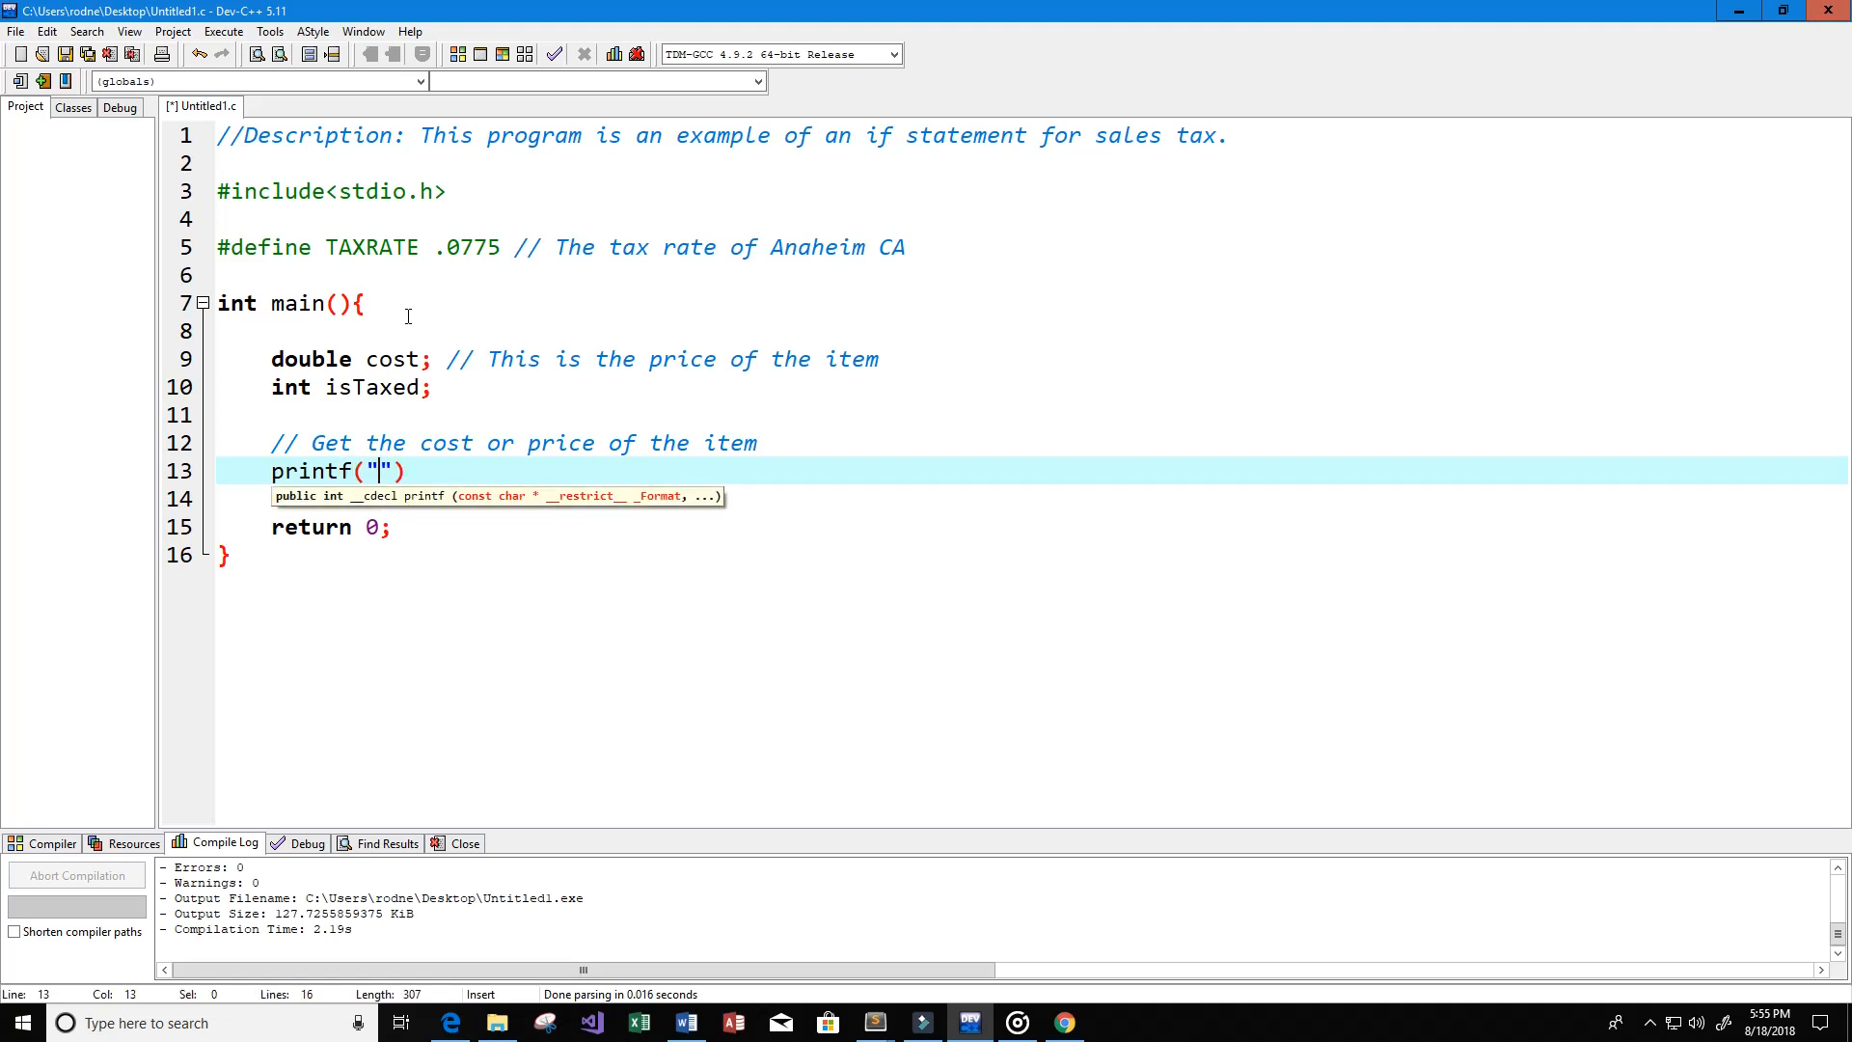
type("What is the")
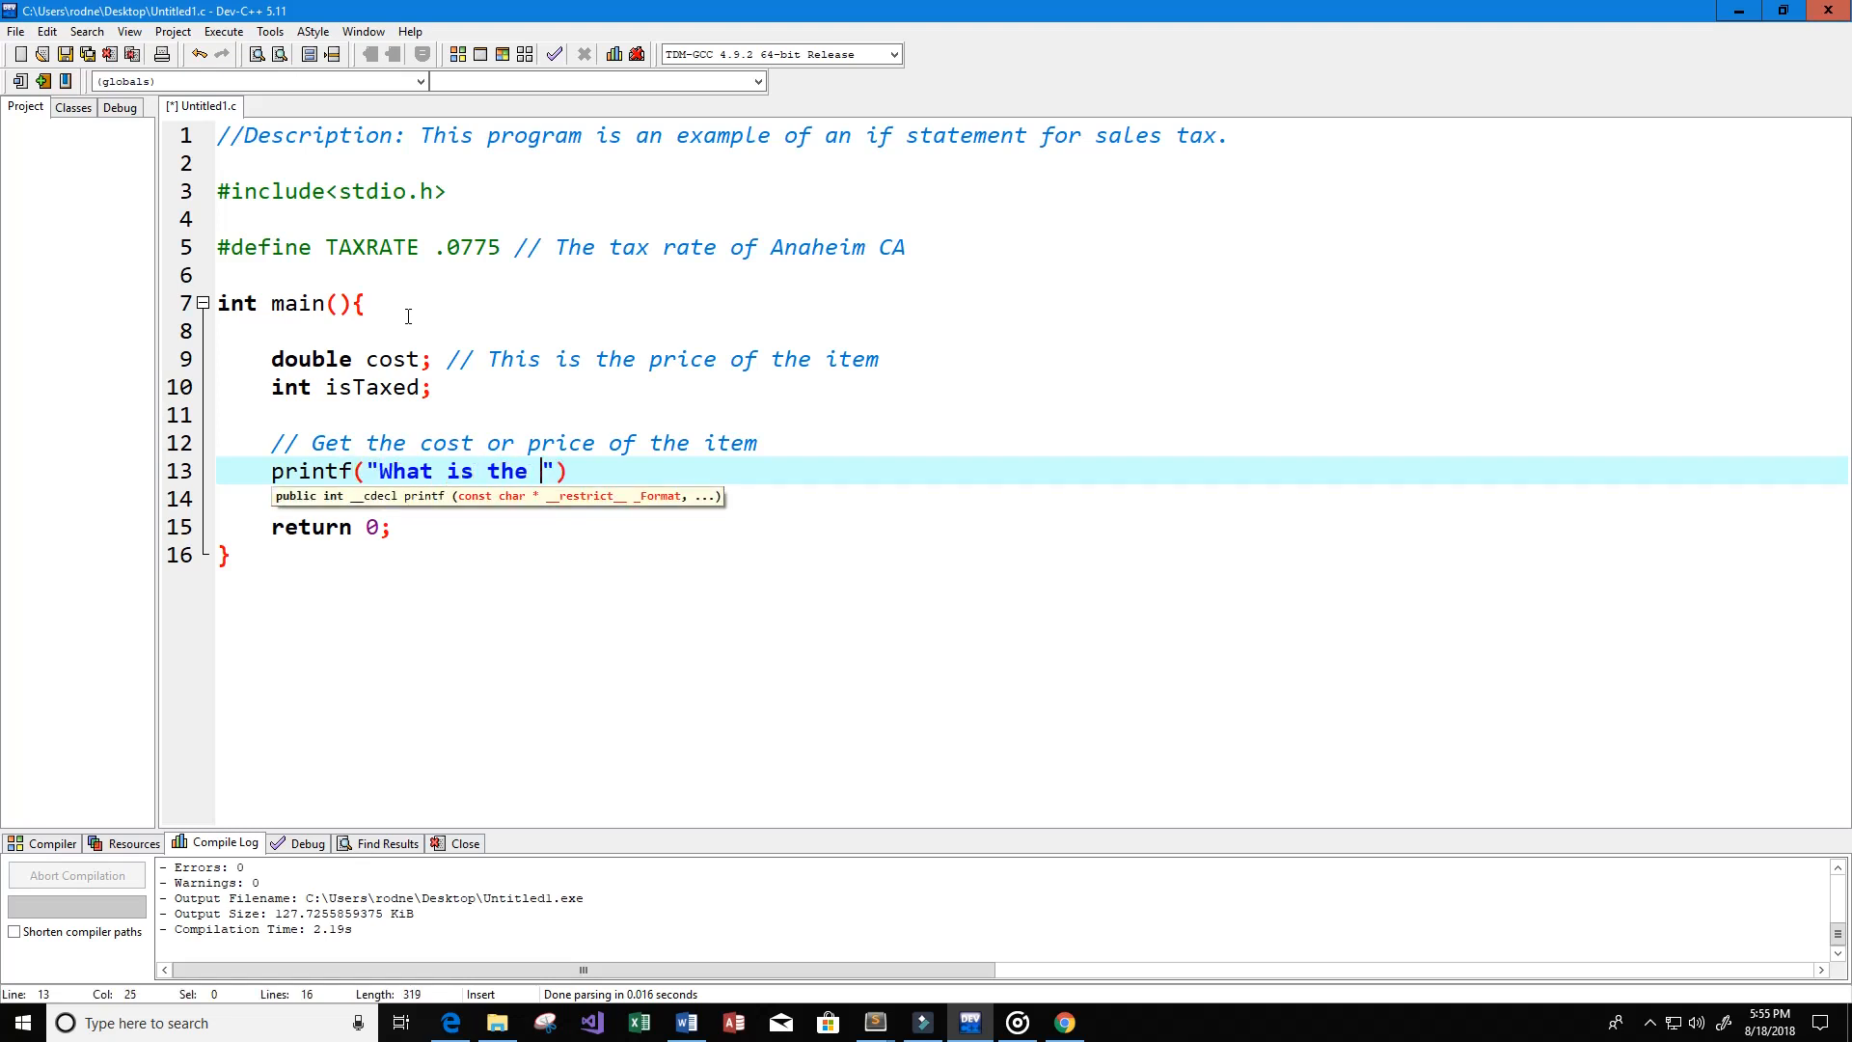
type("price of the item y")
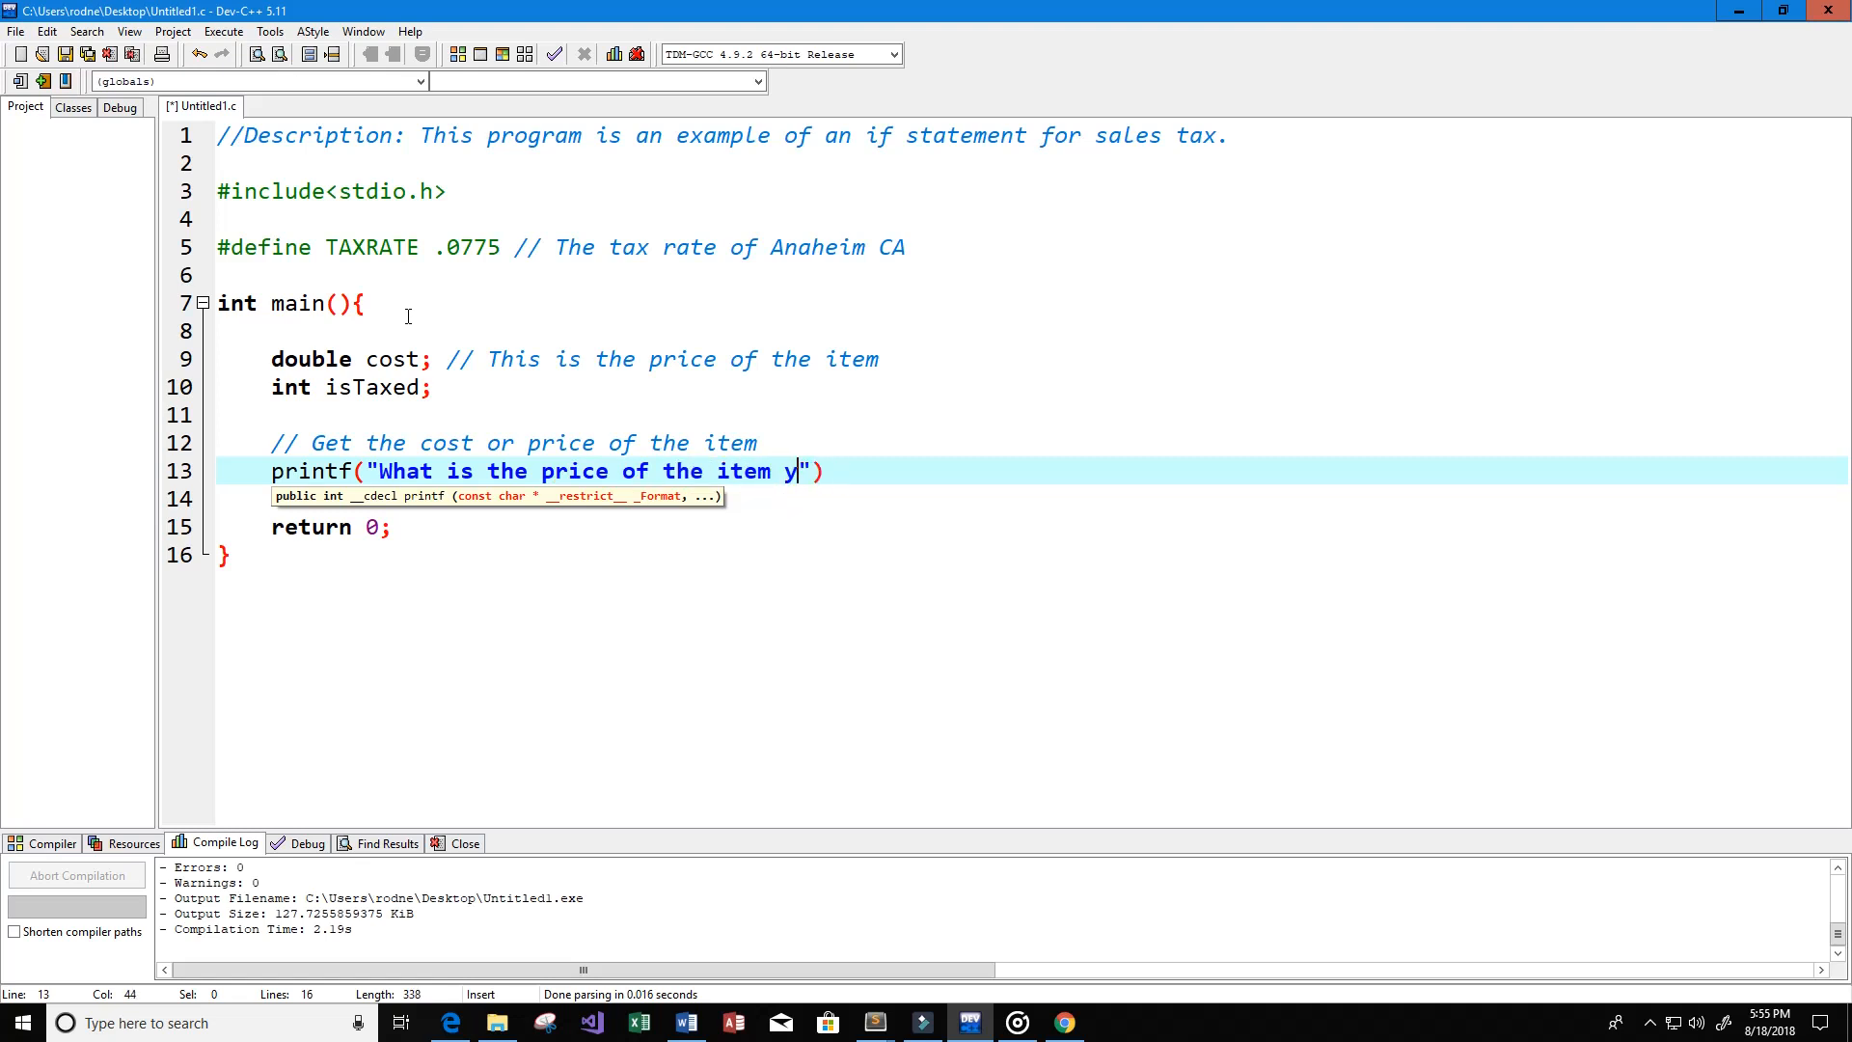
type("that")
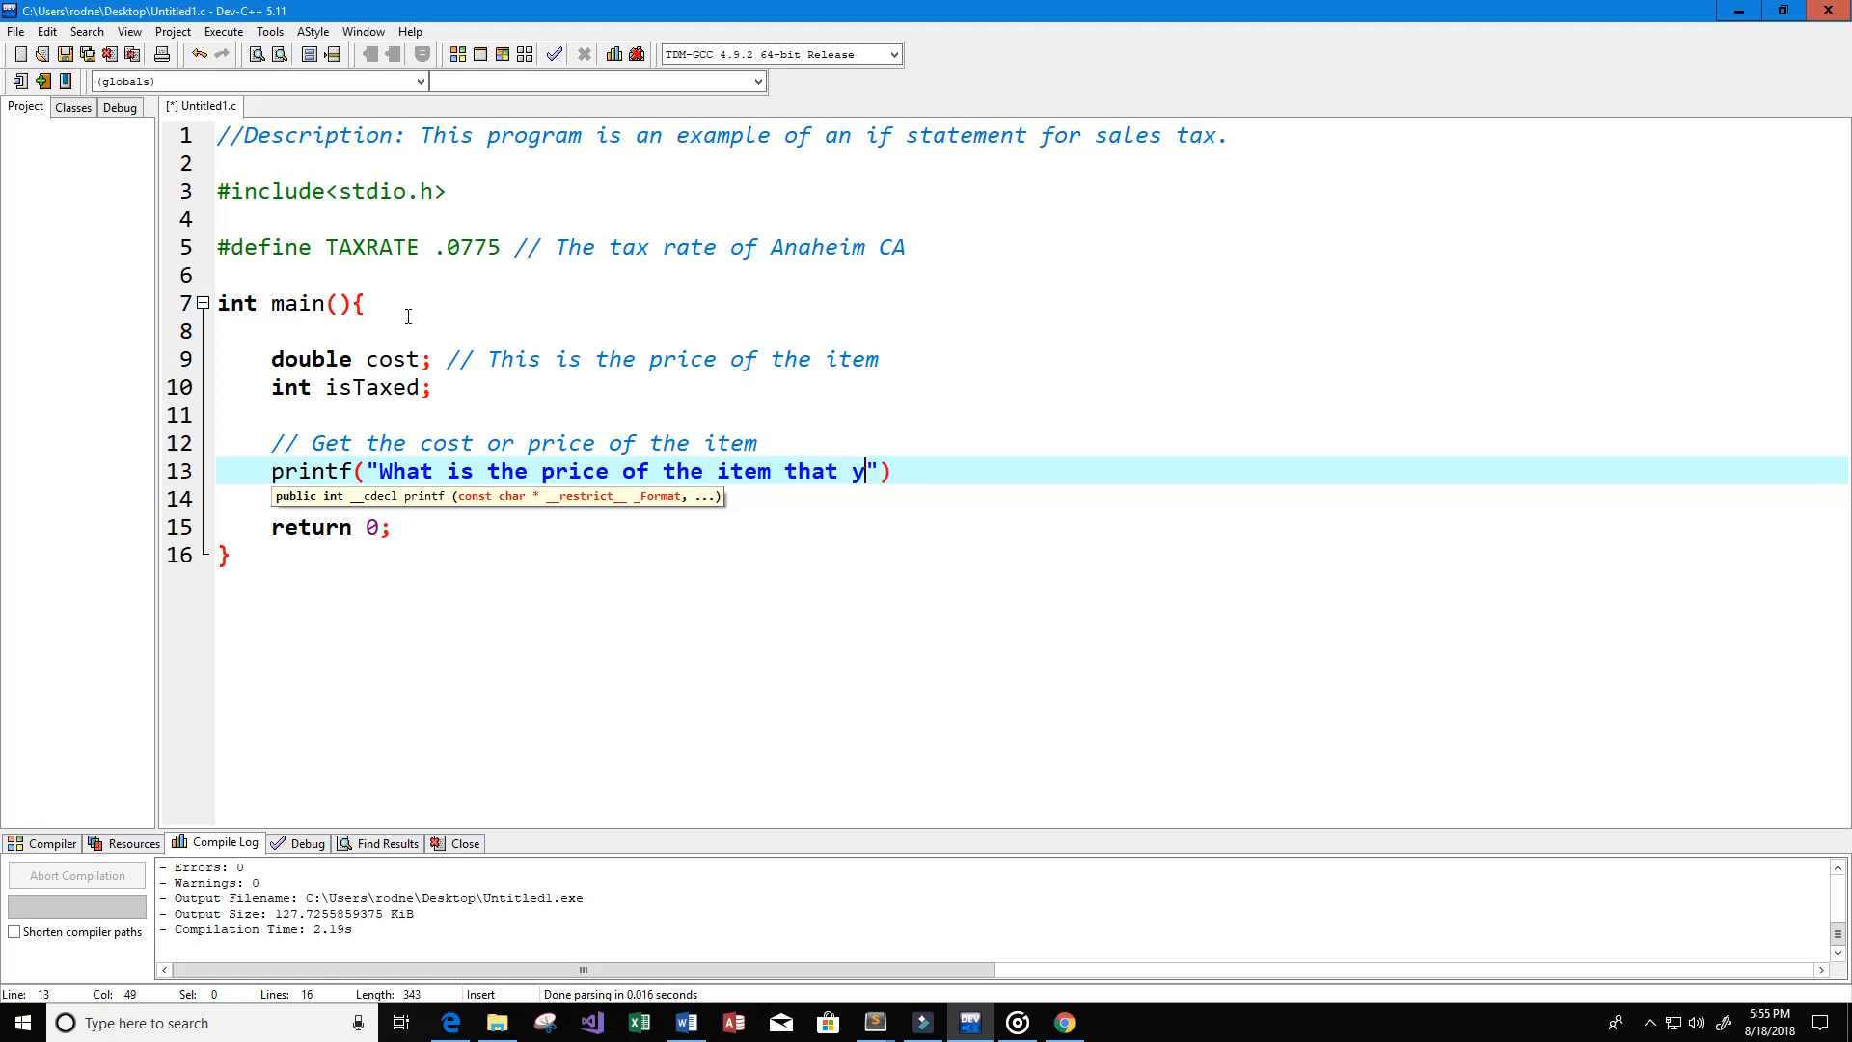
type("ou a")
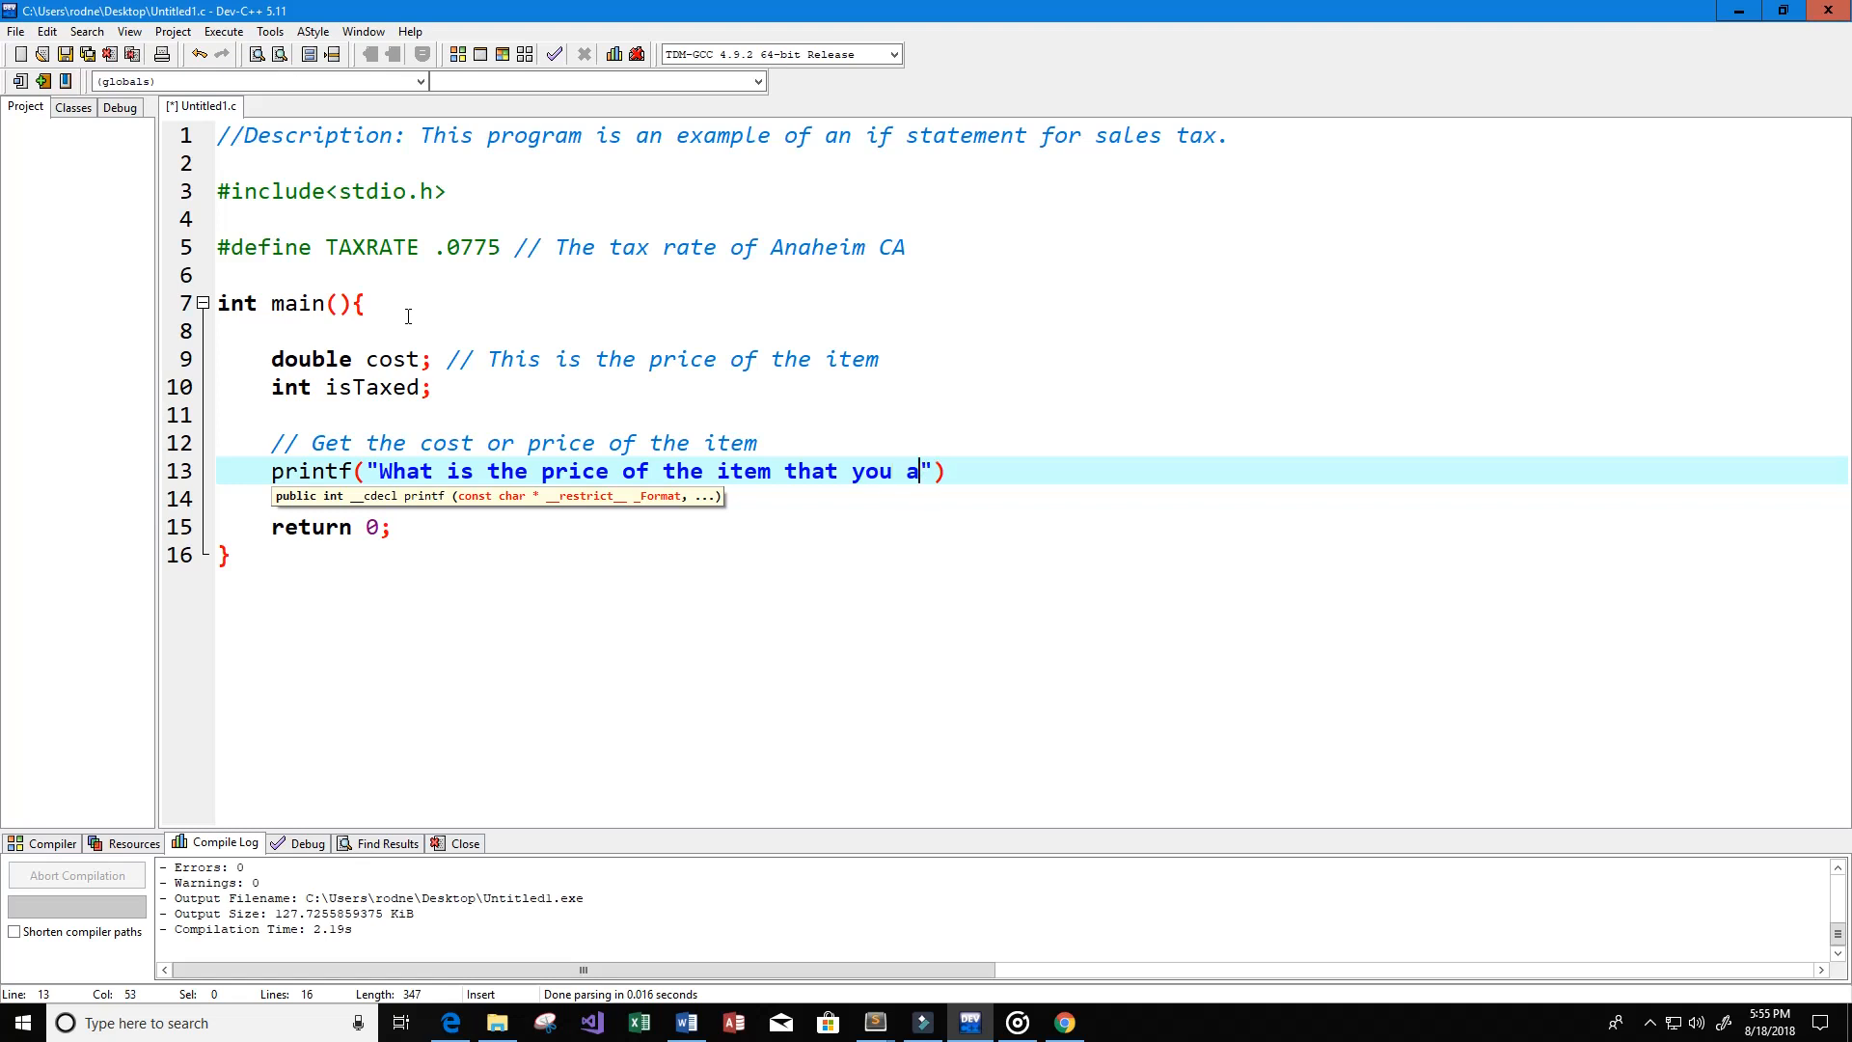
type("re buying ?")
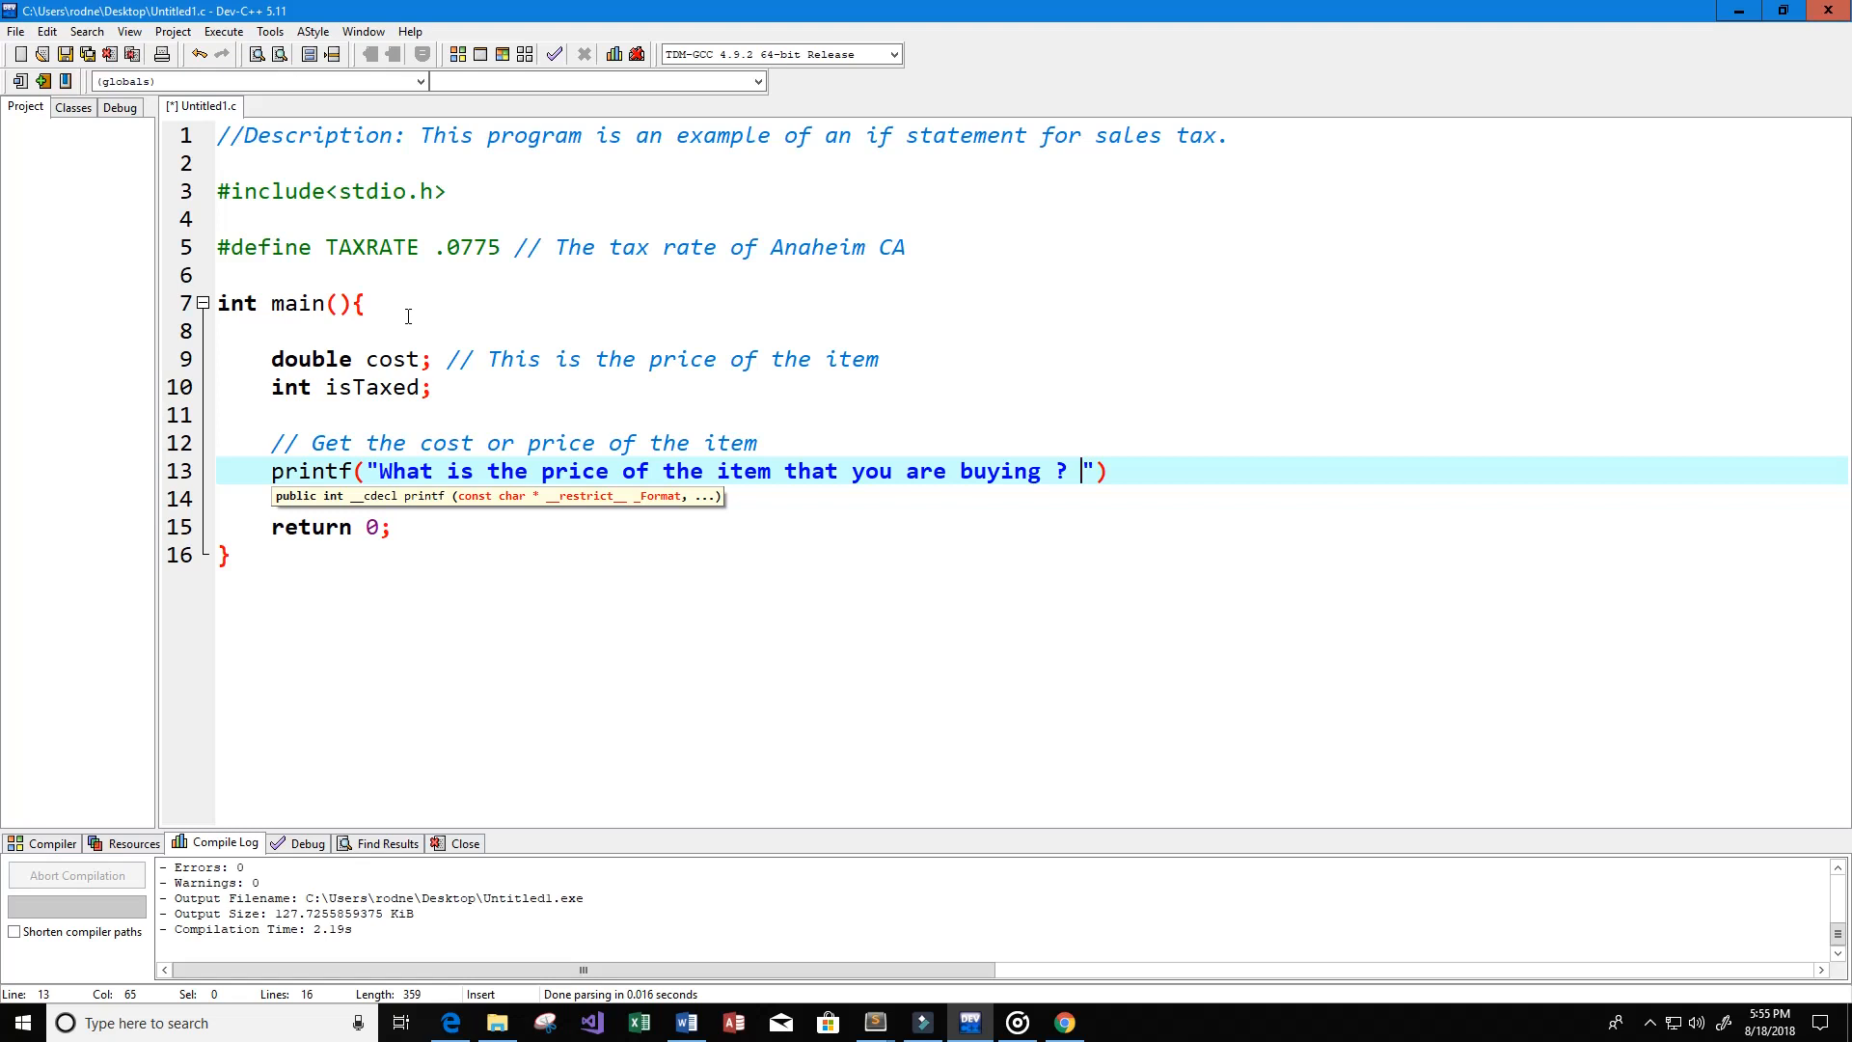
type("\\n")
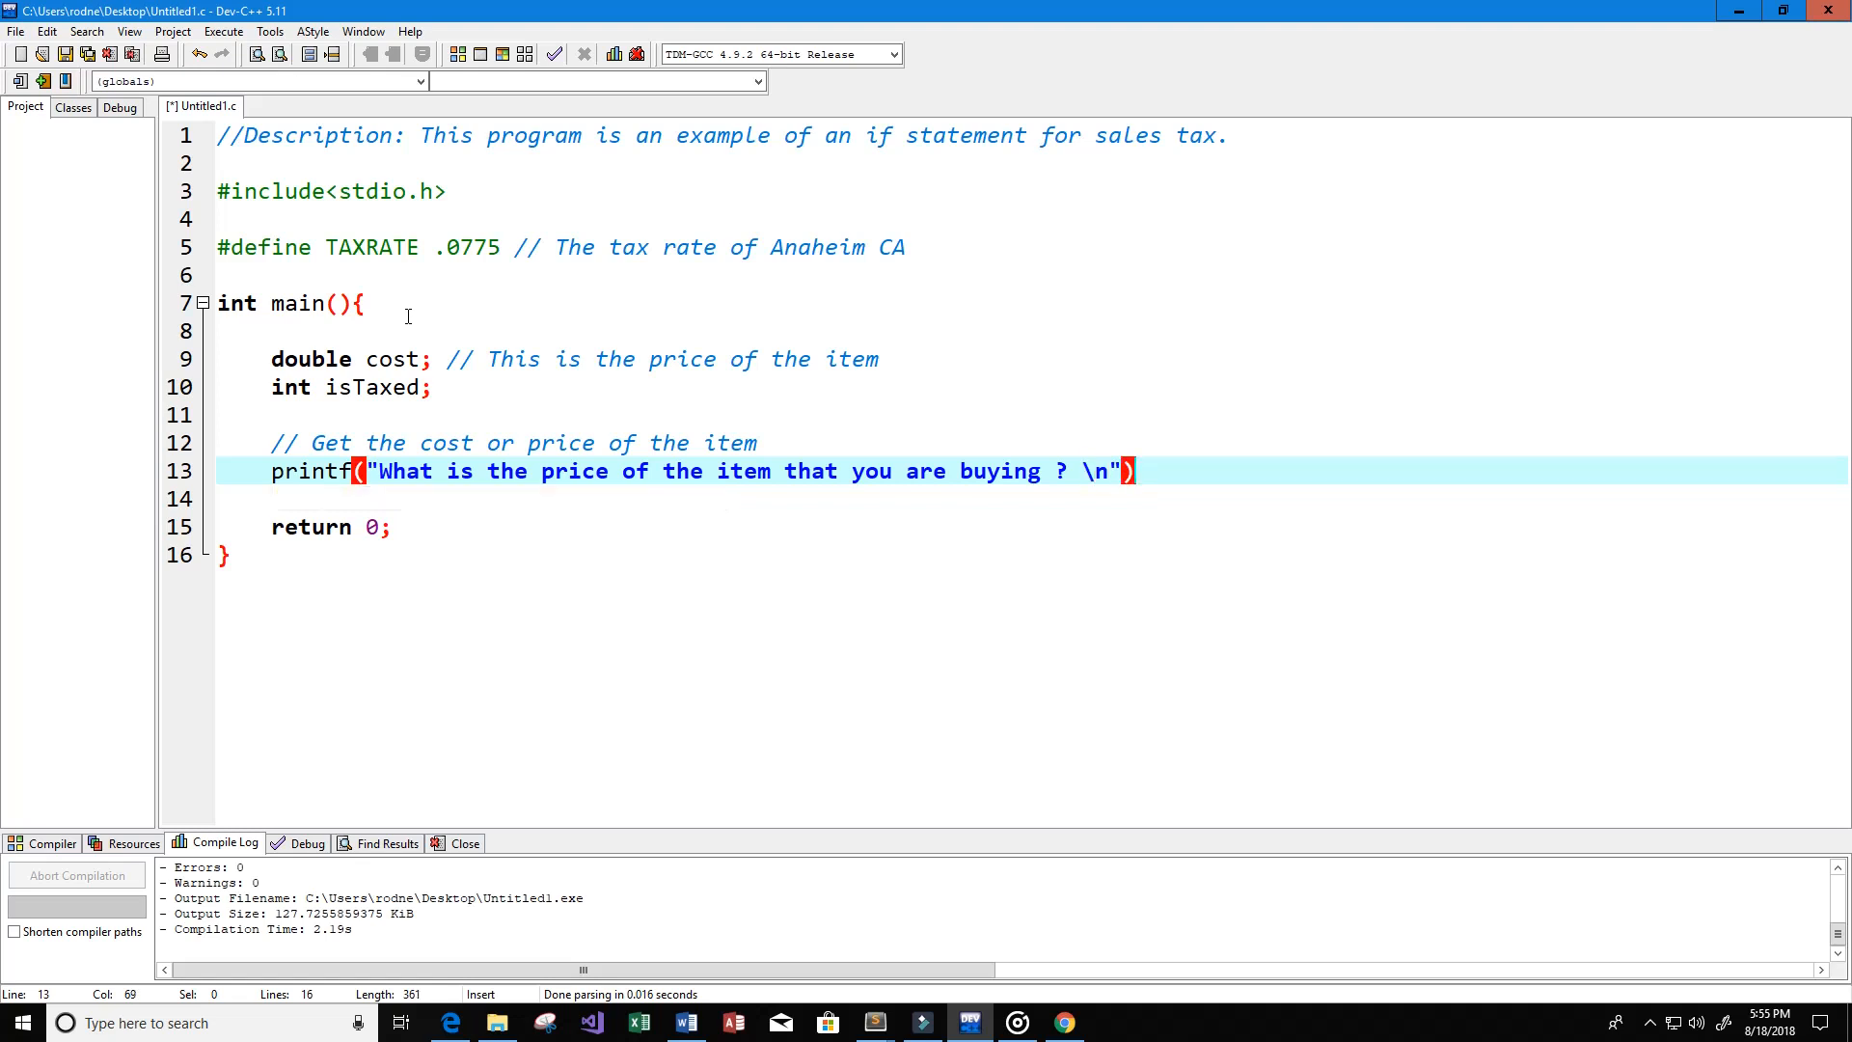
key("enter")
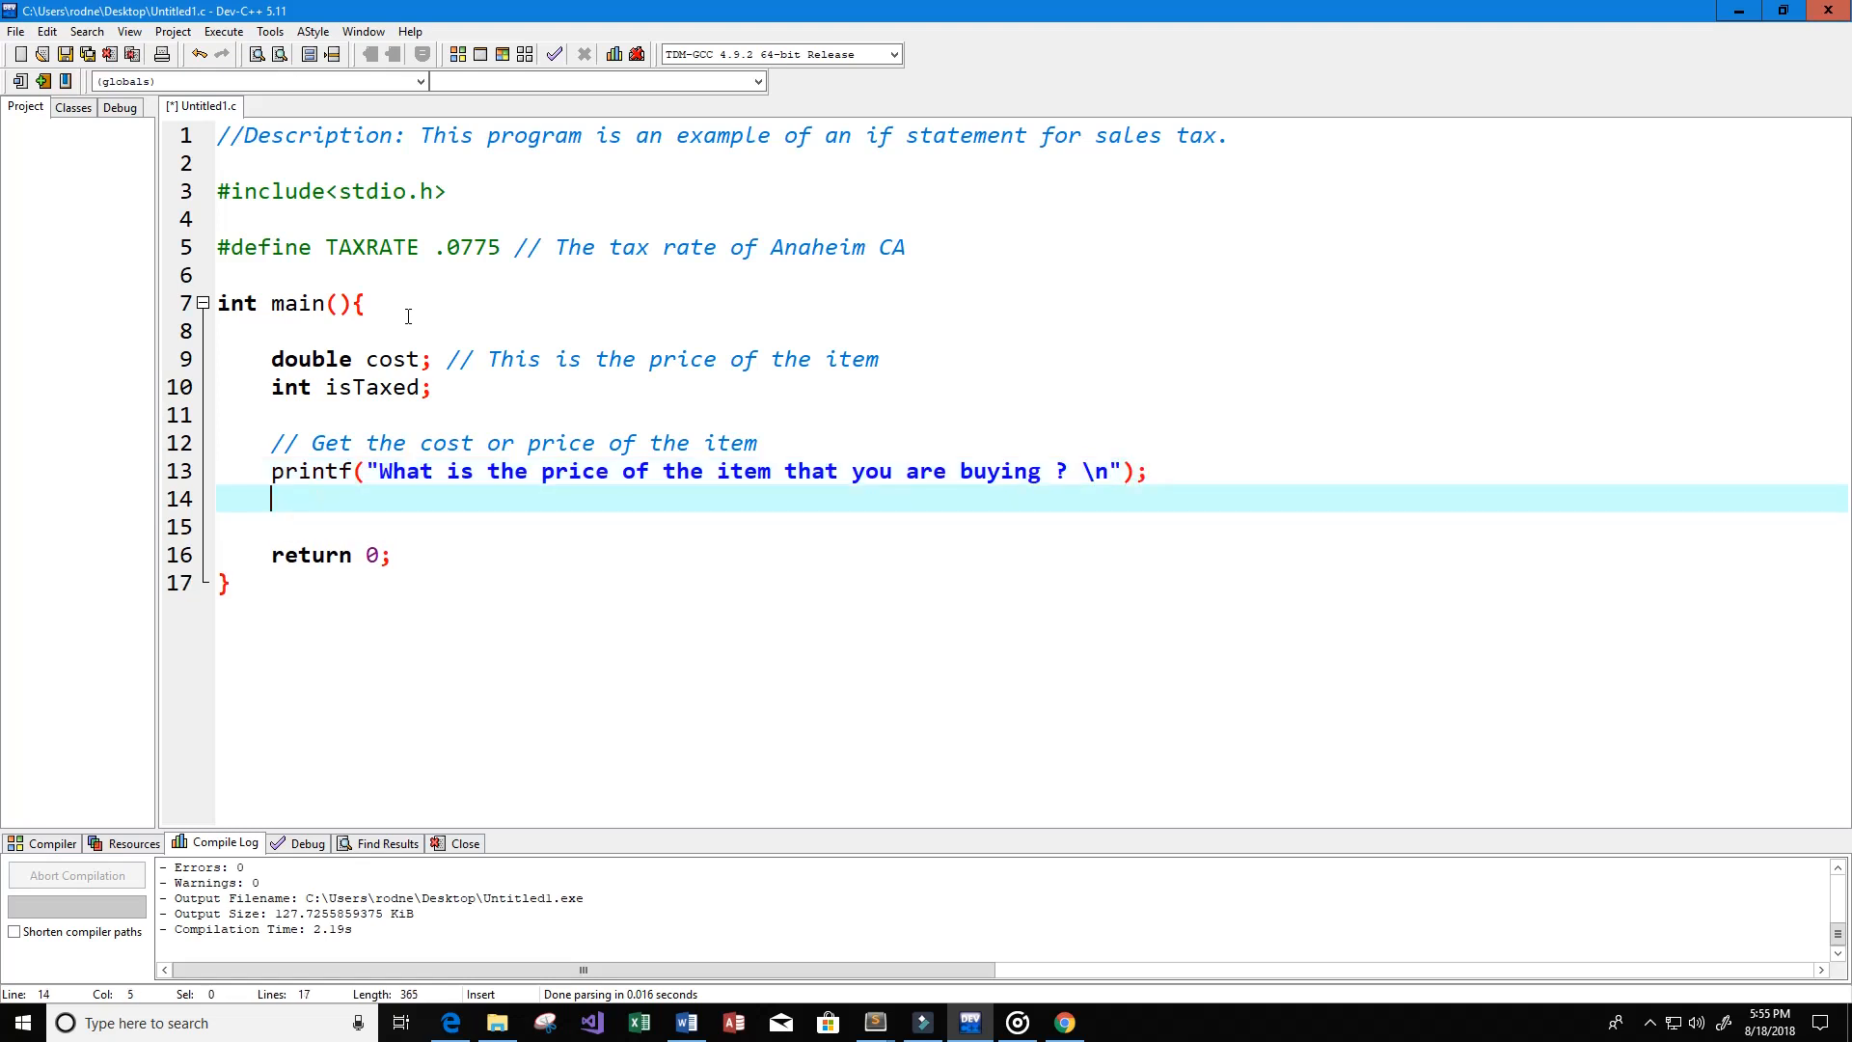
Step: Add scanf("%lf", &cost) to read the price
type("scanf()")
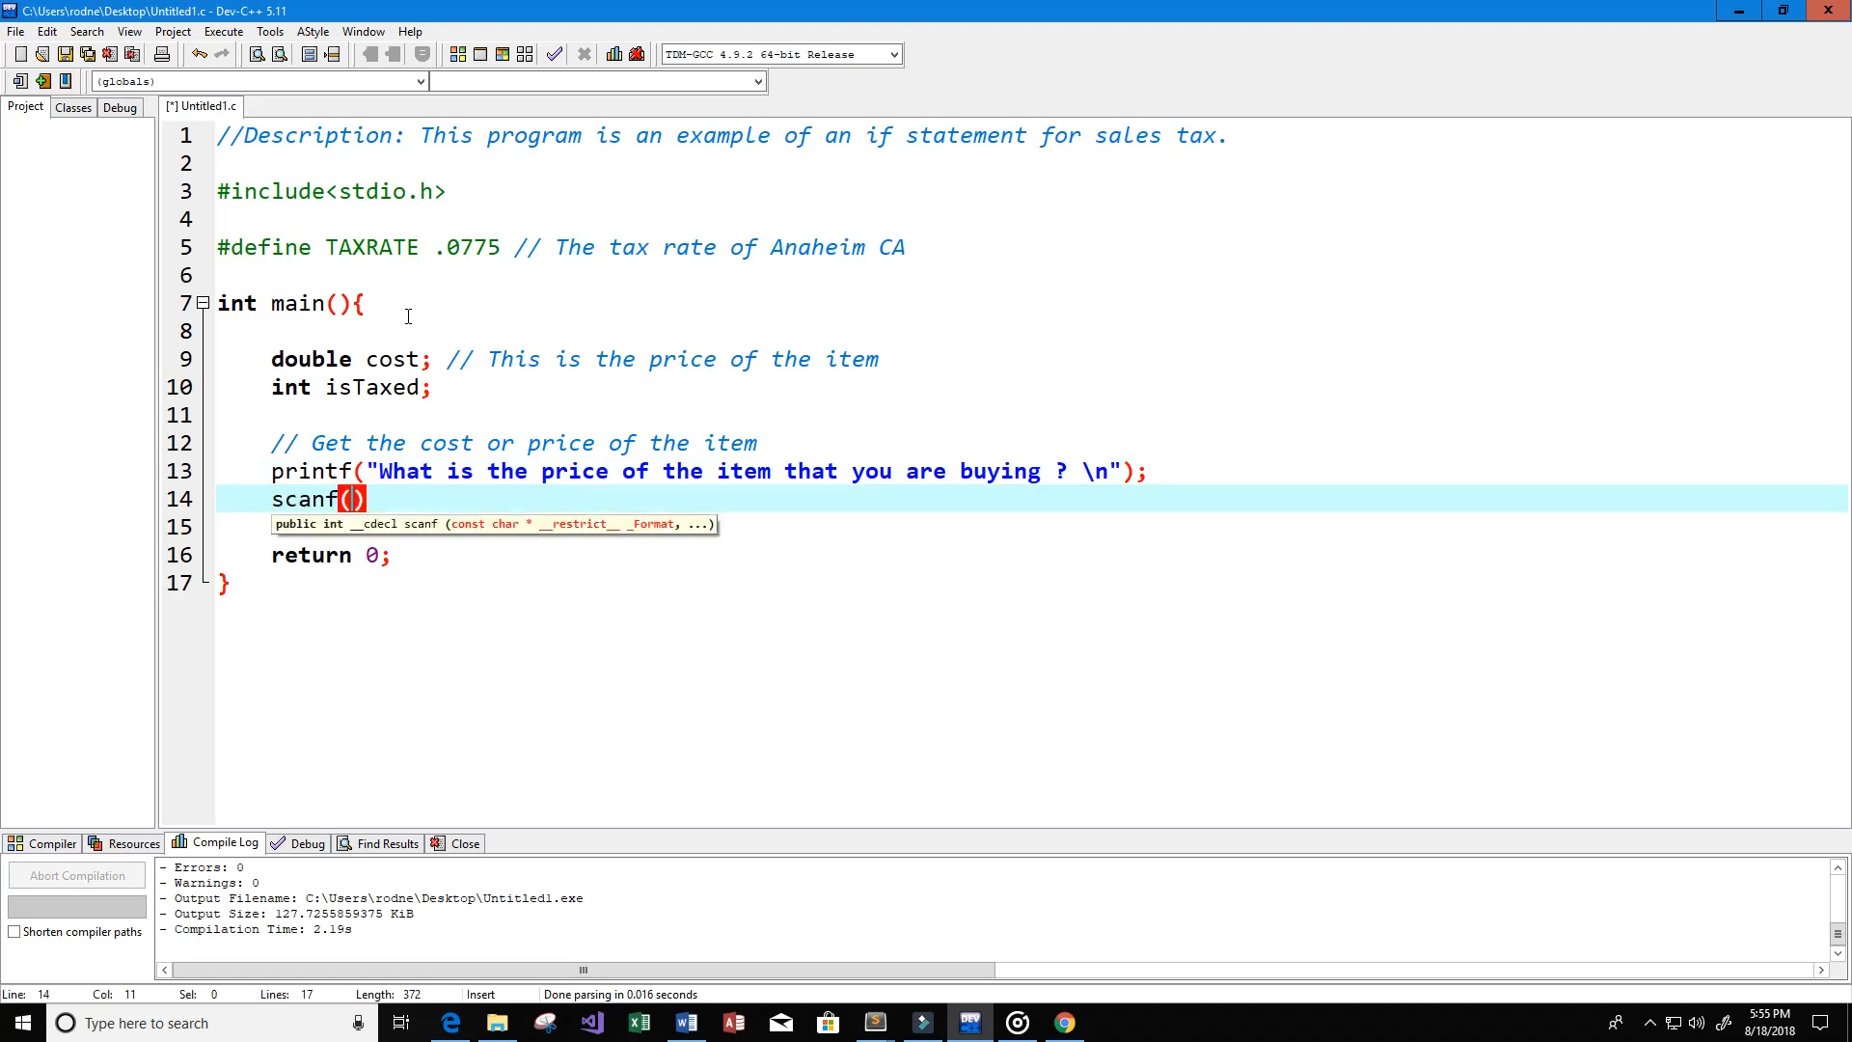
type("\"")
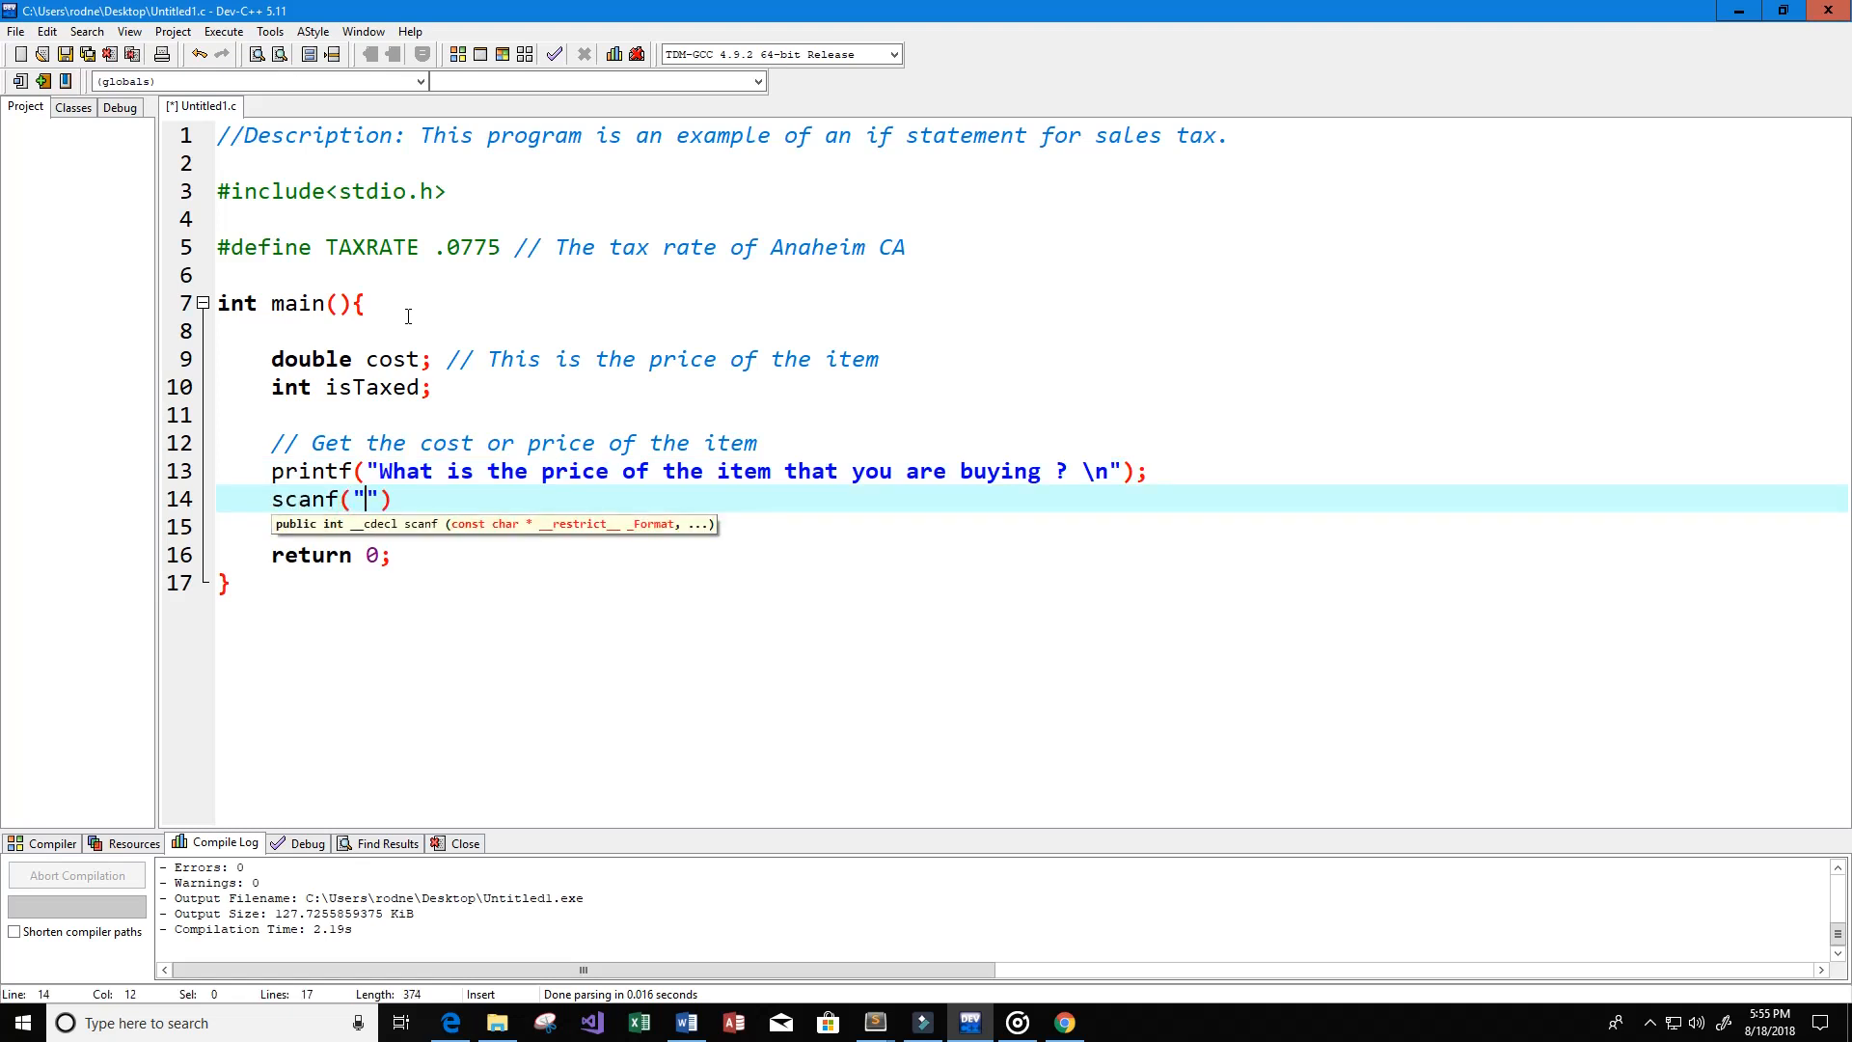
type("%")
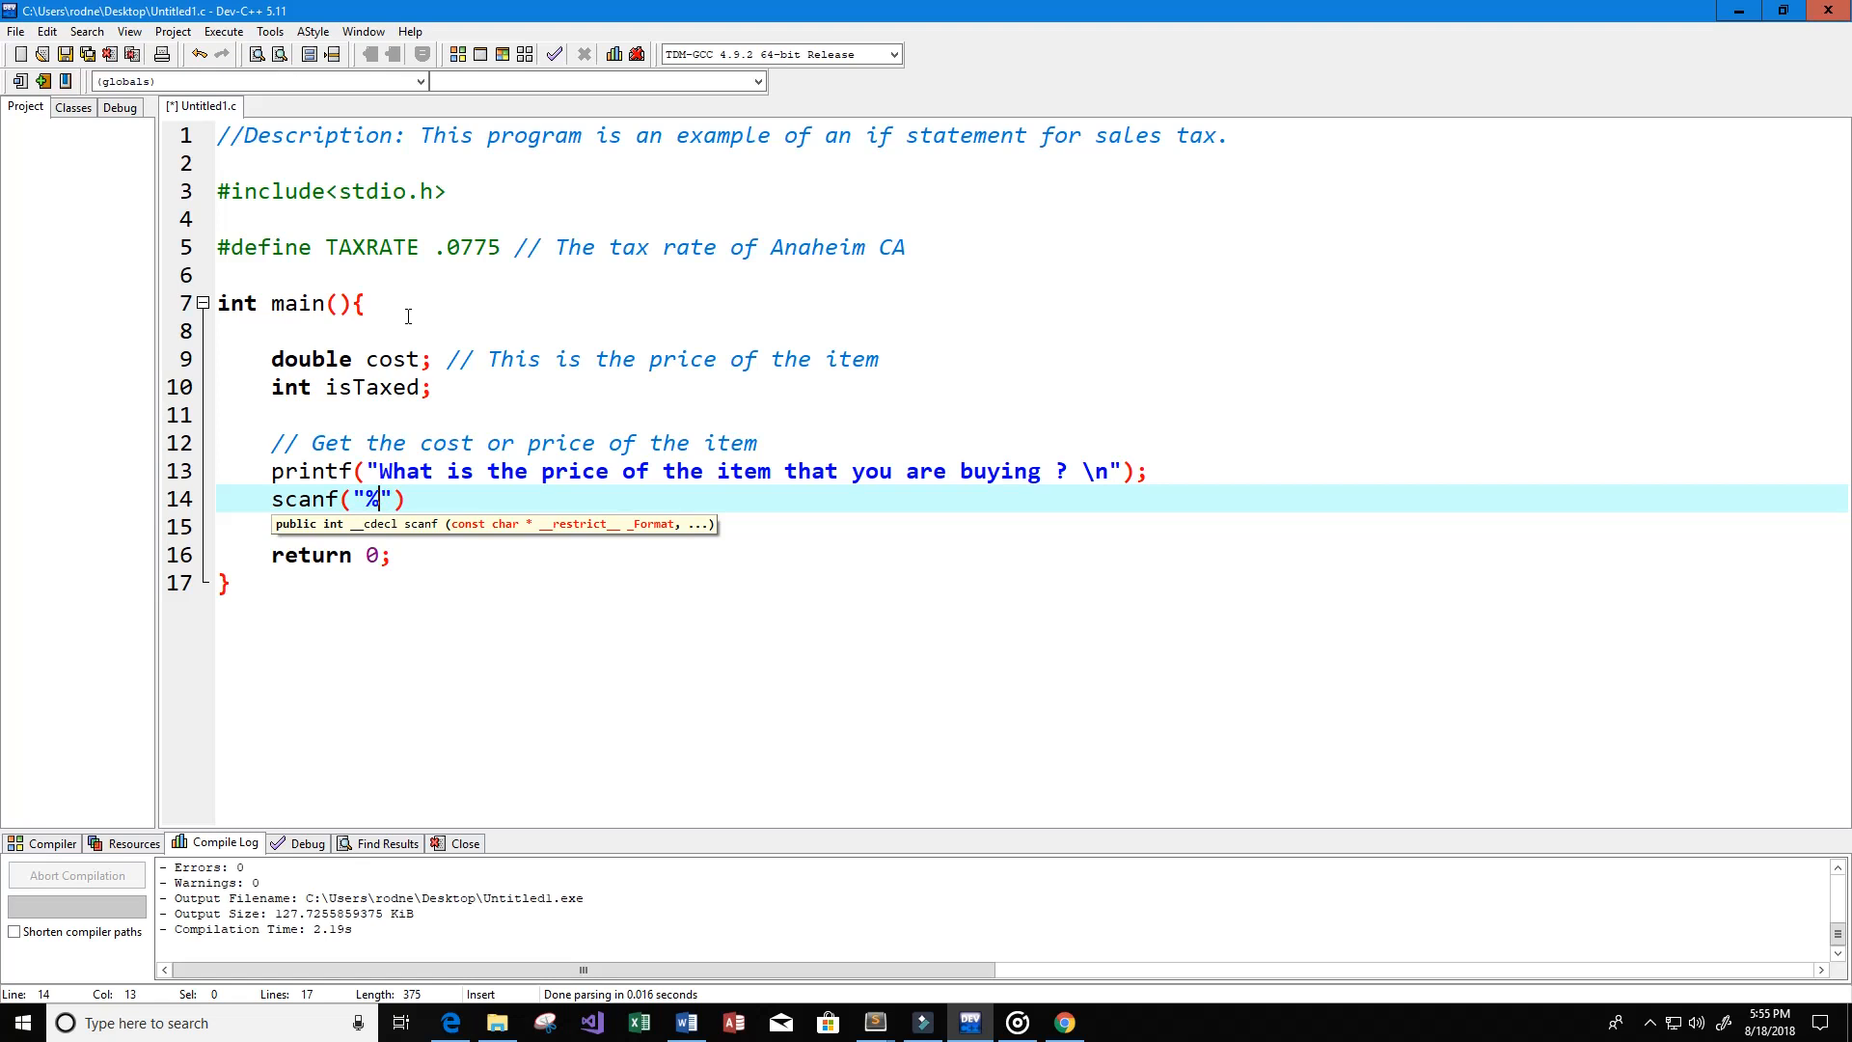
type("lf")
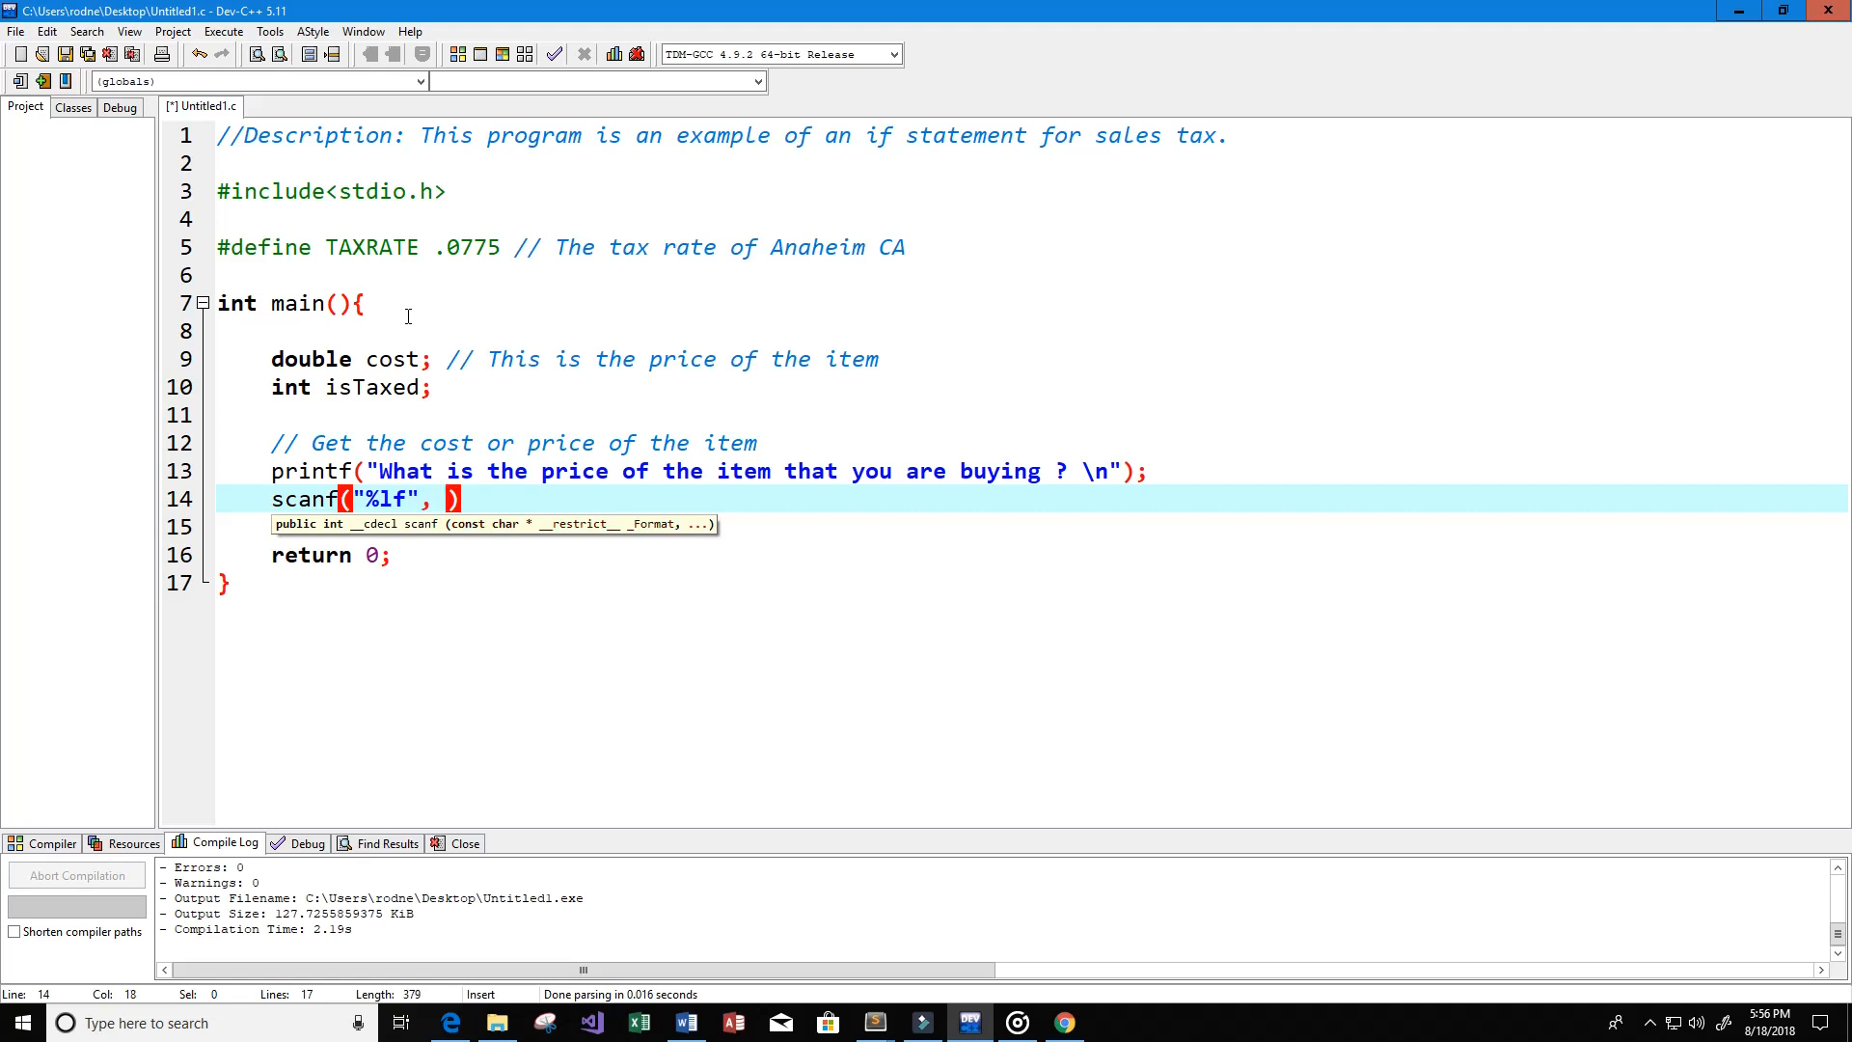
type("&")
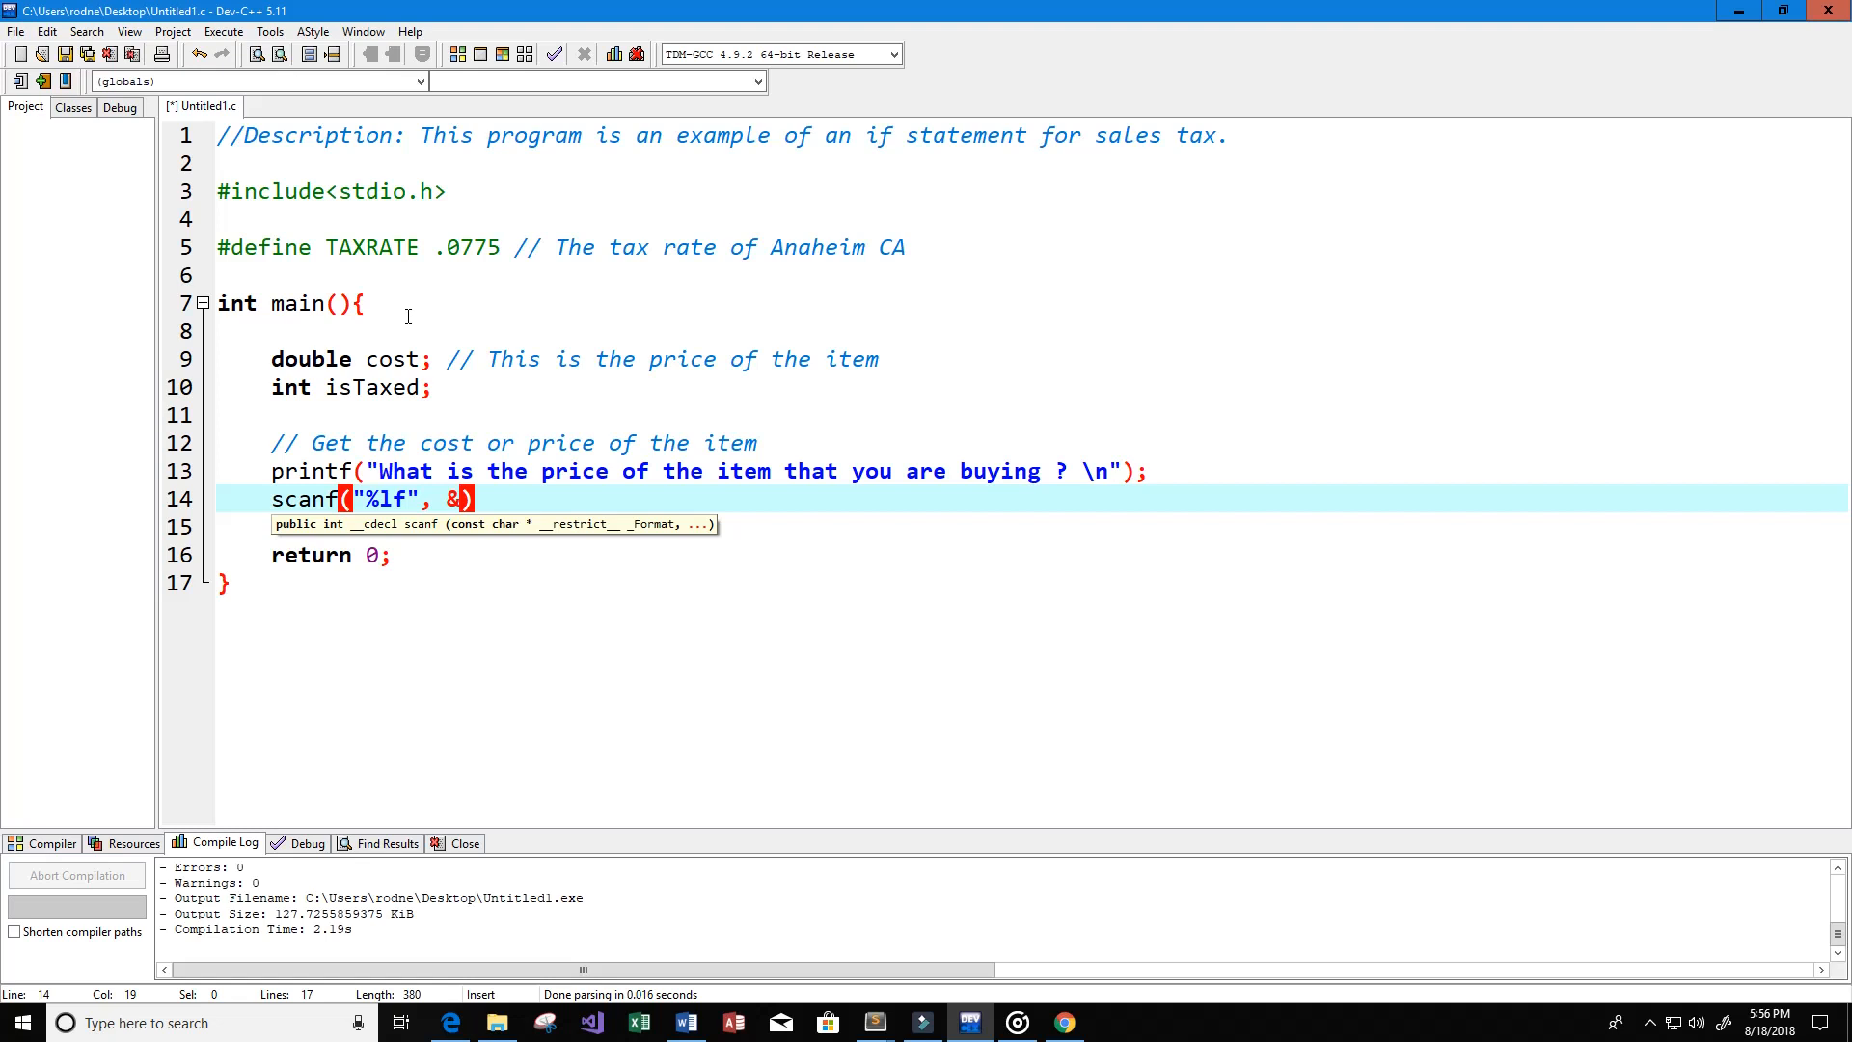
type("cost")
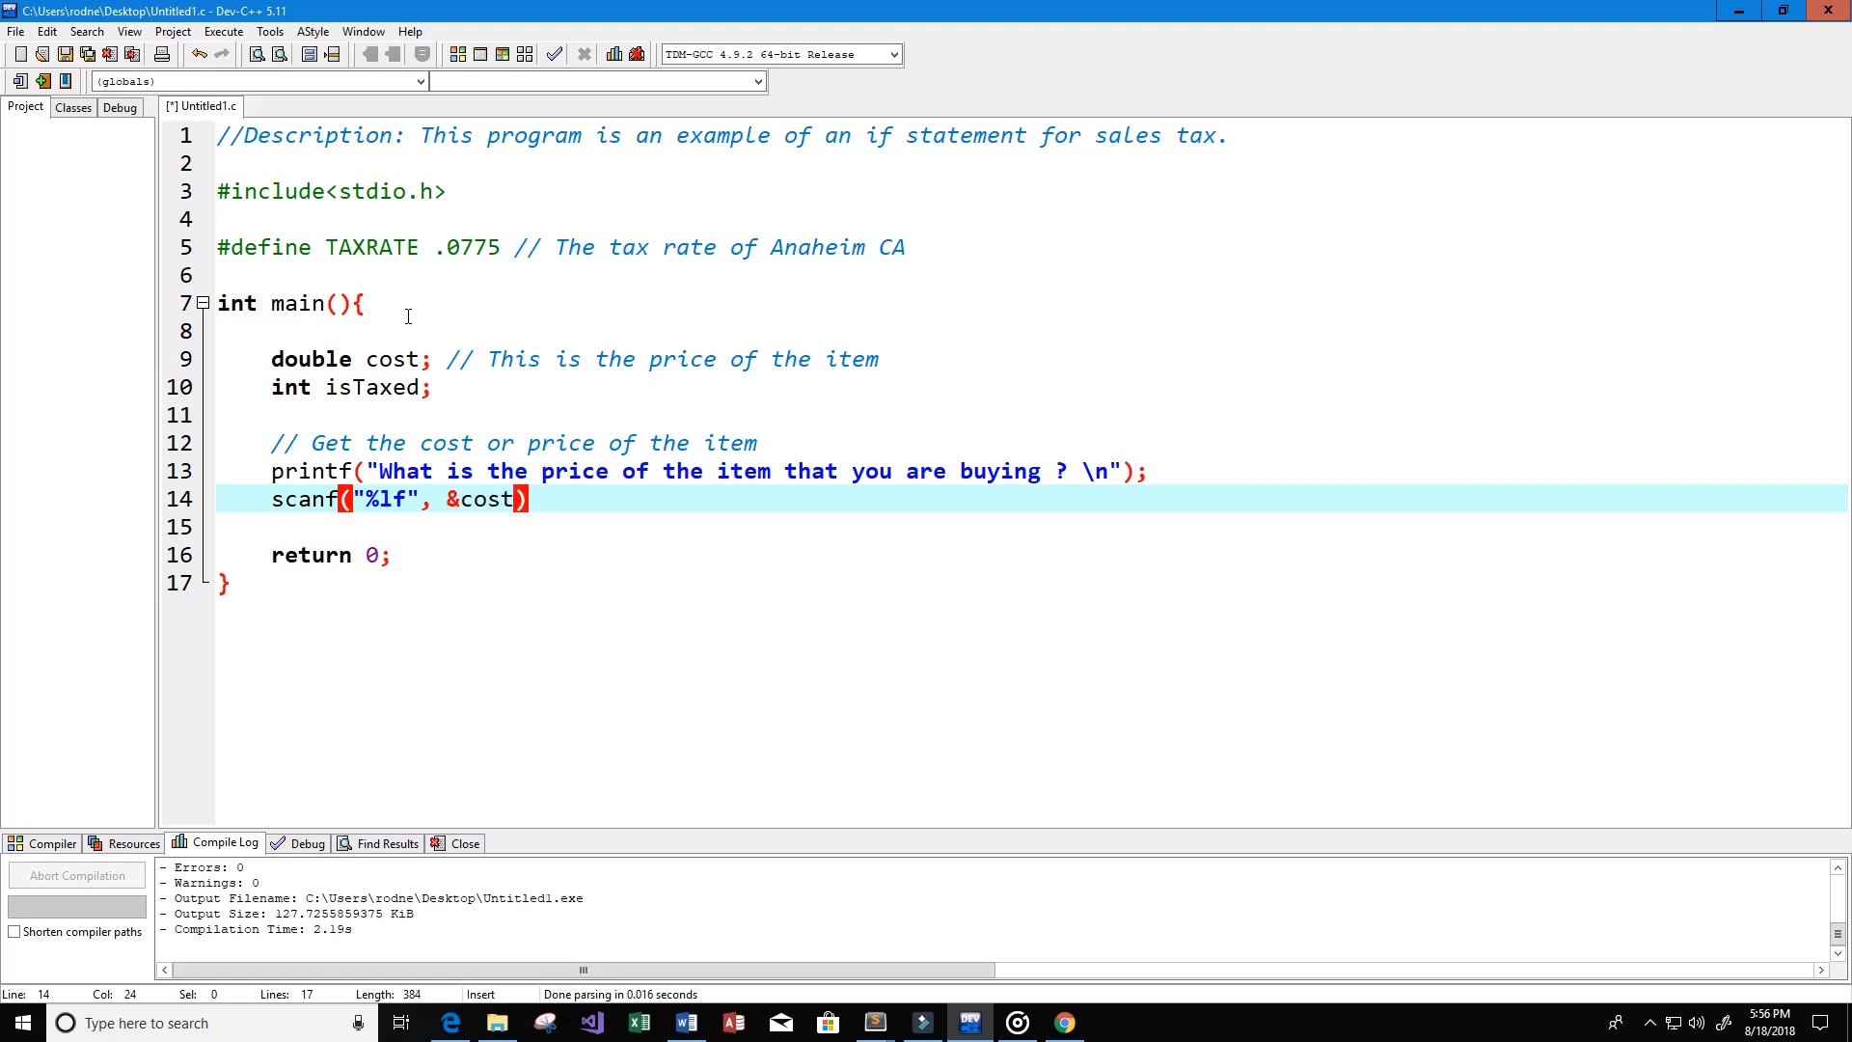
key("Enter")
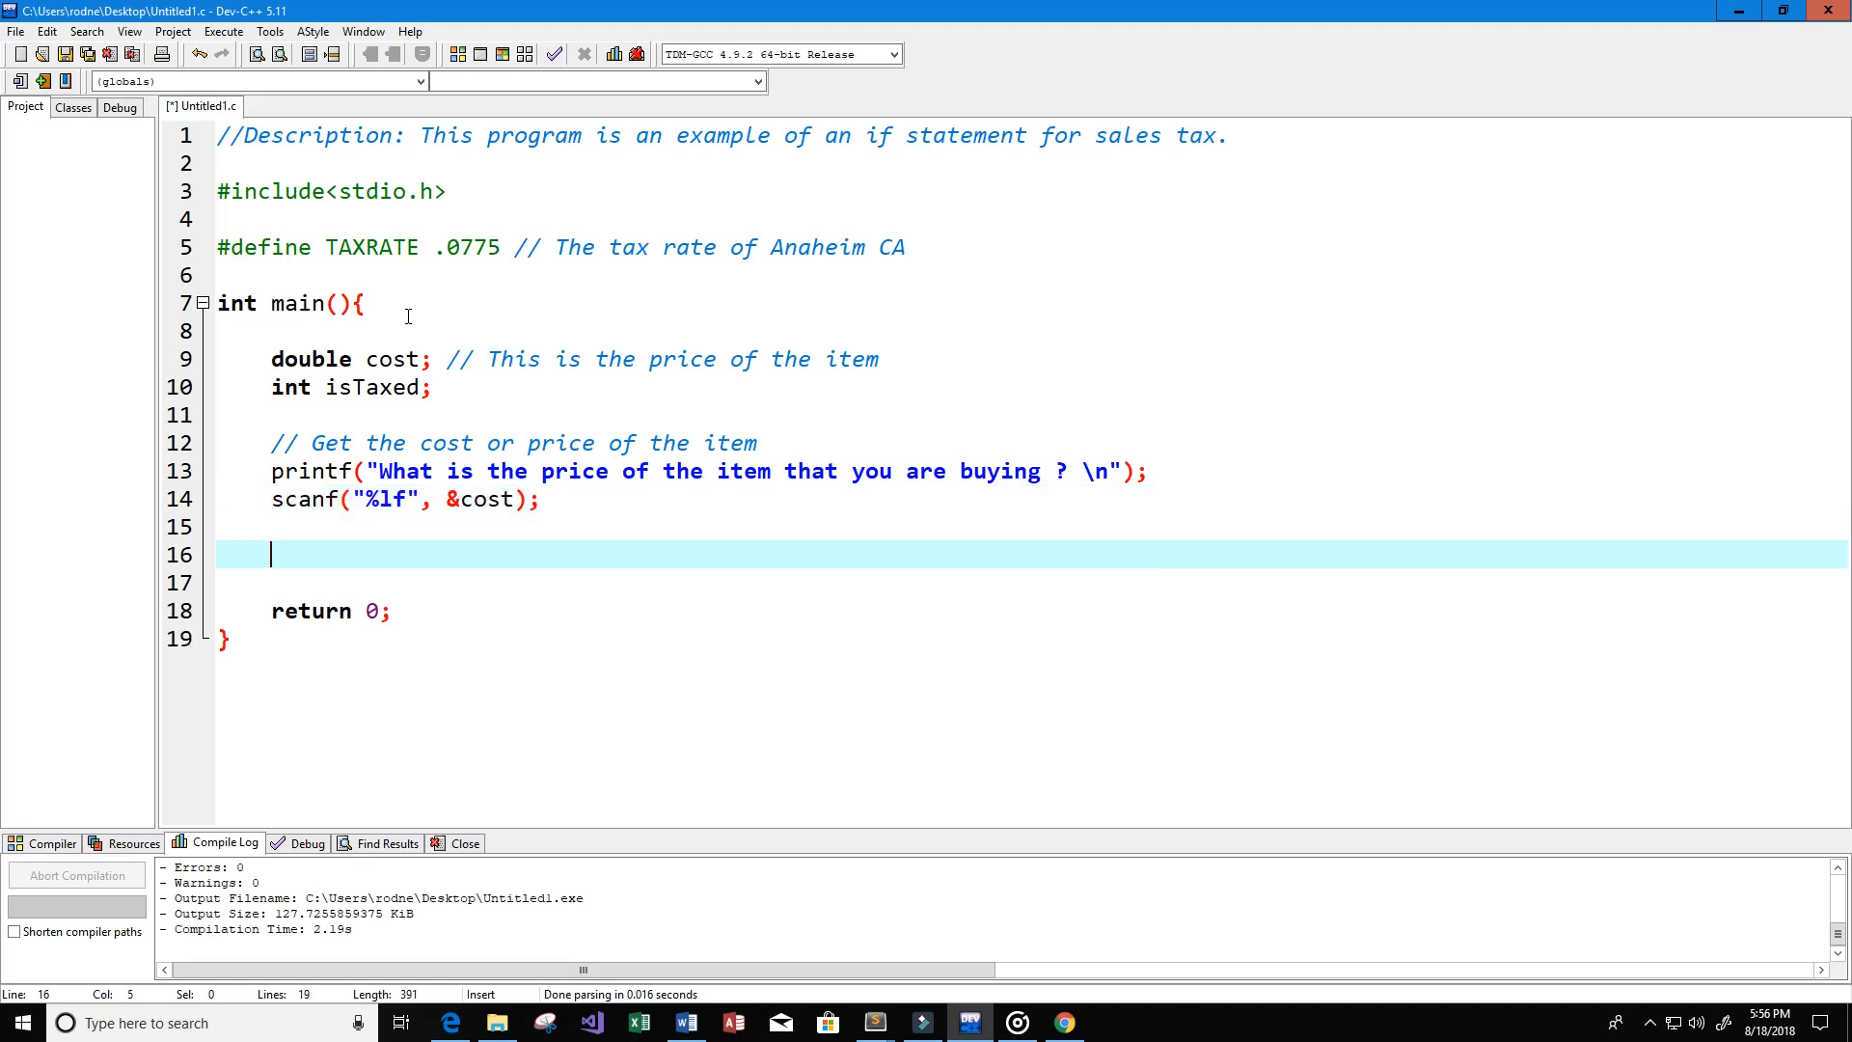
Step: Add the comment '//Ask if the item is taxed', fixing a typo
type("//")
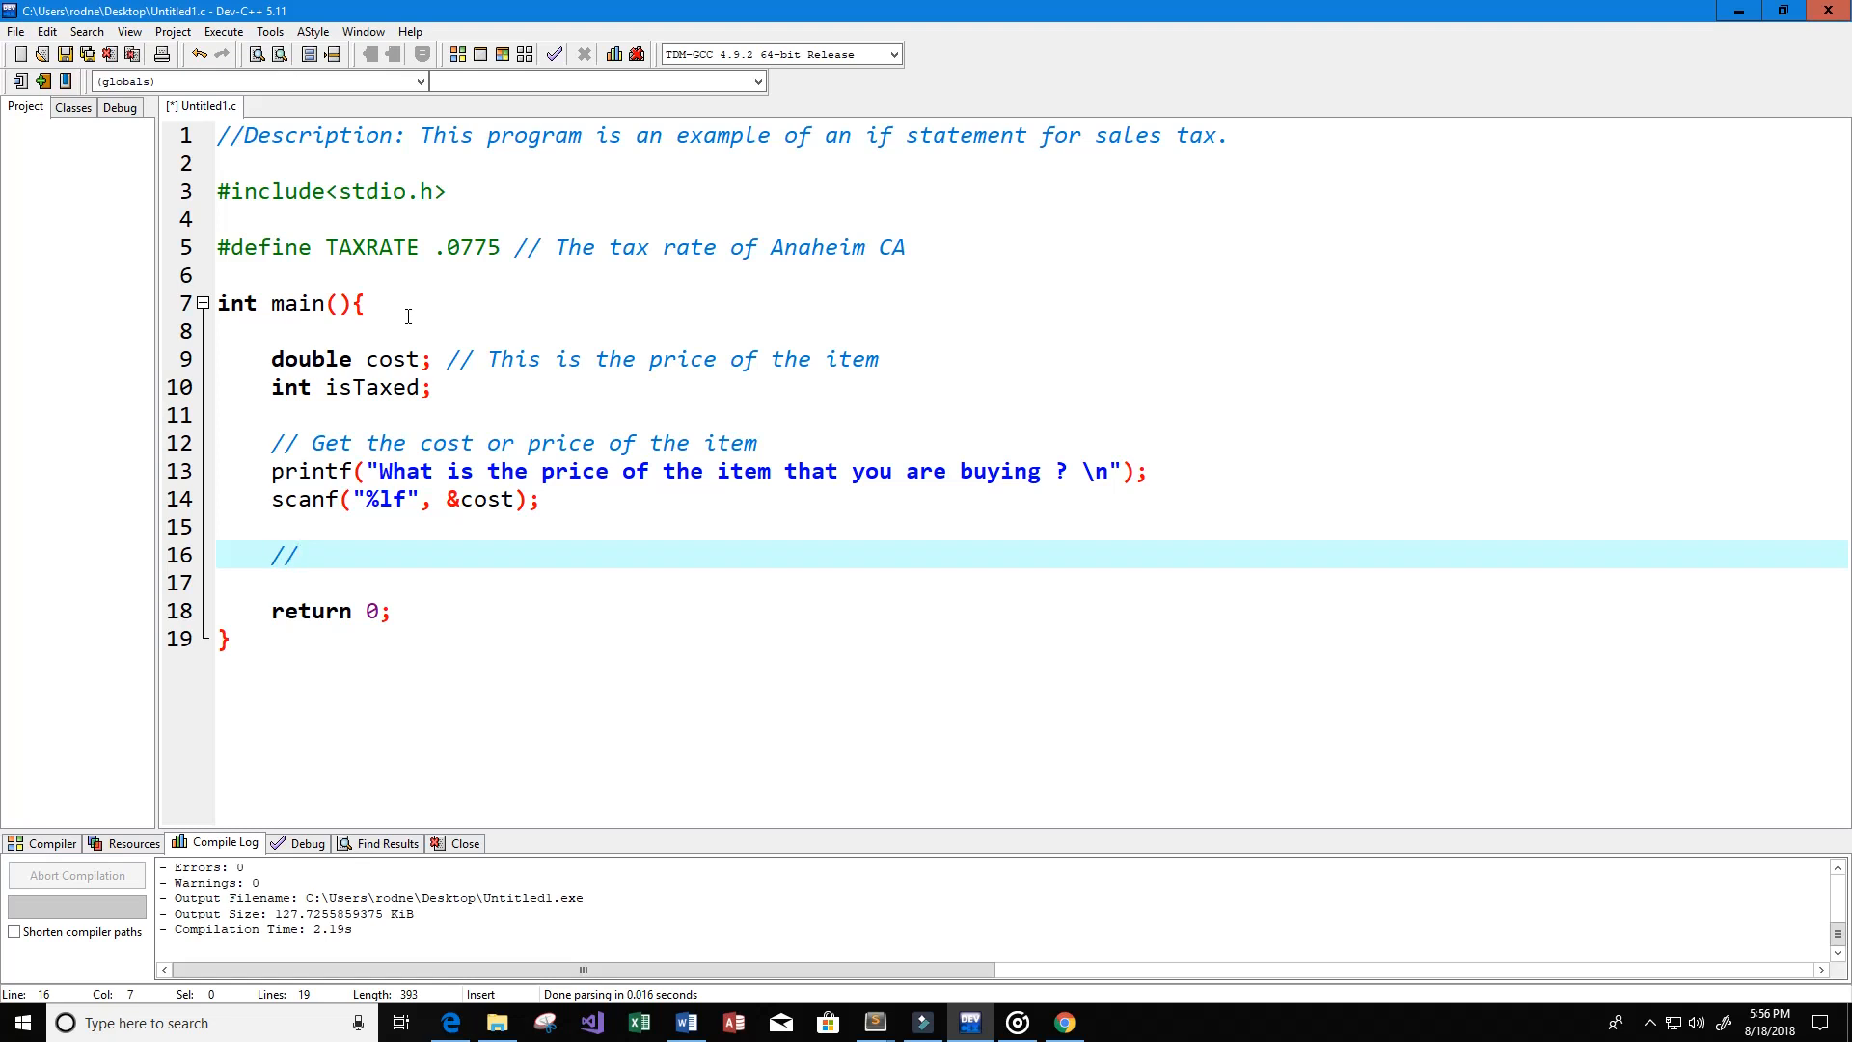
type("As")
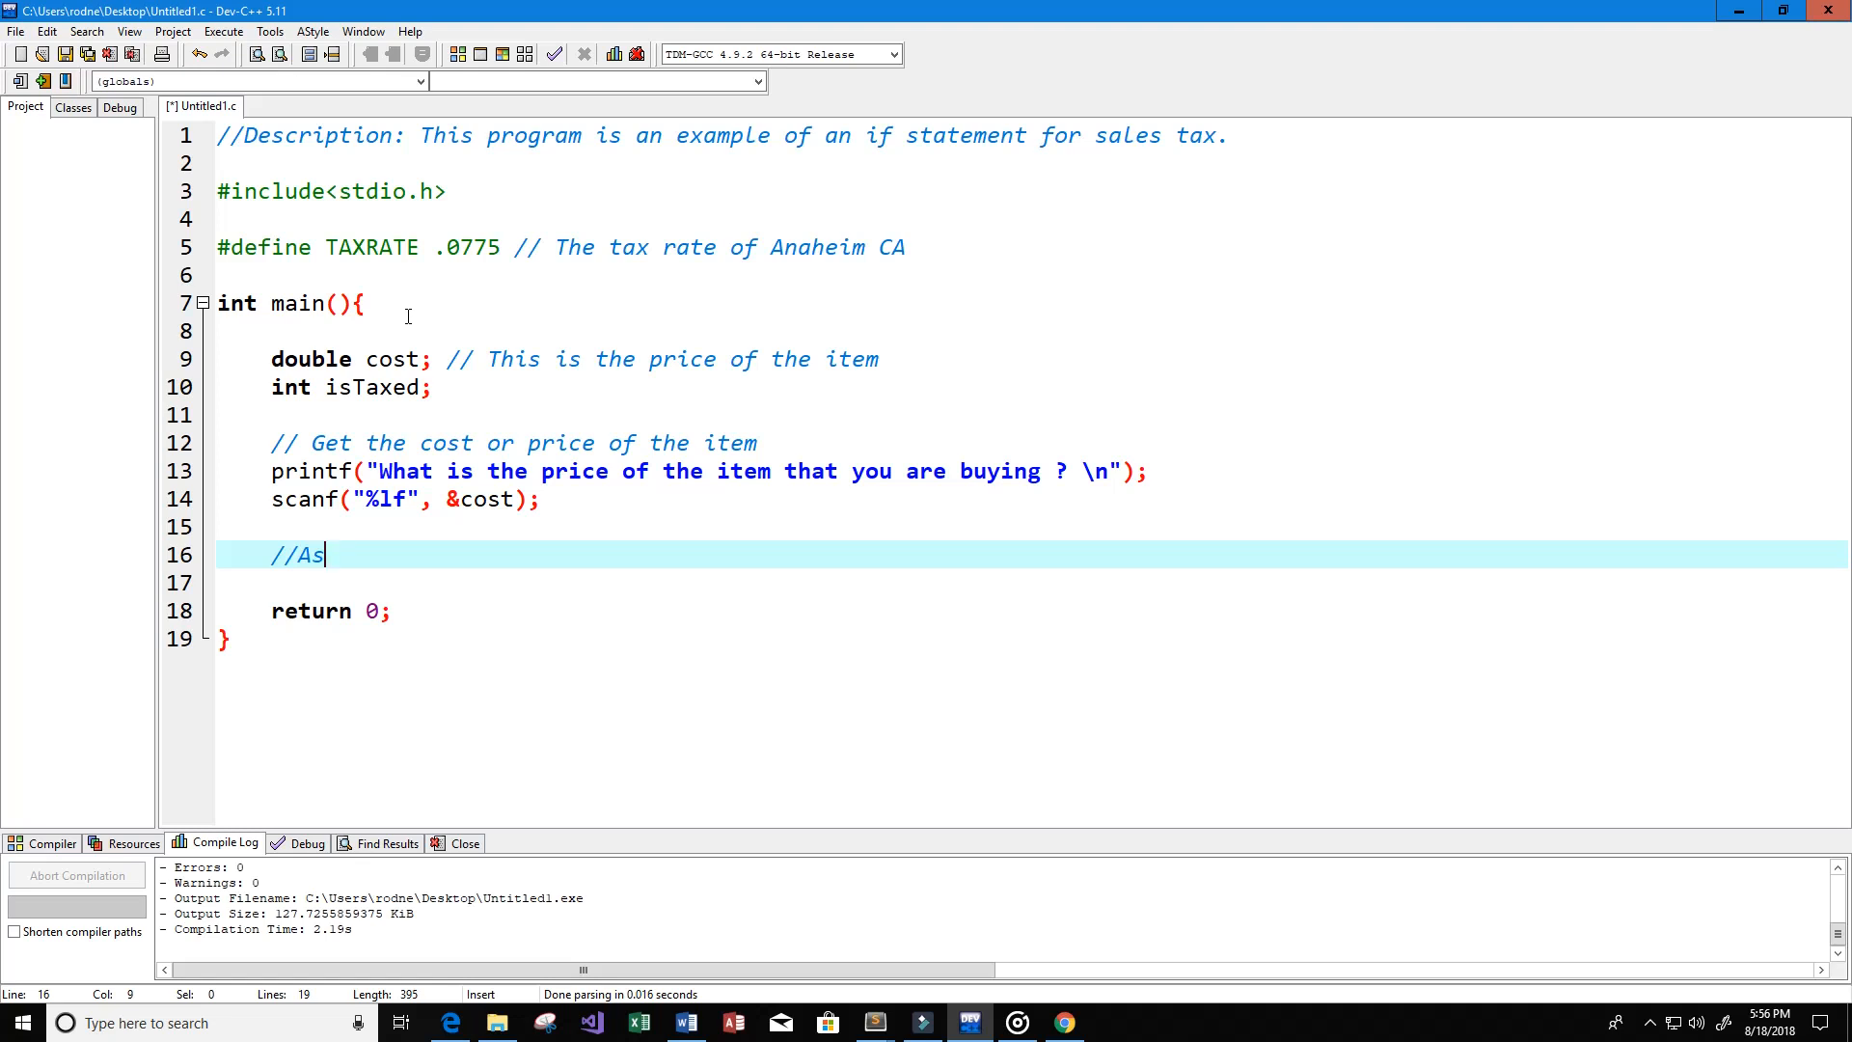
type("et th")
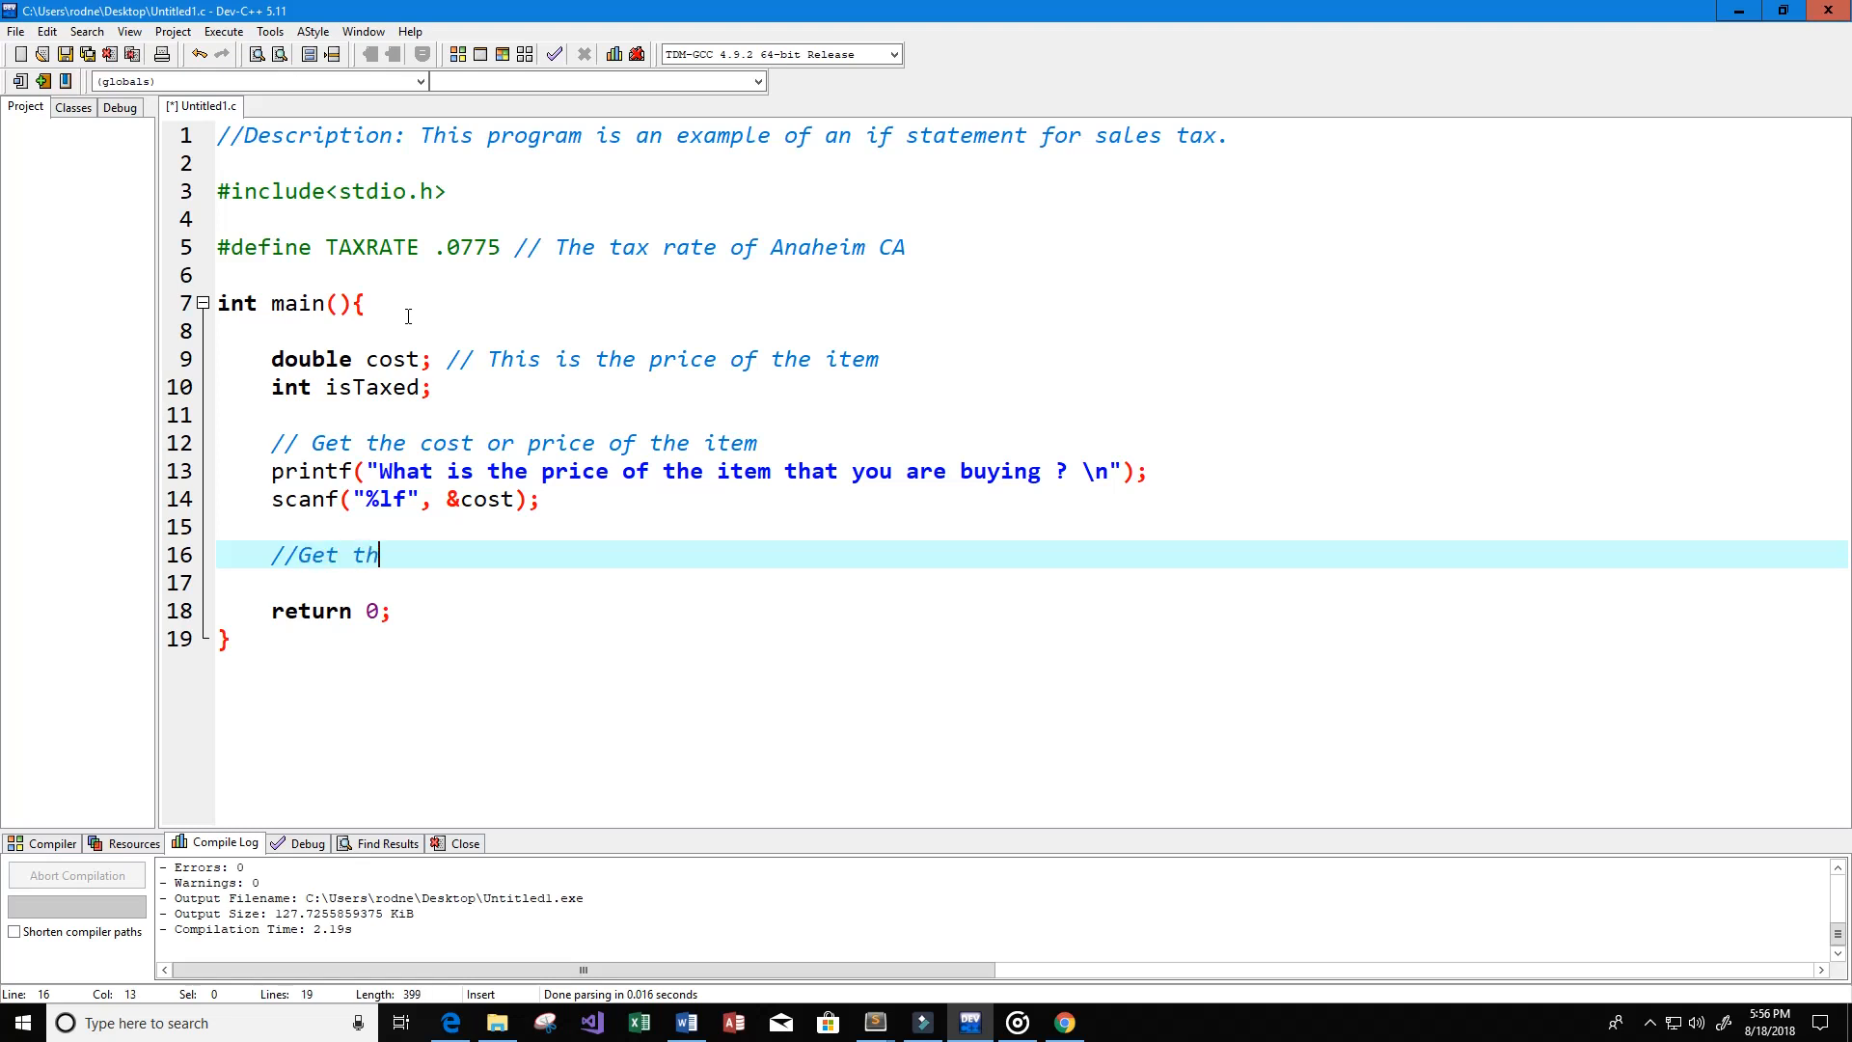
key("Backspace")
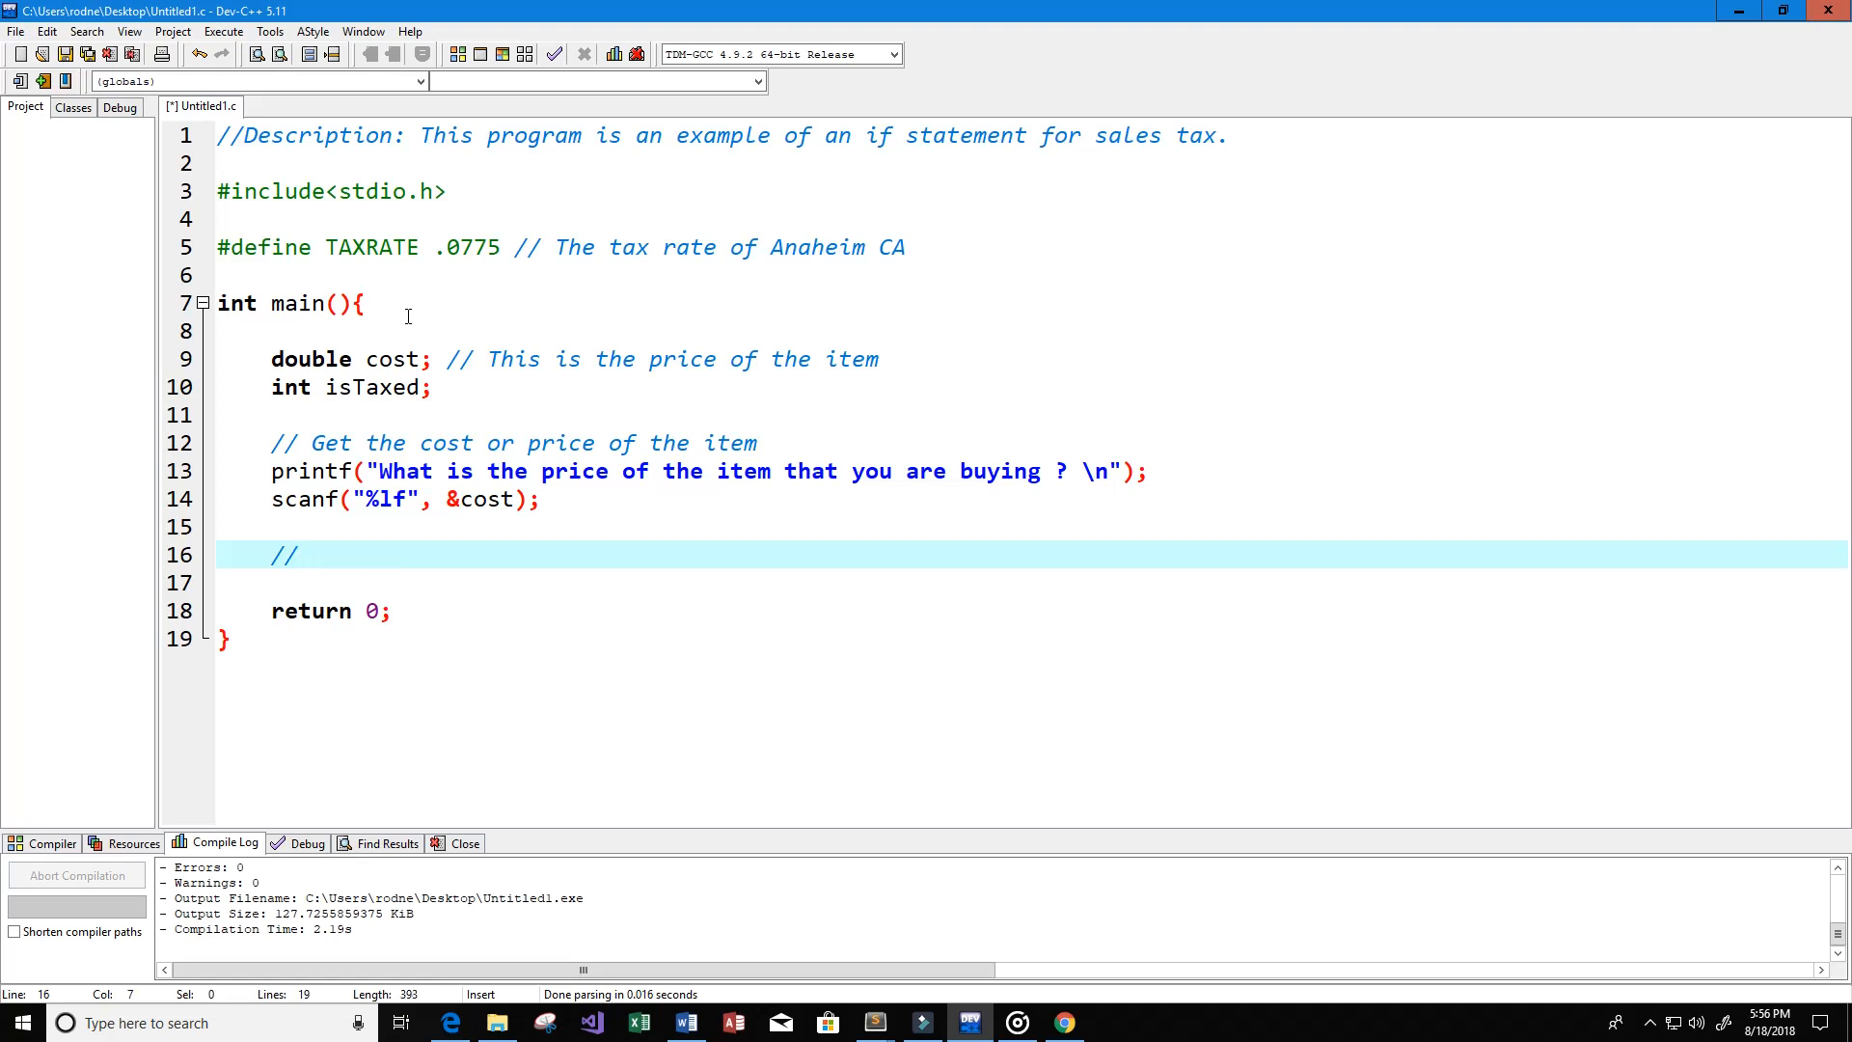
type("Ask if the ite")
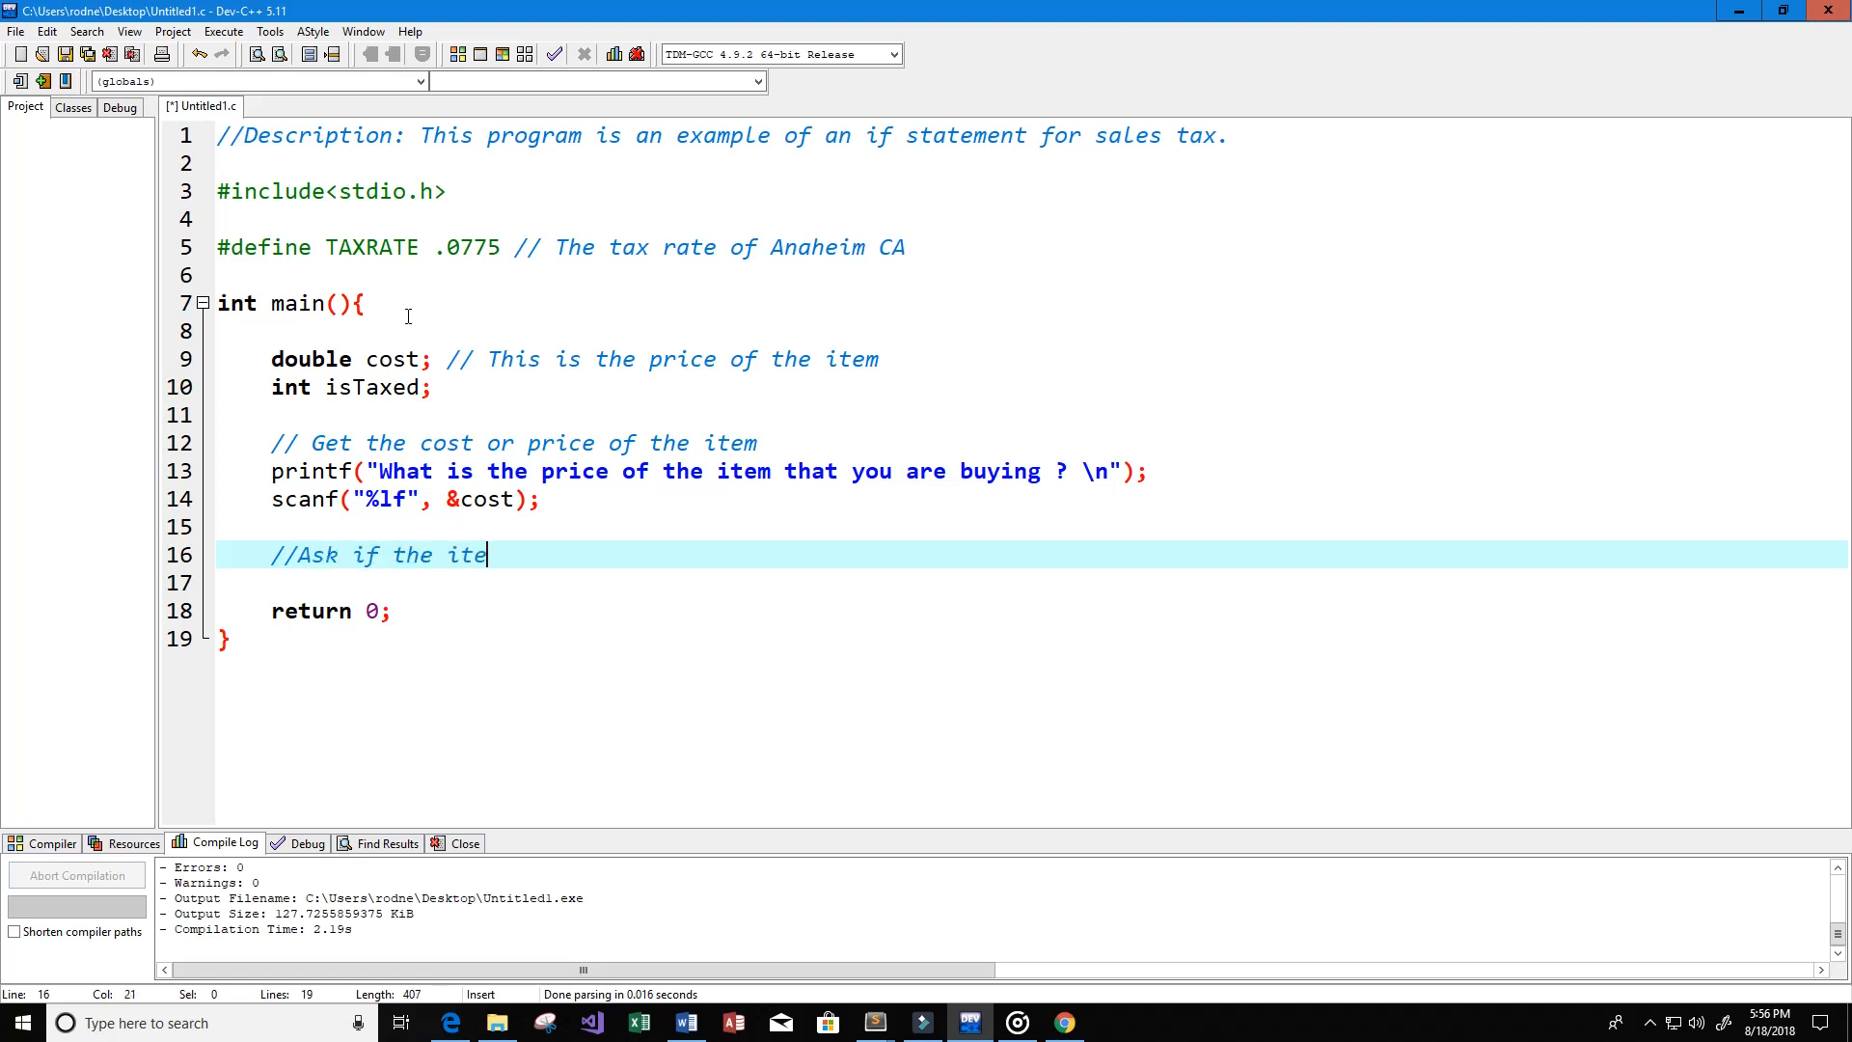
type("m is taxed or not")
left_click(1032, 582)
type("printf(\"")
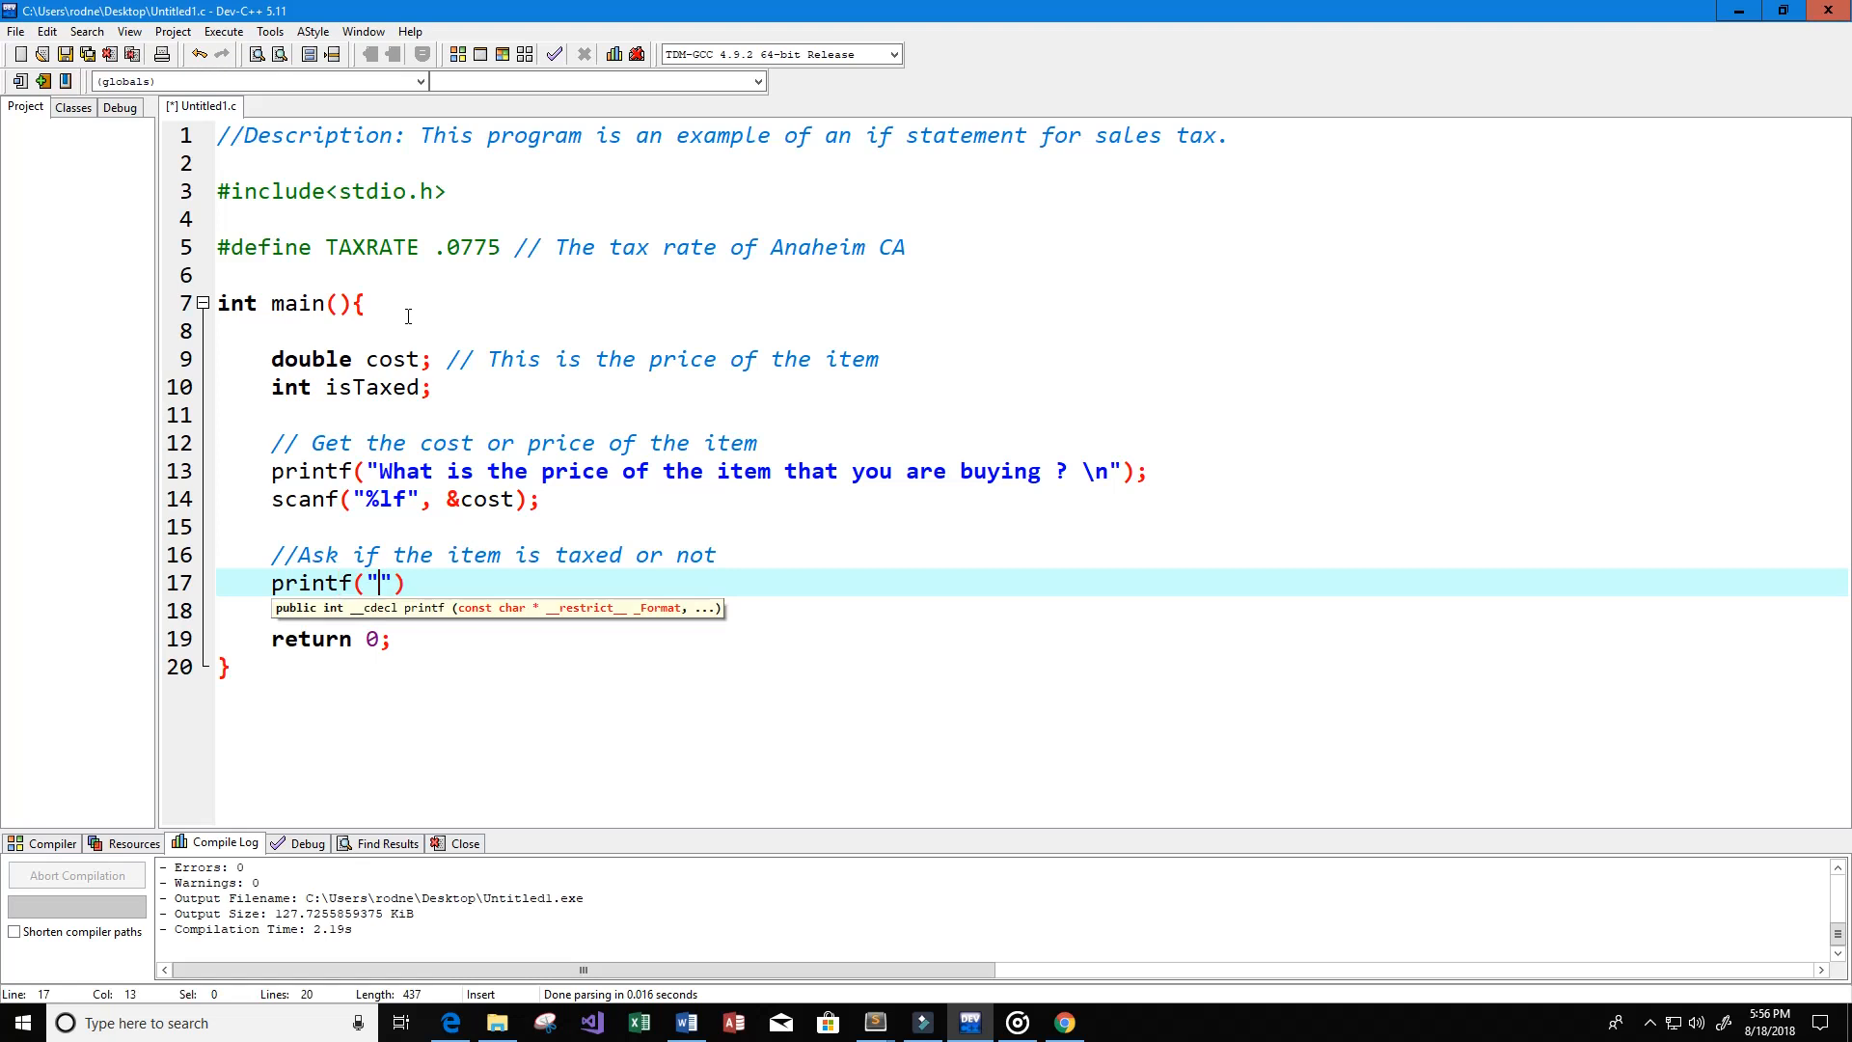
Step: Add printf("Is the item taxed ? \n") below the comment
type("Is the")
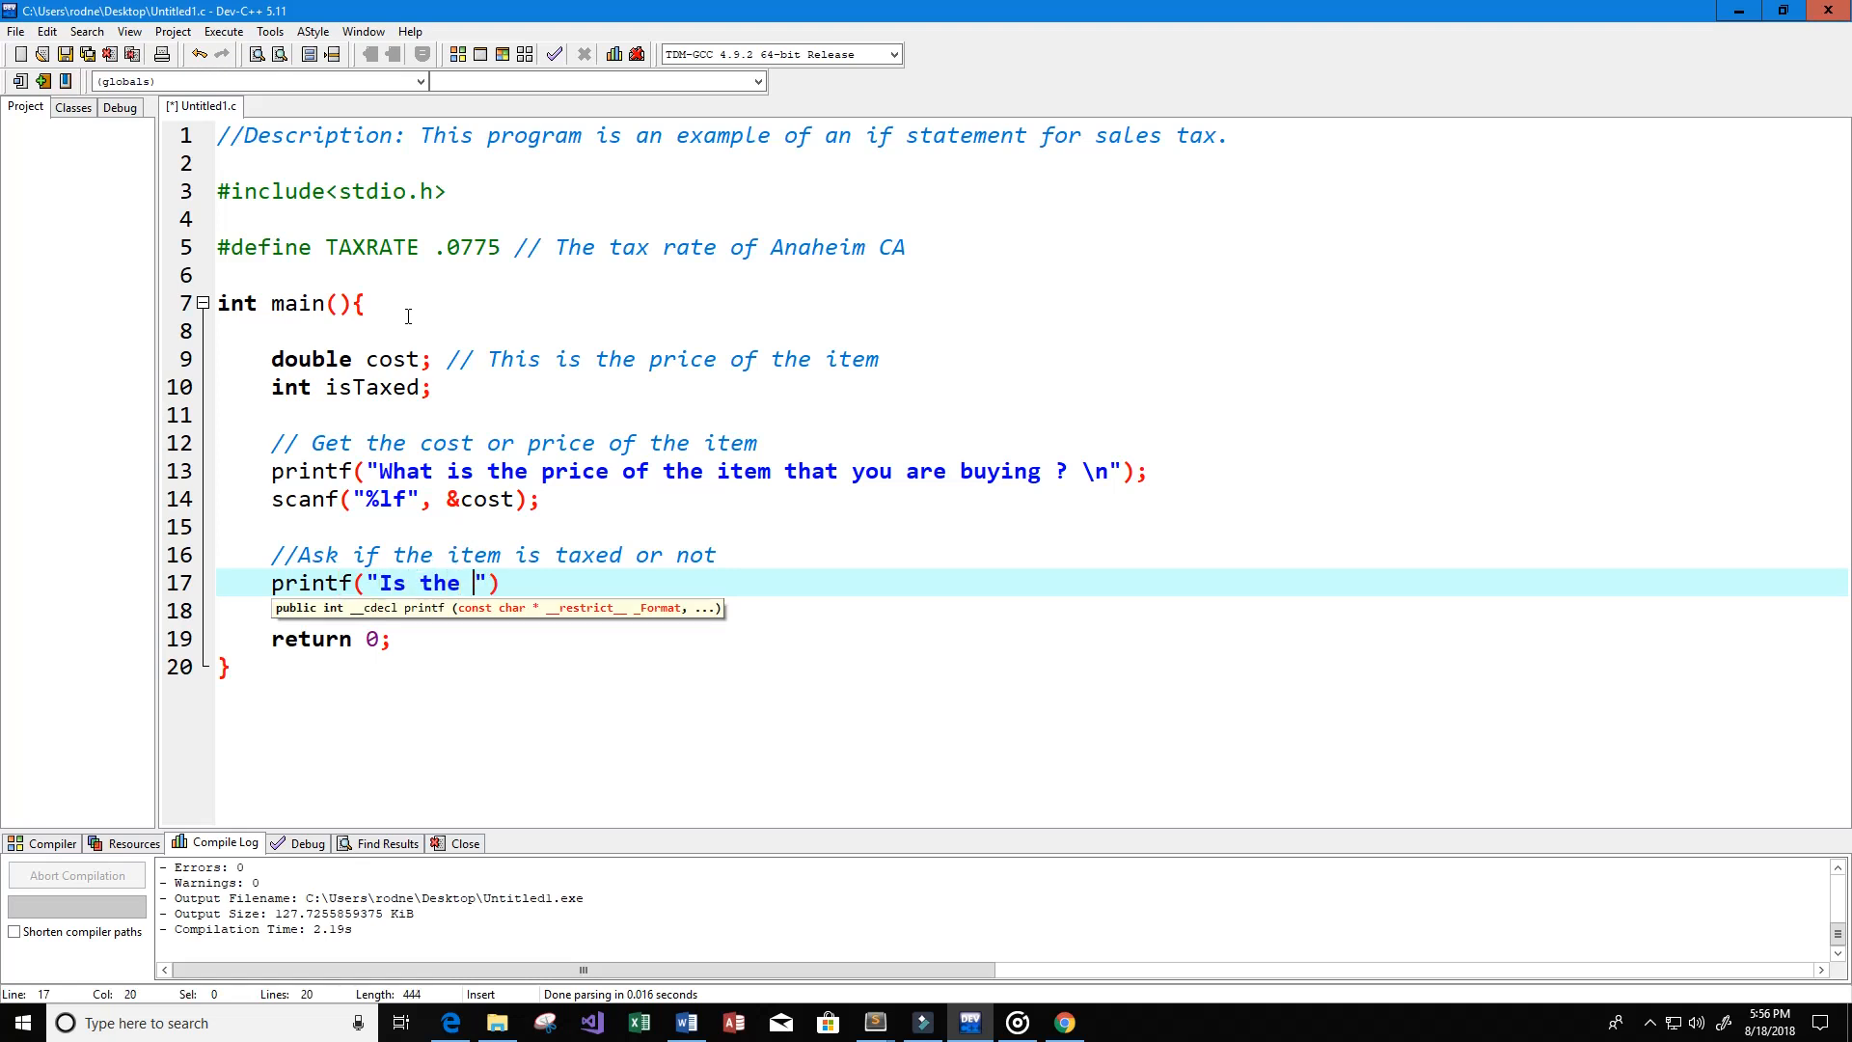
type("item")
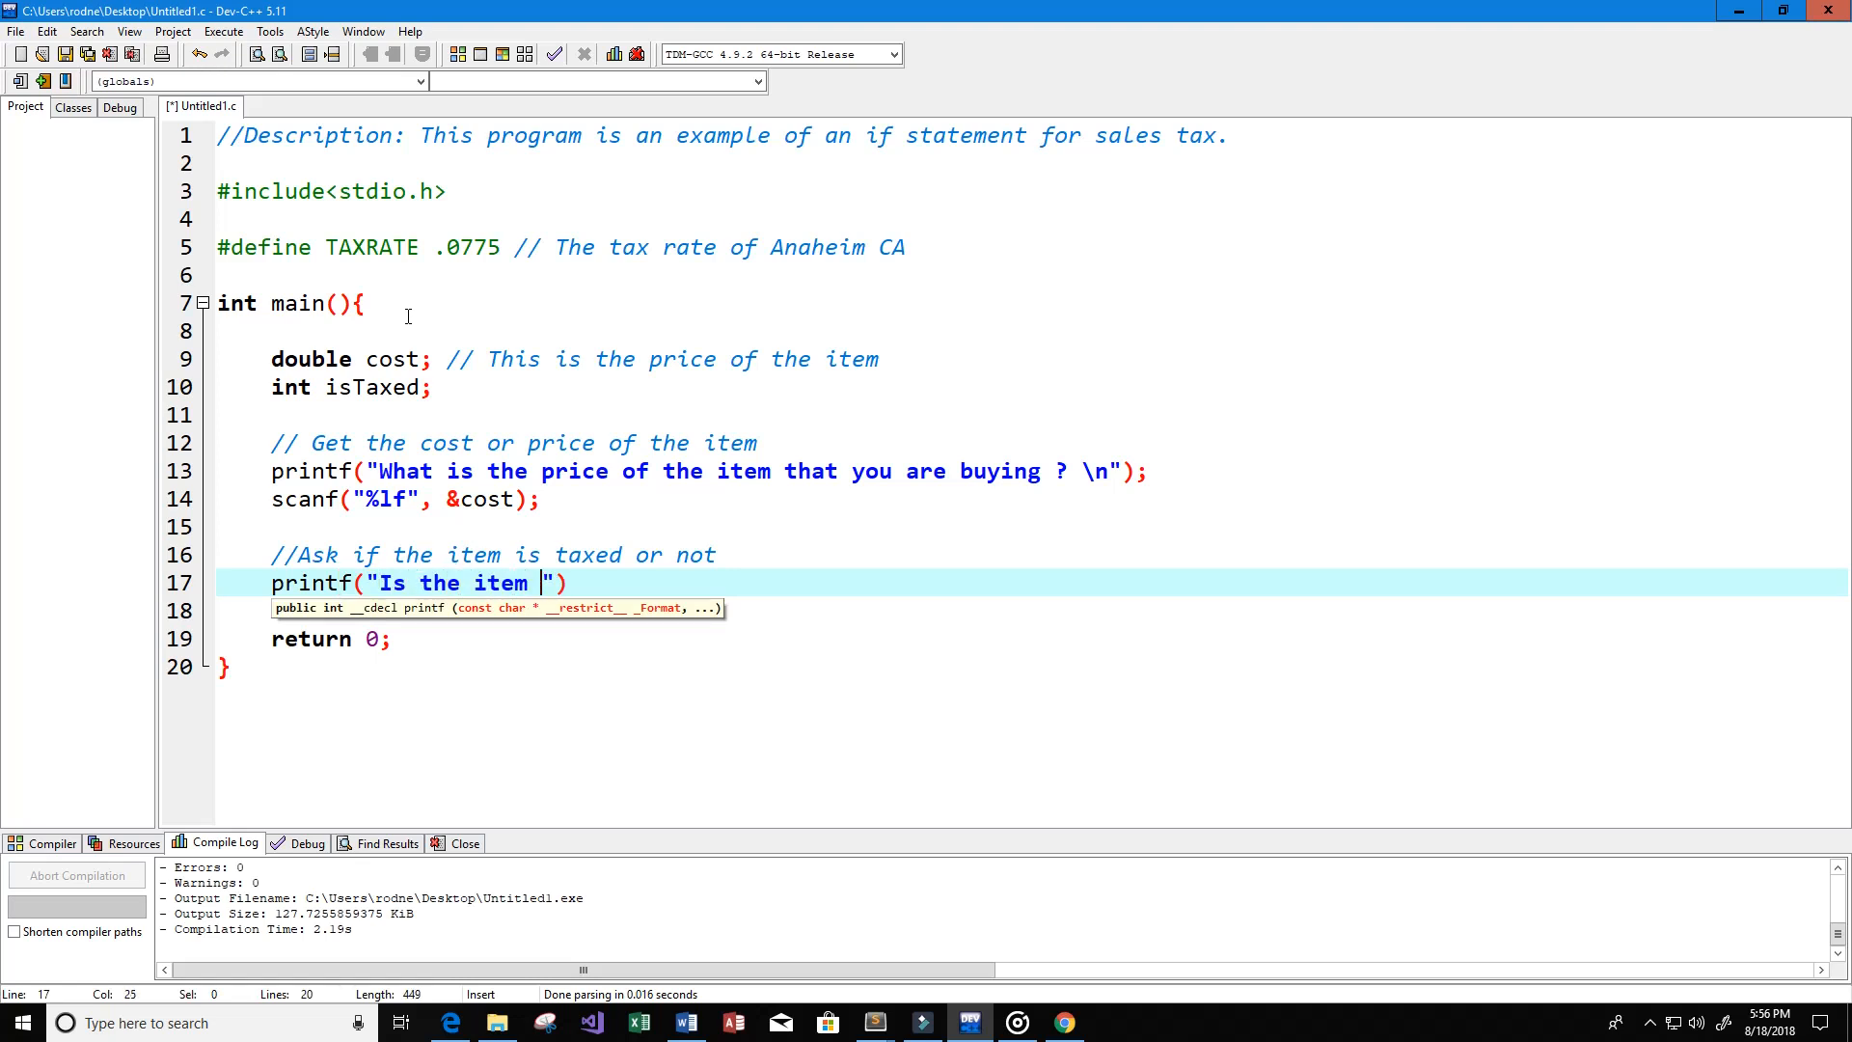
type("taxed ?")
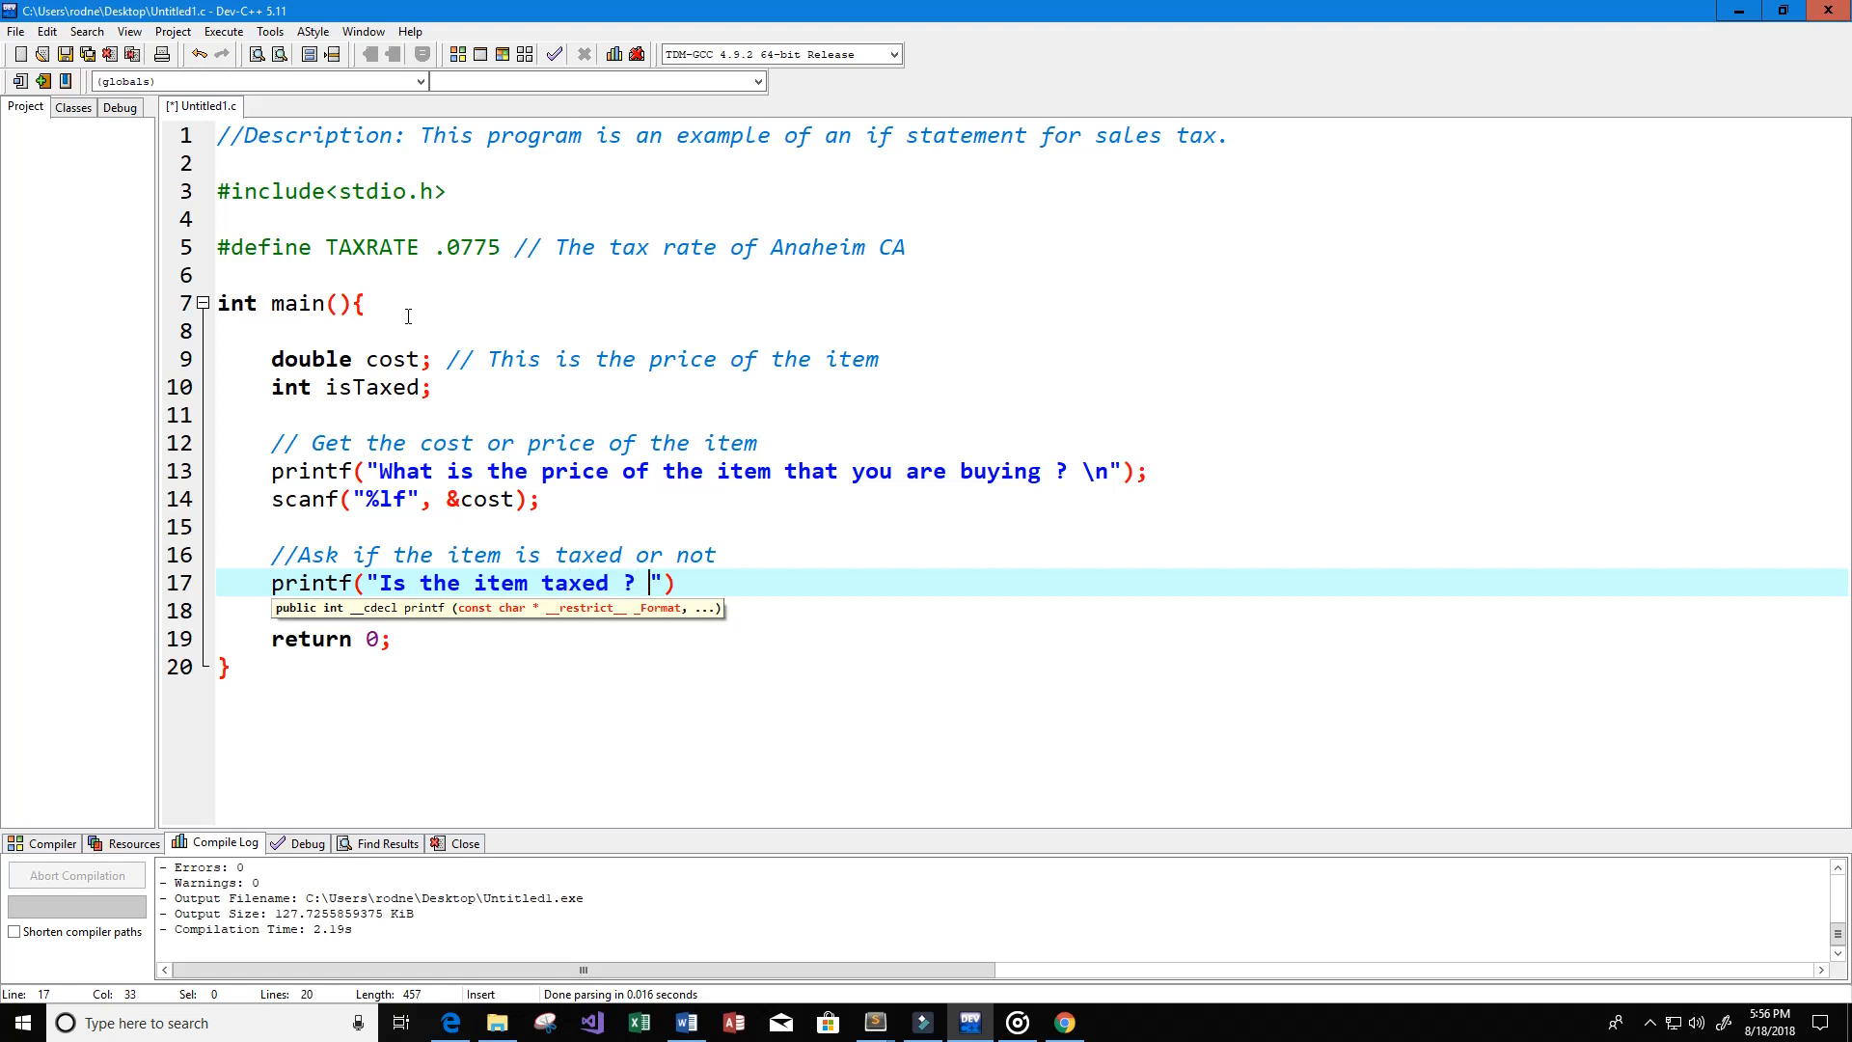
type("\\n")
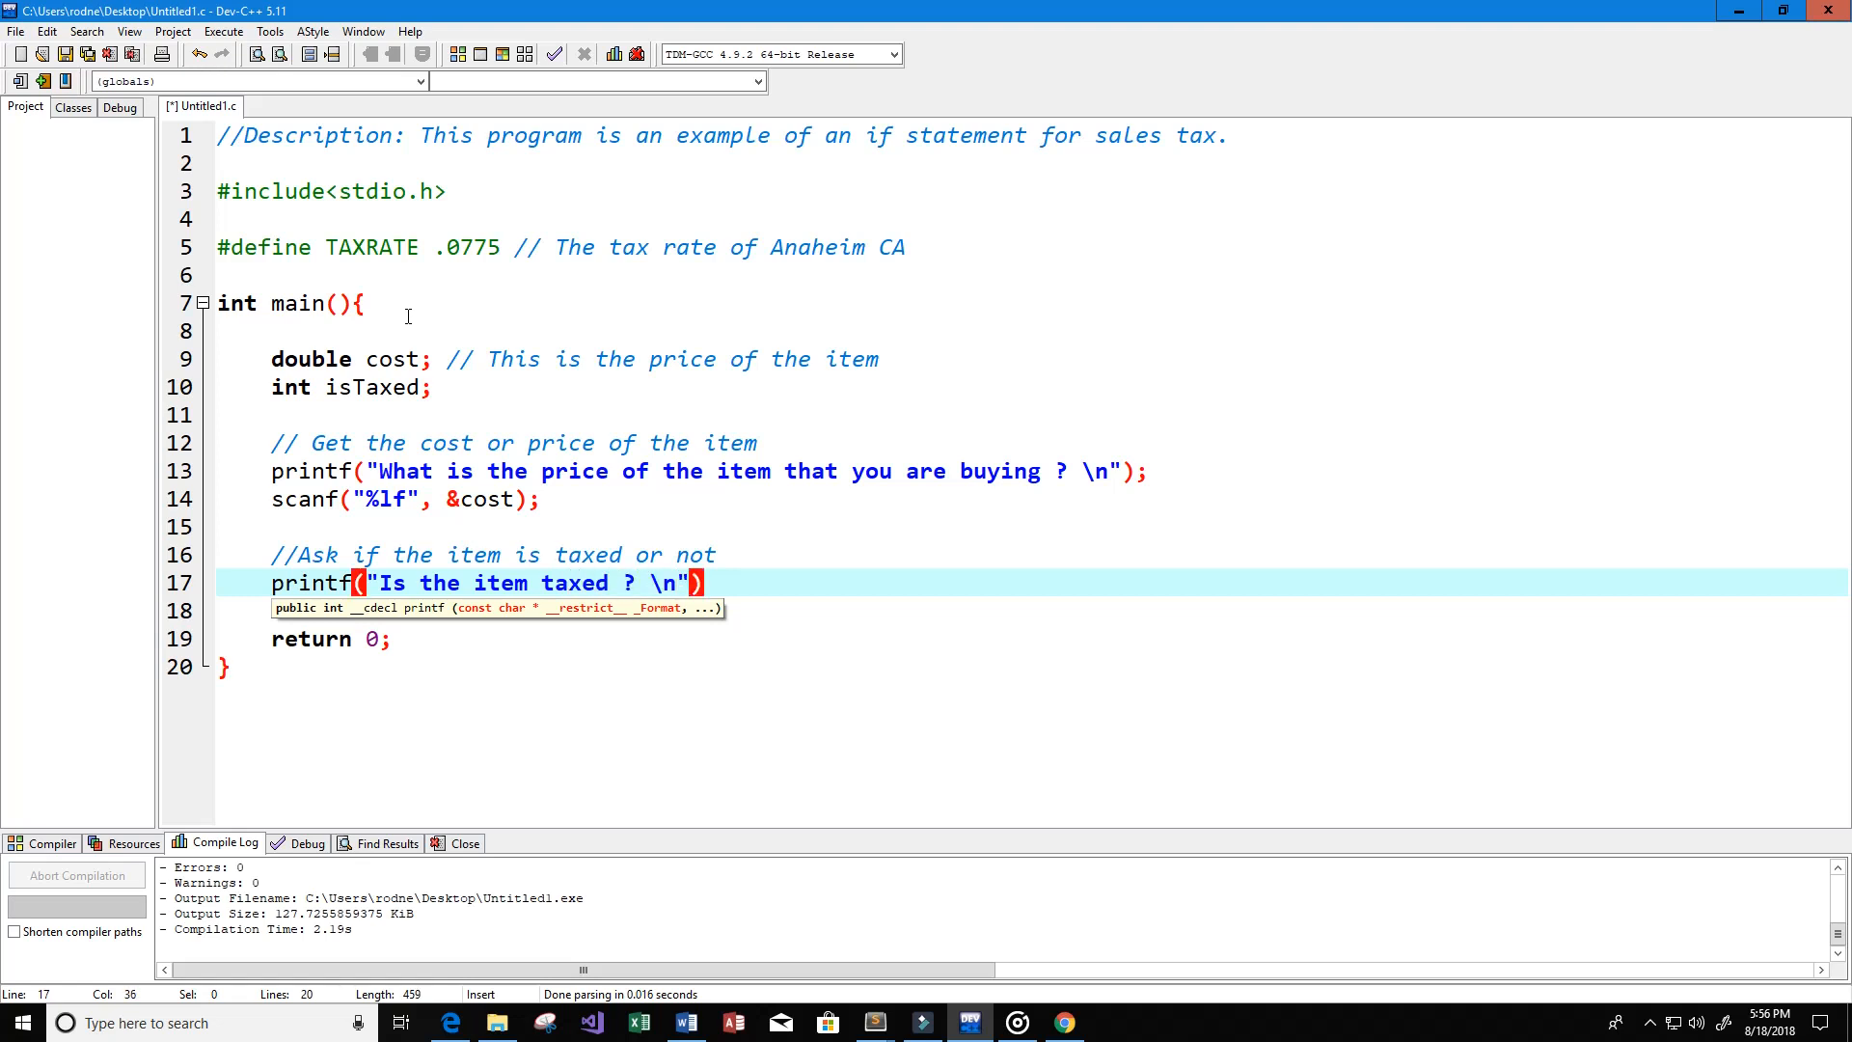
Step: Start a scanf("%d") line after the taxed question
key("Return")
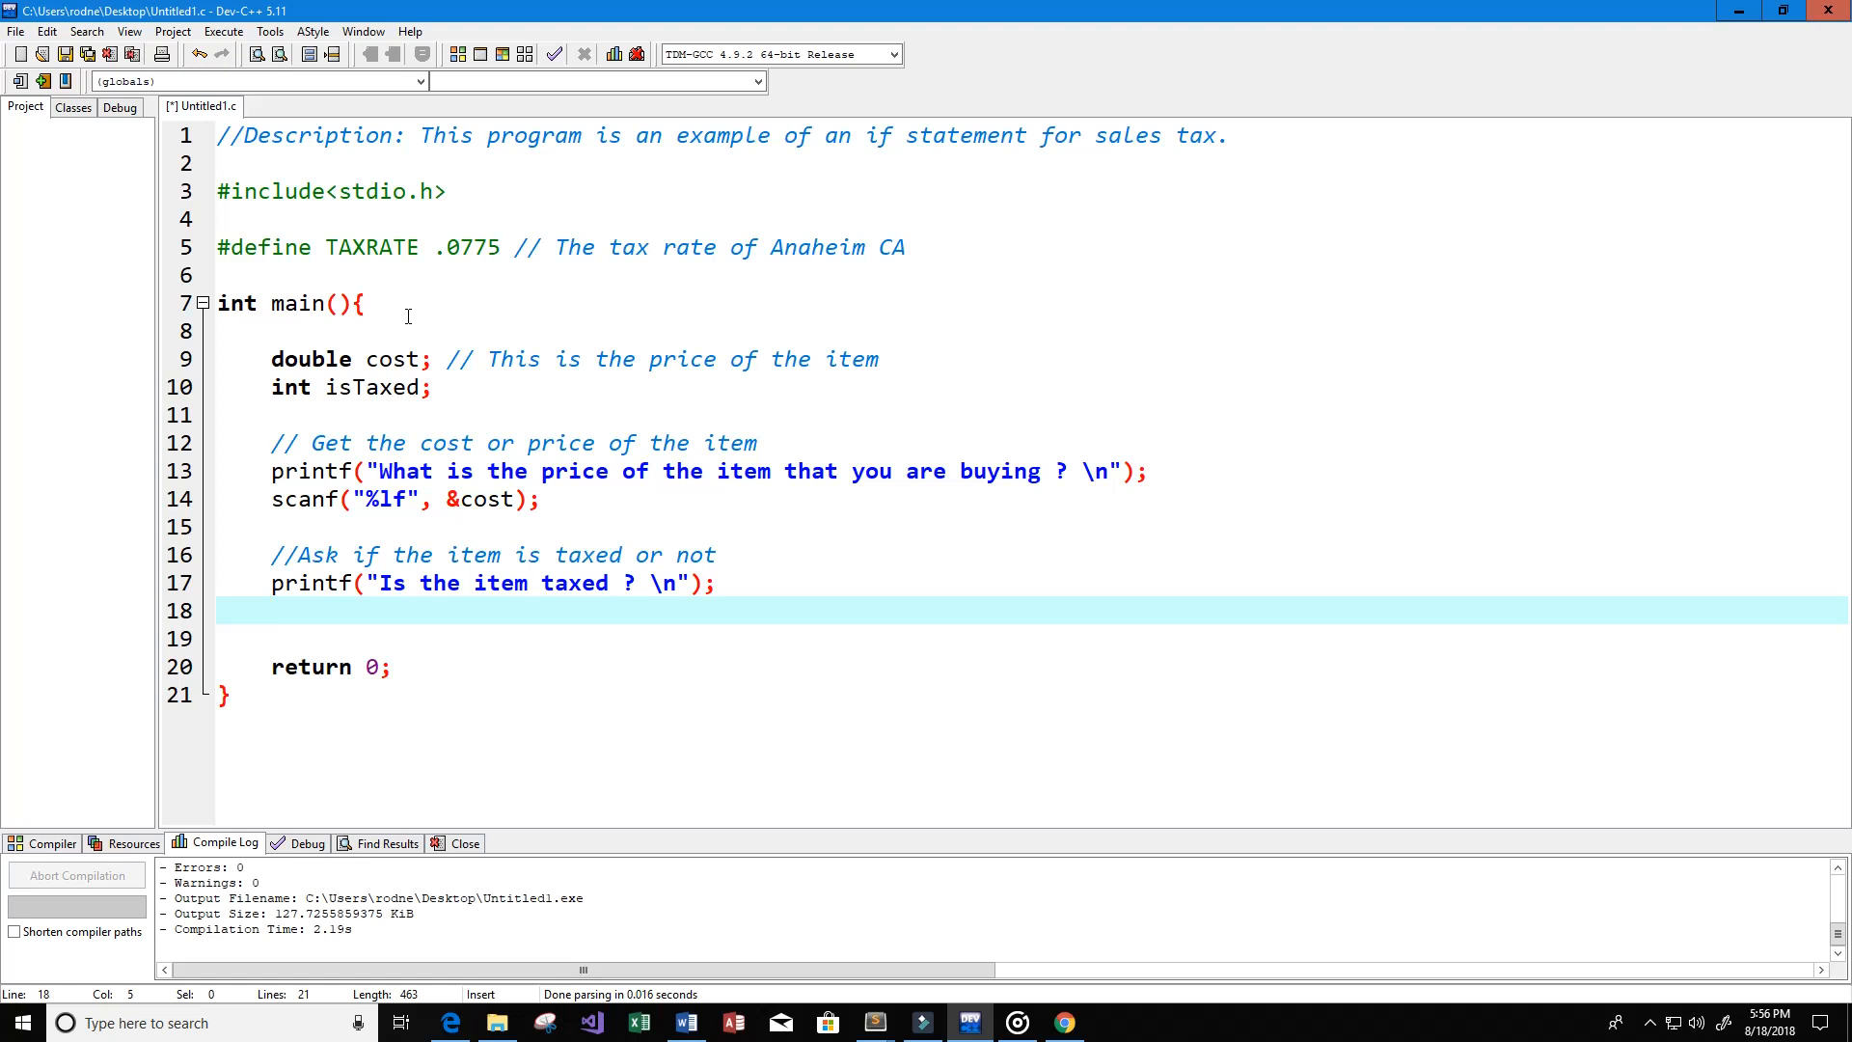
type("scanf()")
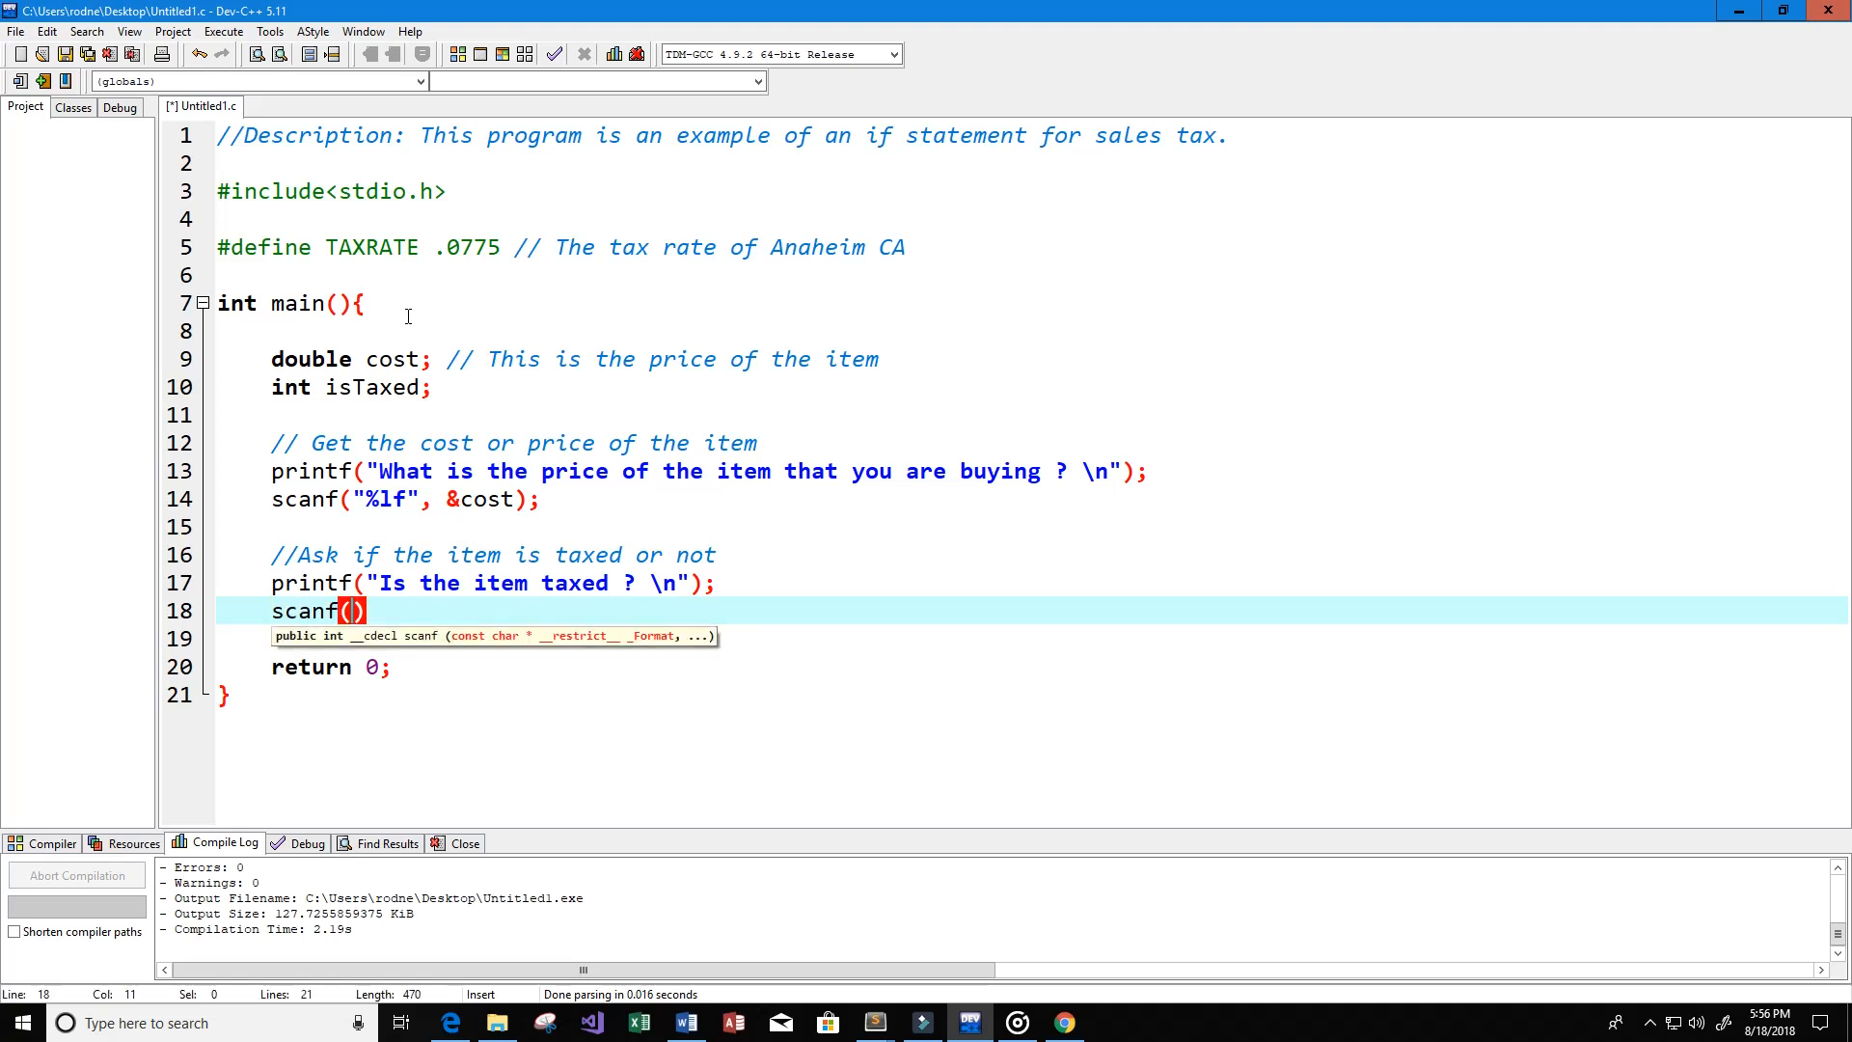
type("\"\"")
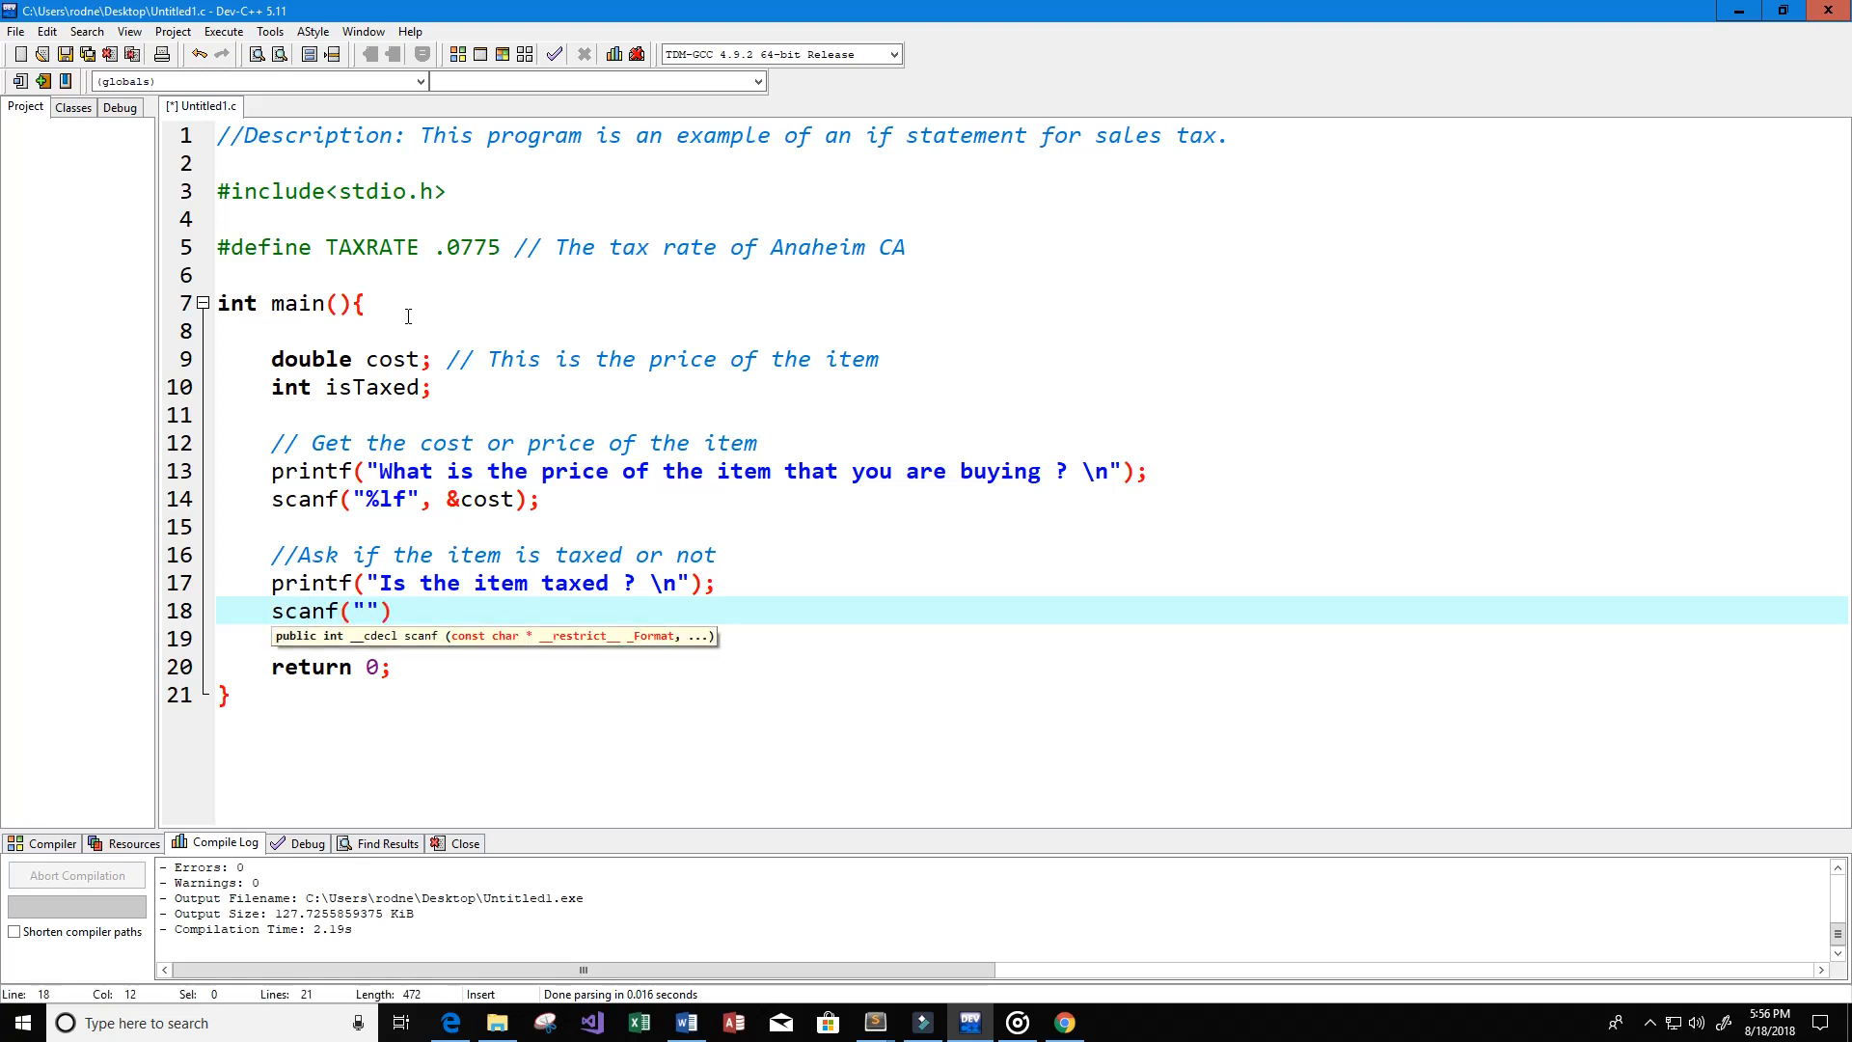
type("%d")
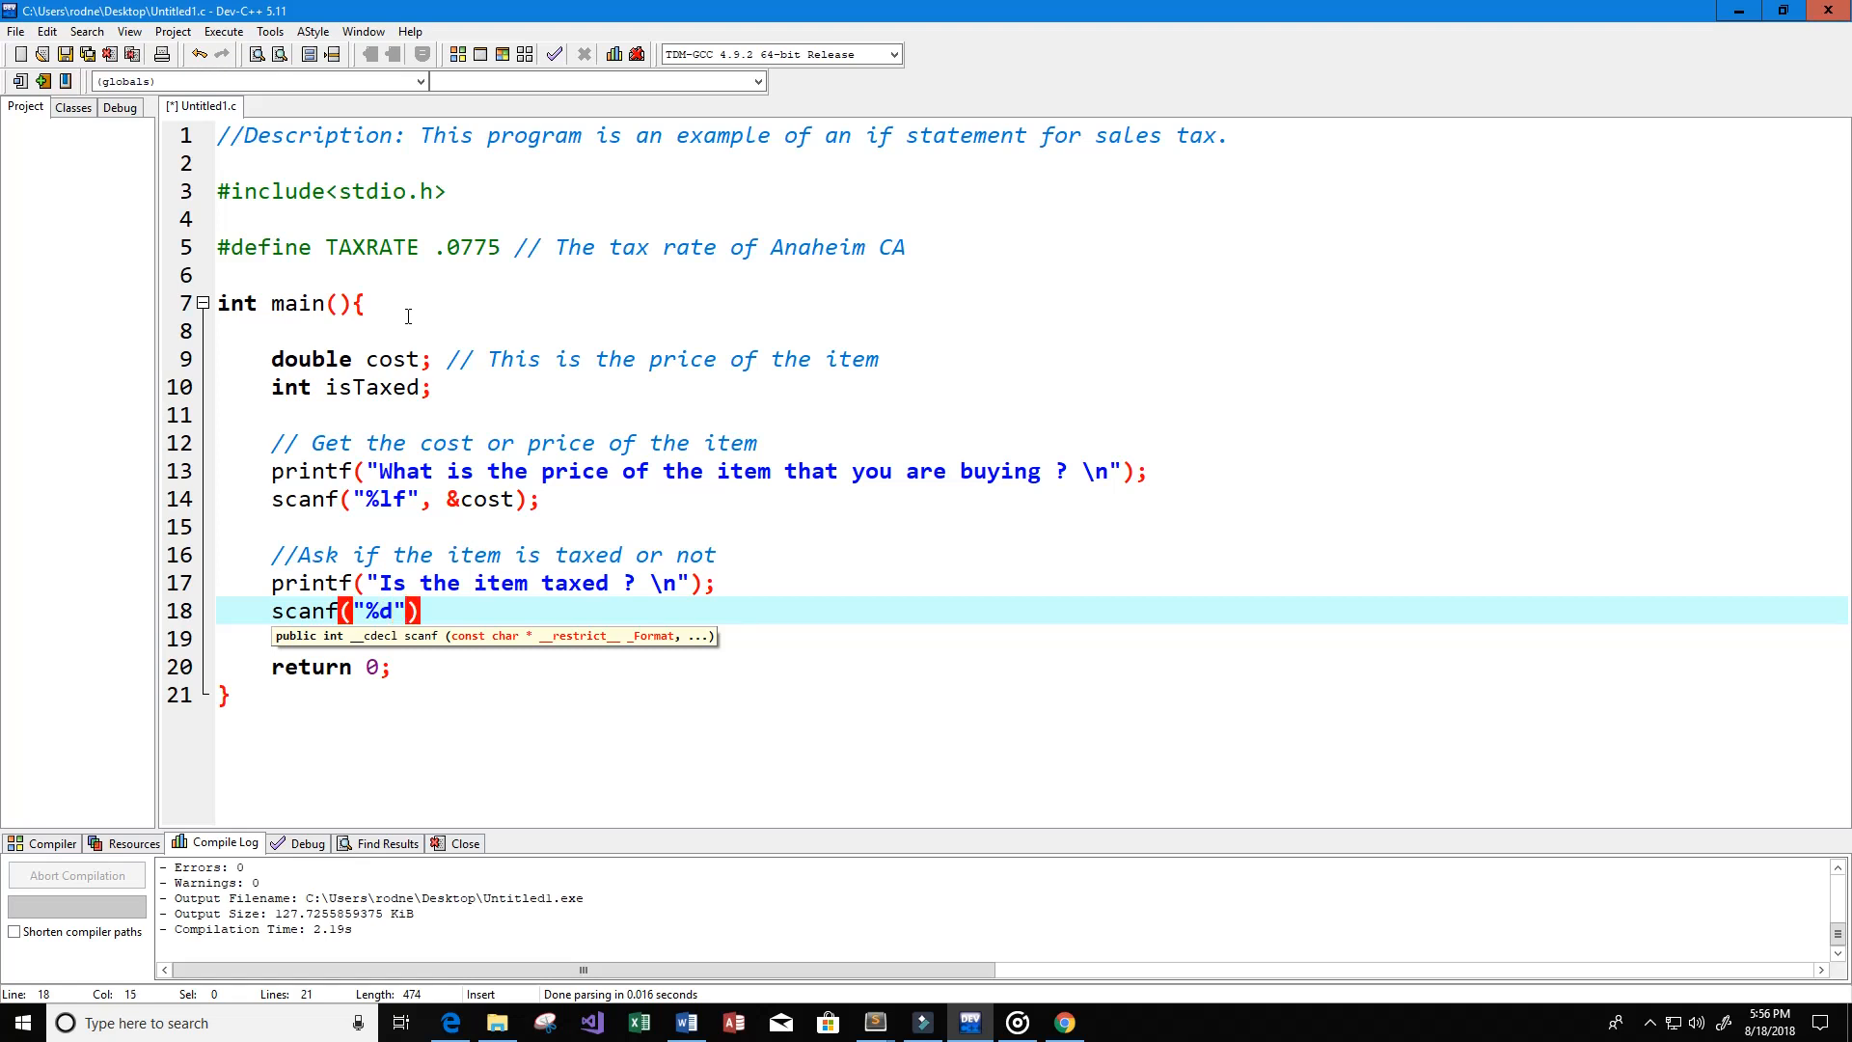
left_click(437, 387)
type(" //")
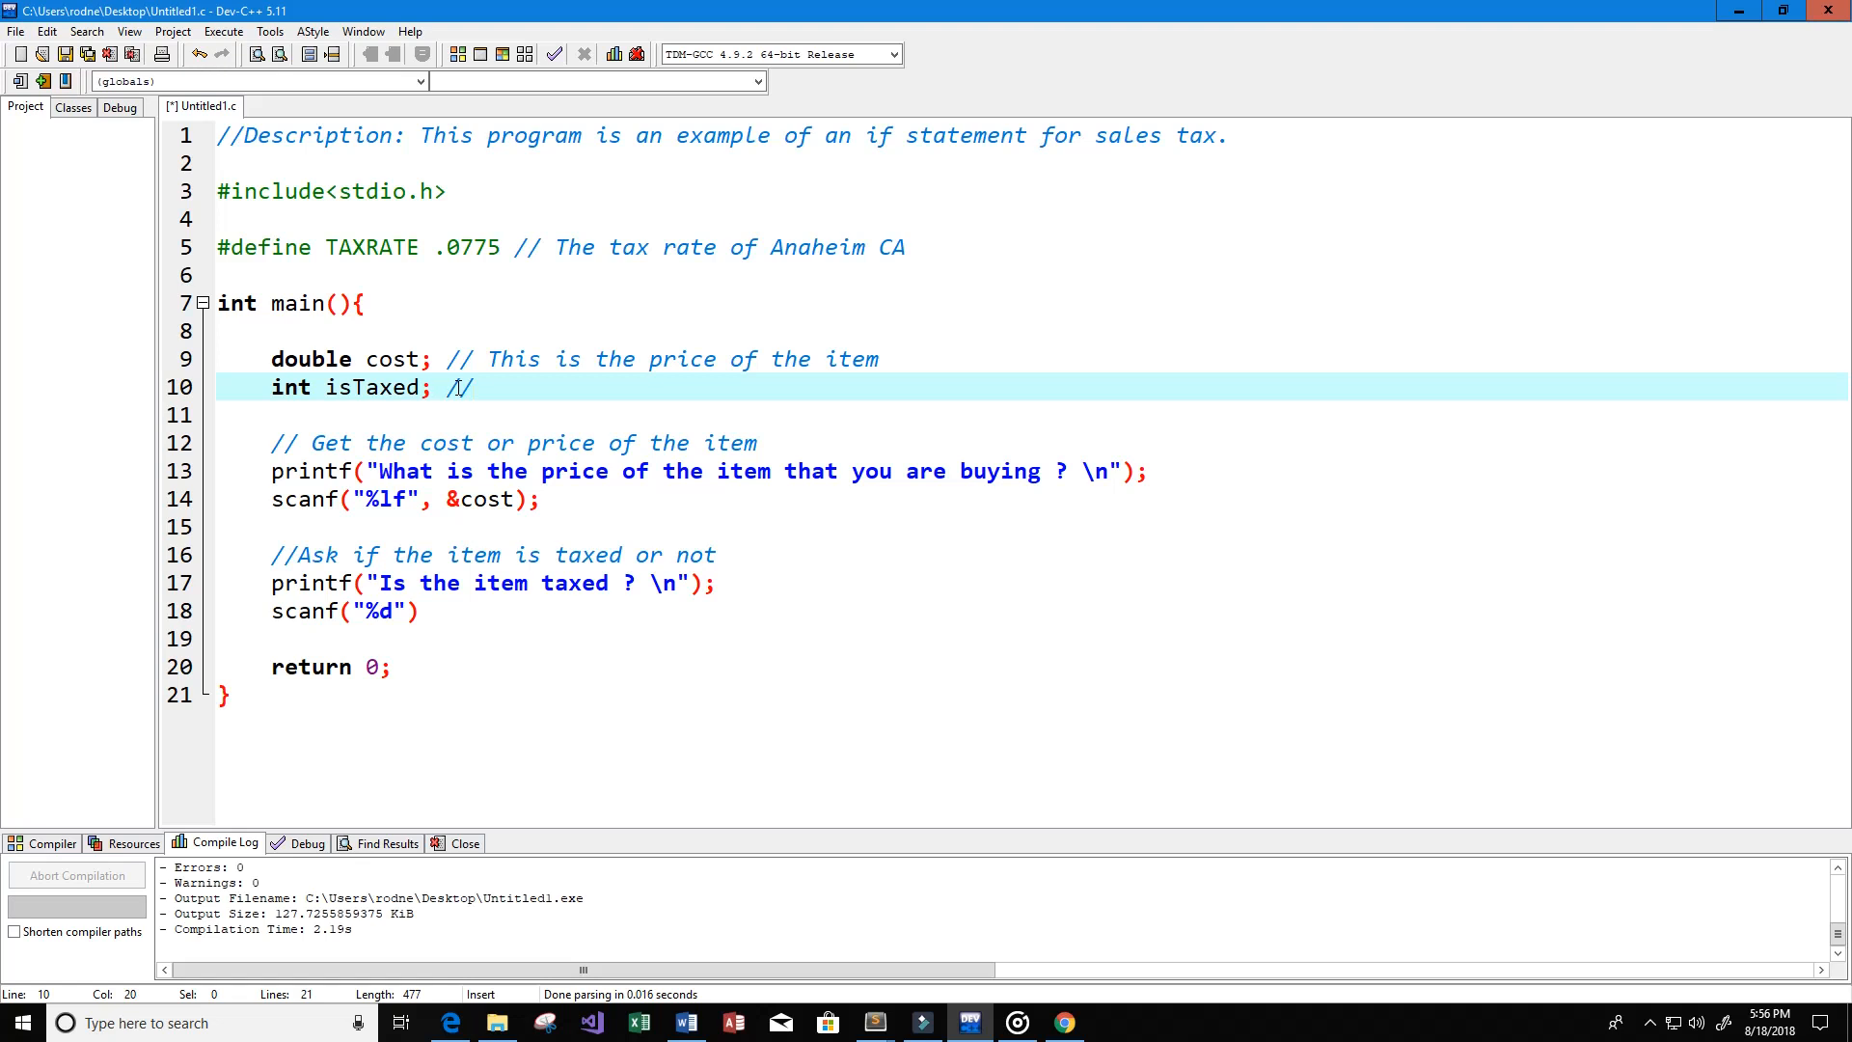
mouse_move(557, 410)
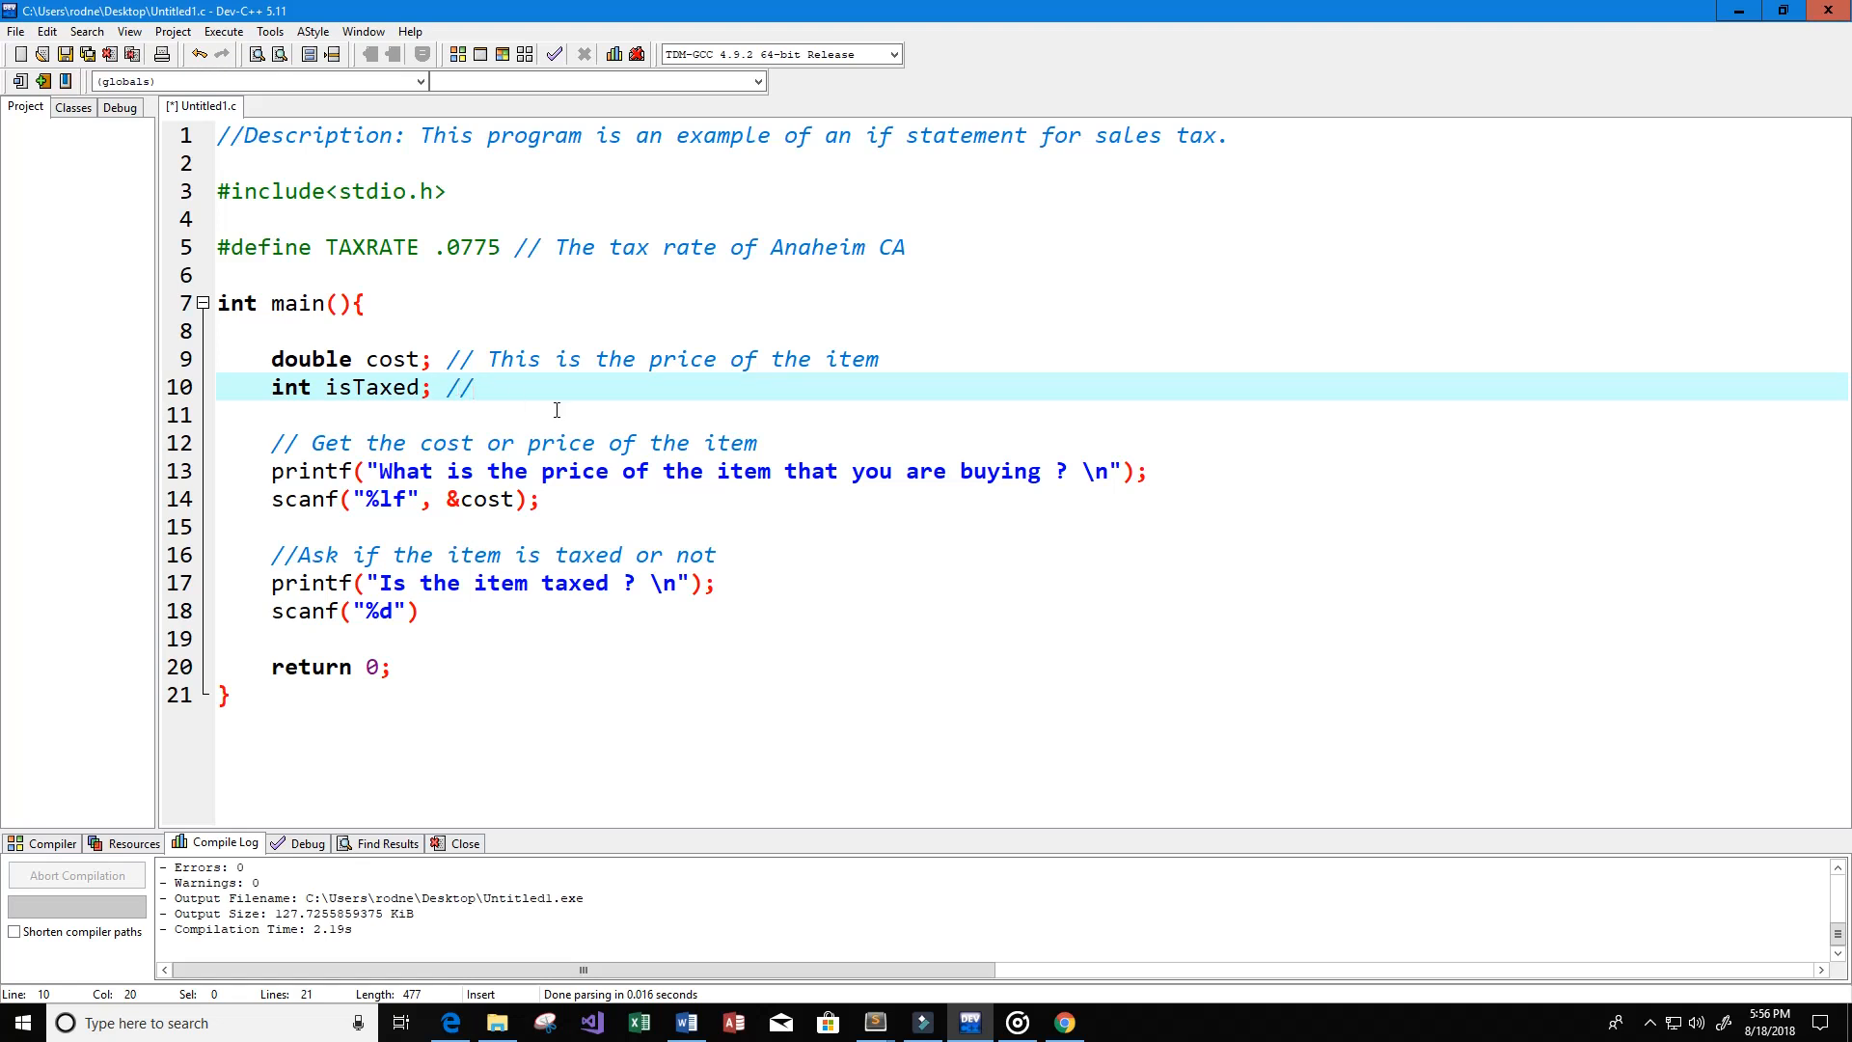
Step: Comment isTaxed as 'if true = 1, else if false != 1 or = 0'
type("if")
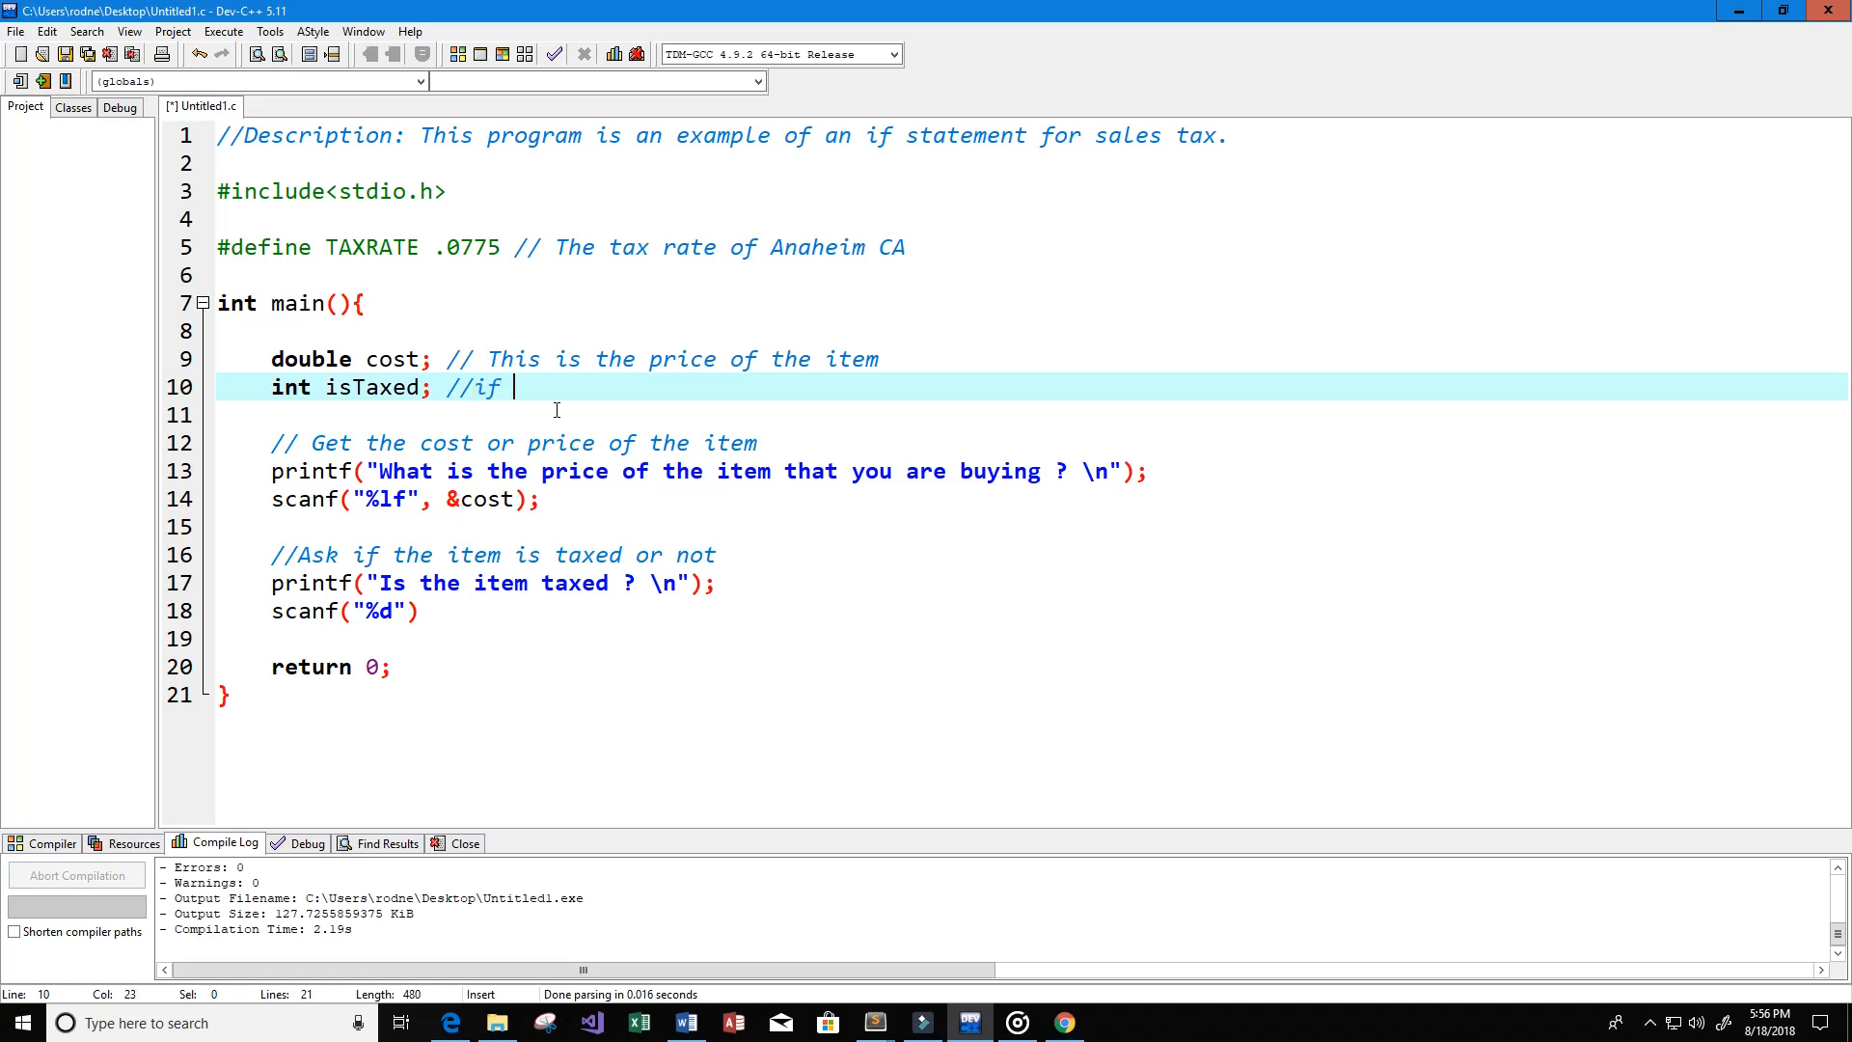
type("true = 1")
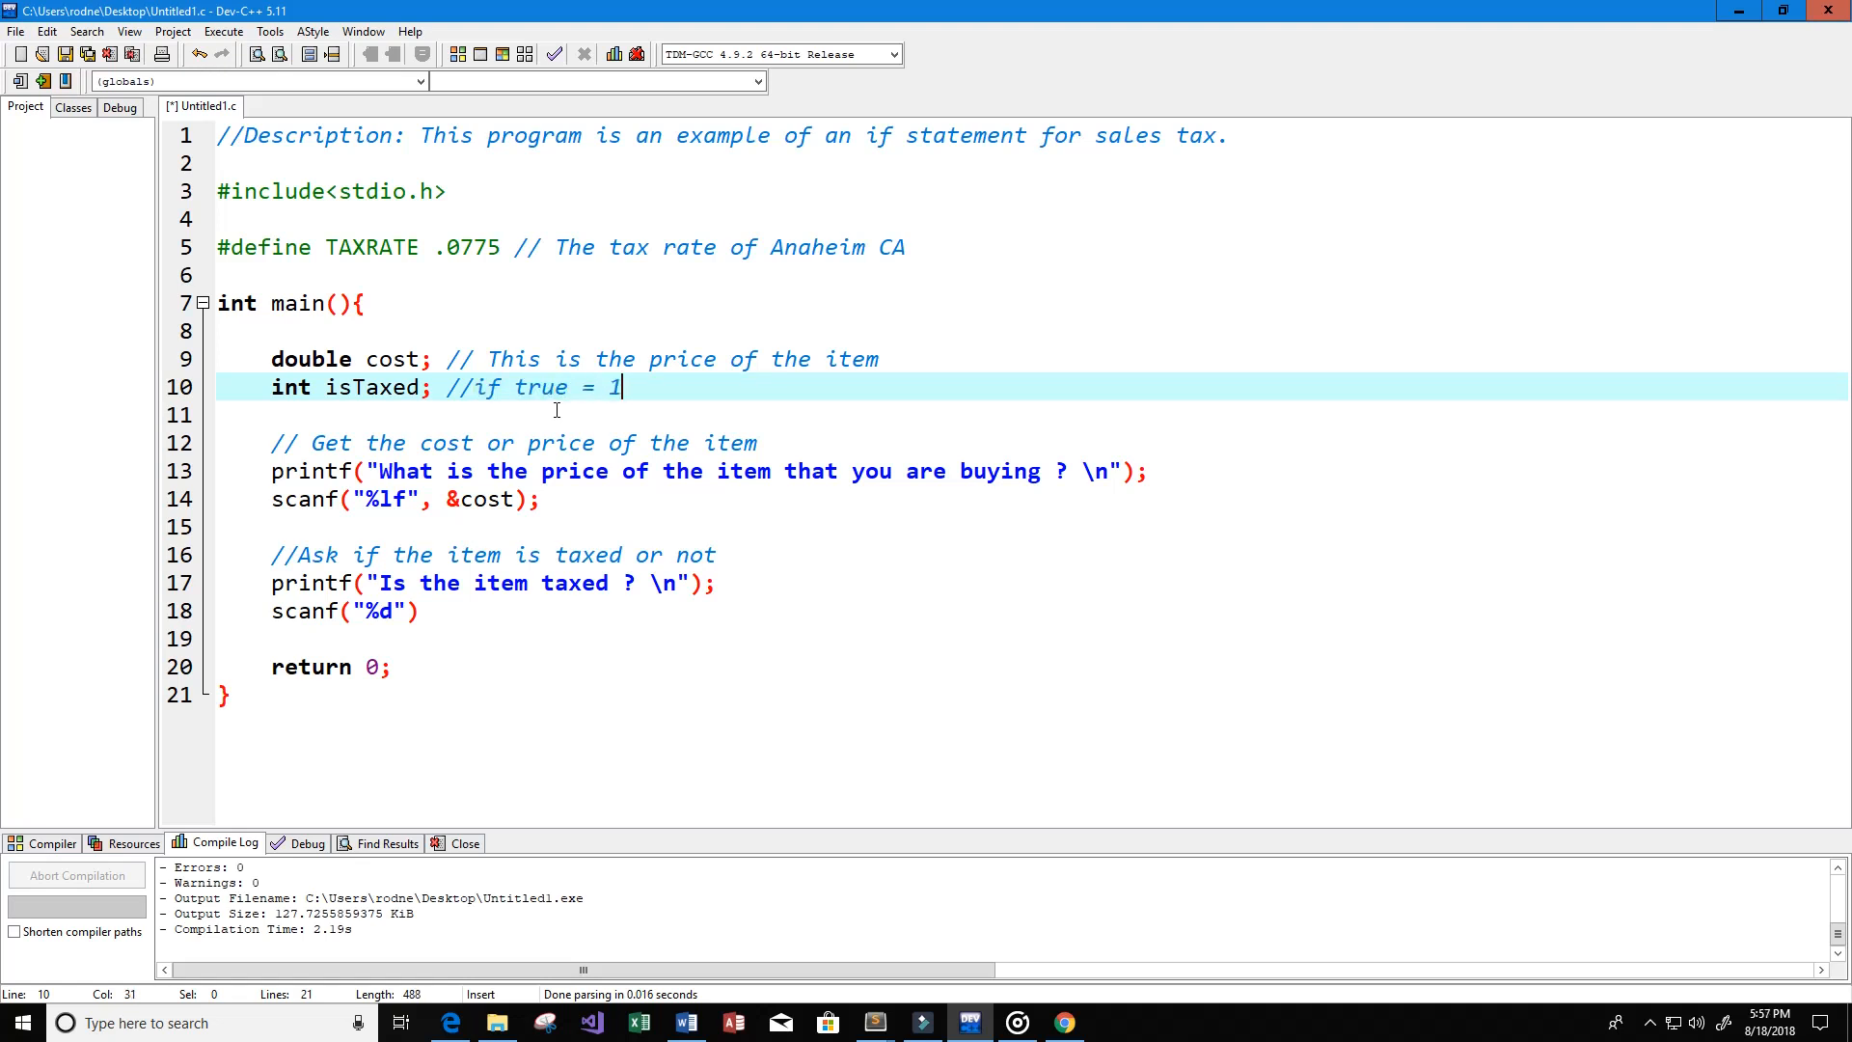
type(", else")
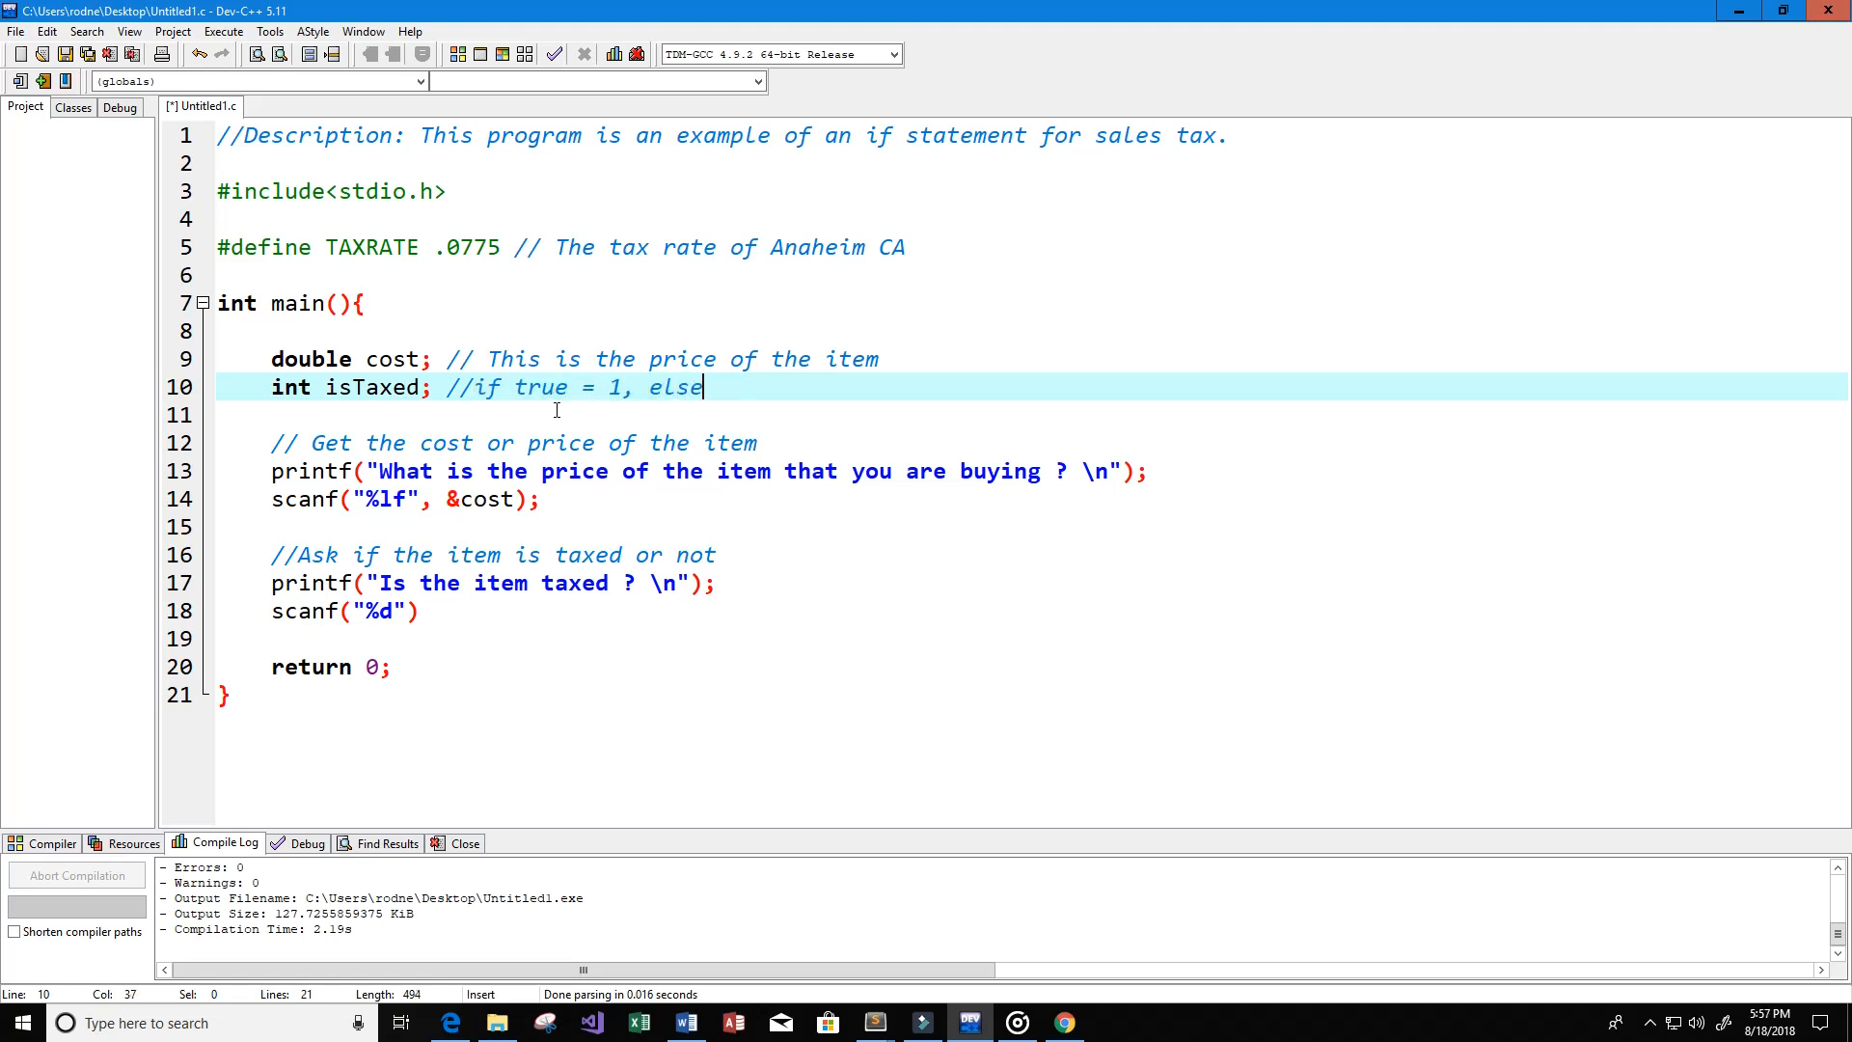
type("if f")
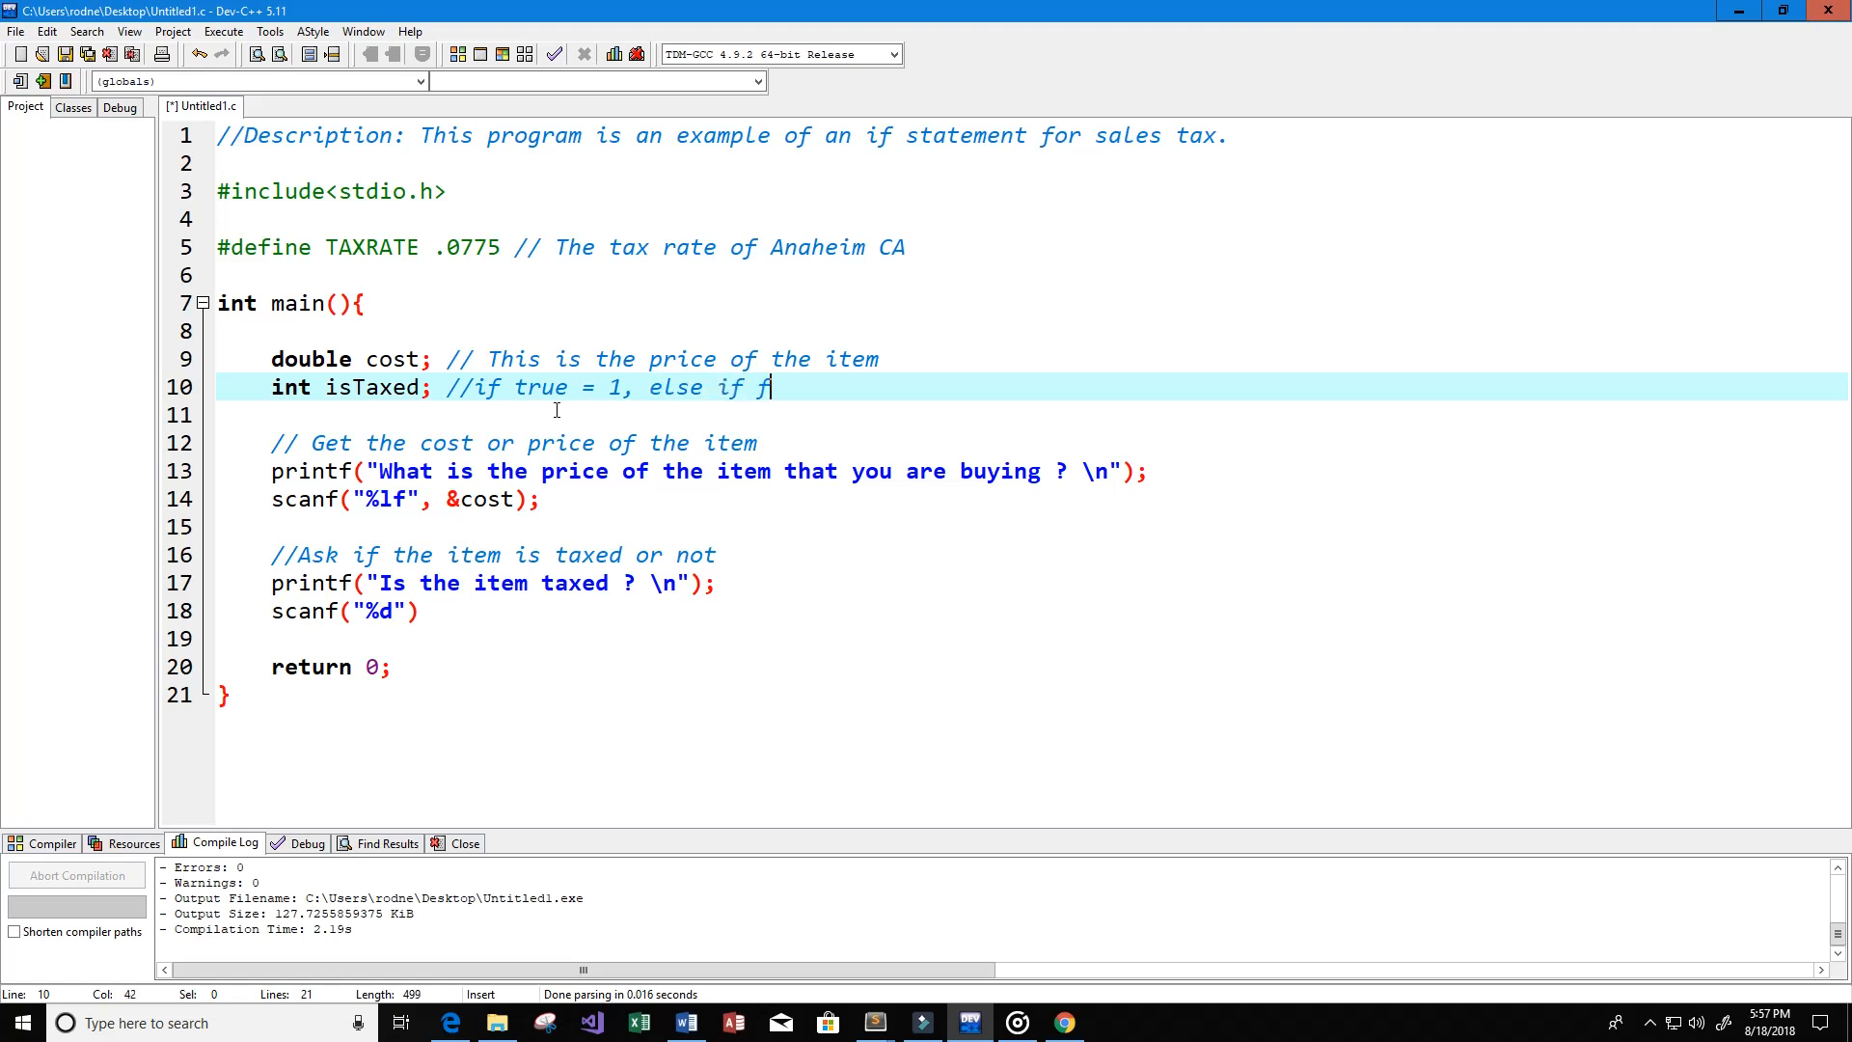
type("alse =")
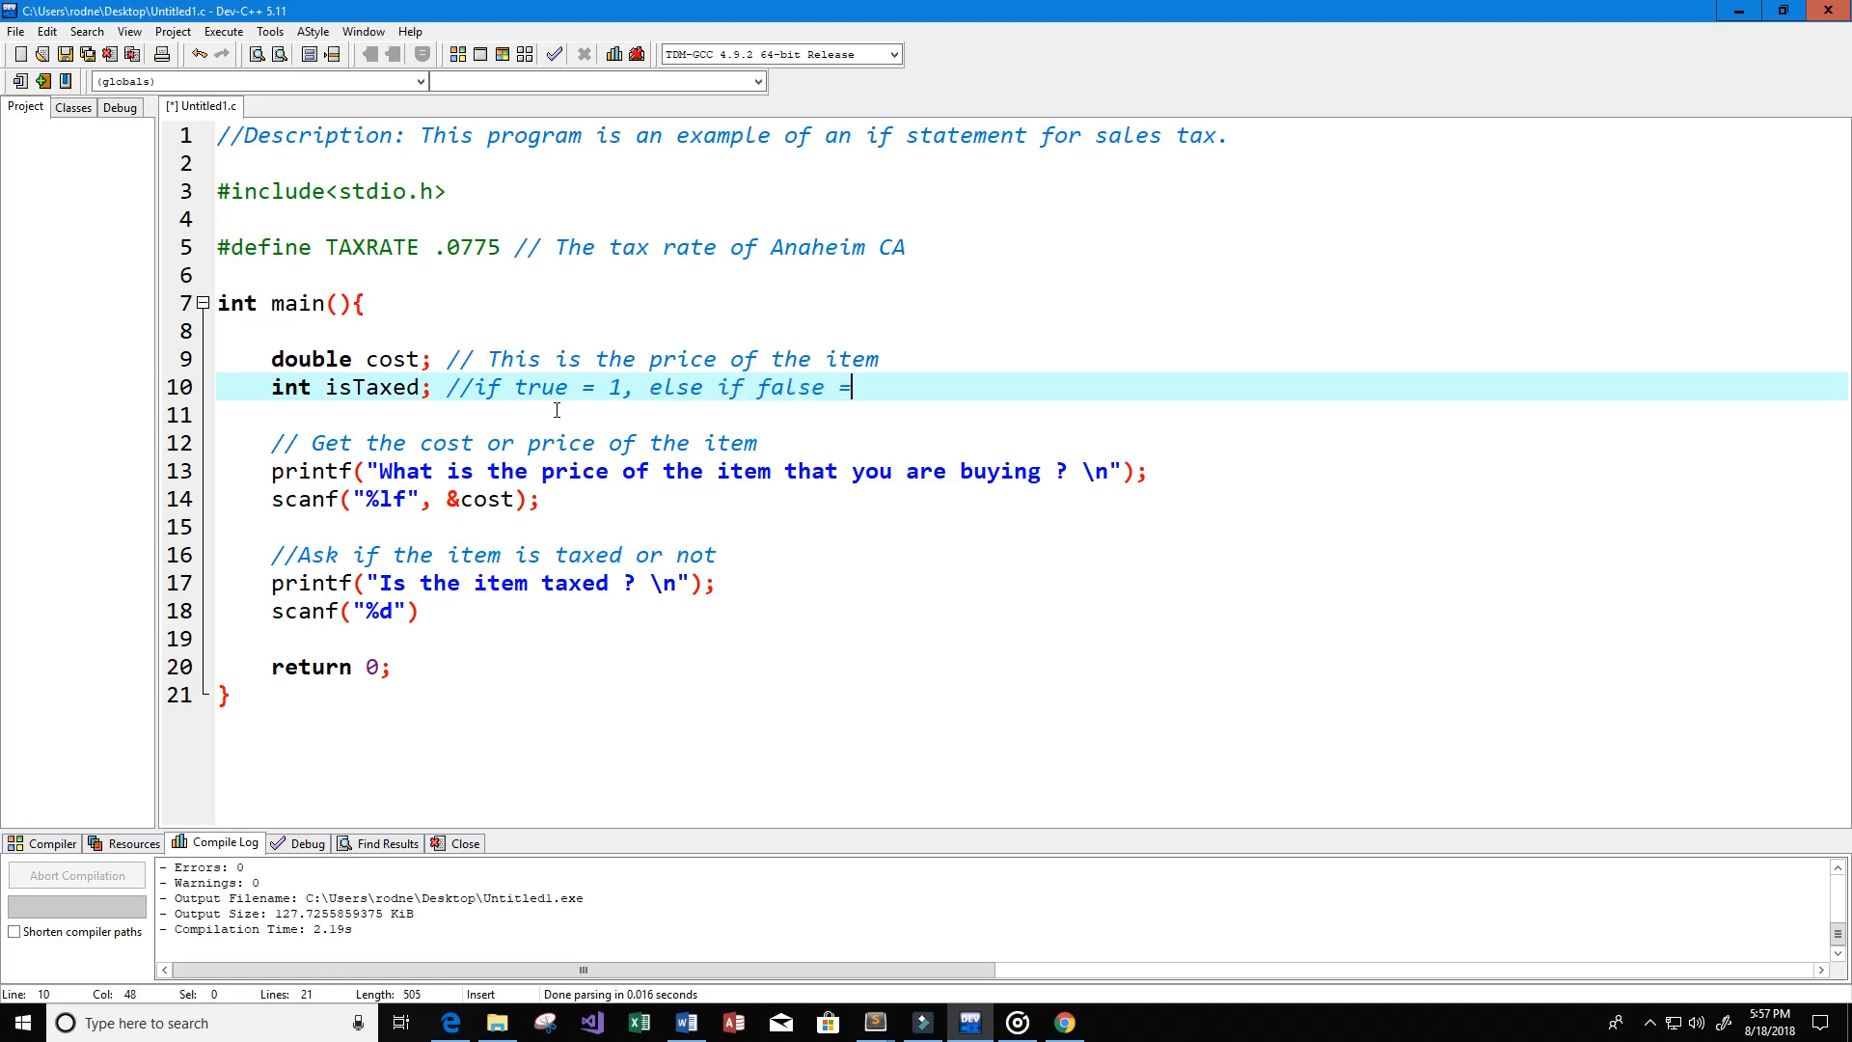
key("backspace")
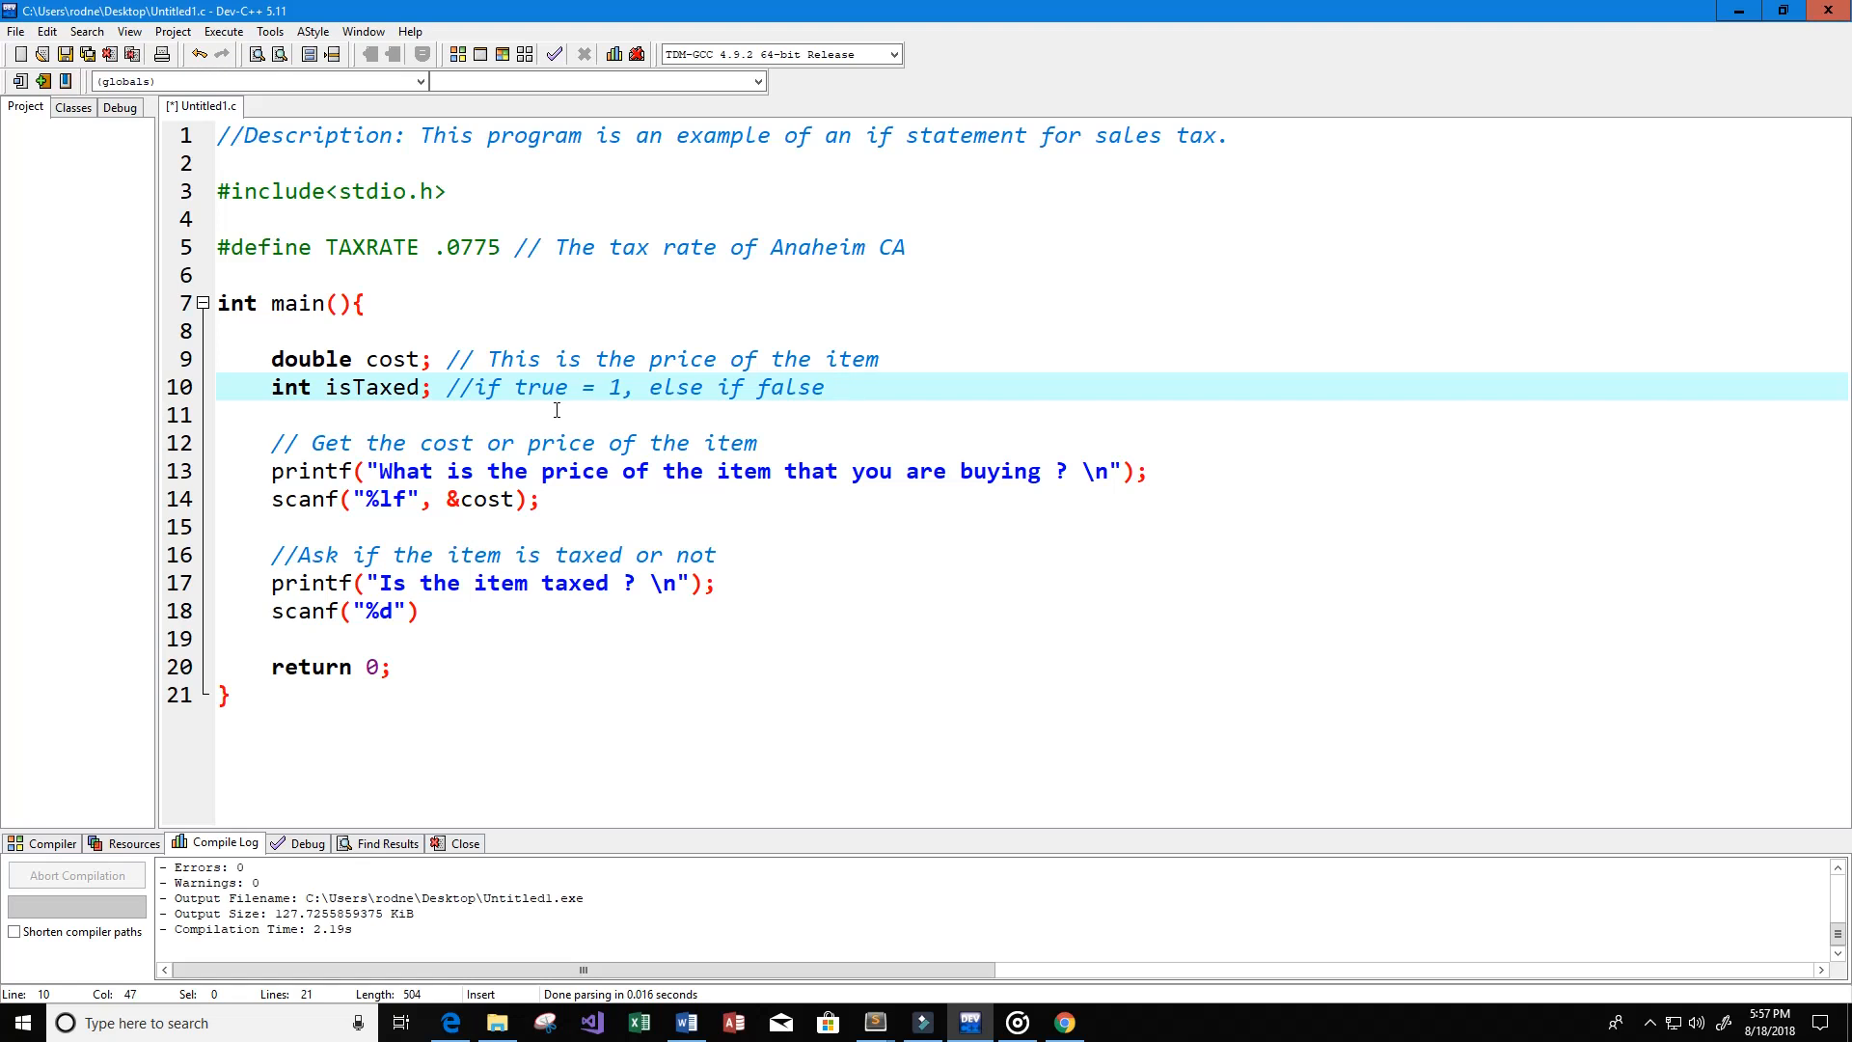
type("!= 1 or")
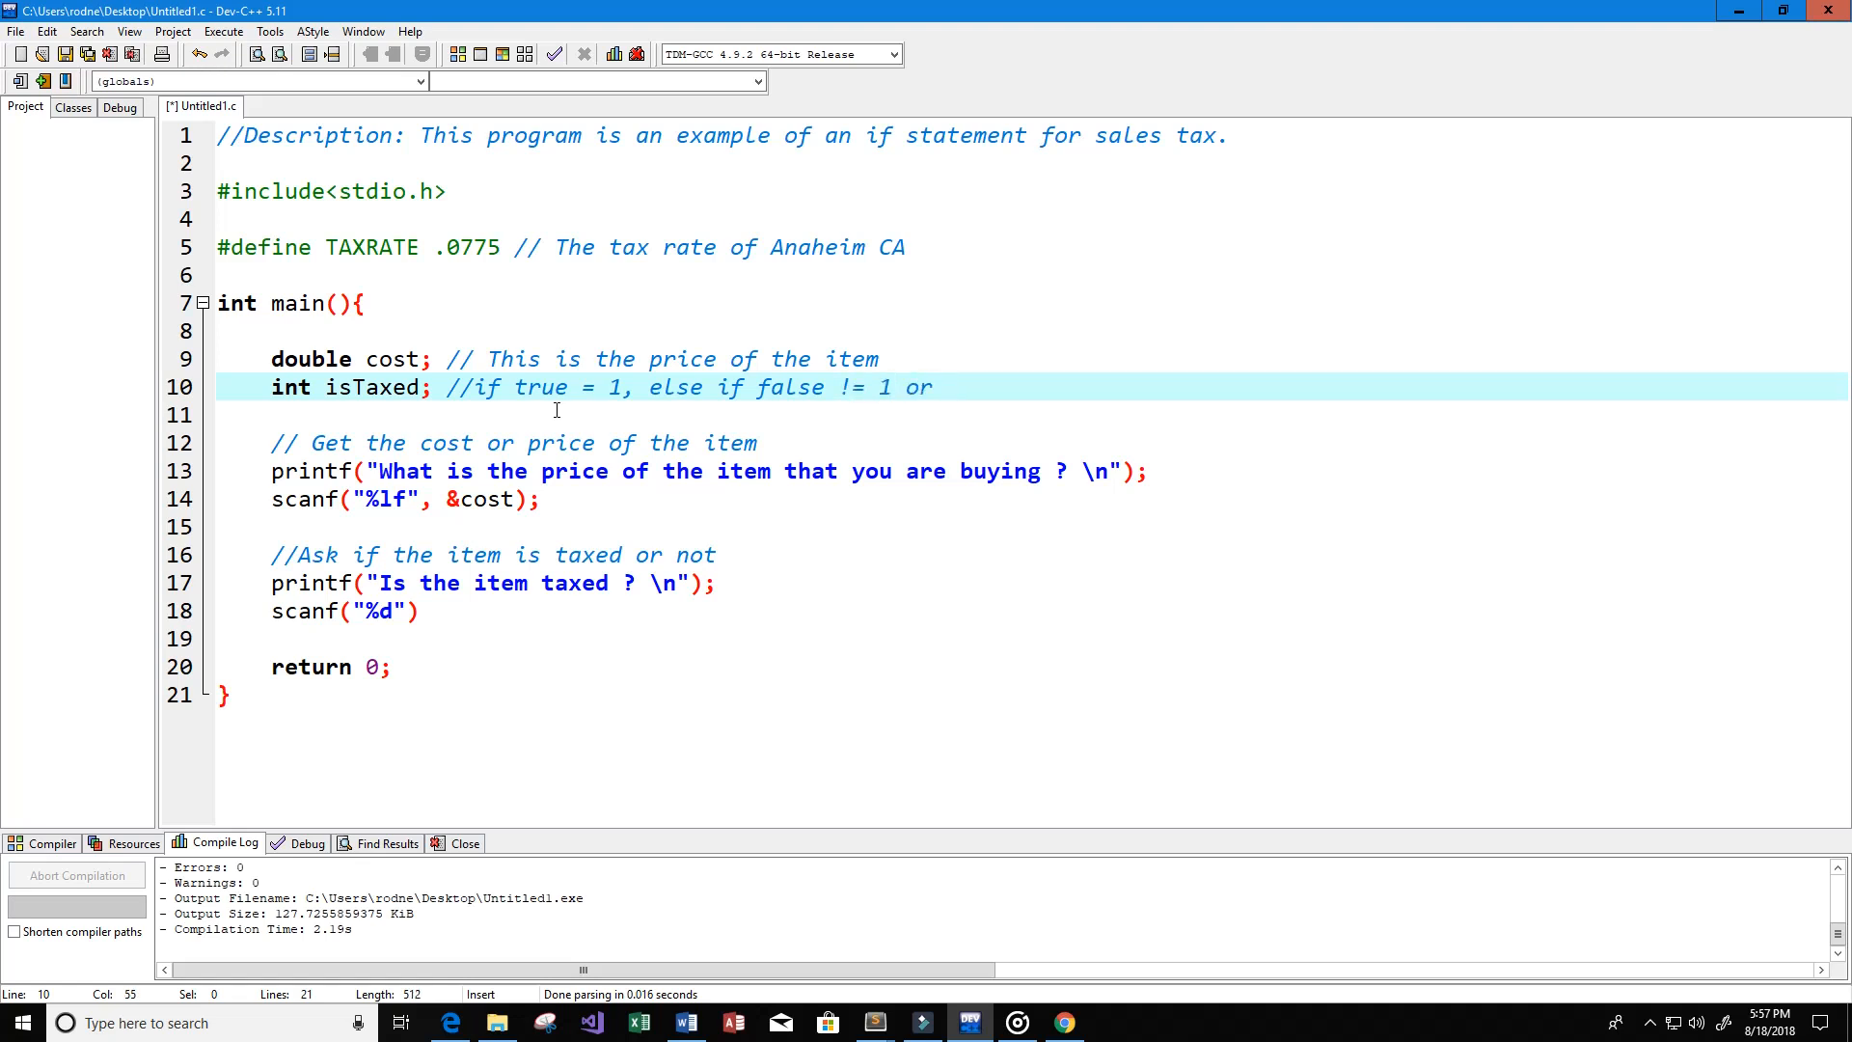
type("= 0")
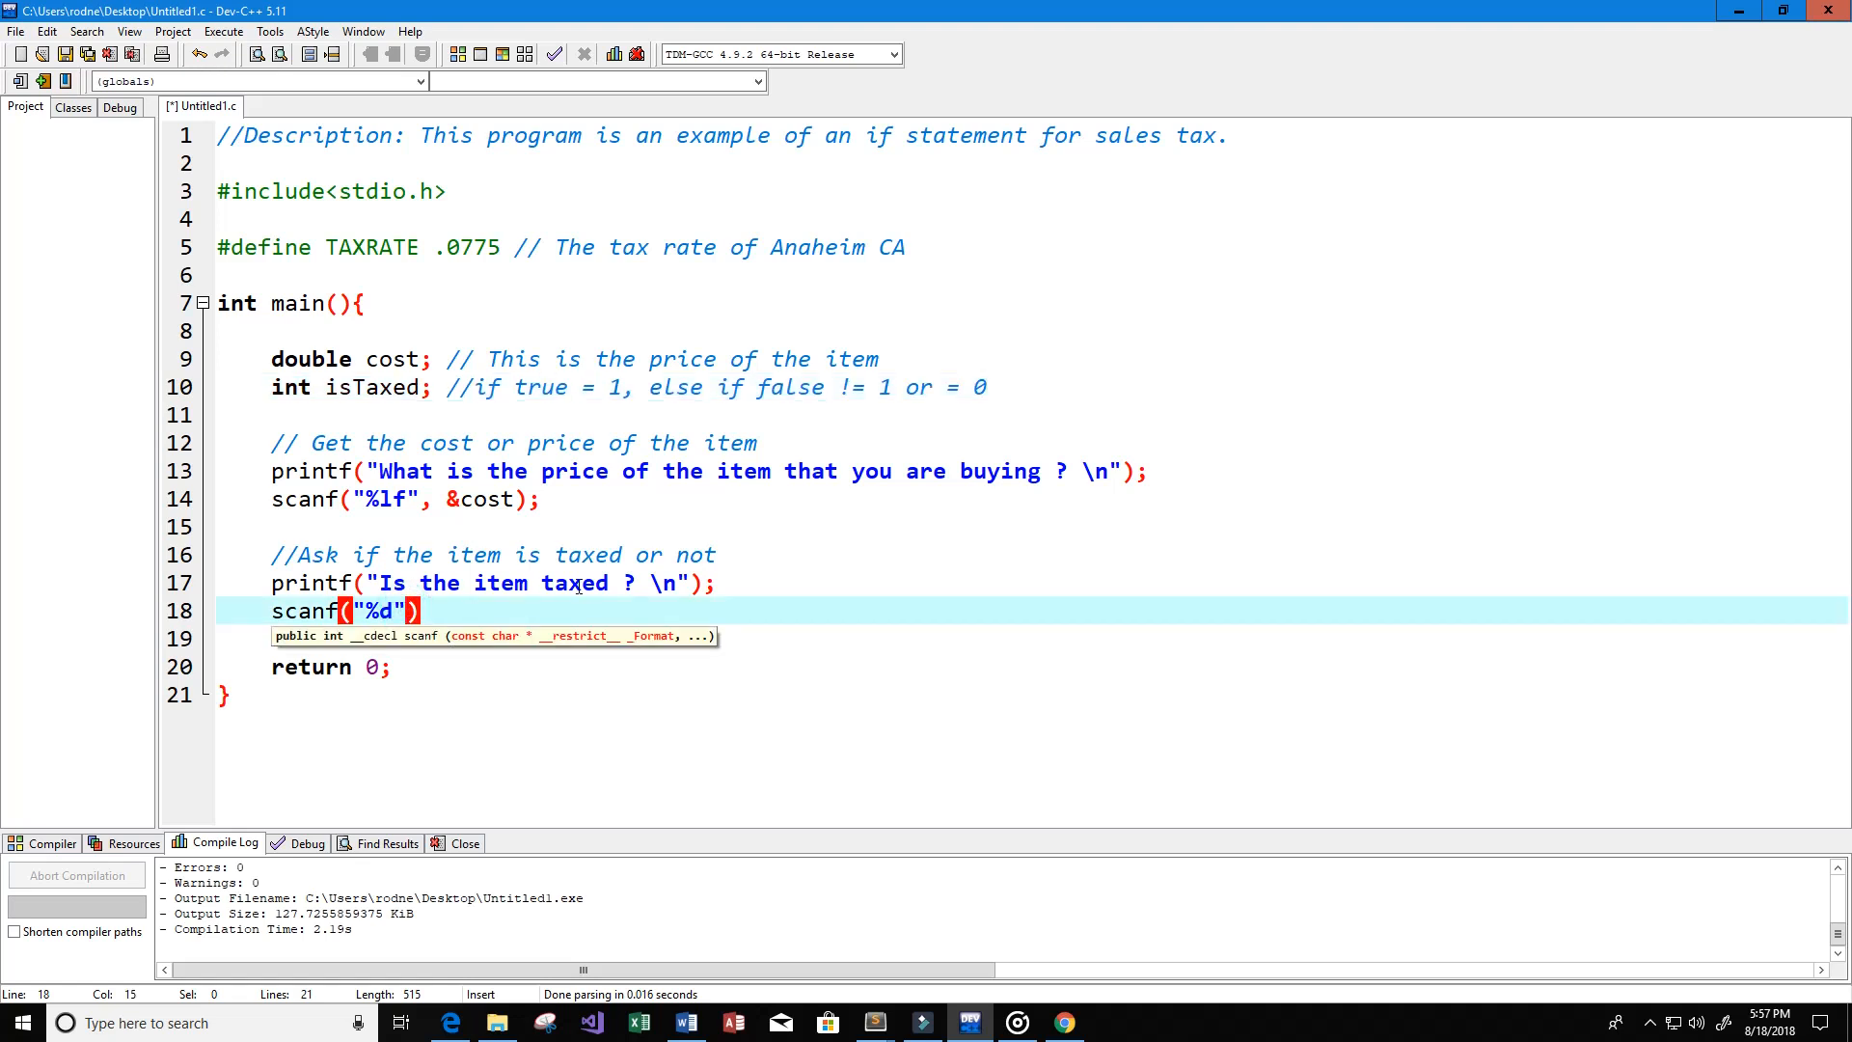
Step: Complete the scanf as scanf("%d", &isTaxed);
type(", &")
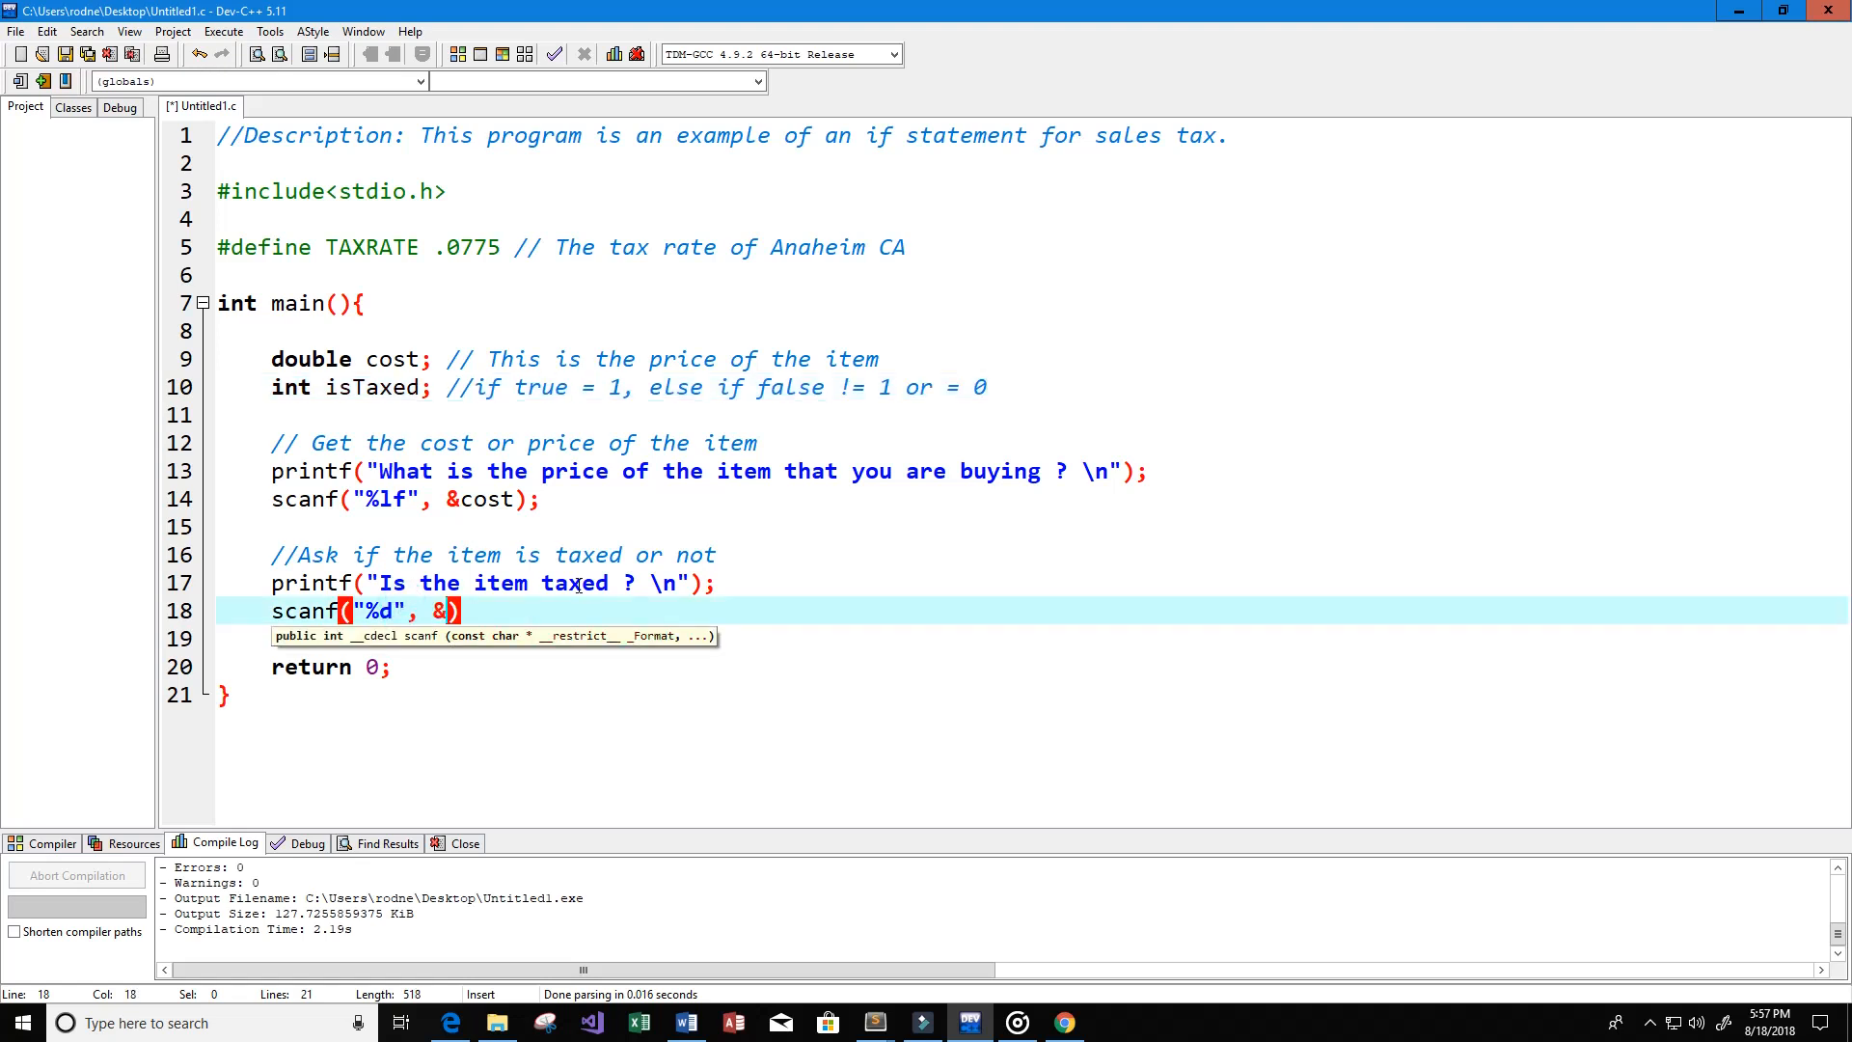
type("isT")
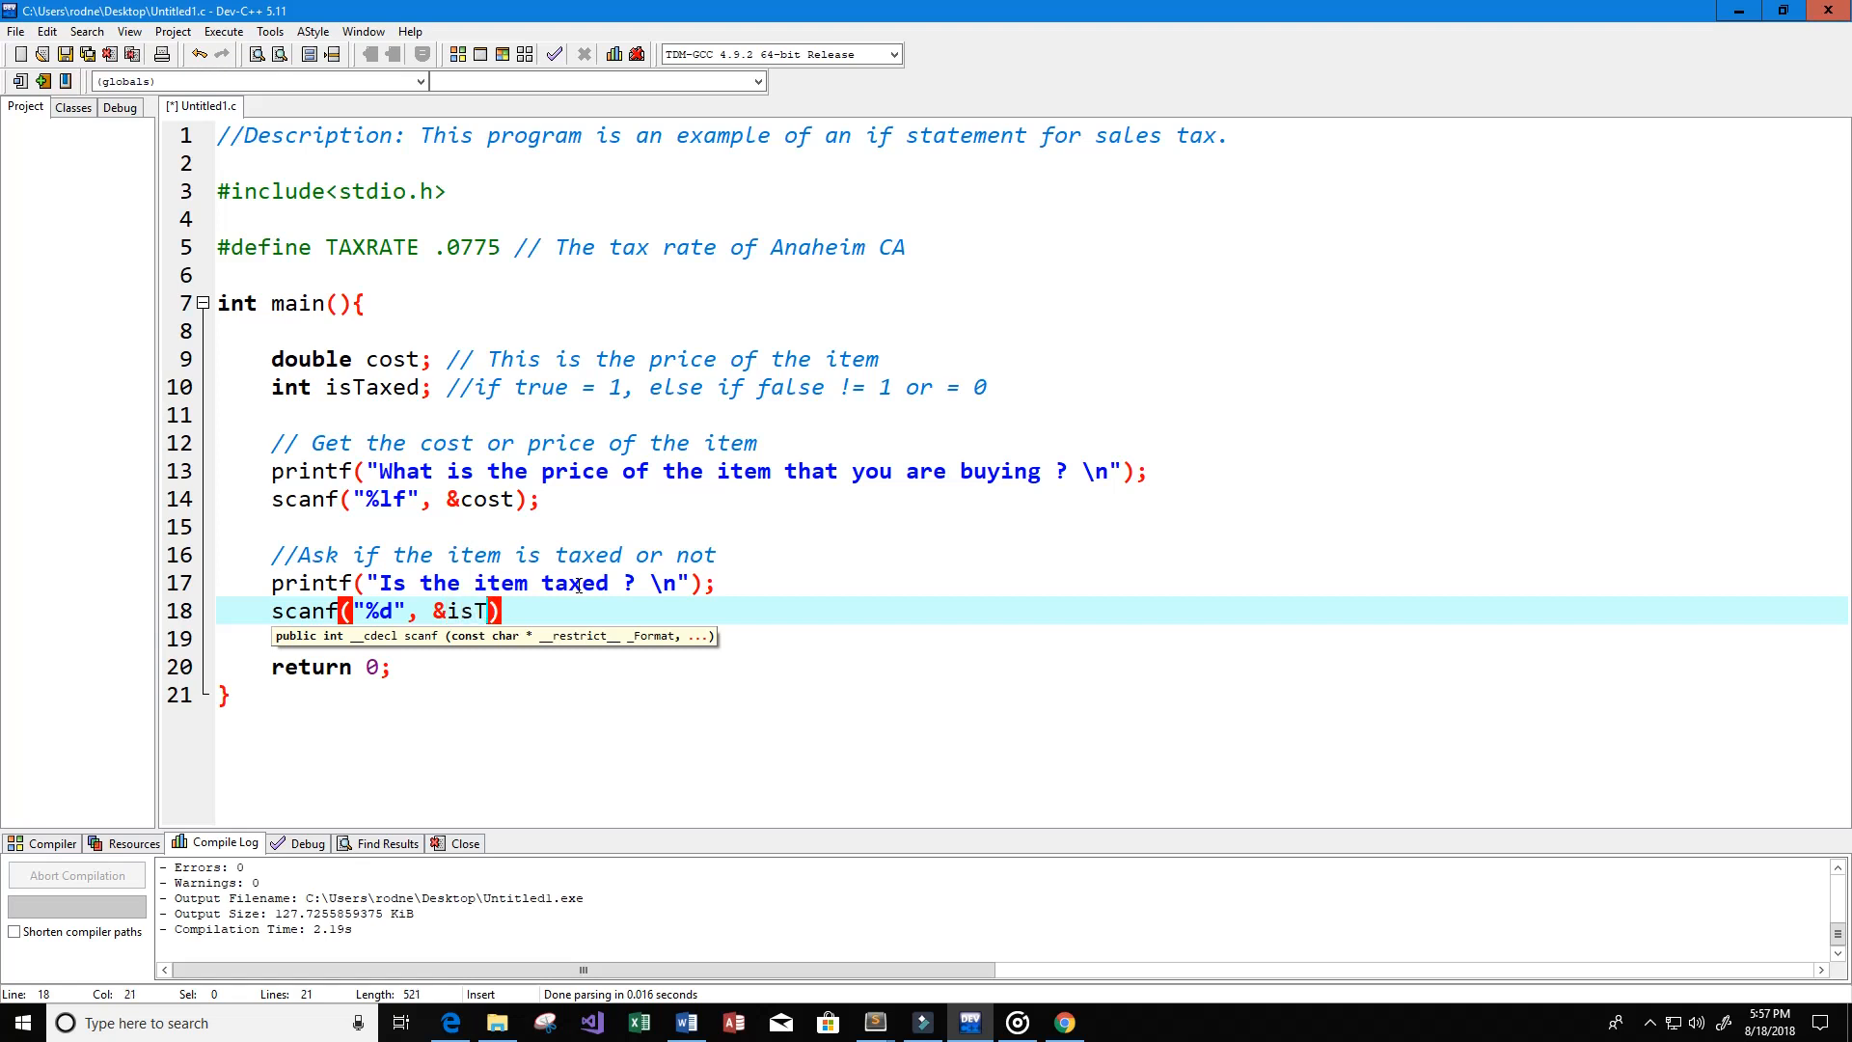
type("axed")
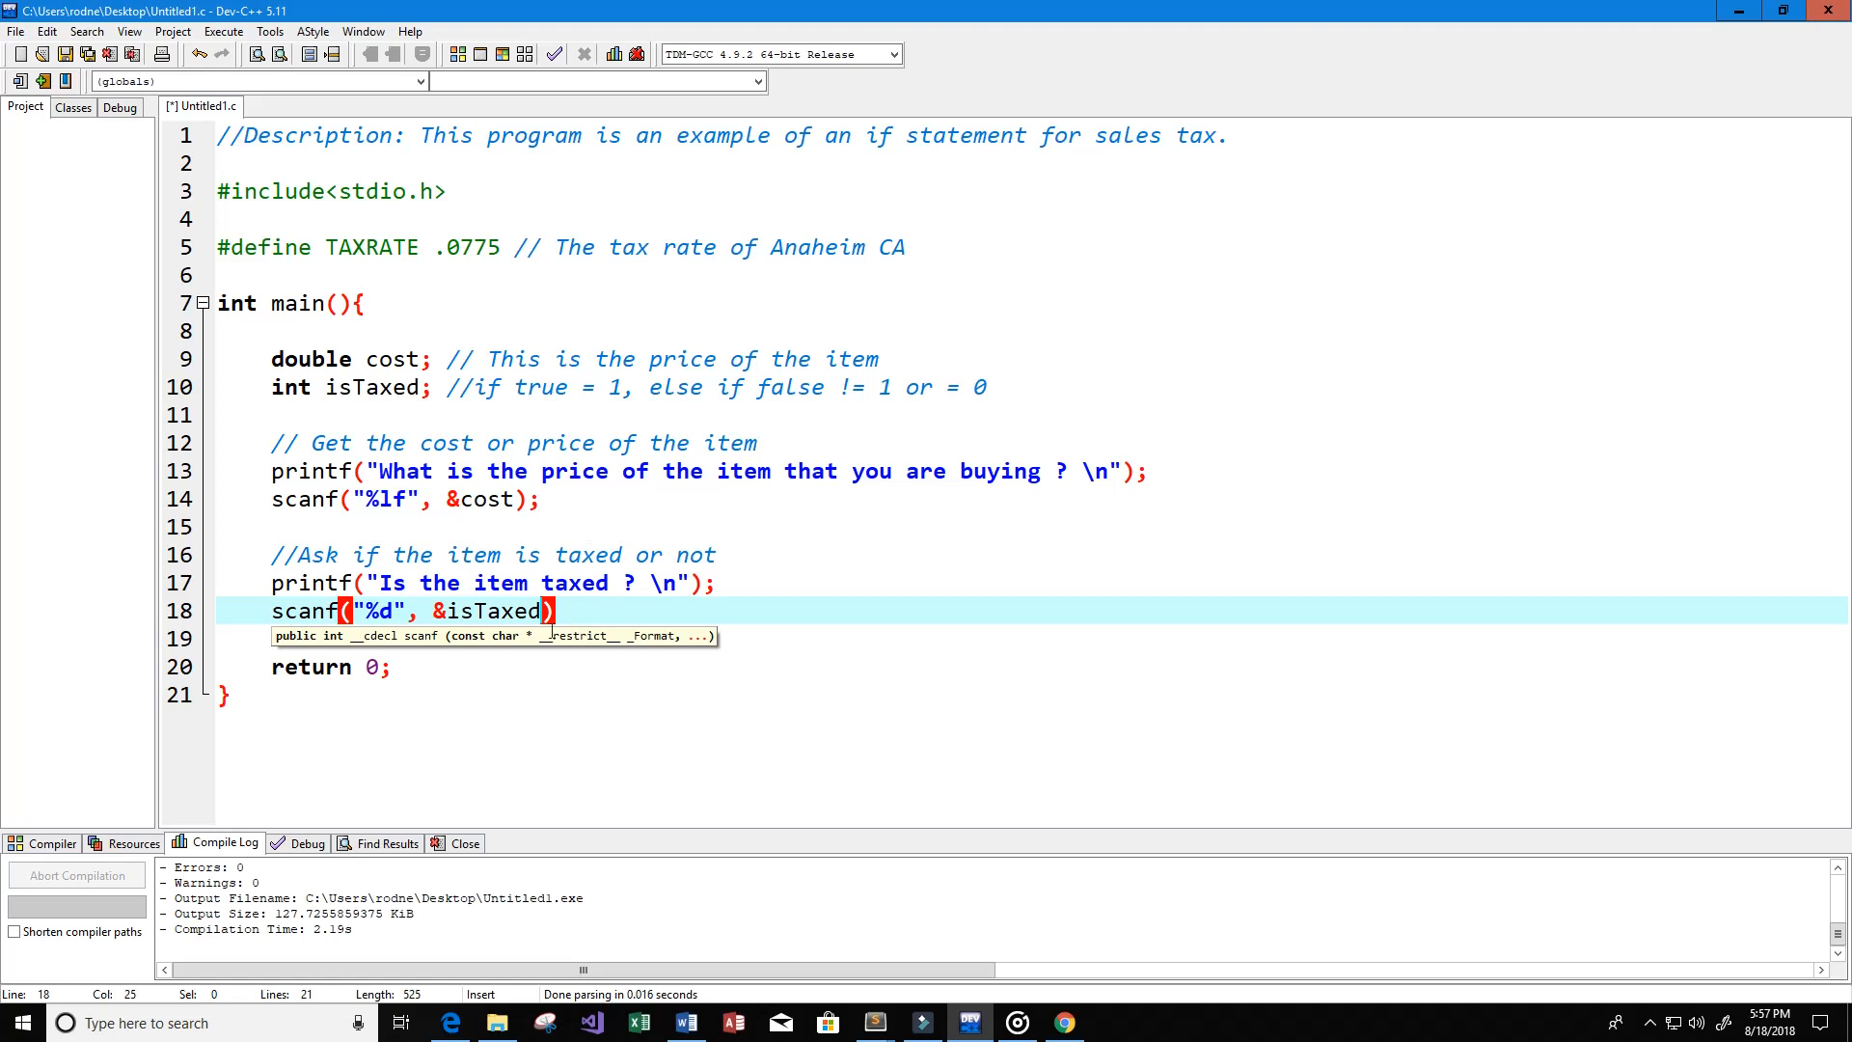
type(";")
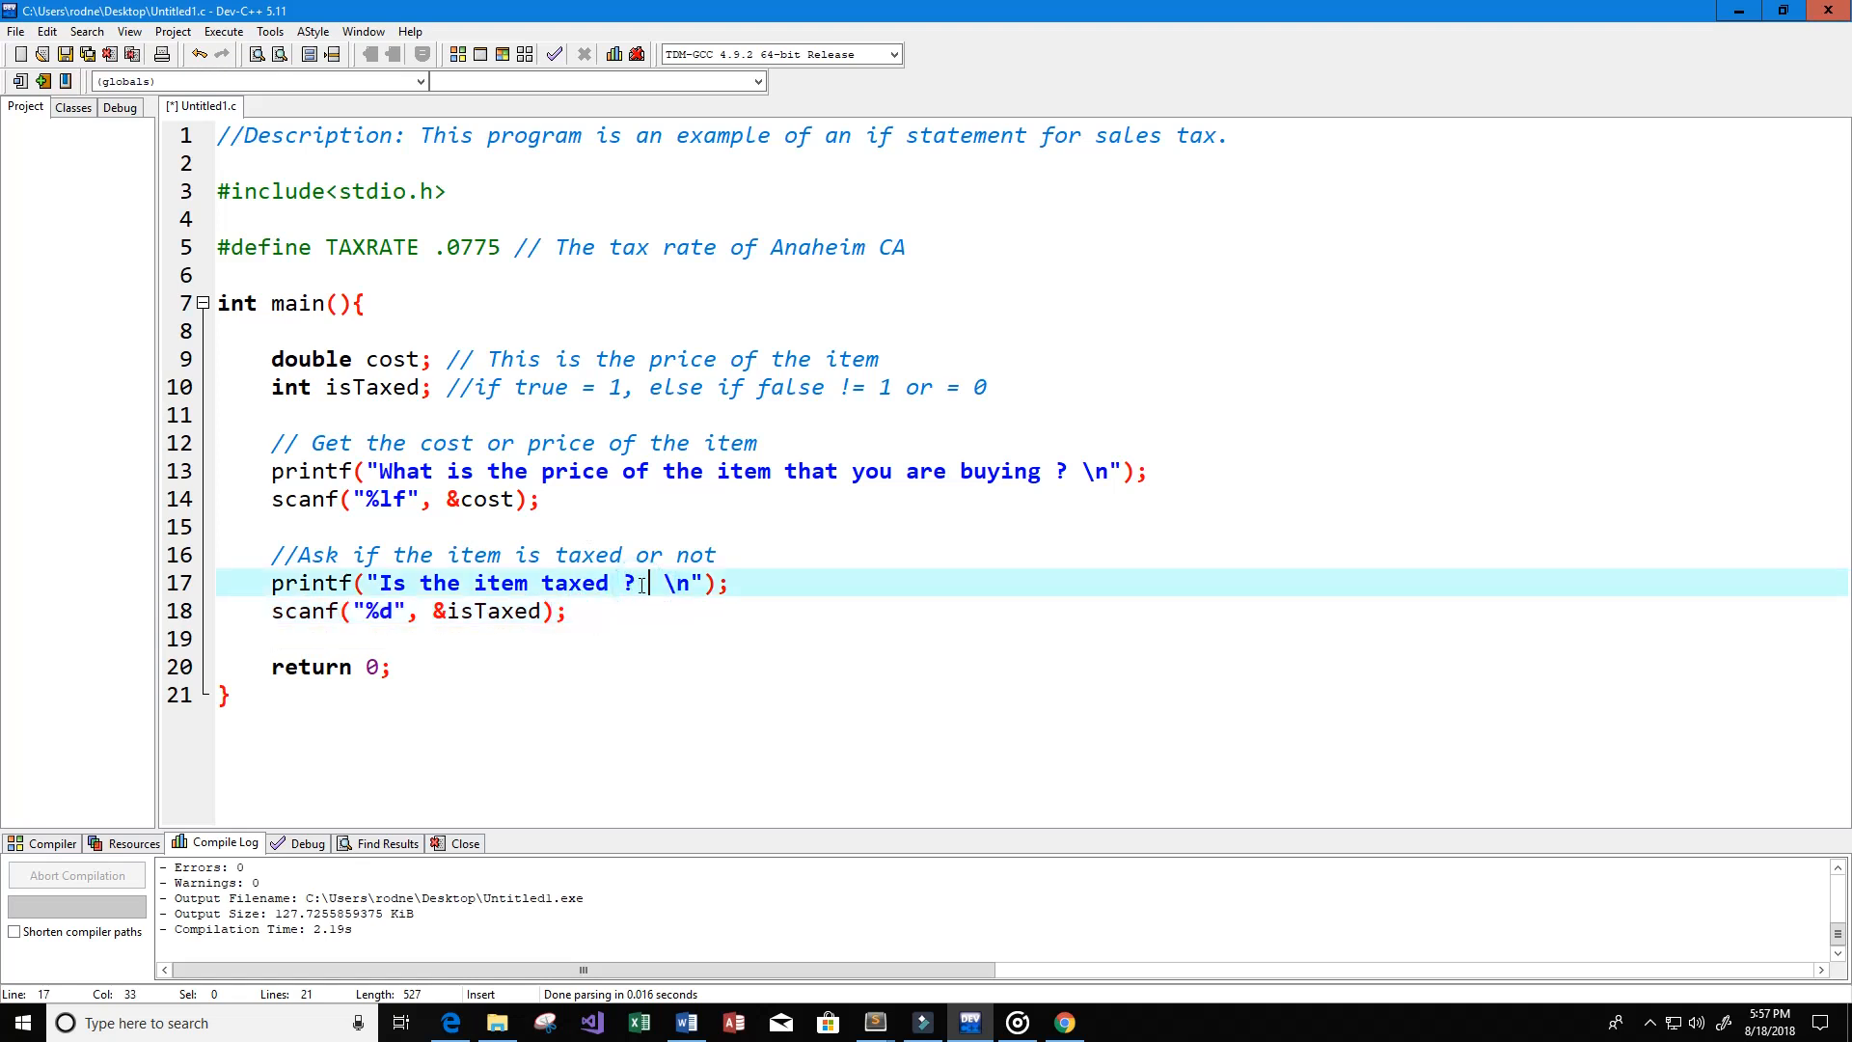
Step: Add (1=yes, 0=no) to the taxed prompt string
type("()")
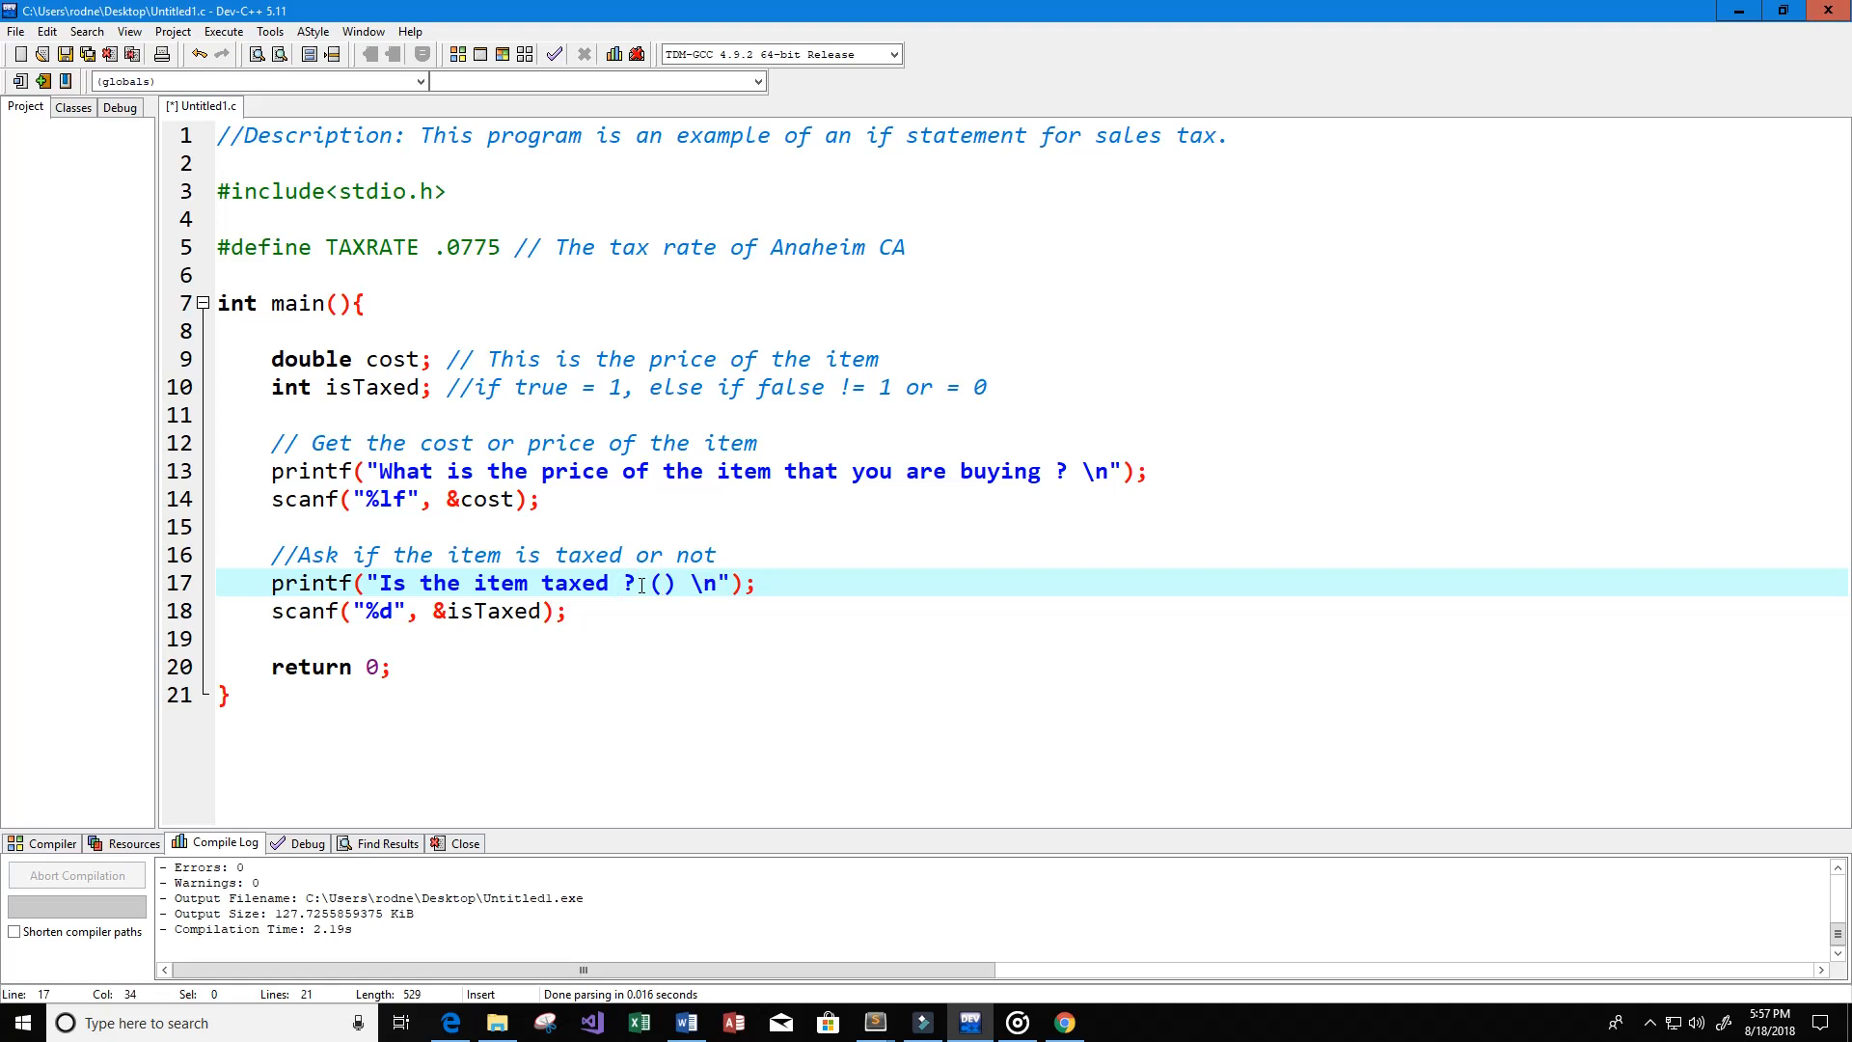
type("1=yes,")
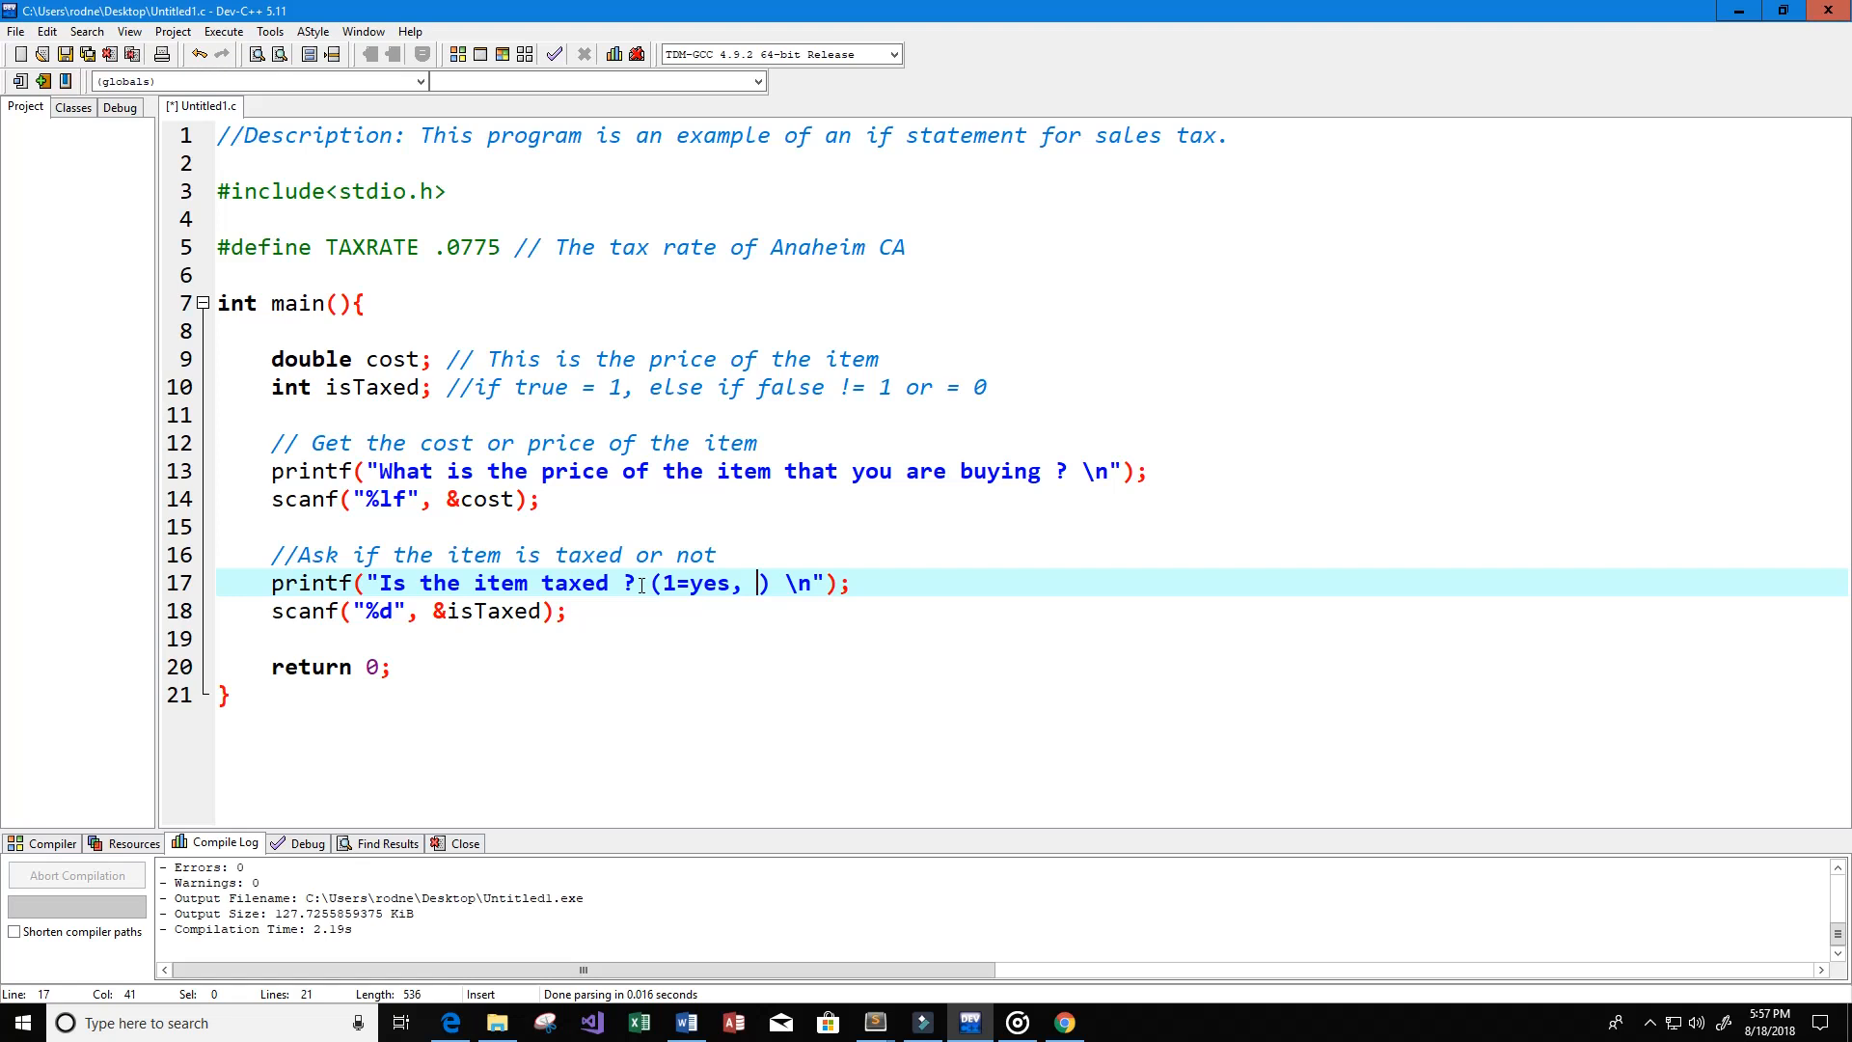
type("0=n")
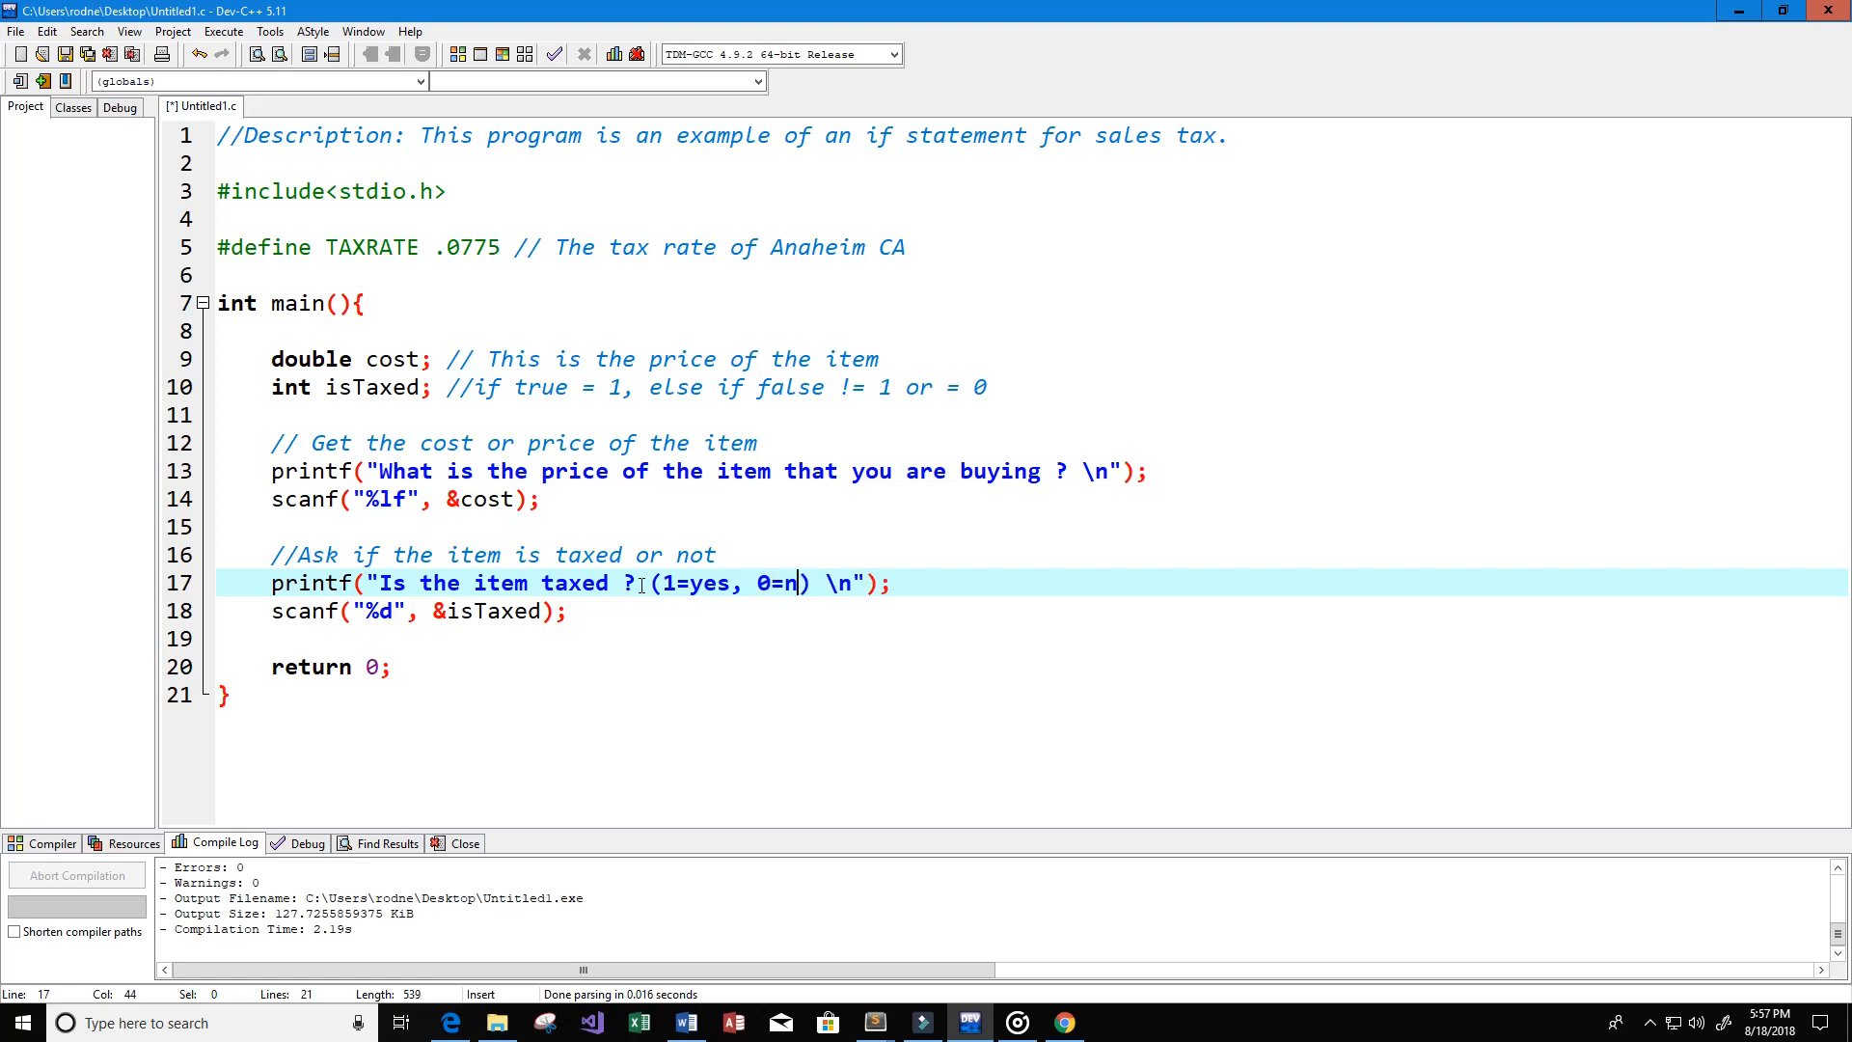
type("o")
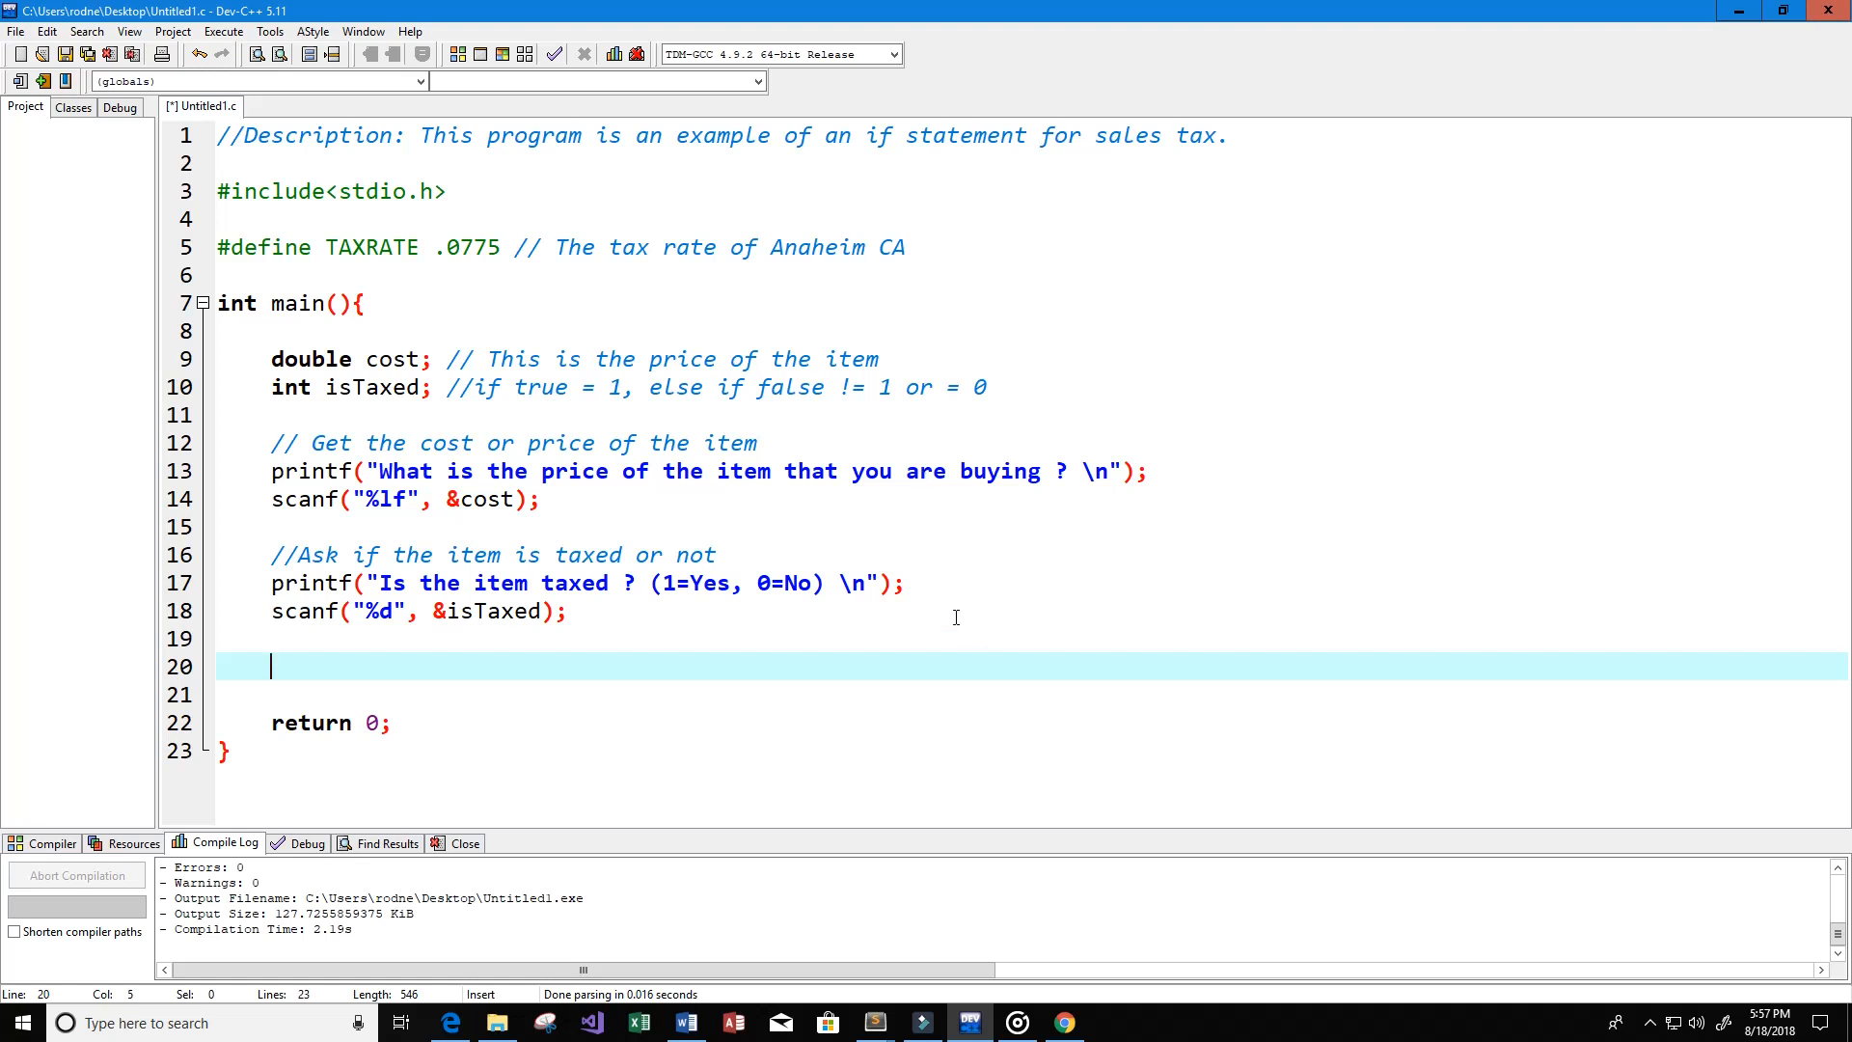
Step: Write if(isTaxed == 1){ and begin a cost = assignment inside
type("if")
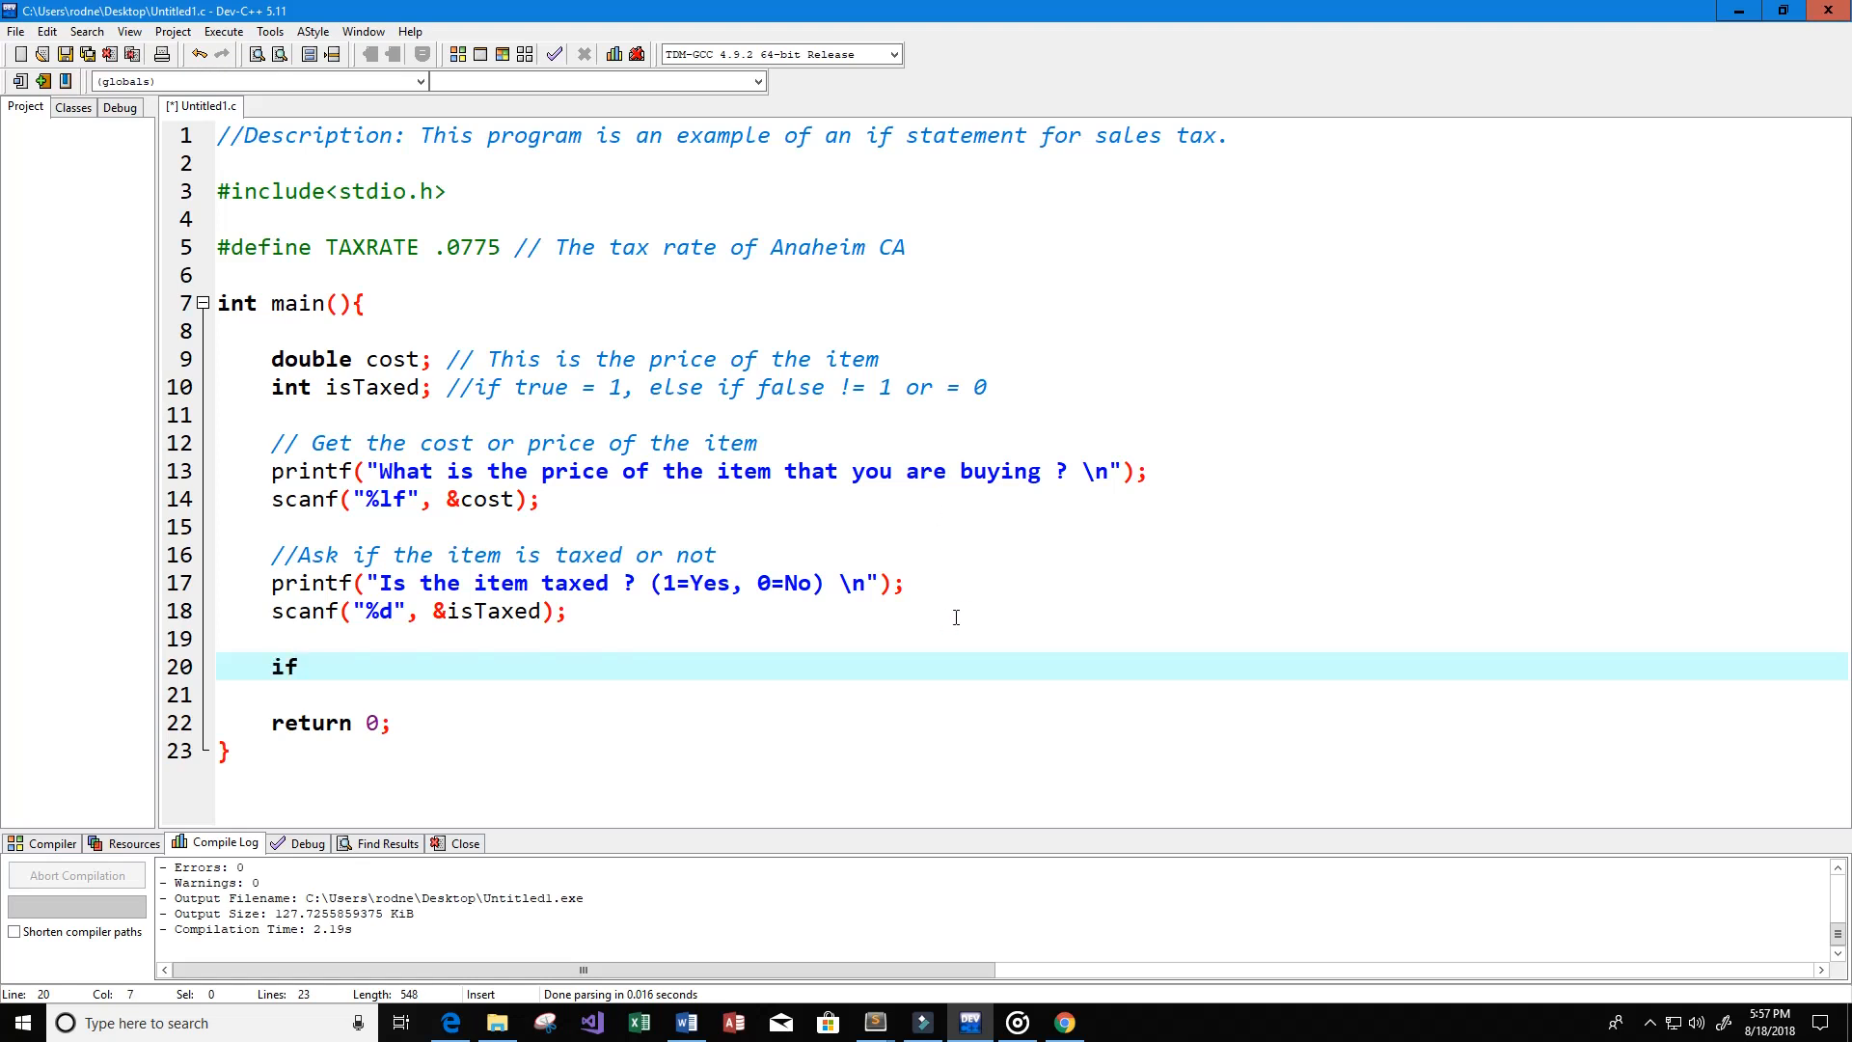
type("(isTa)")
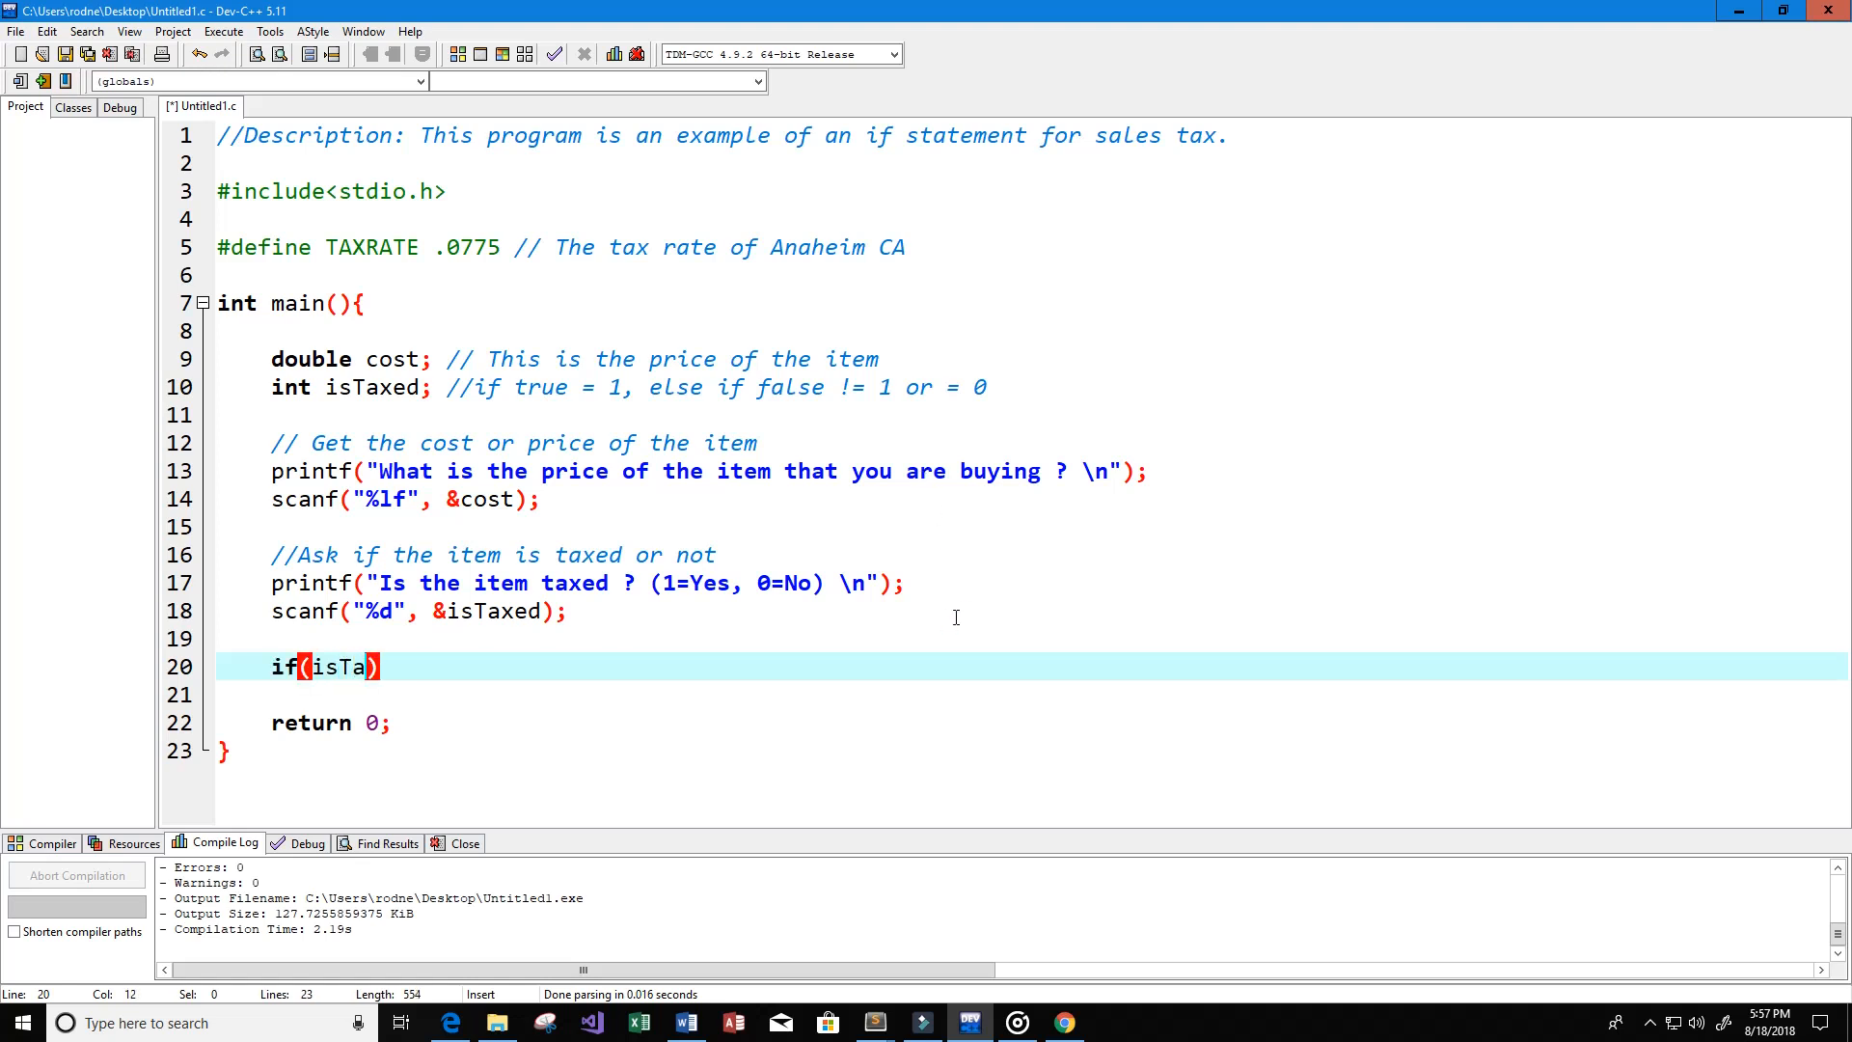
type("xed ==")
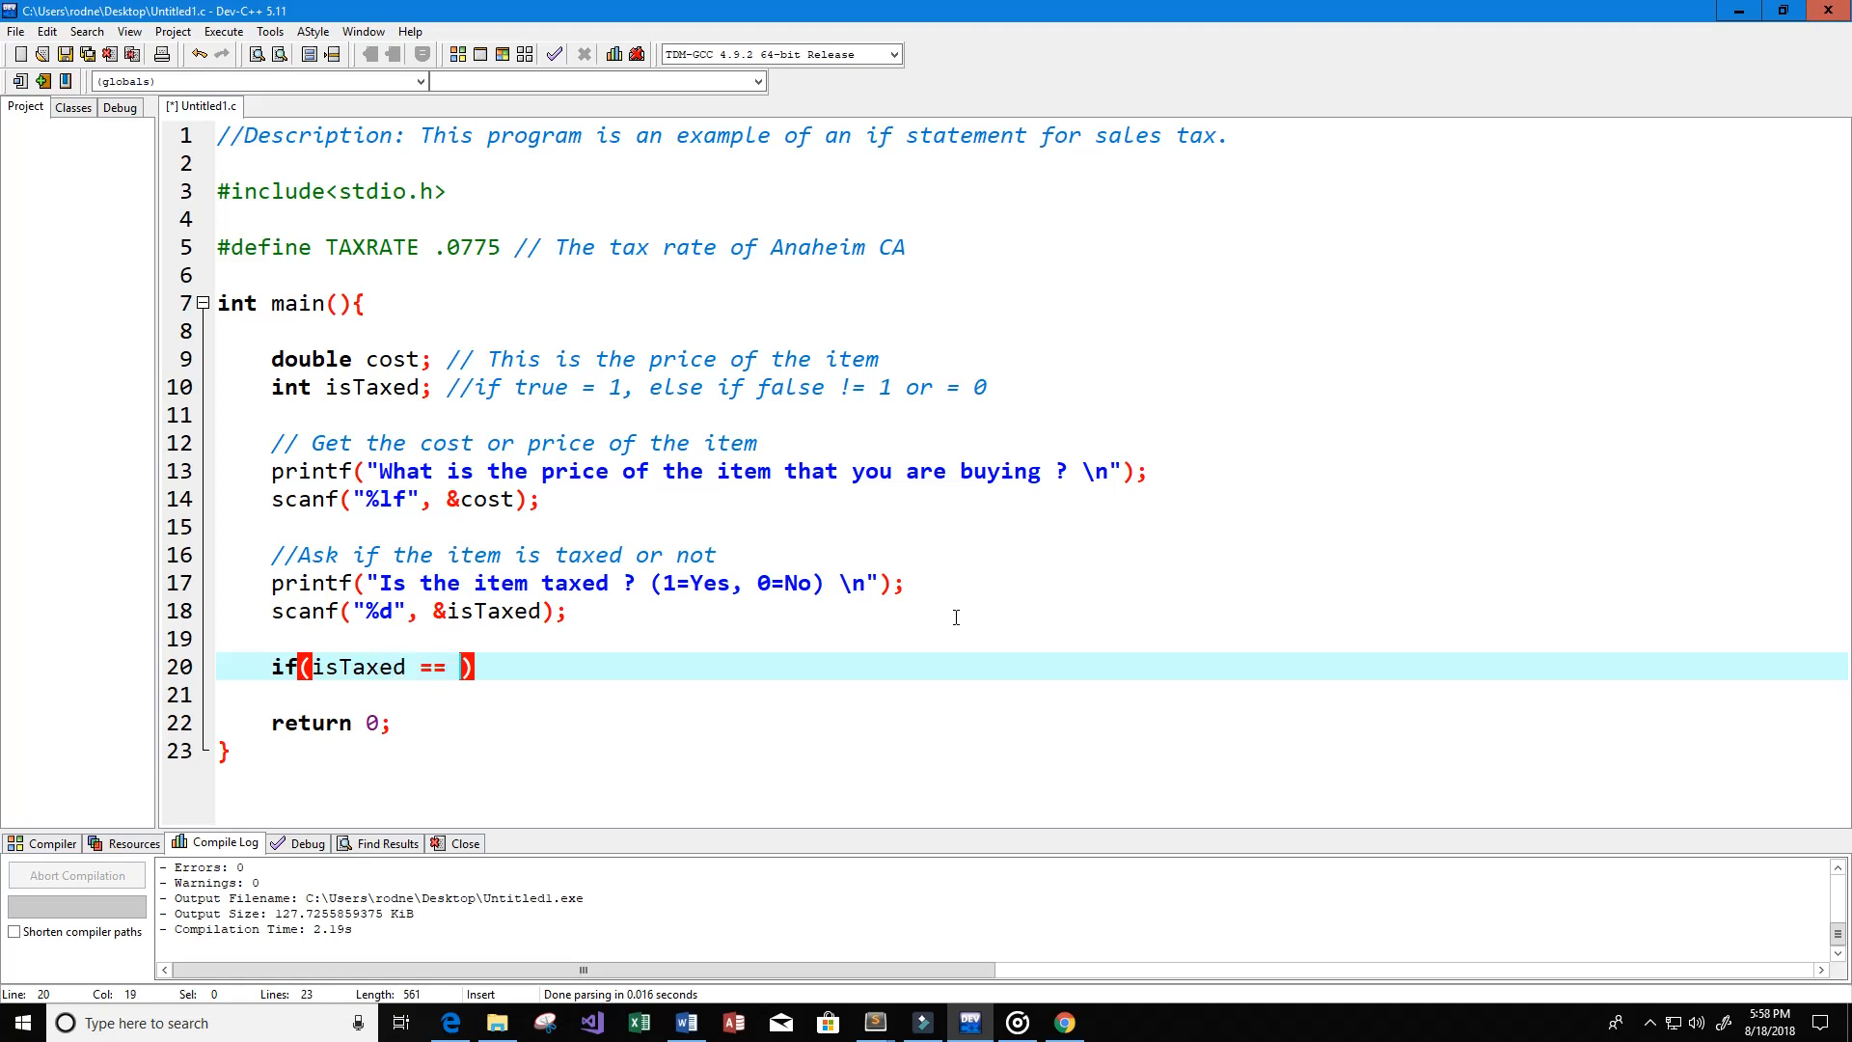
type("1")
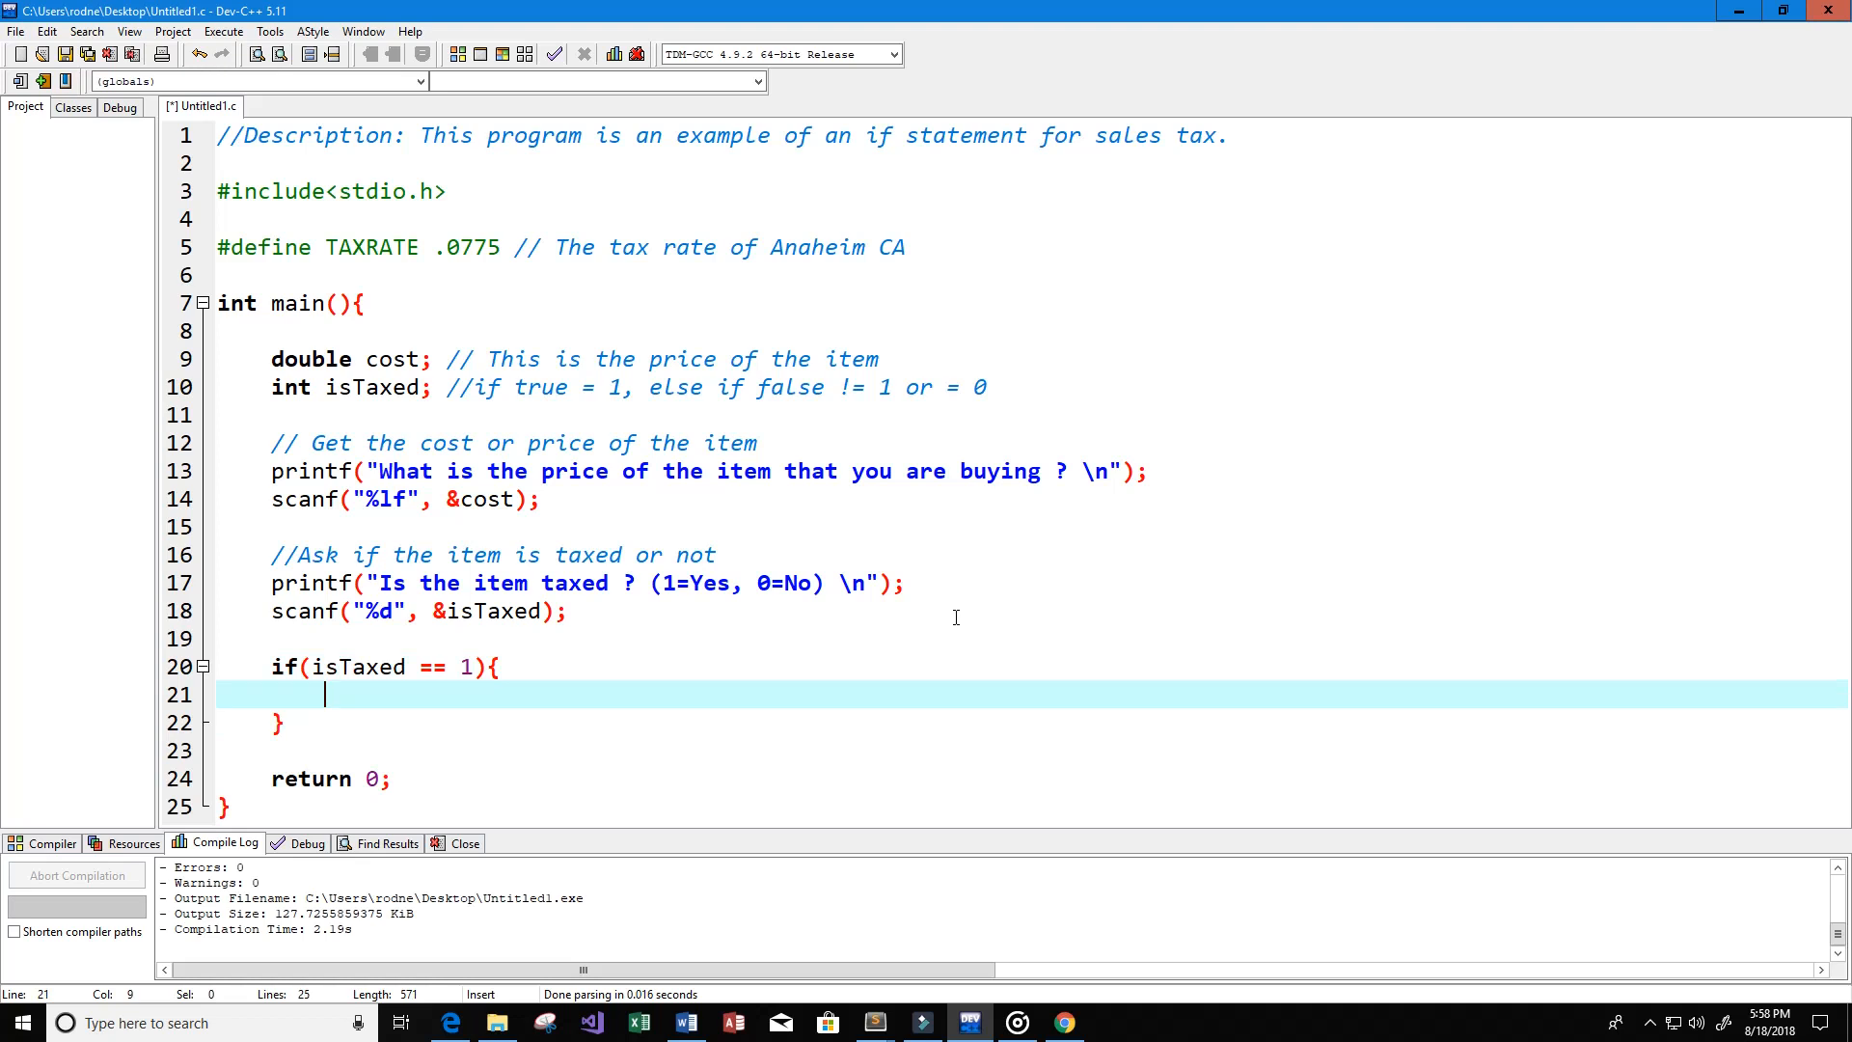
type("cost =")
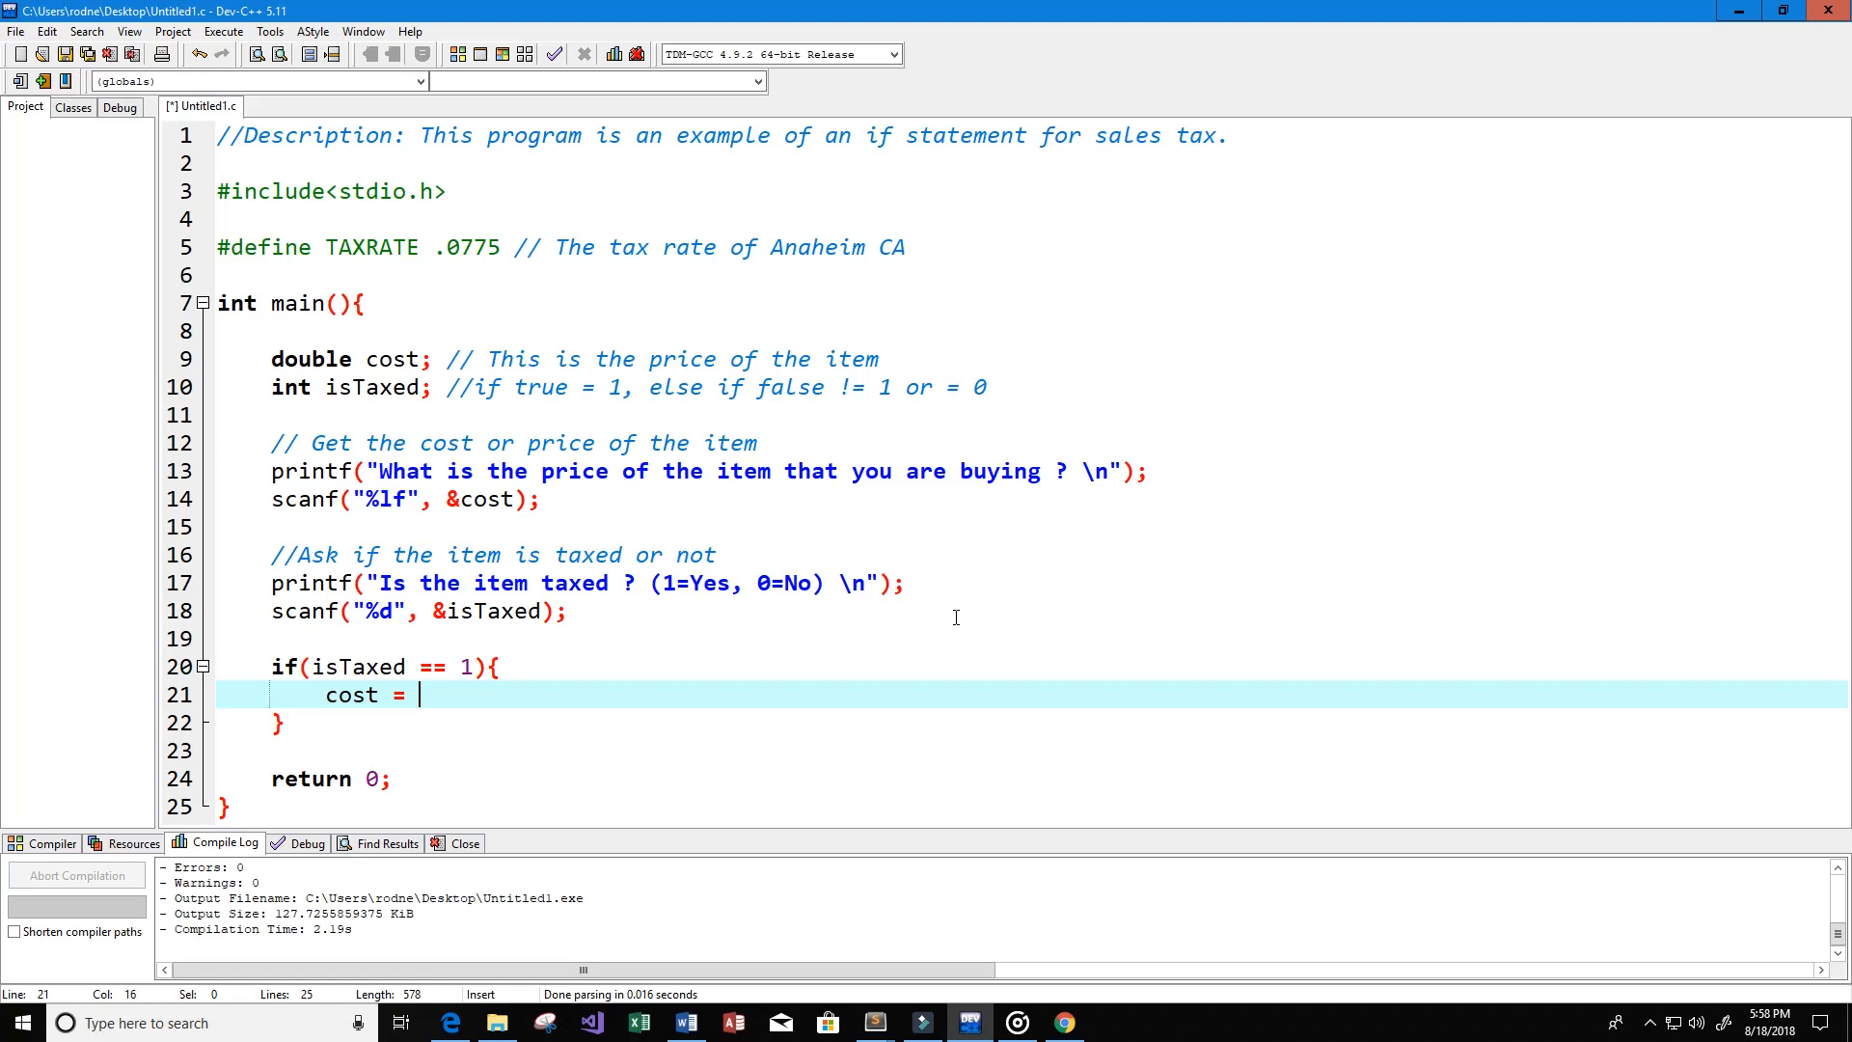
Step: Inside the if braces, write the statement cost = cost * (1 + TAXRATE);
type("cost")
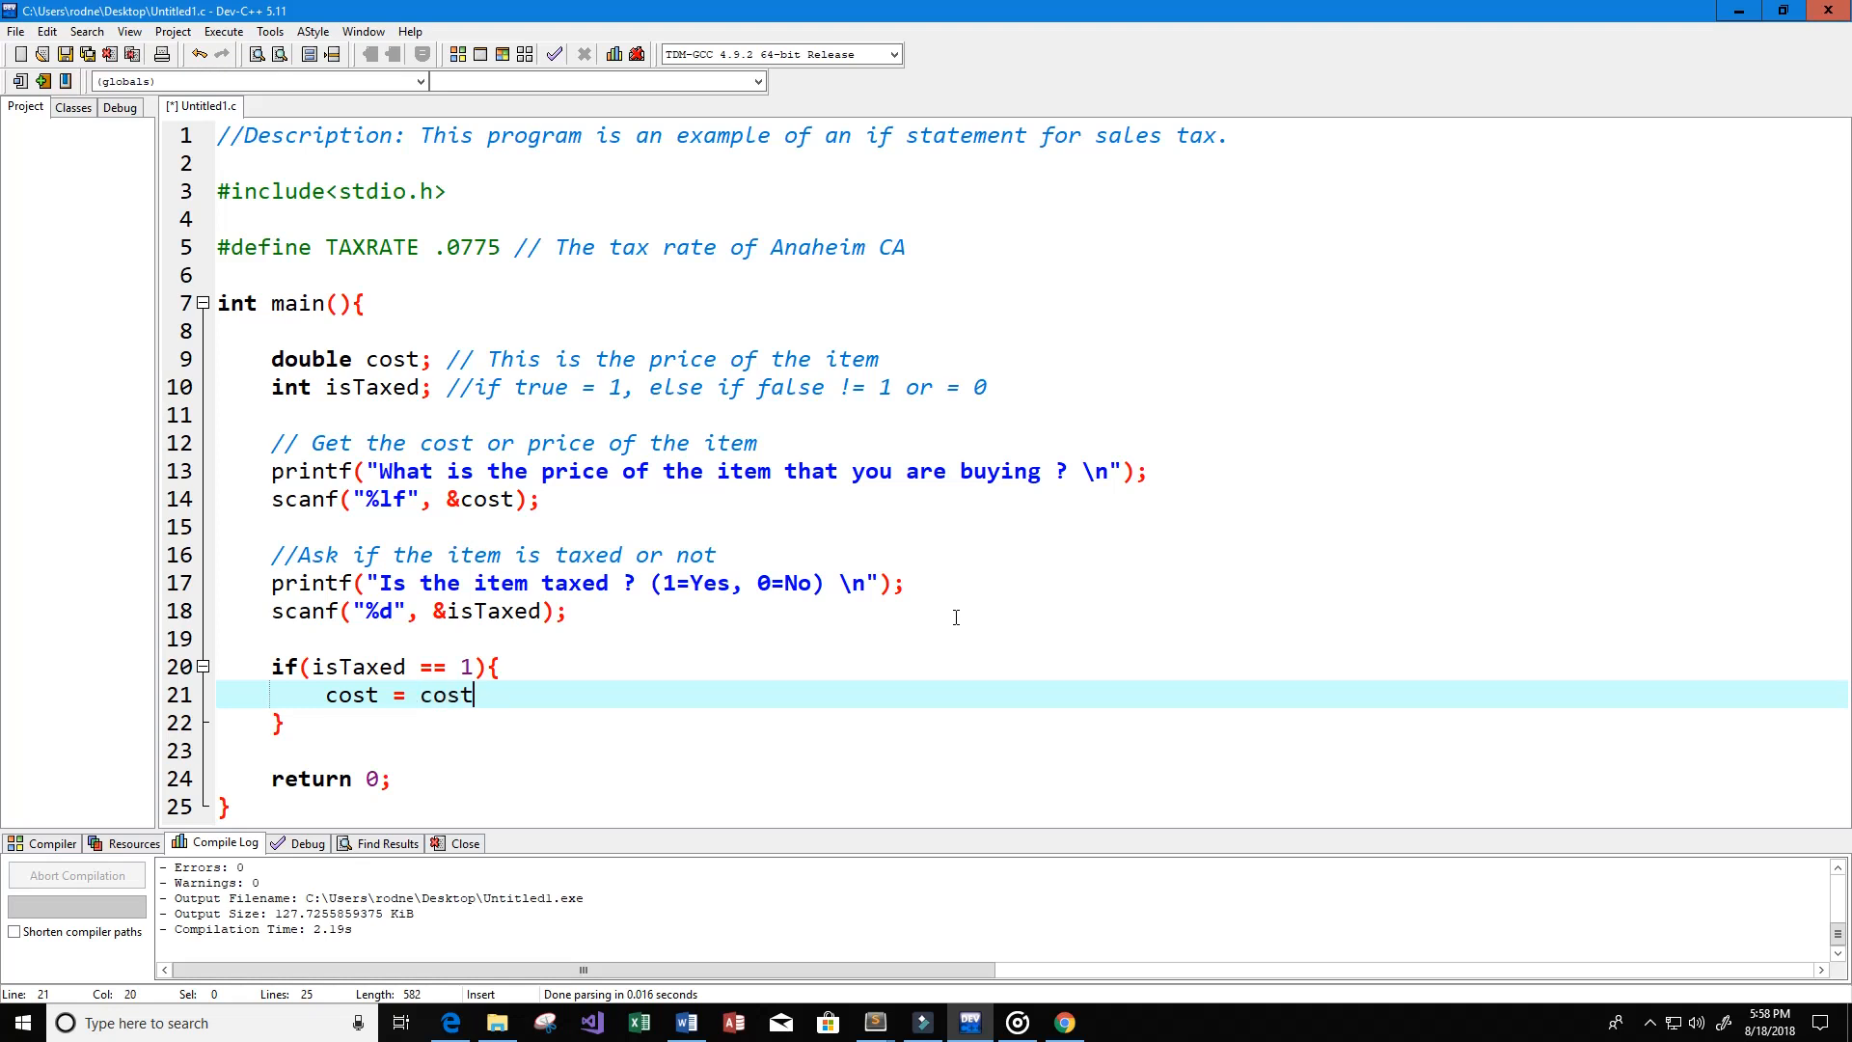
type("* ()")
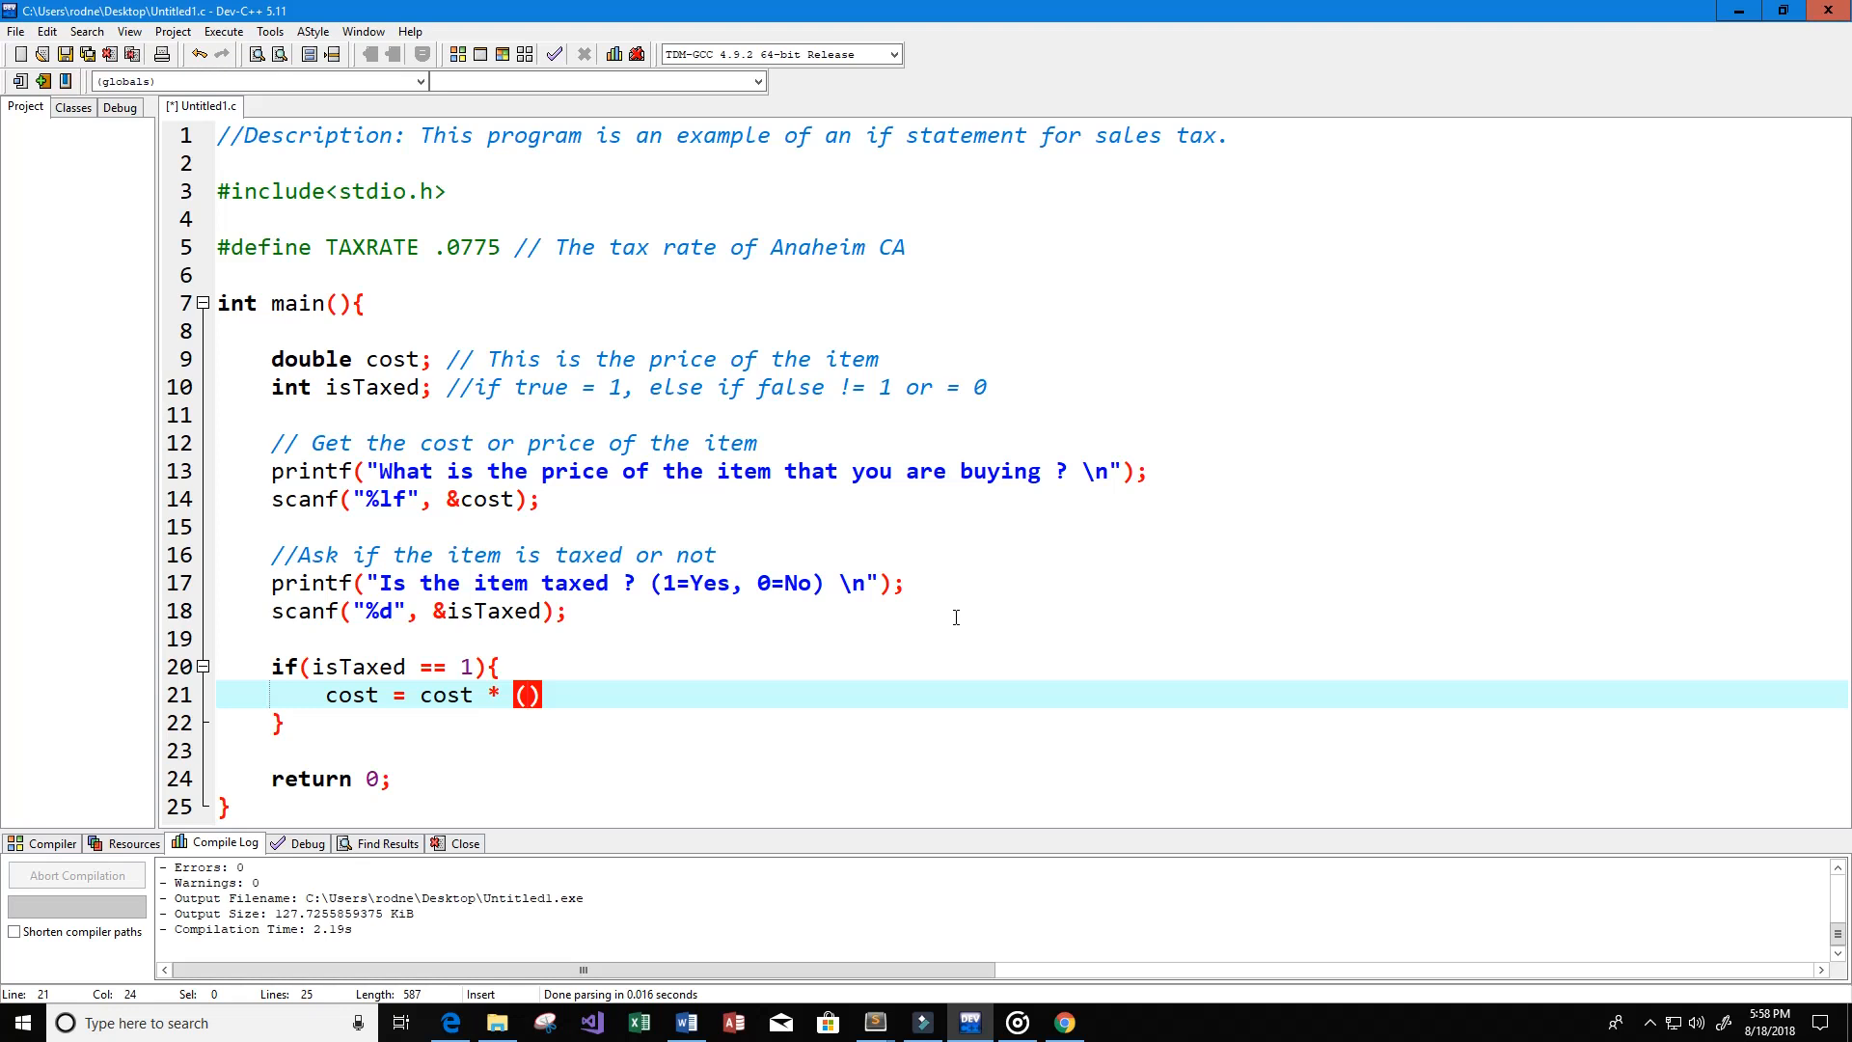
type("1 +")
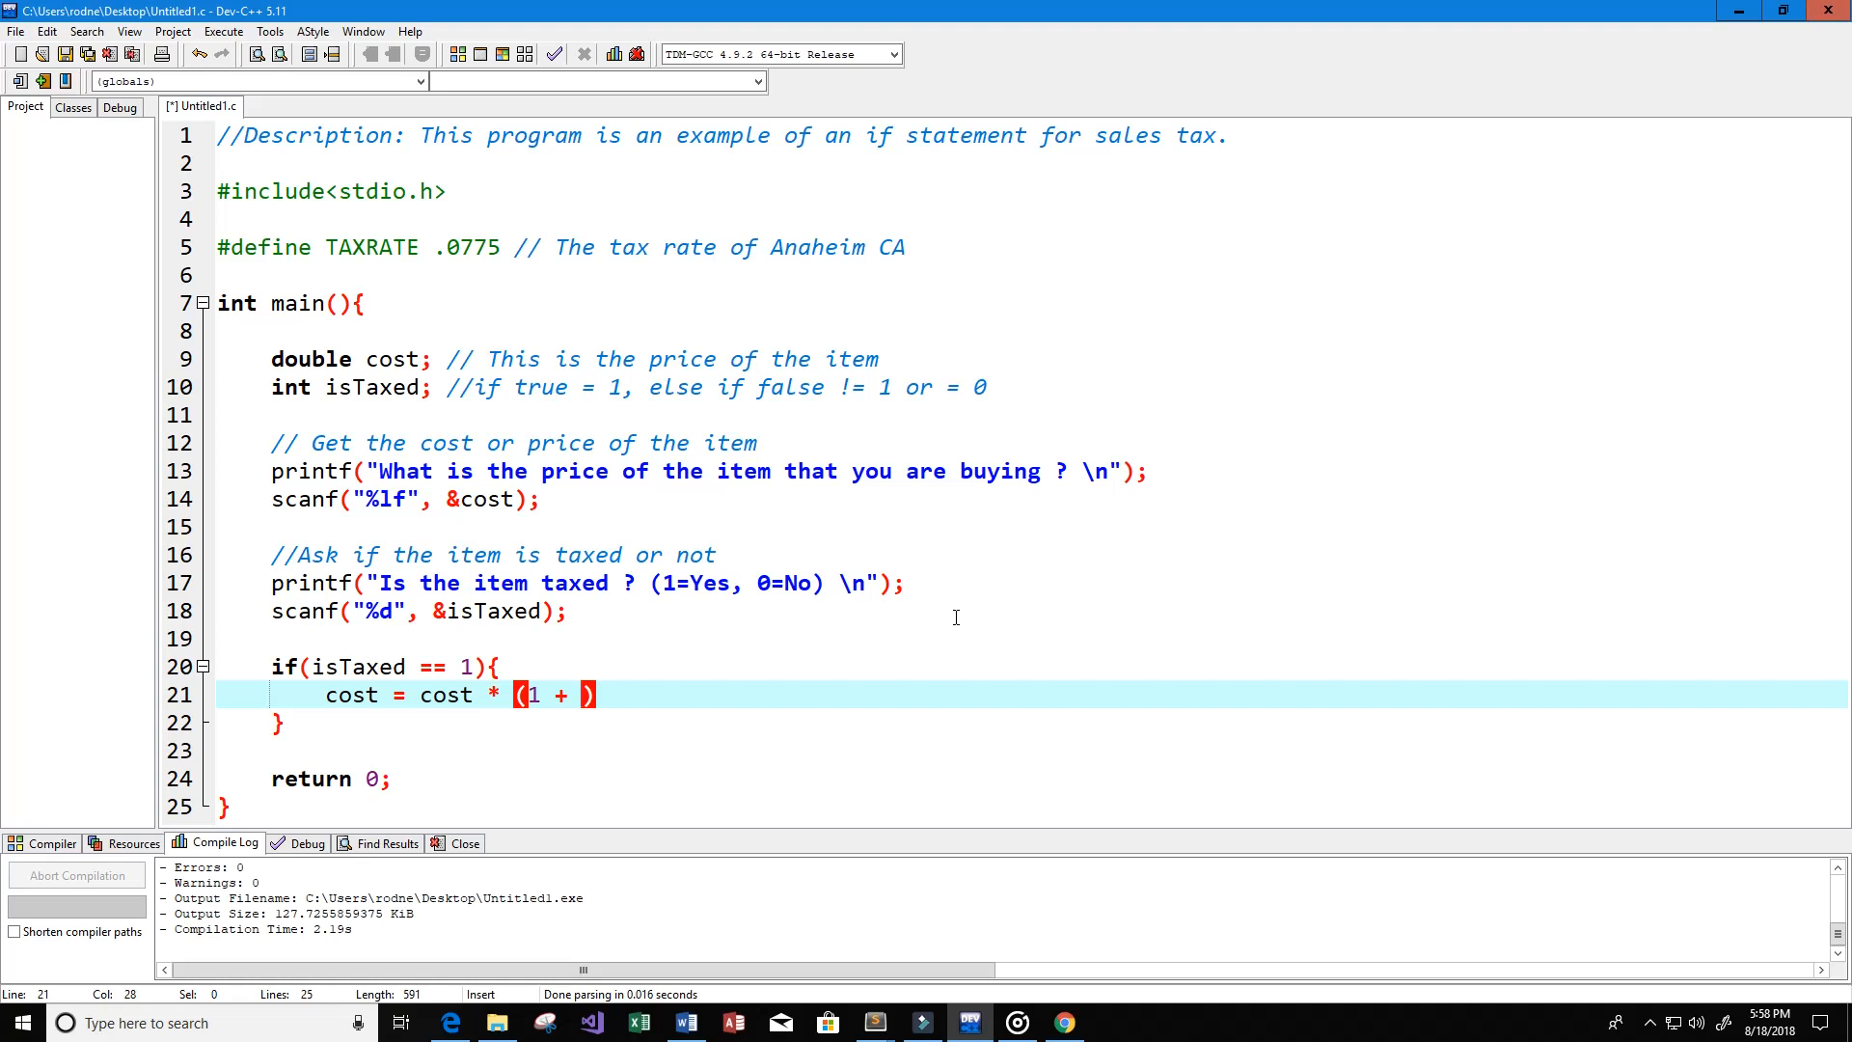
type("Ta")
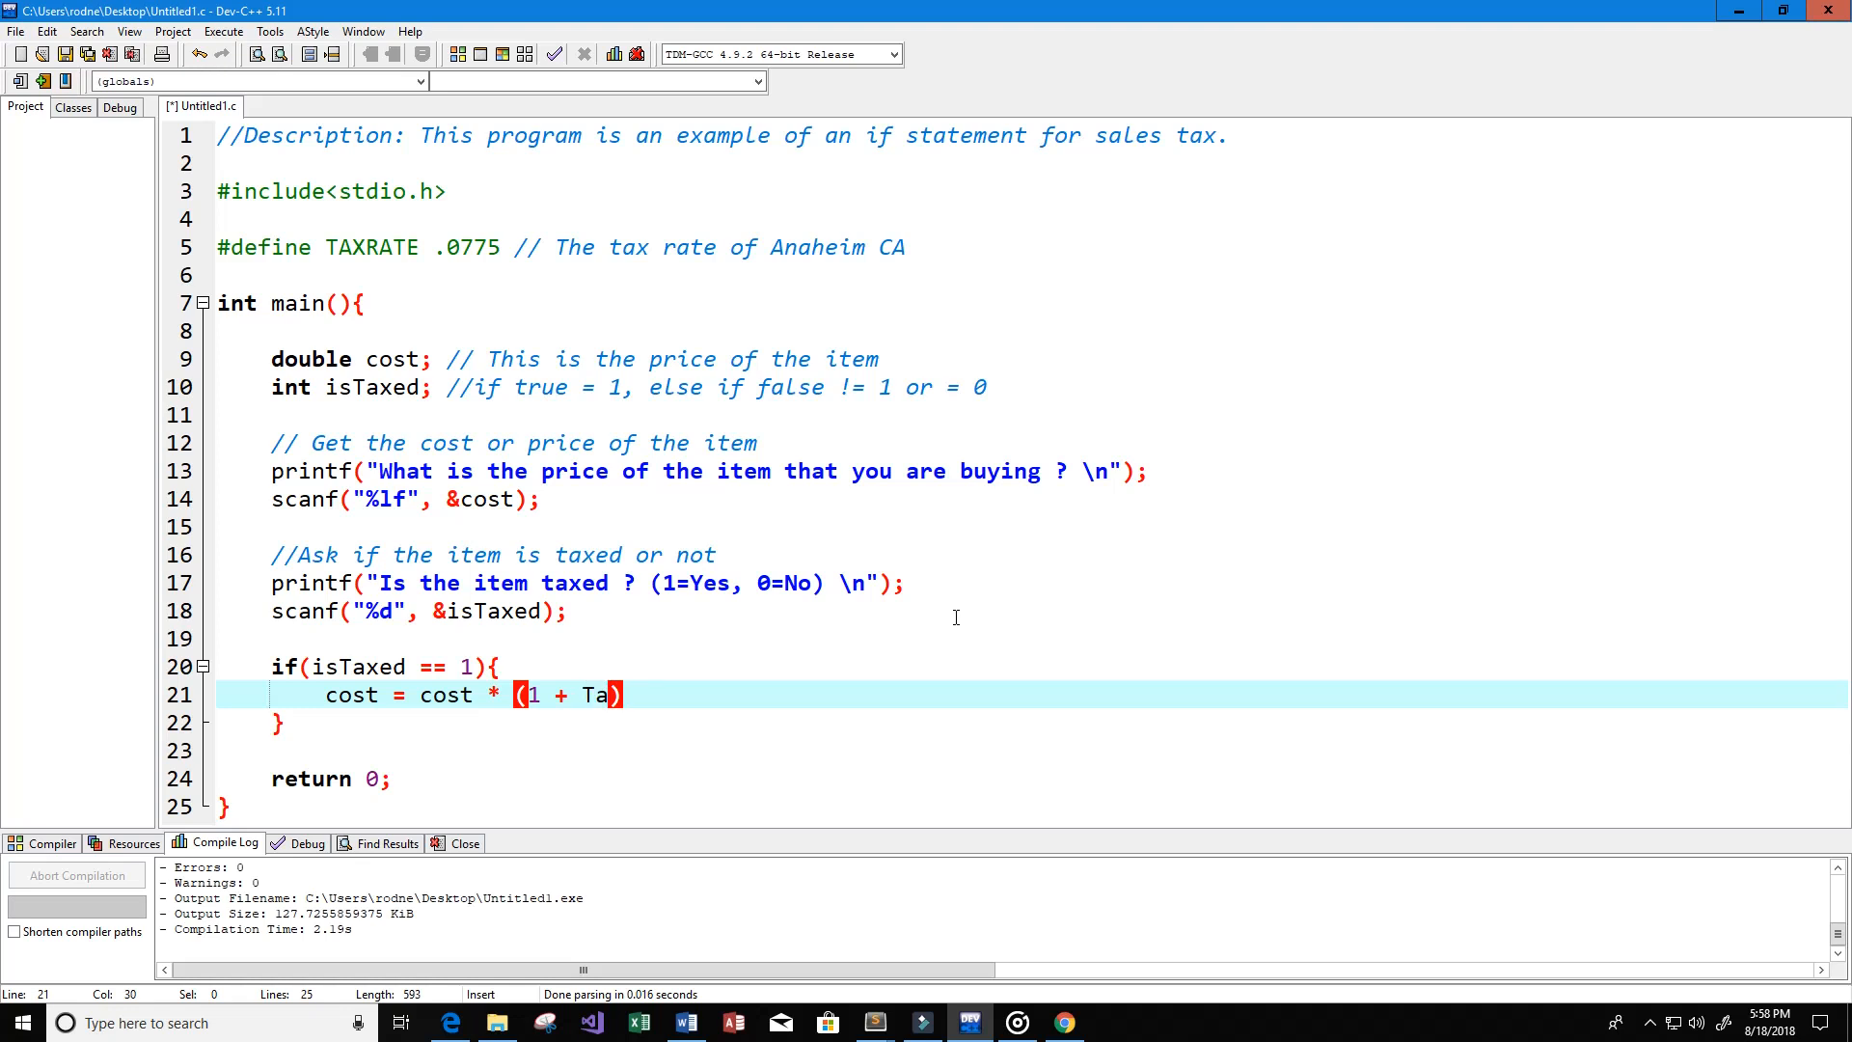
key("Backspace")
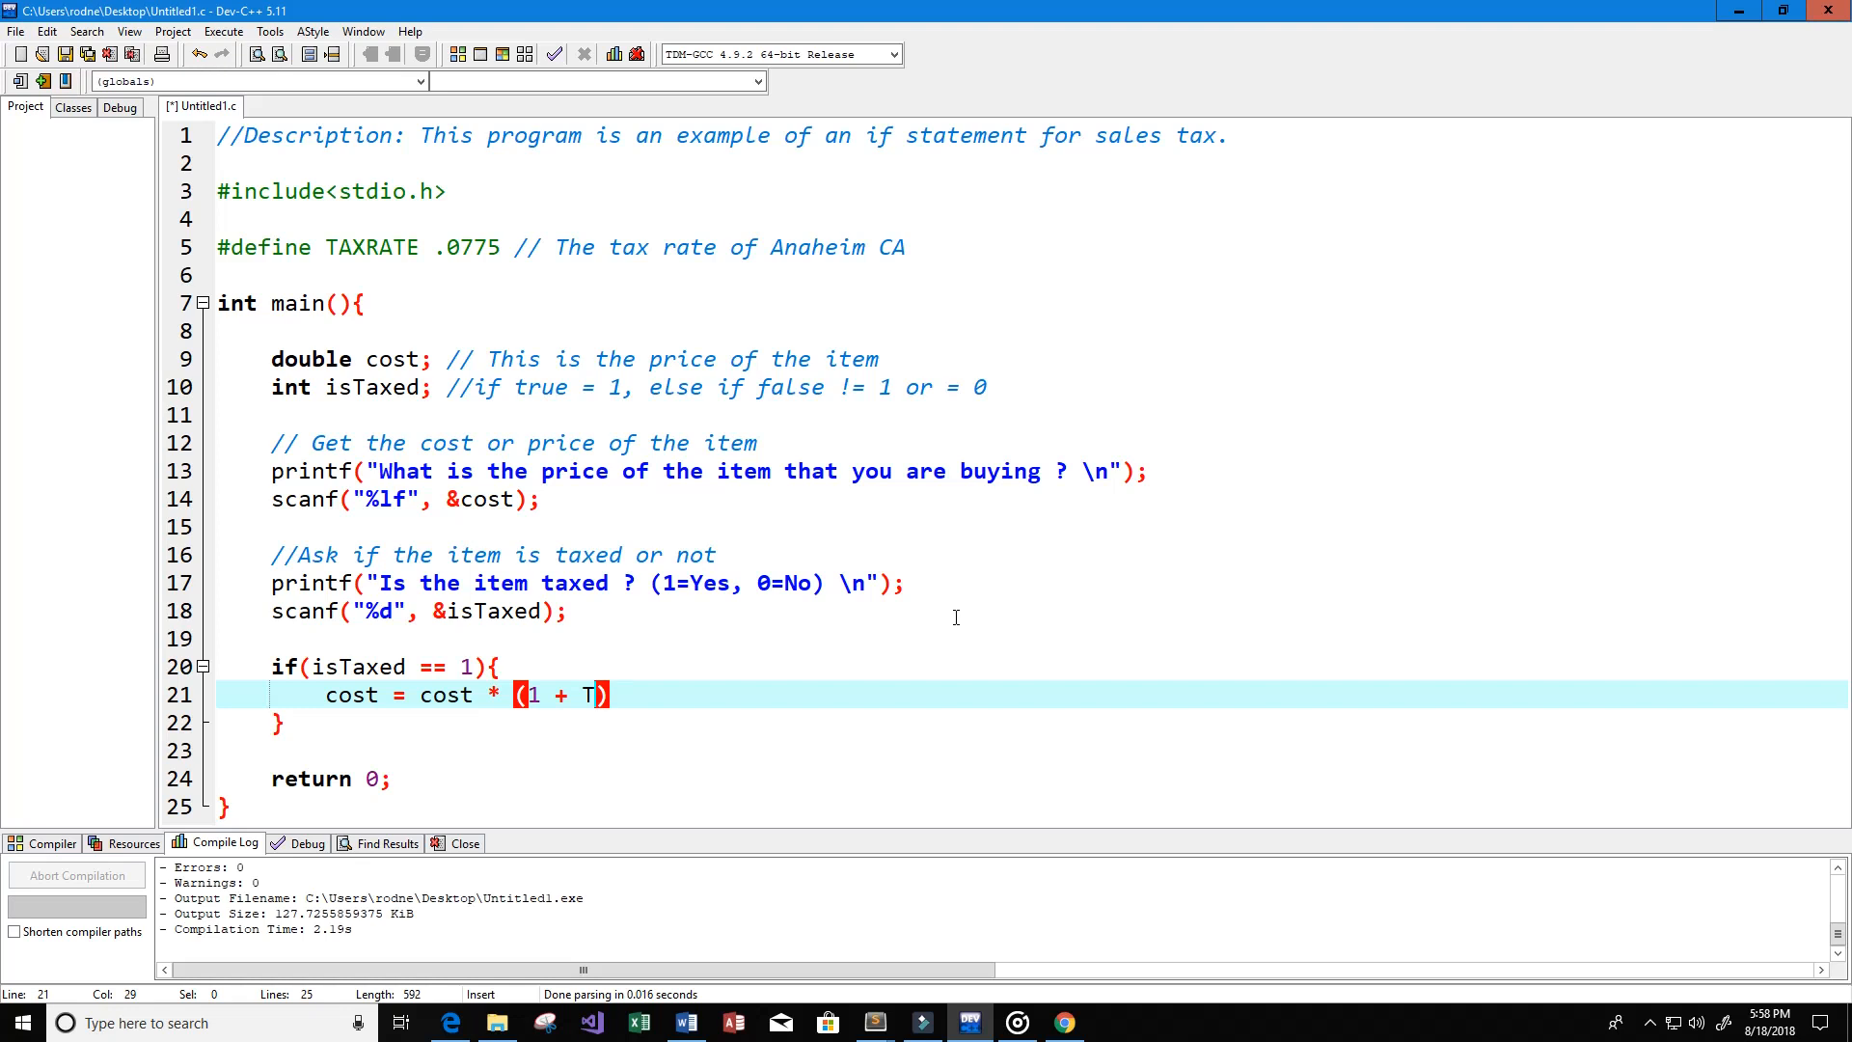
type("A")
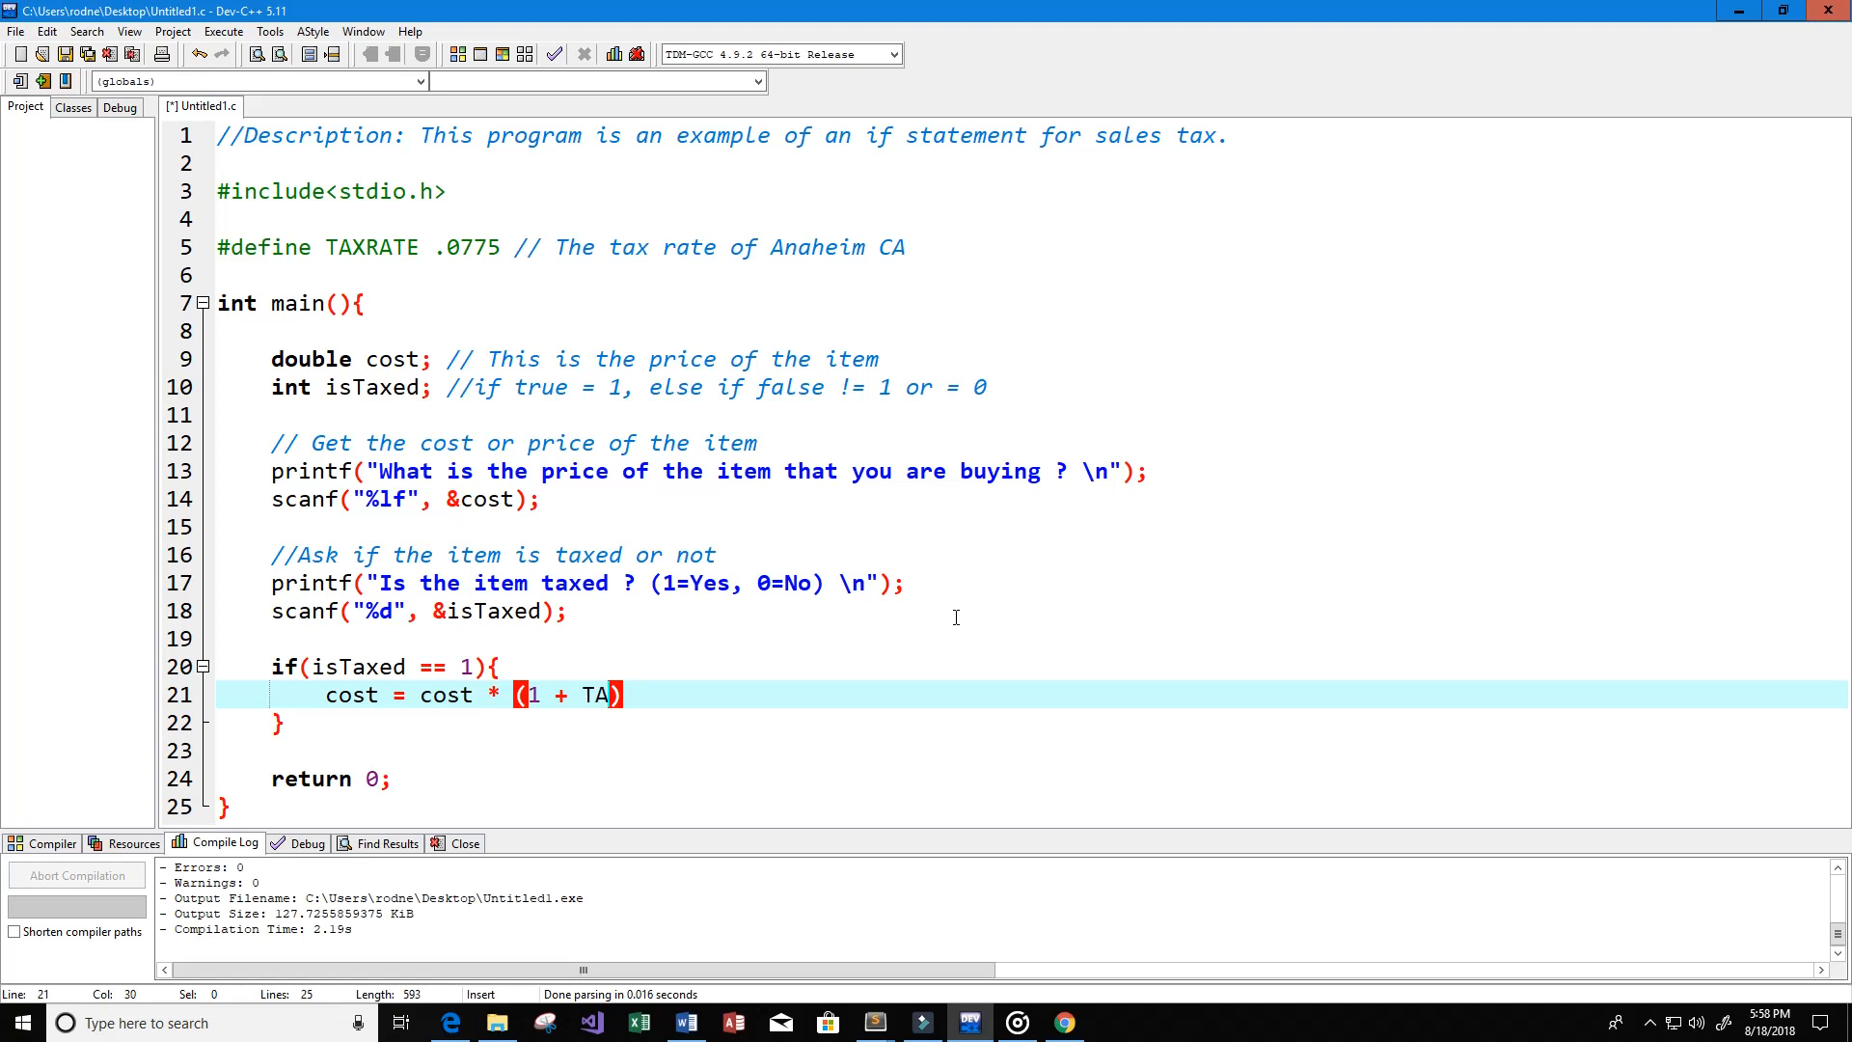
type("XRATE")
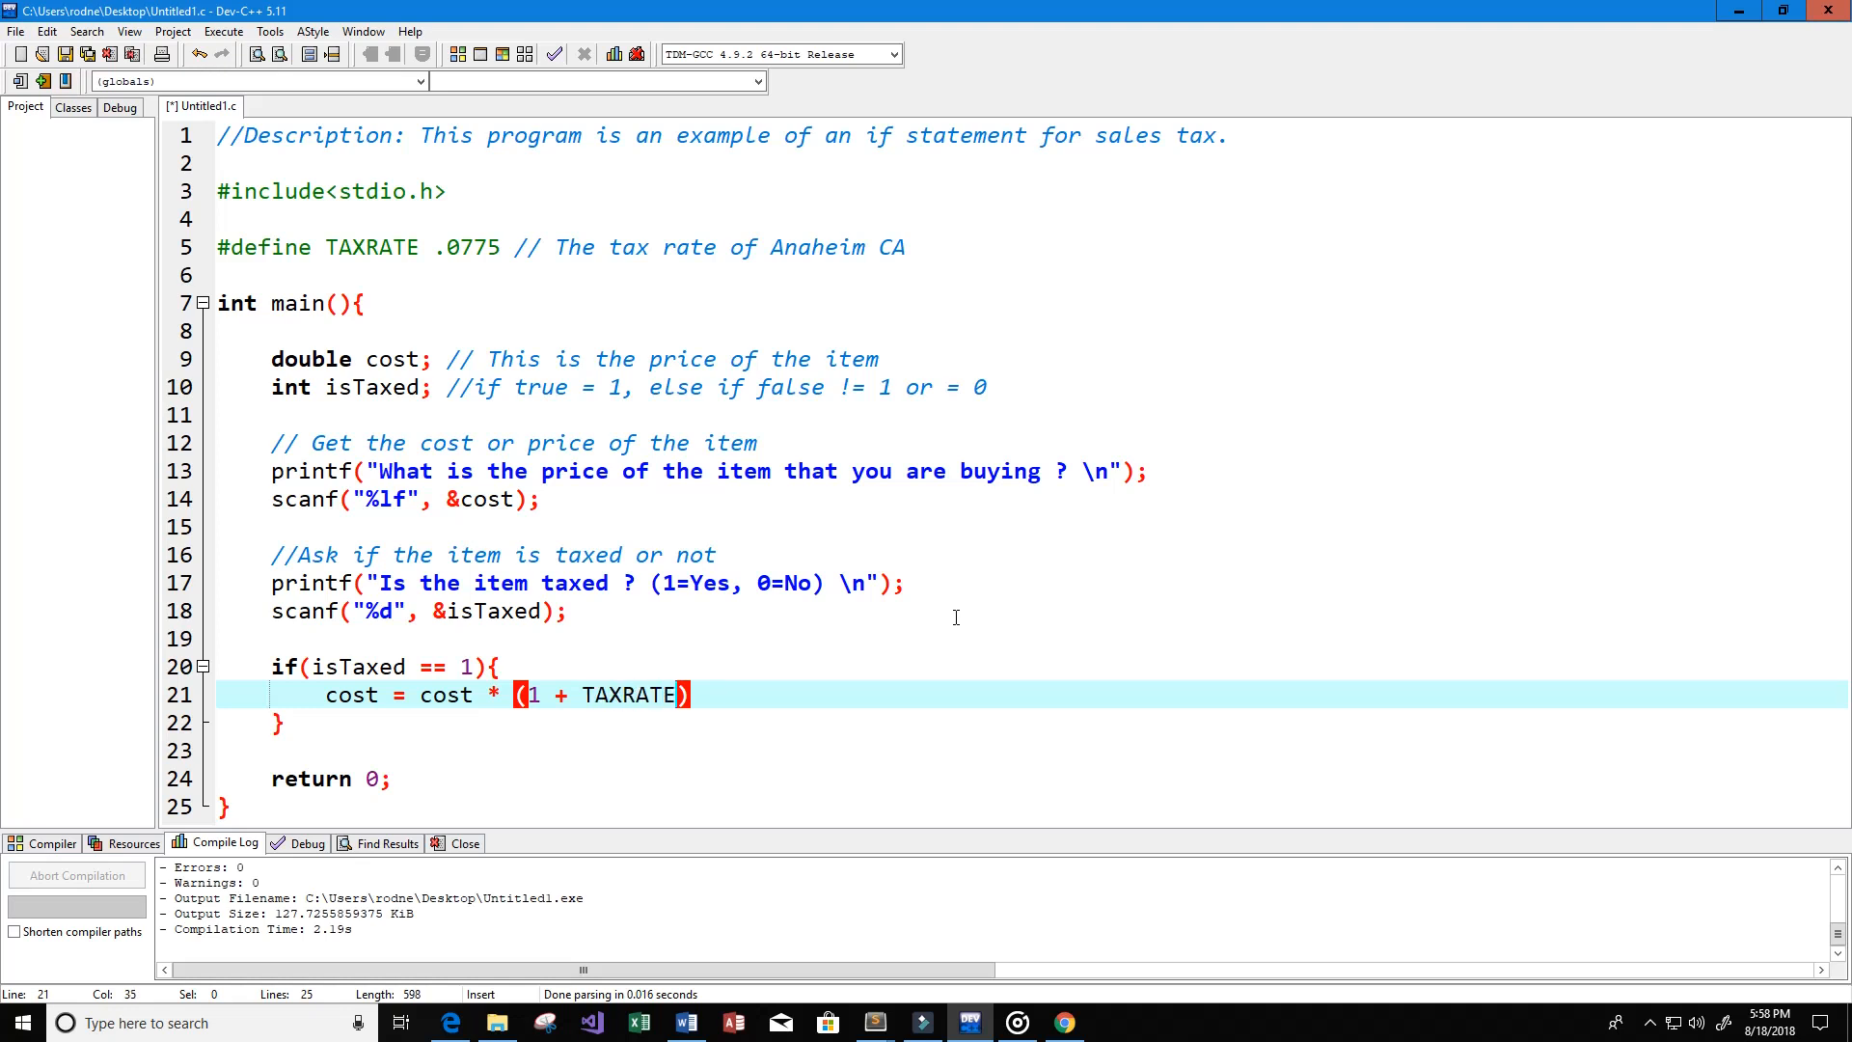
type(";")
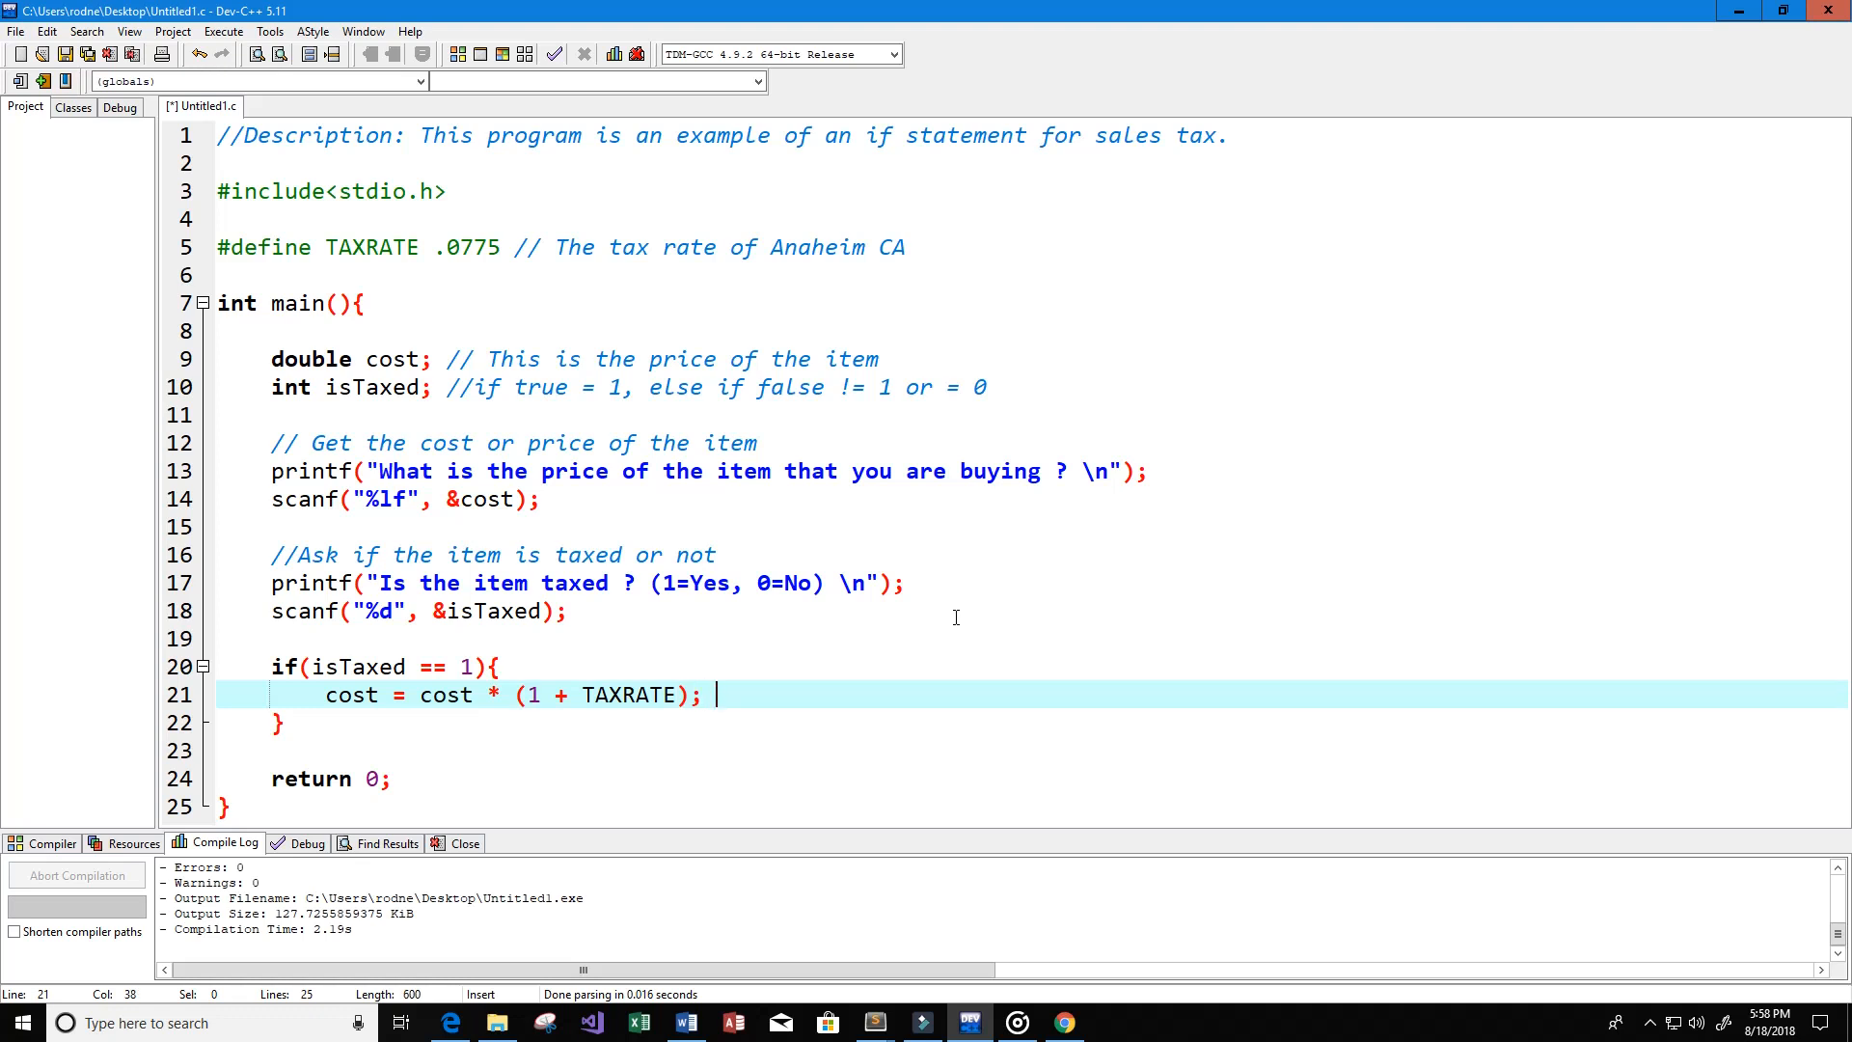
Step: Add the trailing comment // = cost + cost*TAXRATE after the statement
type("//")
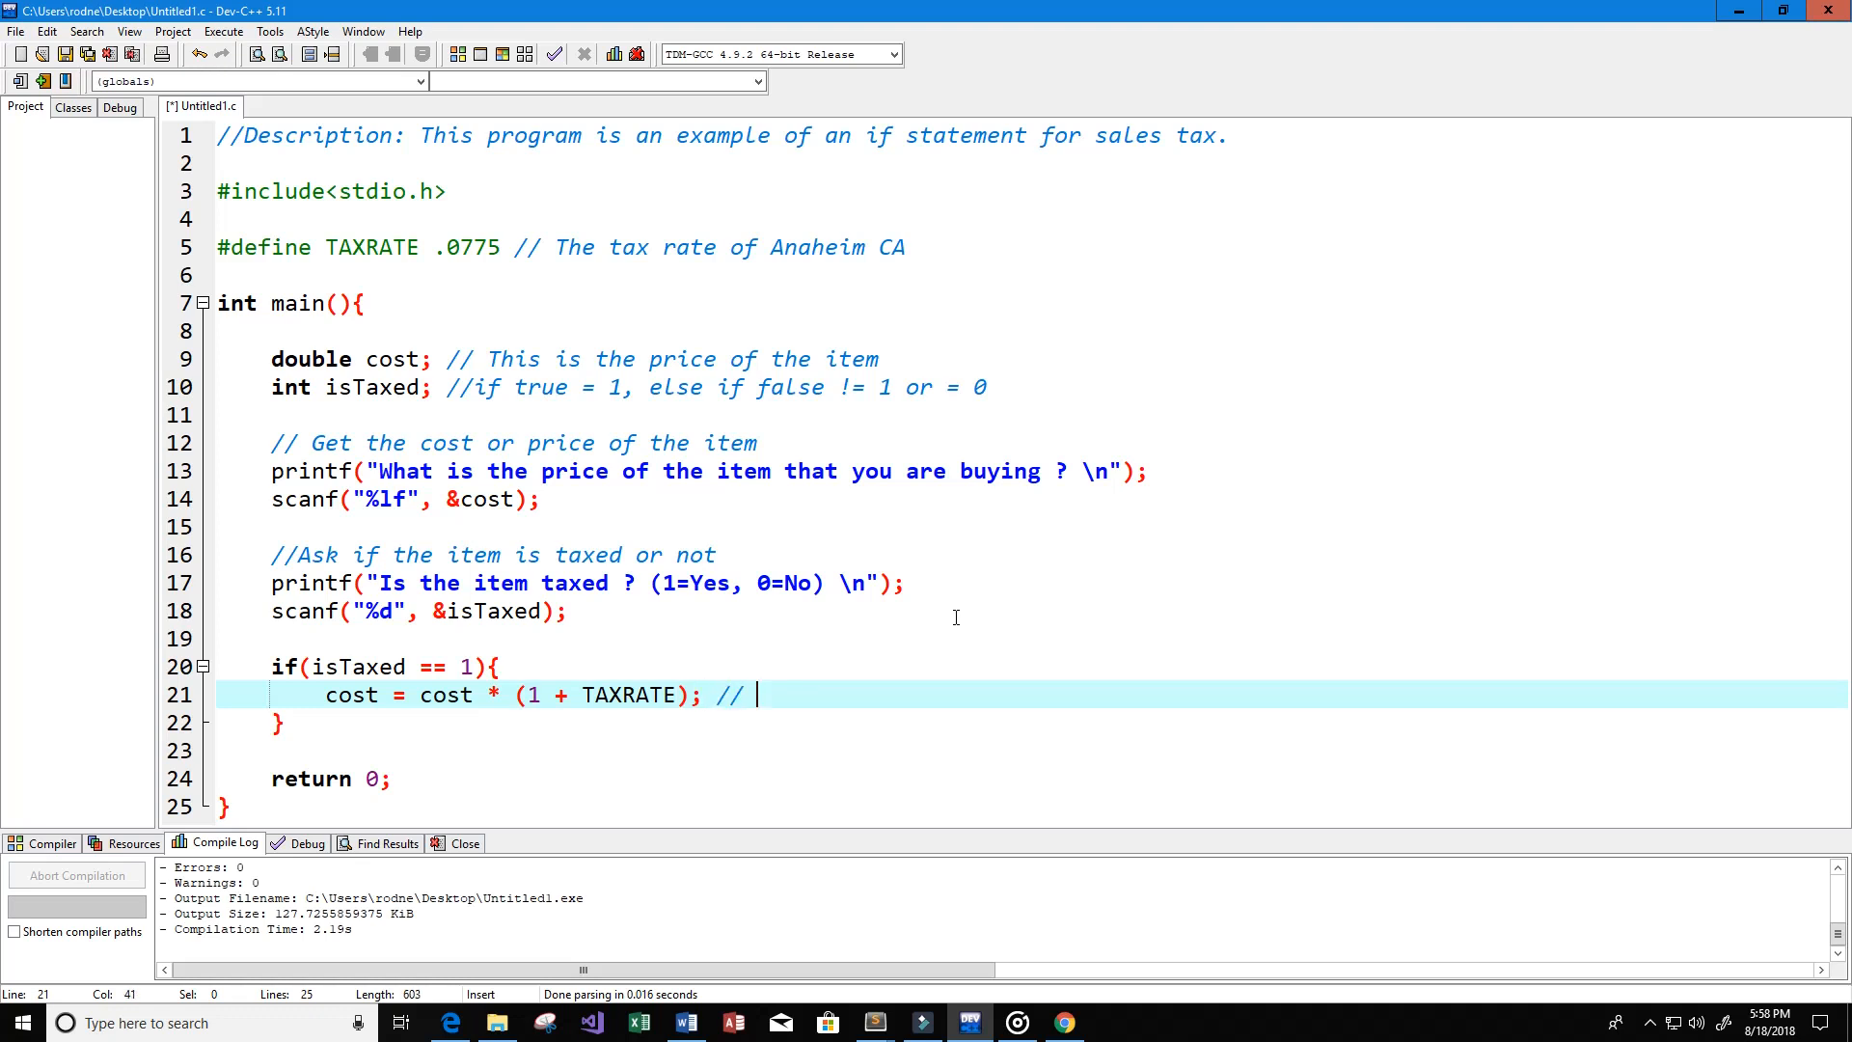
type("=")
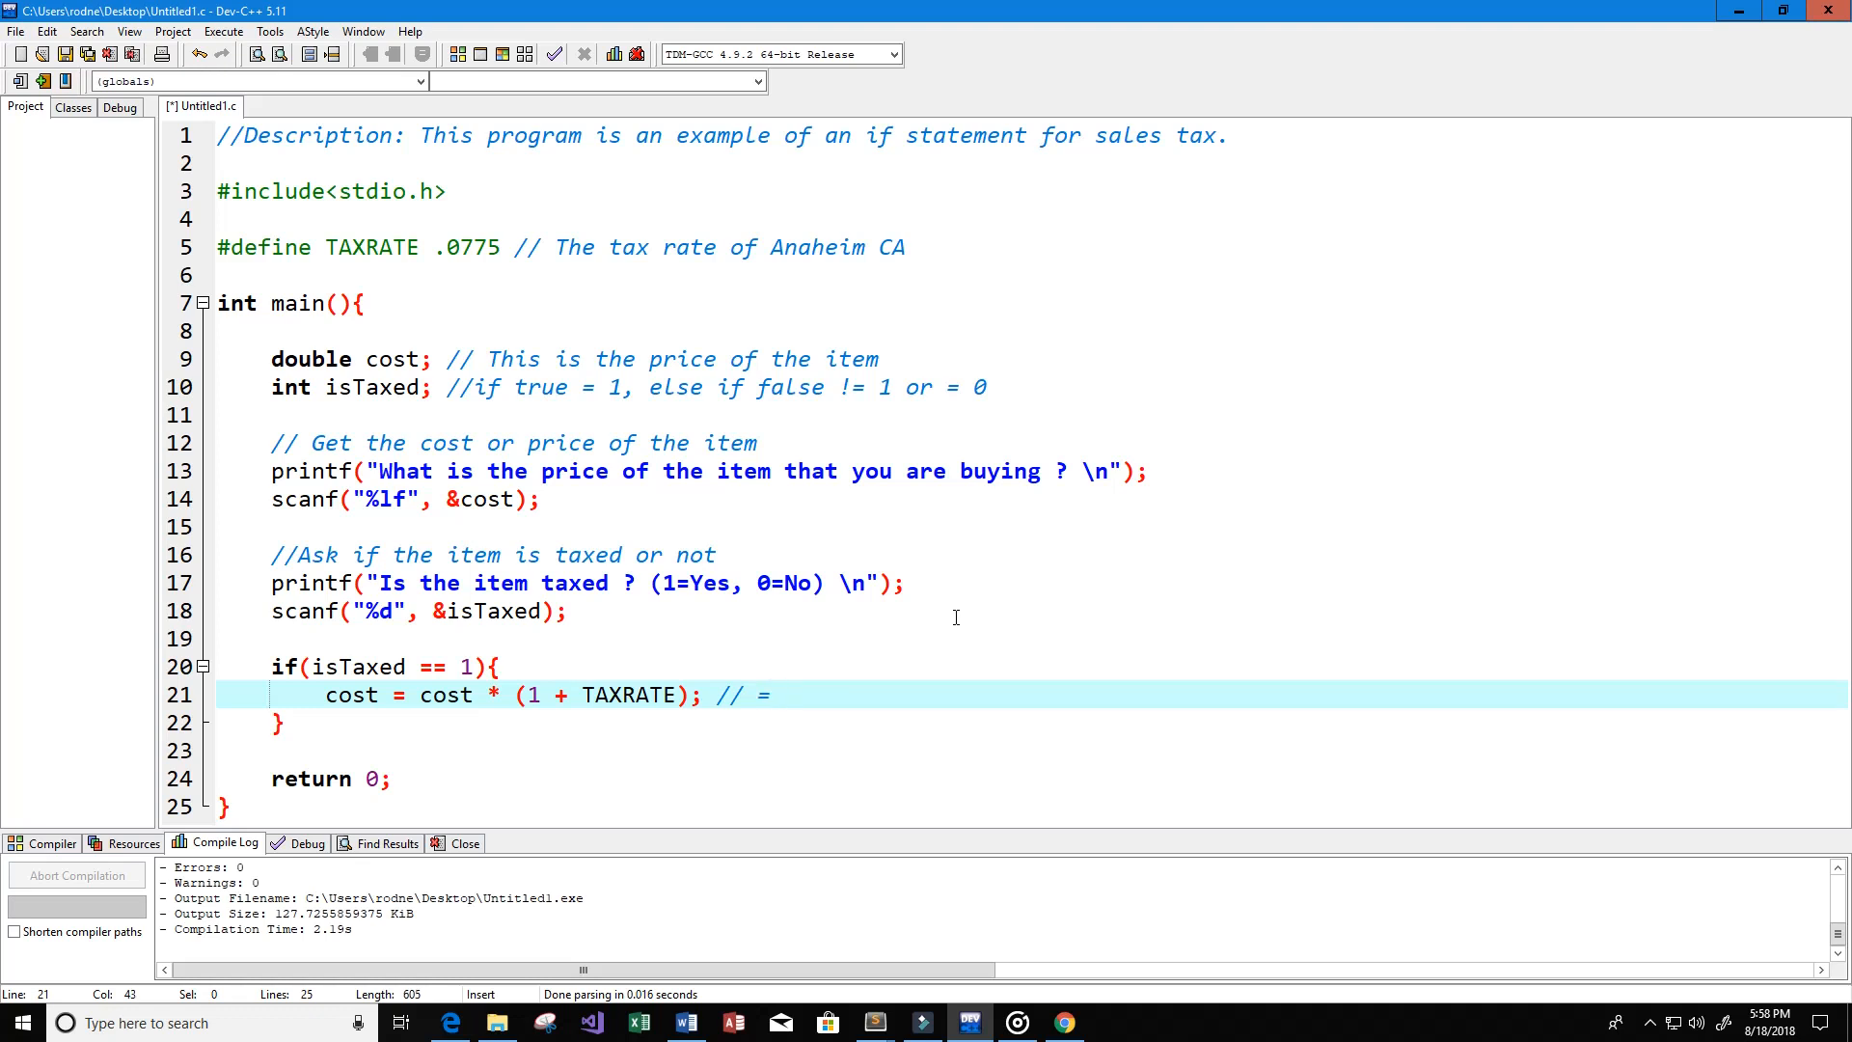
type("cost")
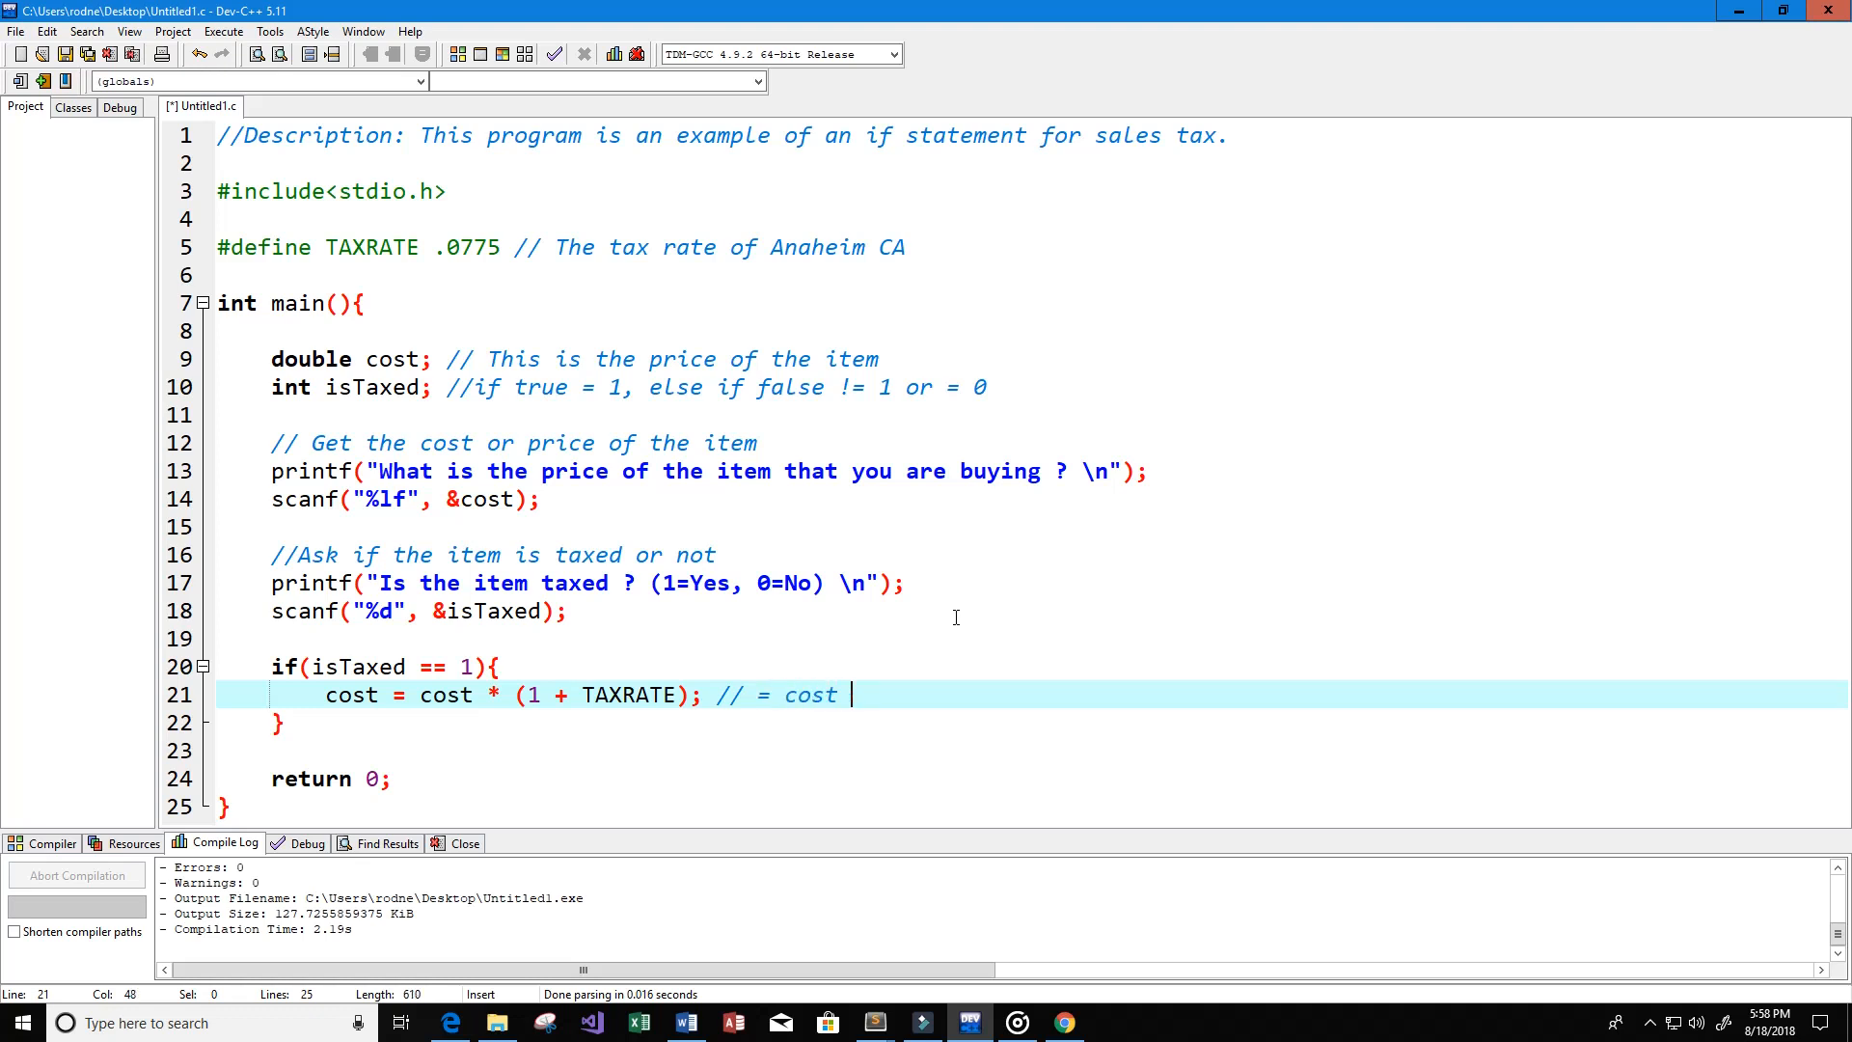
type("+ cost")
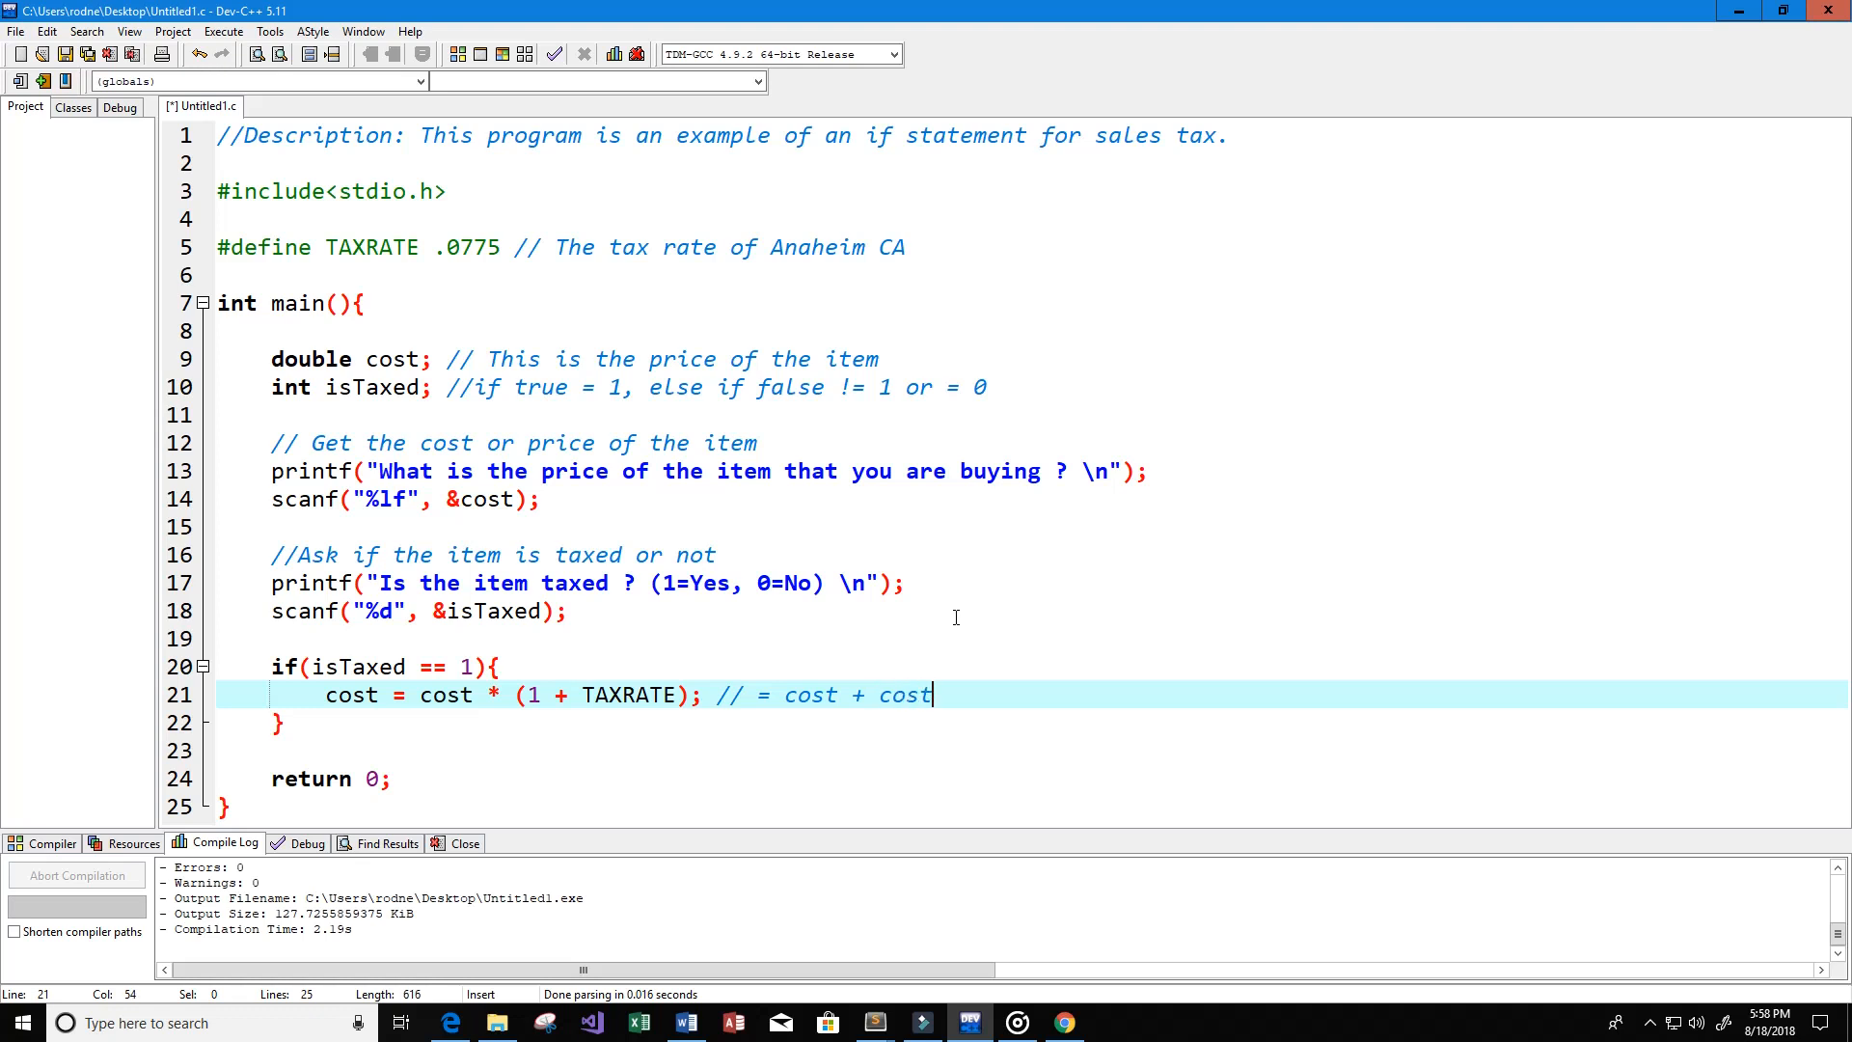
type("*TA")
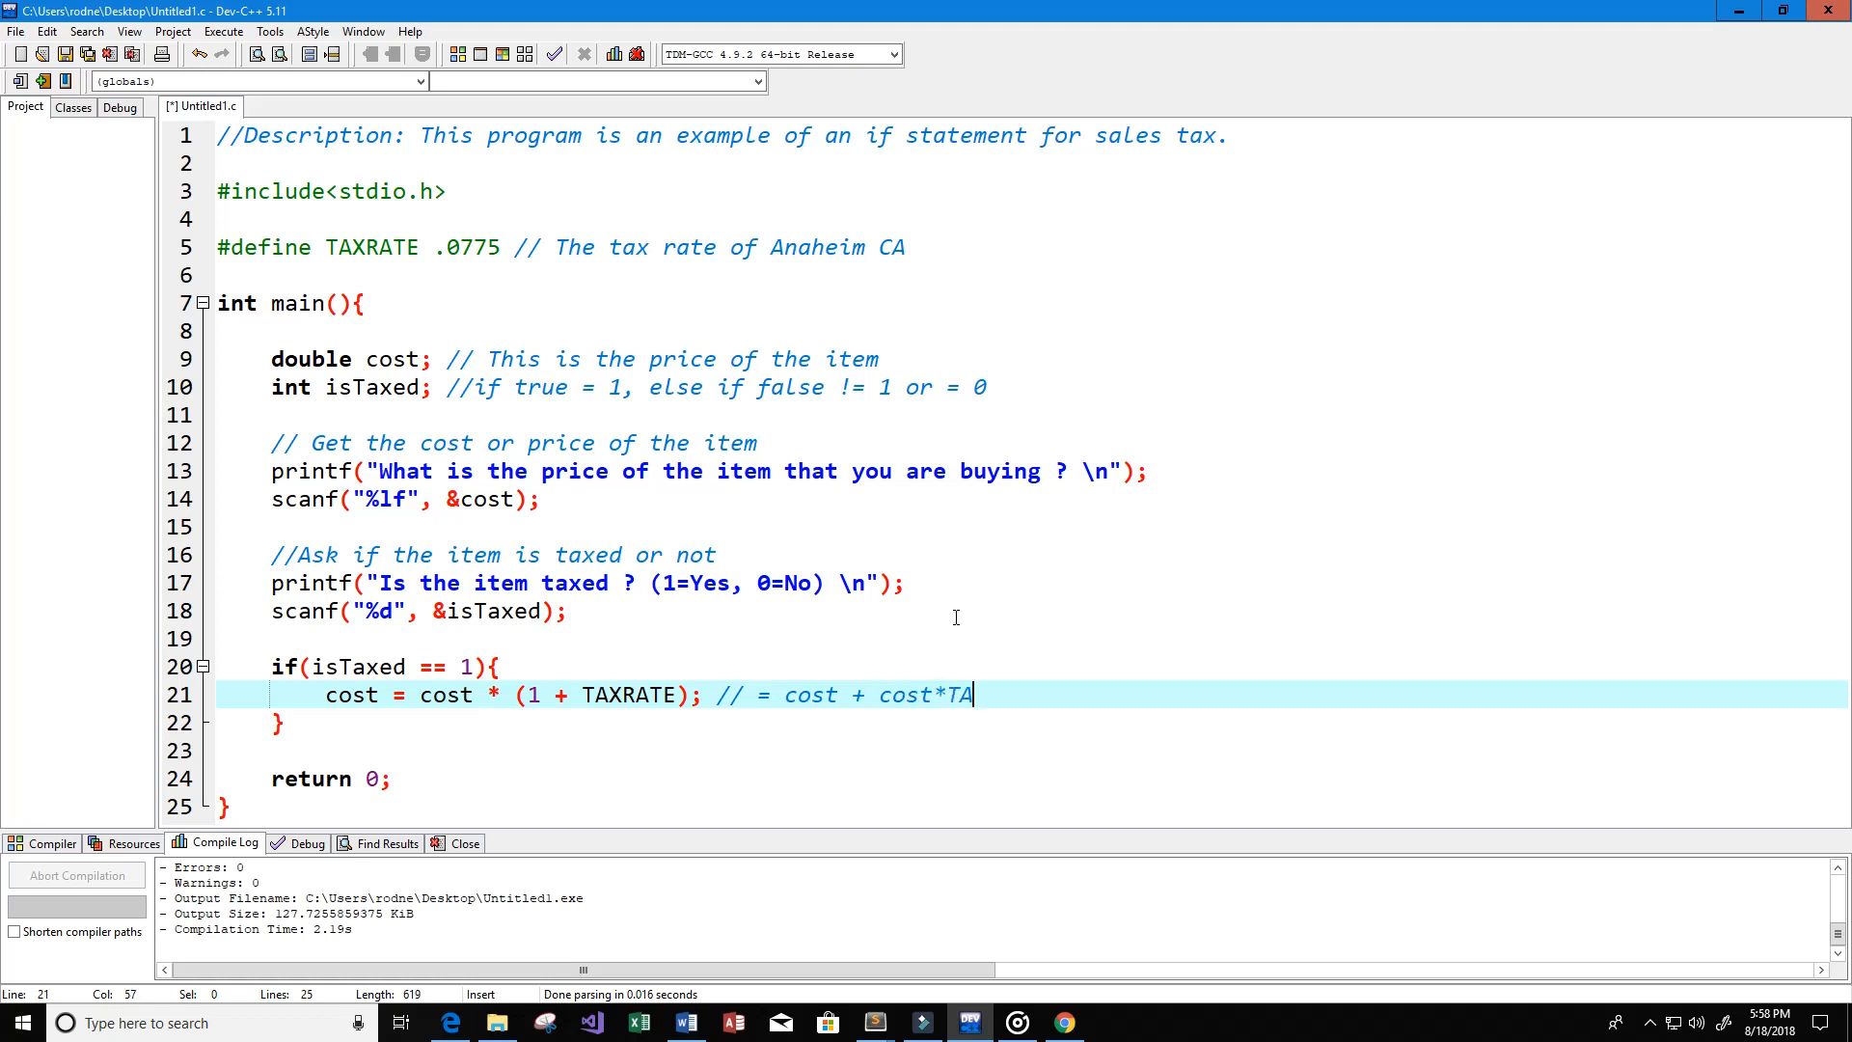
type("XRATE")
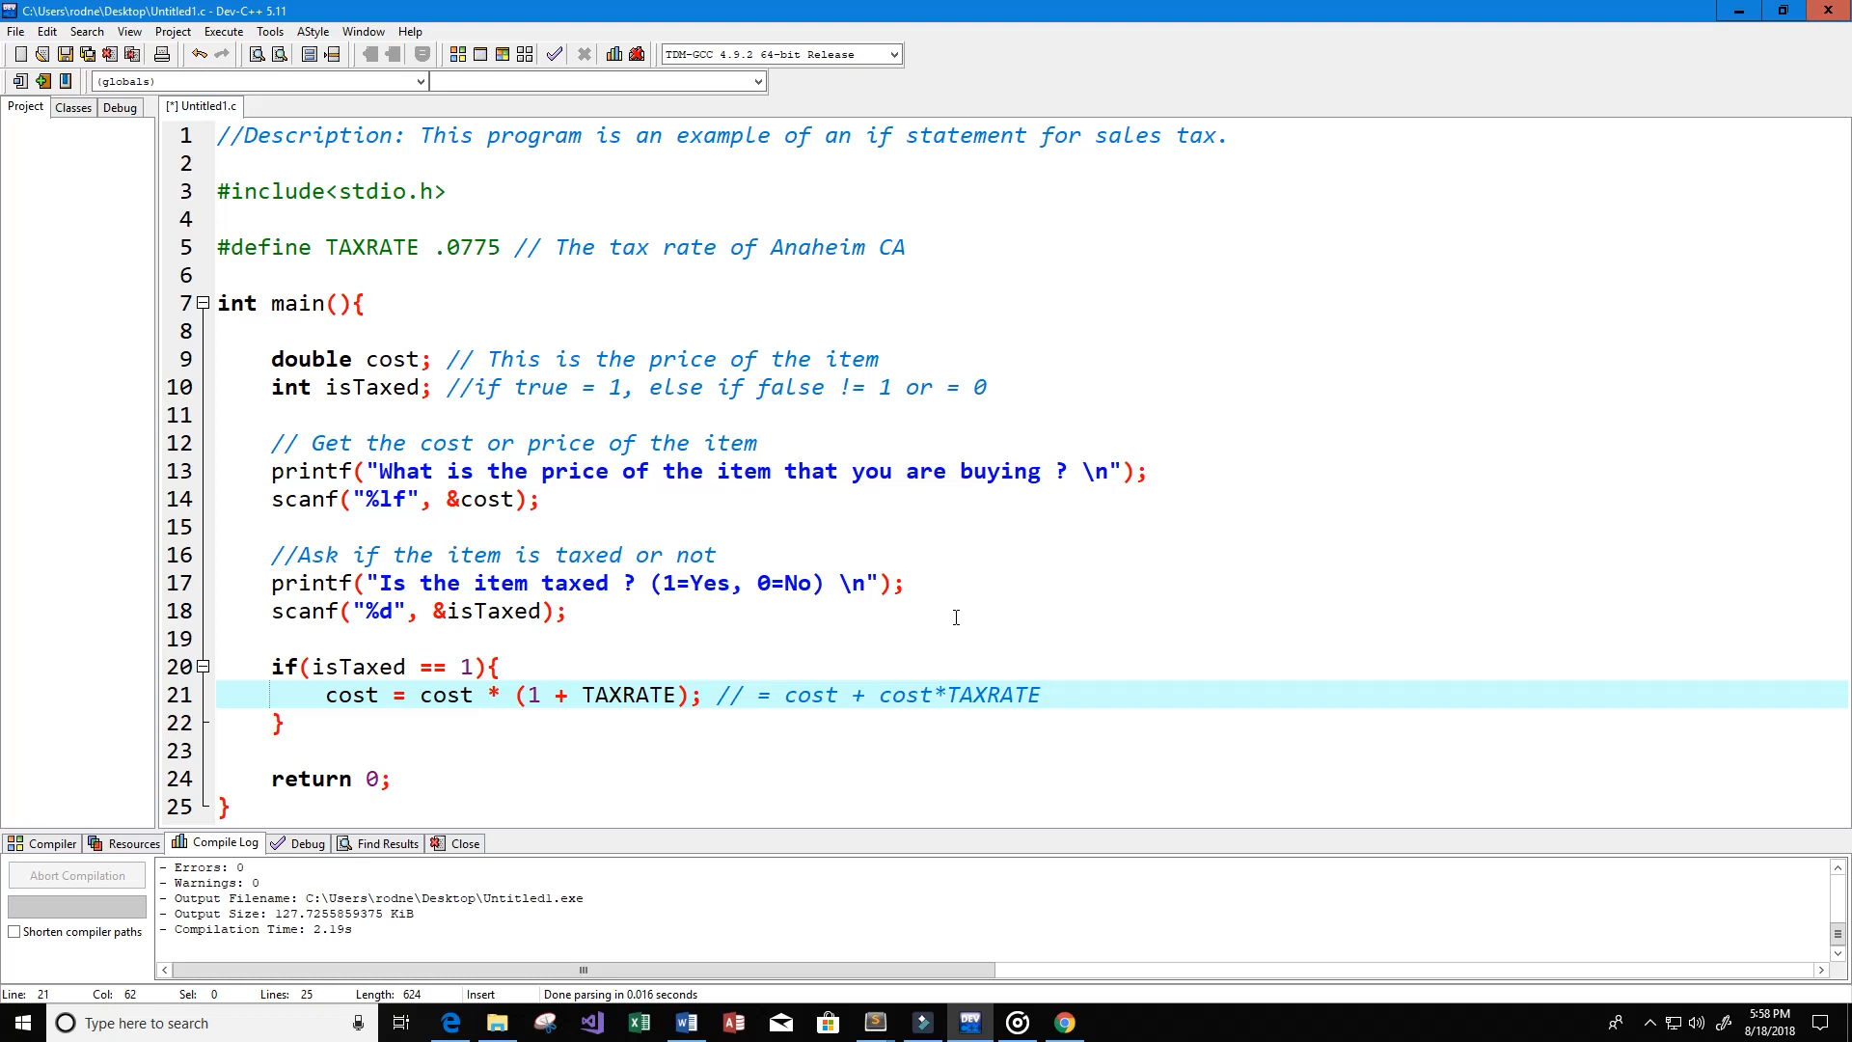
left_click(1040, 694)
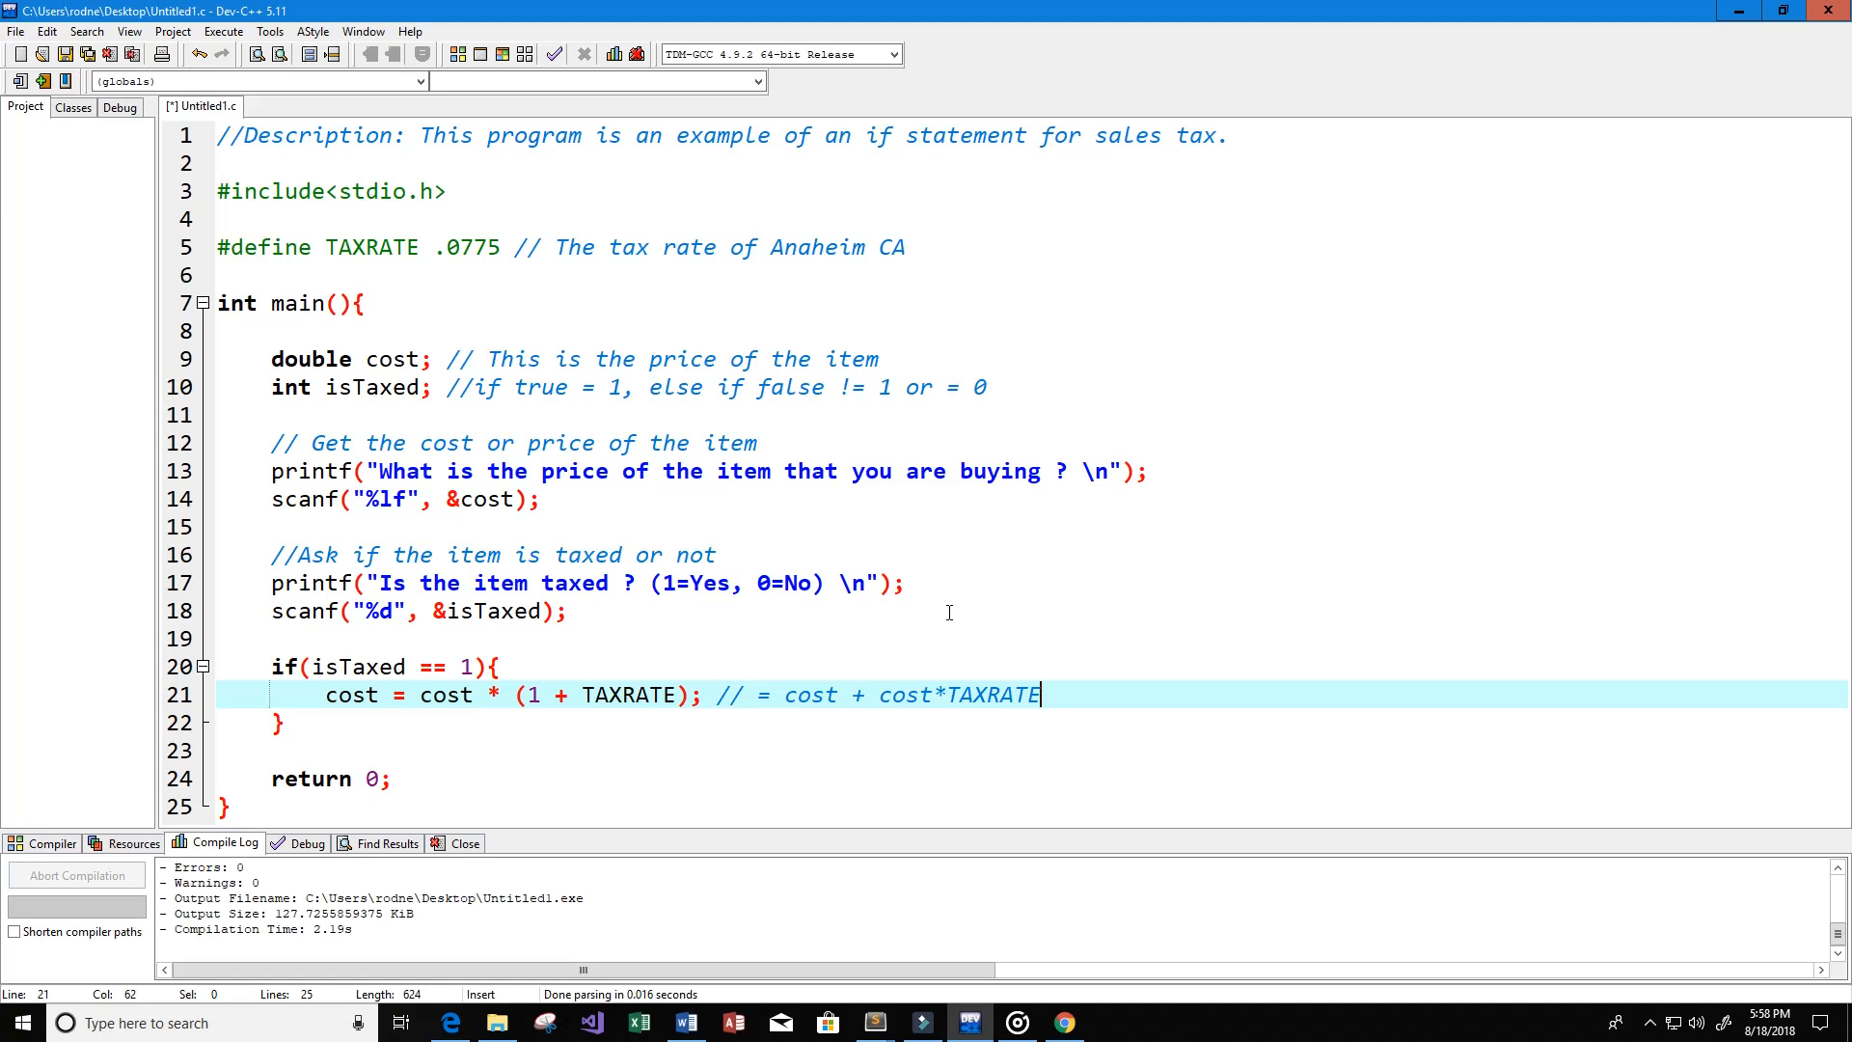
mouse_move(926, 602)
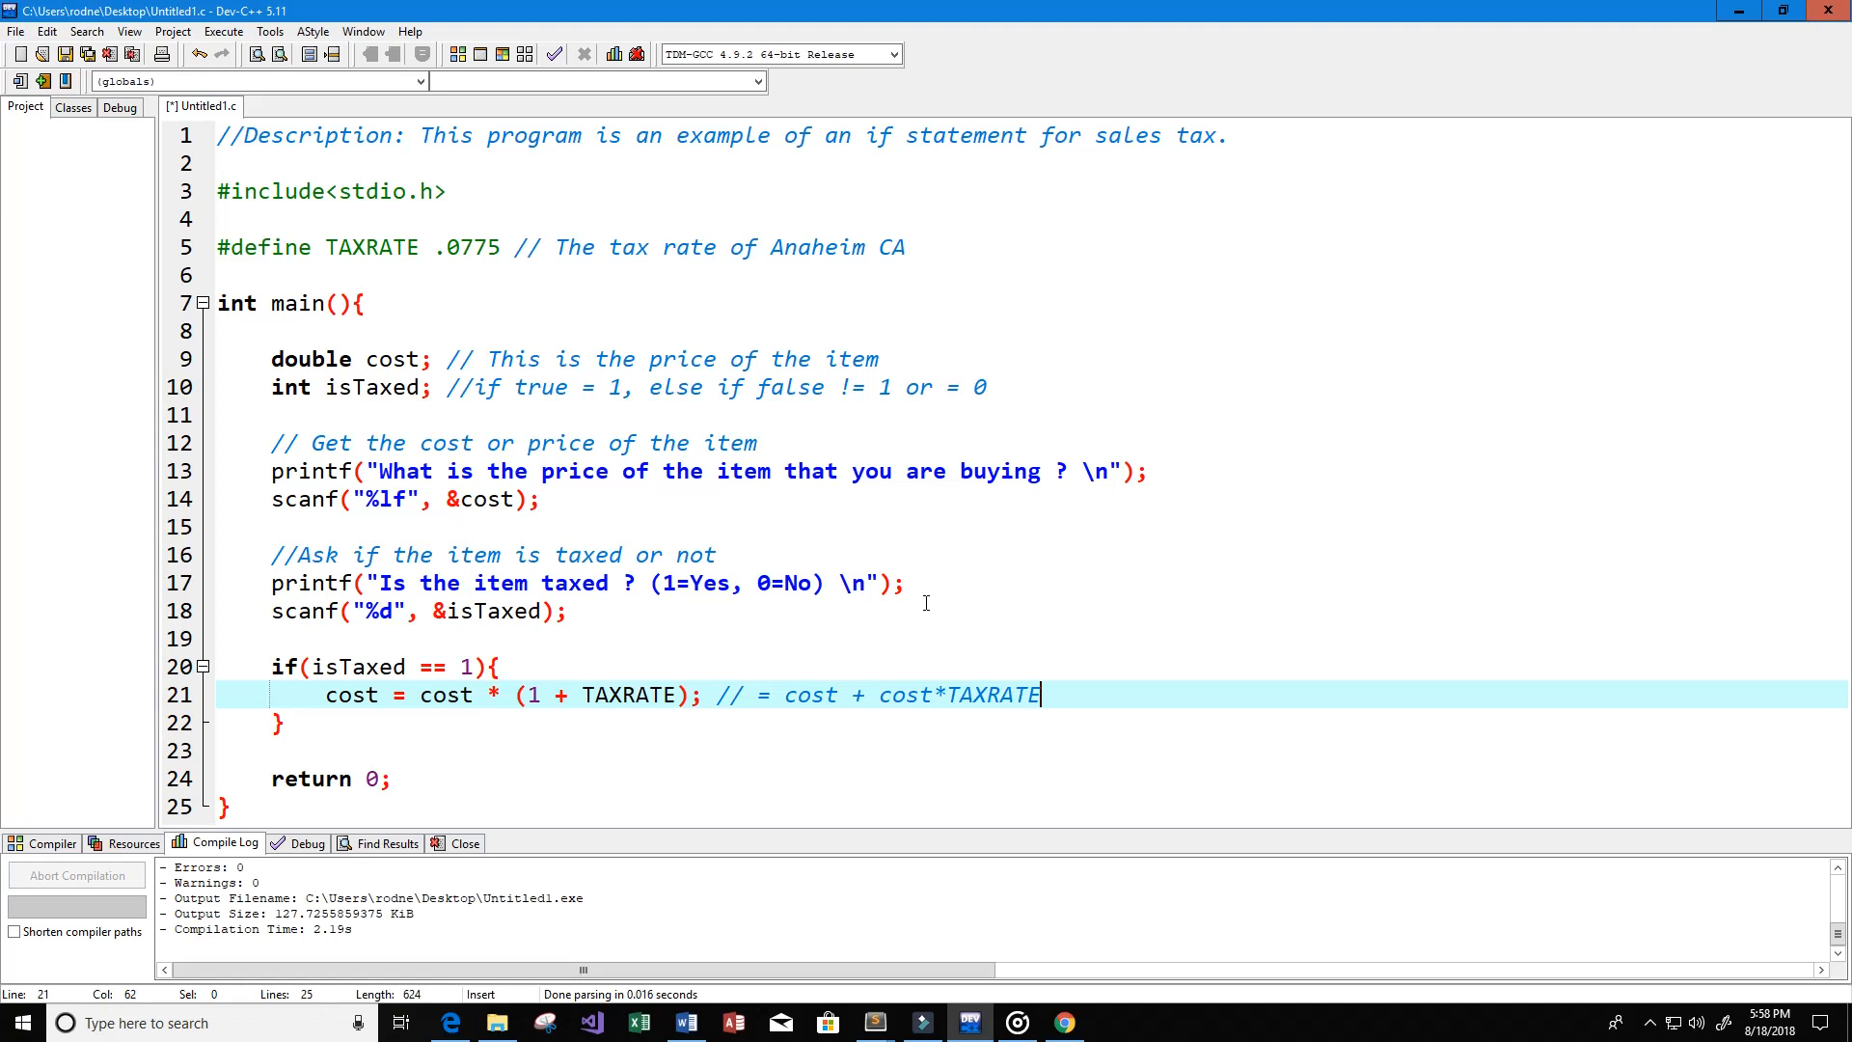
Step: Below the if block, add the comment //Print the total
left_click(469, 721)
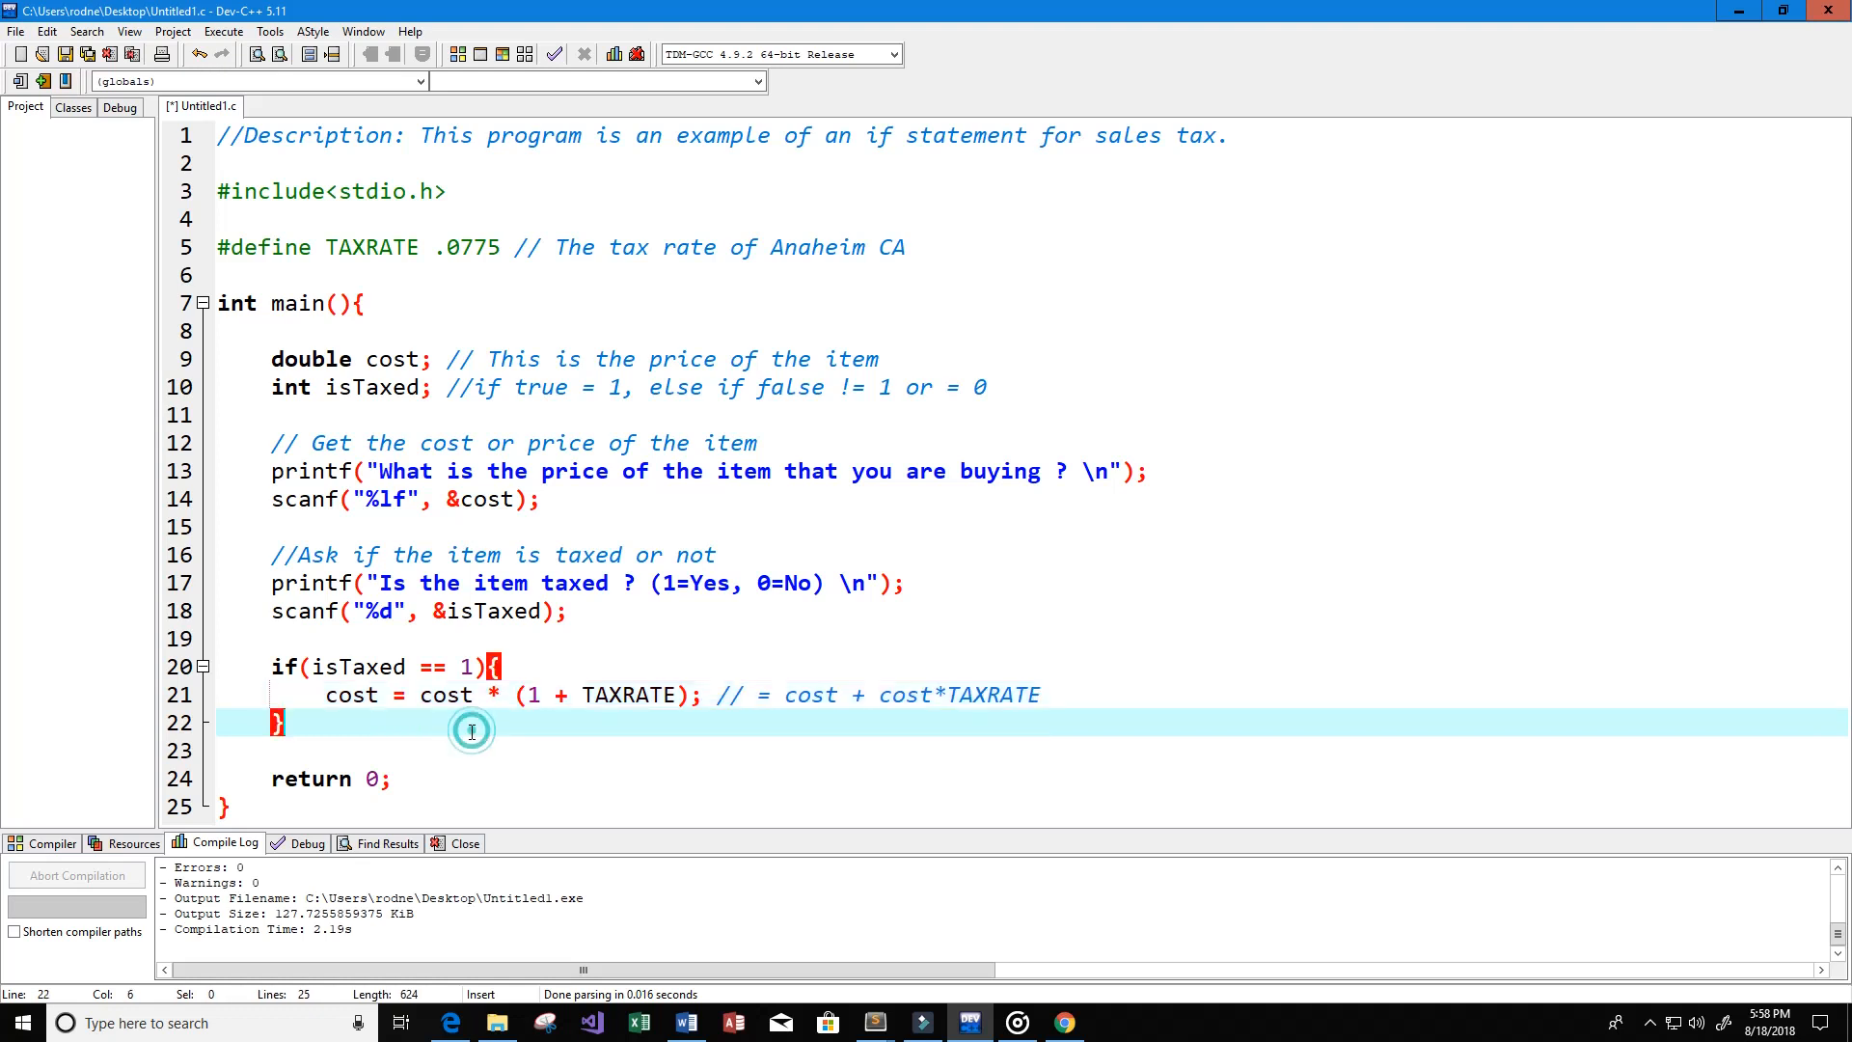
type("//P")
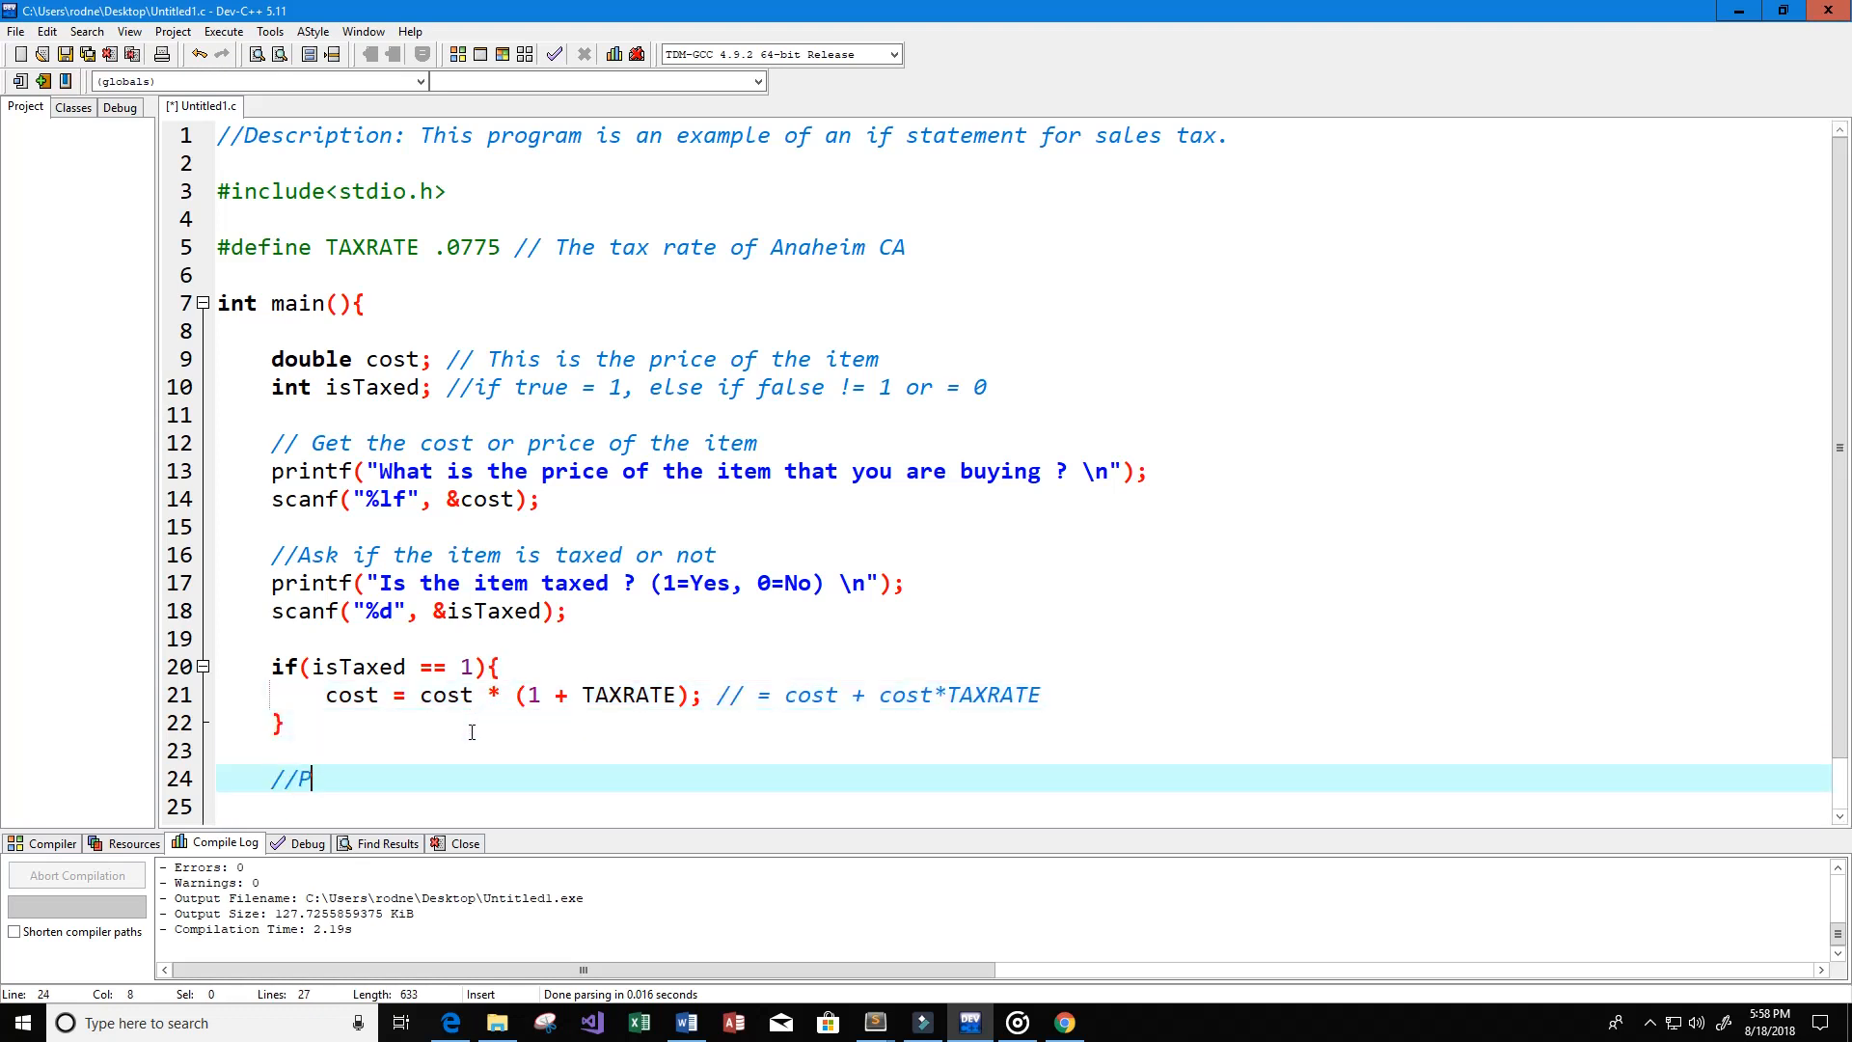
type("rint the")
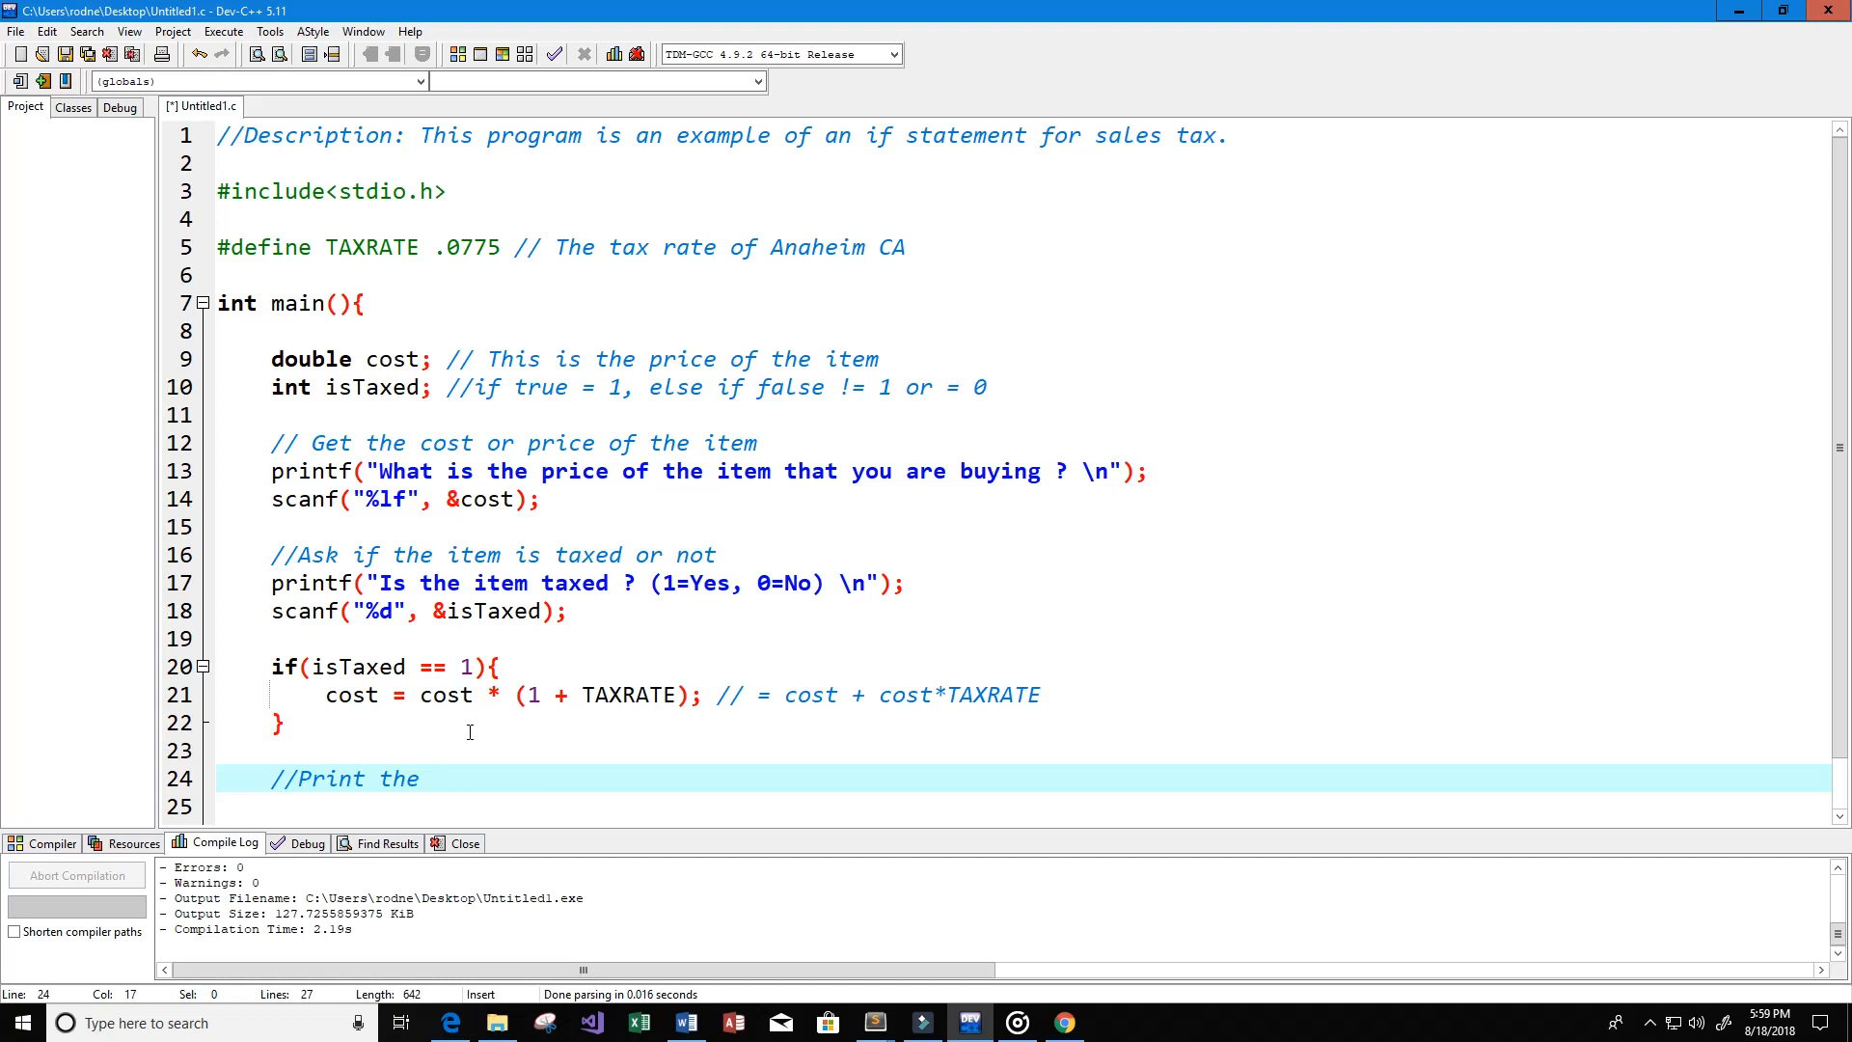
type("total")
left_click(1024, 806)
type("print")
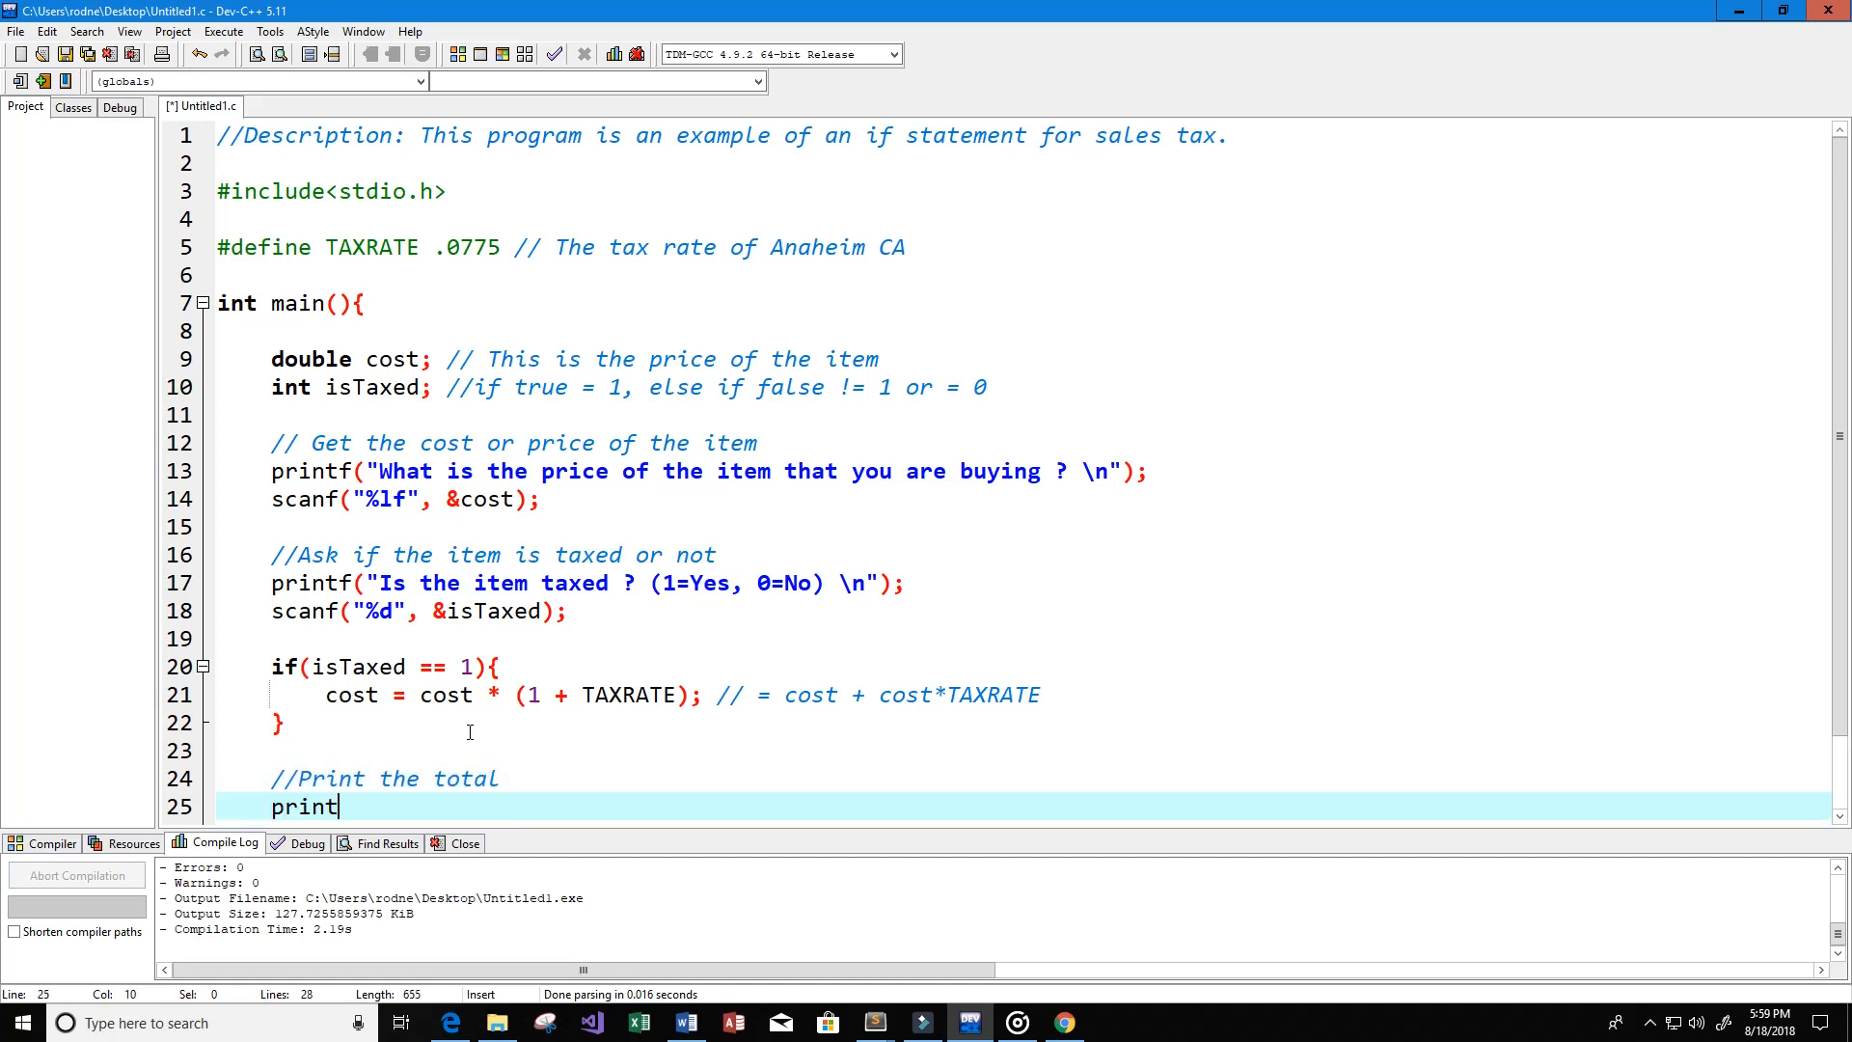
Step: Write printf("Your final total is $%.2lf \n", cost); to print the total
type("f(\"You\"")
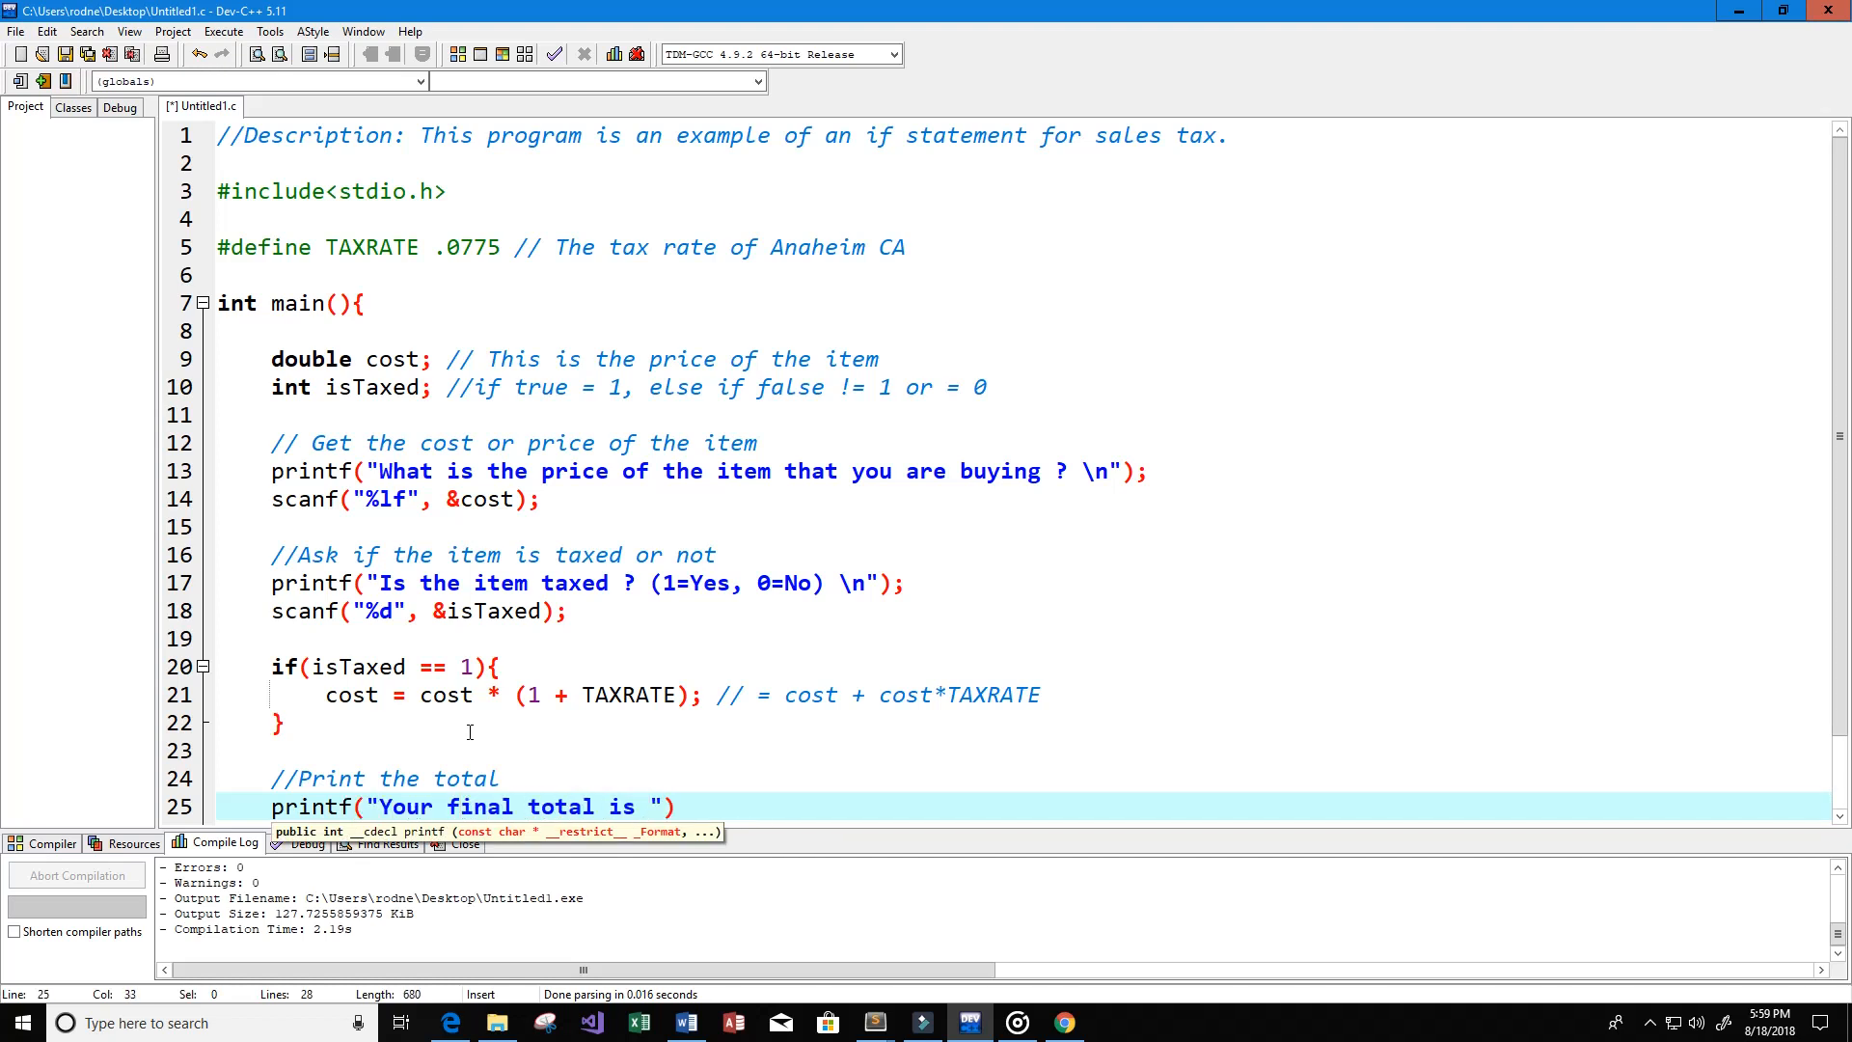
type("$")
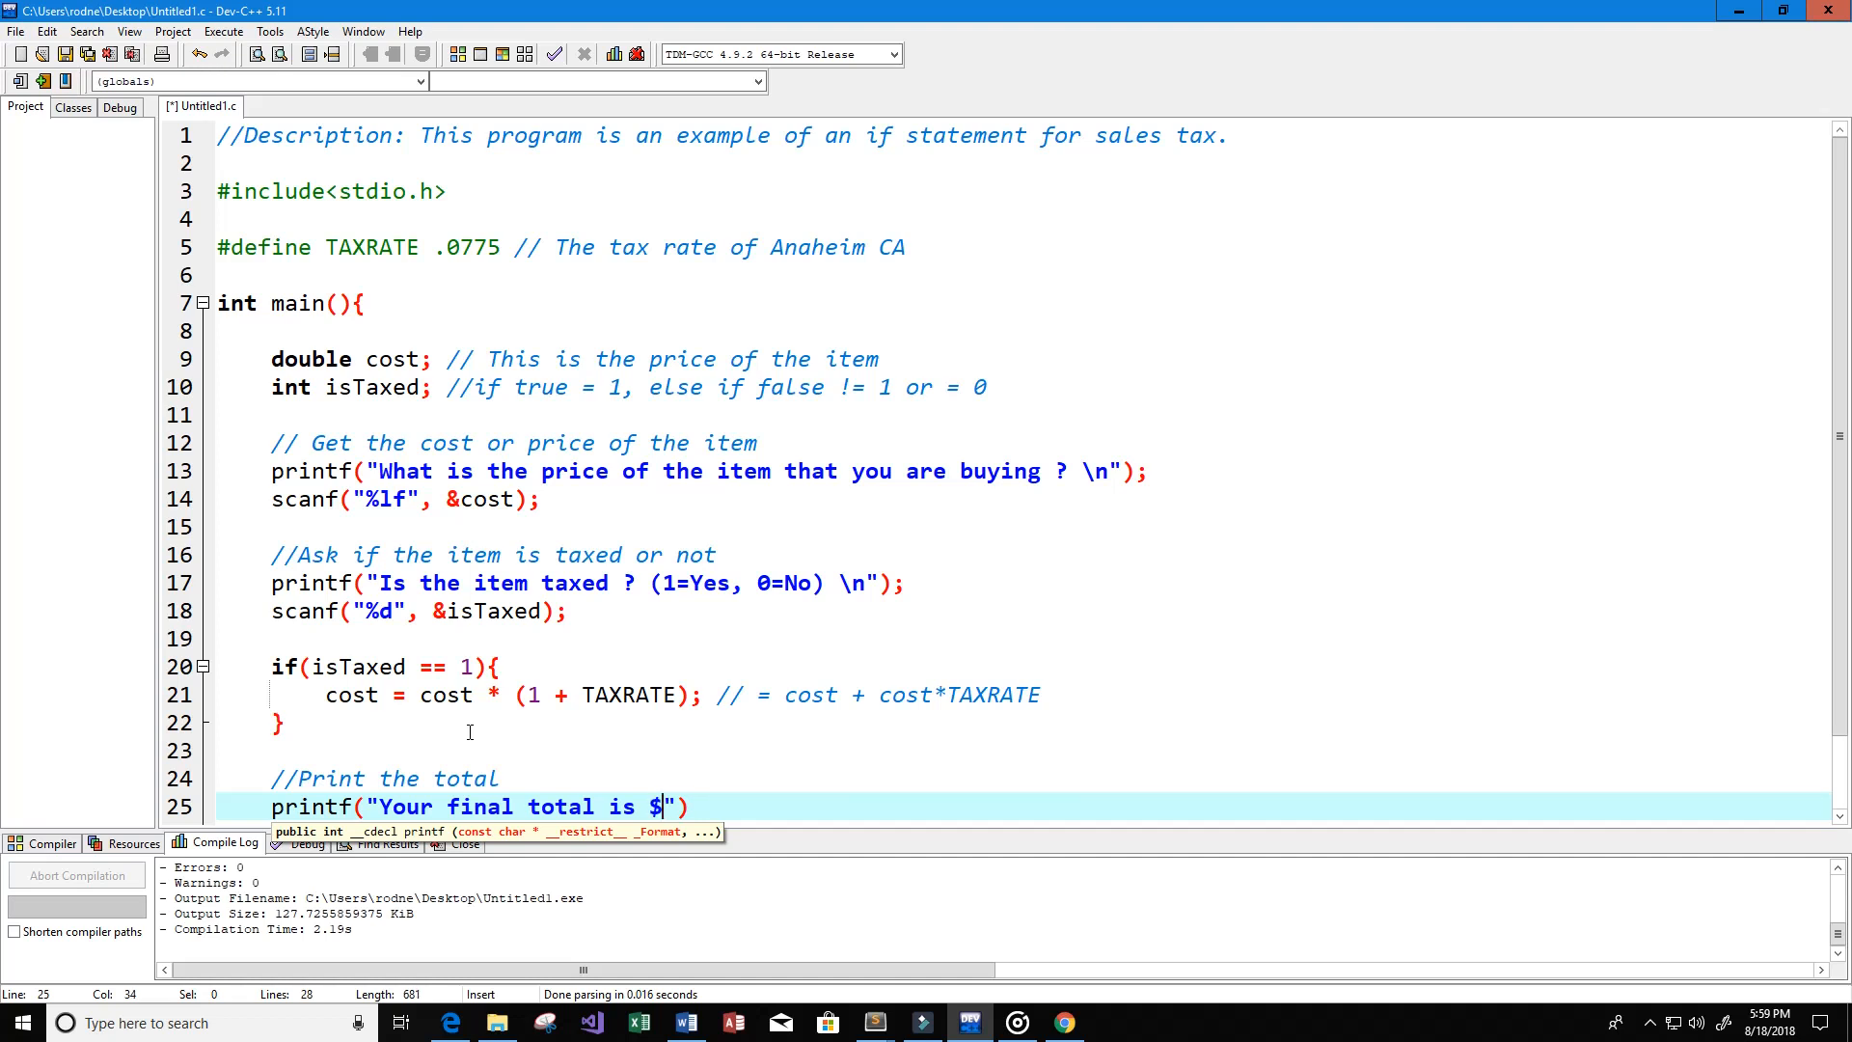
type("%")
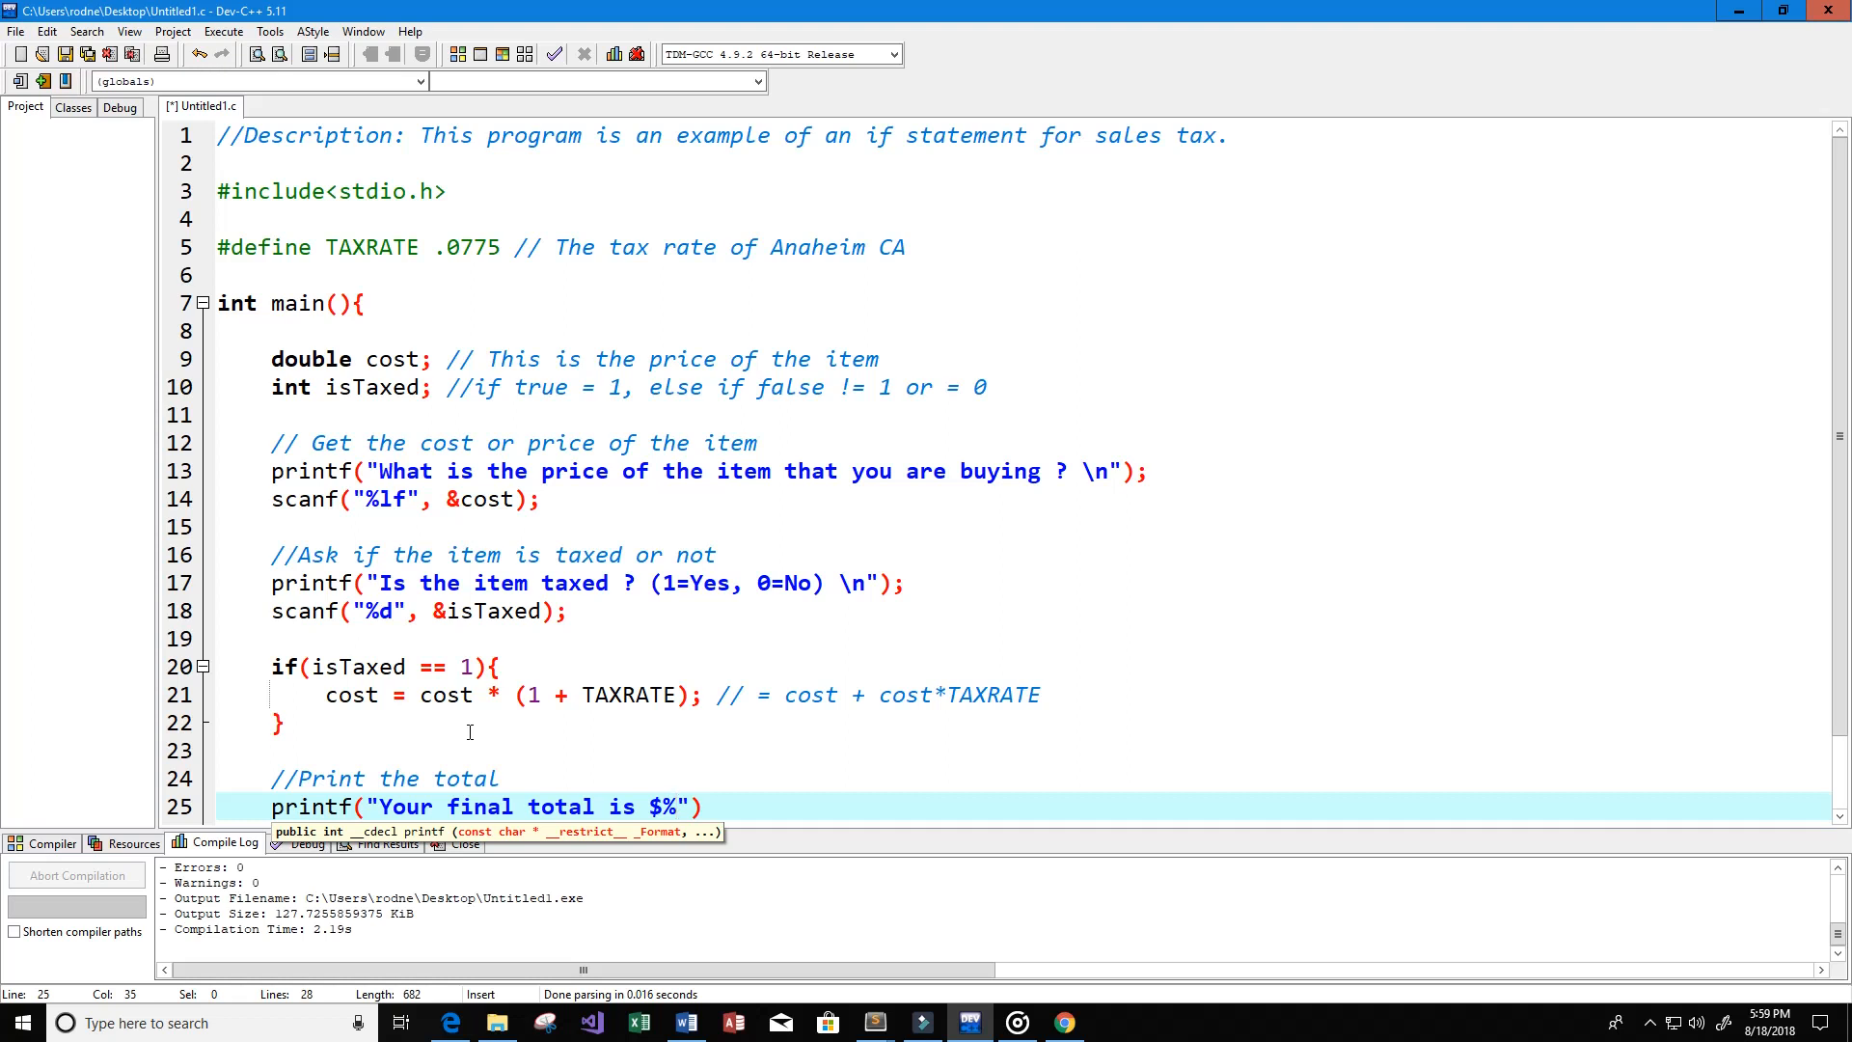
type(".")
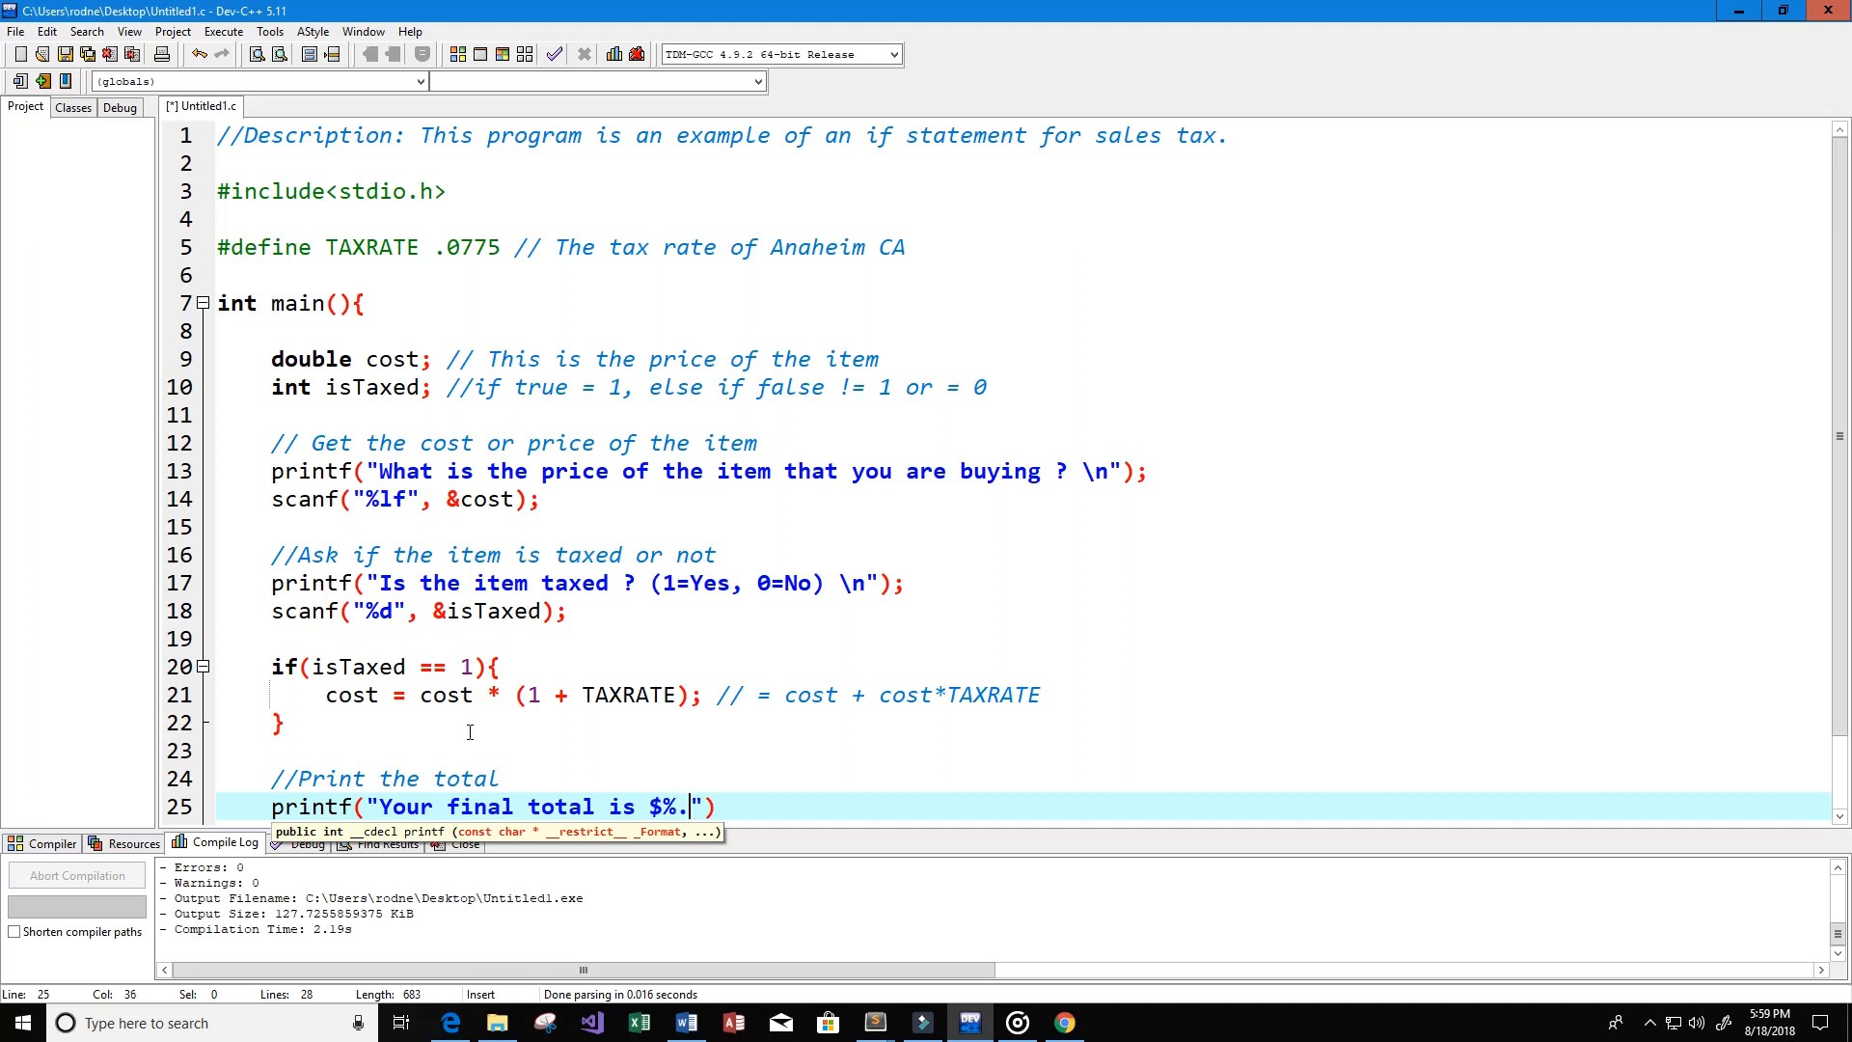
type("2lf")
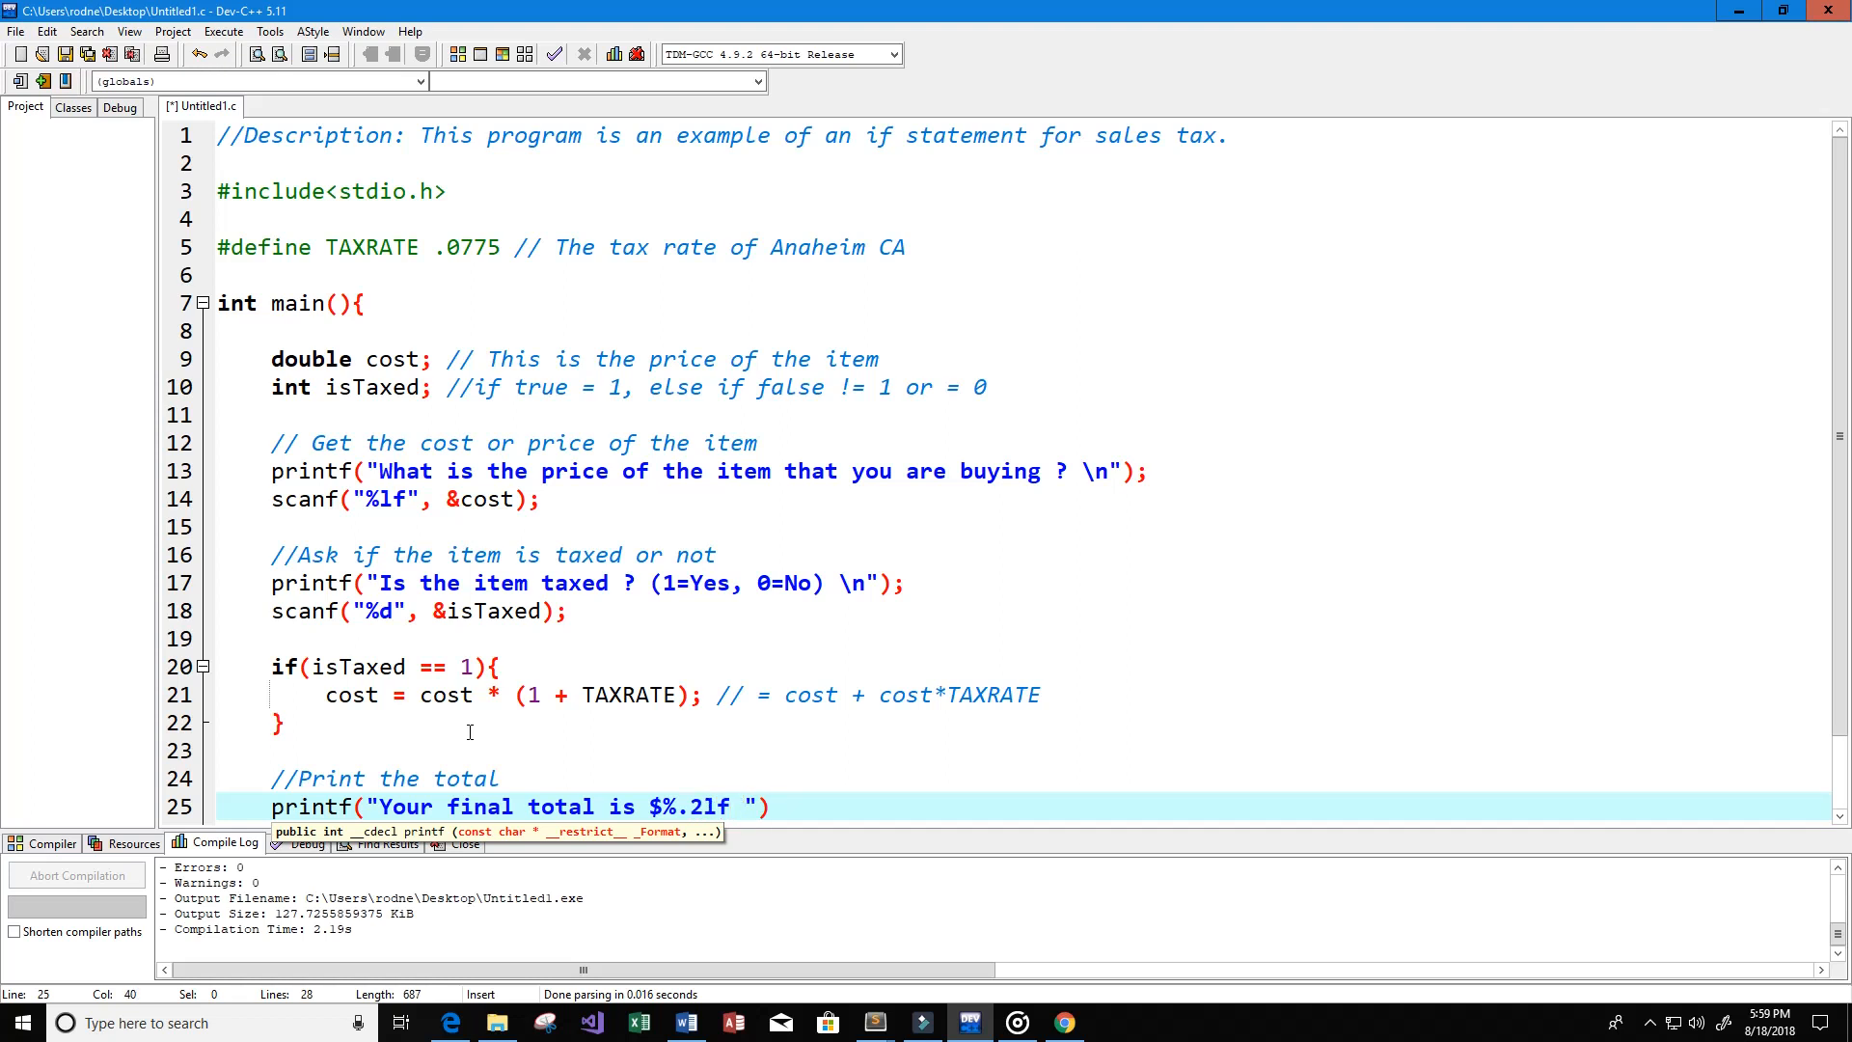
type("\\n)")
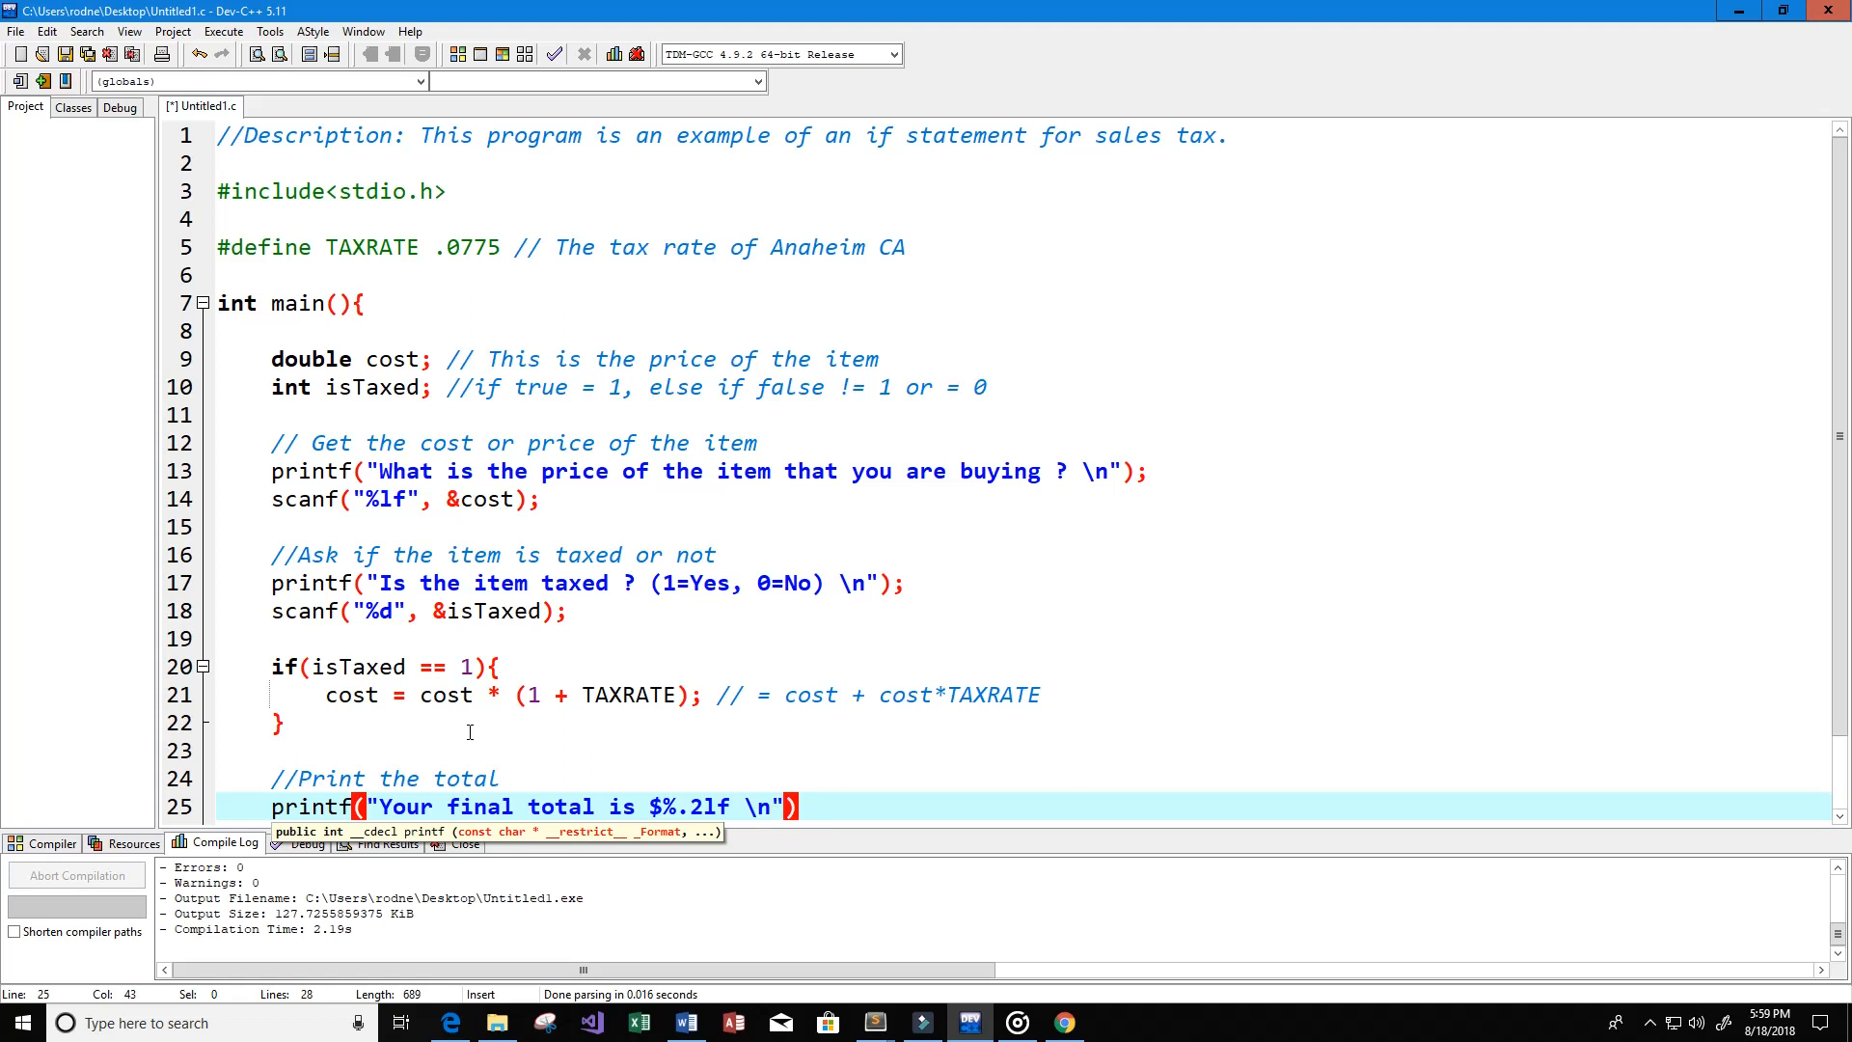
type(", cost")
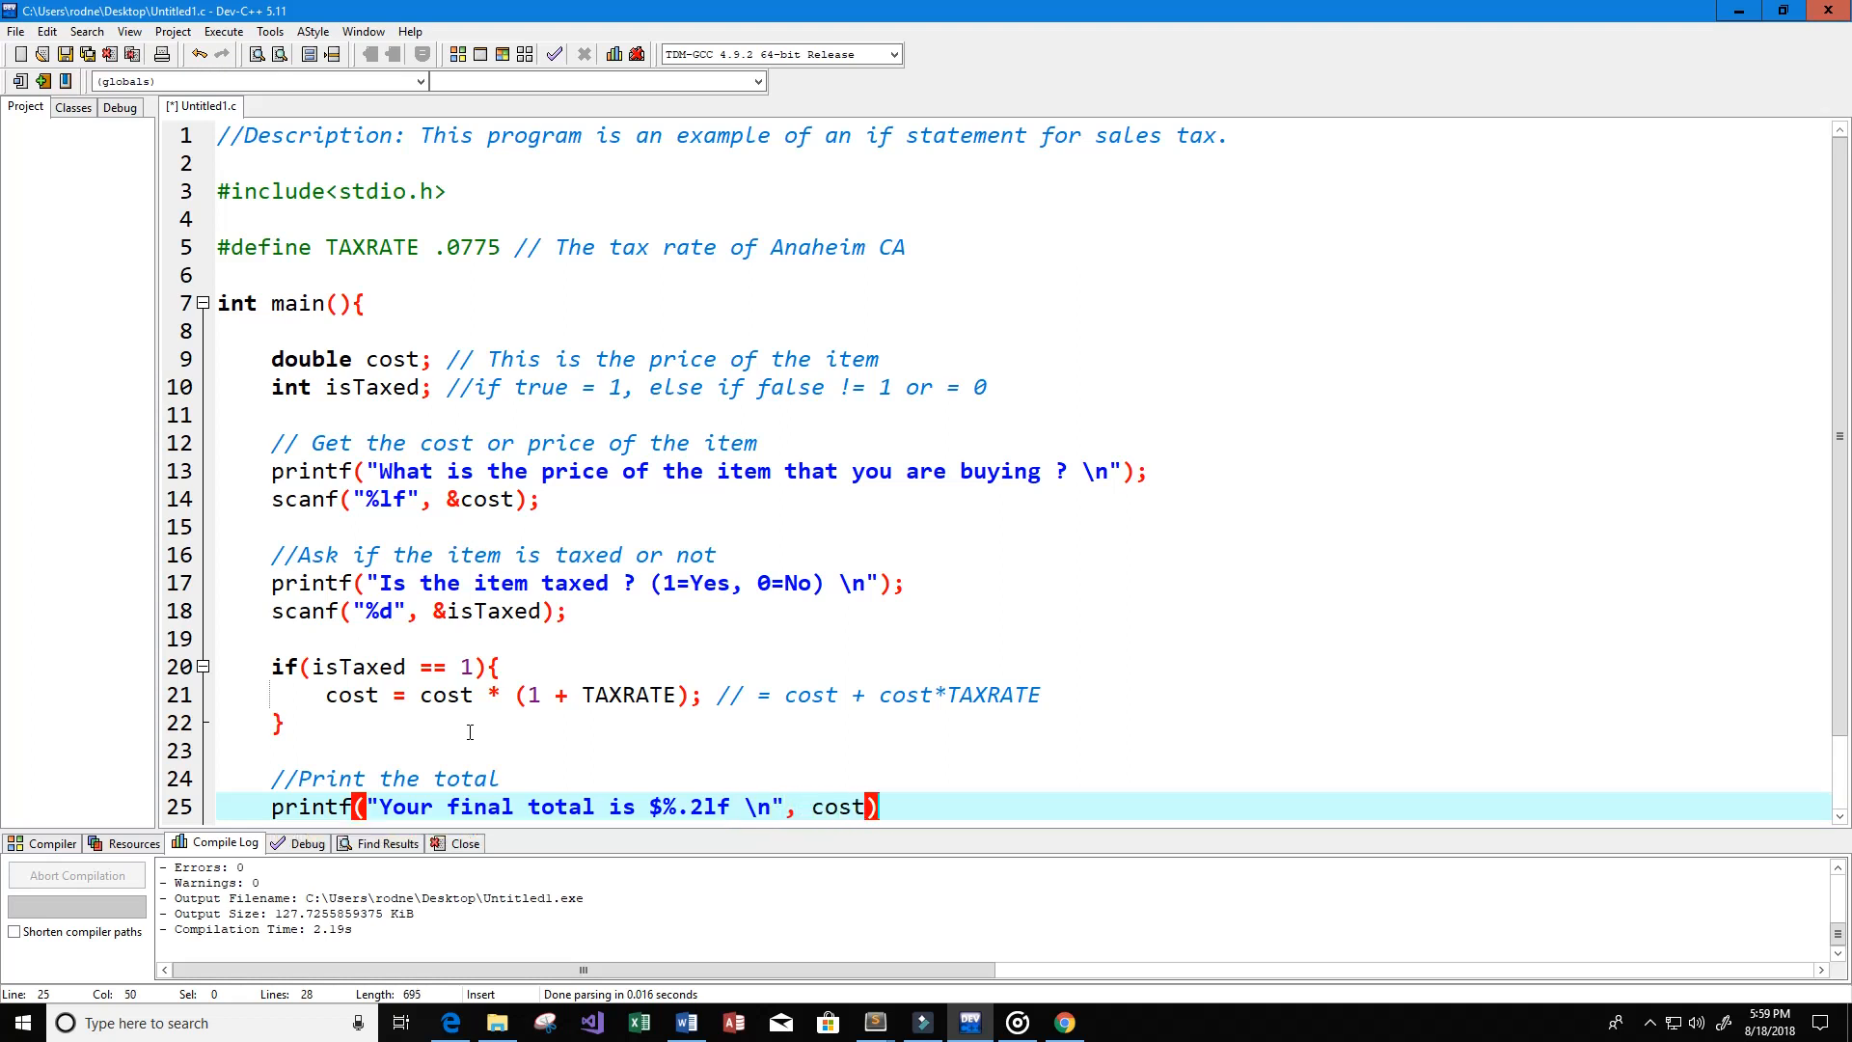
type(";")
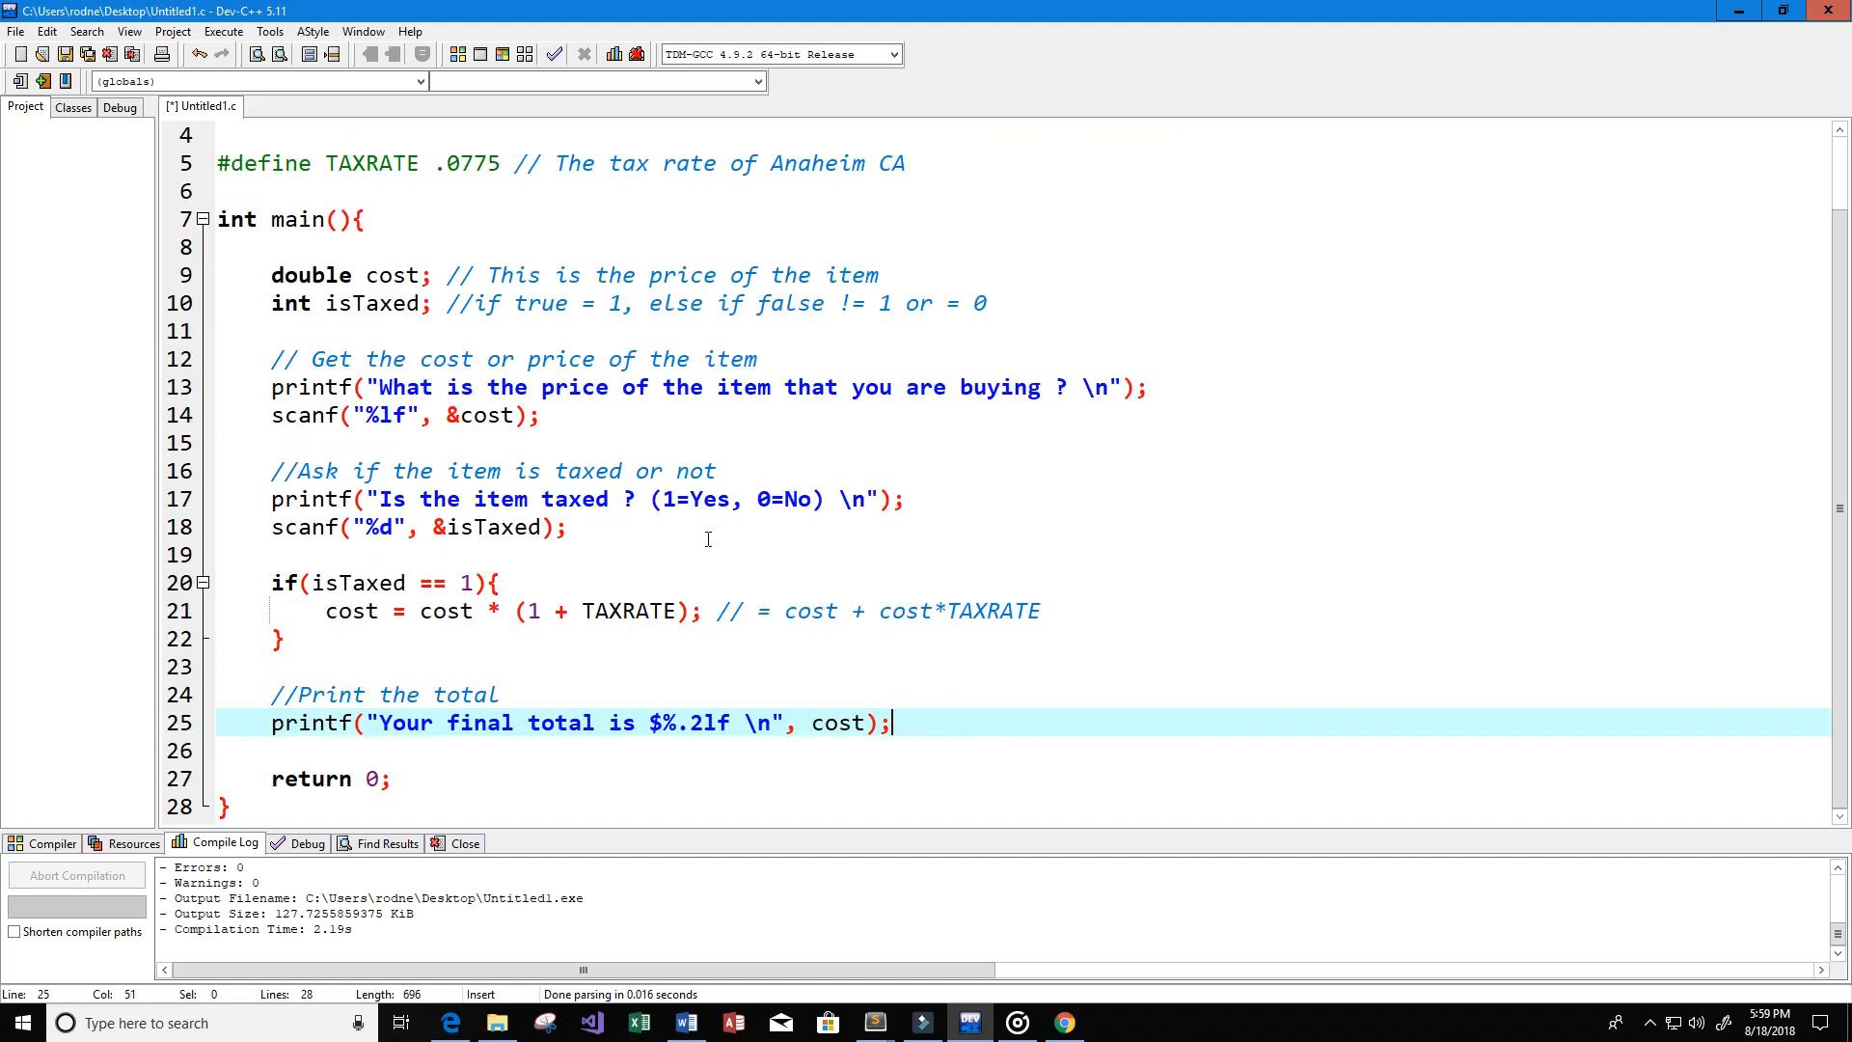
scroll("up", 3)
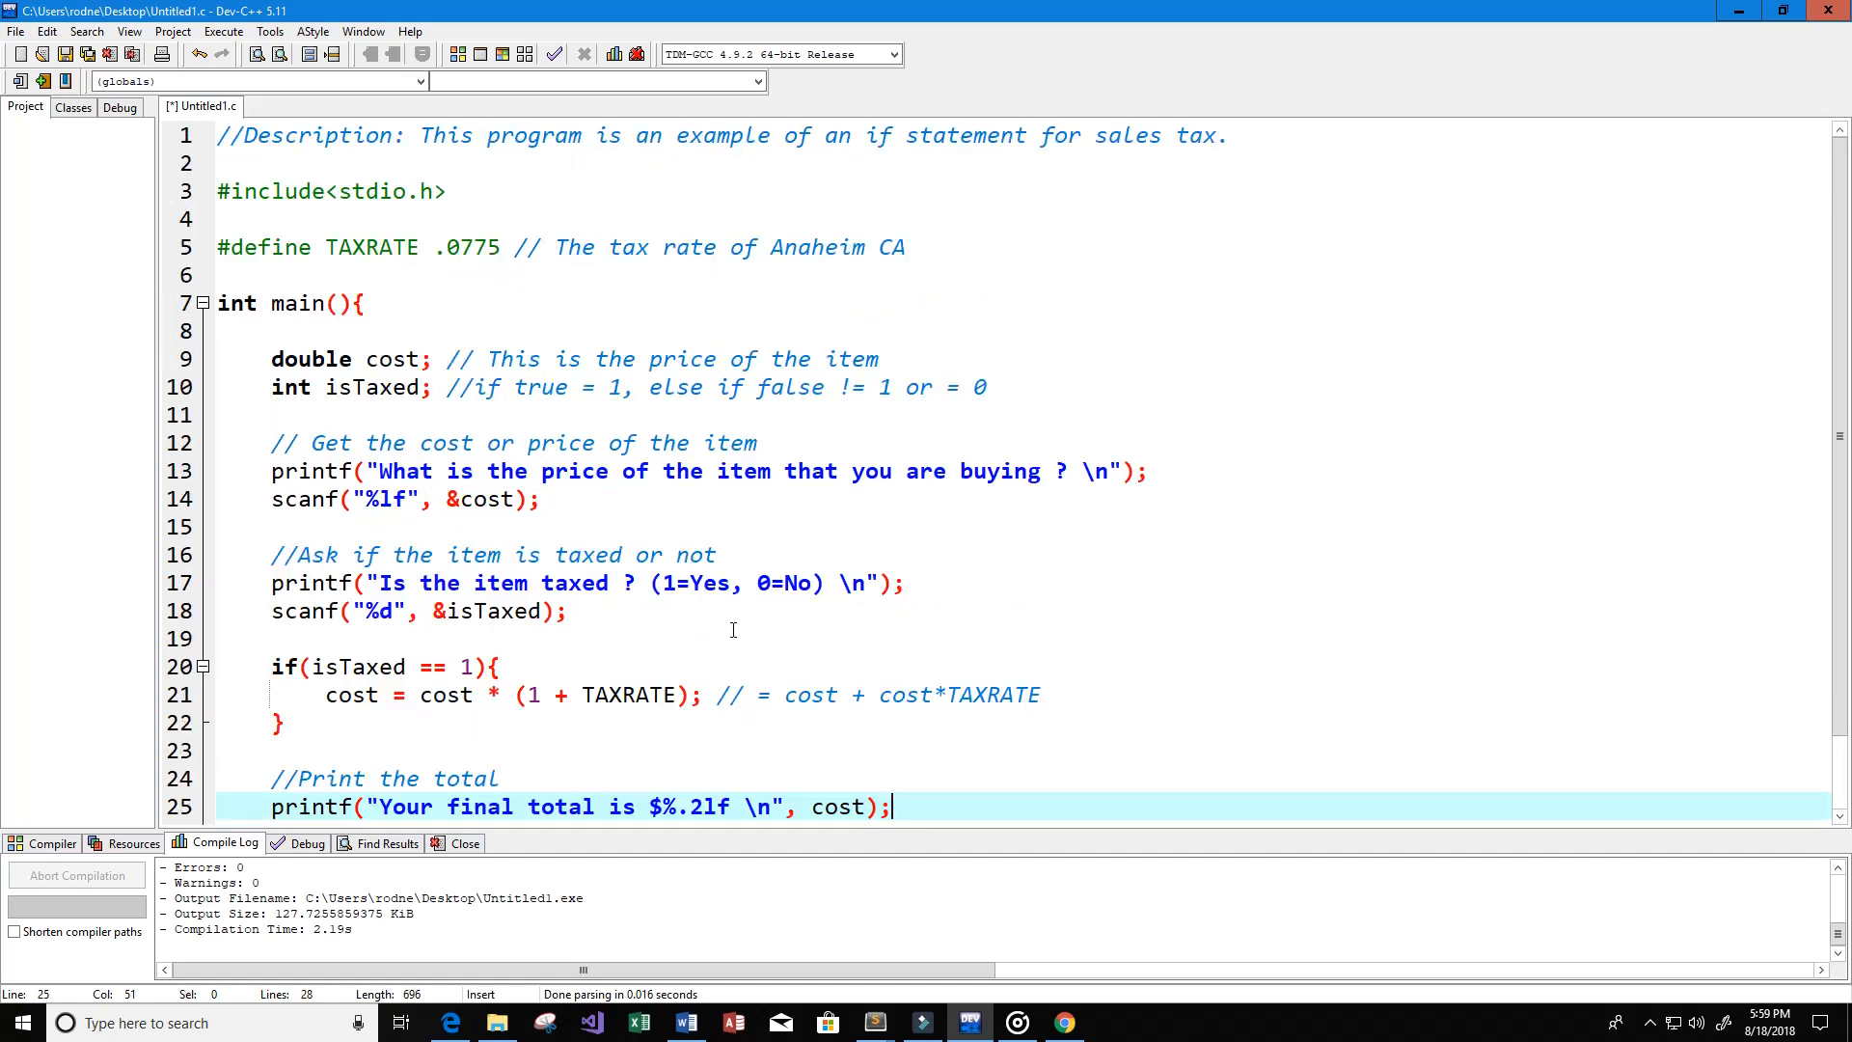
scroll("down", 3)
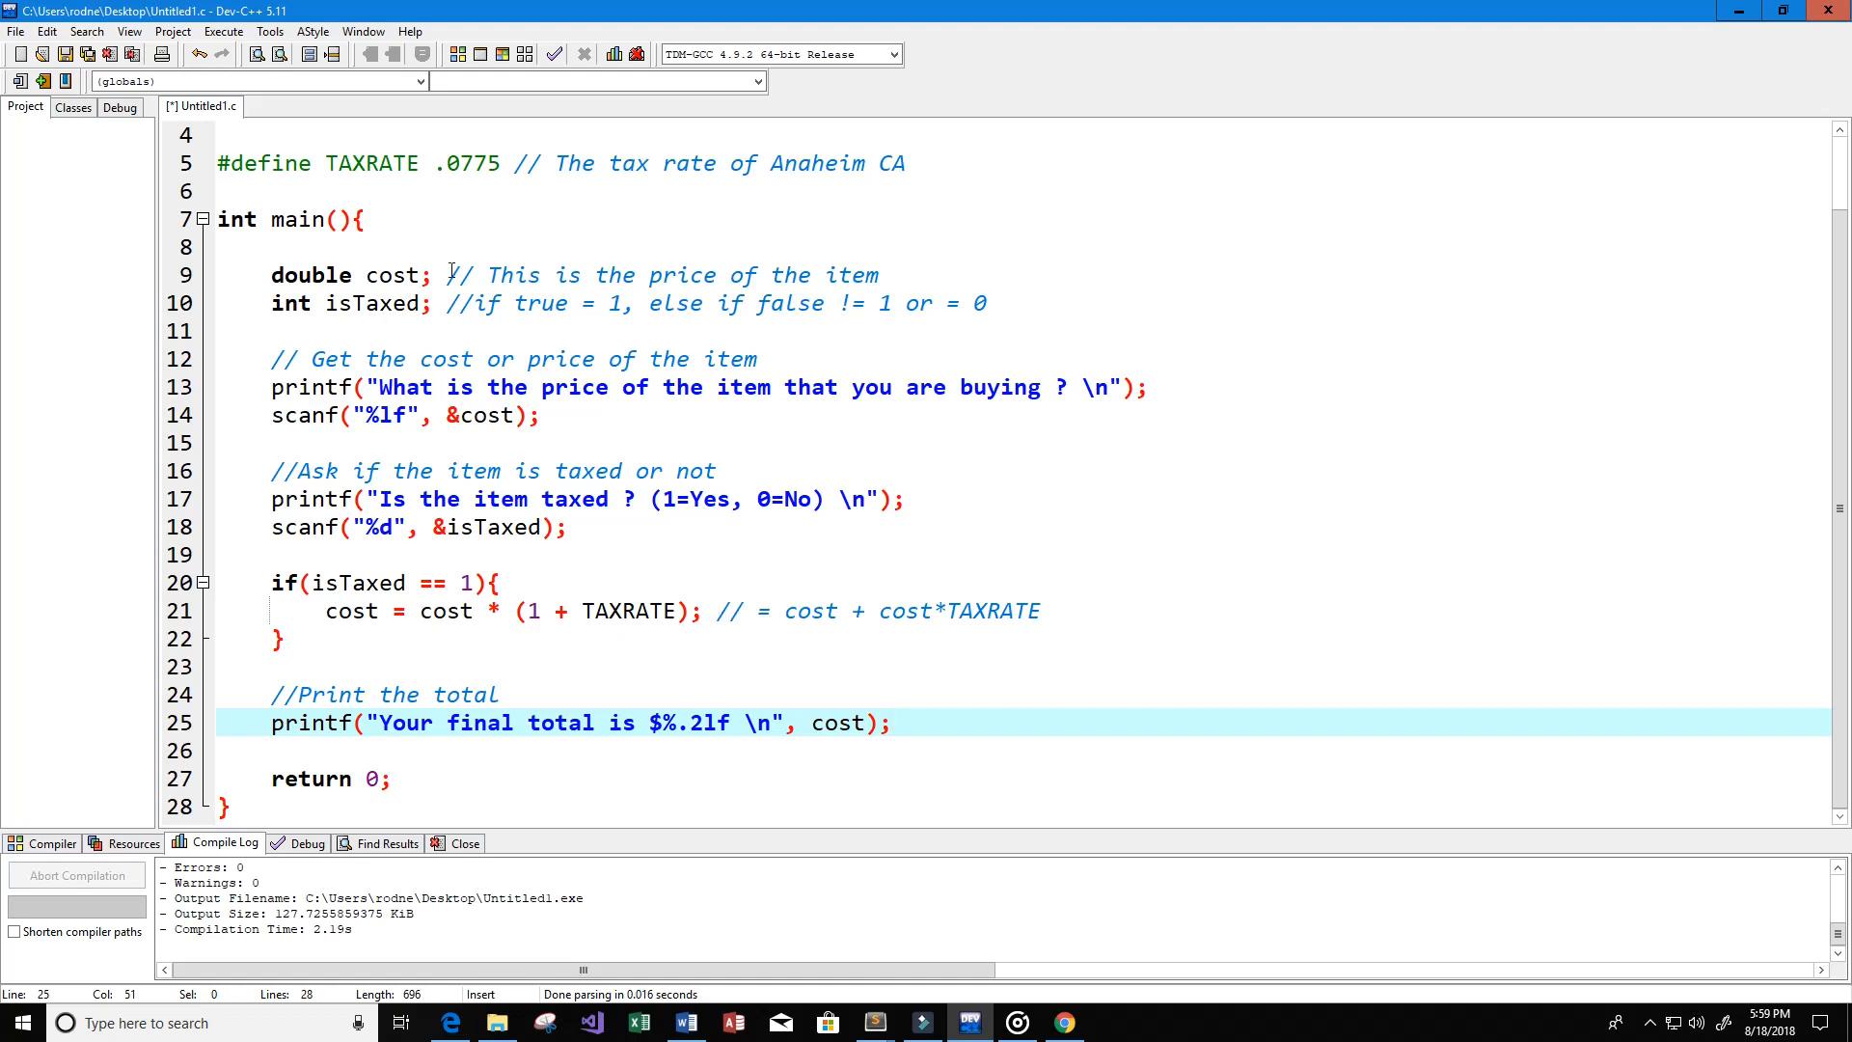
Step: Compile and run the program, entering a price of 20
left_click(517, 54)
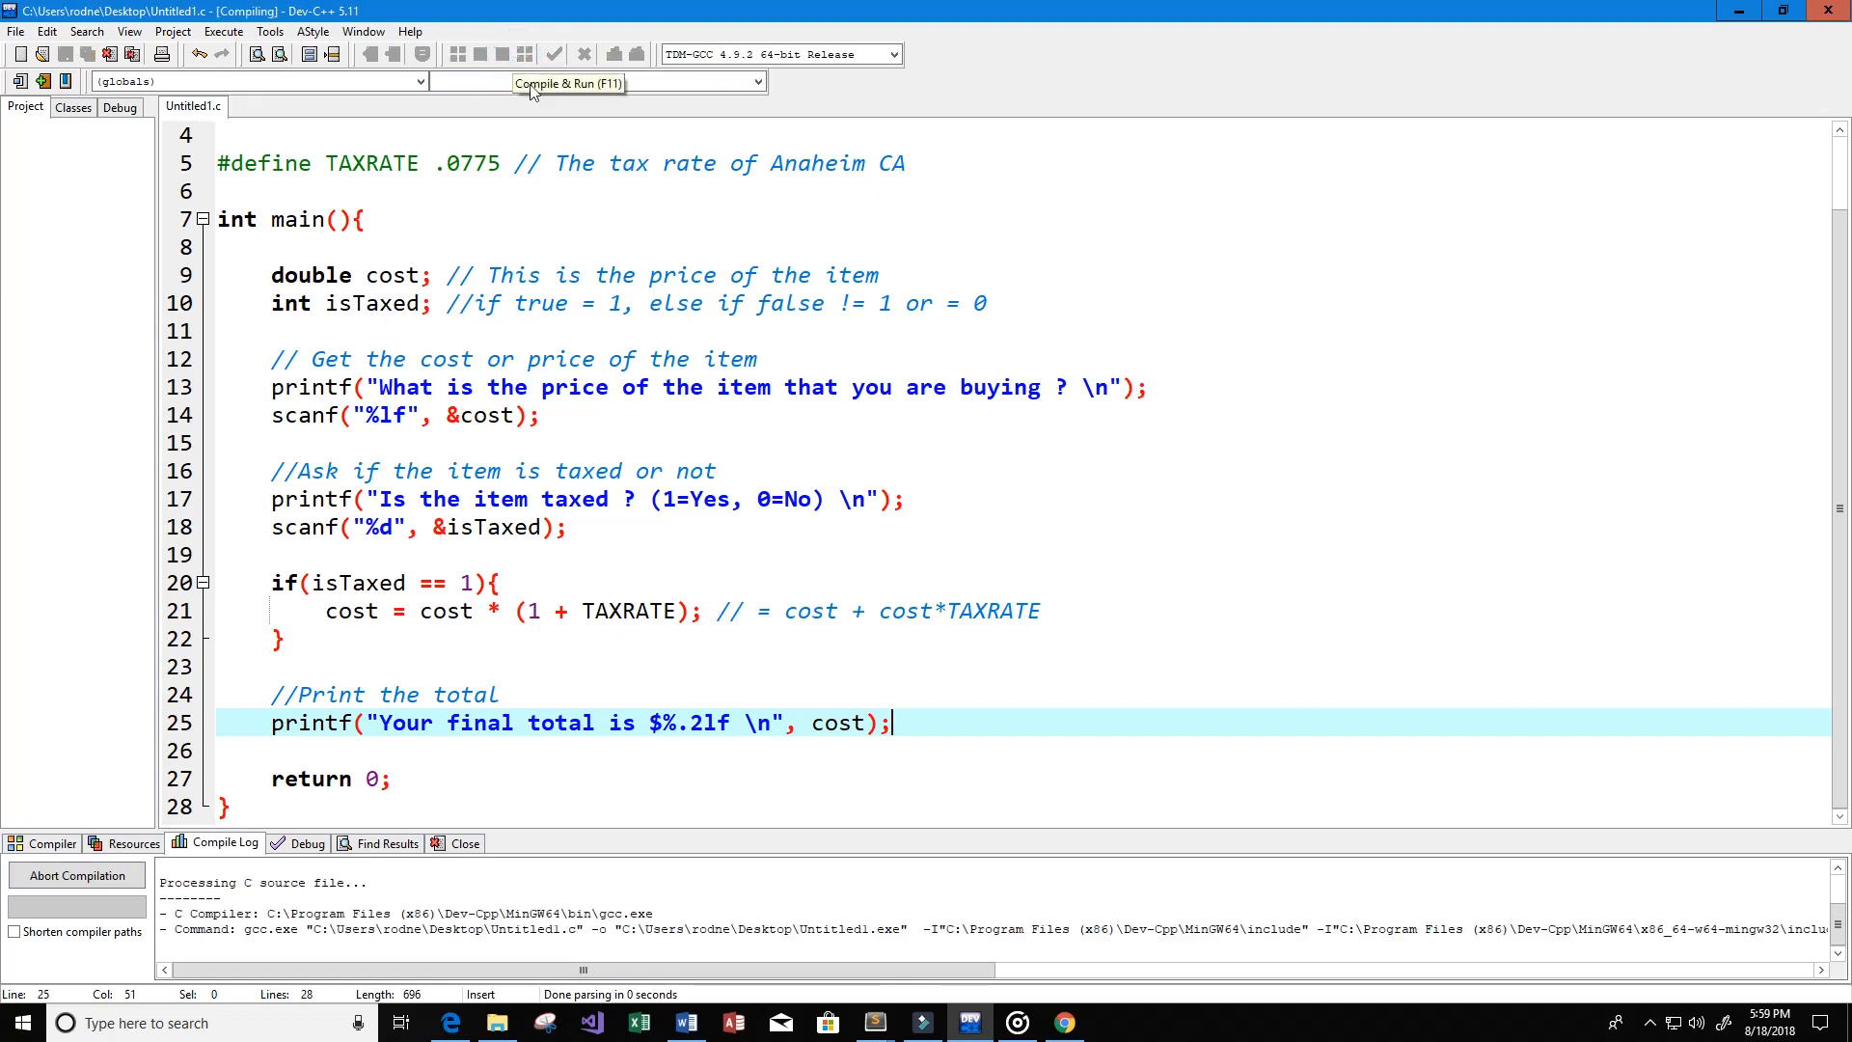
mouse_move(762, 601)
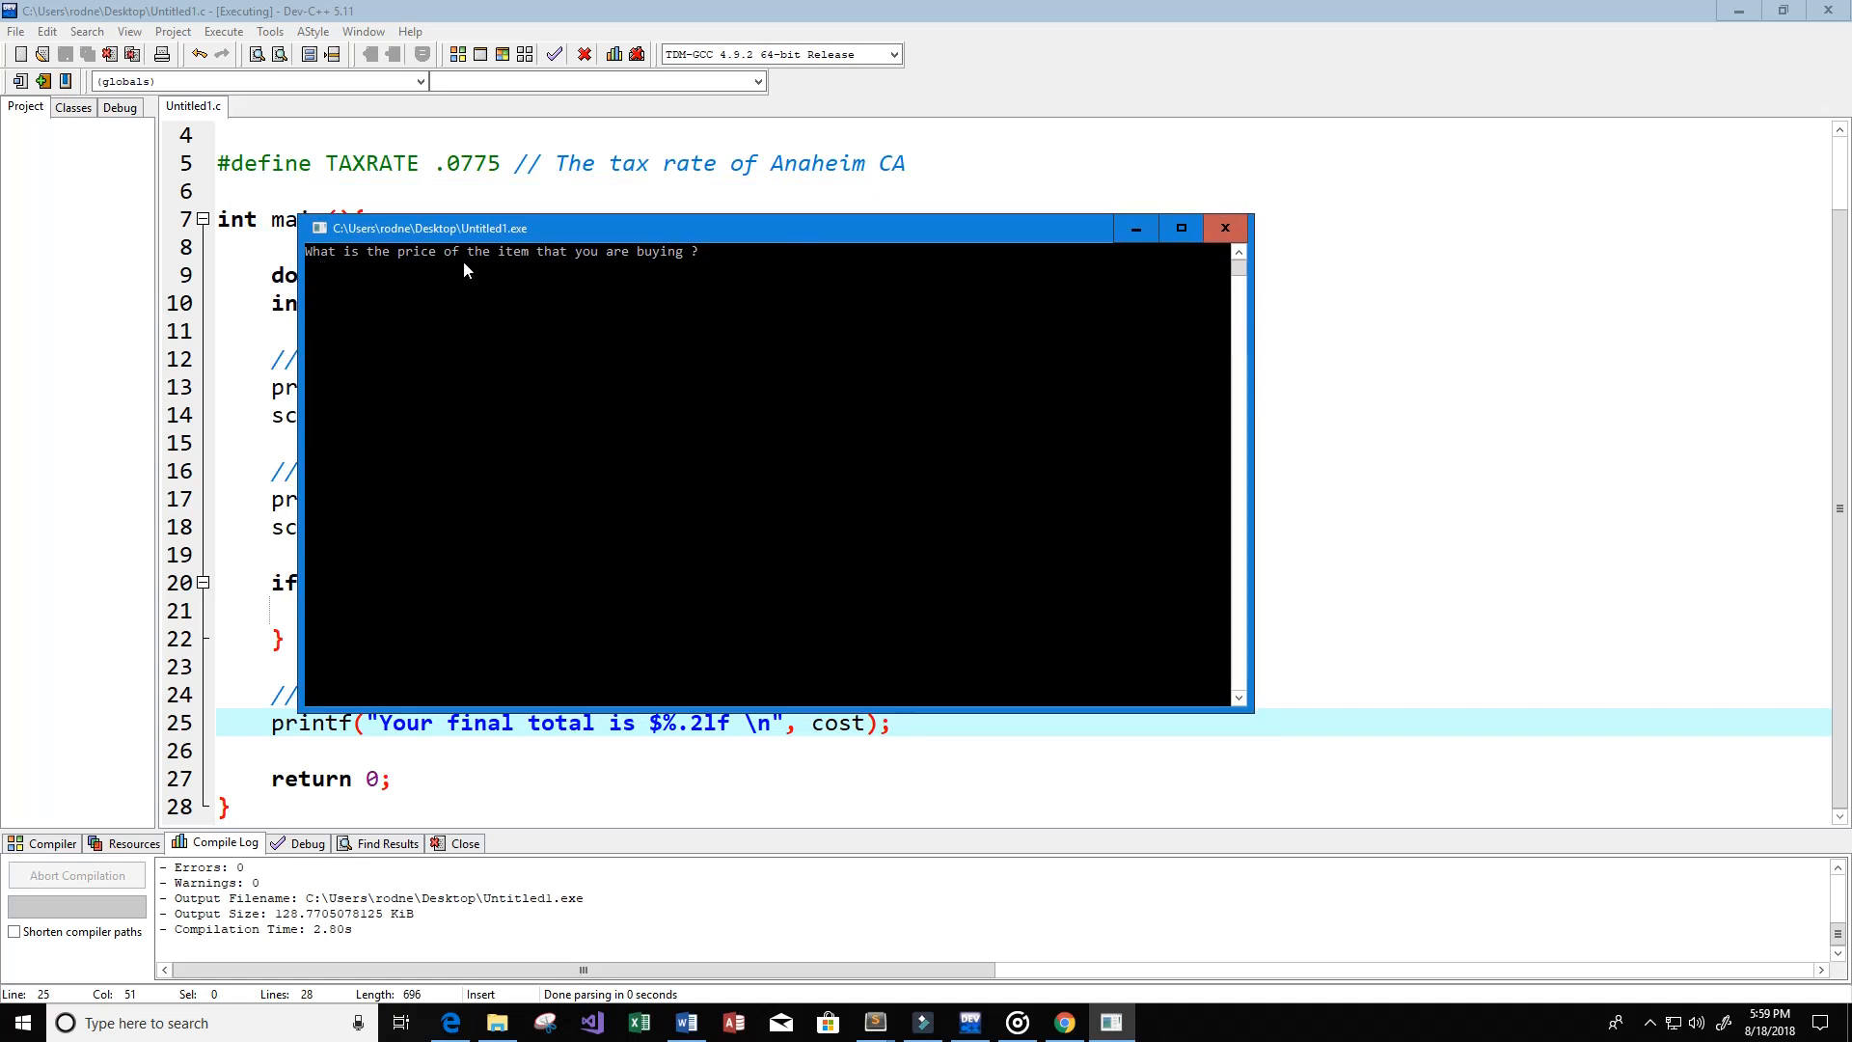
mouse_move(665, 272)
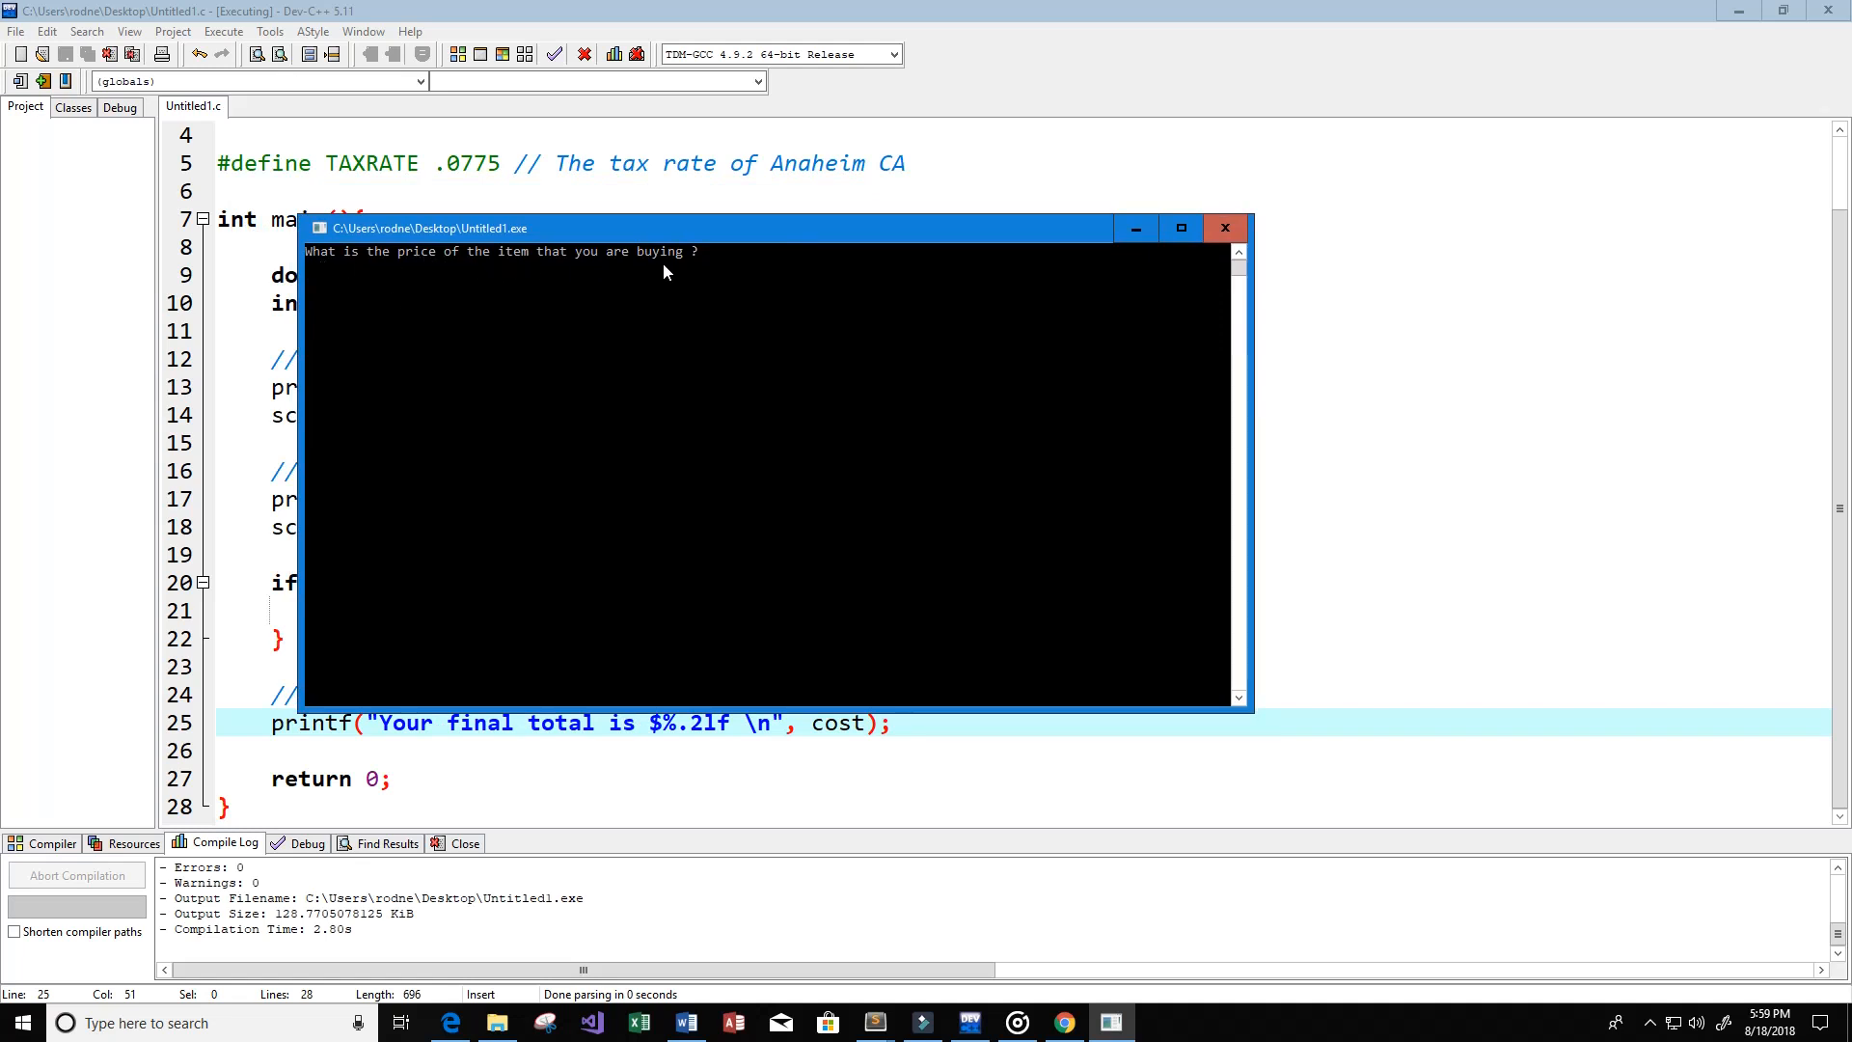
mouse_move(843, 401)
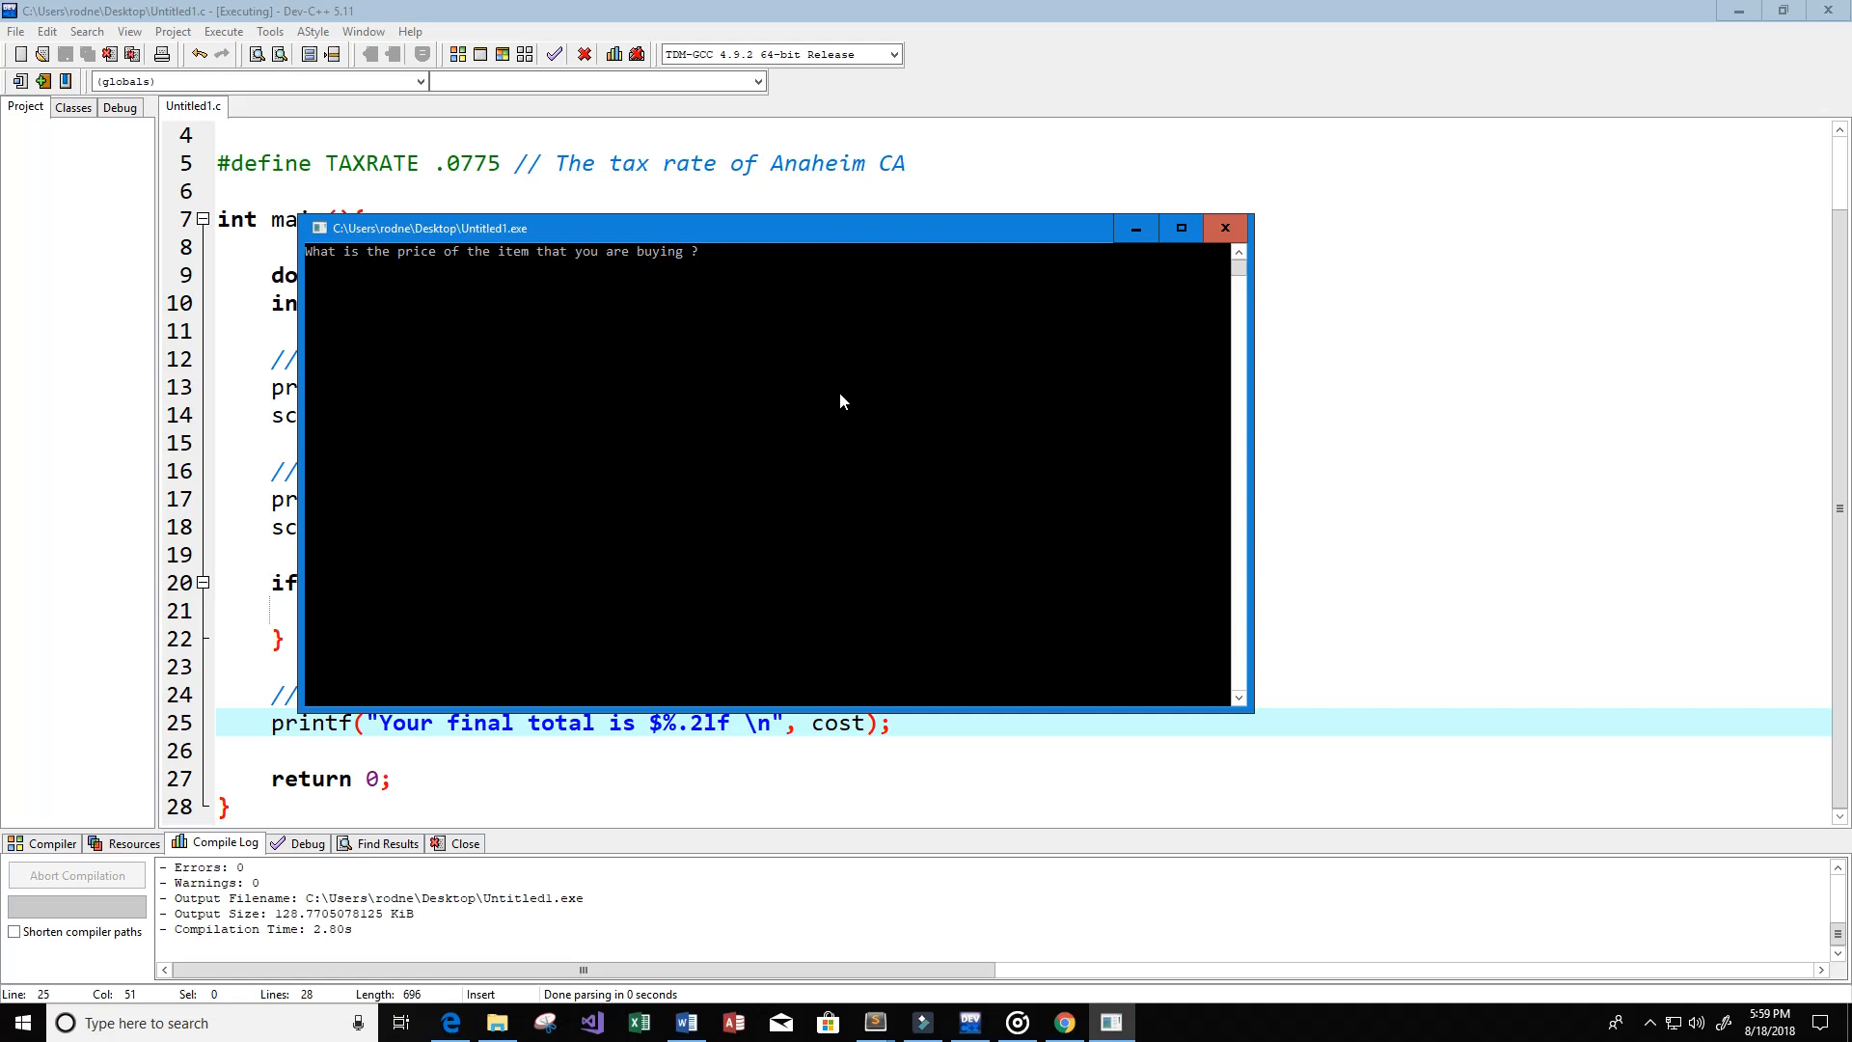
type("20")
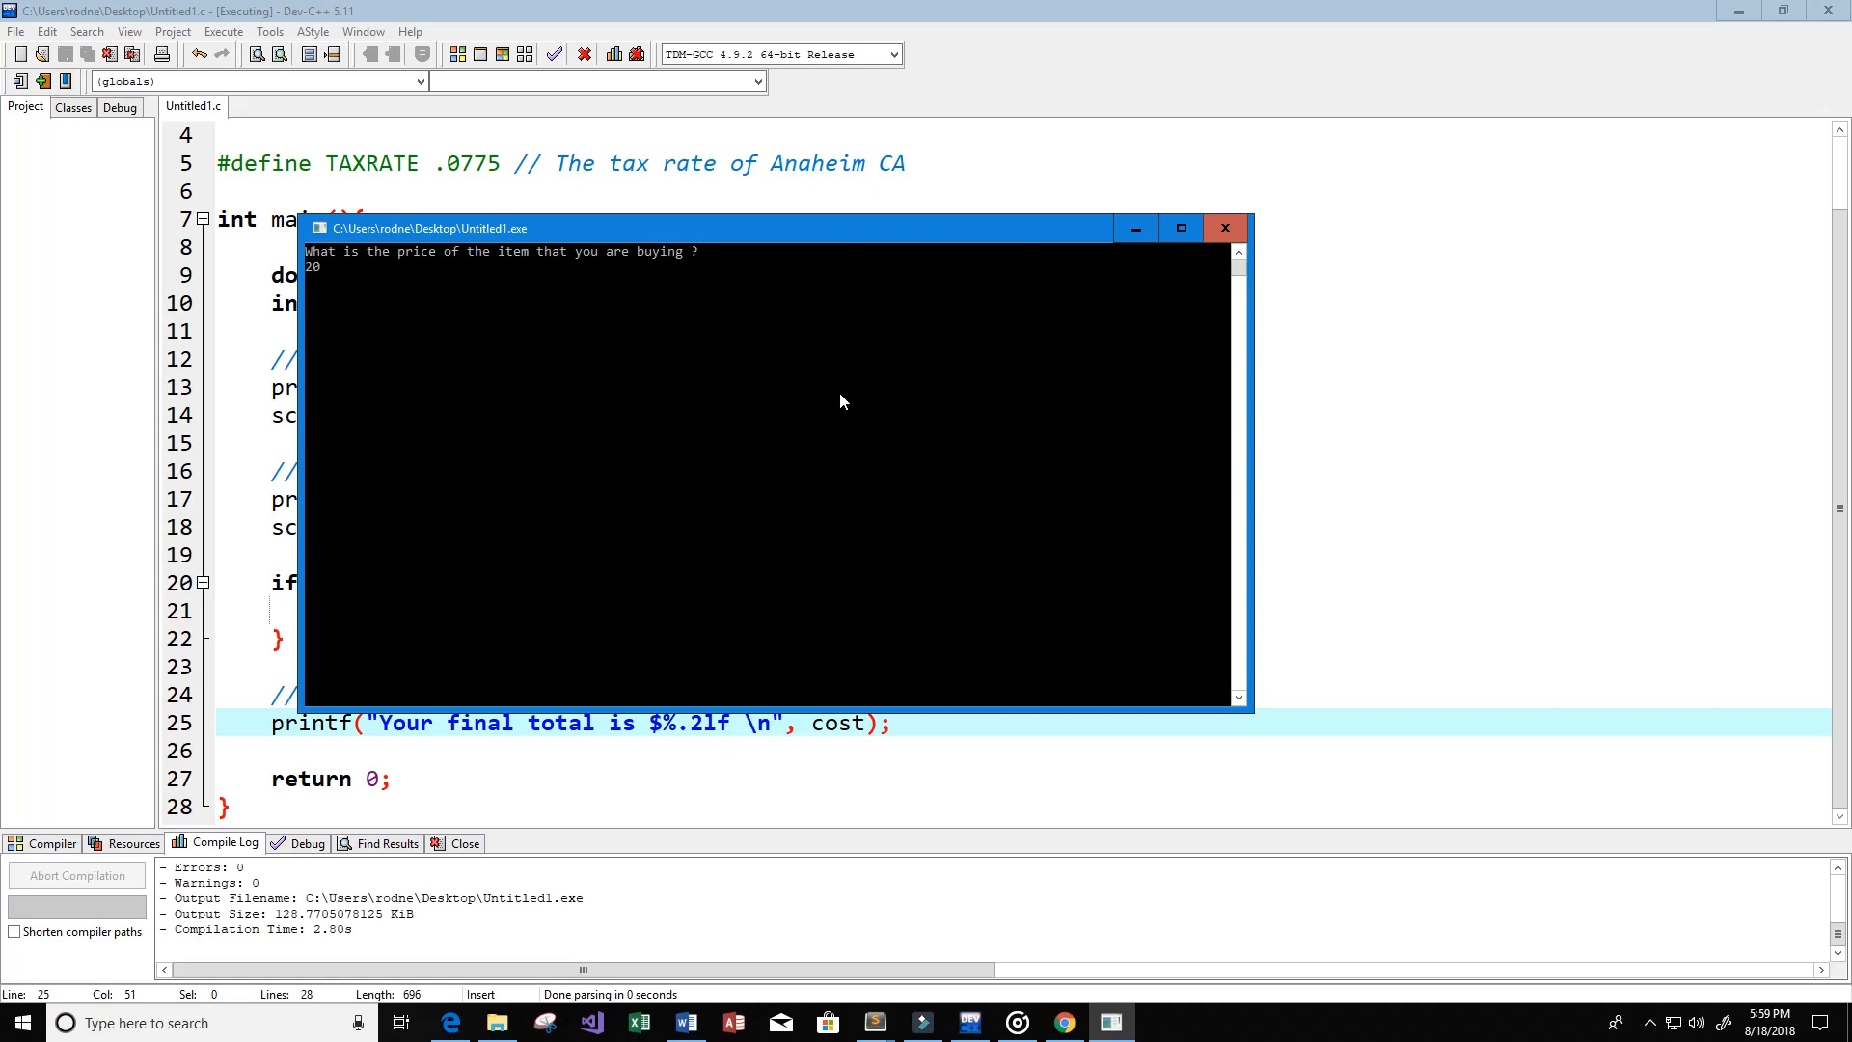
key("Return")
type("0")
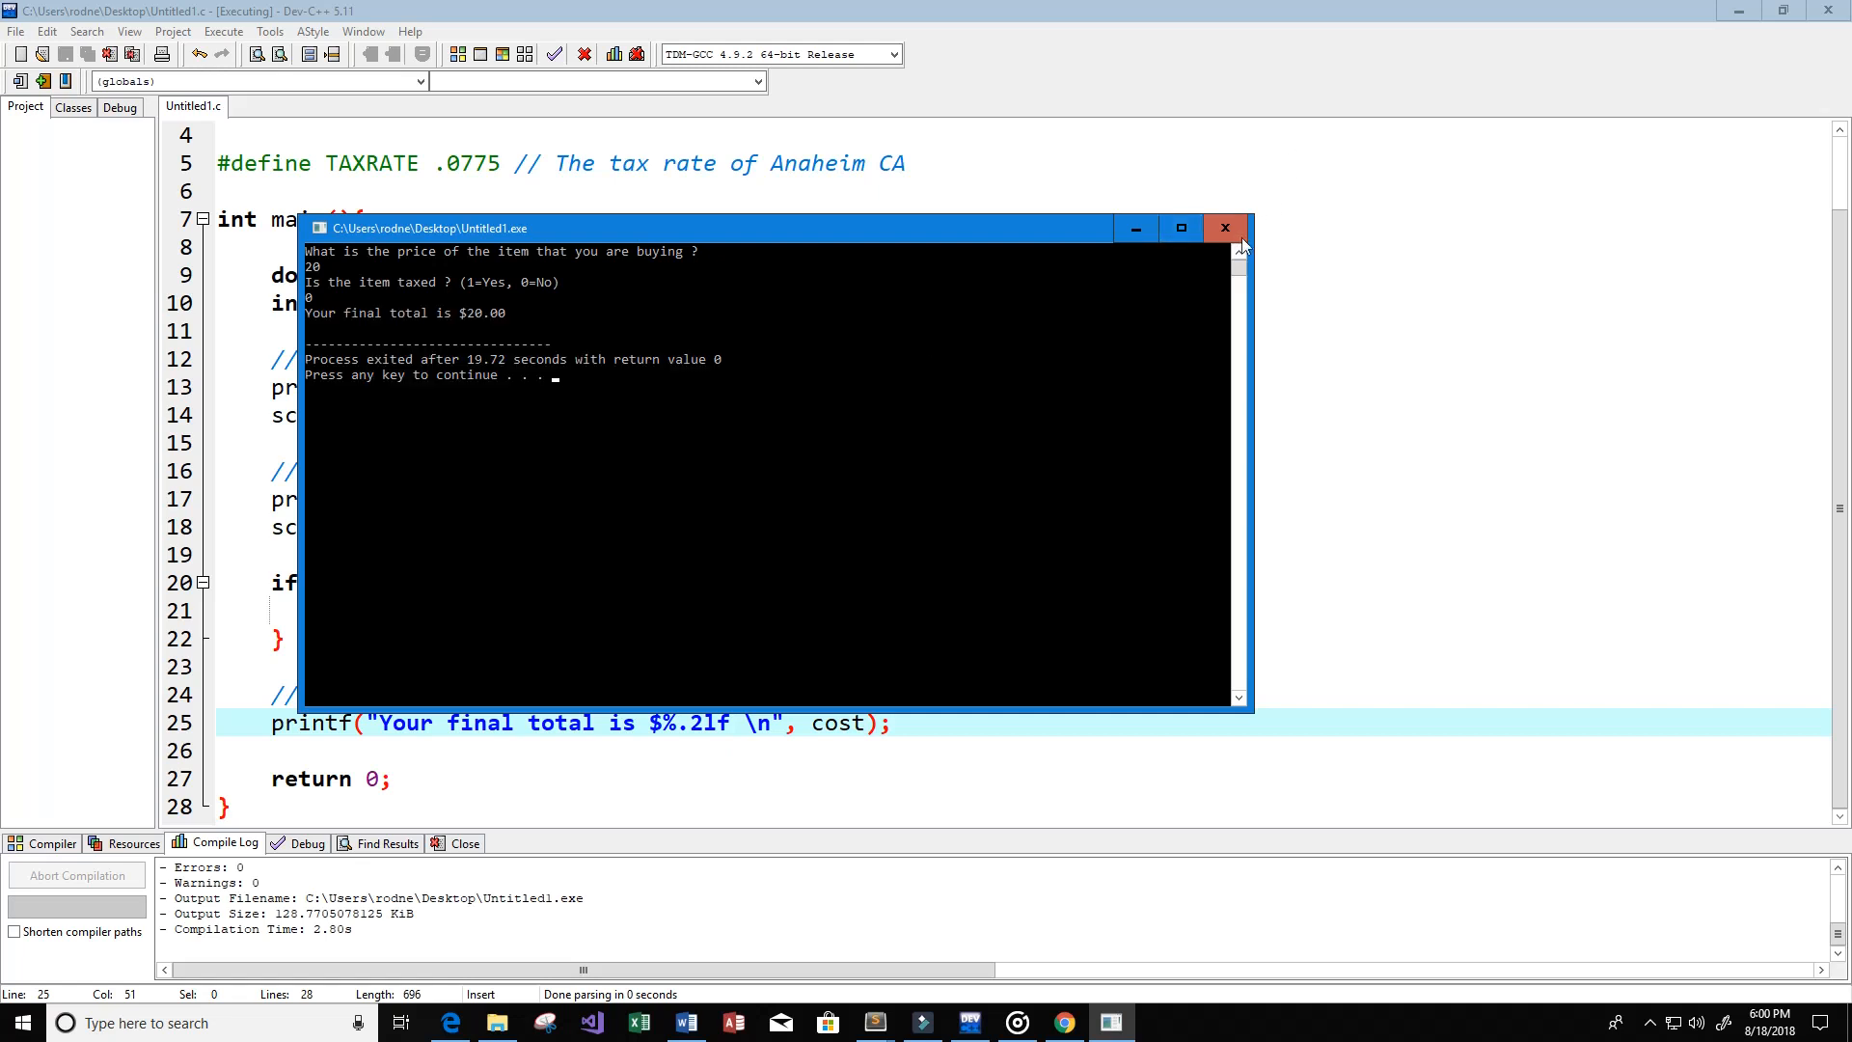
Step: Rerun the program with price 20 and taxed answer 1, getting $21.55
left_click(1225, 228)
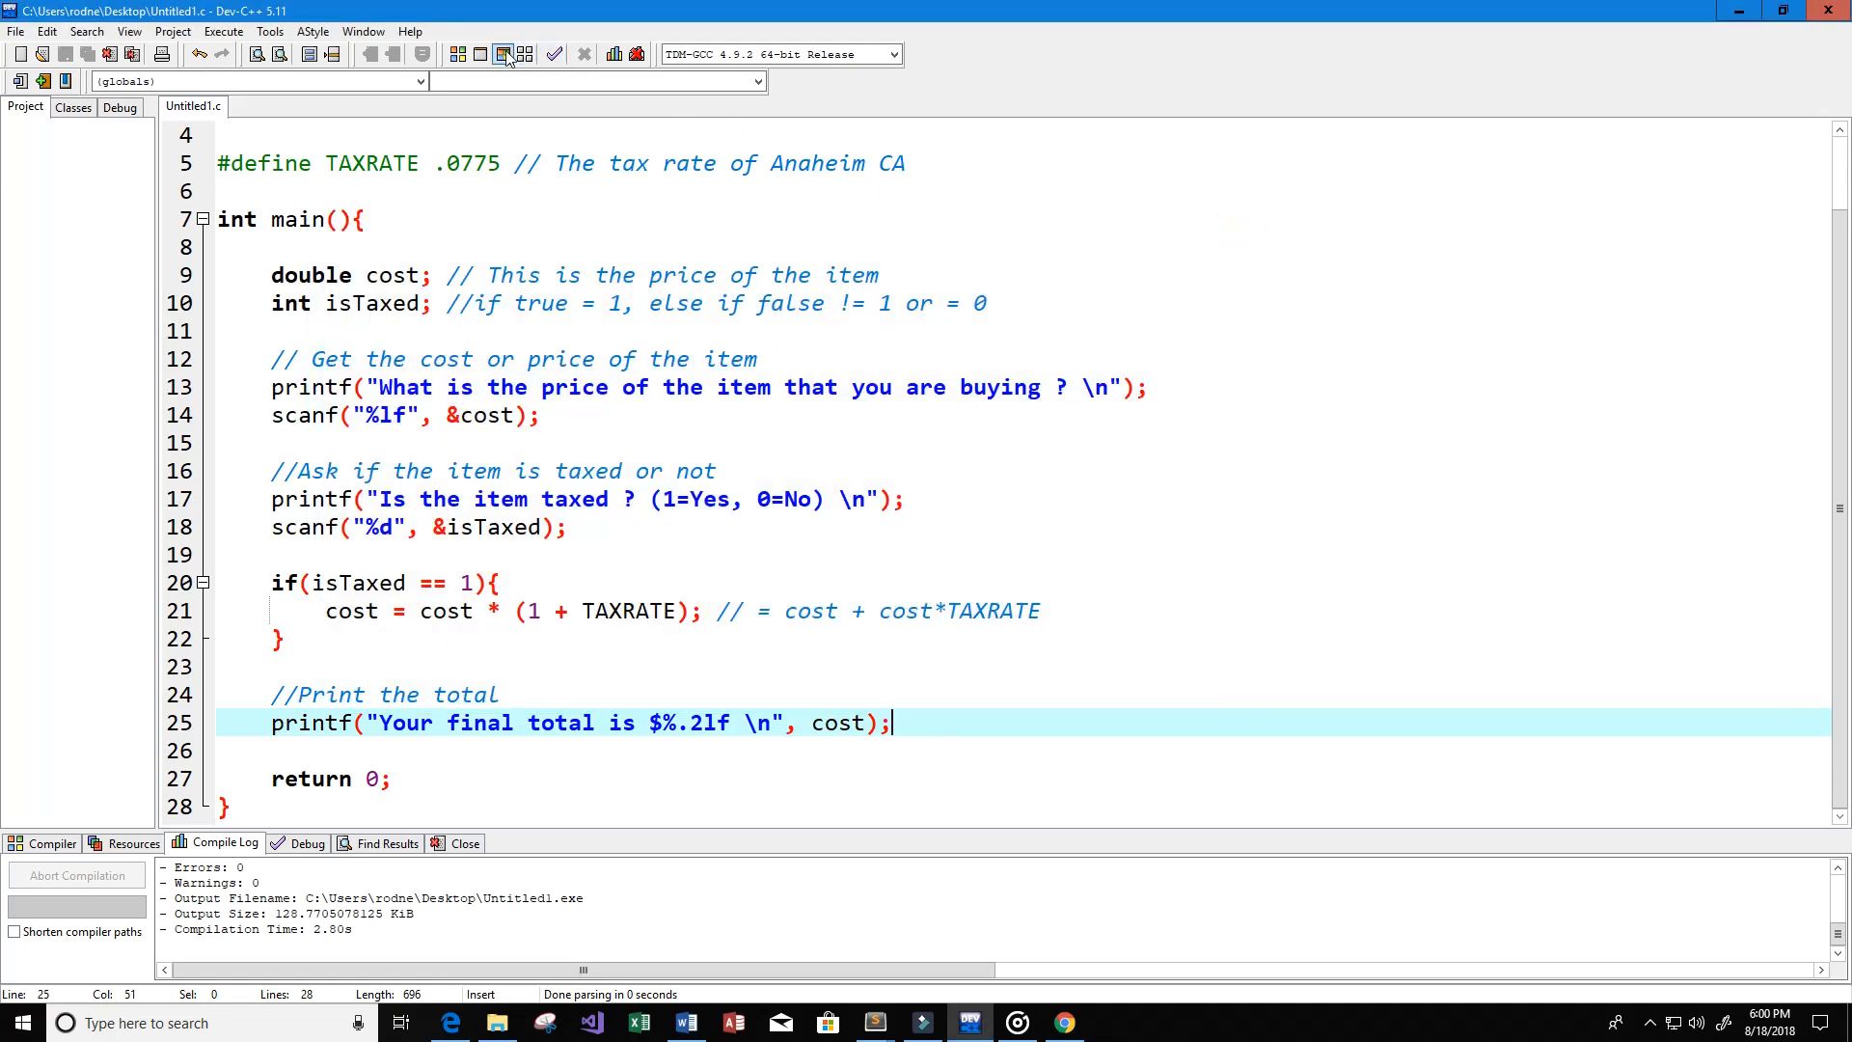
left_click(553, 54)
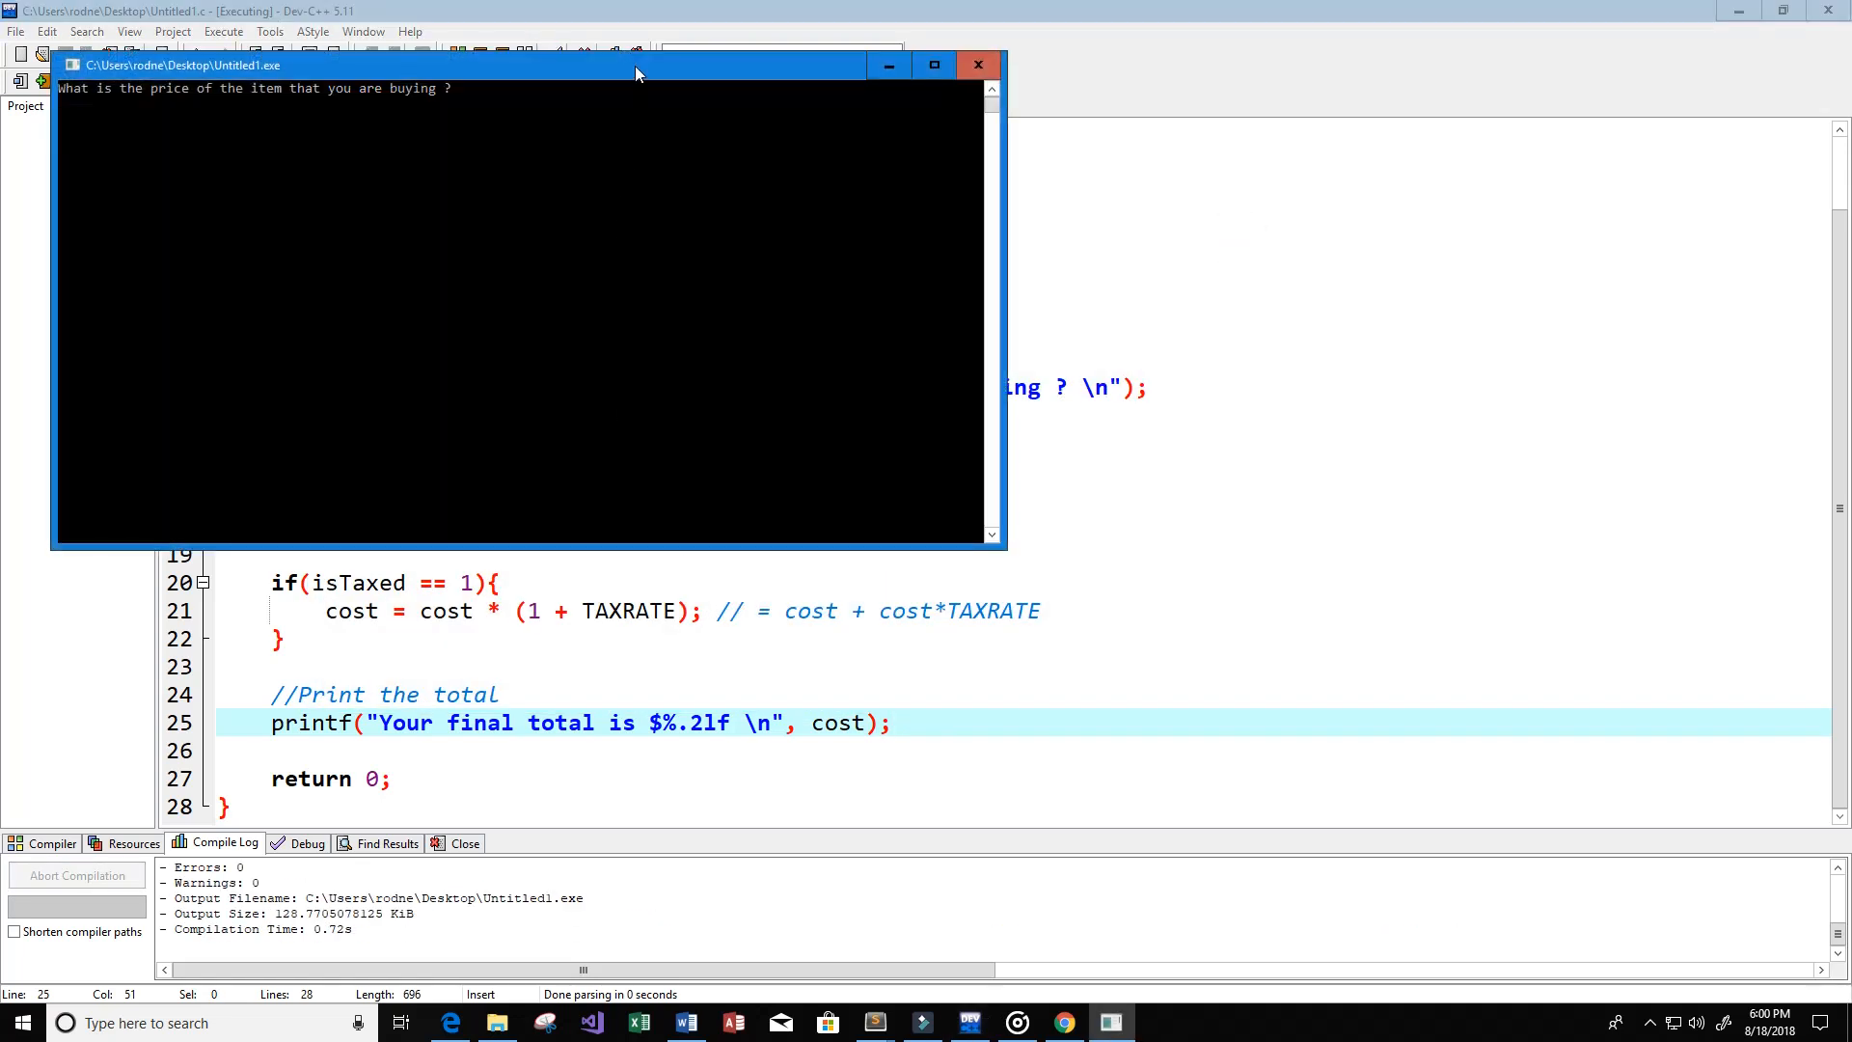
left_click_drag(520, 65, 791, 197)
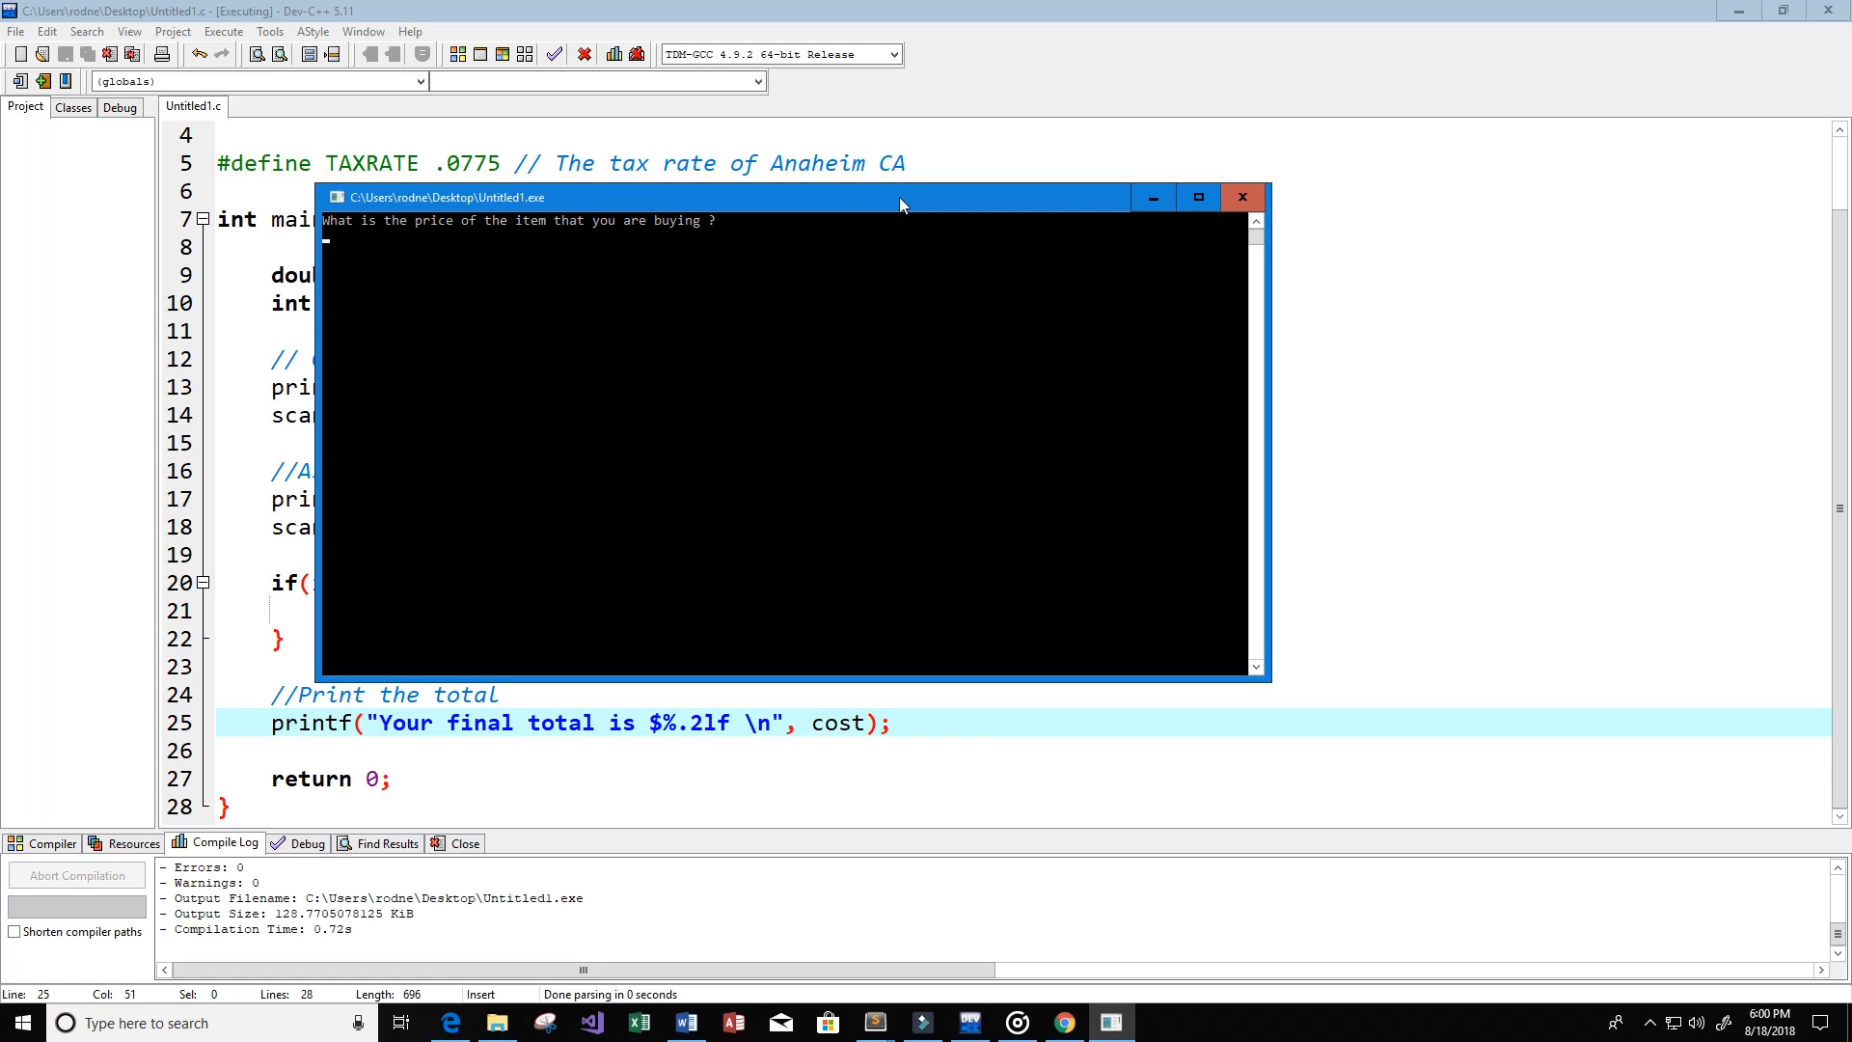
type("20")
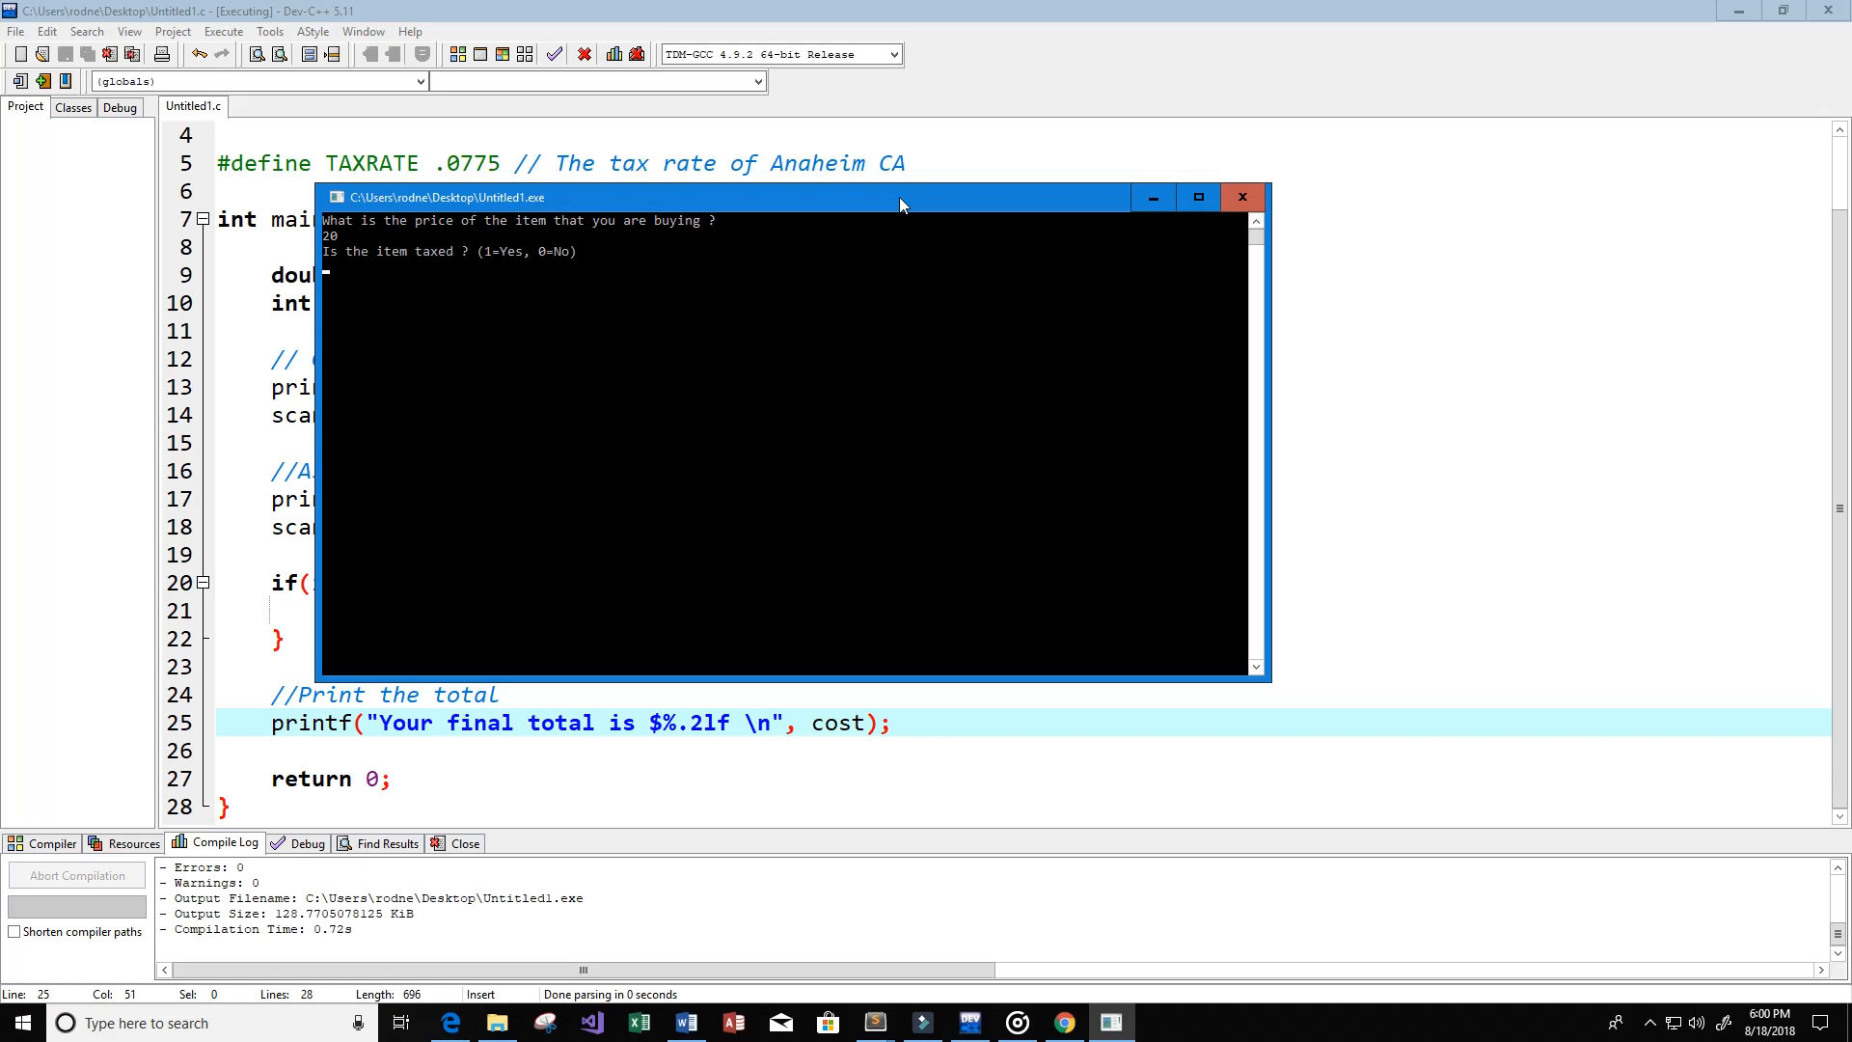
type("1")
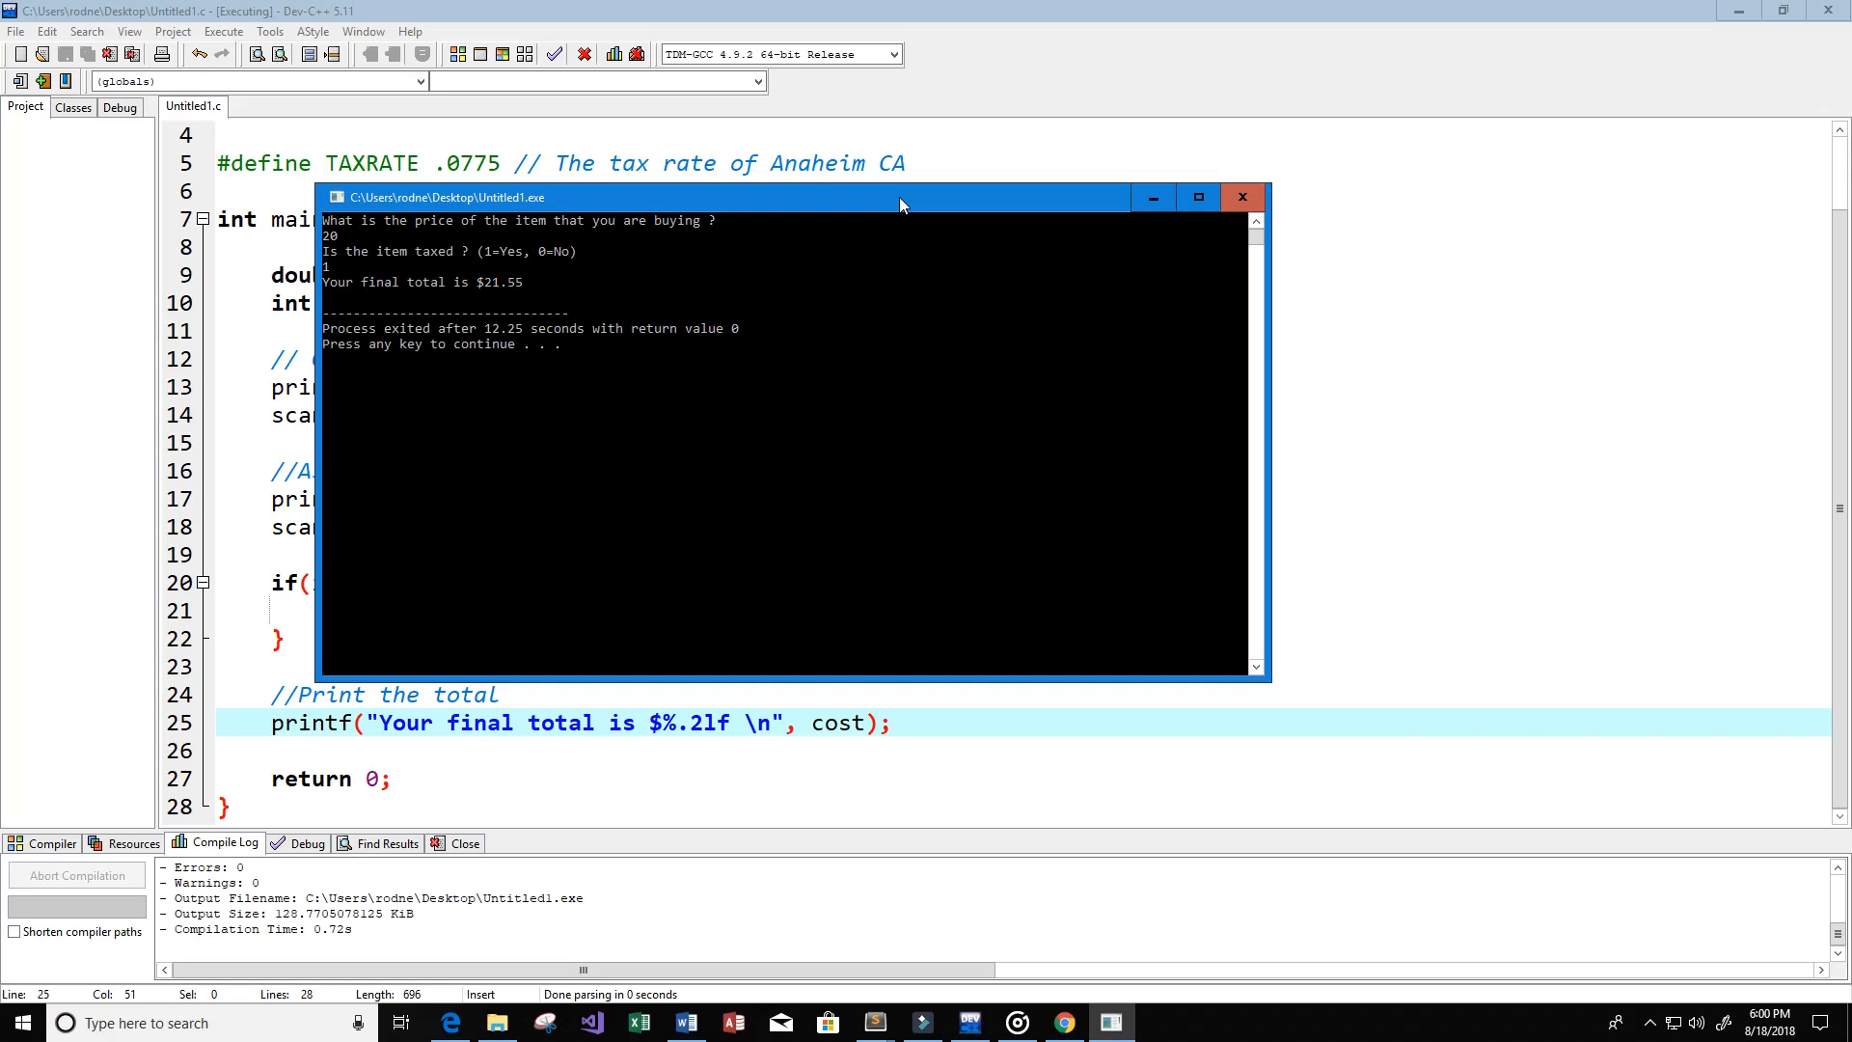
mouse_move(512, 298)
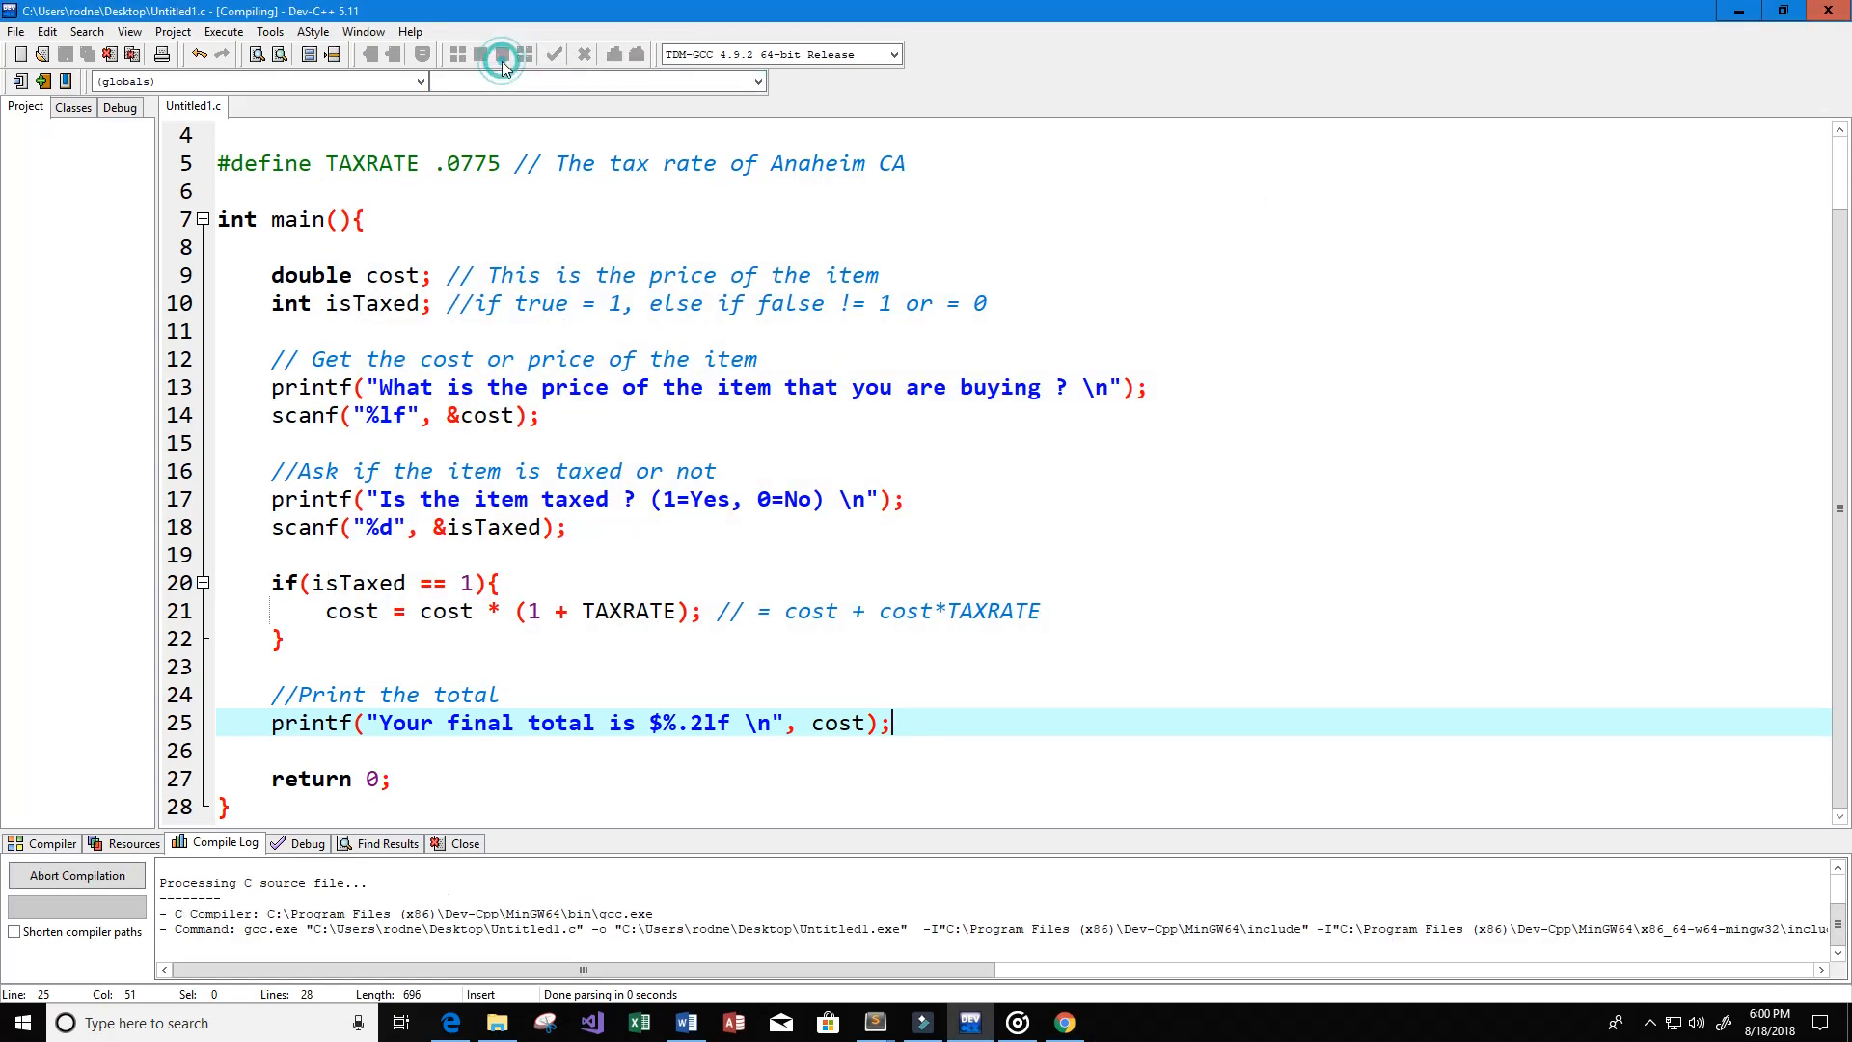
Step: Start a third run with price 20 and 0 for not taxed
left_click(500, 54)
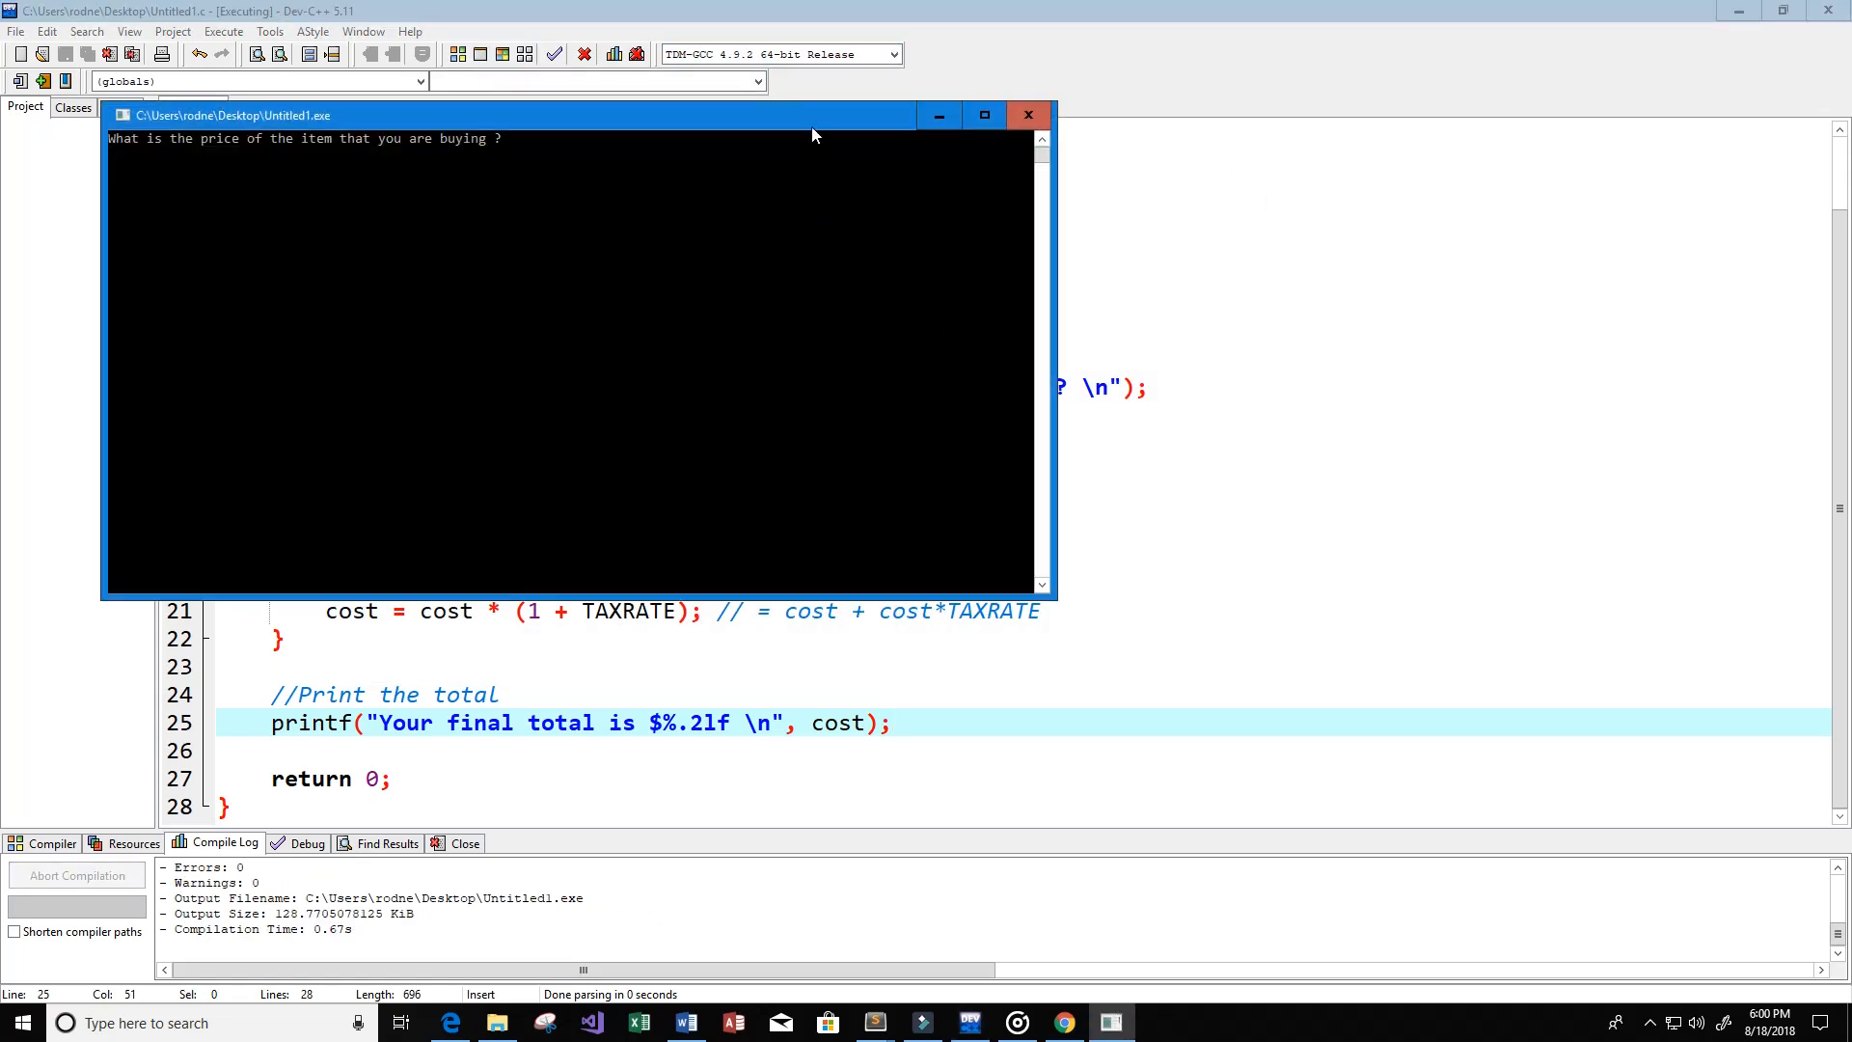
left_click_drag(579, 115, 738, 183)
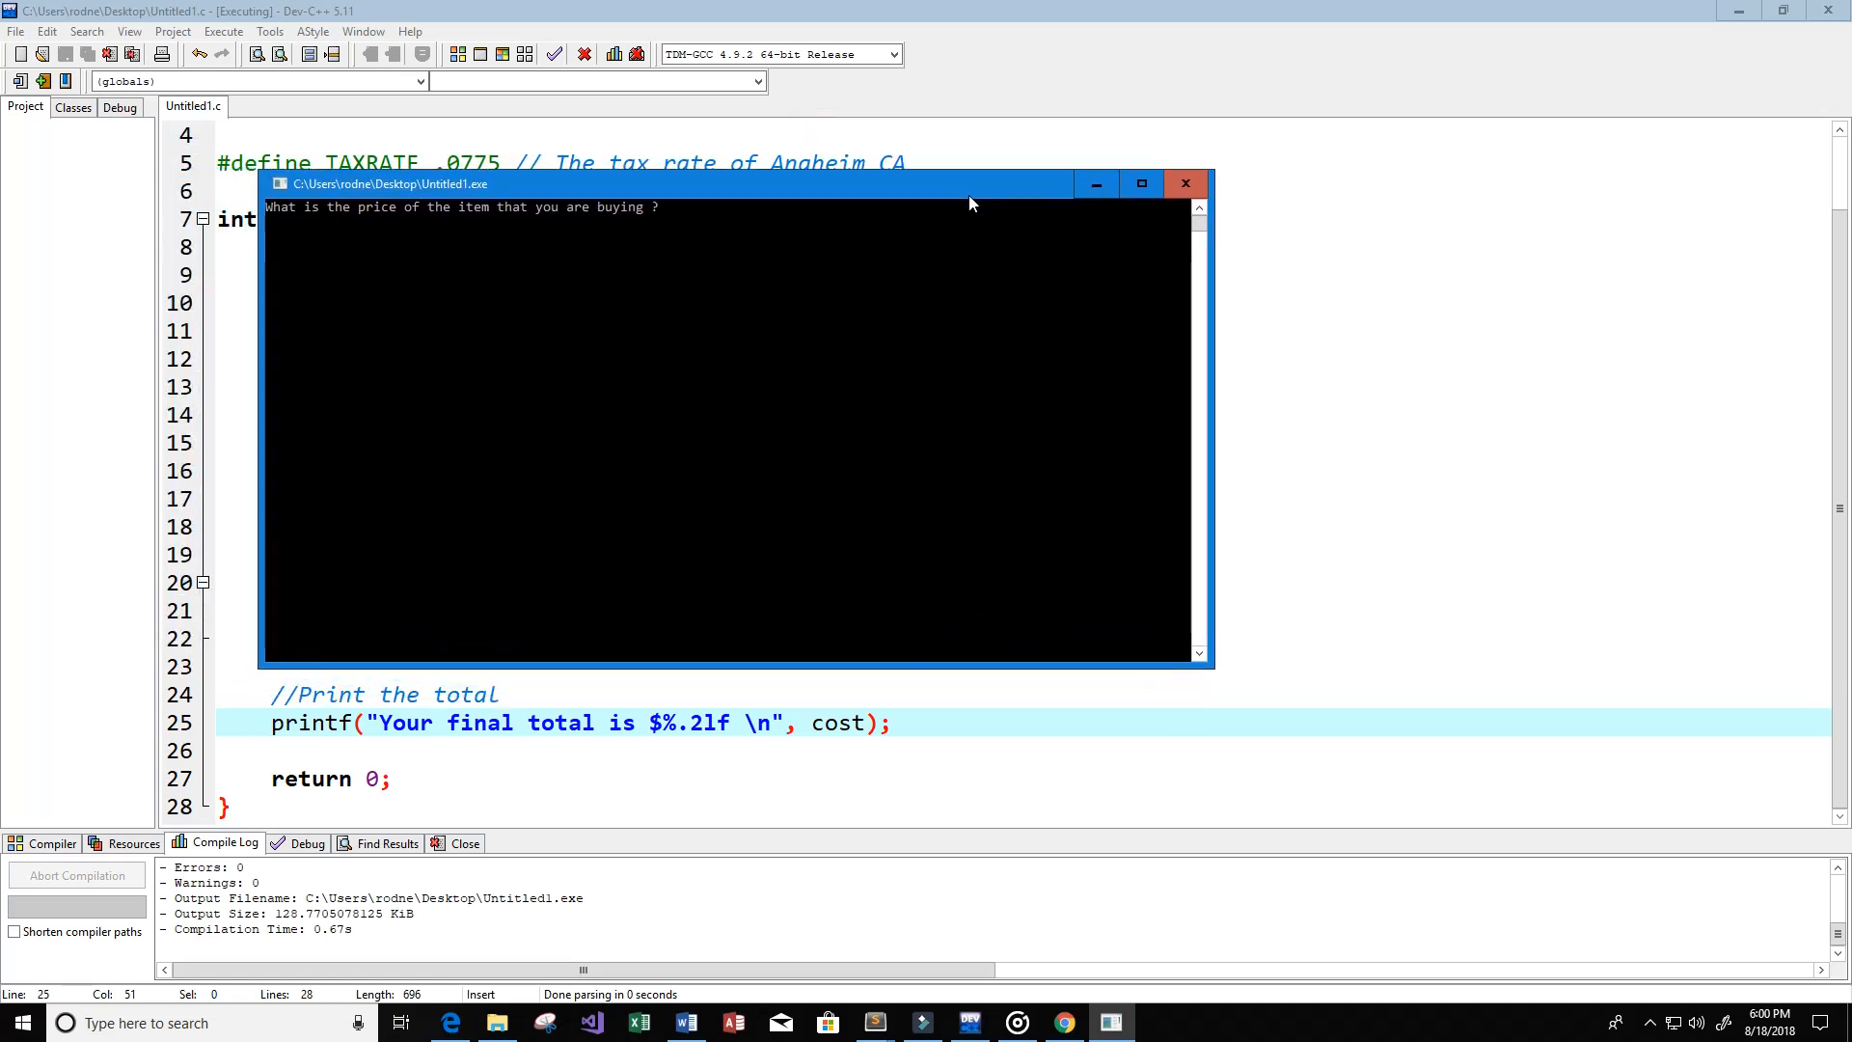
mouse_move(645, 427)
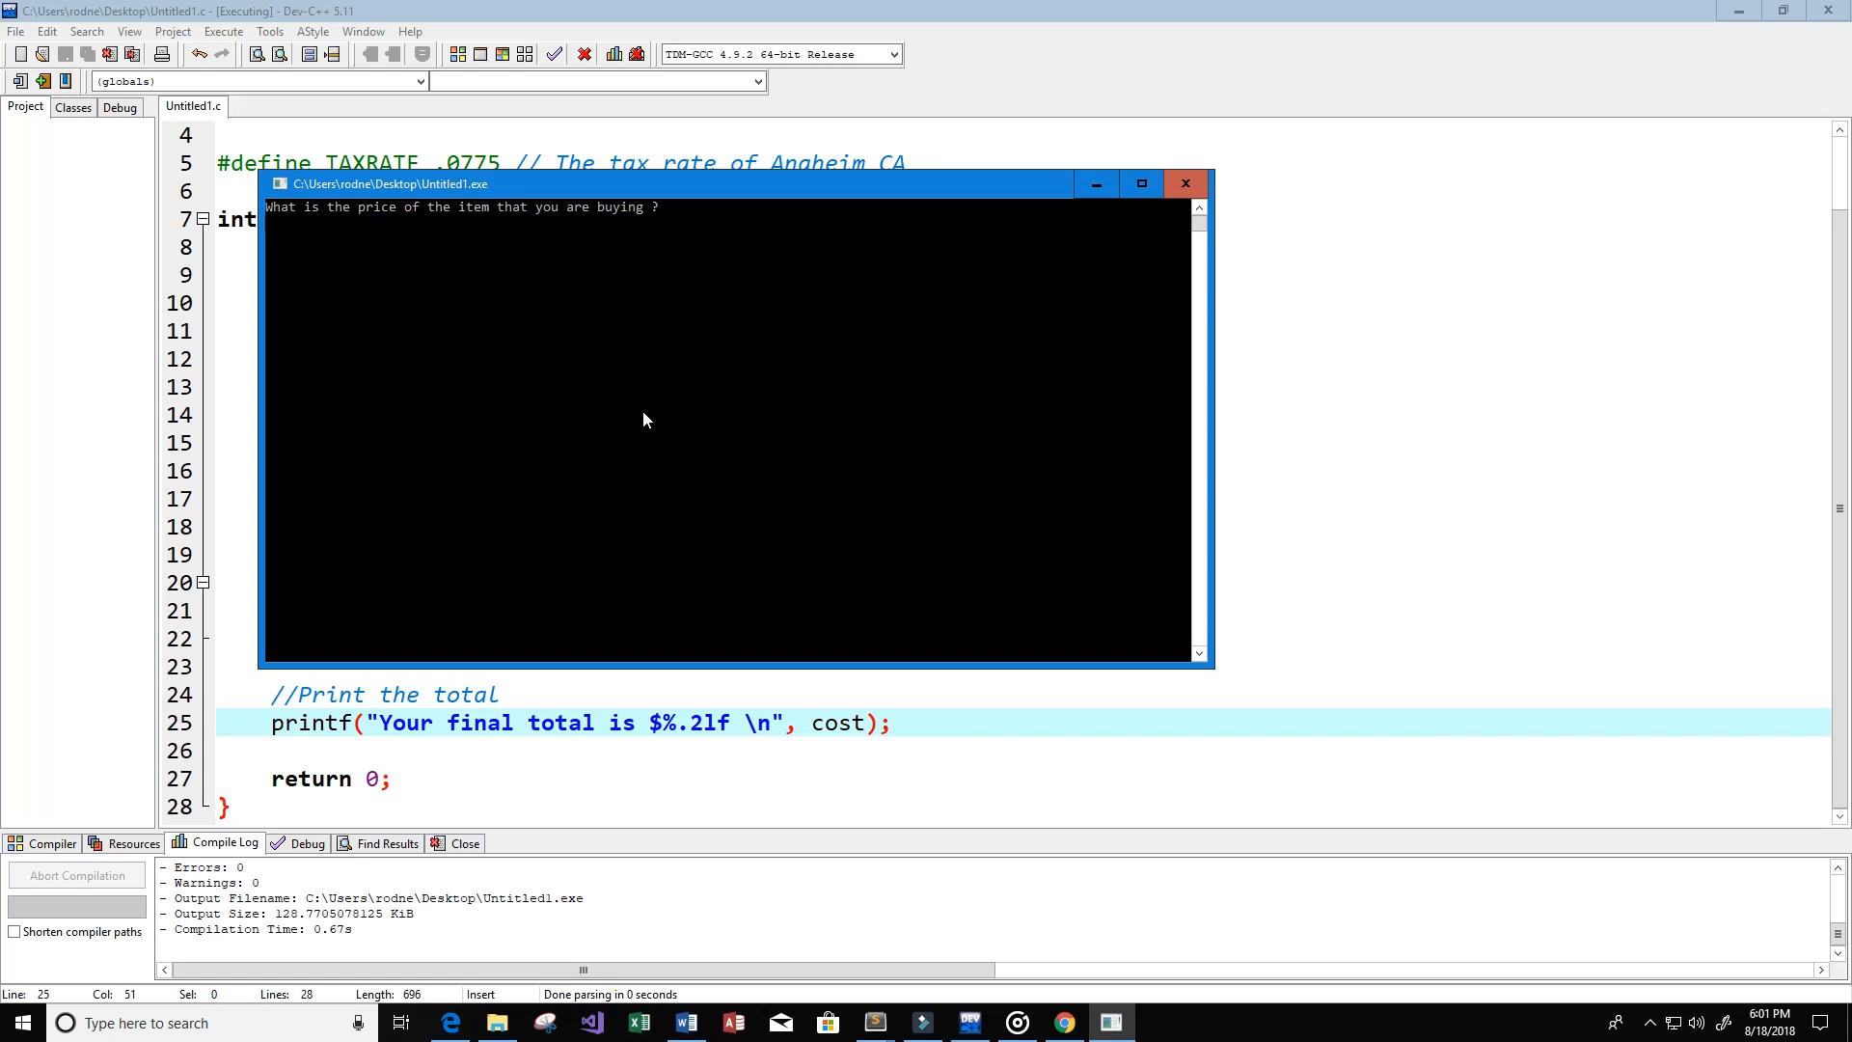
type("20")
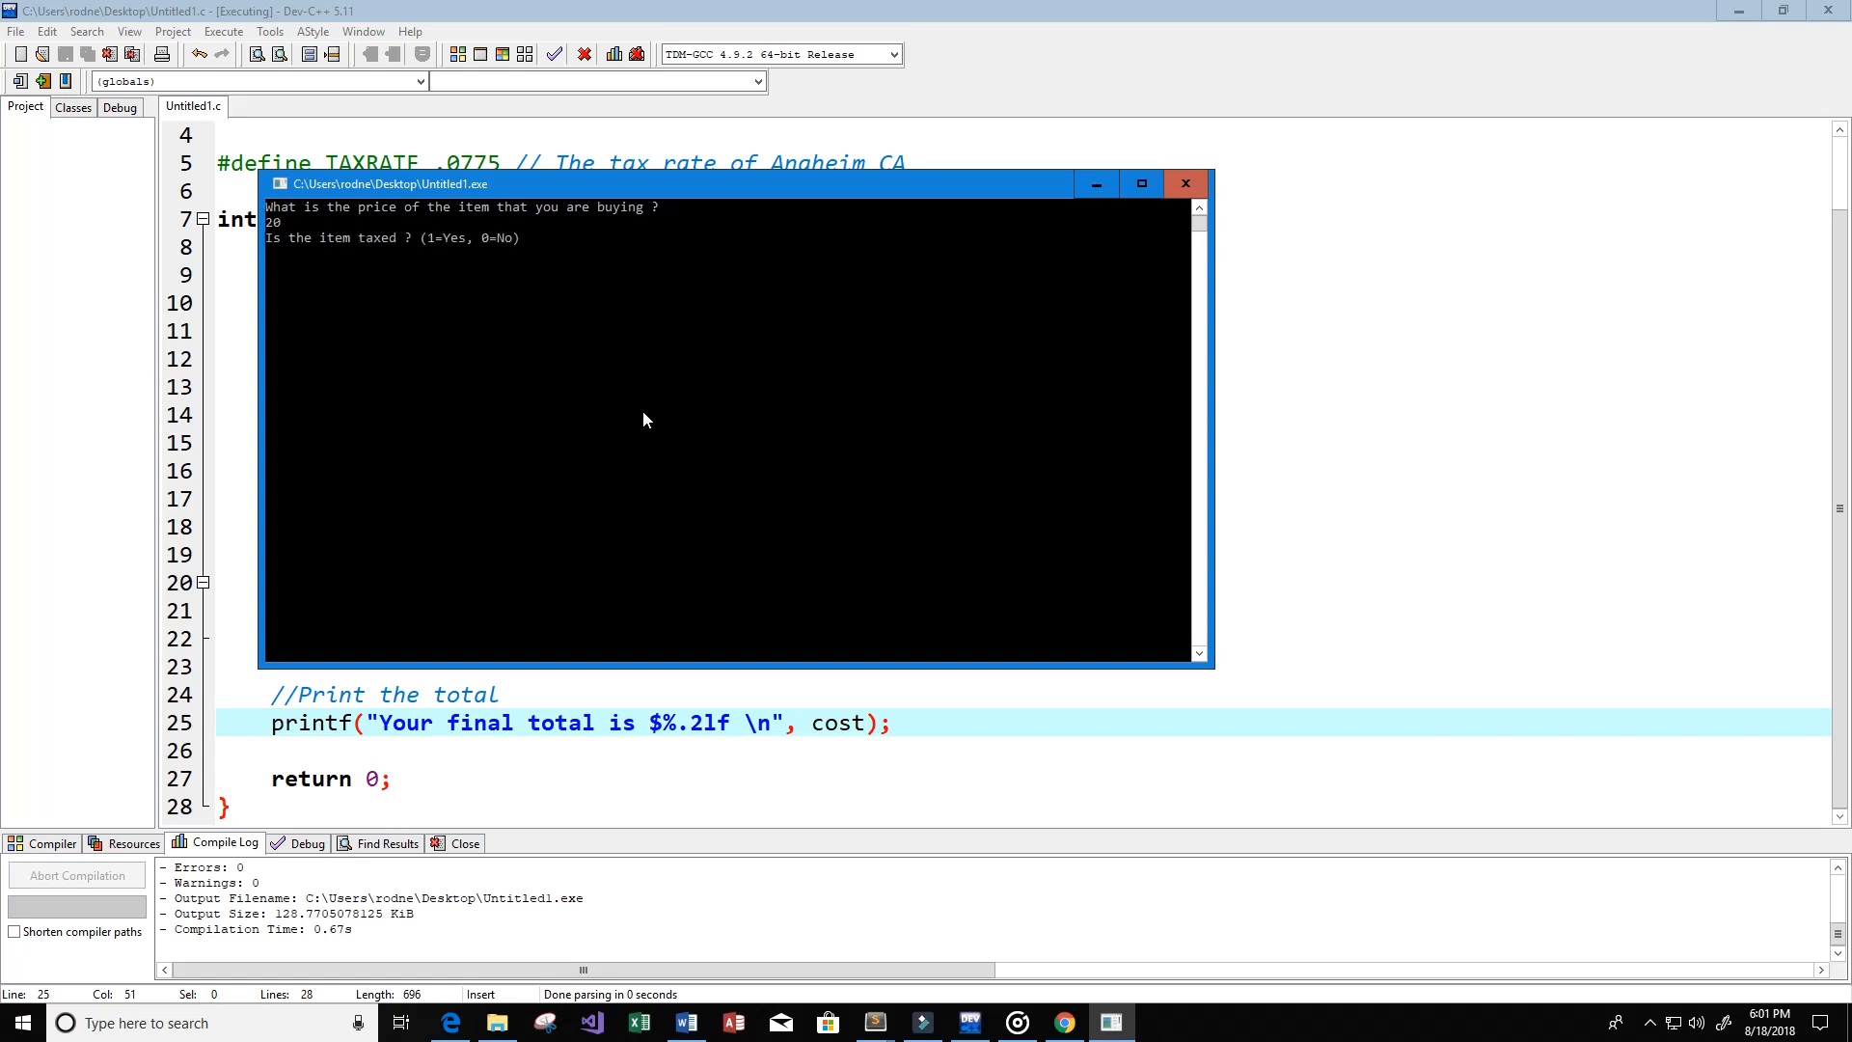
type("0")
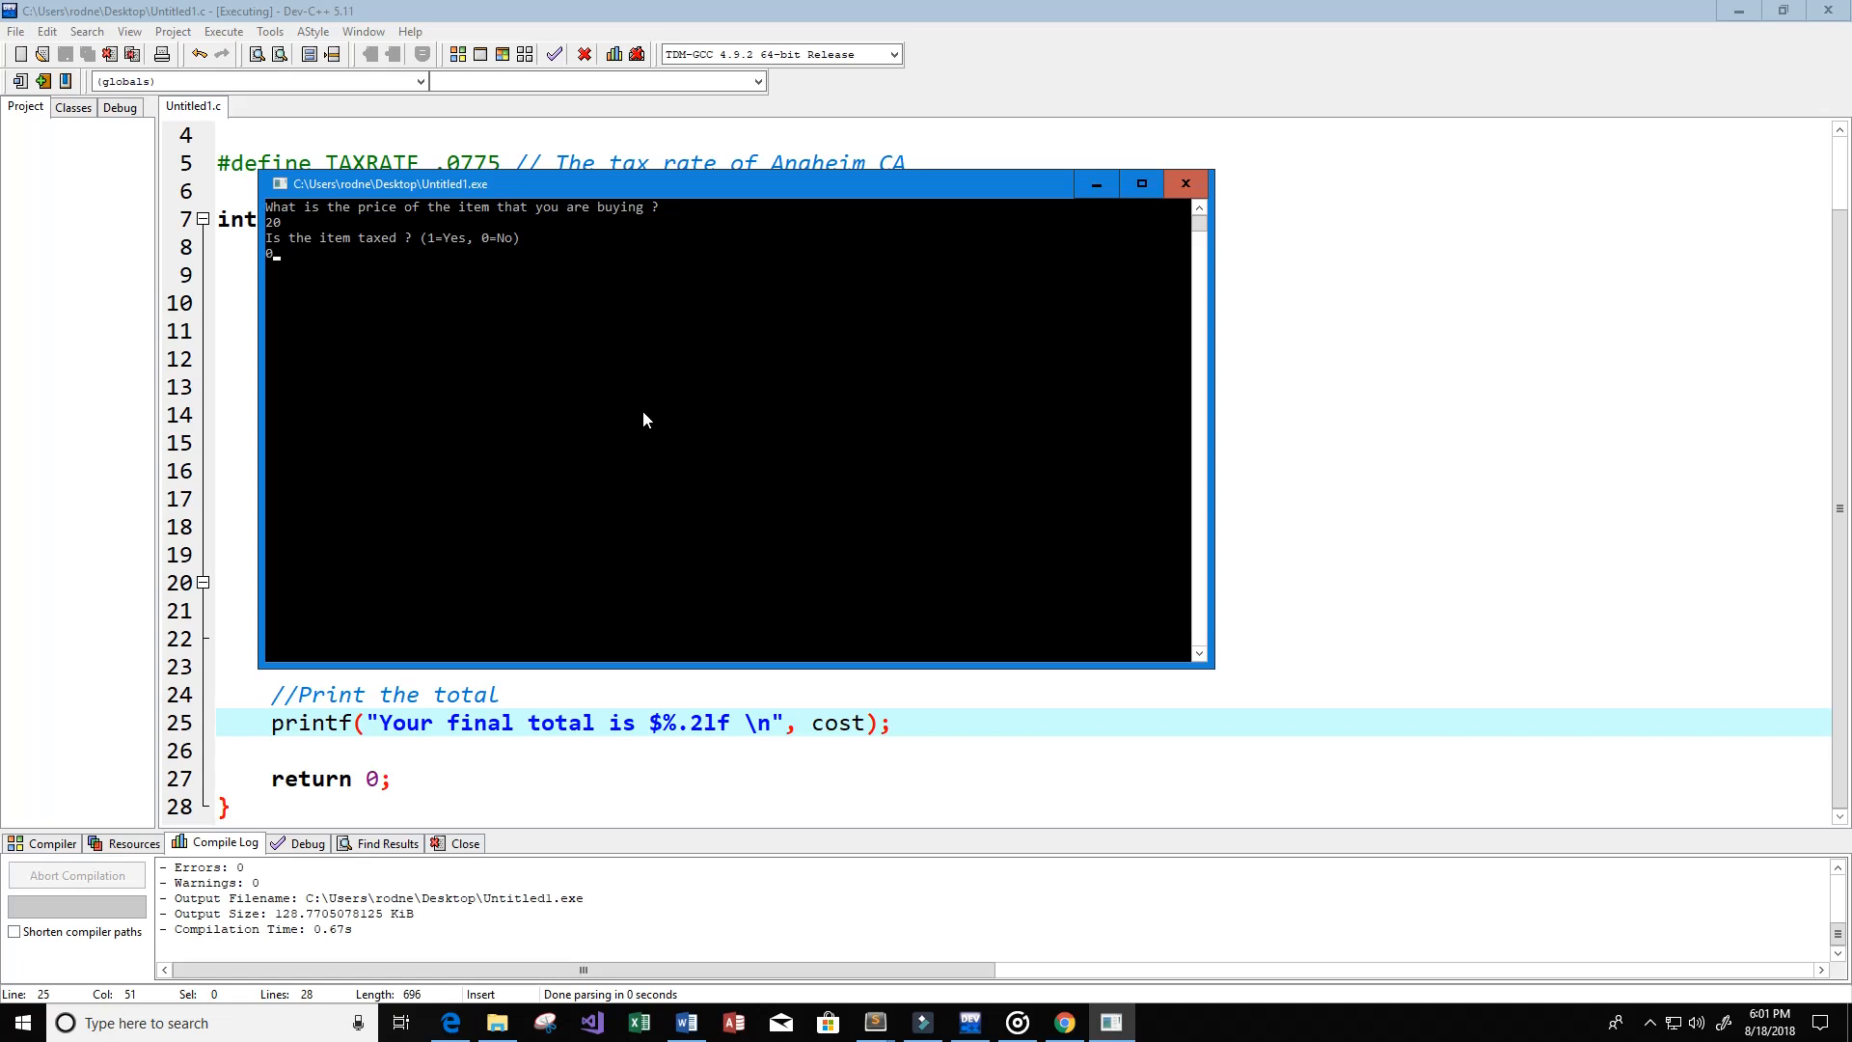